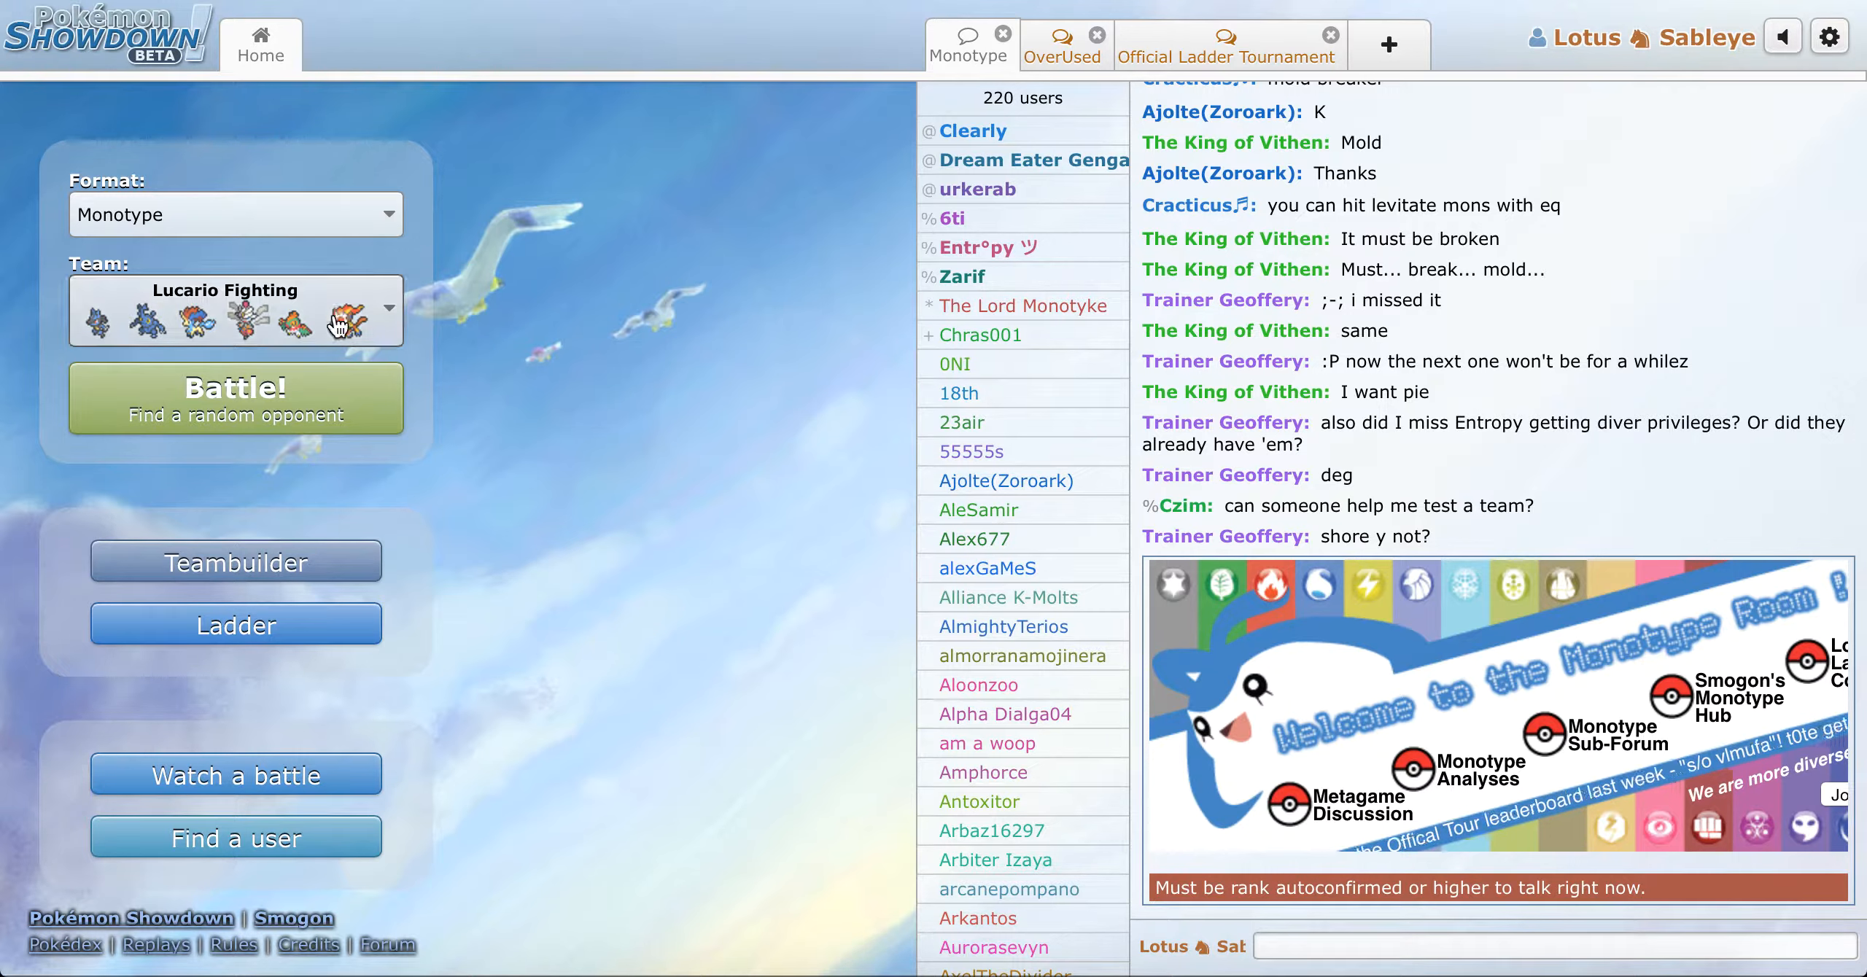
Step: Search for a random rated Monotype opponent using the Lucario Fighting team
left_click(236, 399)
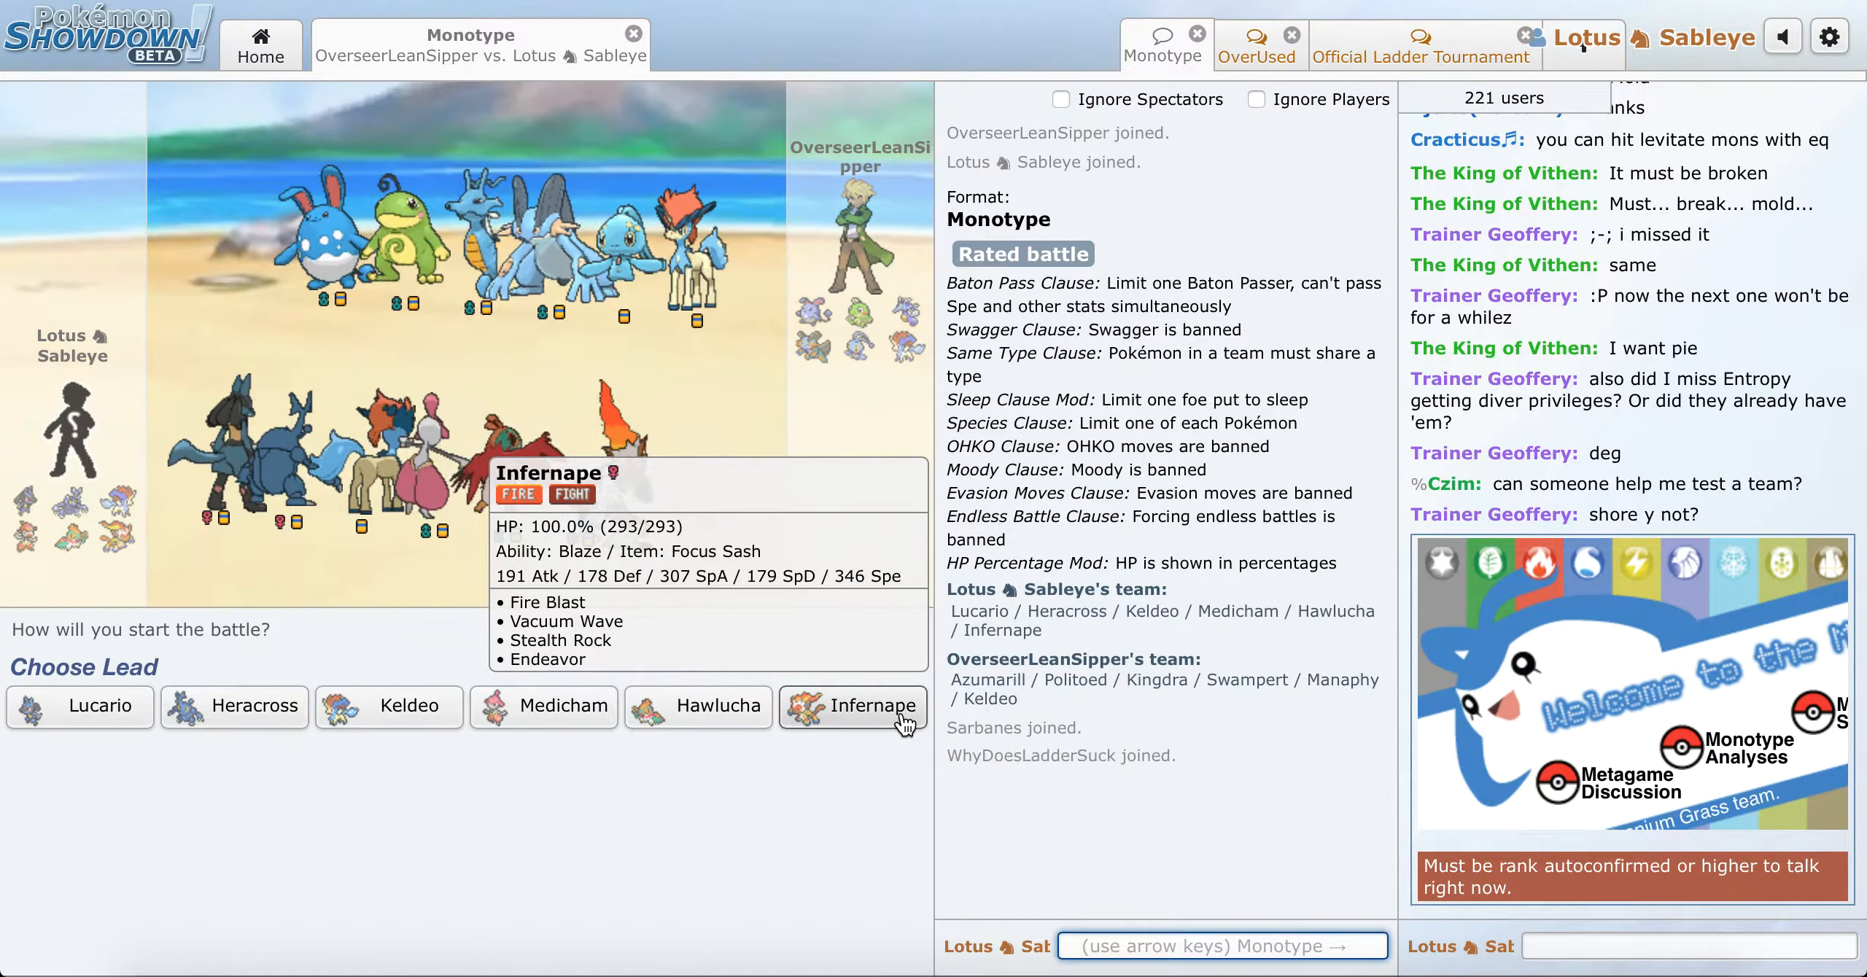
Step: Lead with Infernape, lay Stealth Rock, then switch to Keldeo
left_click(854, 706)
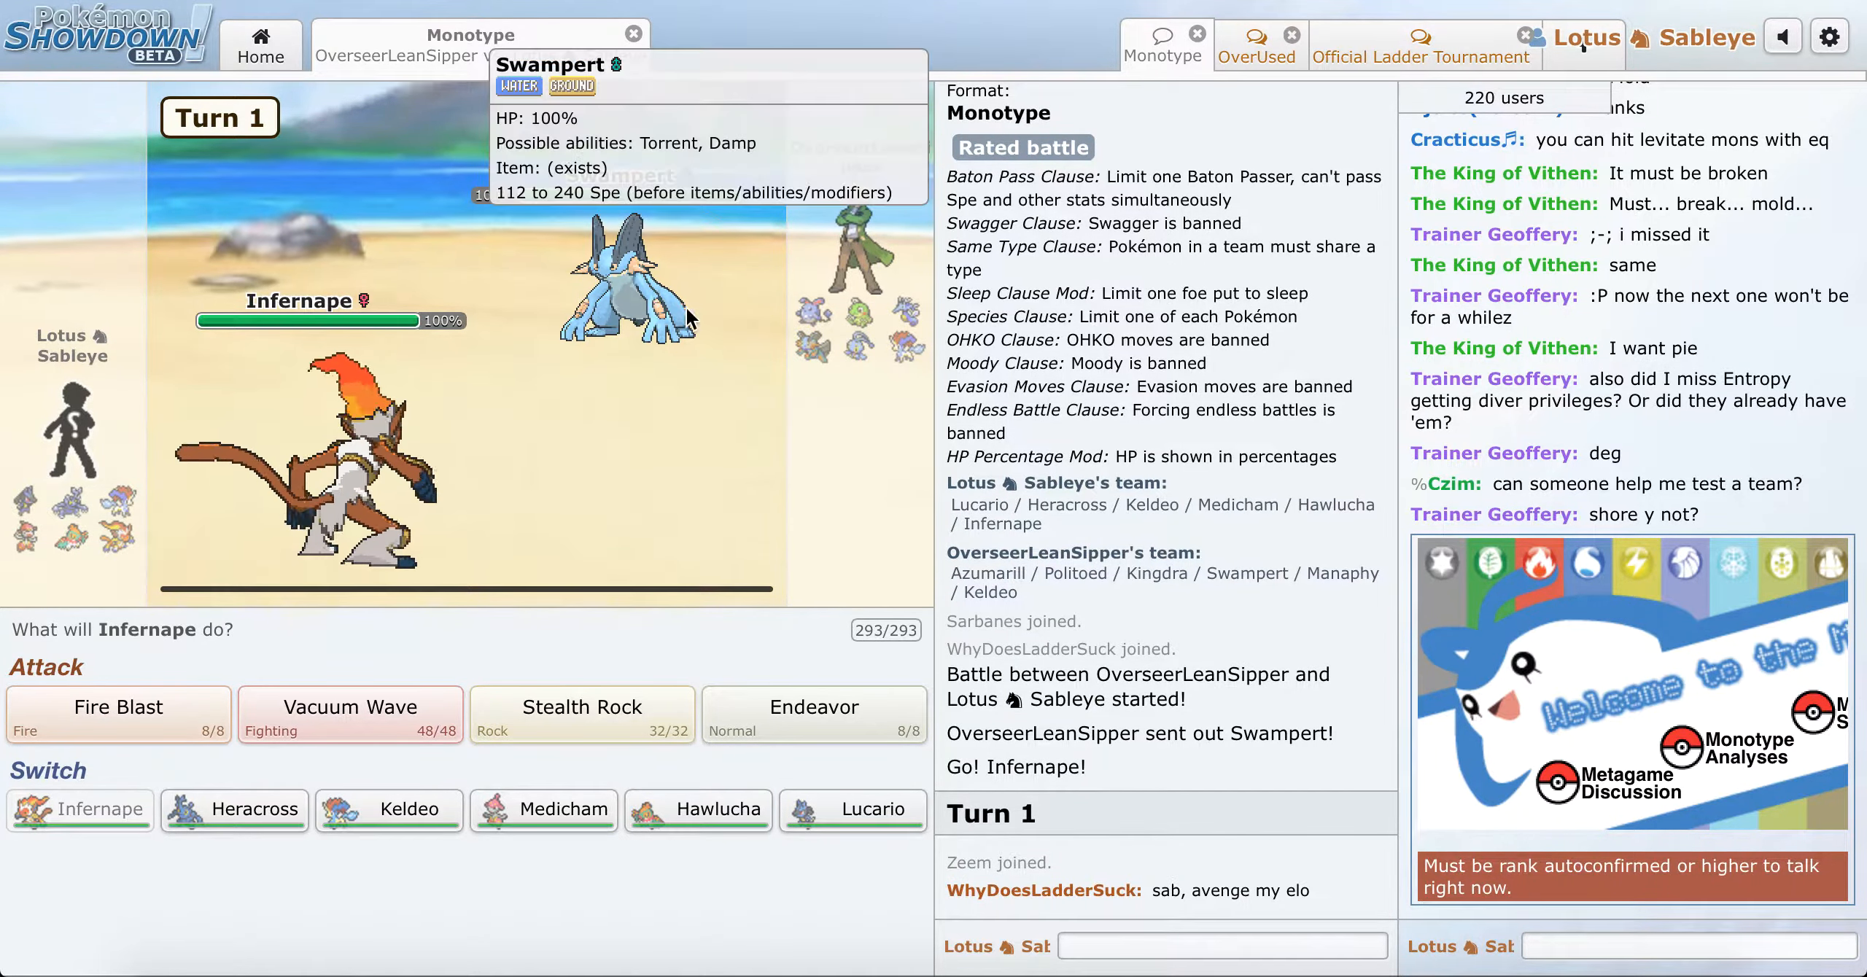
mouse_move(573, 721)
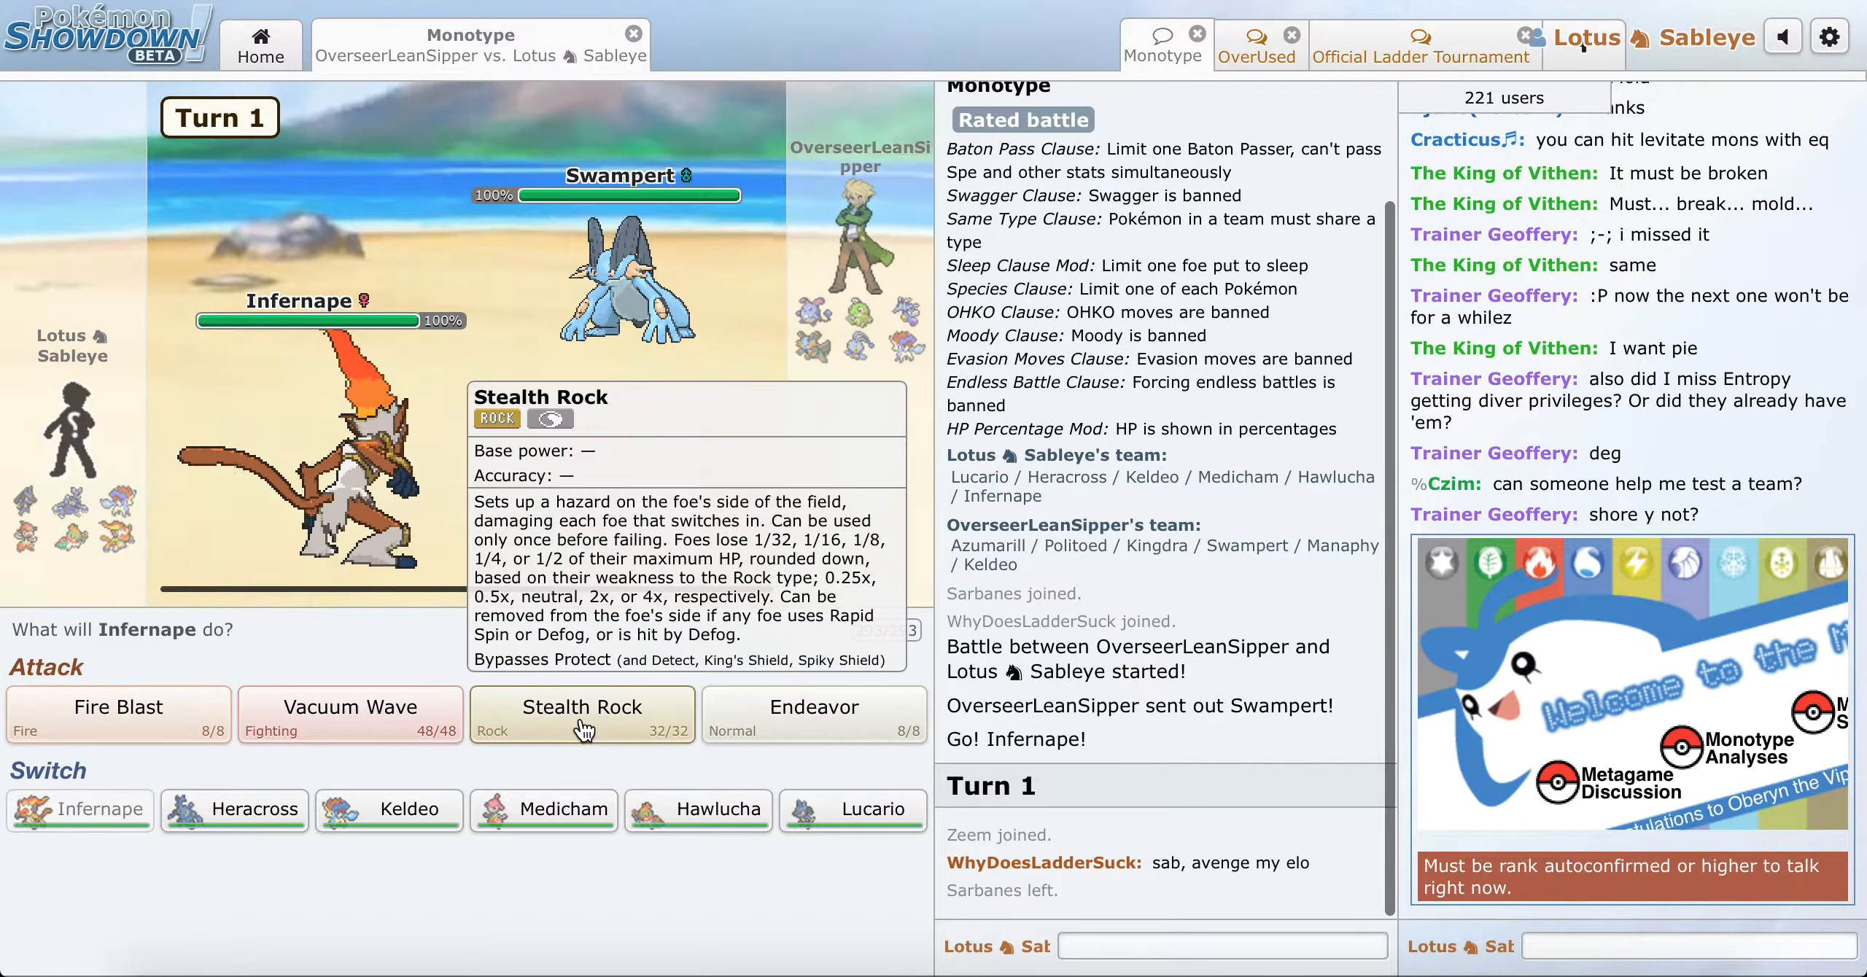
left_click(582, 715)
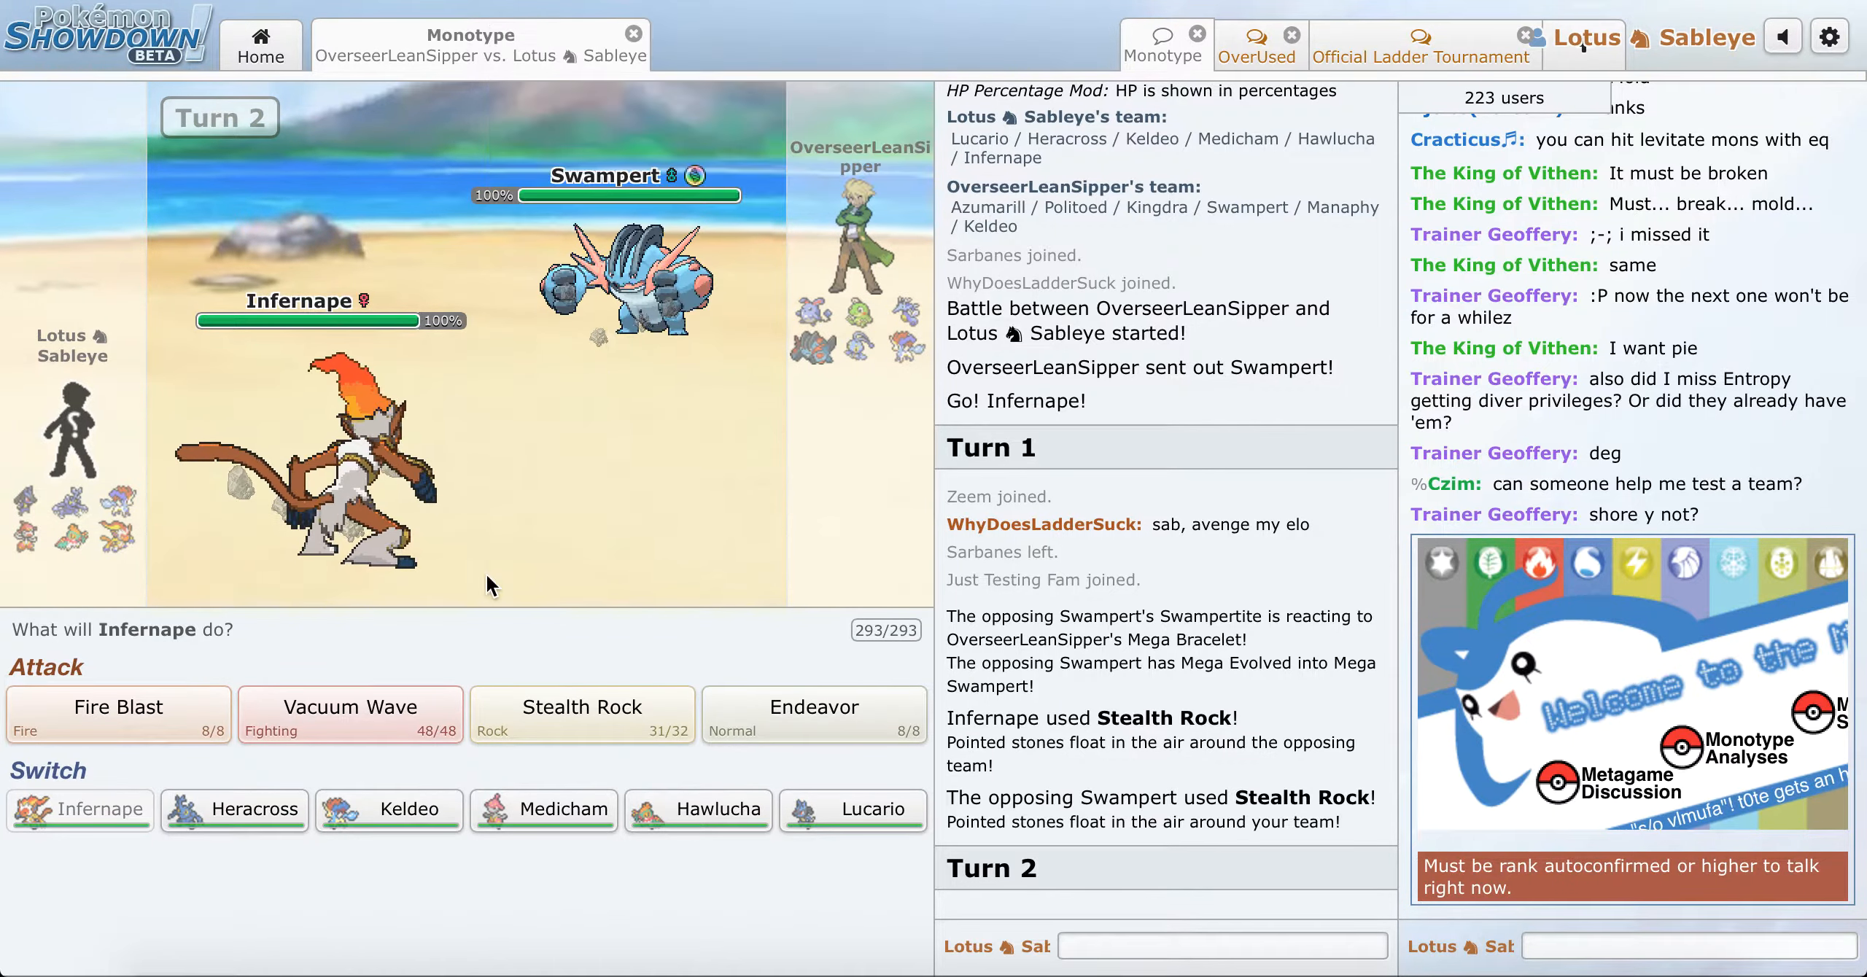
mouse_move(388, 831)
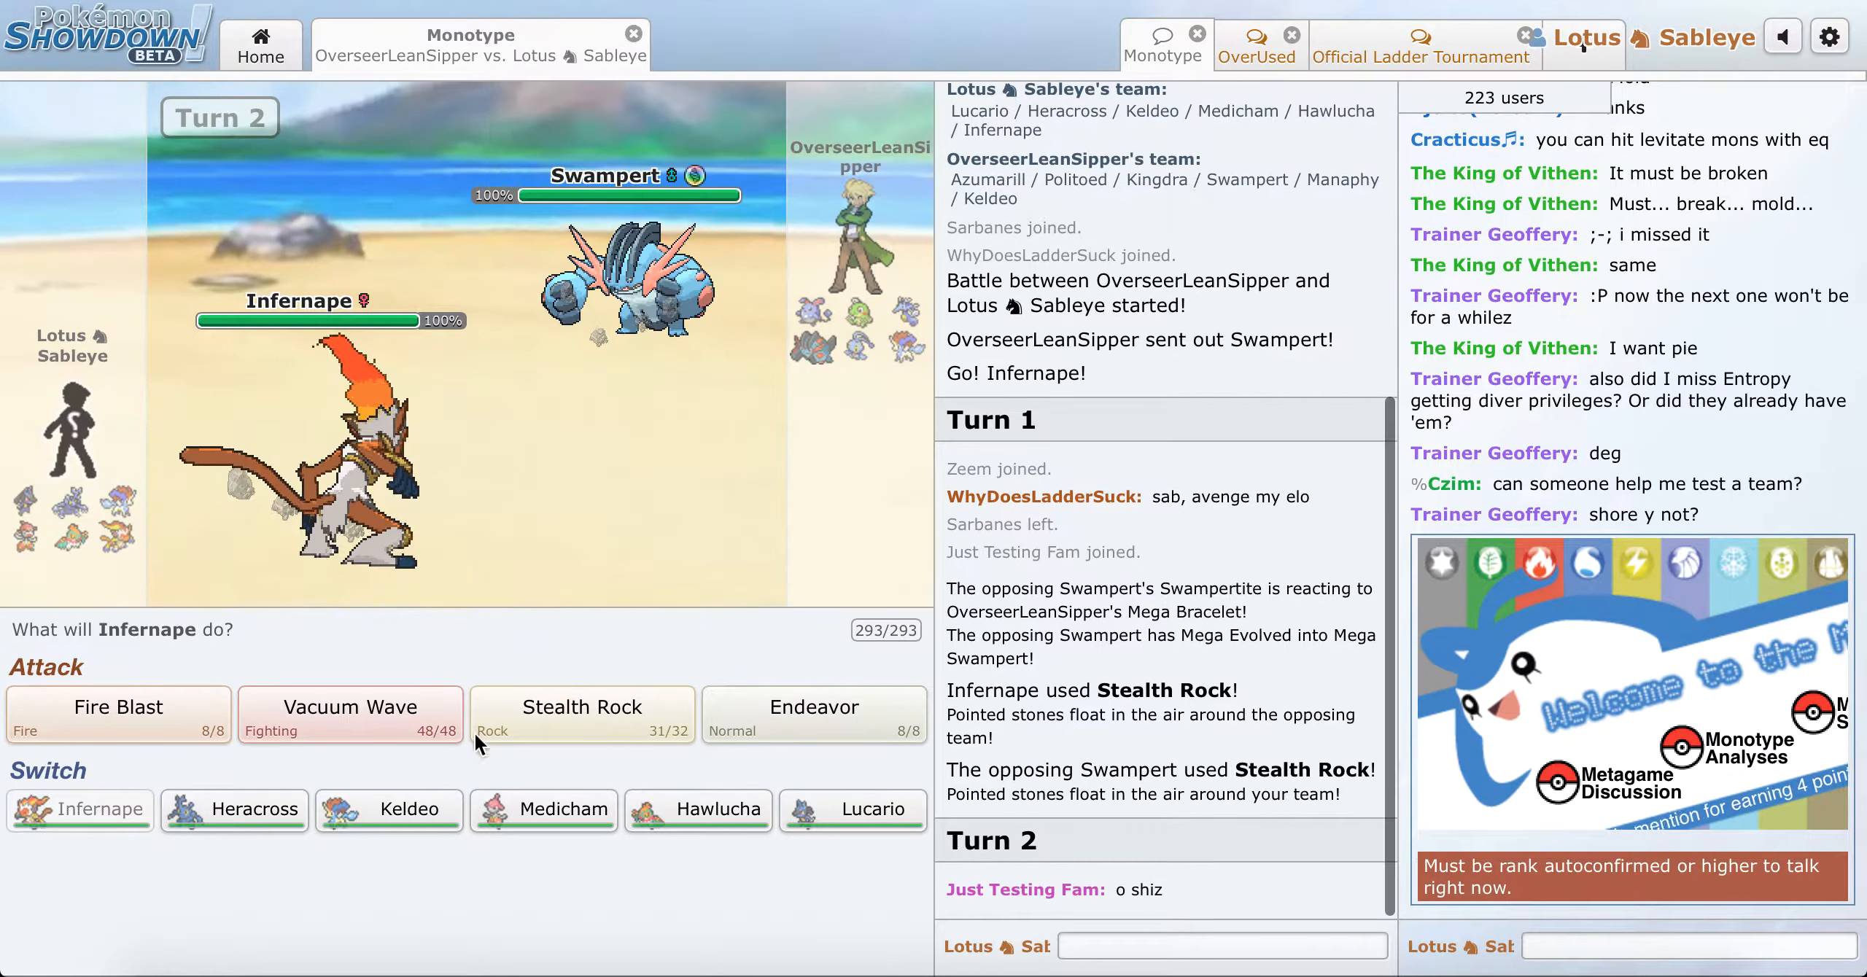
mouse_move(419, 830)
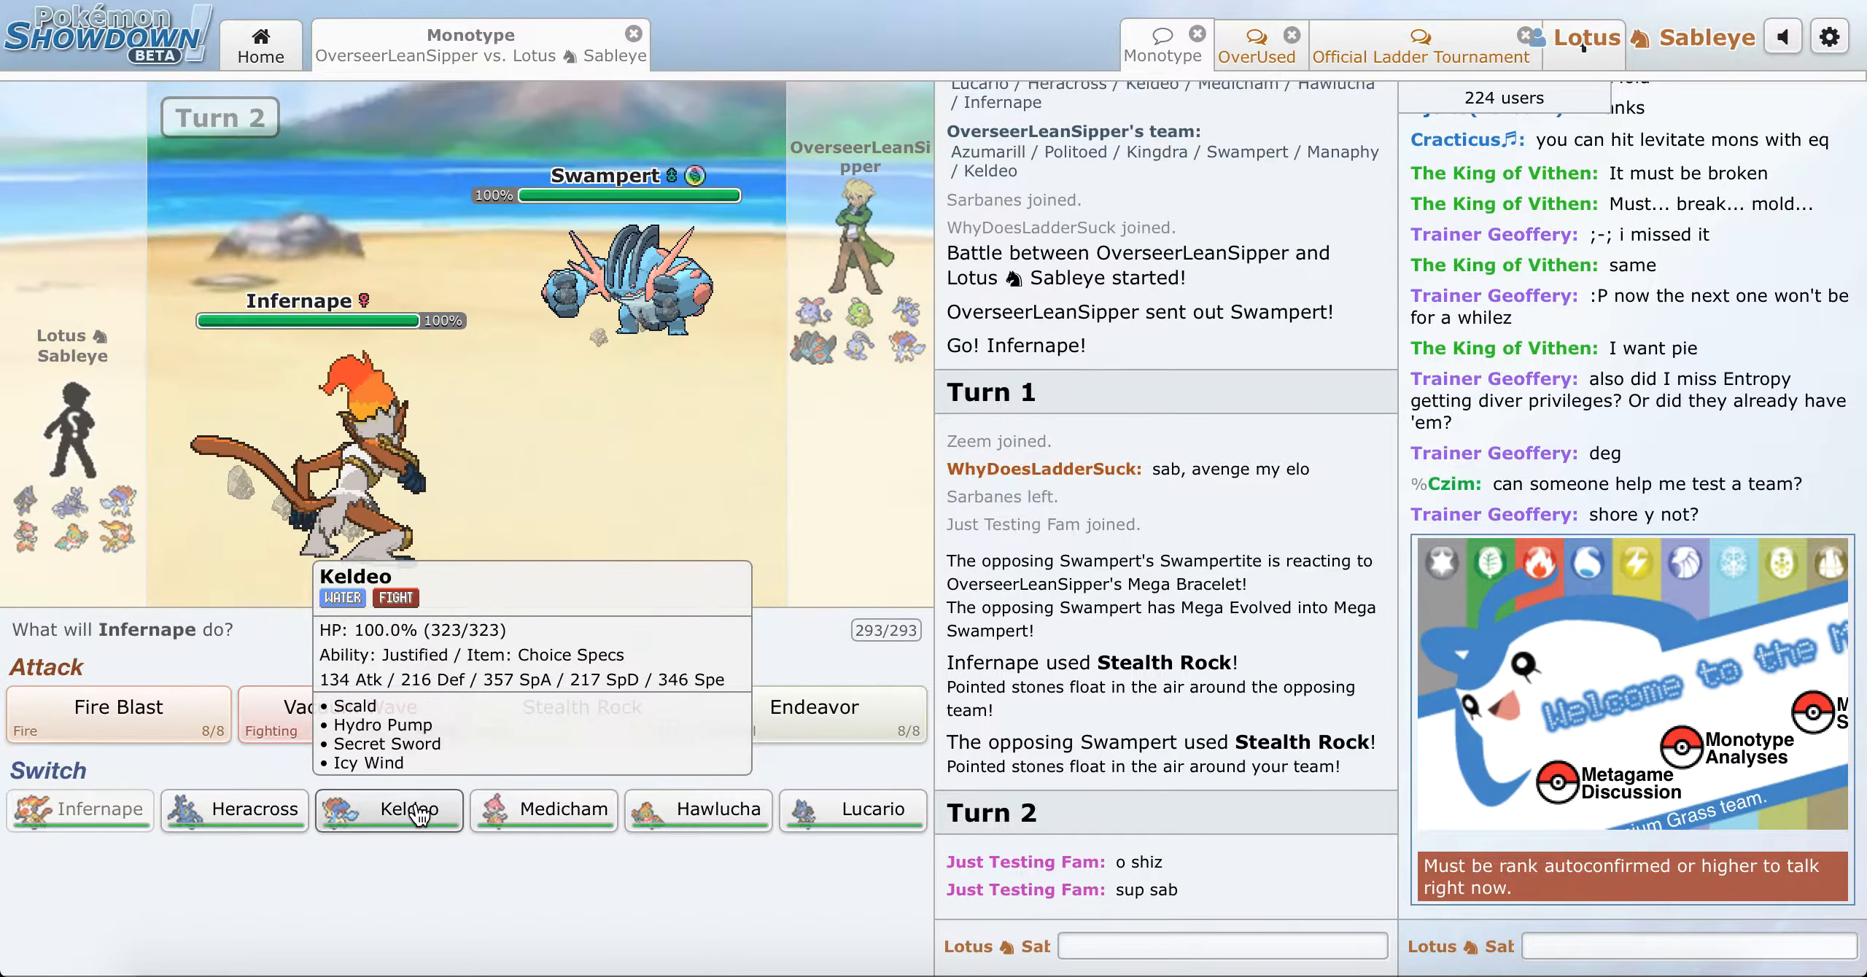
left_click(406, 811)
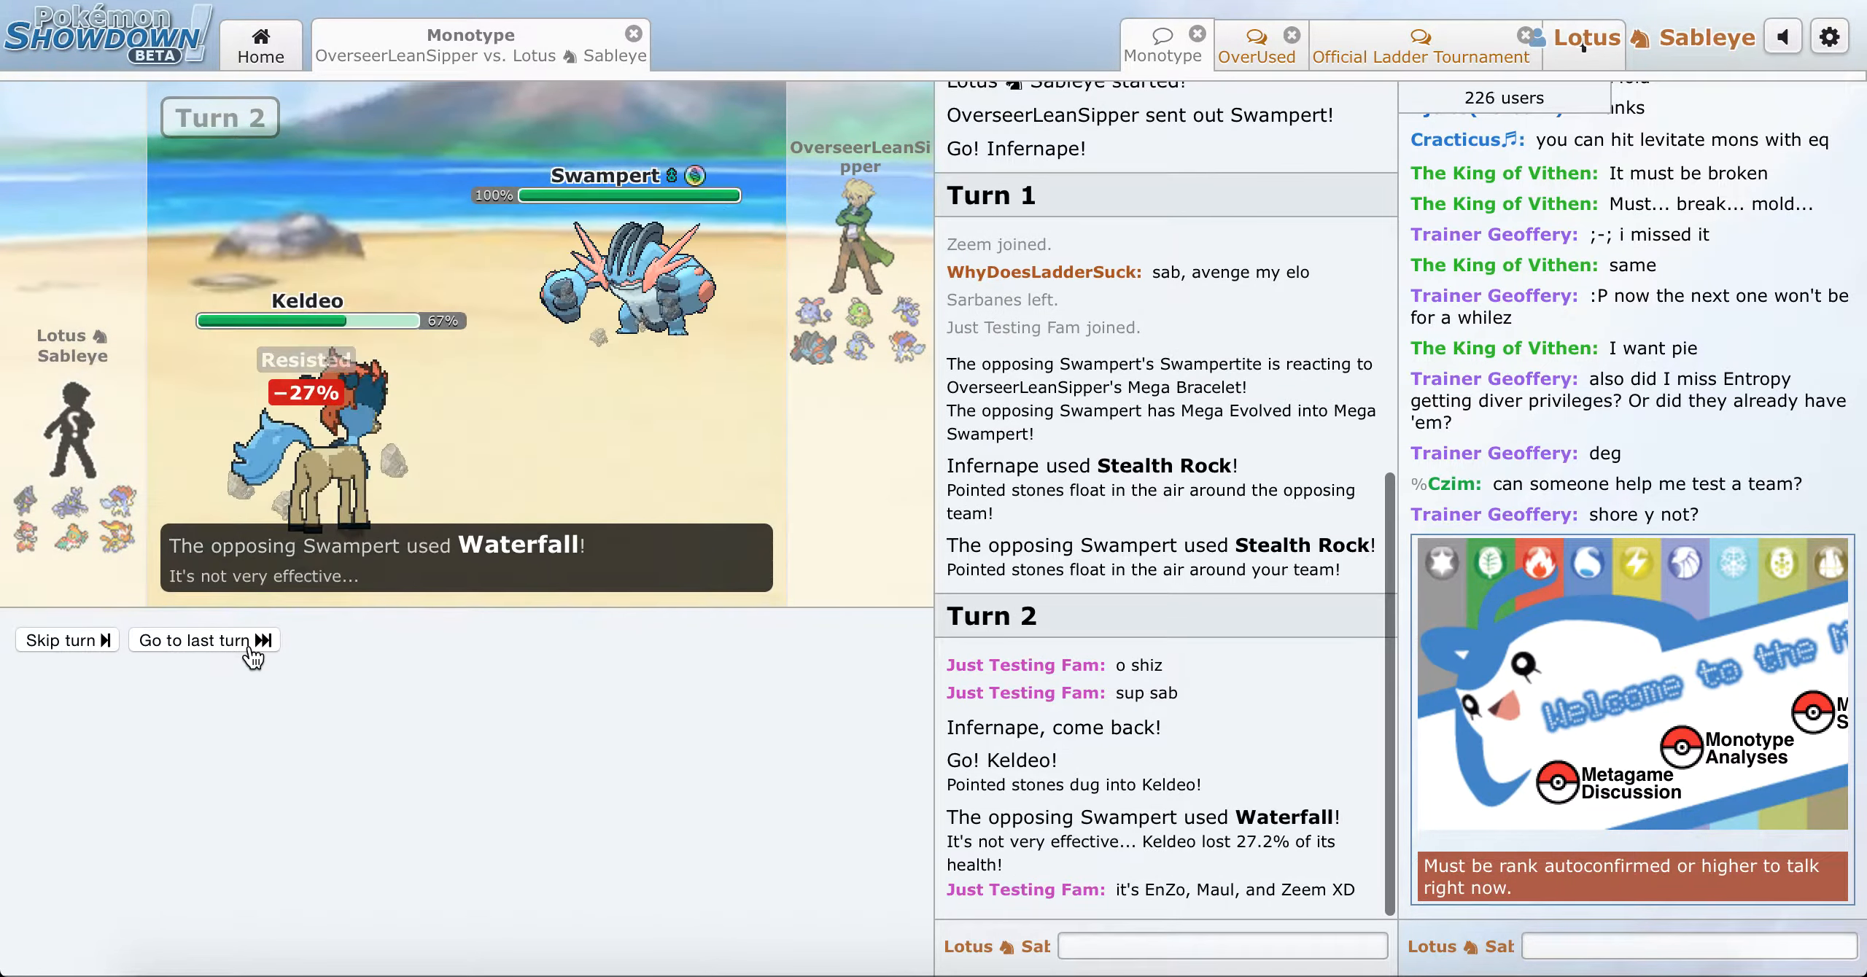
Step: Skip to the latest turn, say 'hai' in chat, and attack with Hydro Pump
left_click(204, 640)
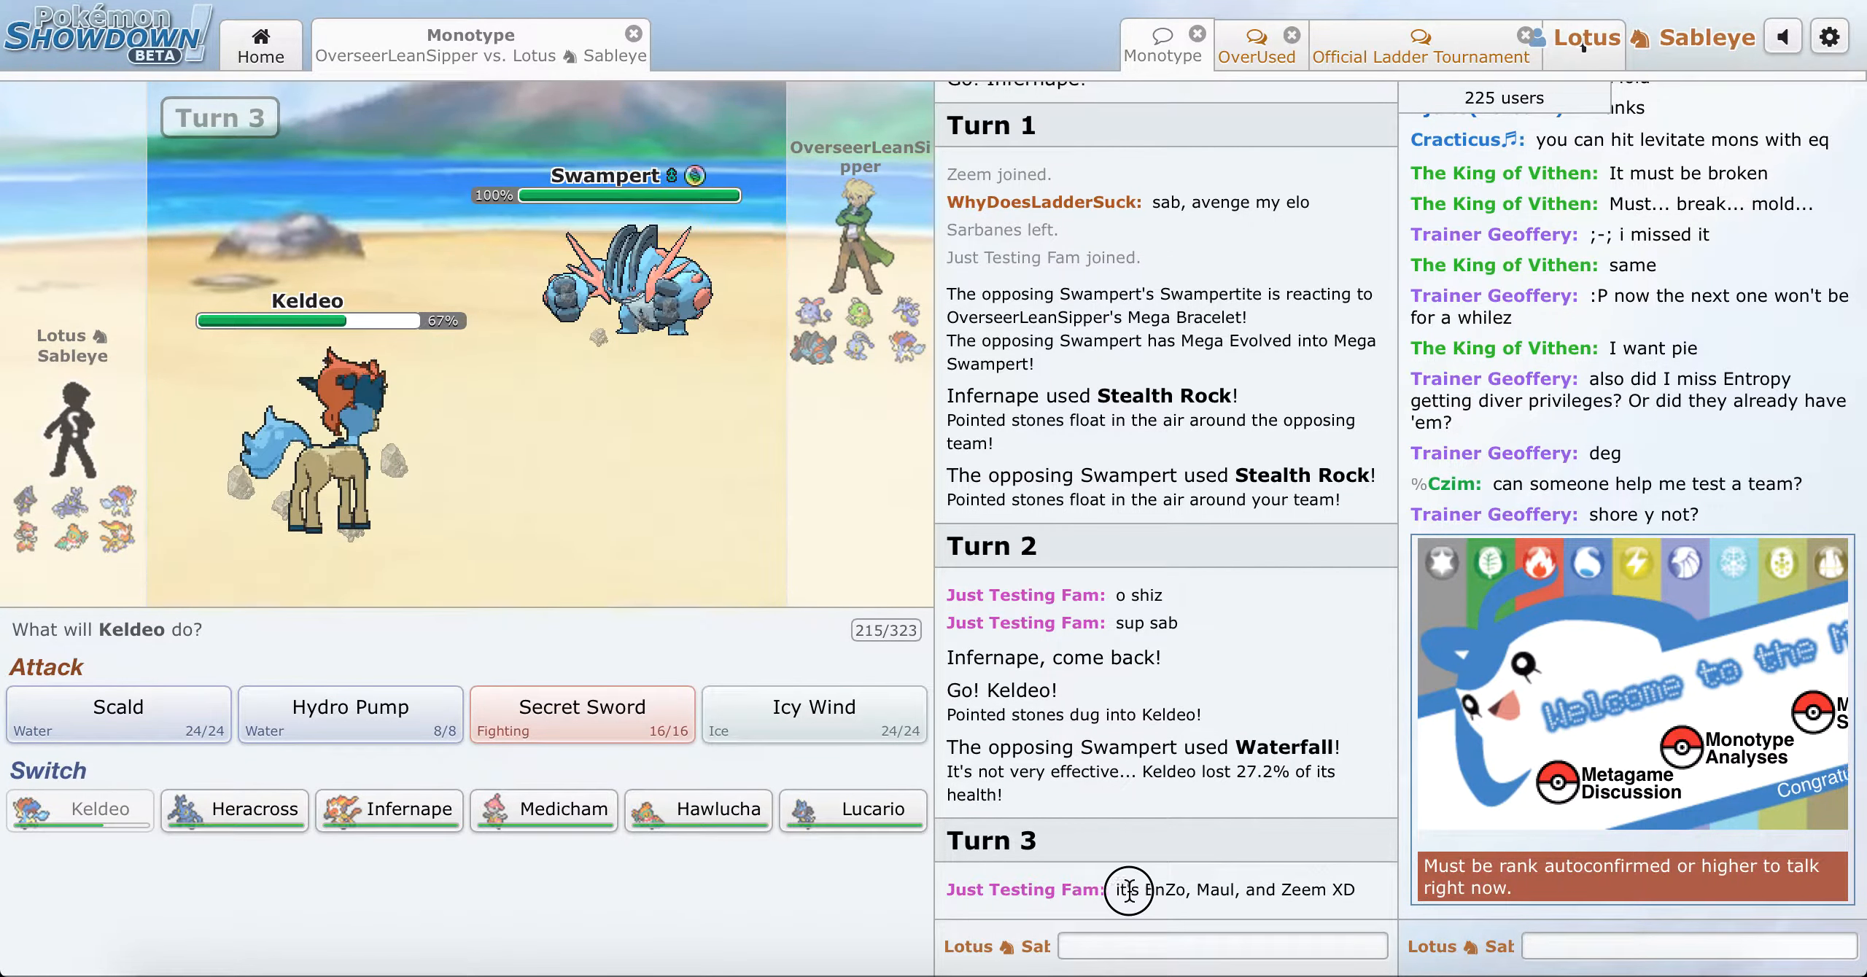
type("hai")
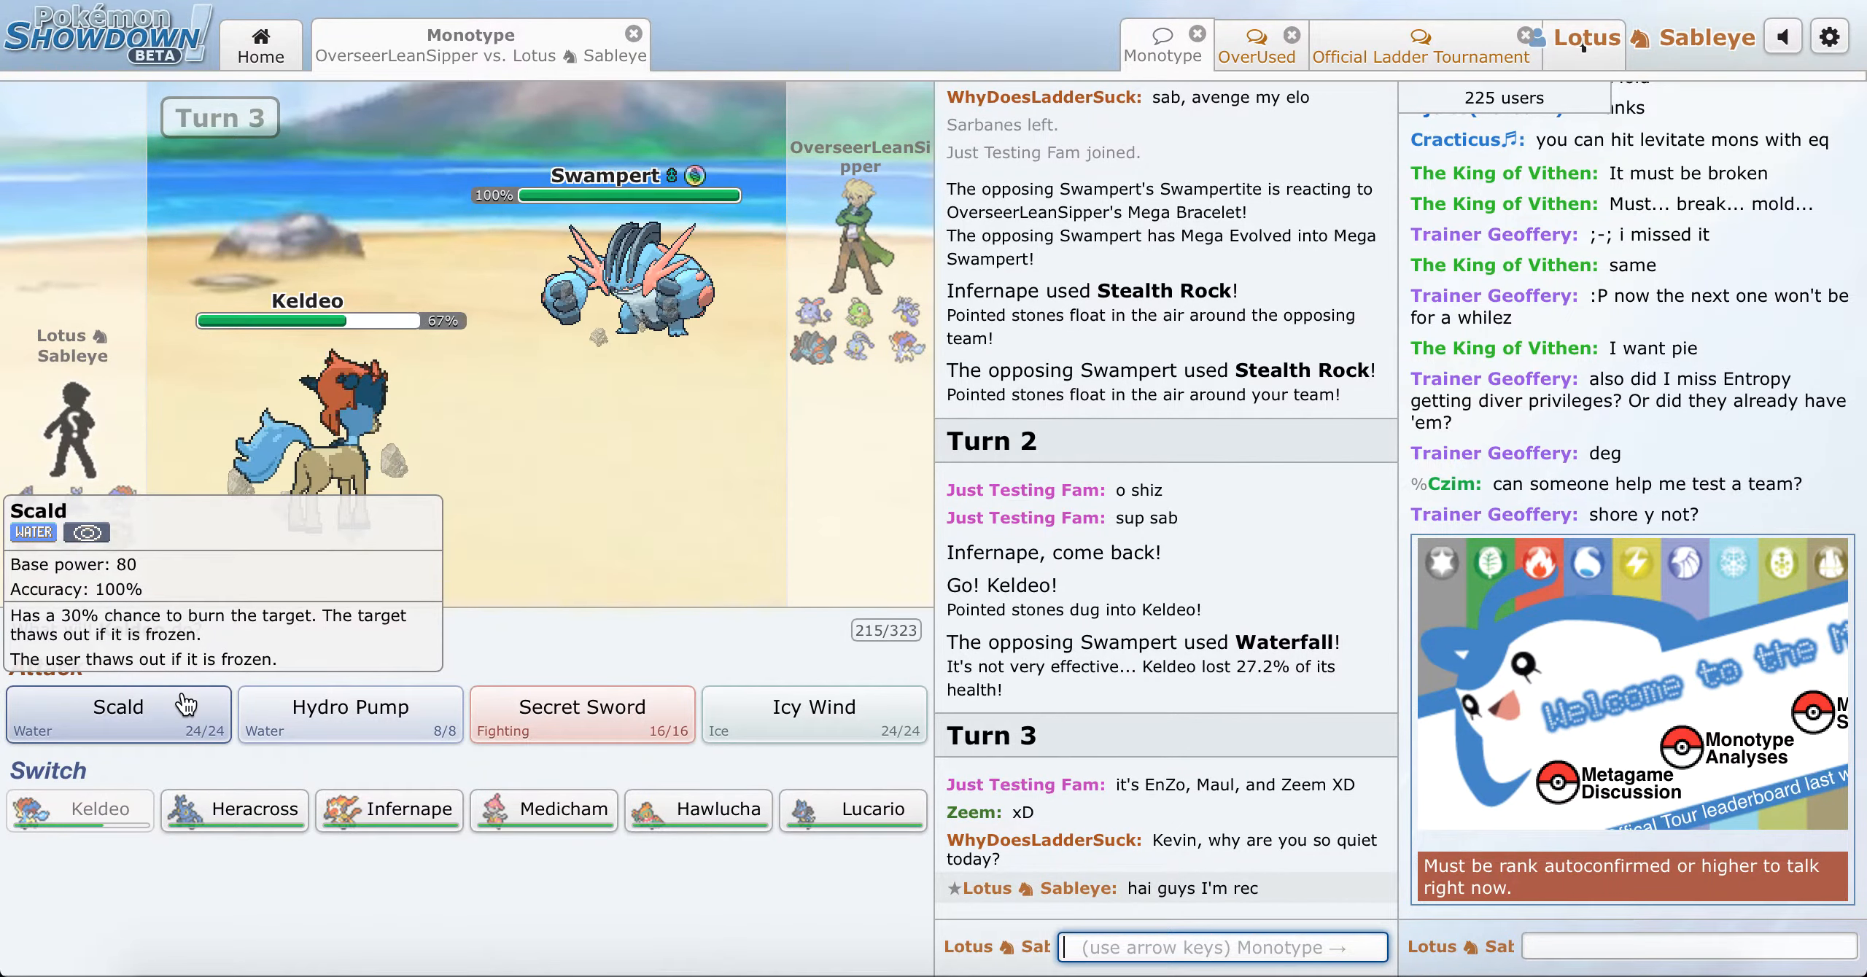
mouse_move(391, 720)
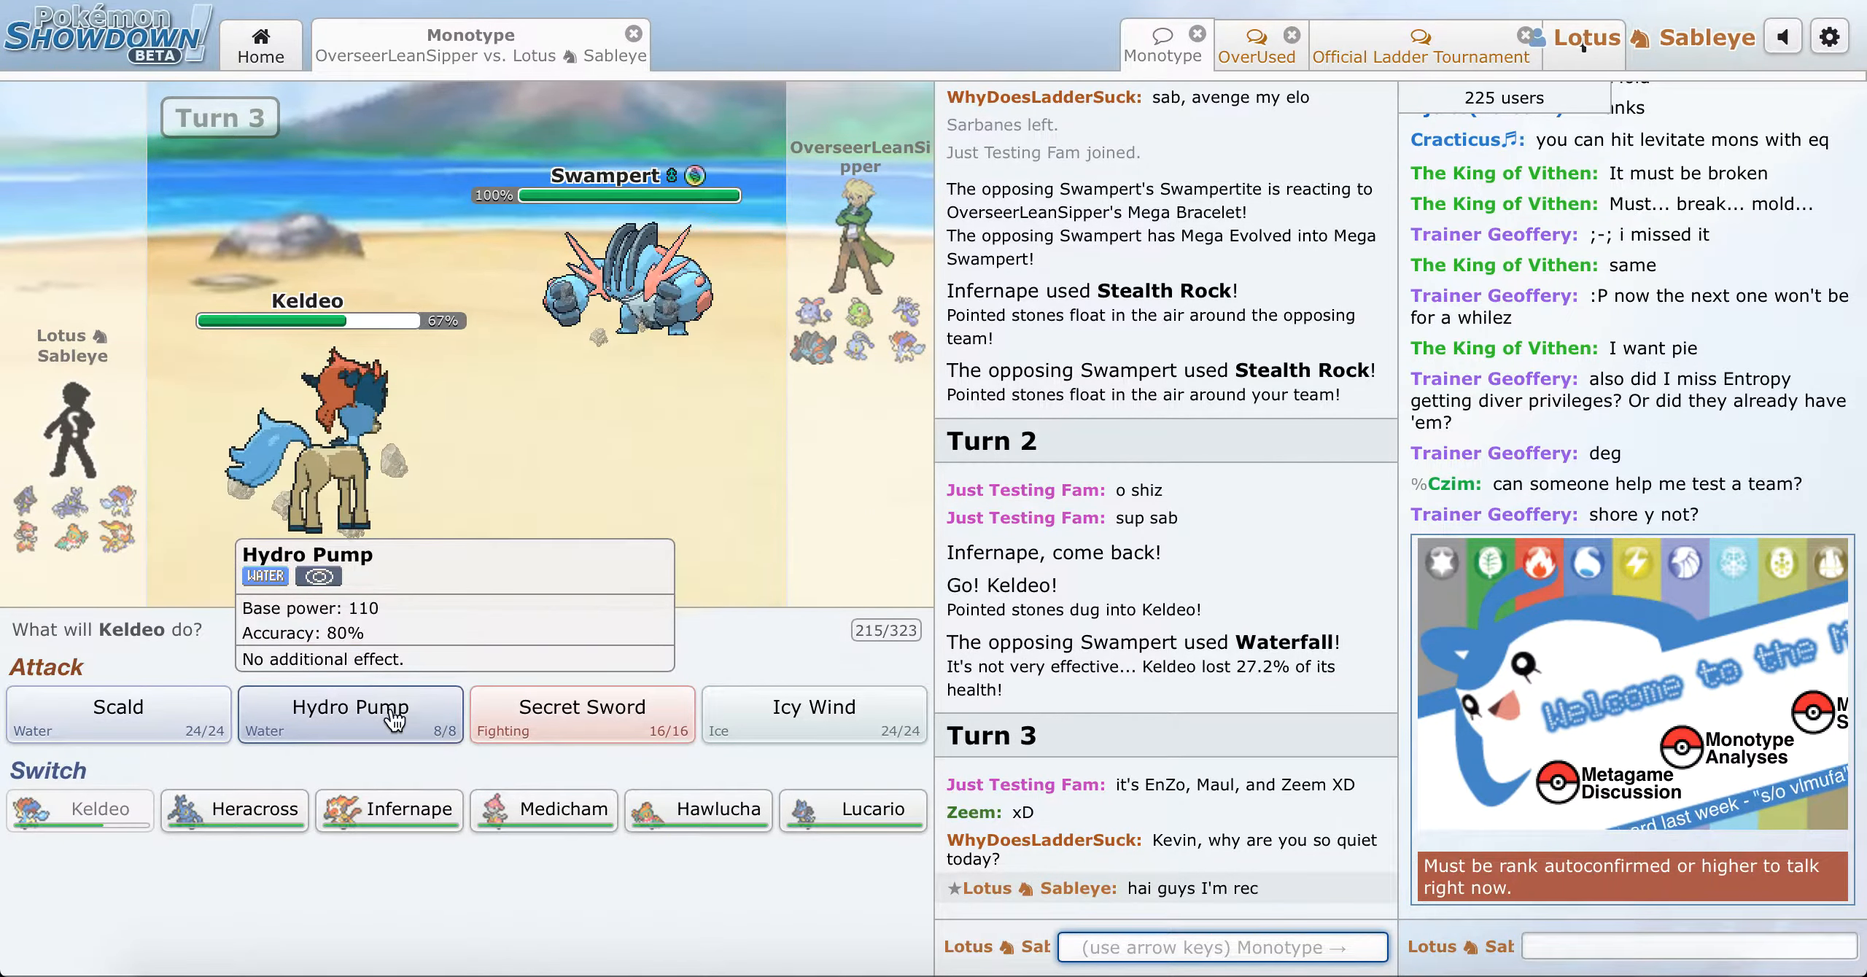
left_click(350, 714)
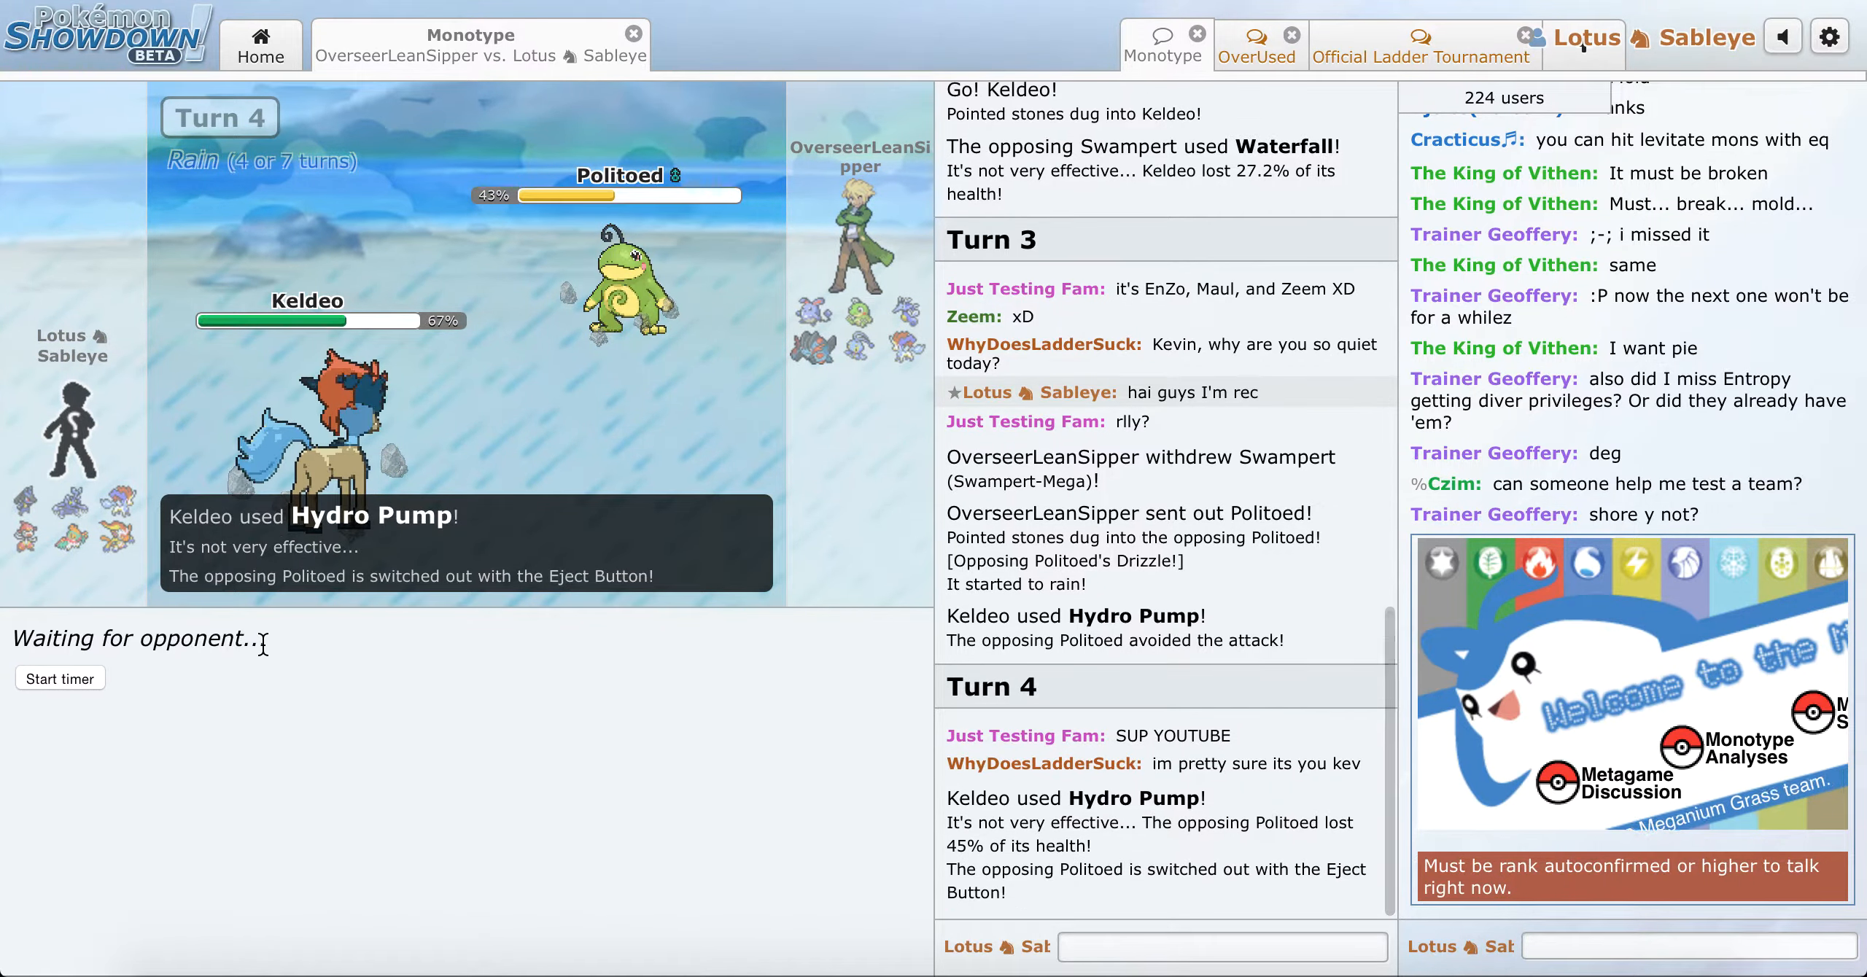
Step: Replace fainted Infernape with Lucario, Aura Sphere Mega Swampert, then switch to Keldeo
scroll("down", 3)
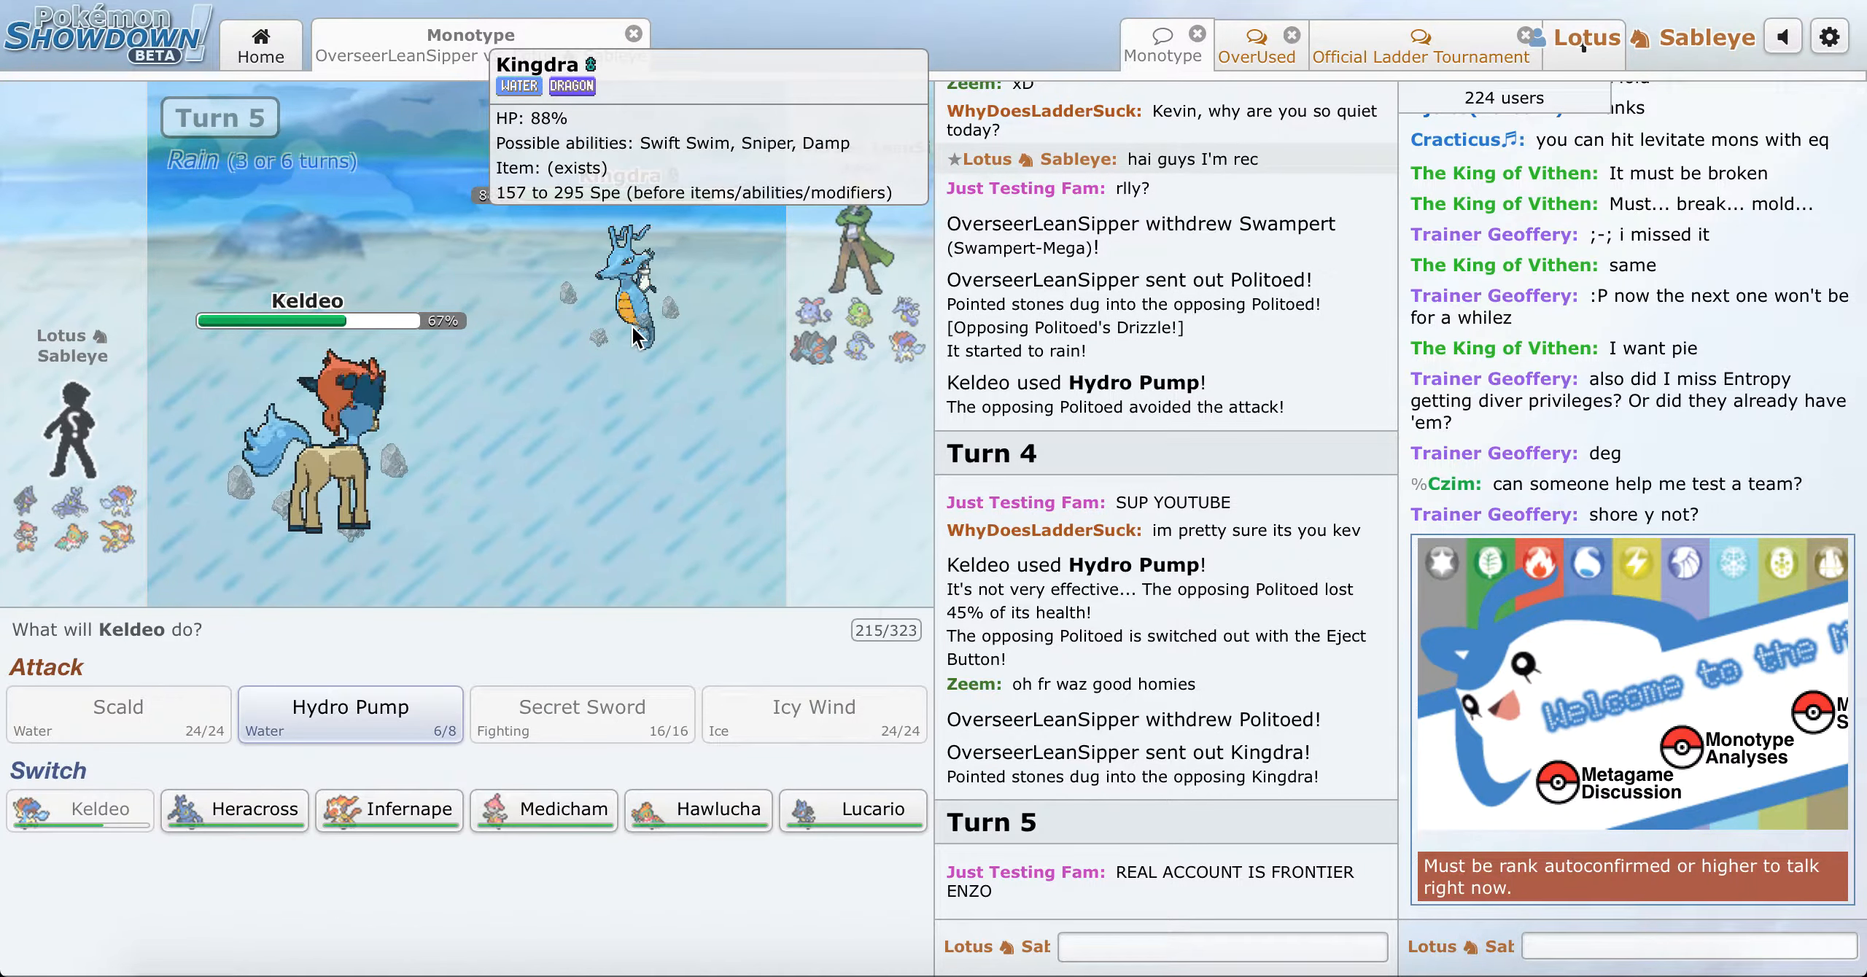
mouse_move(369, 719)
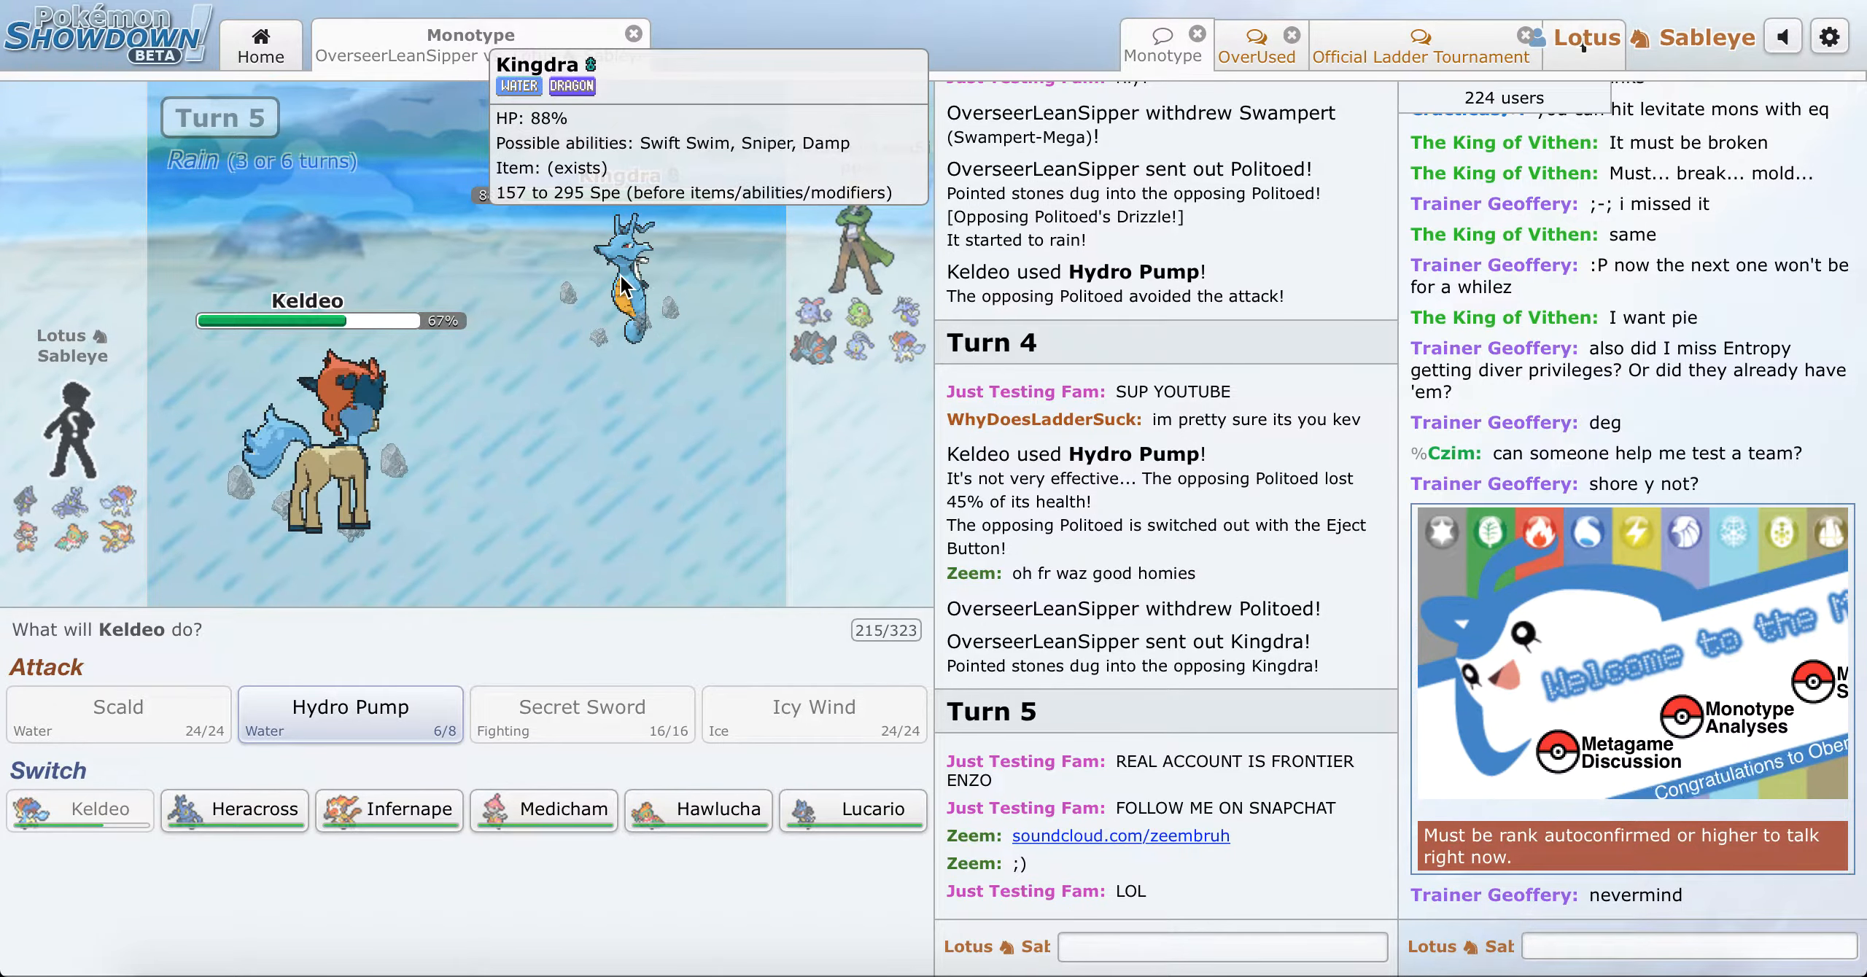
mouse_move(388, 664)
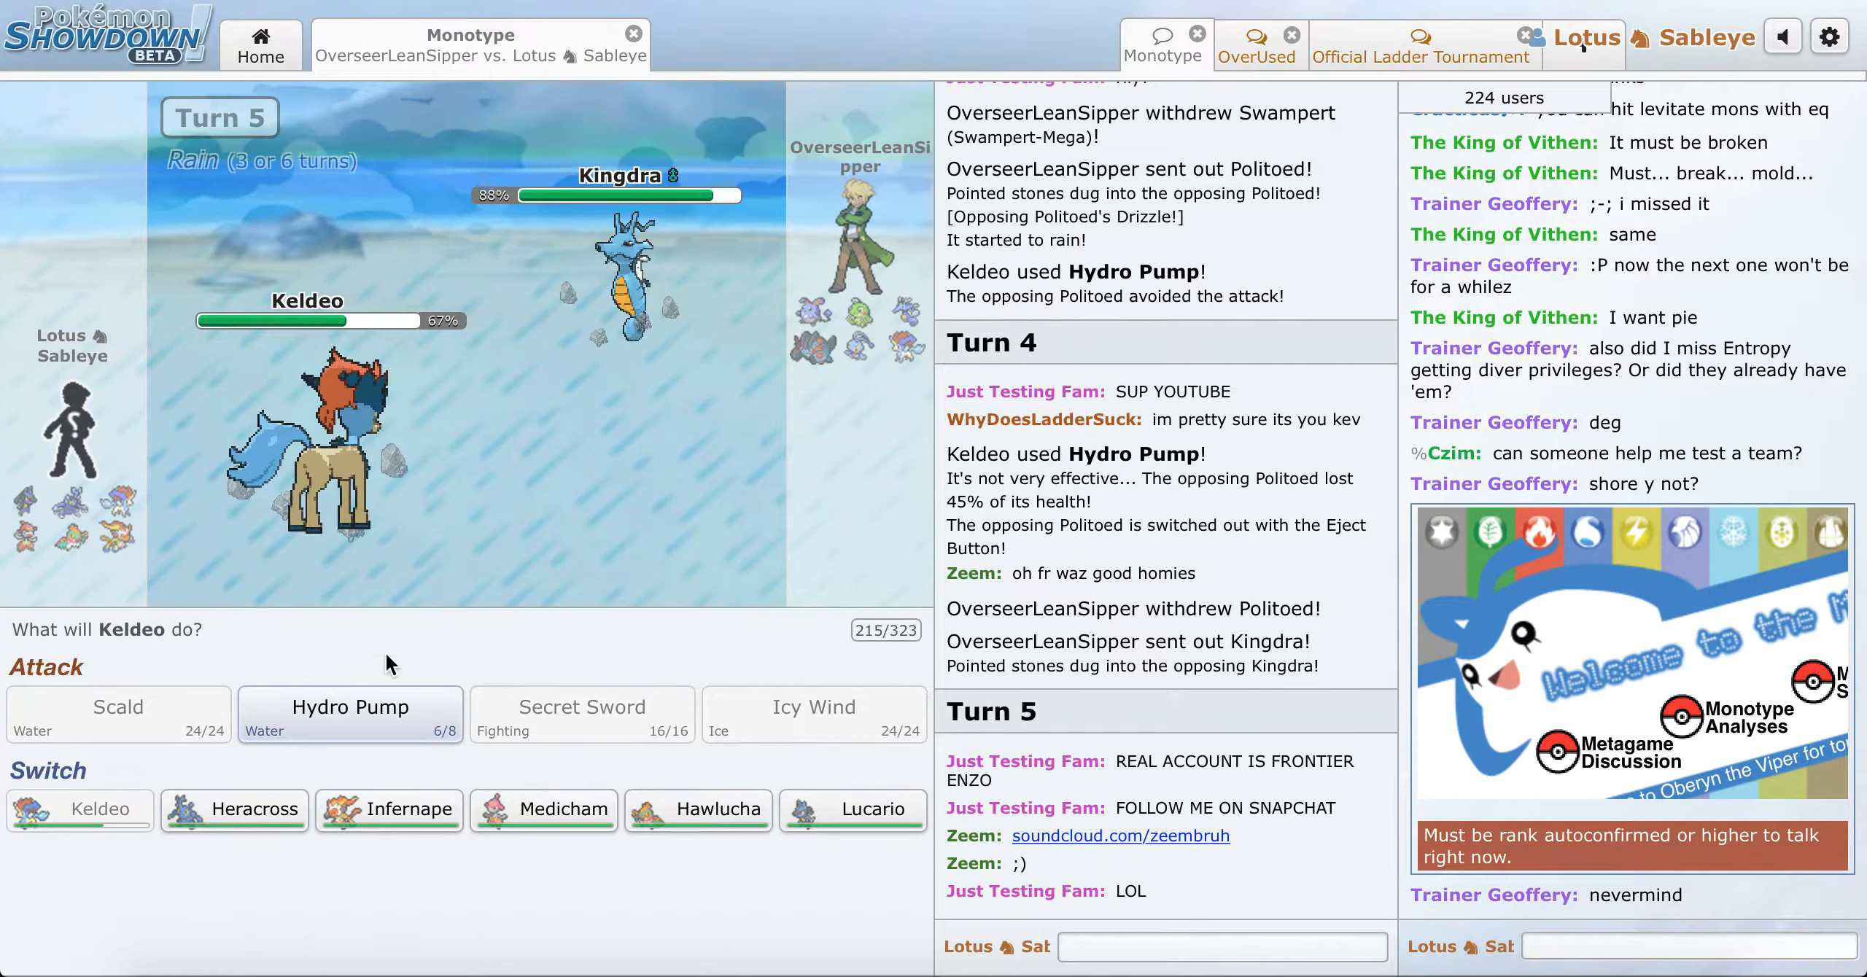
mouse_move(377, 722)
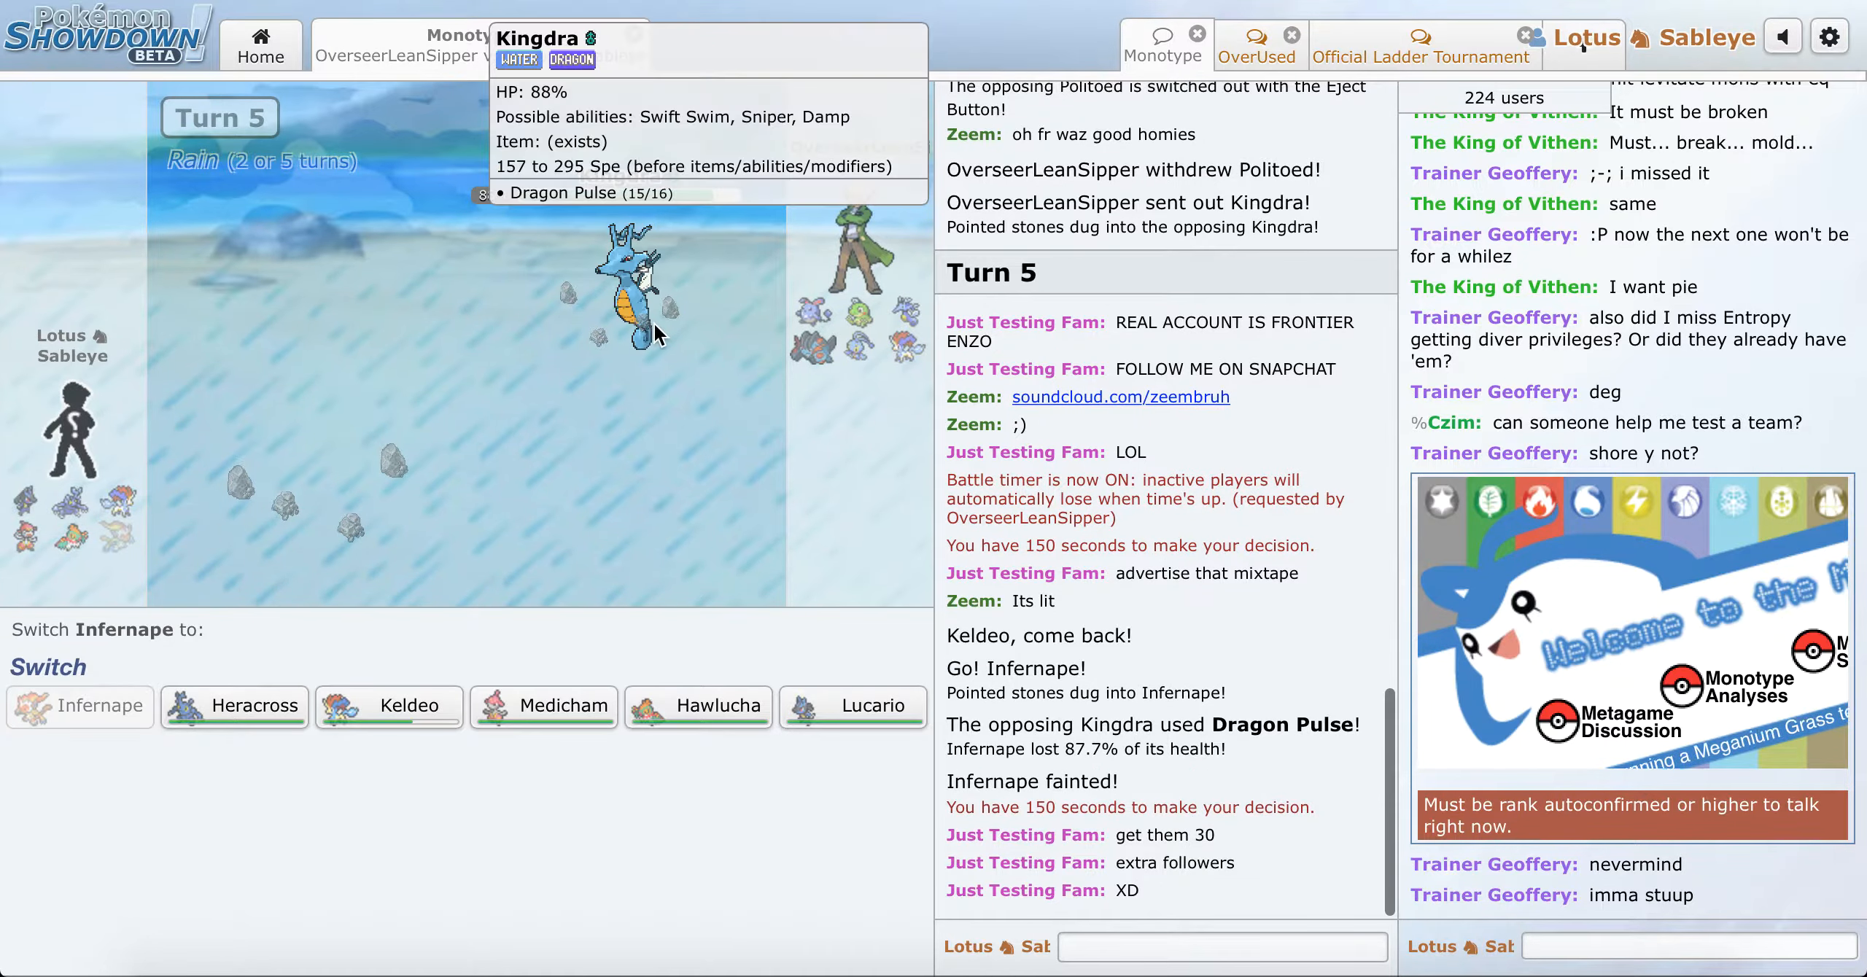
mouse_move(548, 719)
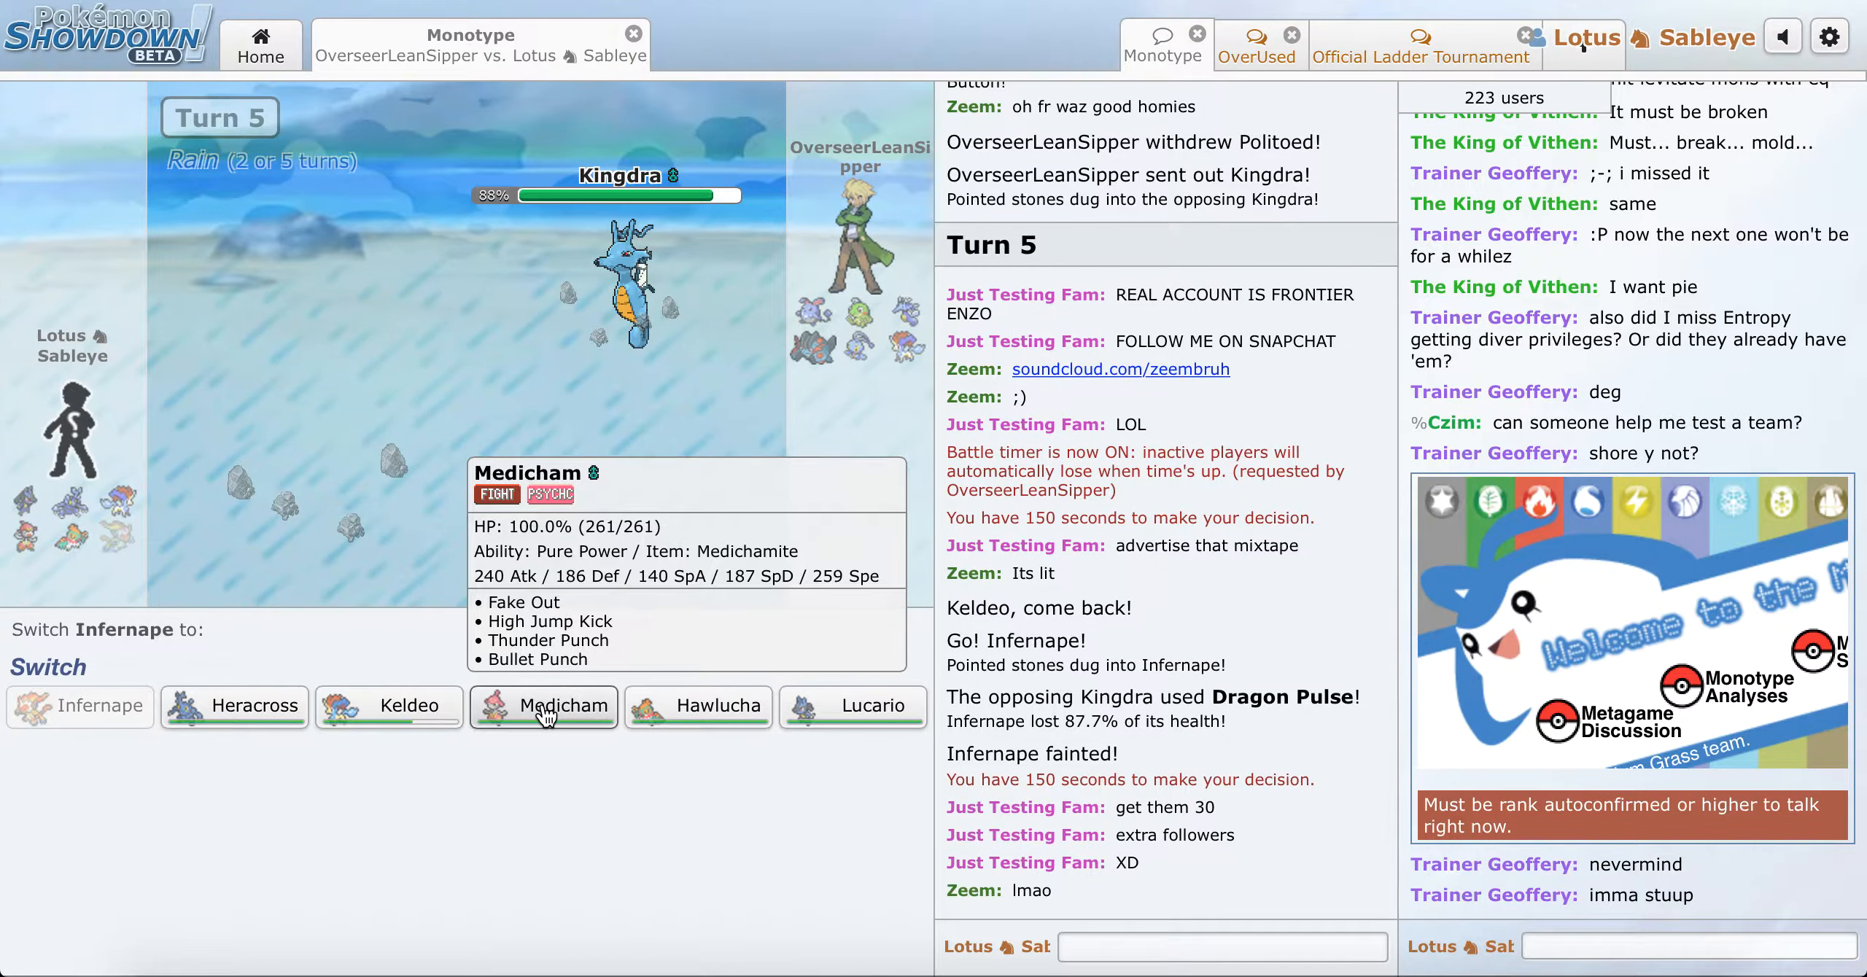
mouse_move(688, 739)
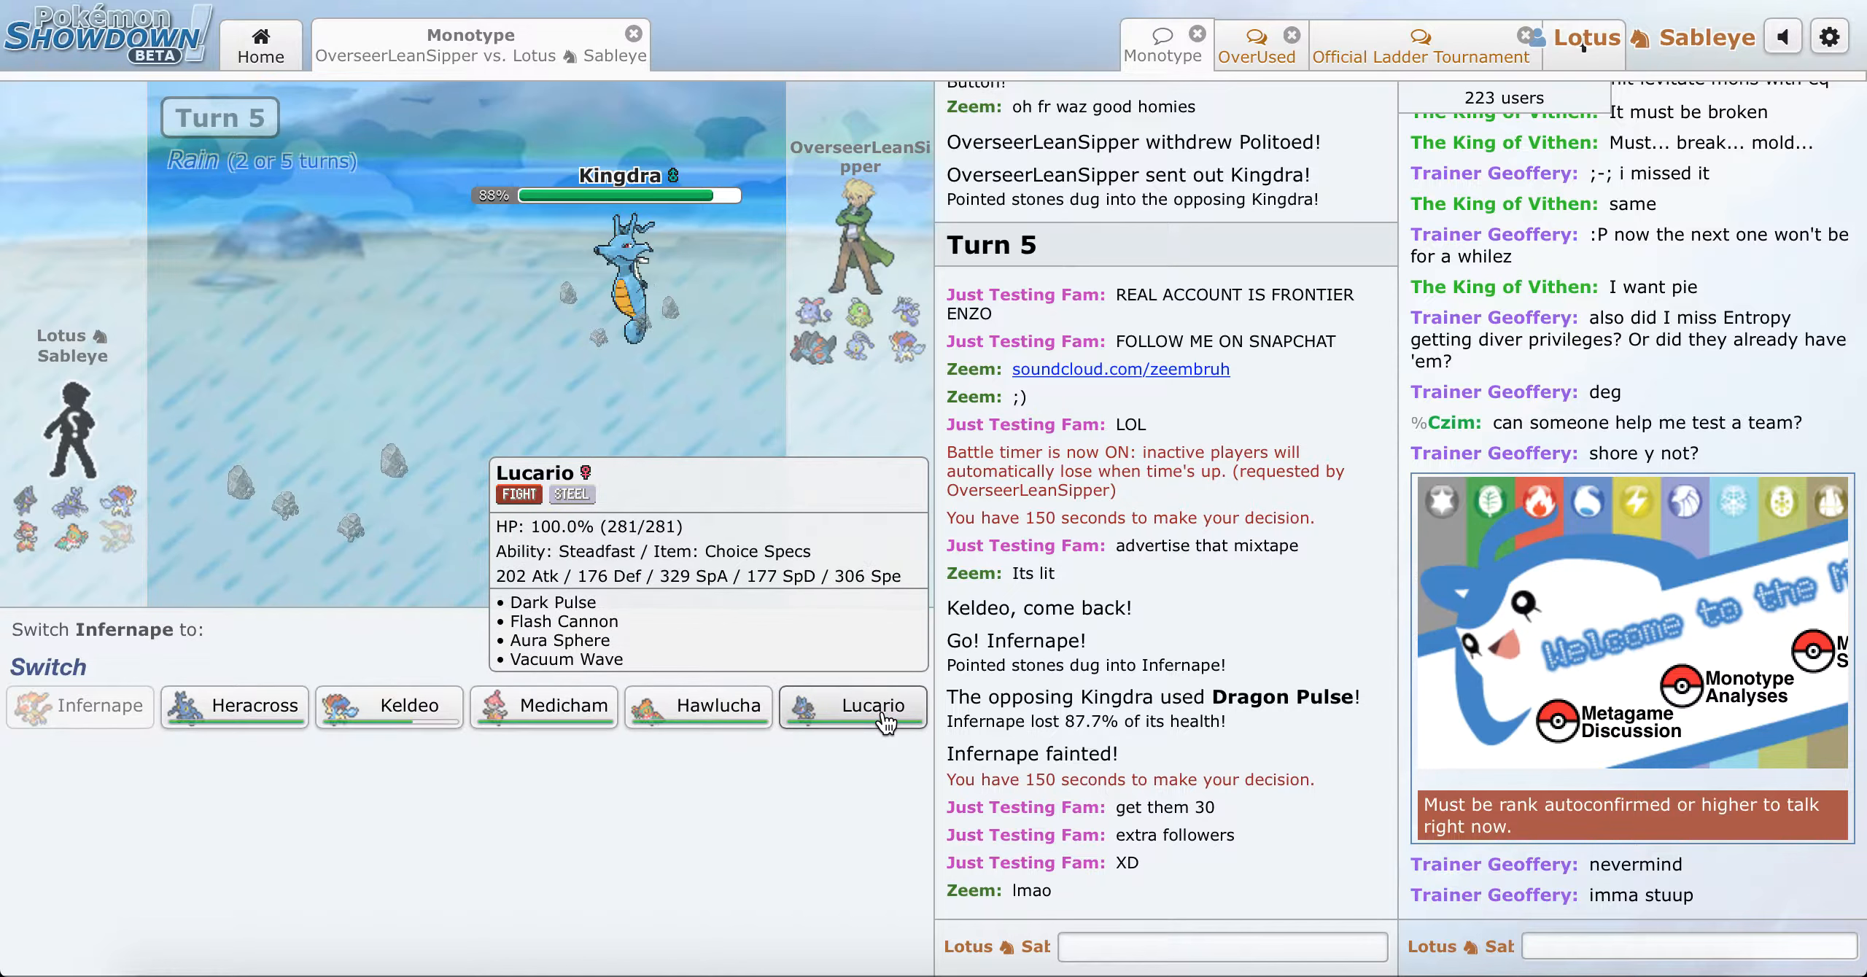
left_click(853, 706)
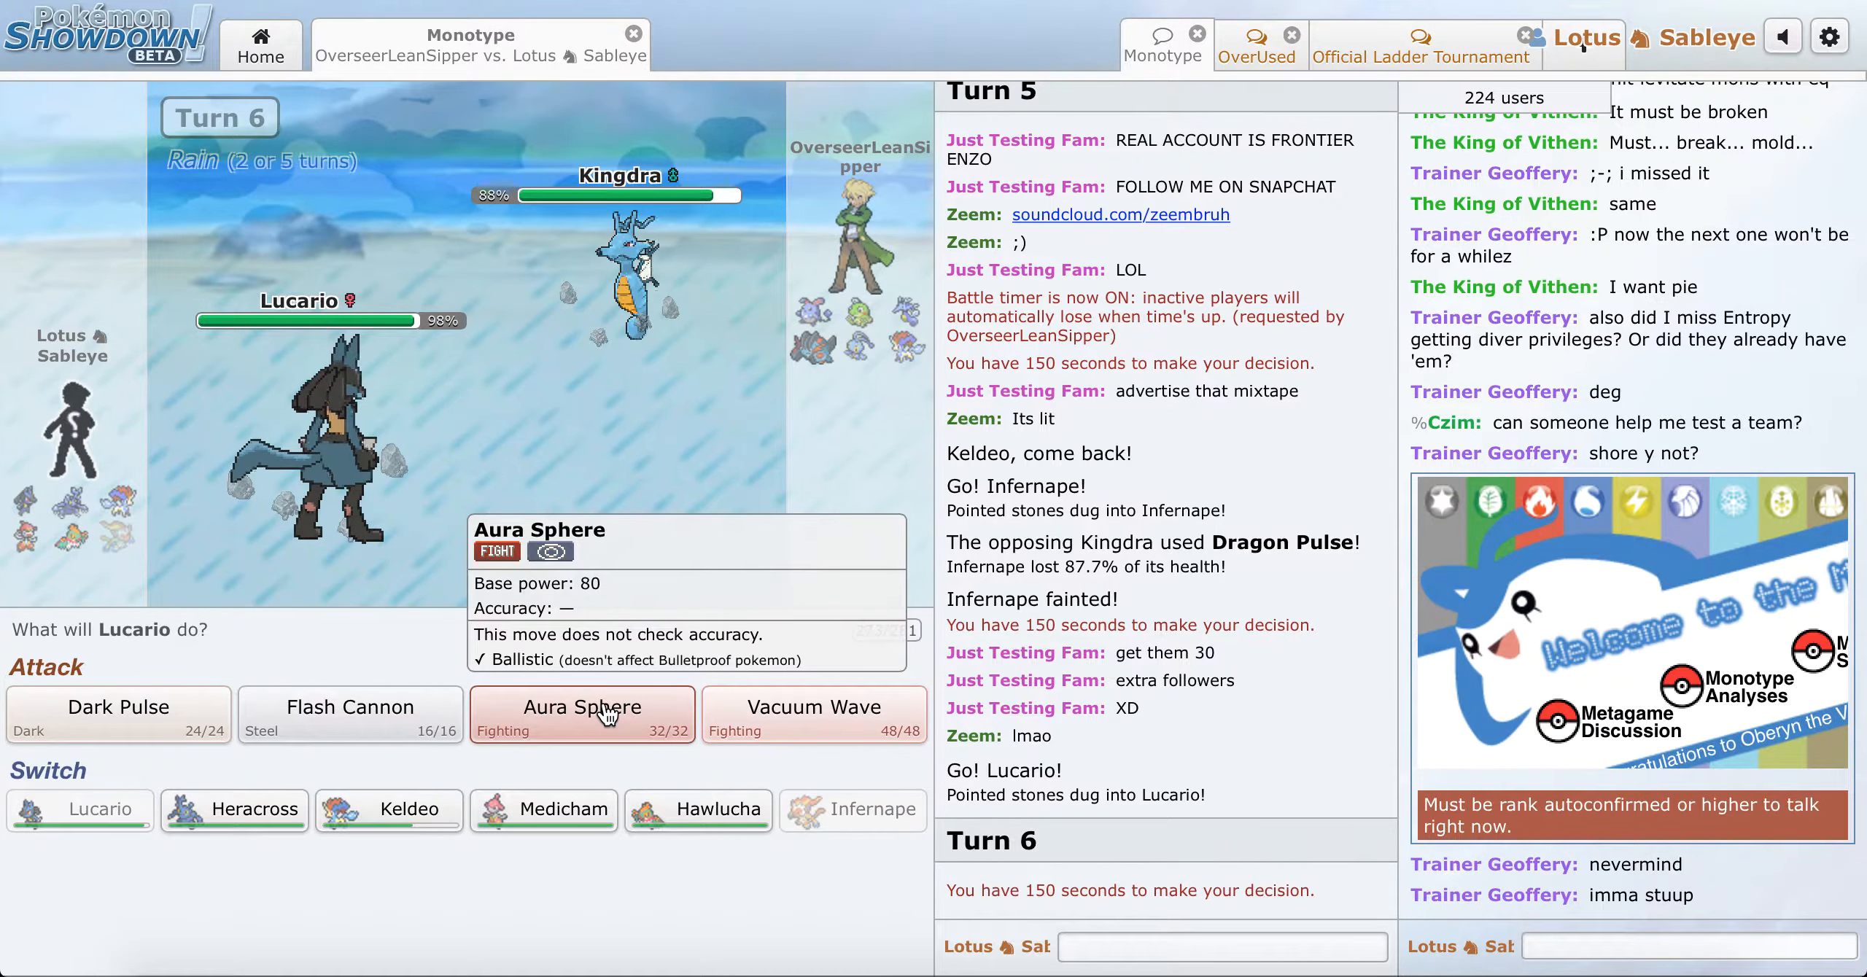
left_click(582, 714)
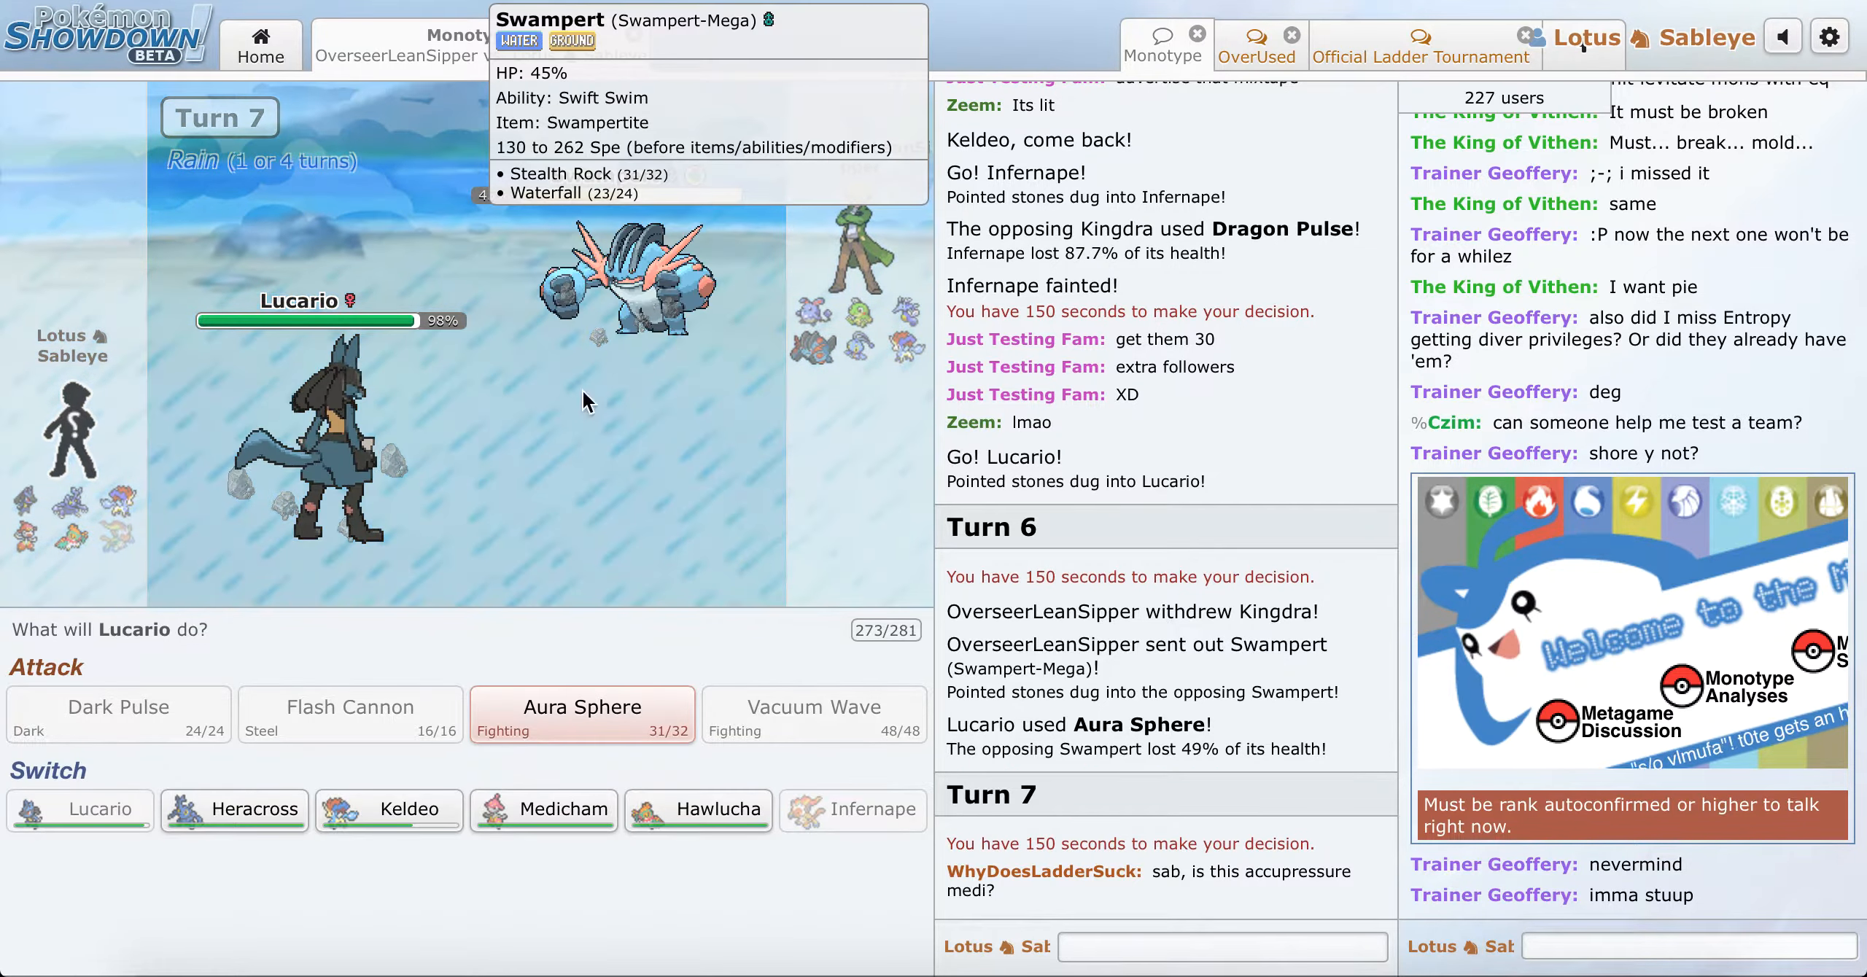
mouse_move(392, 818)
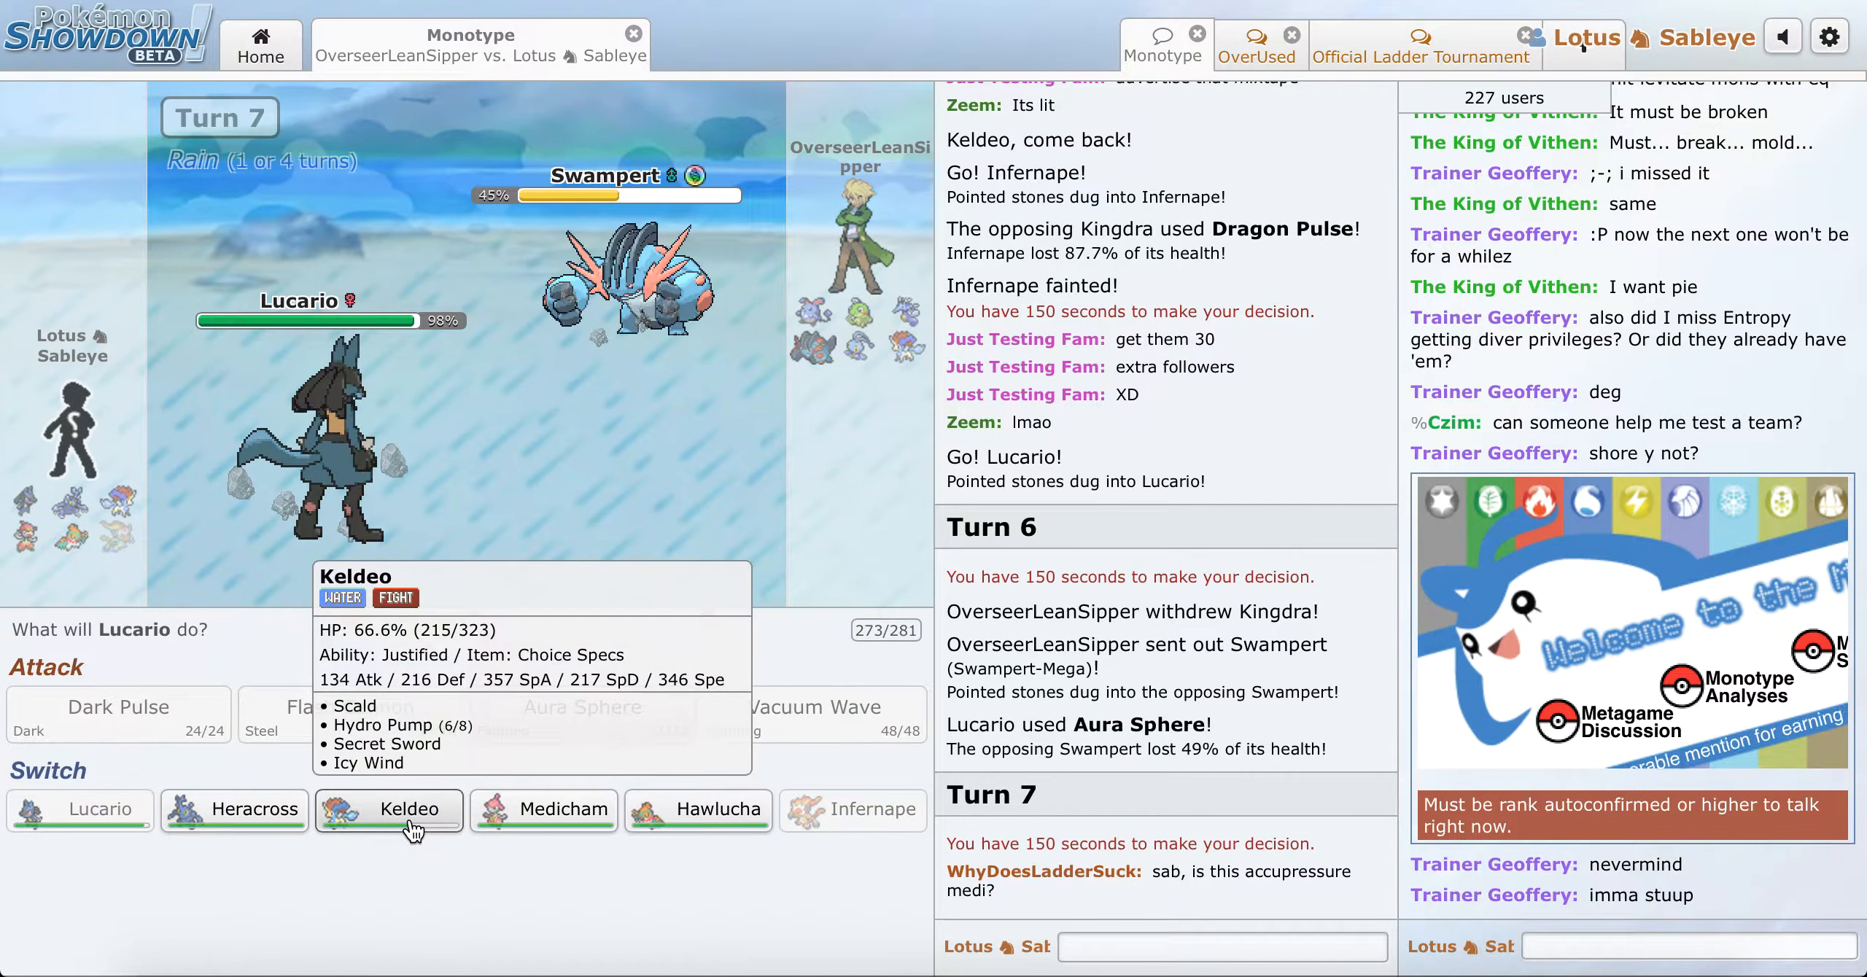
left_click(409, 812)
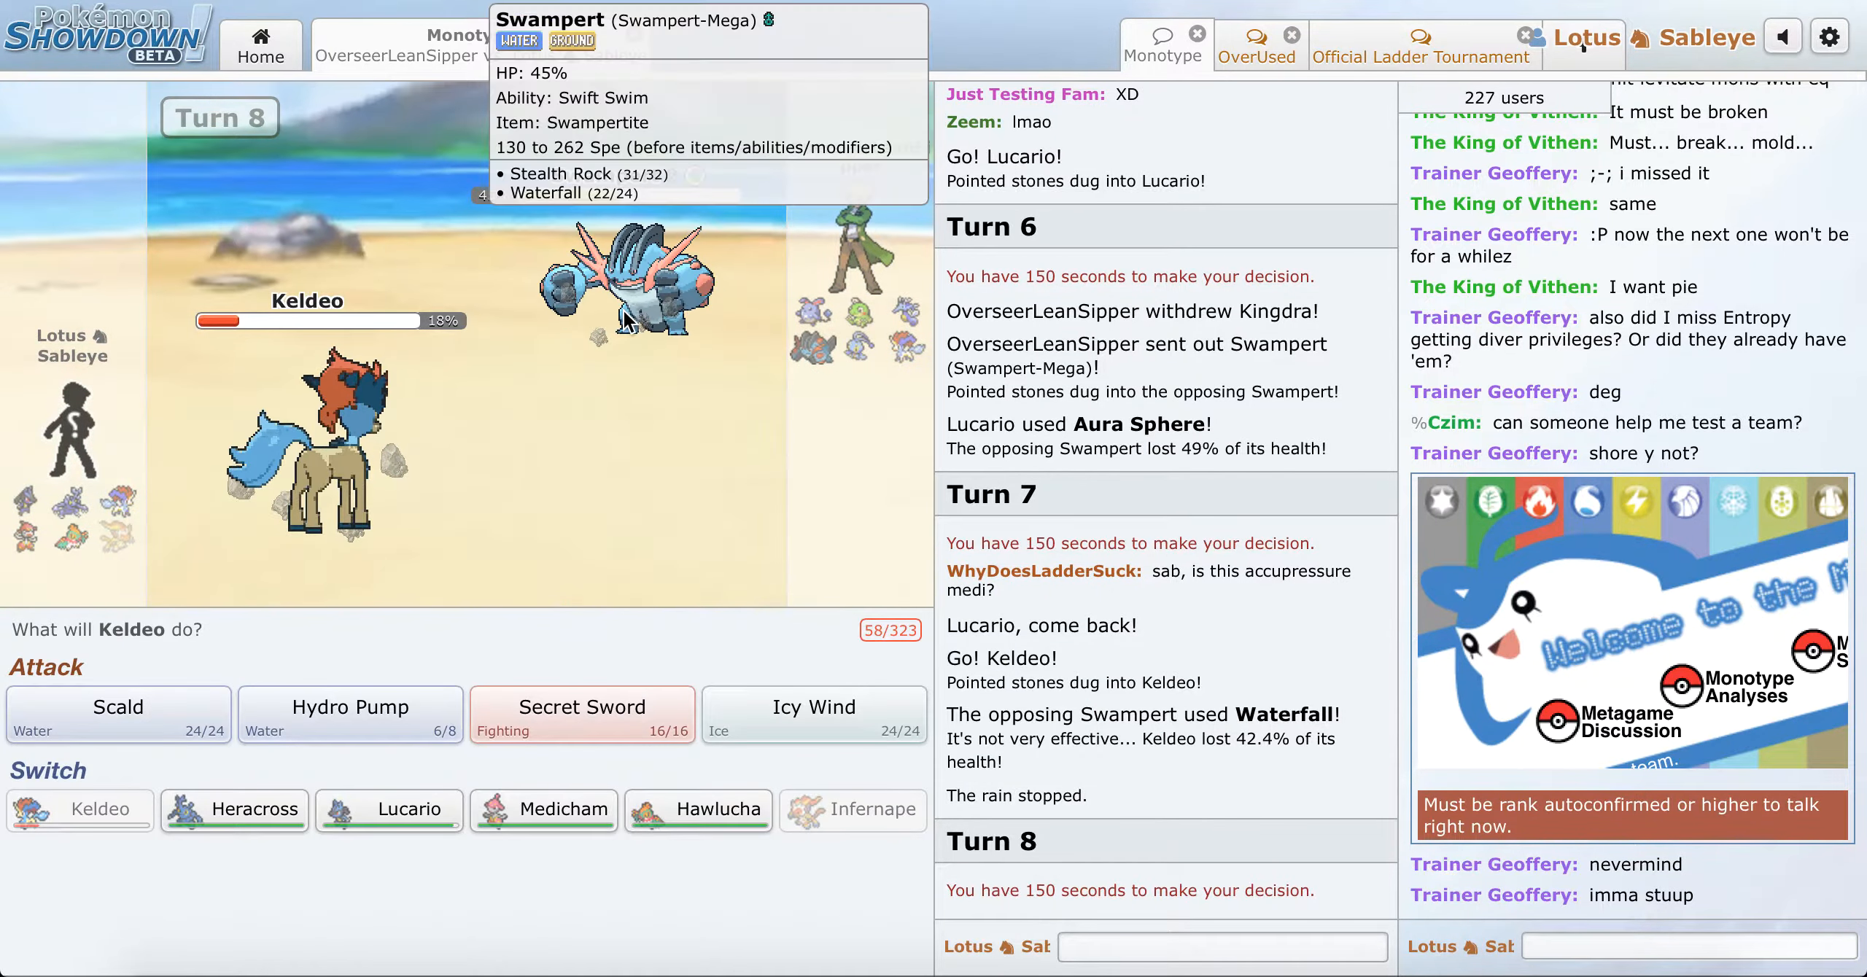
Step: Use Secret Sword, bring Medicham in for a Mega Thunder Punch, then switch to Lucario
left_click(582, 714)
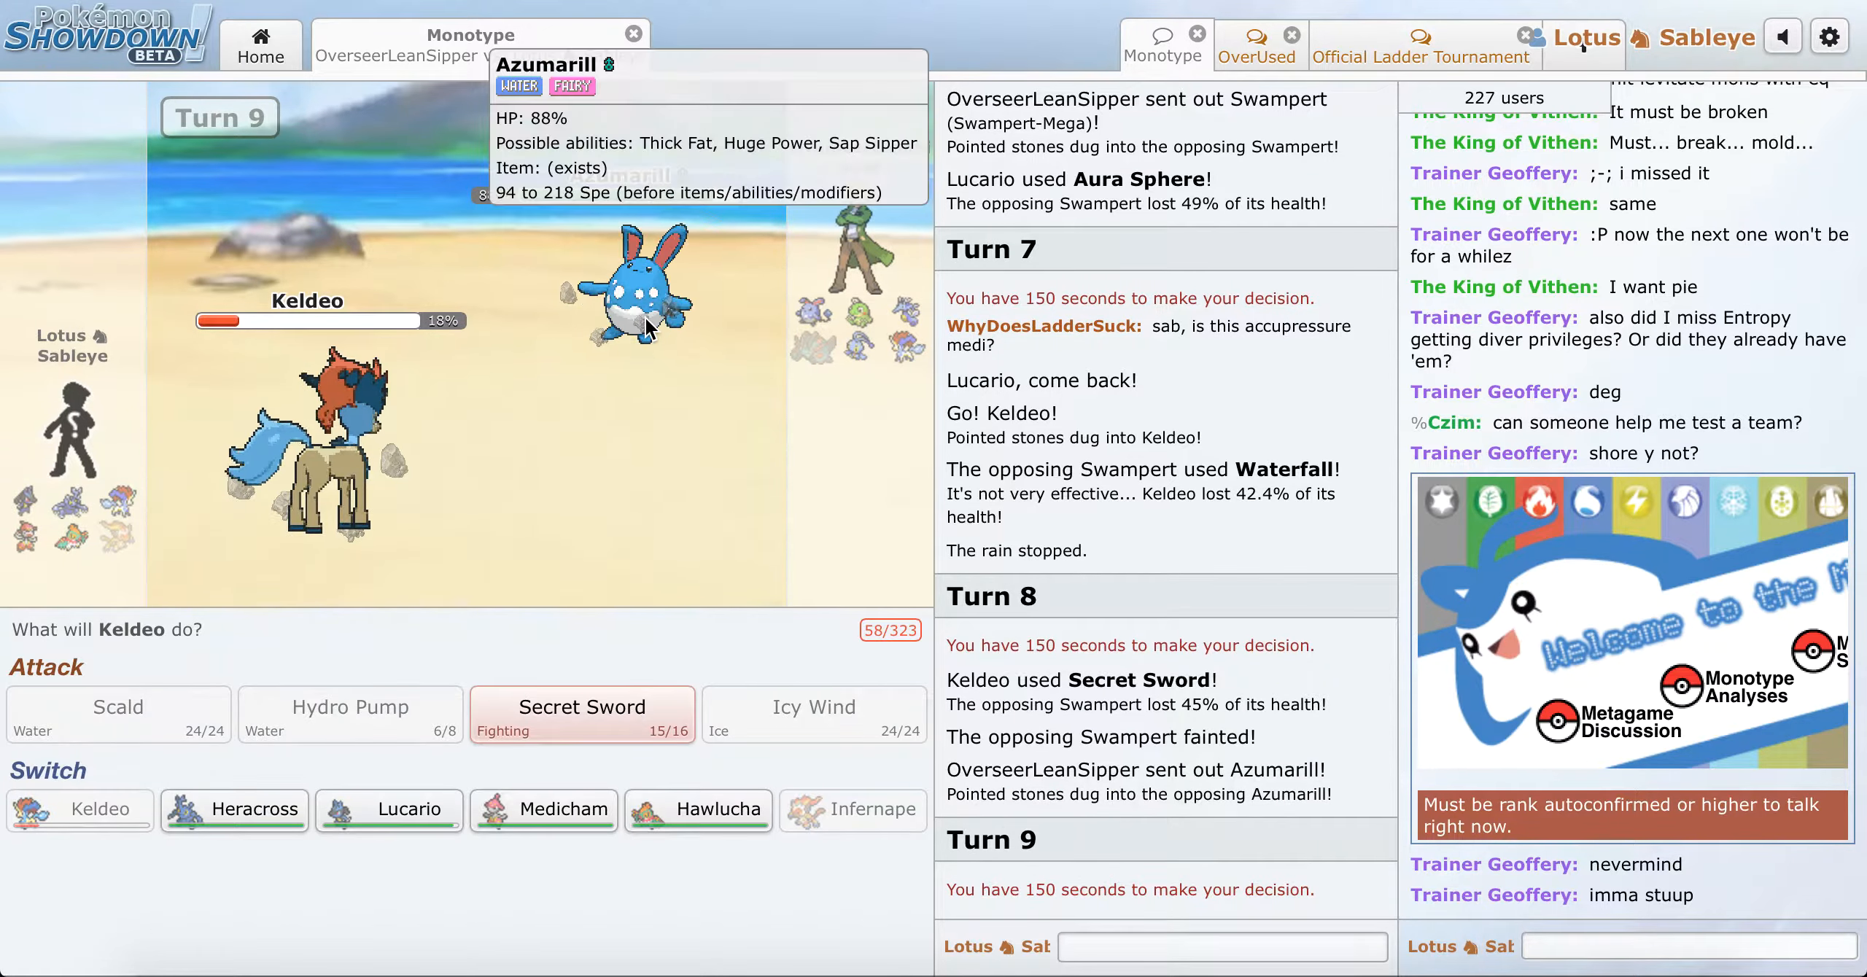
mouse_move(582, 725)
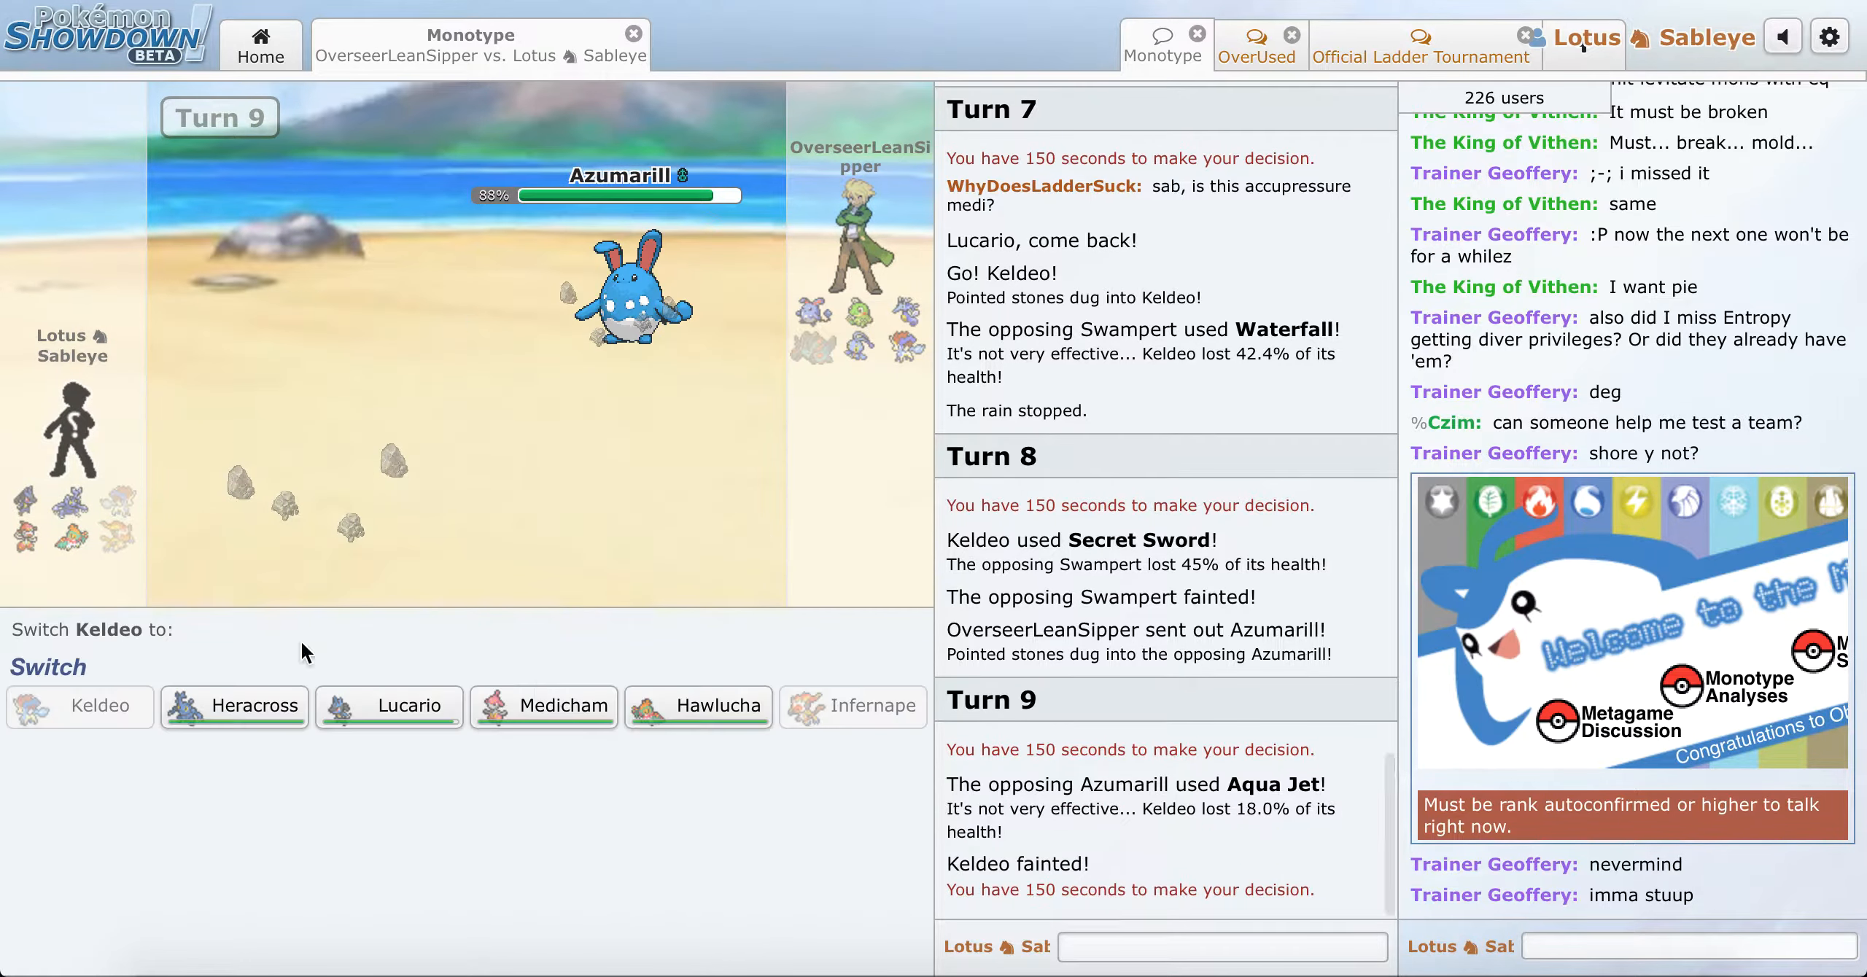
mouse_move(543, 727)
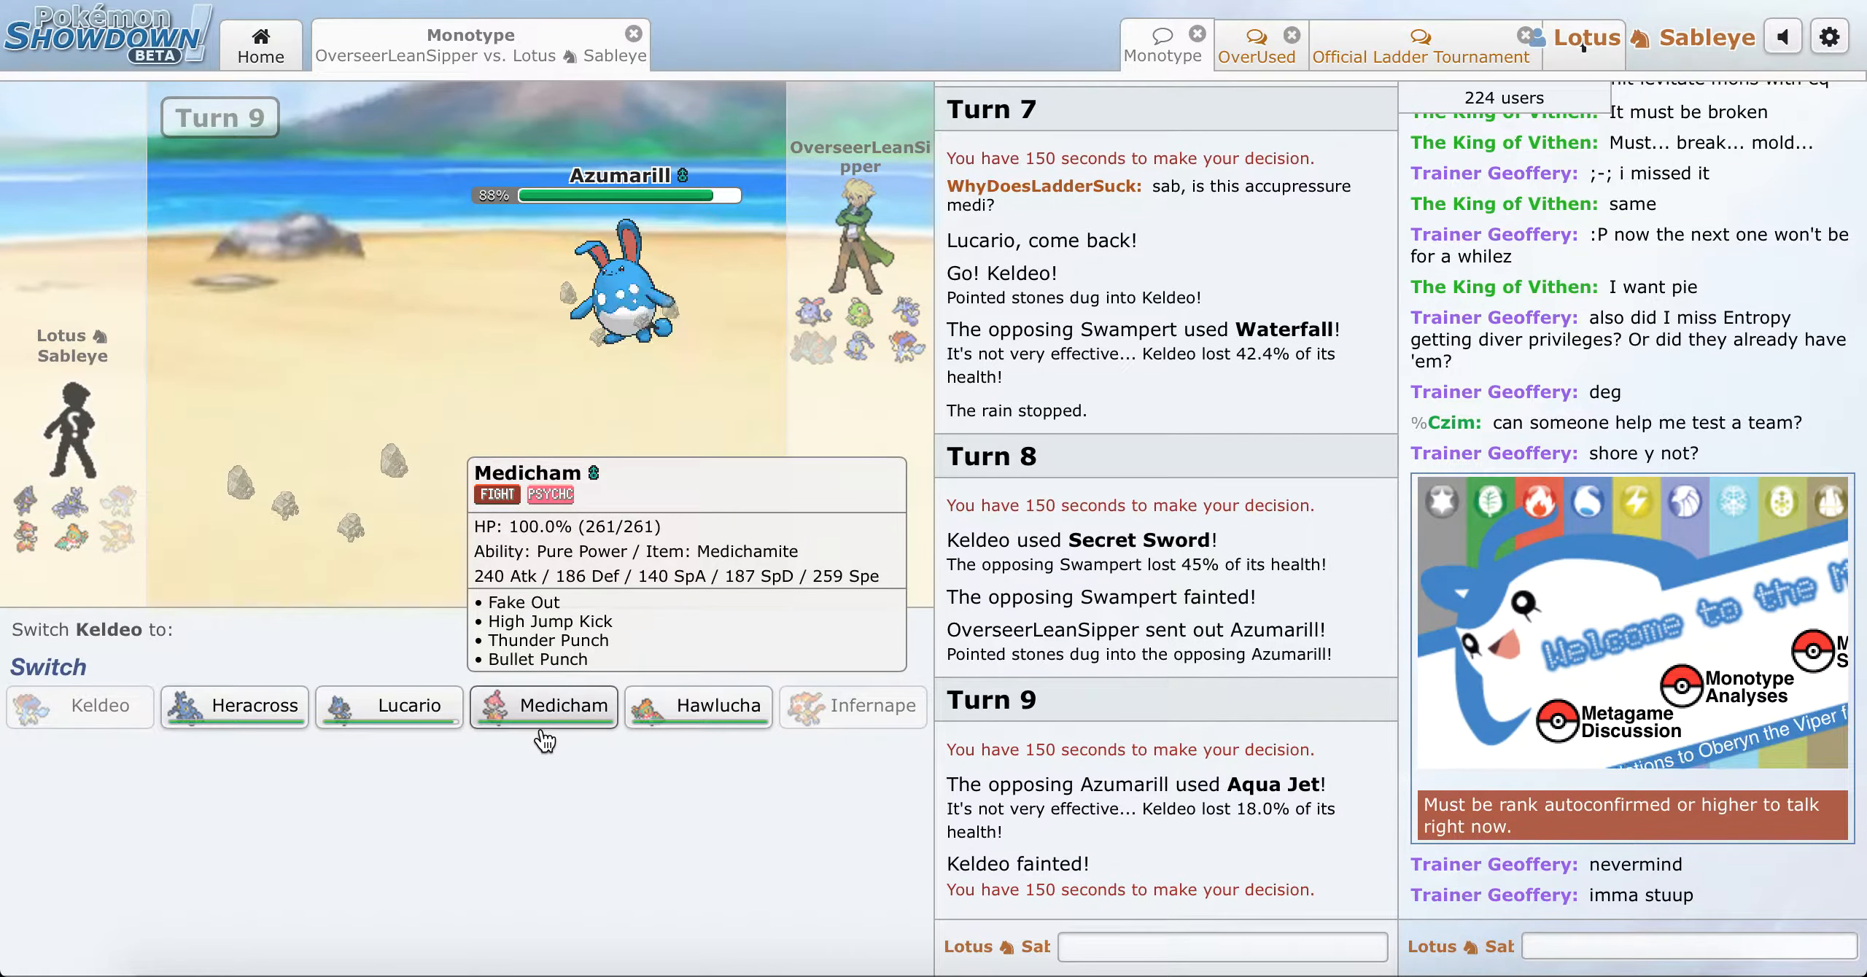
mouse_move(719, 707)
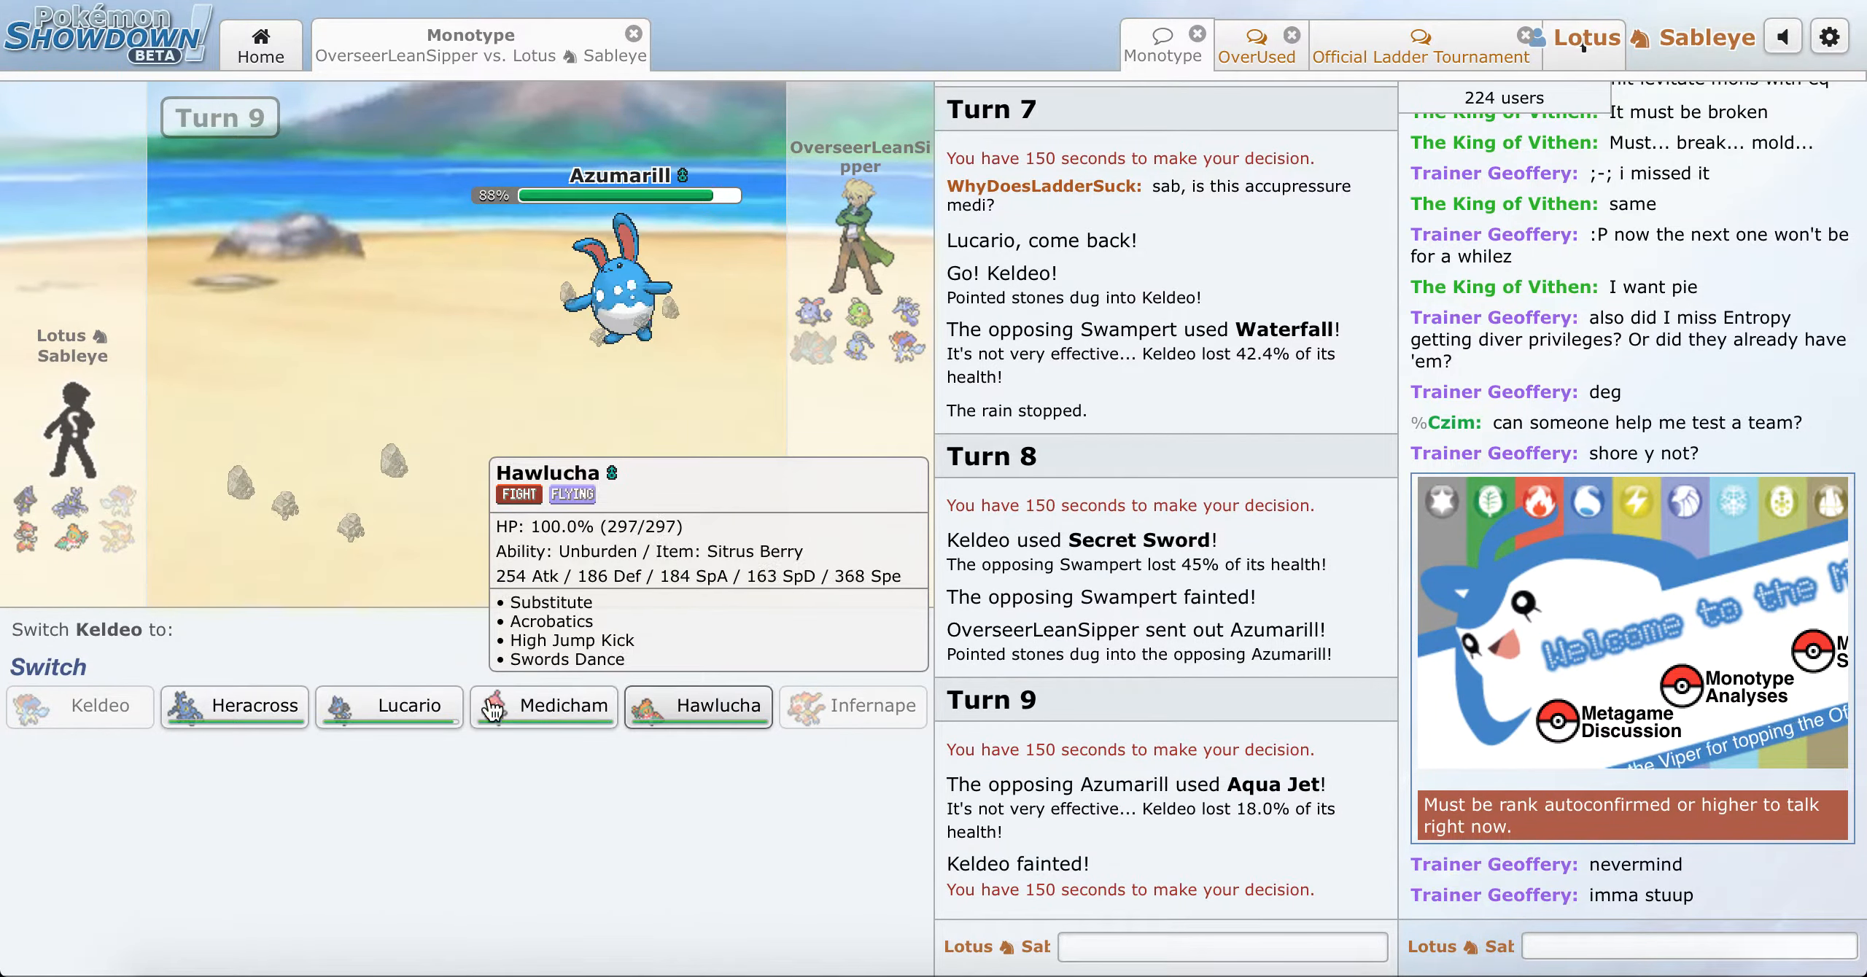
mouse_move(264, 715)
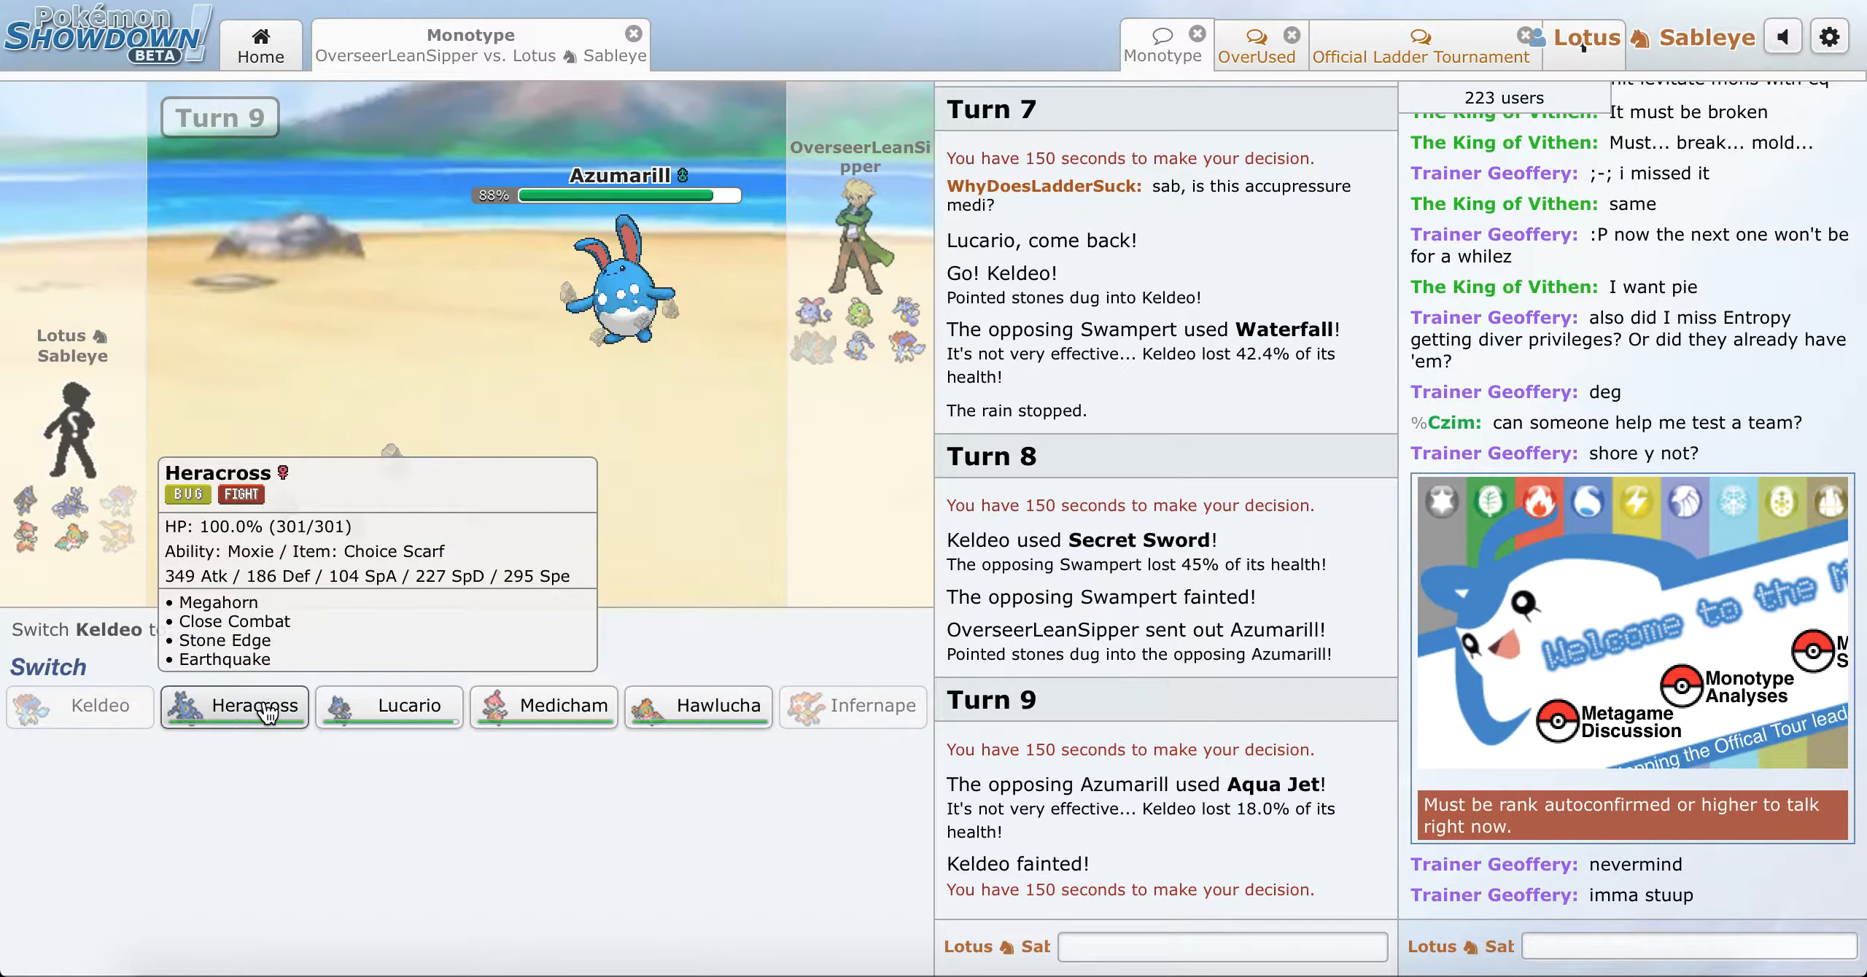
left_click(544, 706)
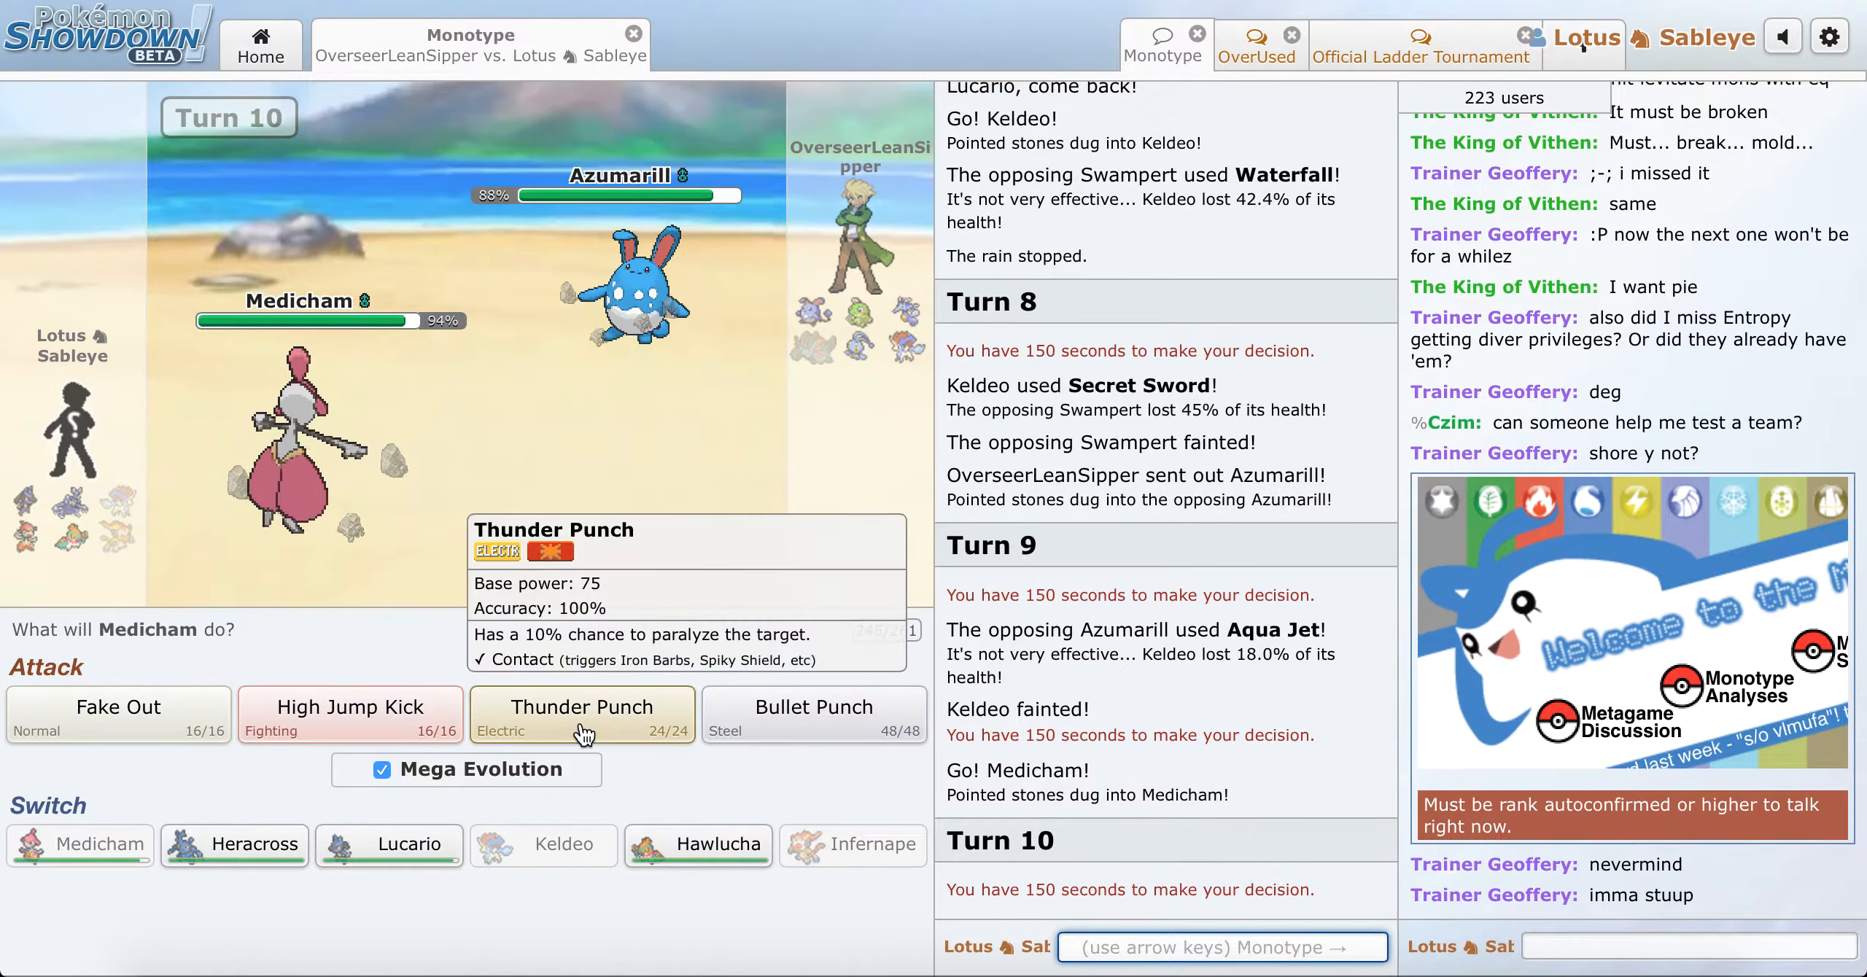
left_click(582, 715)
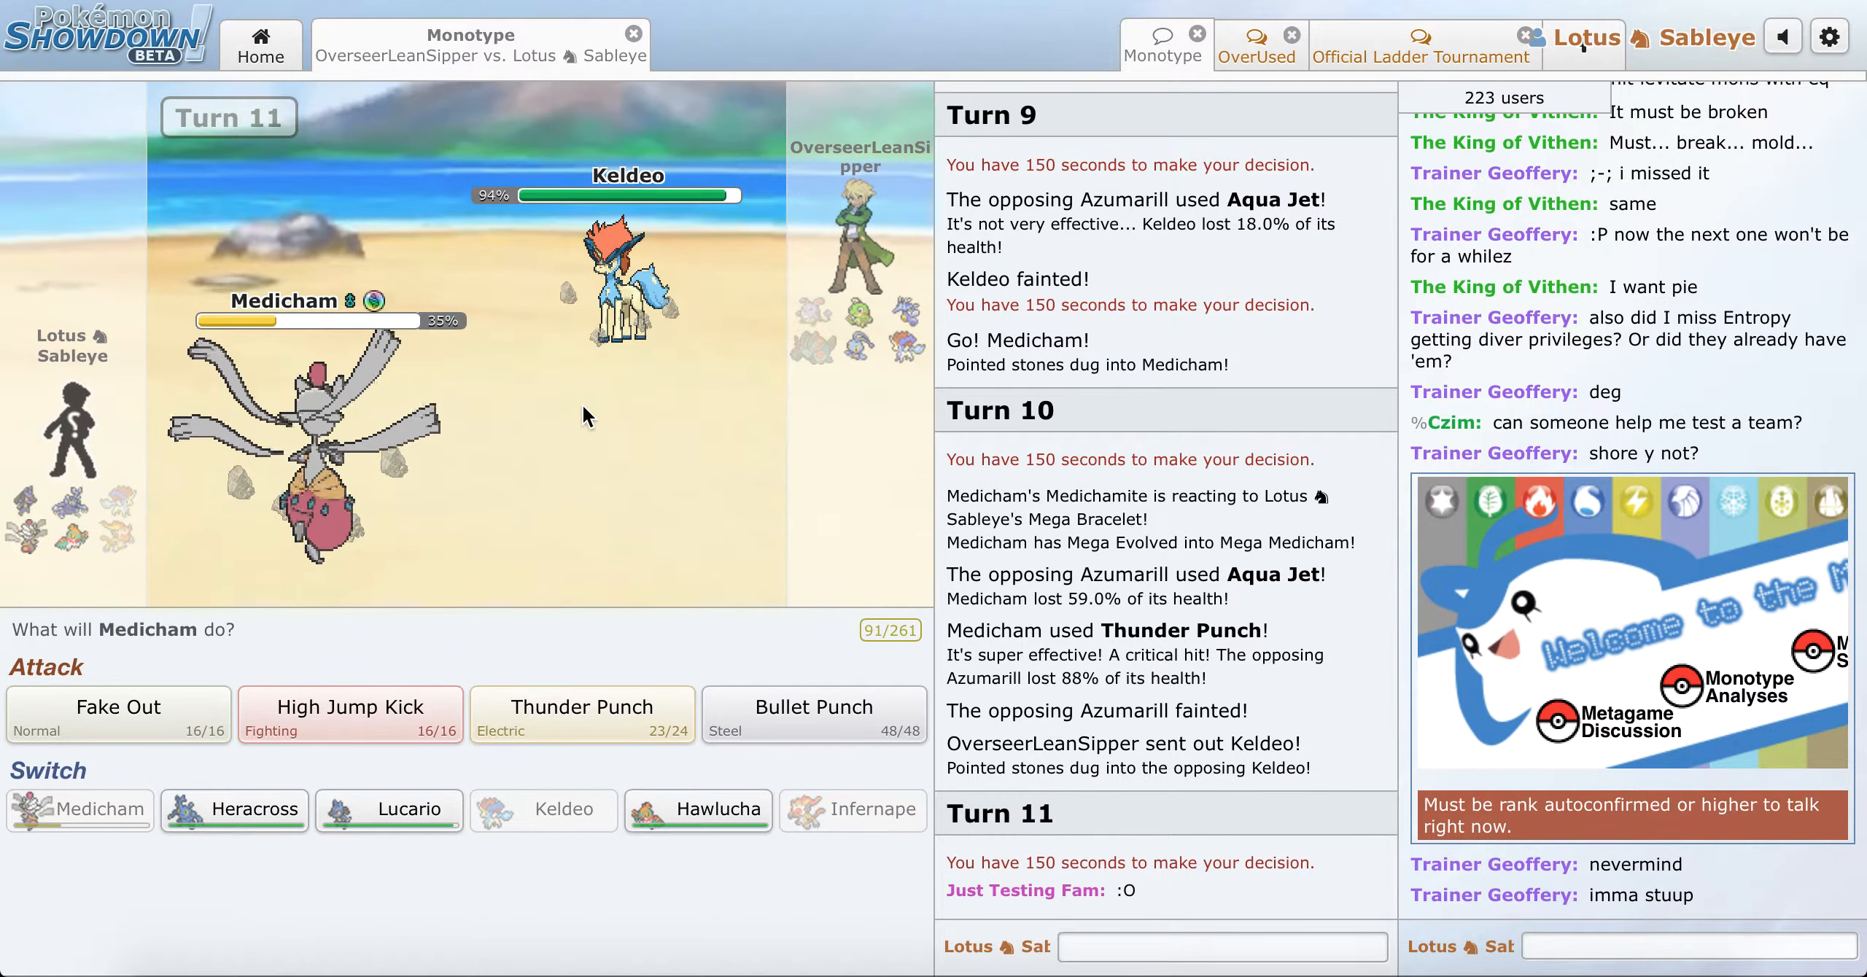
mouse_move(626, 288)
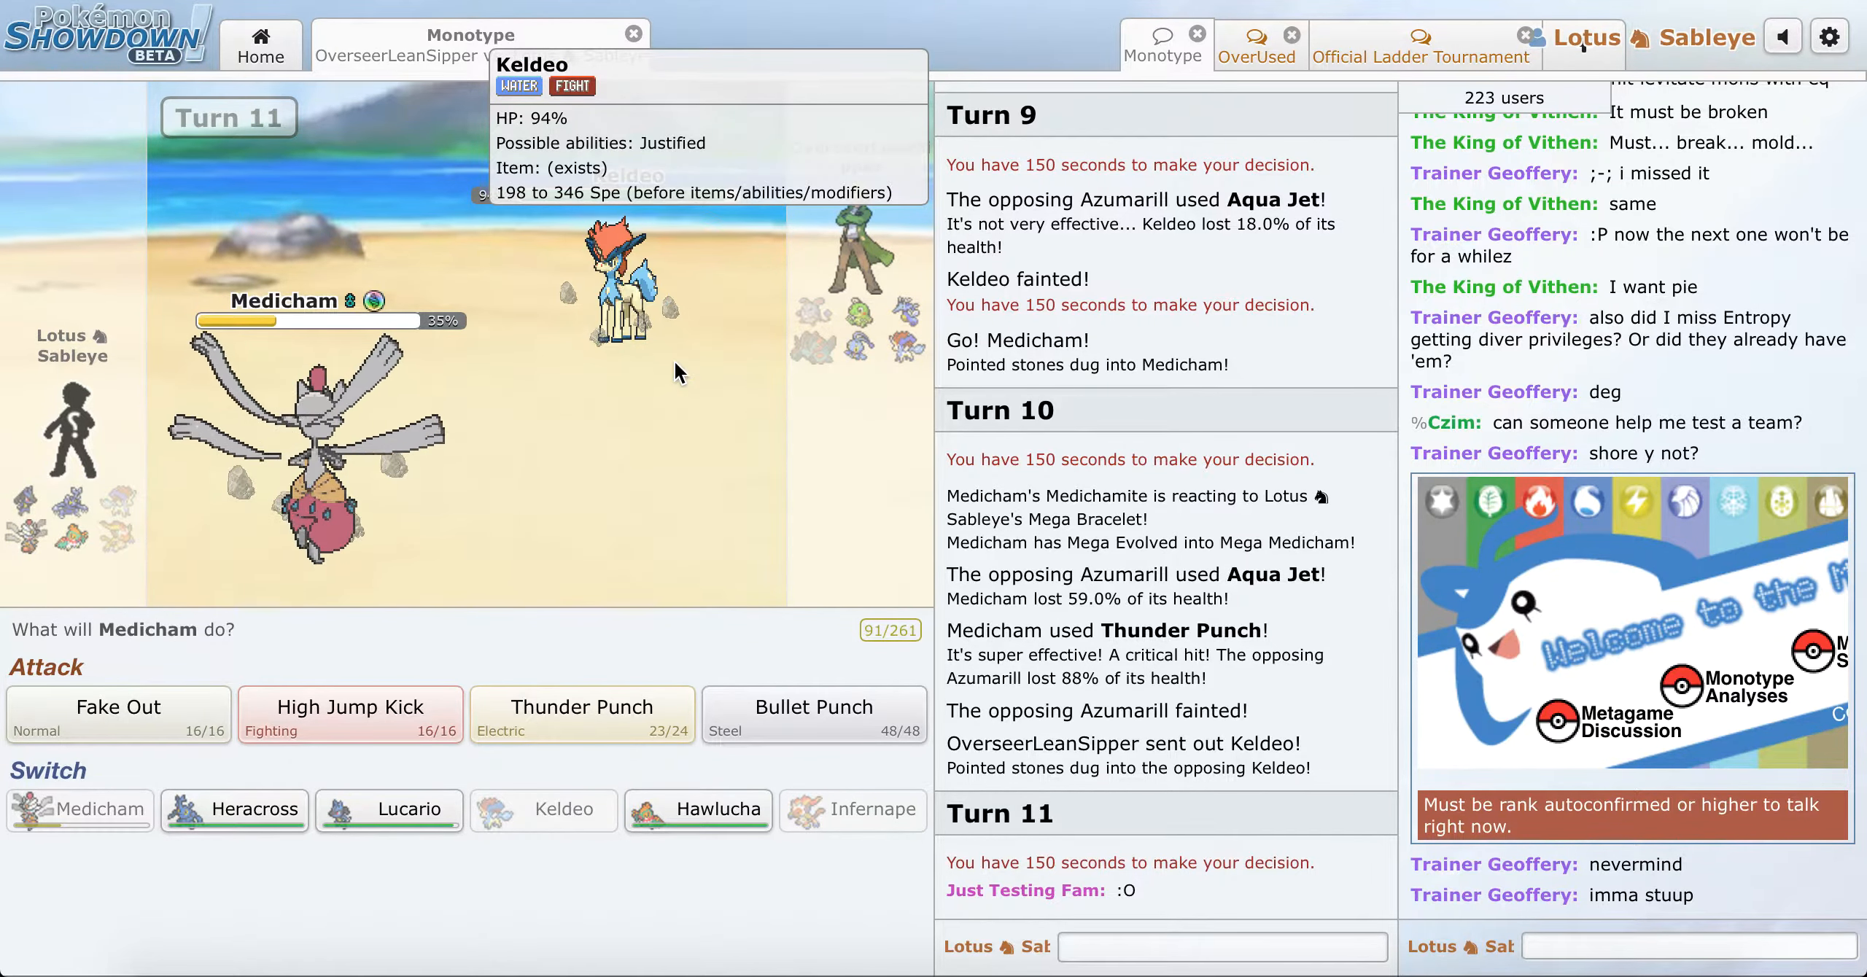
mouse_move(865, 366)
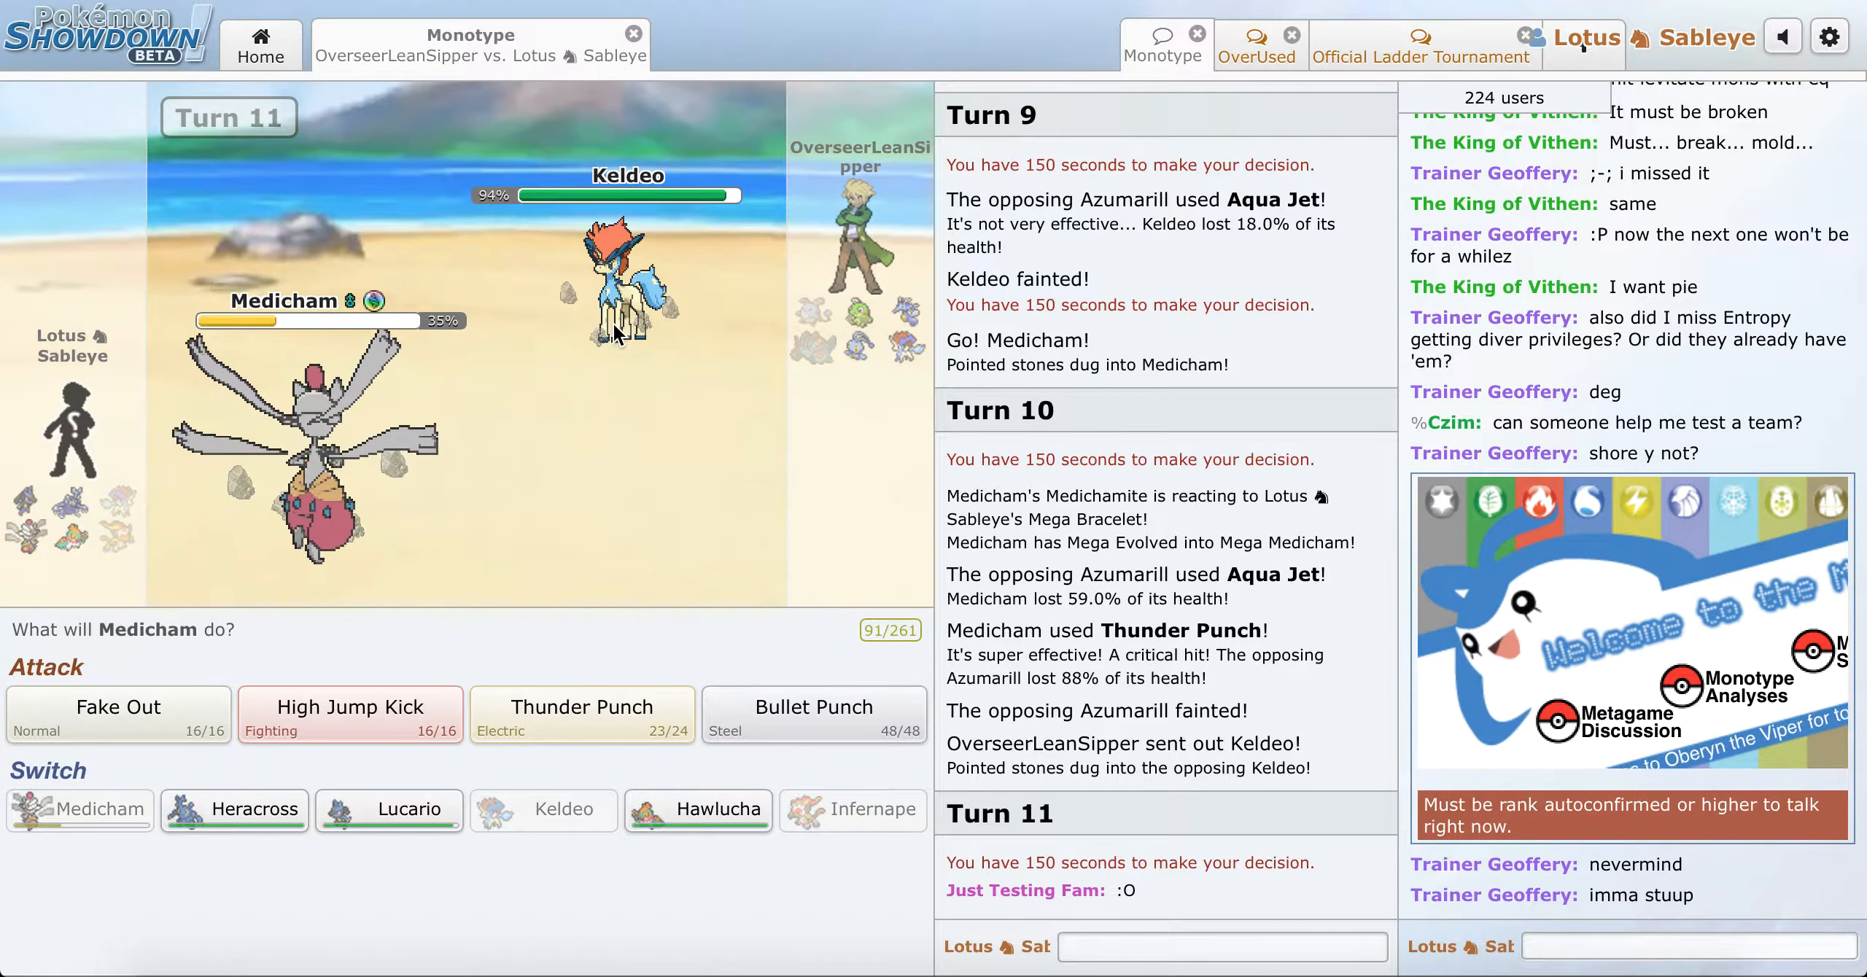
mouse_move(411, 817)
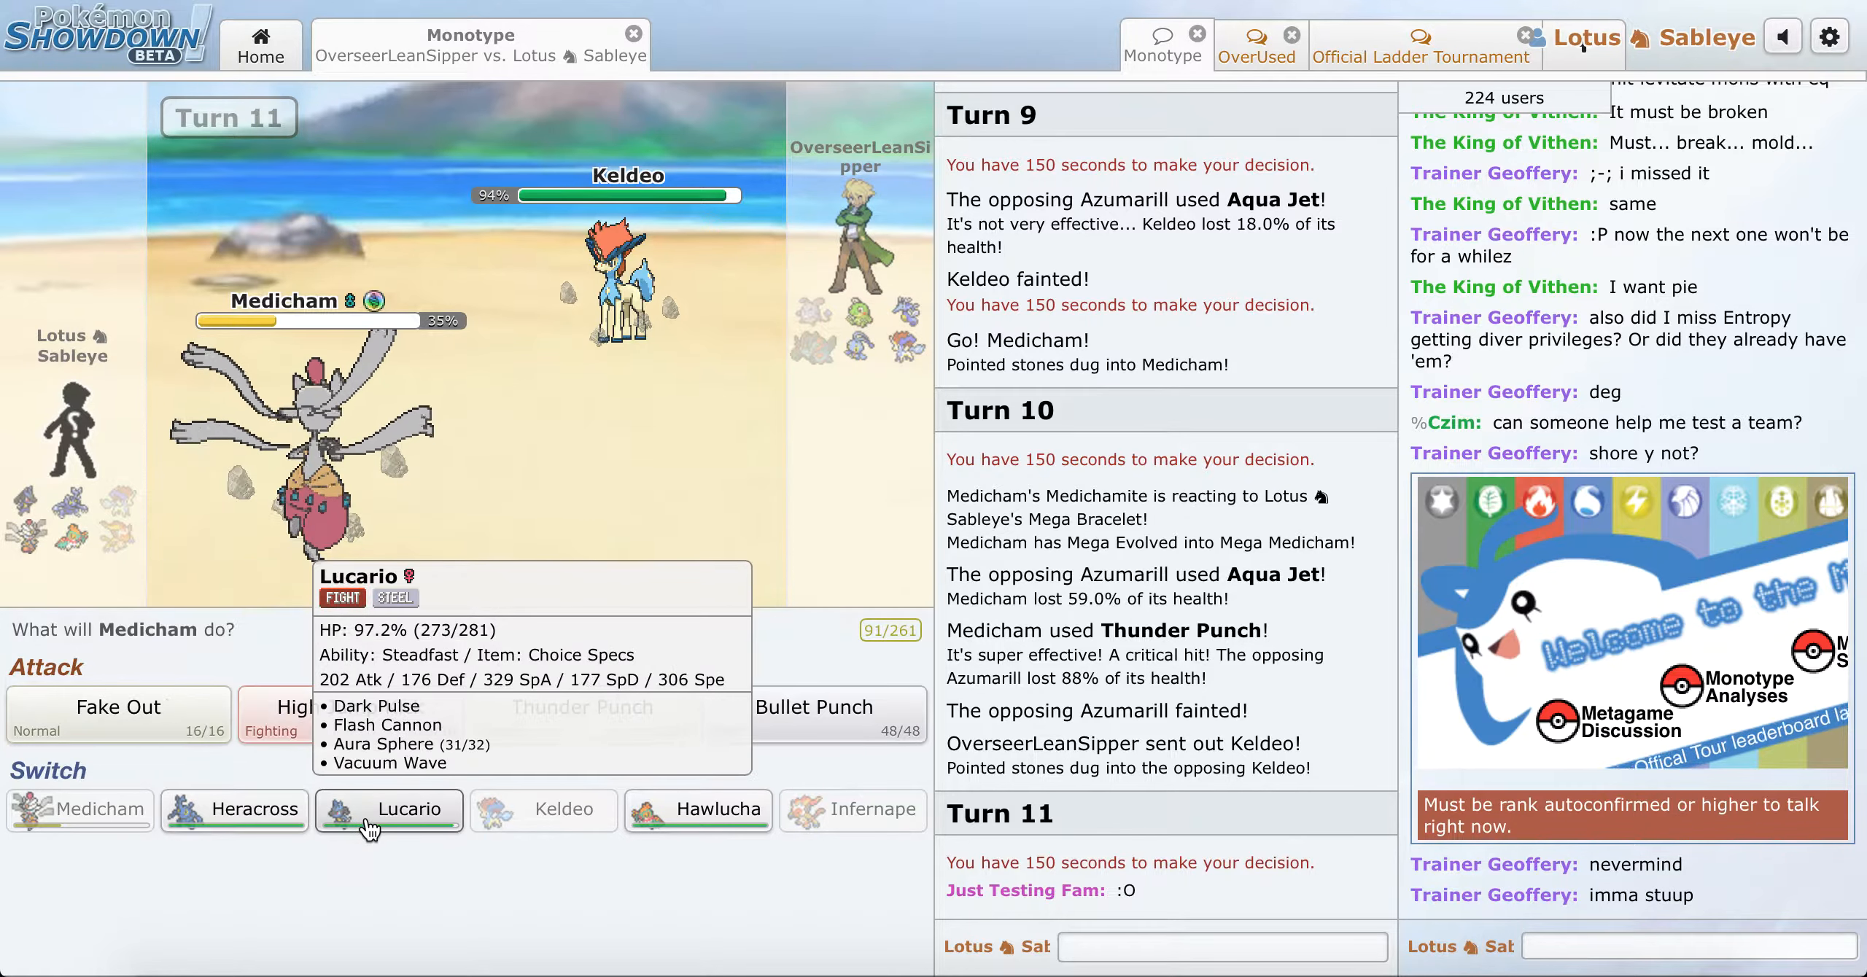
left_click(389, 810)
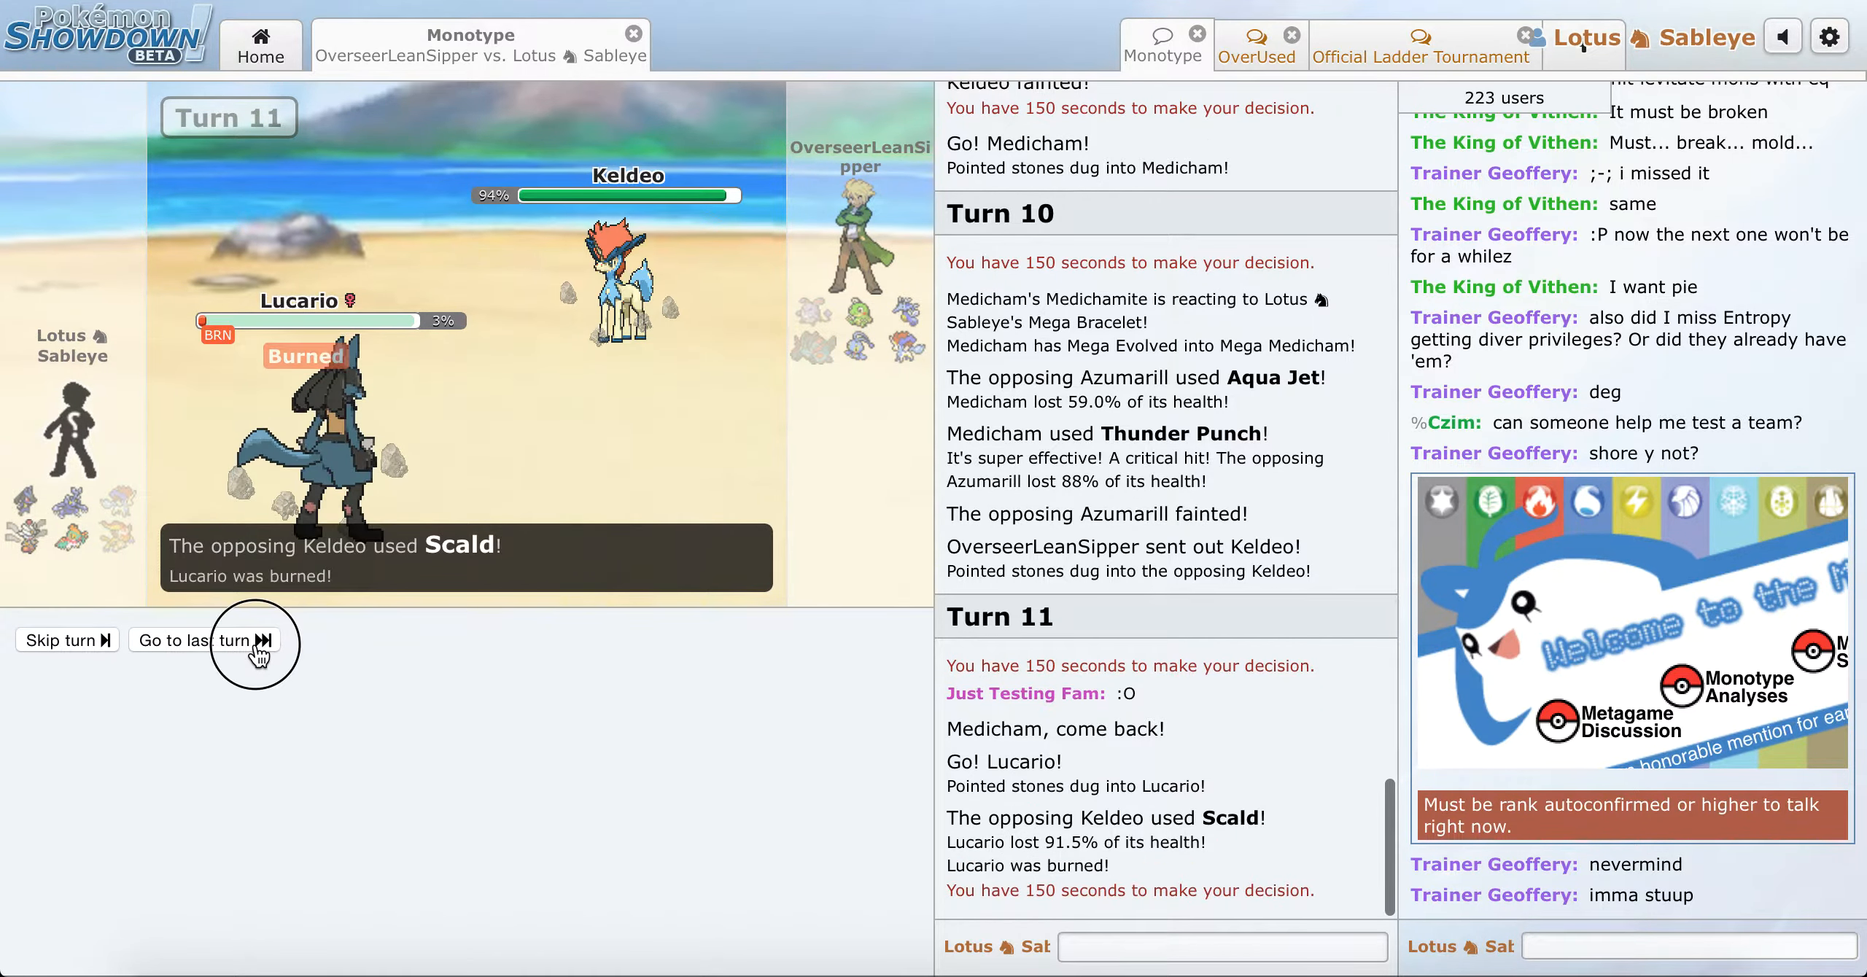
left_click(205, 641)
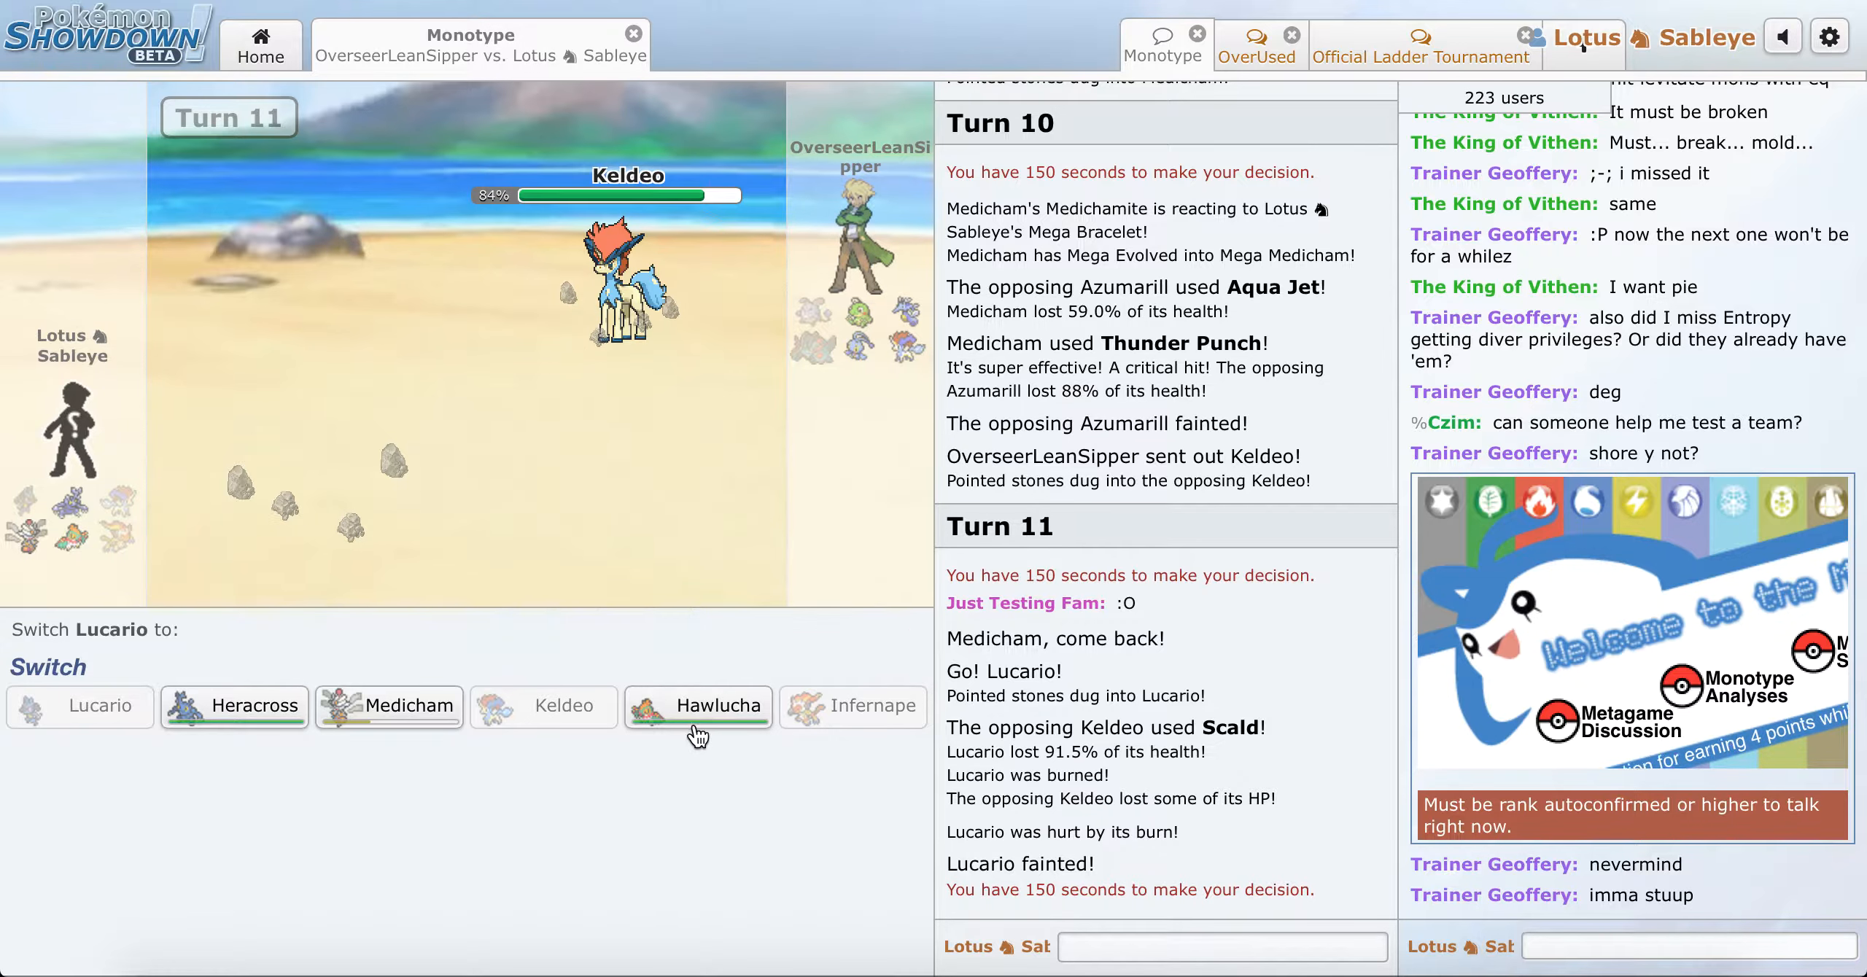
Step: Send in Hawlucha to High Jump Kick Politoed, Swords Dance, then High Jump Kick Manaphy
left_click(698, 707)
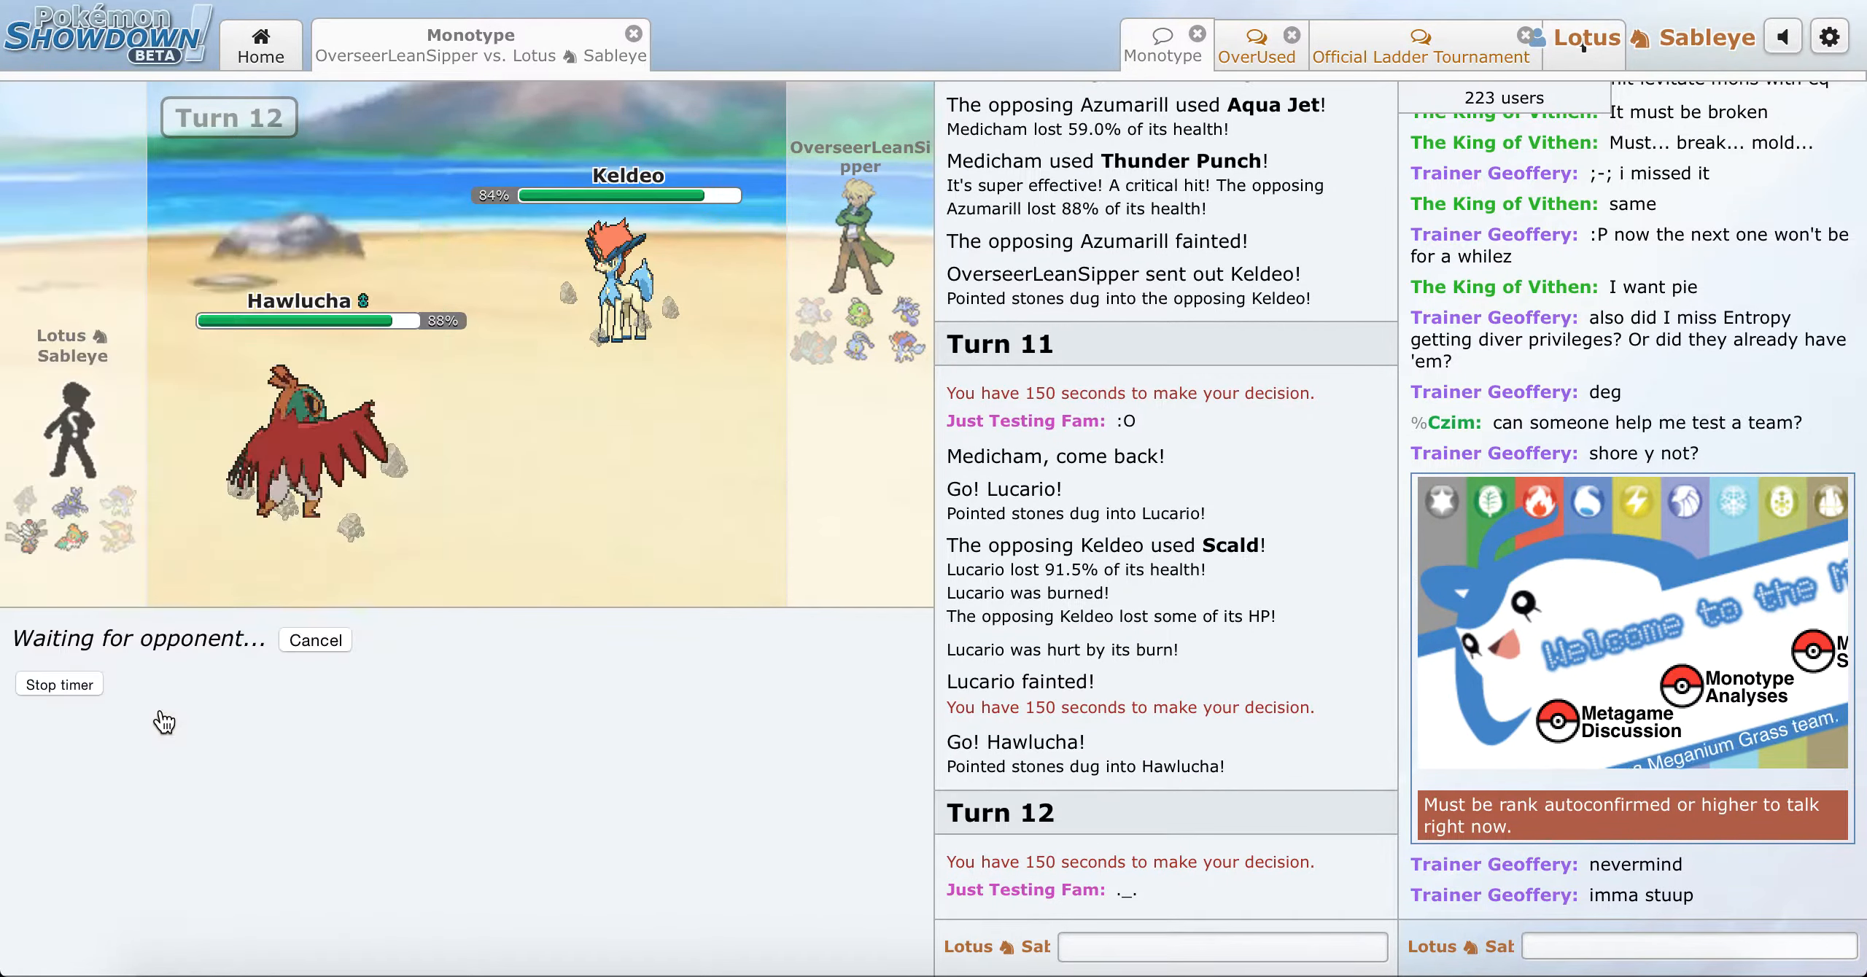
mouse_move(433, 478)
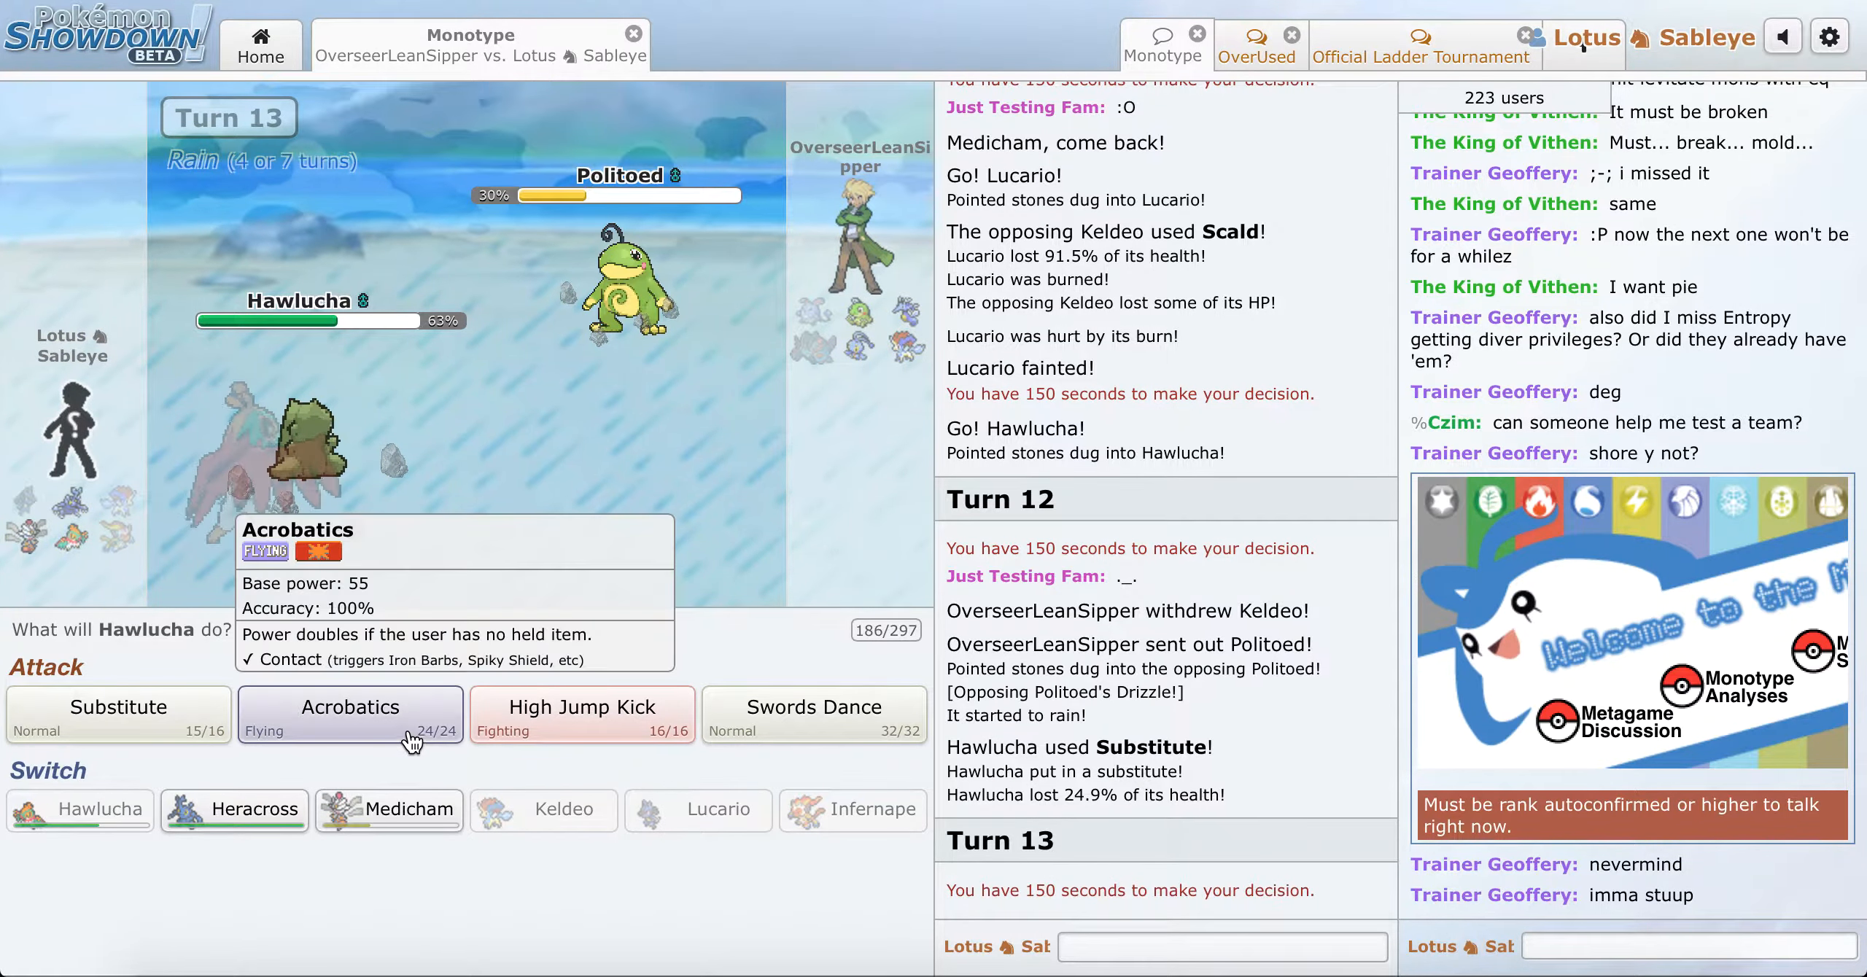
mouse_move(542, 744)
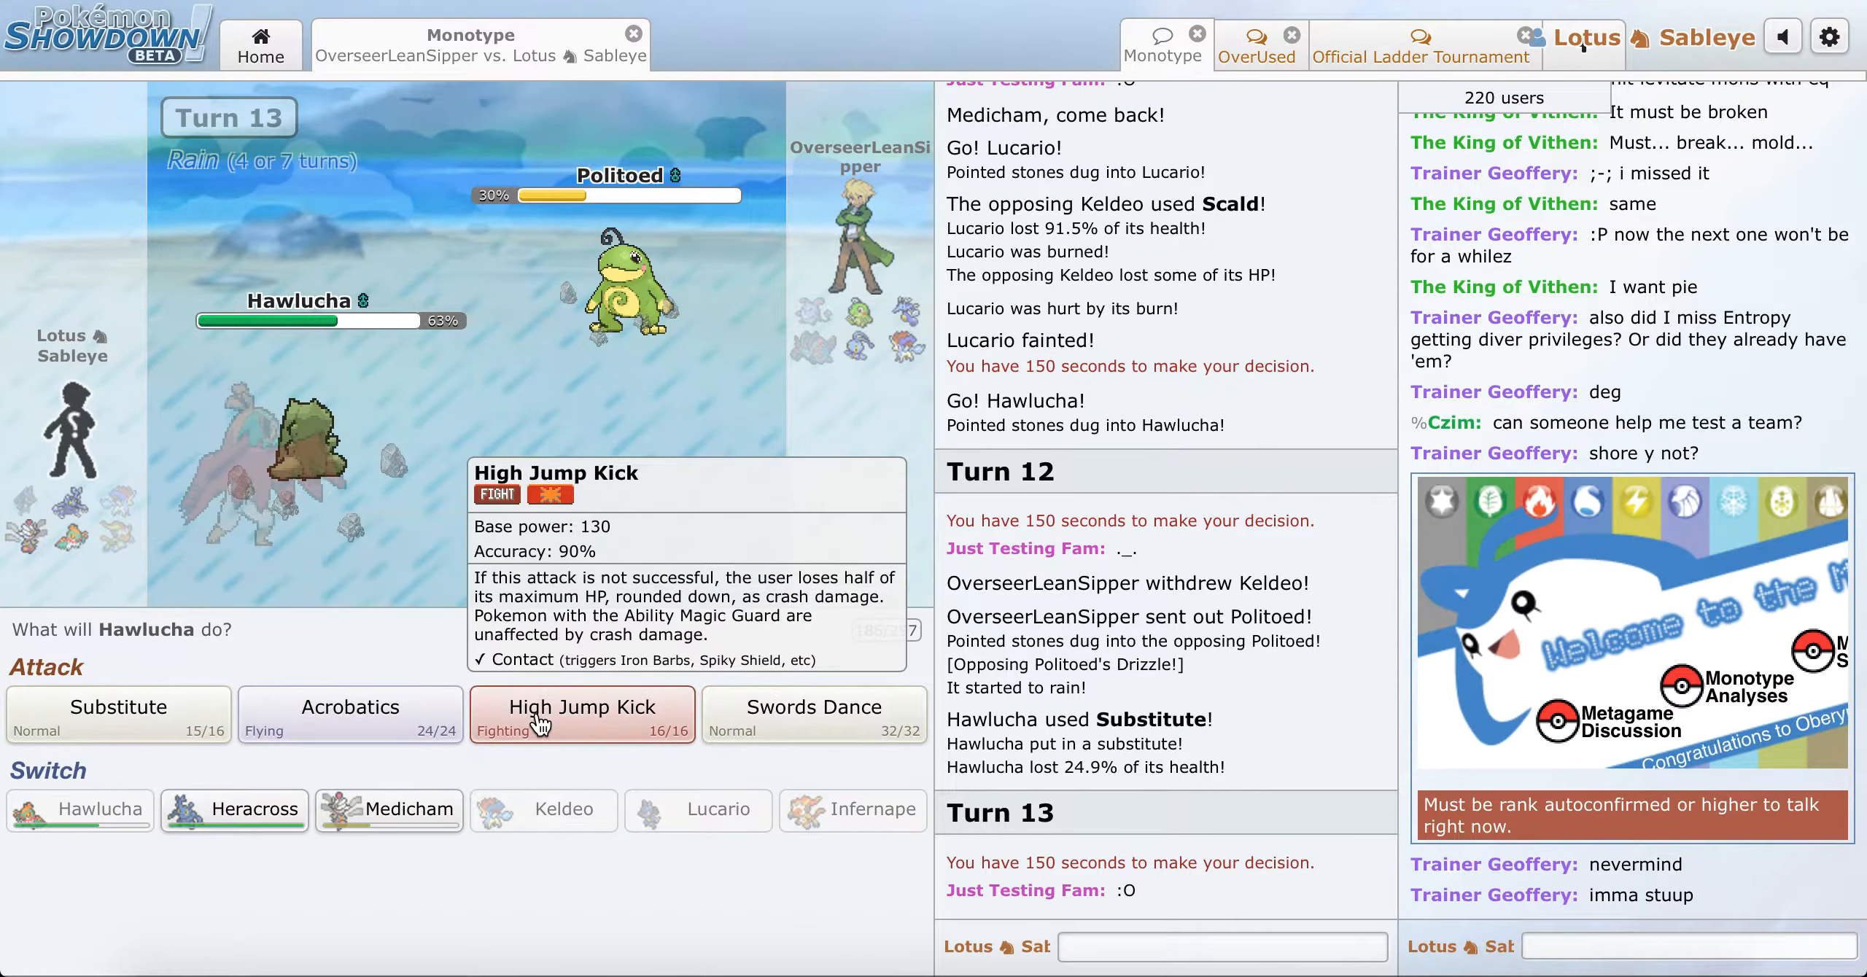
left_click(582, 715)
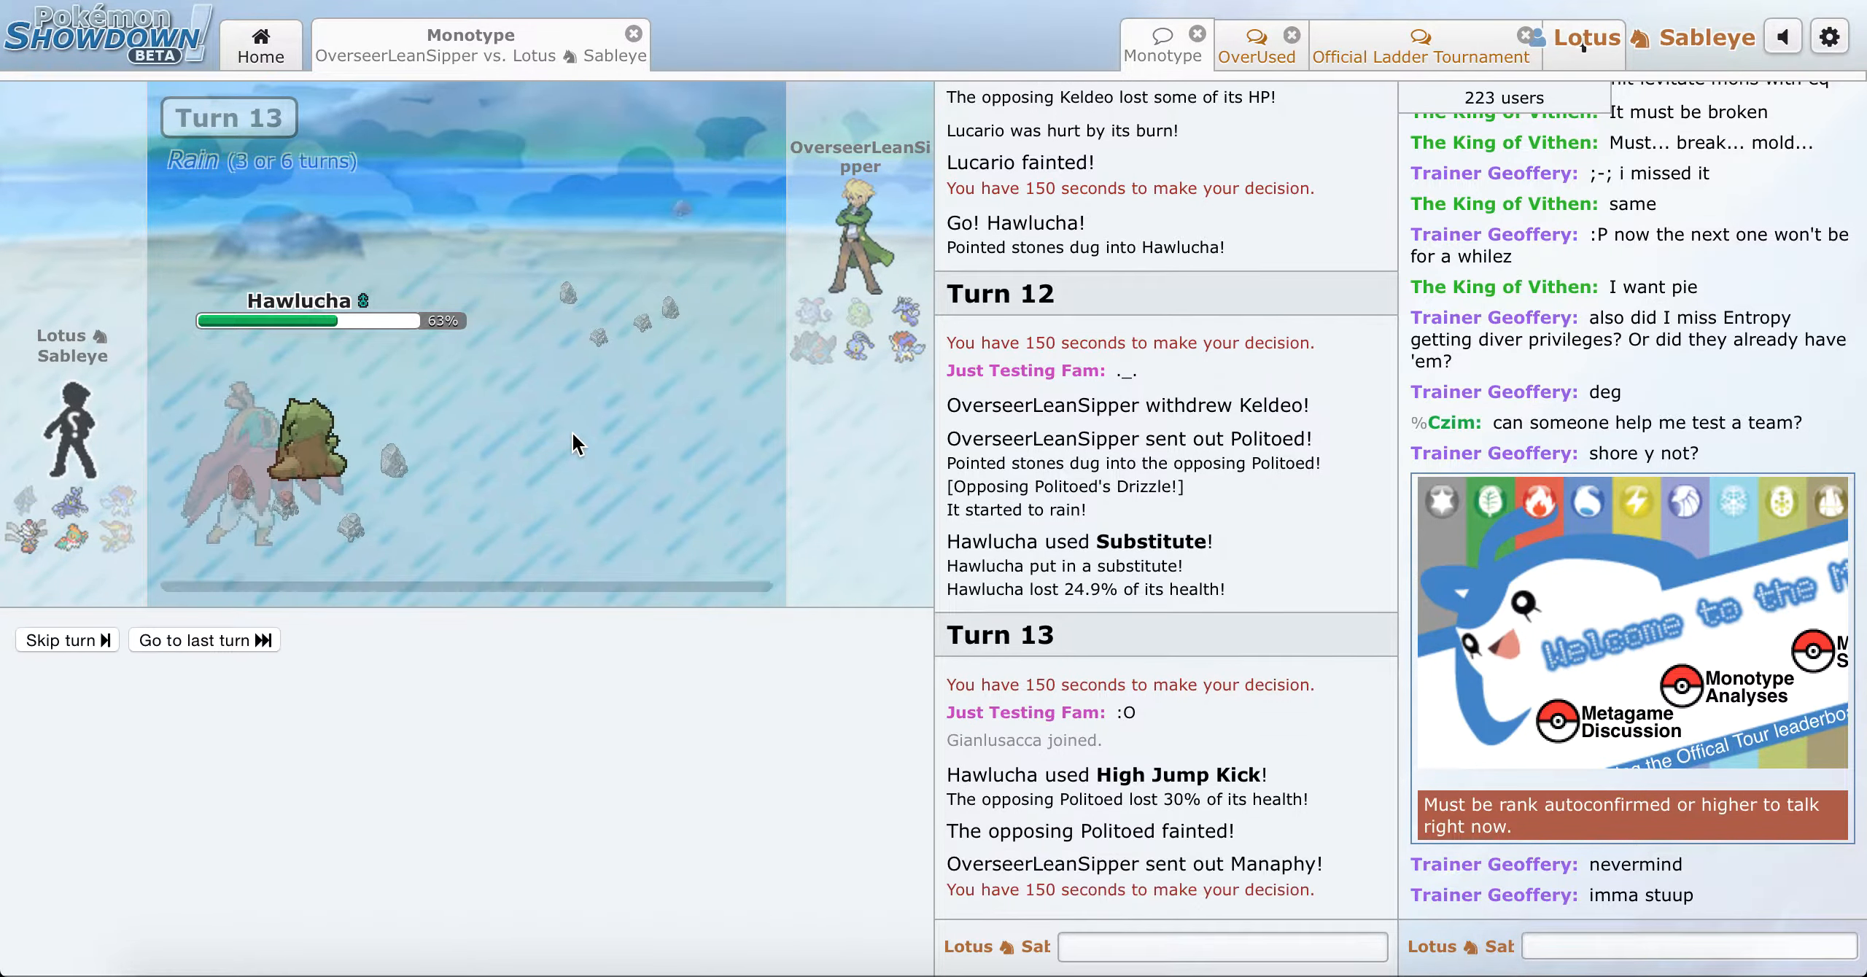
left_click(204, 640)
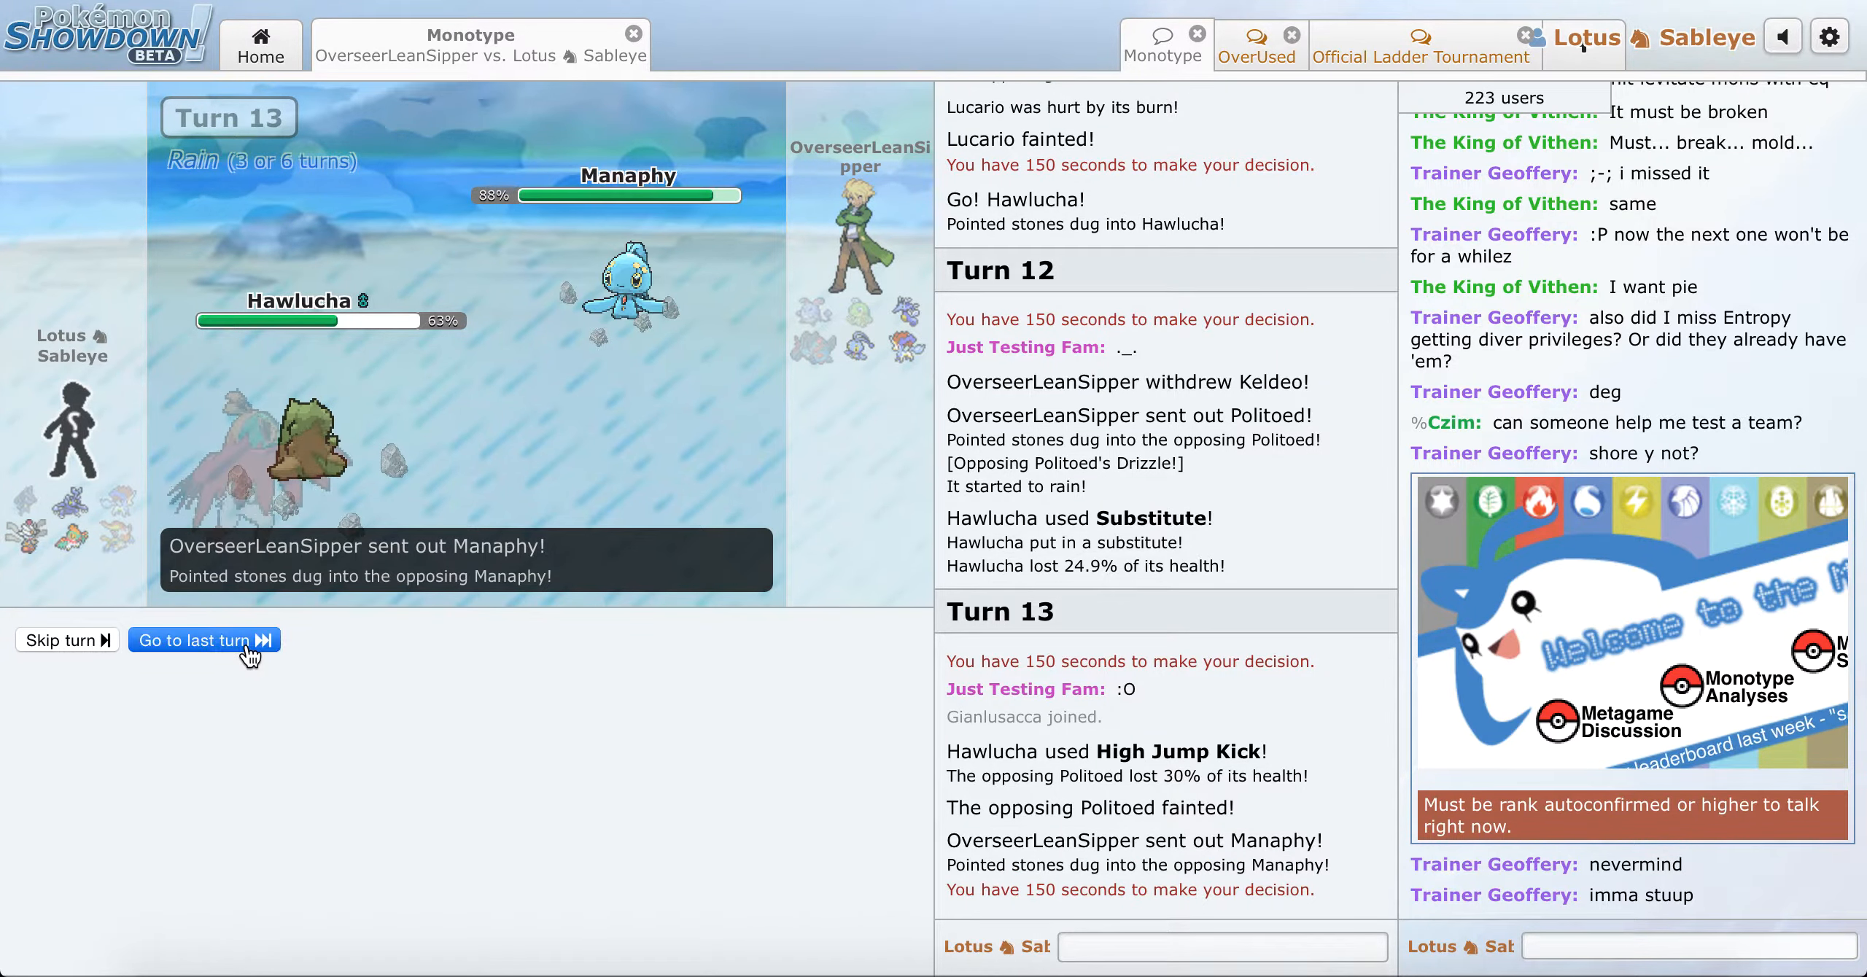
left_click(204, 641)
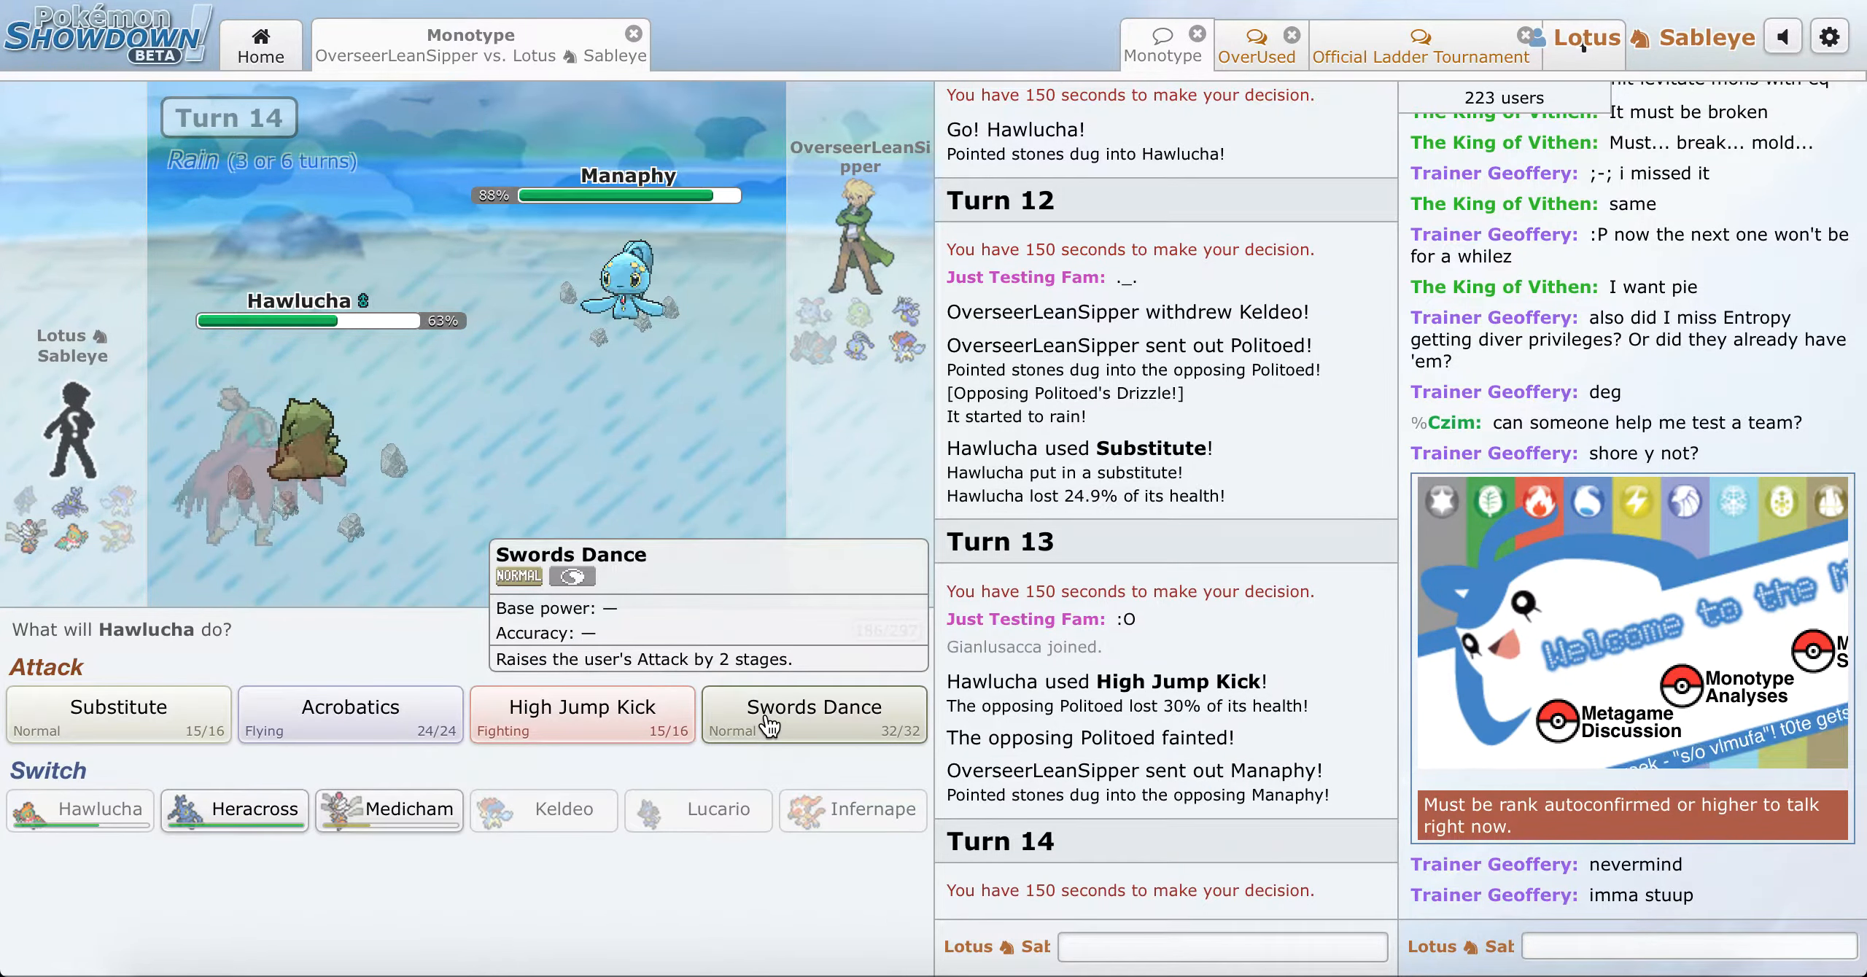
left_click(814, 714)
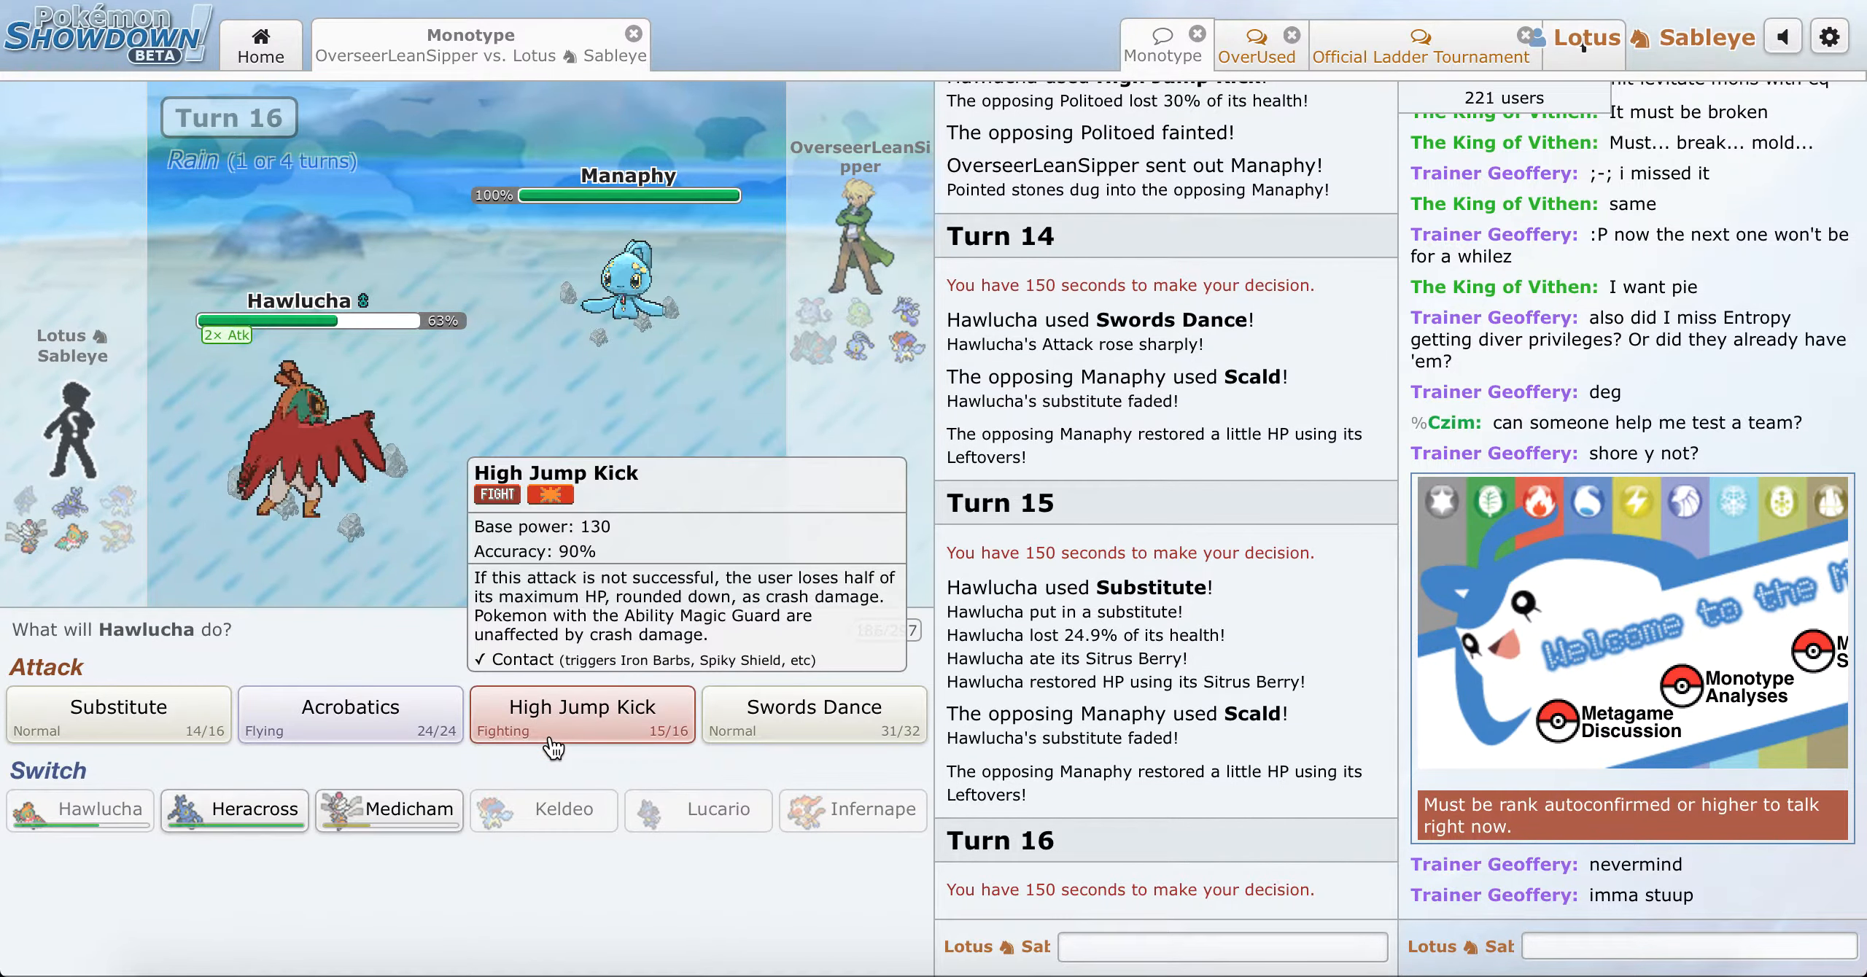
left_click(582, 715)
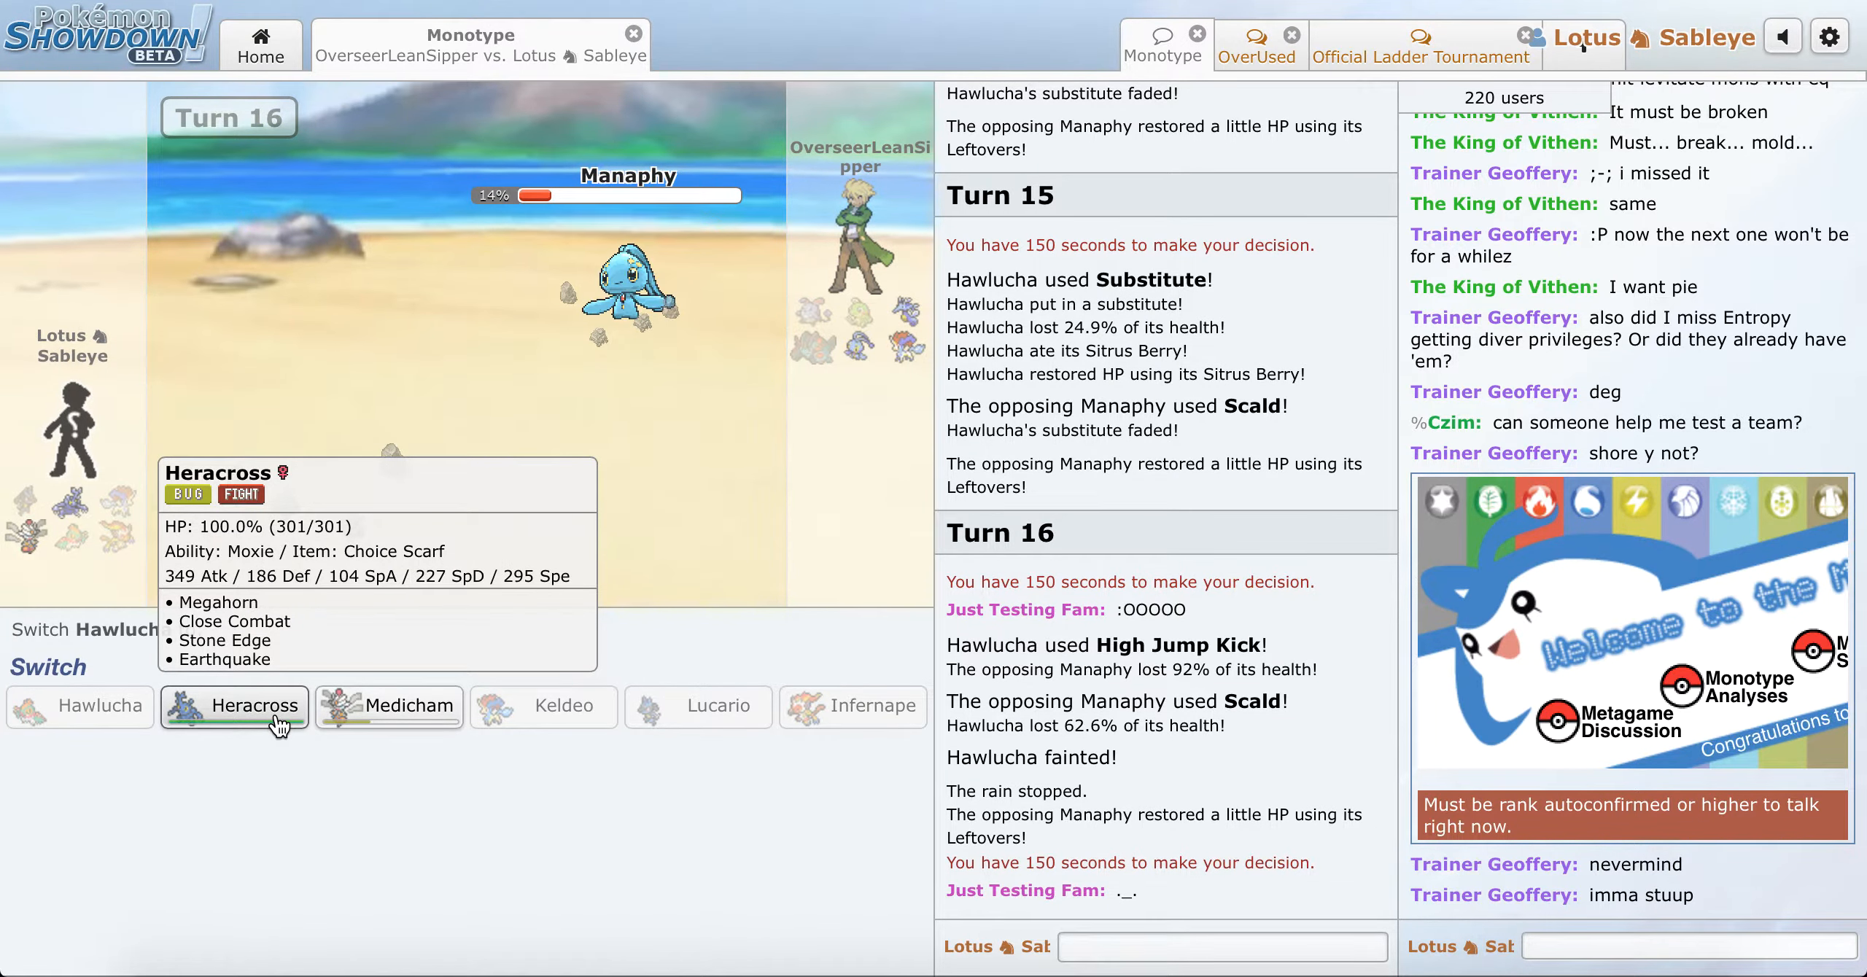
Step: Bring in Heracross and sweep Keldeo and Manaphy with Close Combat to win
left_click(253, 708)
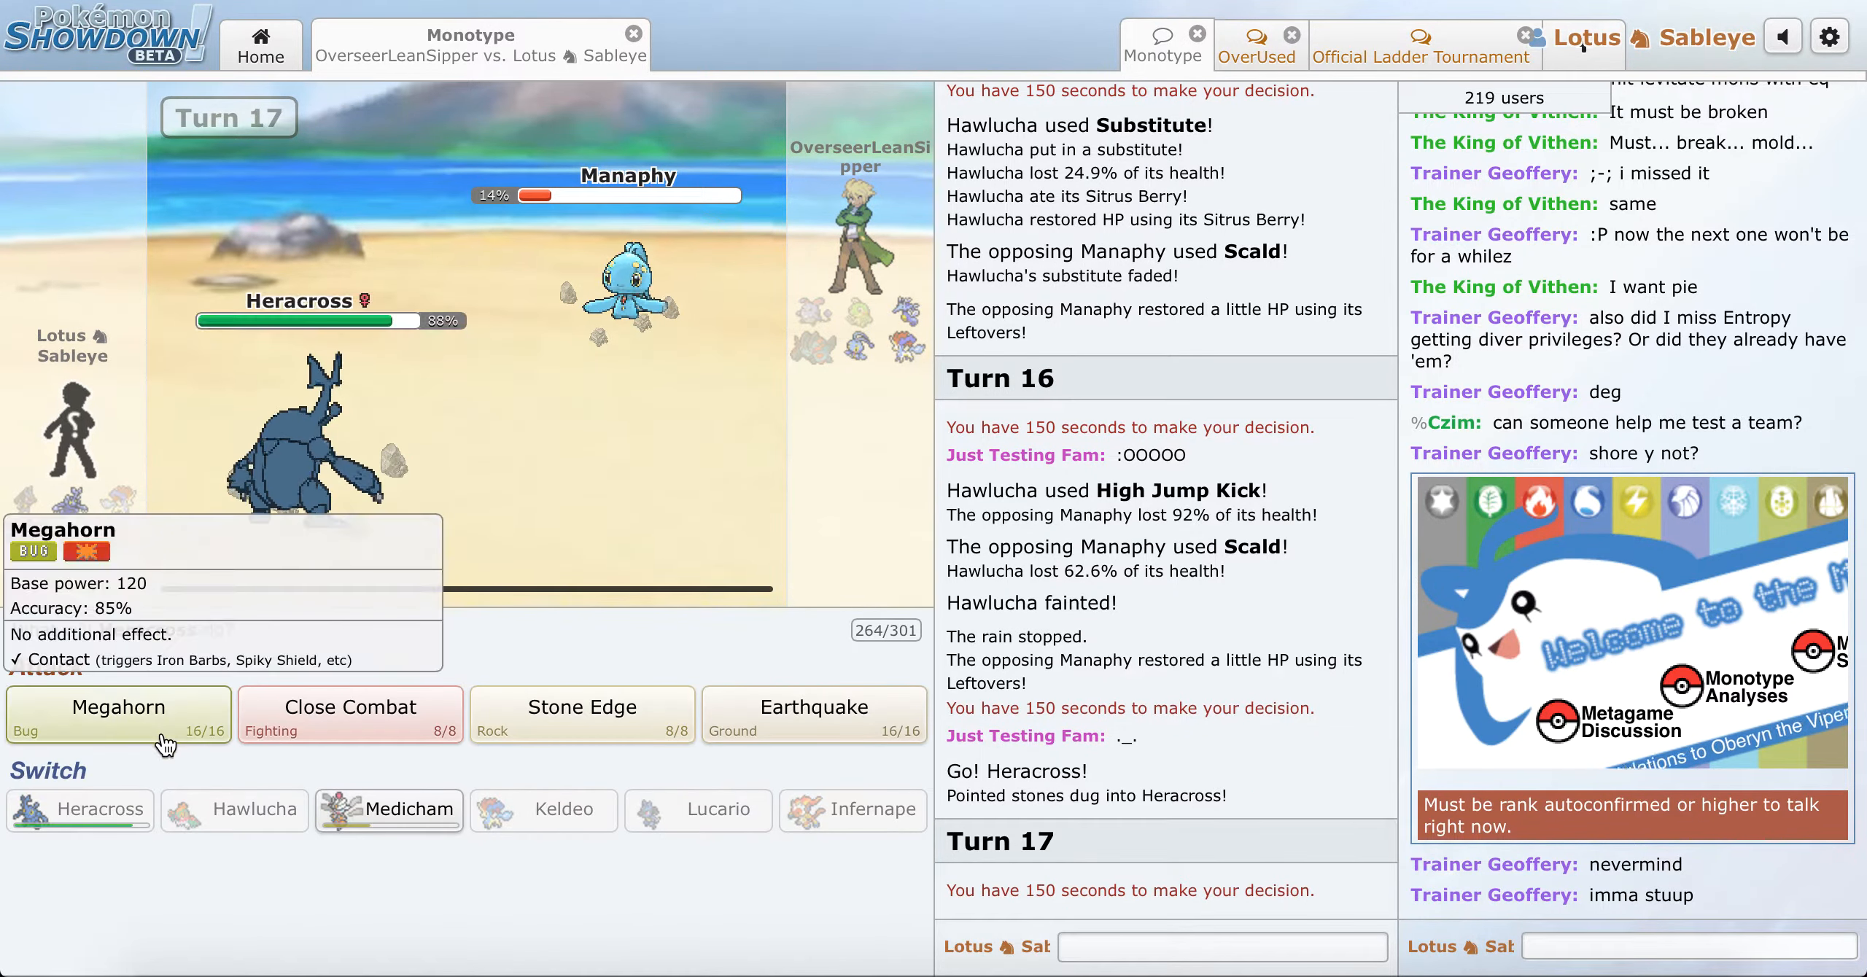
left_click(118, 714)
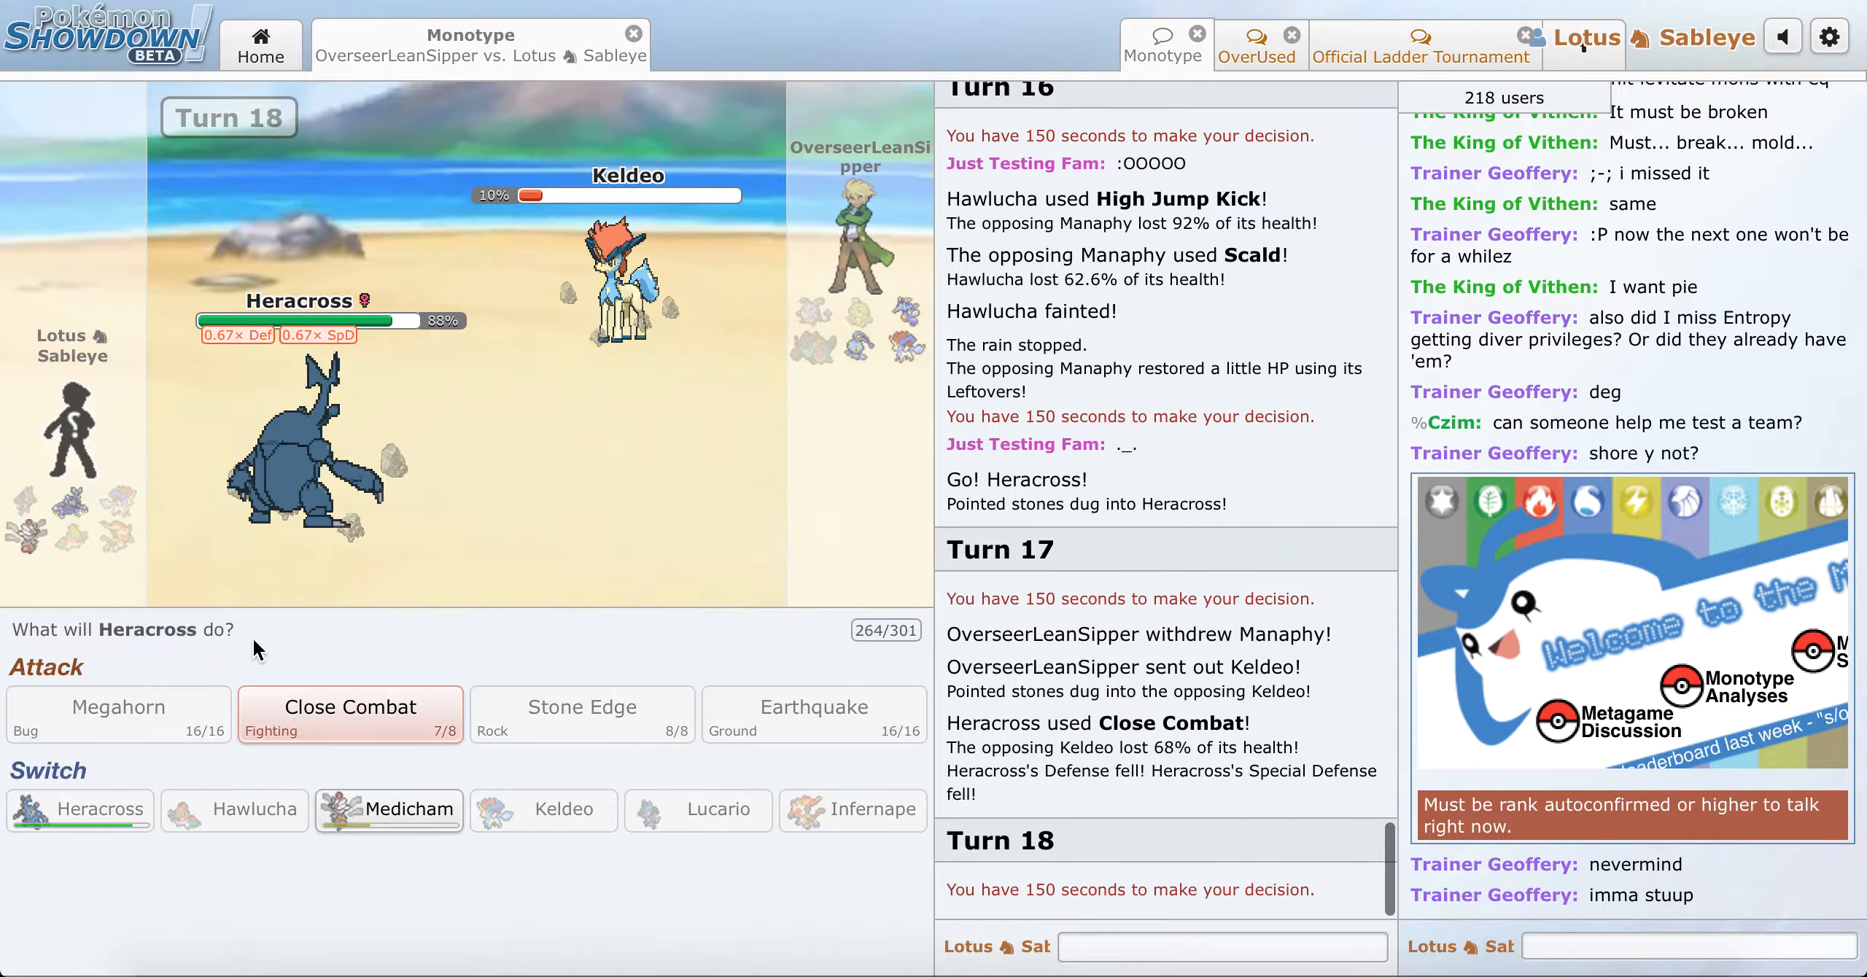
mouse_move(372, 744)
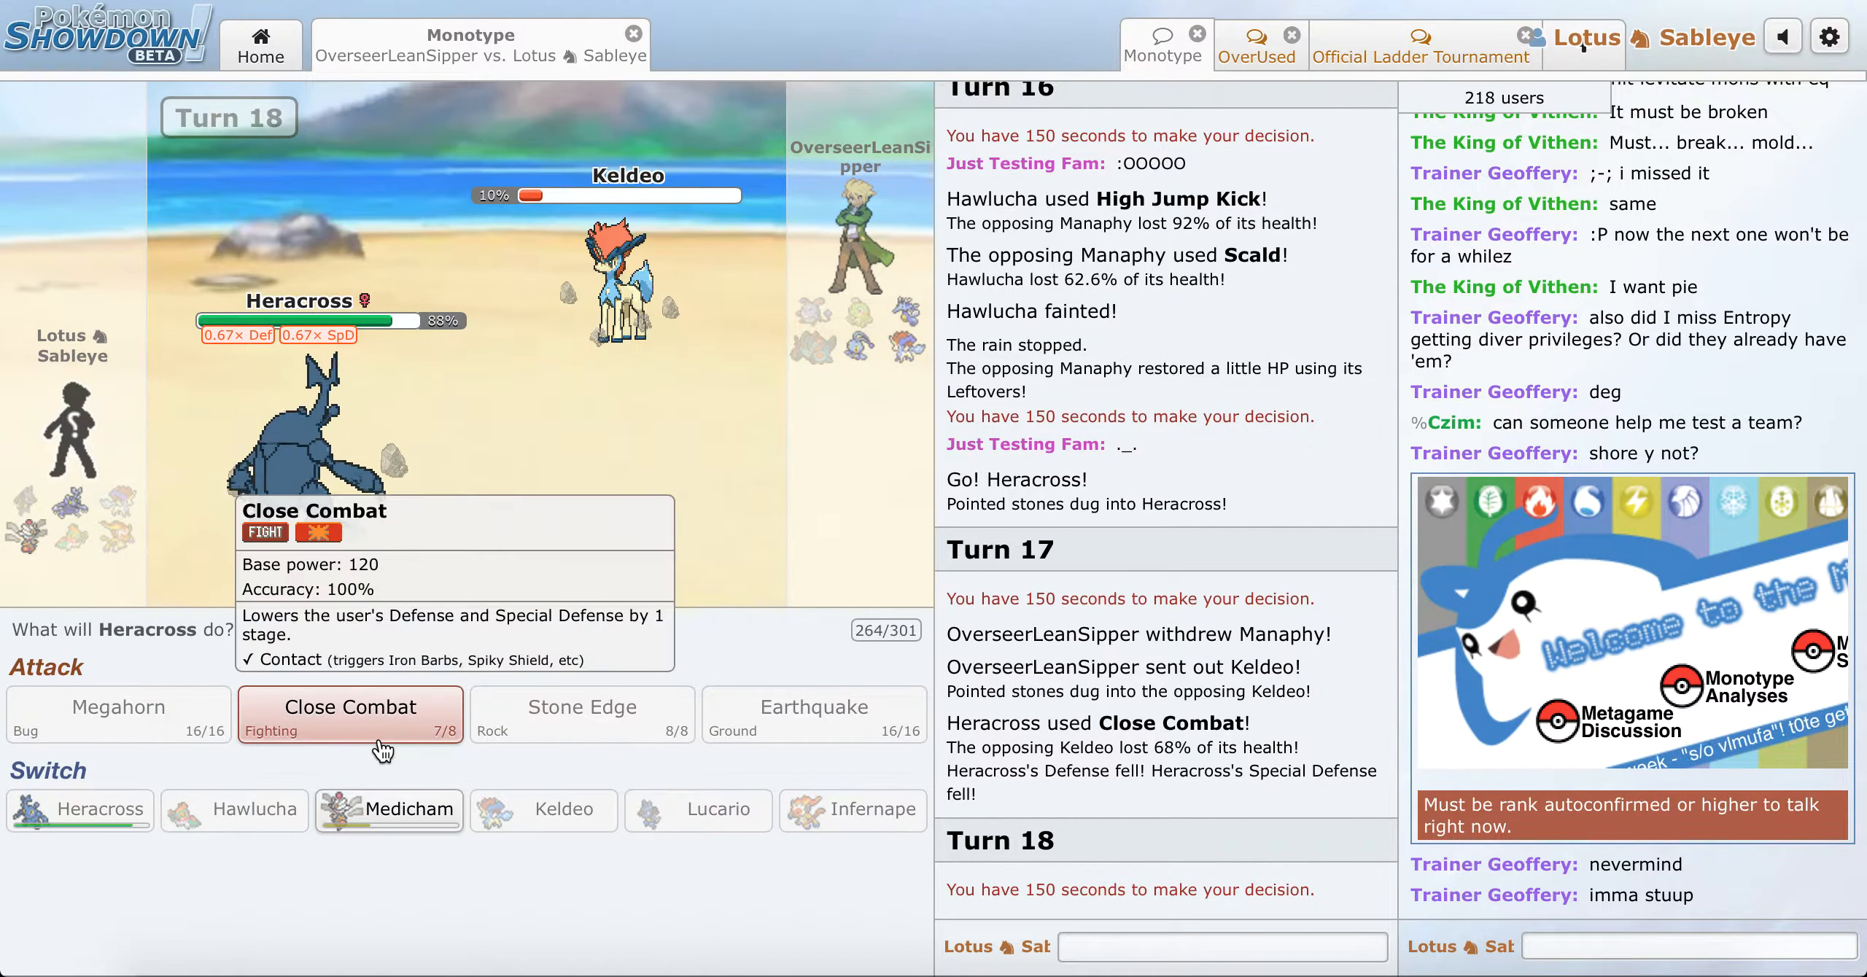
left_click(350, 715)
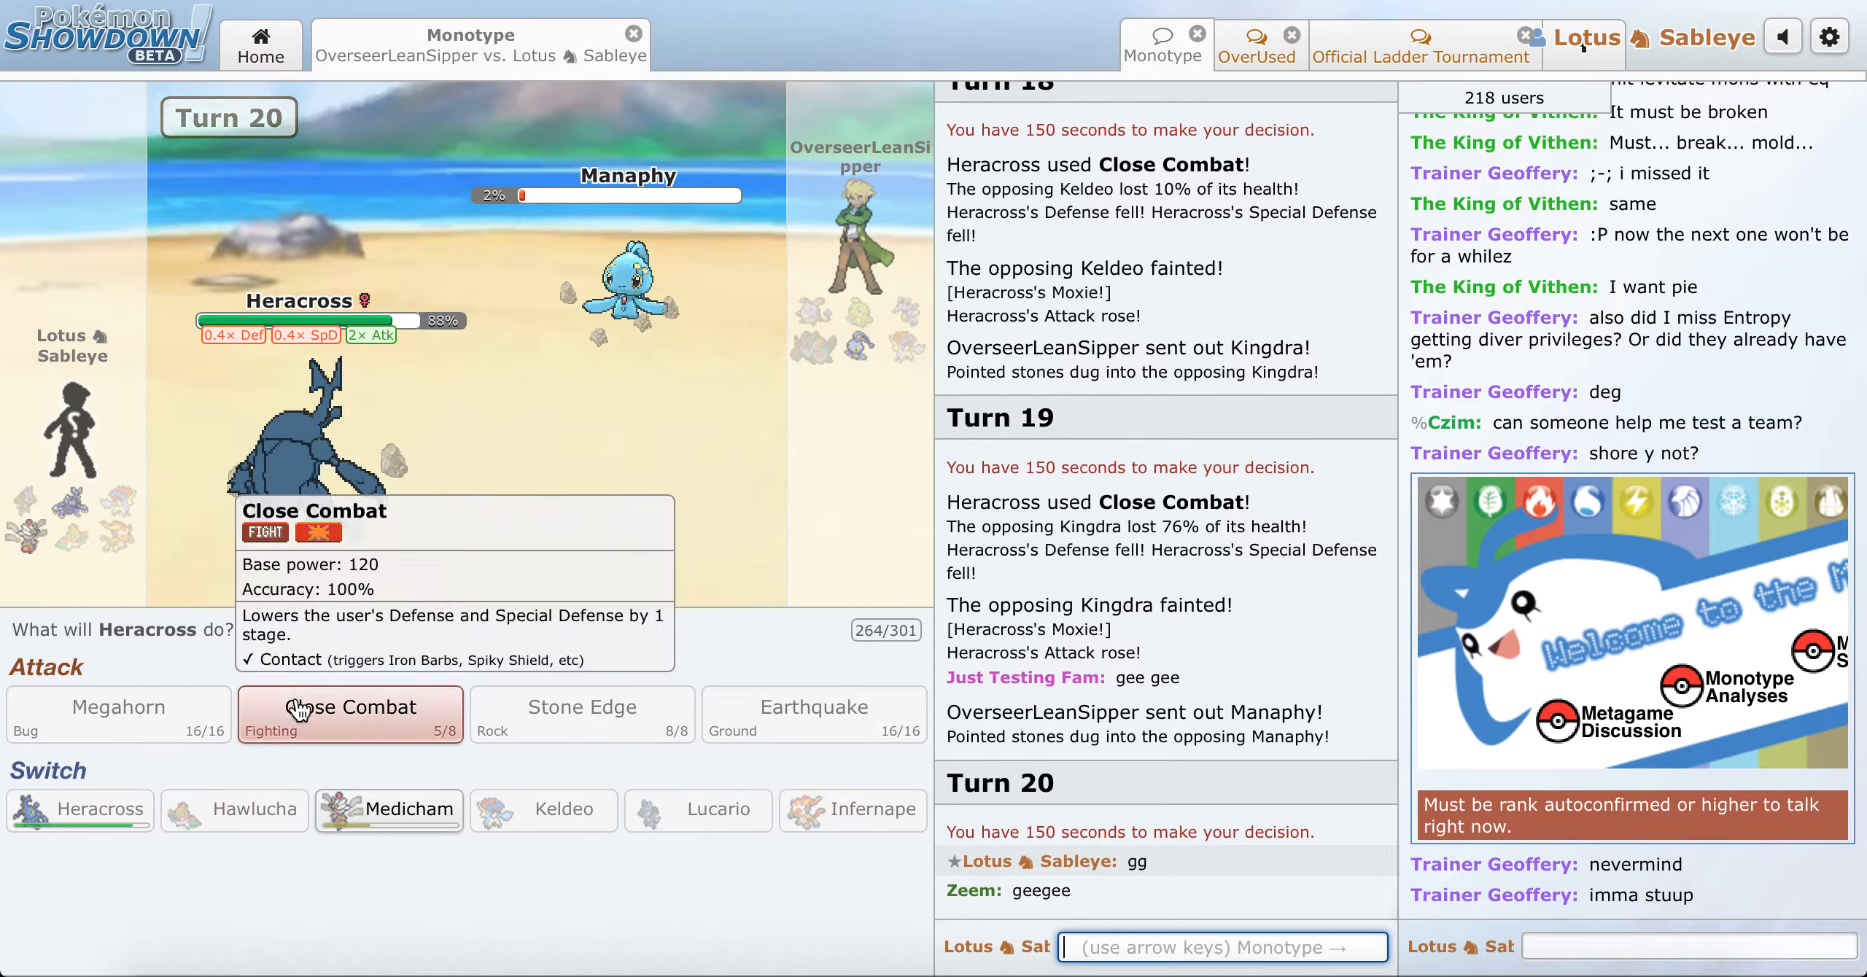
left_click(350, 714)
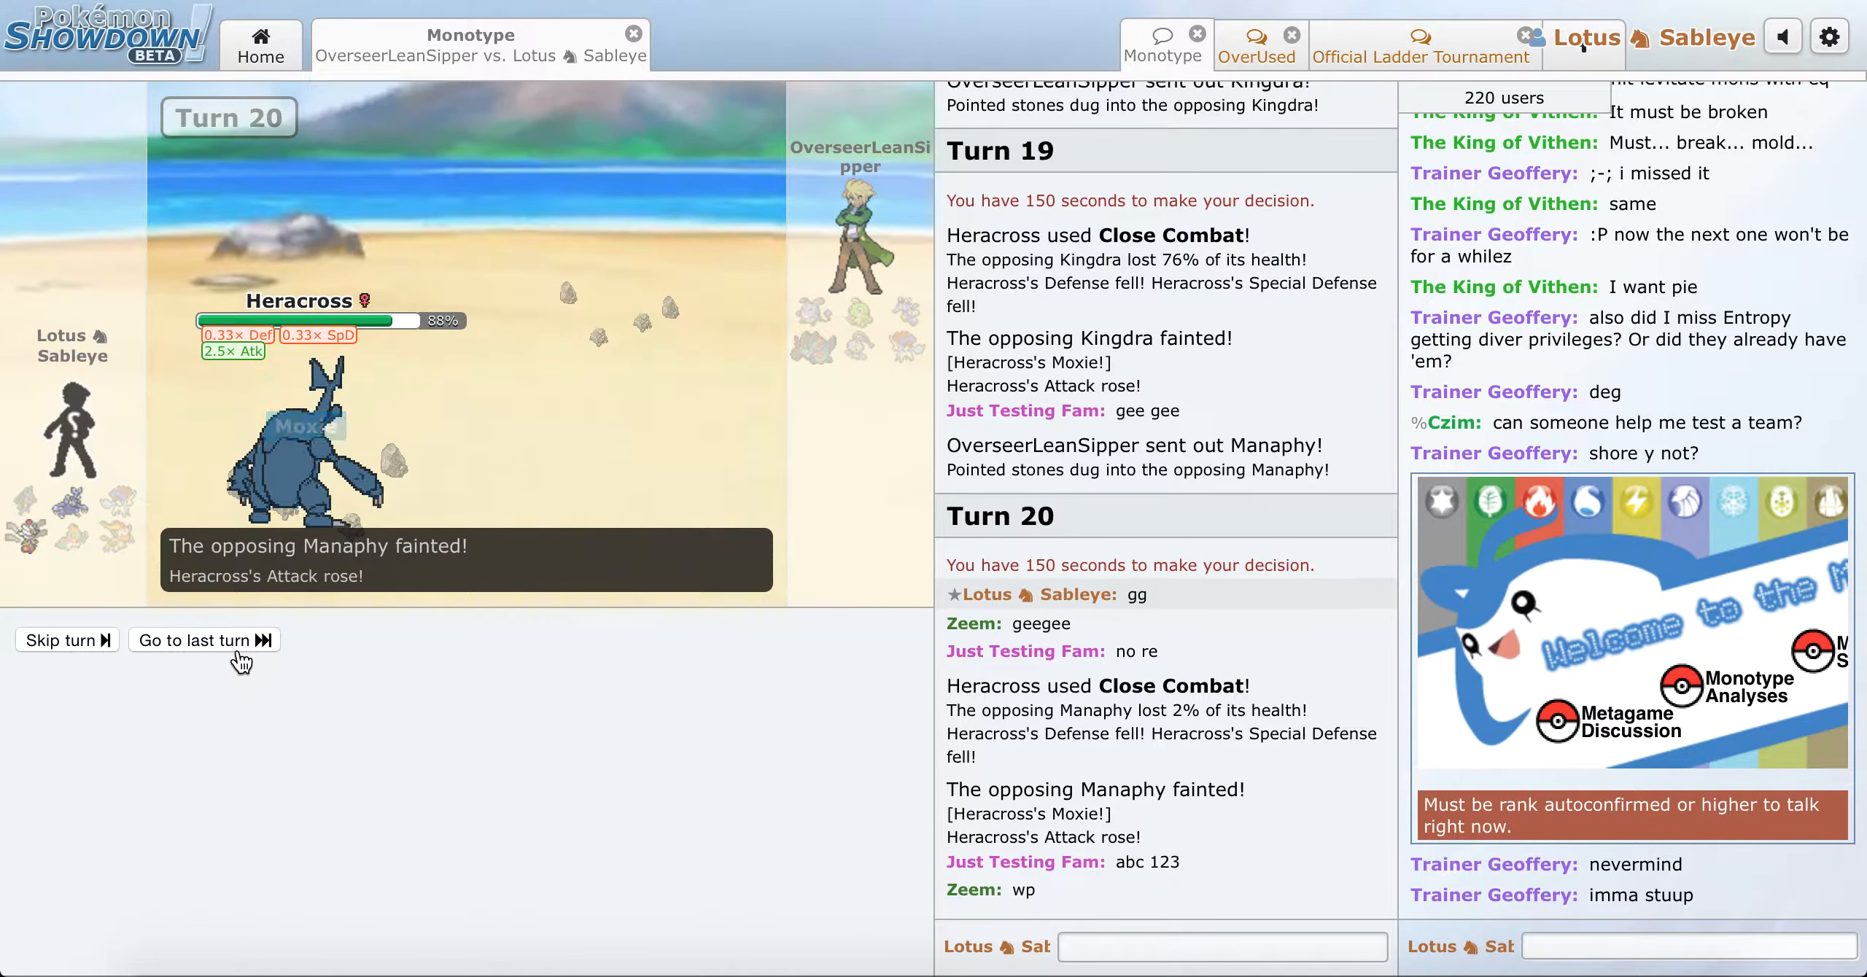
left_click(205, 640)
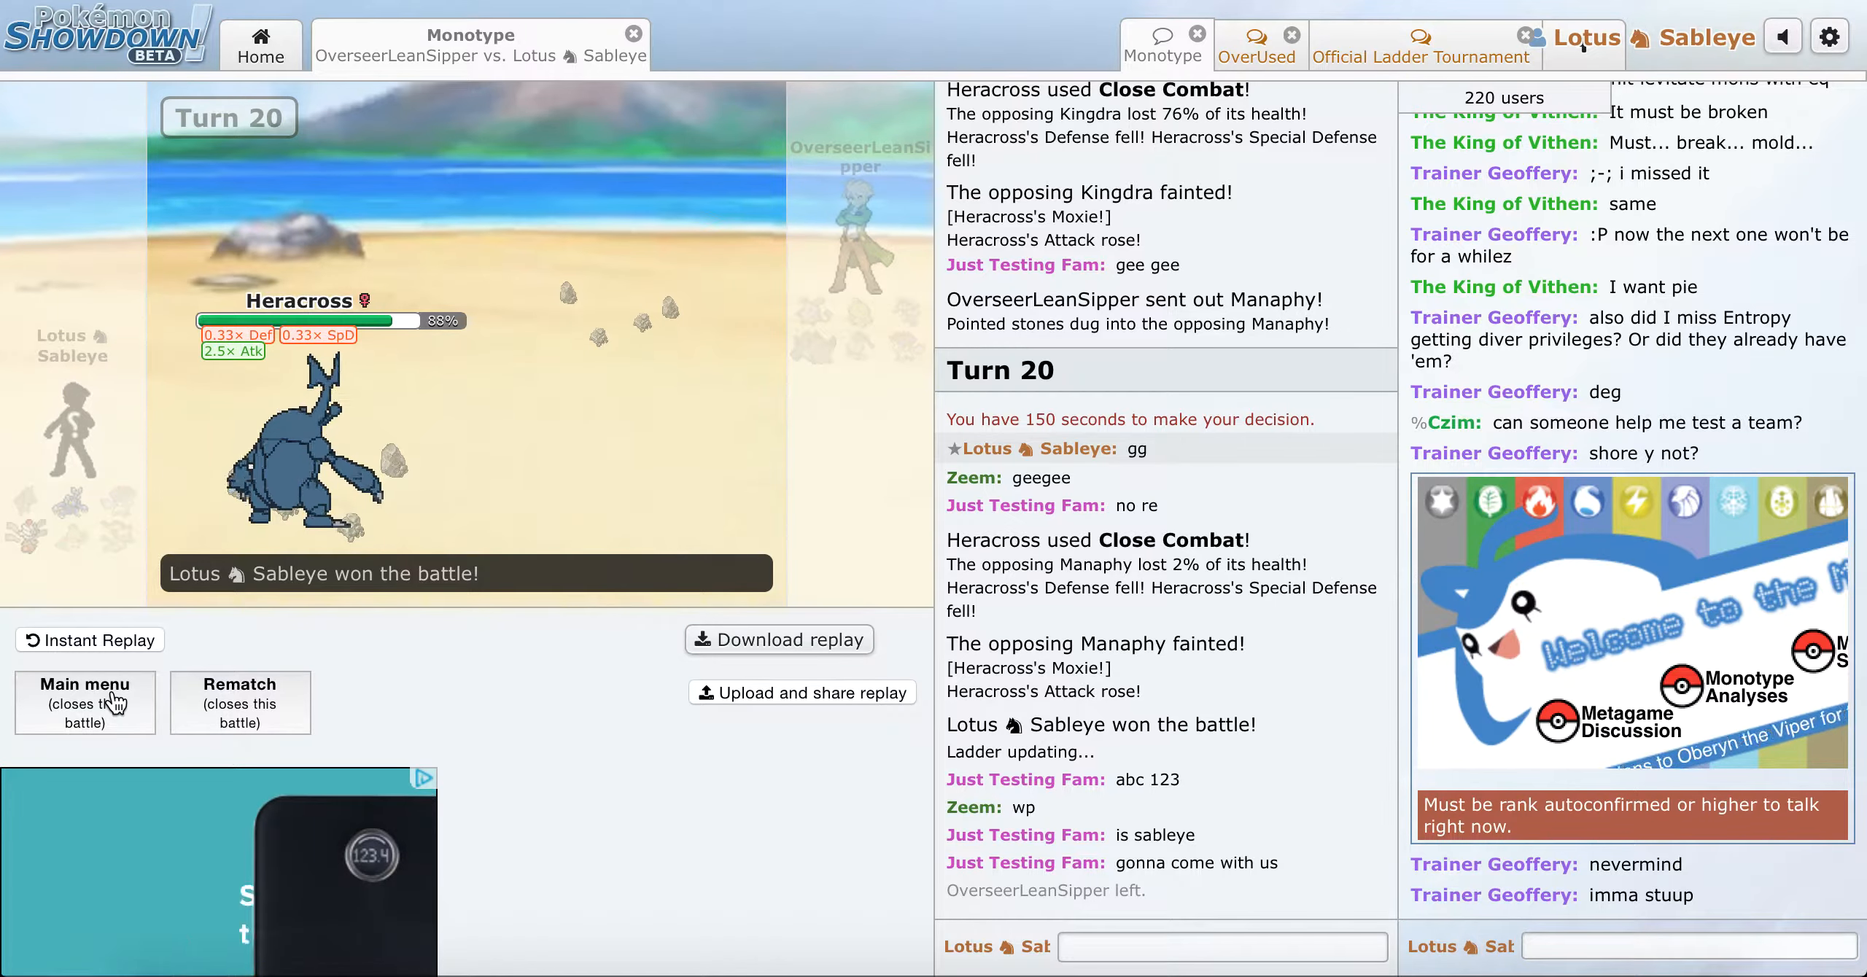
Step: Close the battle, view the user page and Monotype ladder (rank 19, 1700), then return home
left_click(84, 703)
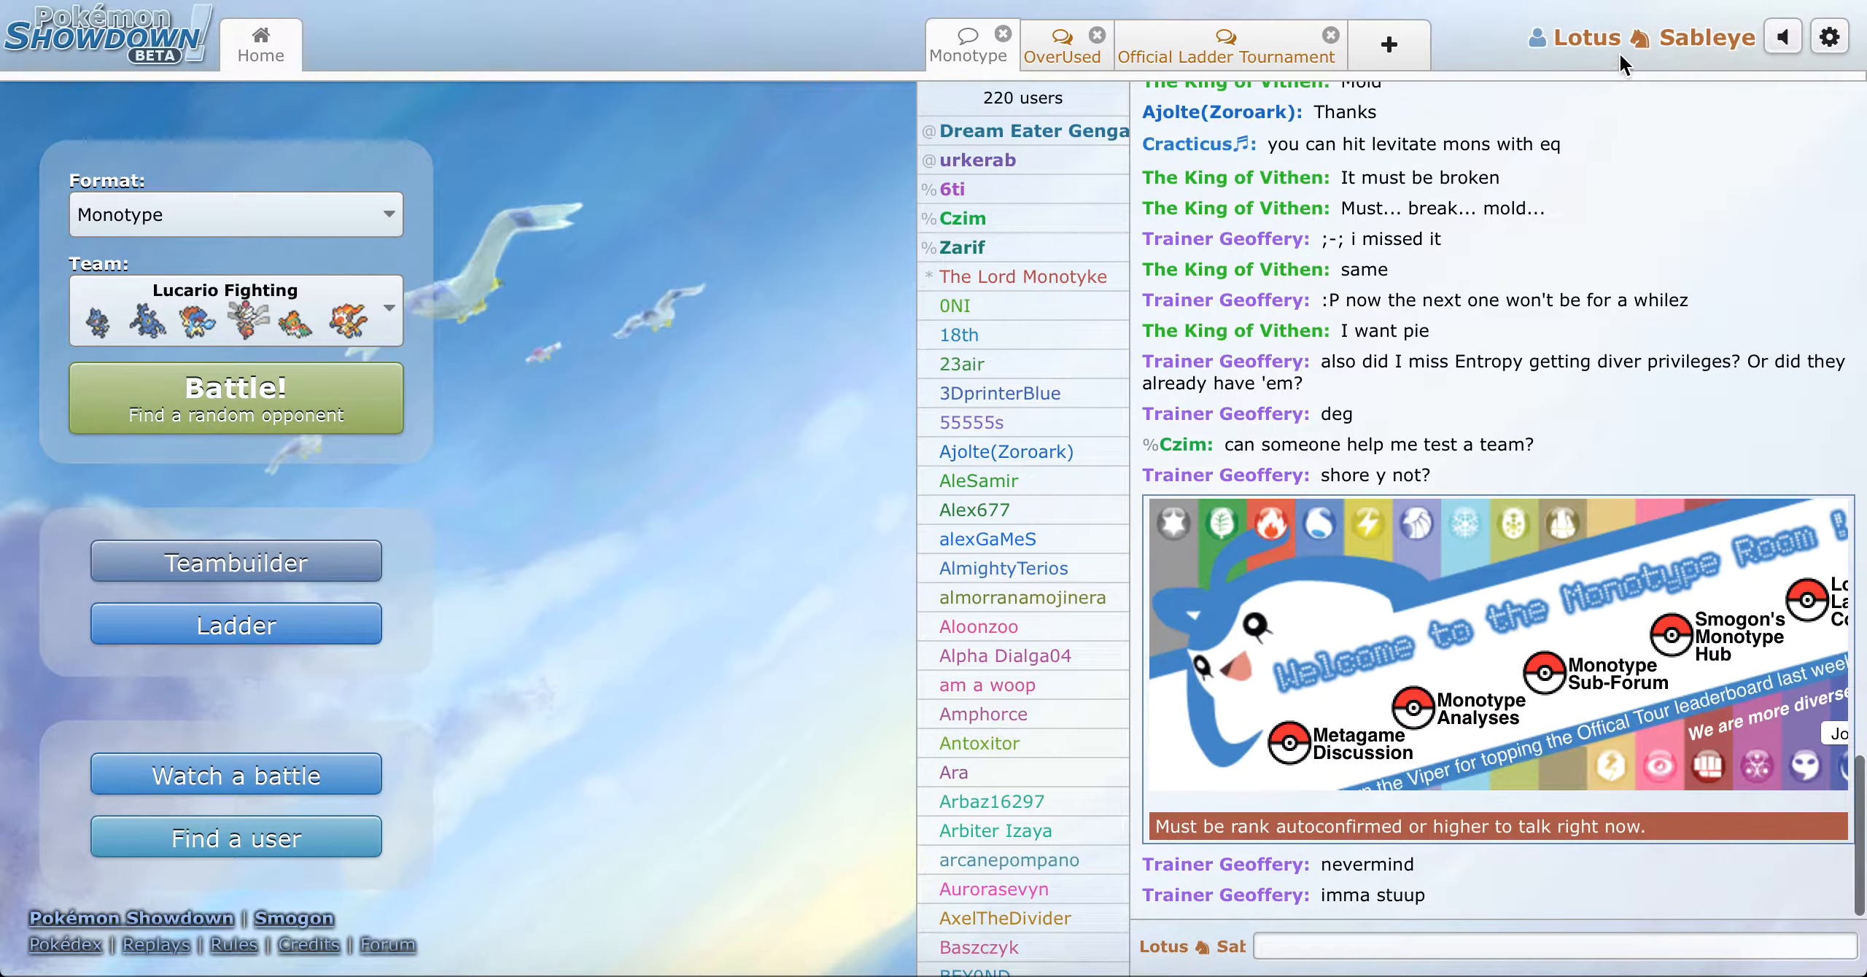
left_click(1644, 36)
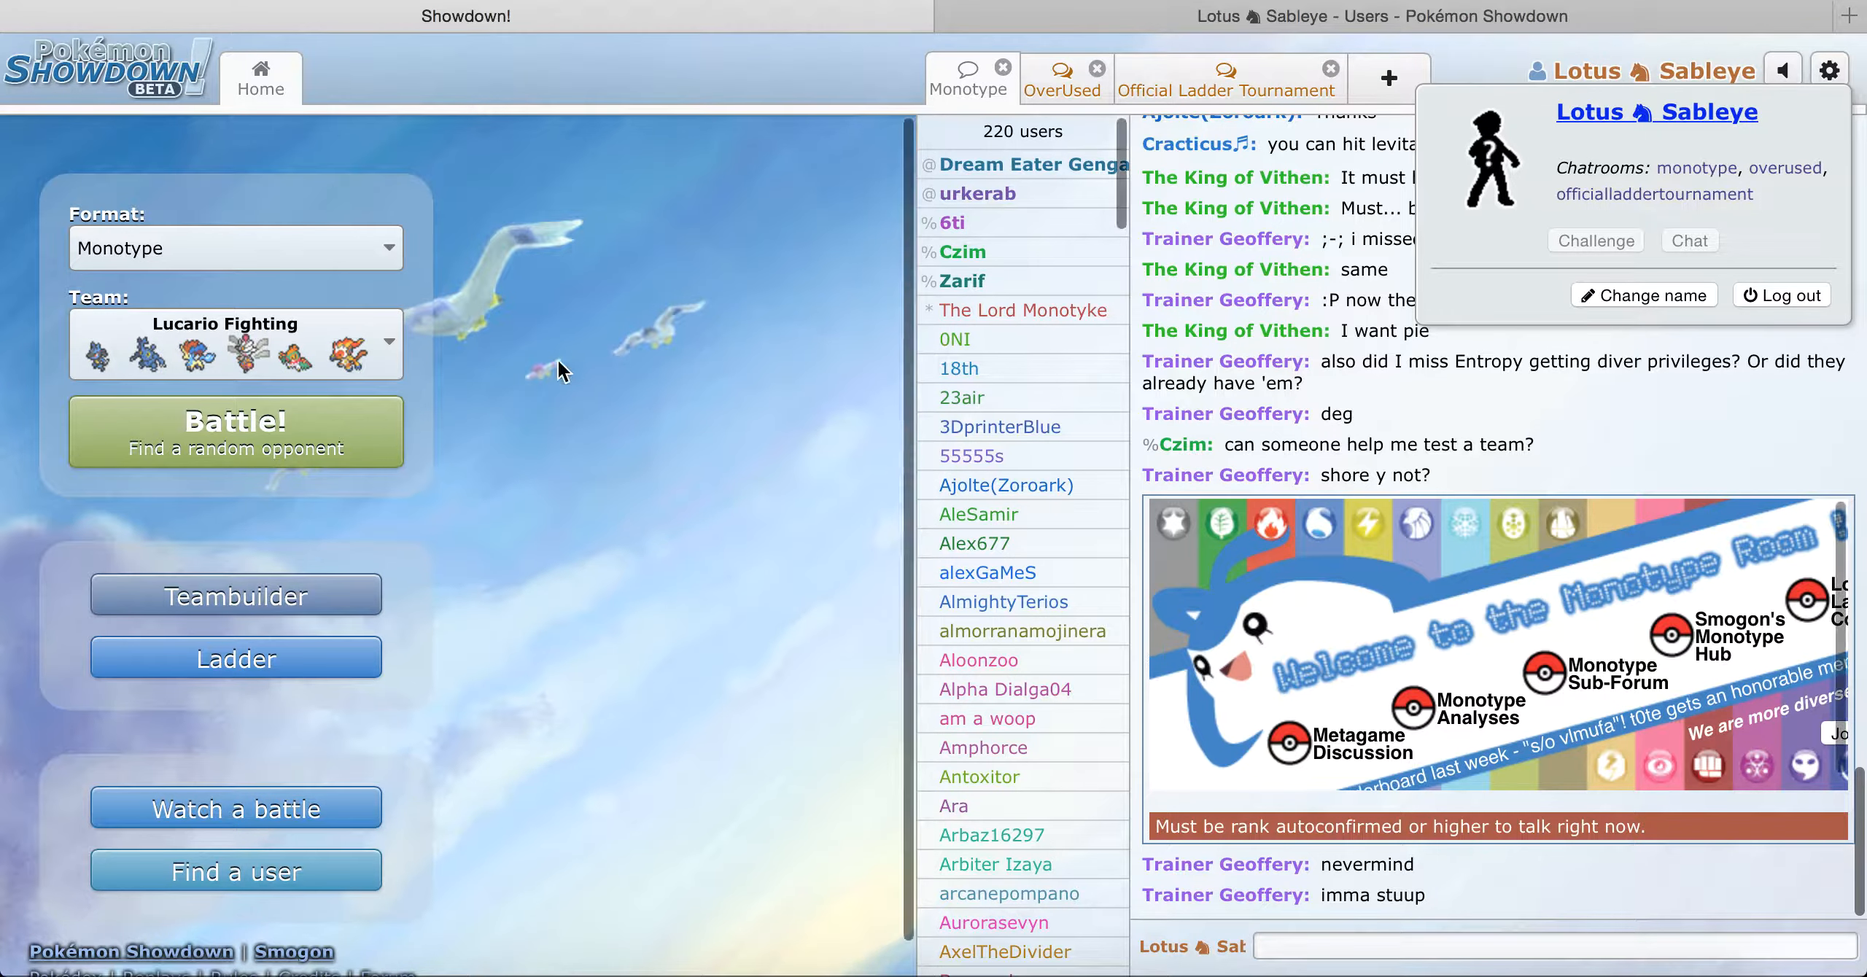
left_click(235, 657)
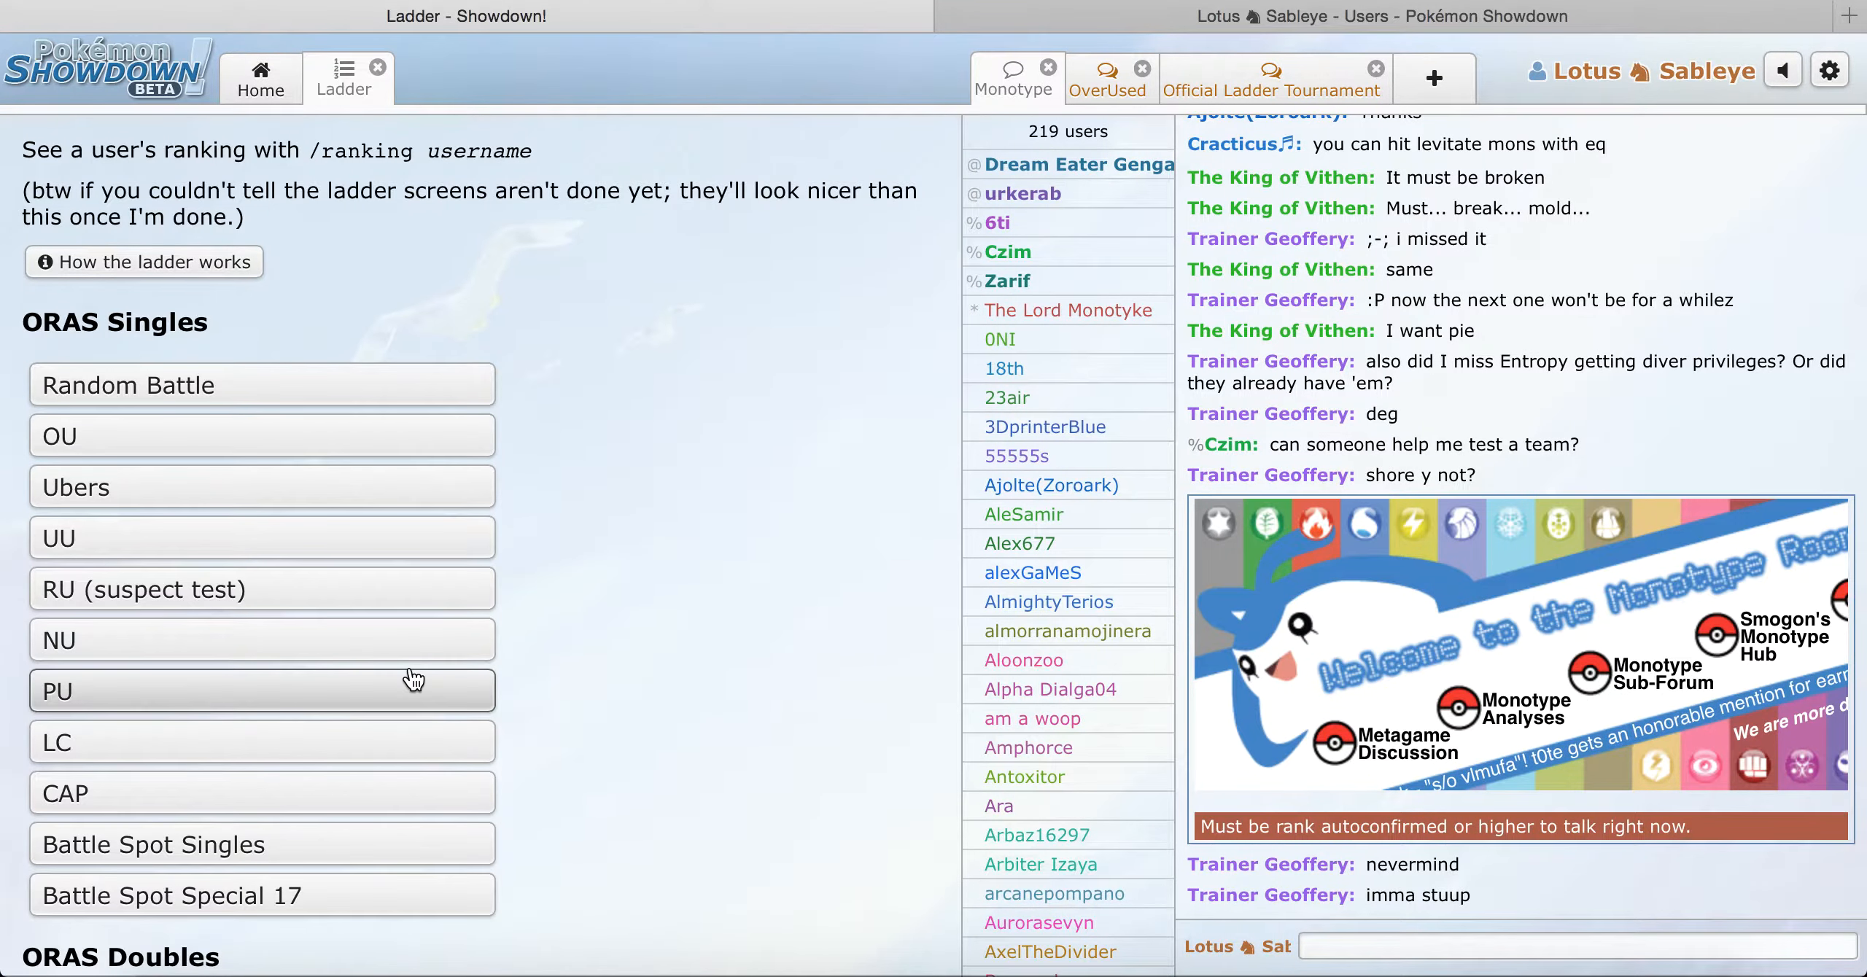
scroll("down", 3)
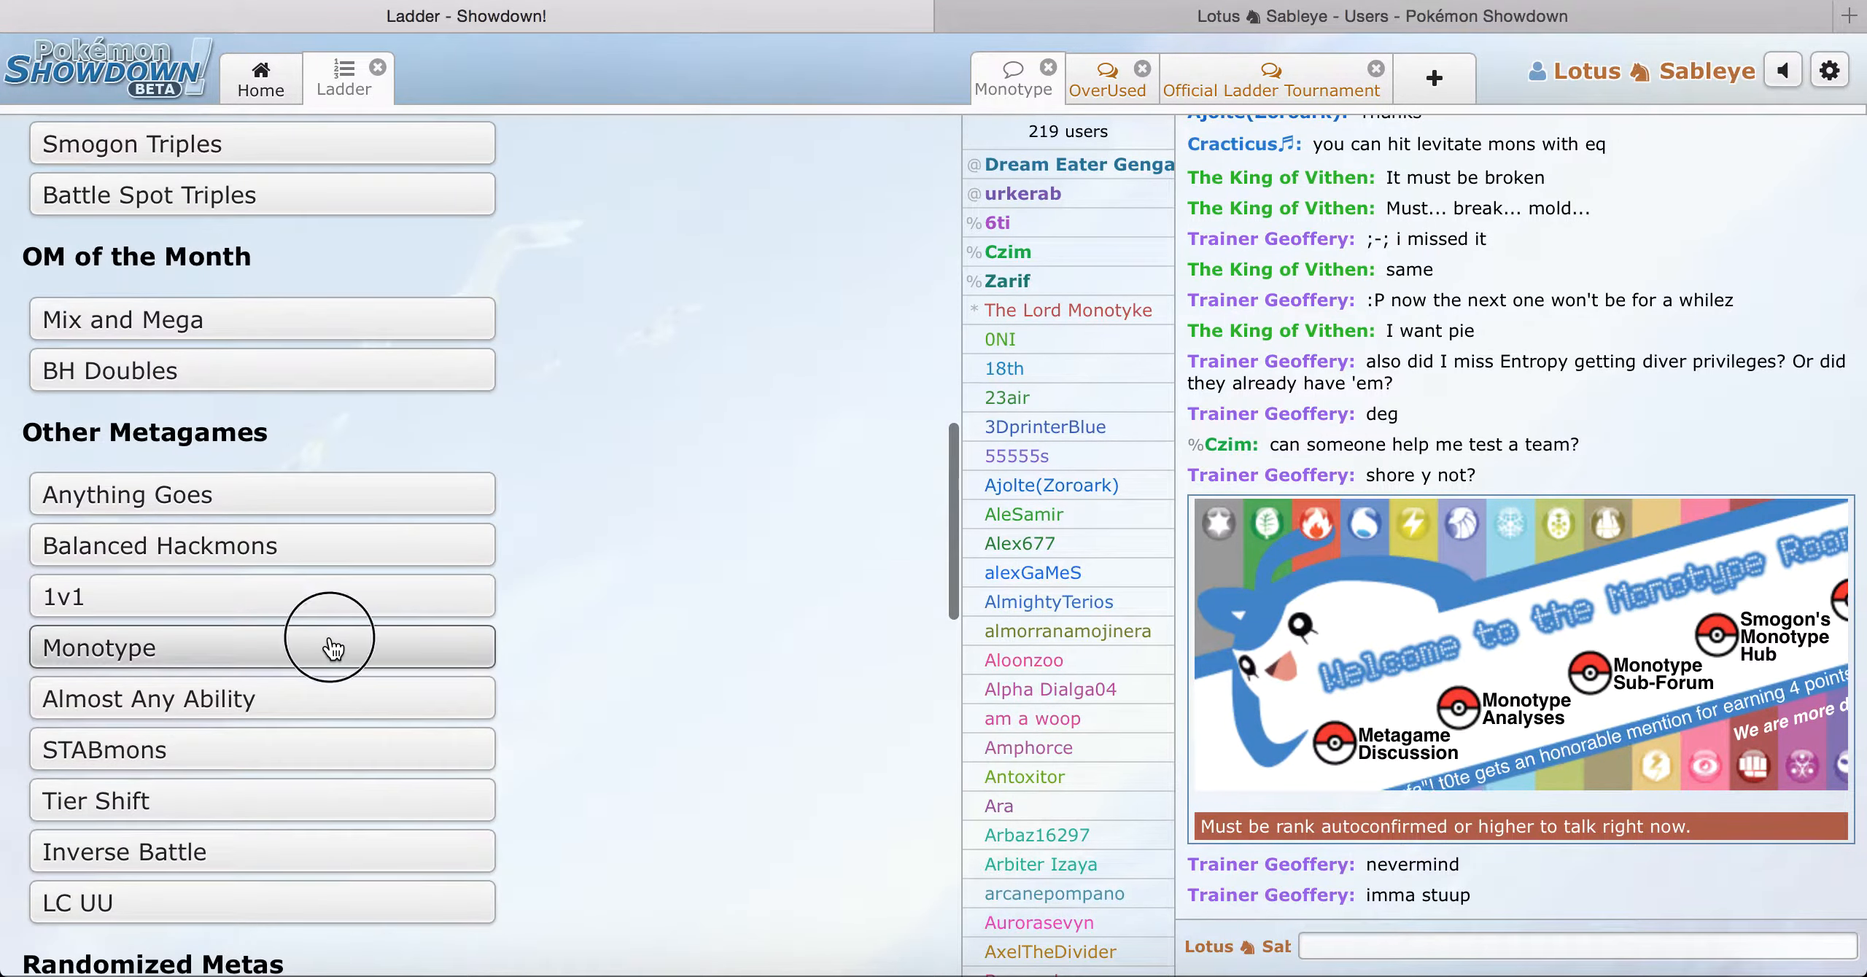
left_click(332, 648)
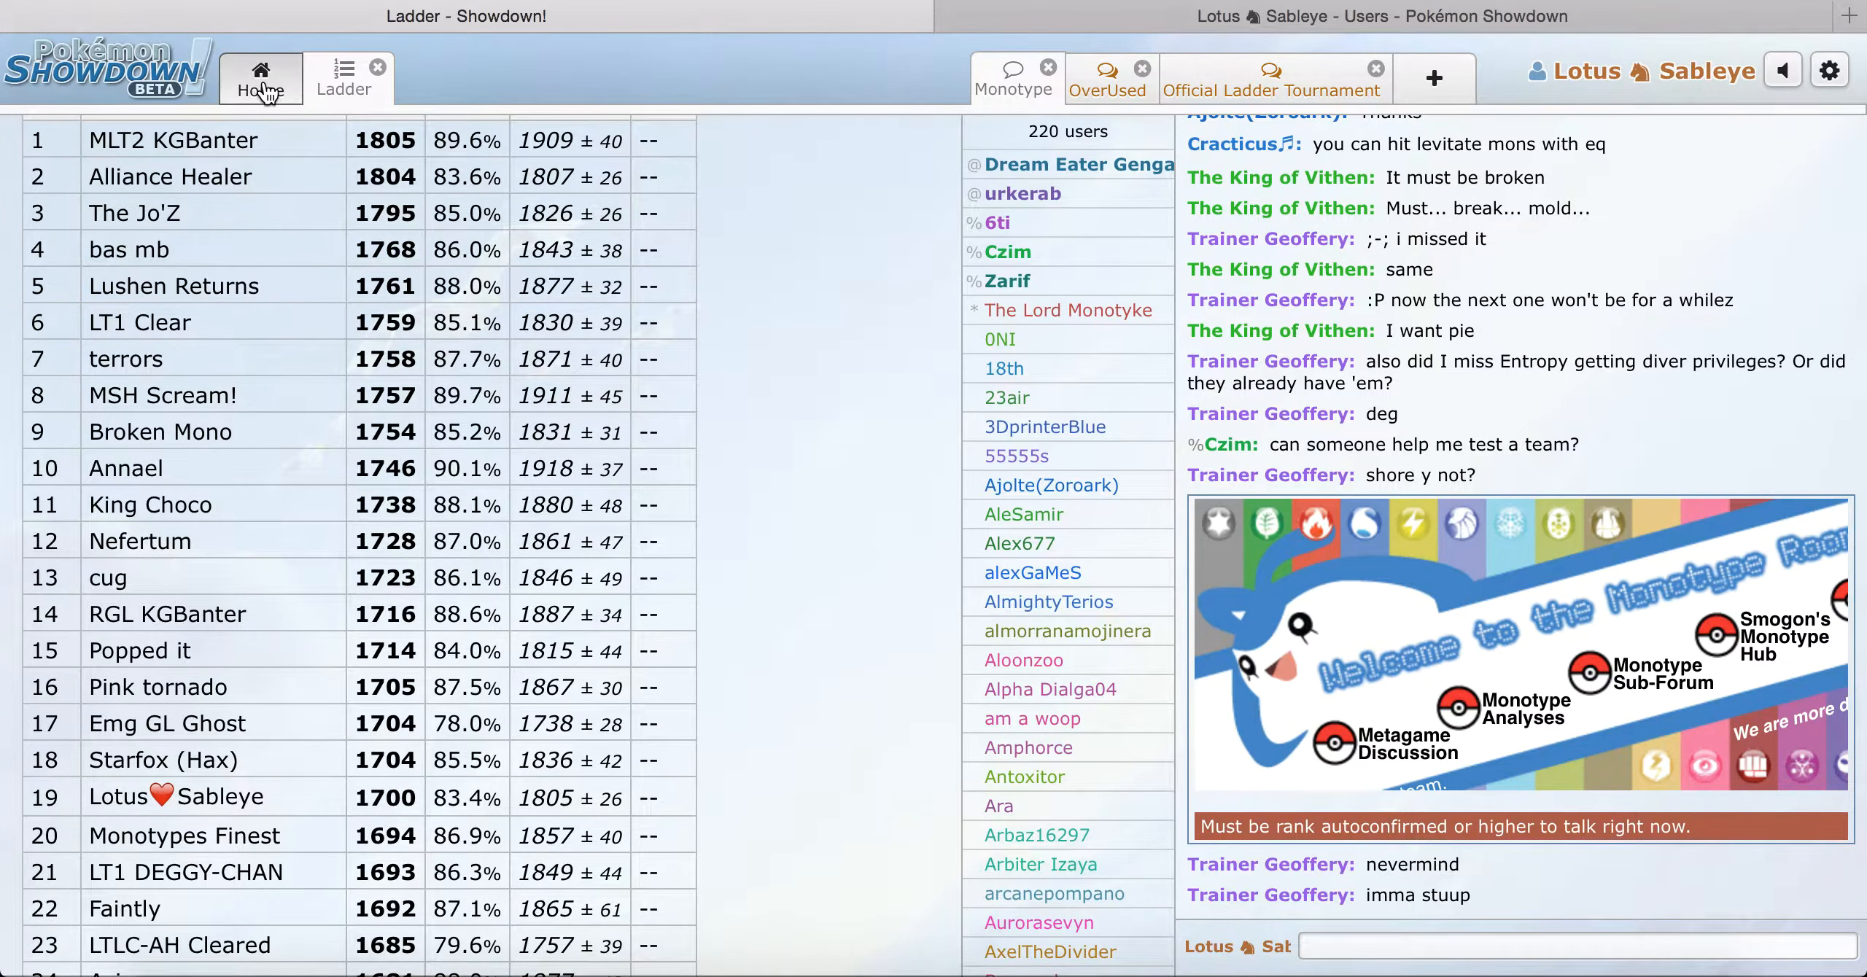
left_click(260, 80)
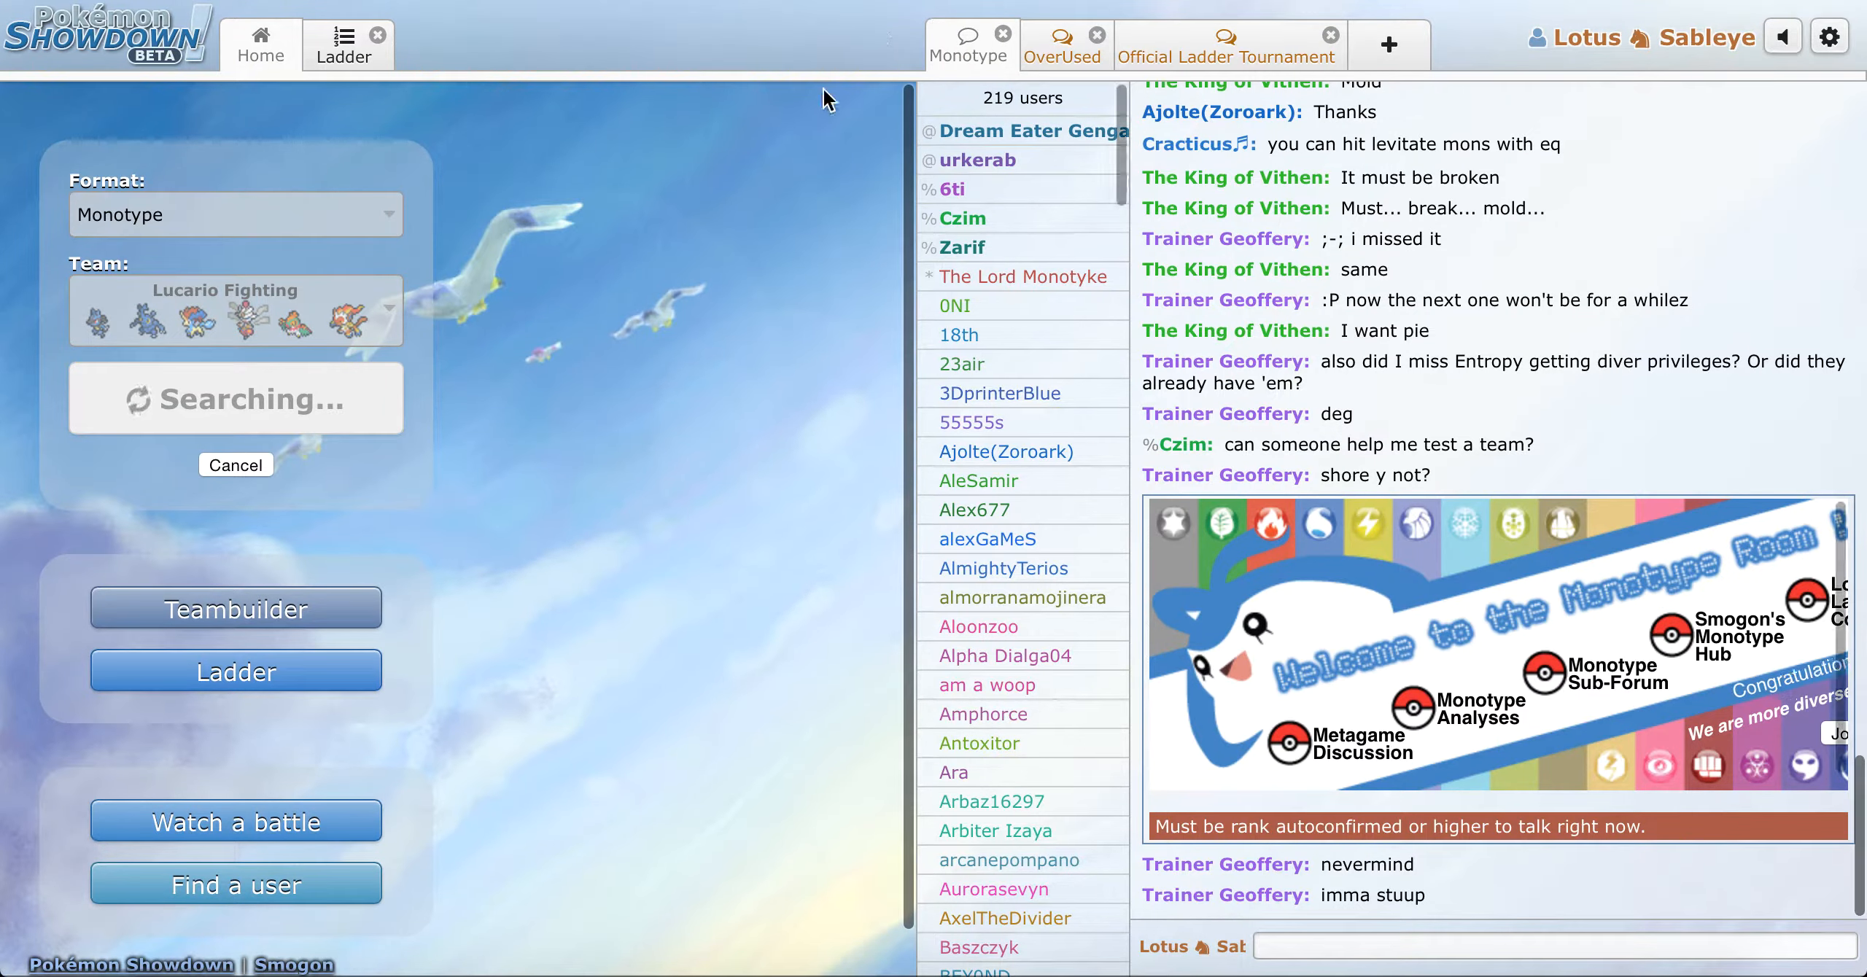
mouse_move(784, 267)
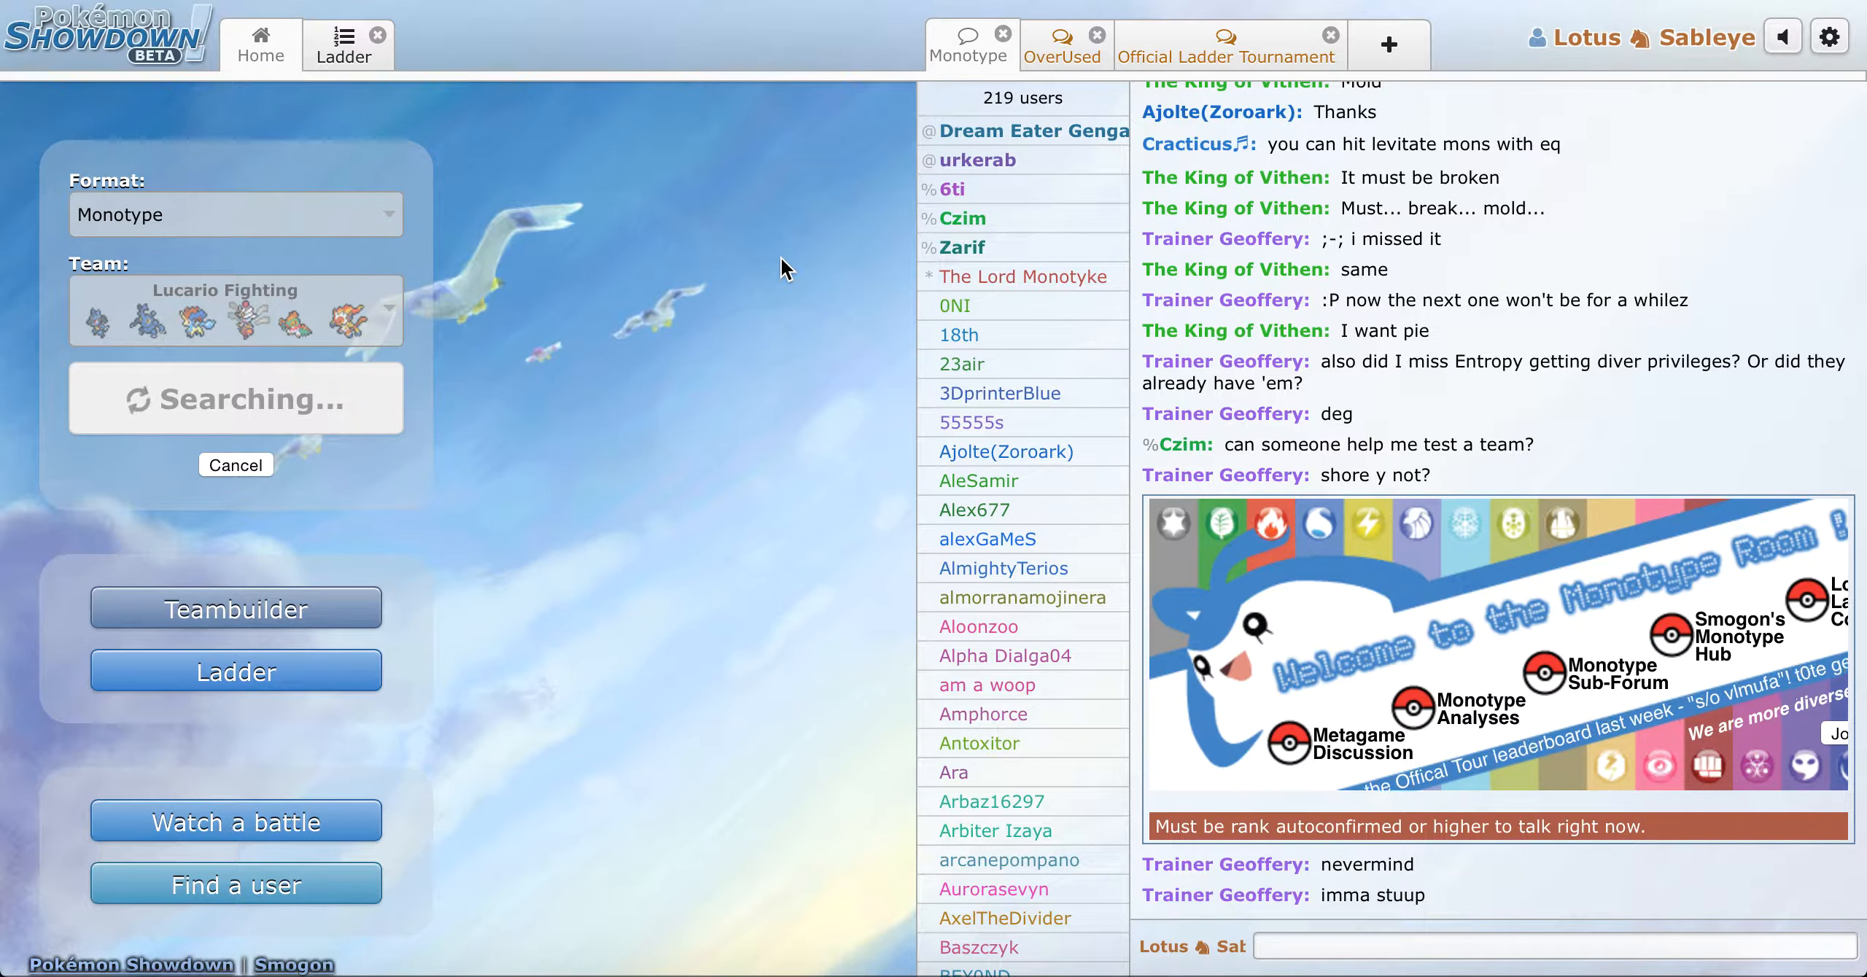
mouse_move(1545, 606)
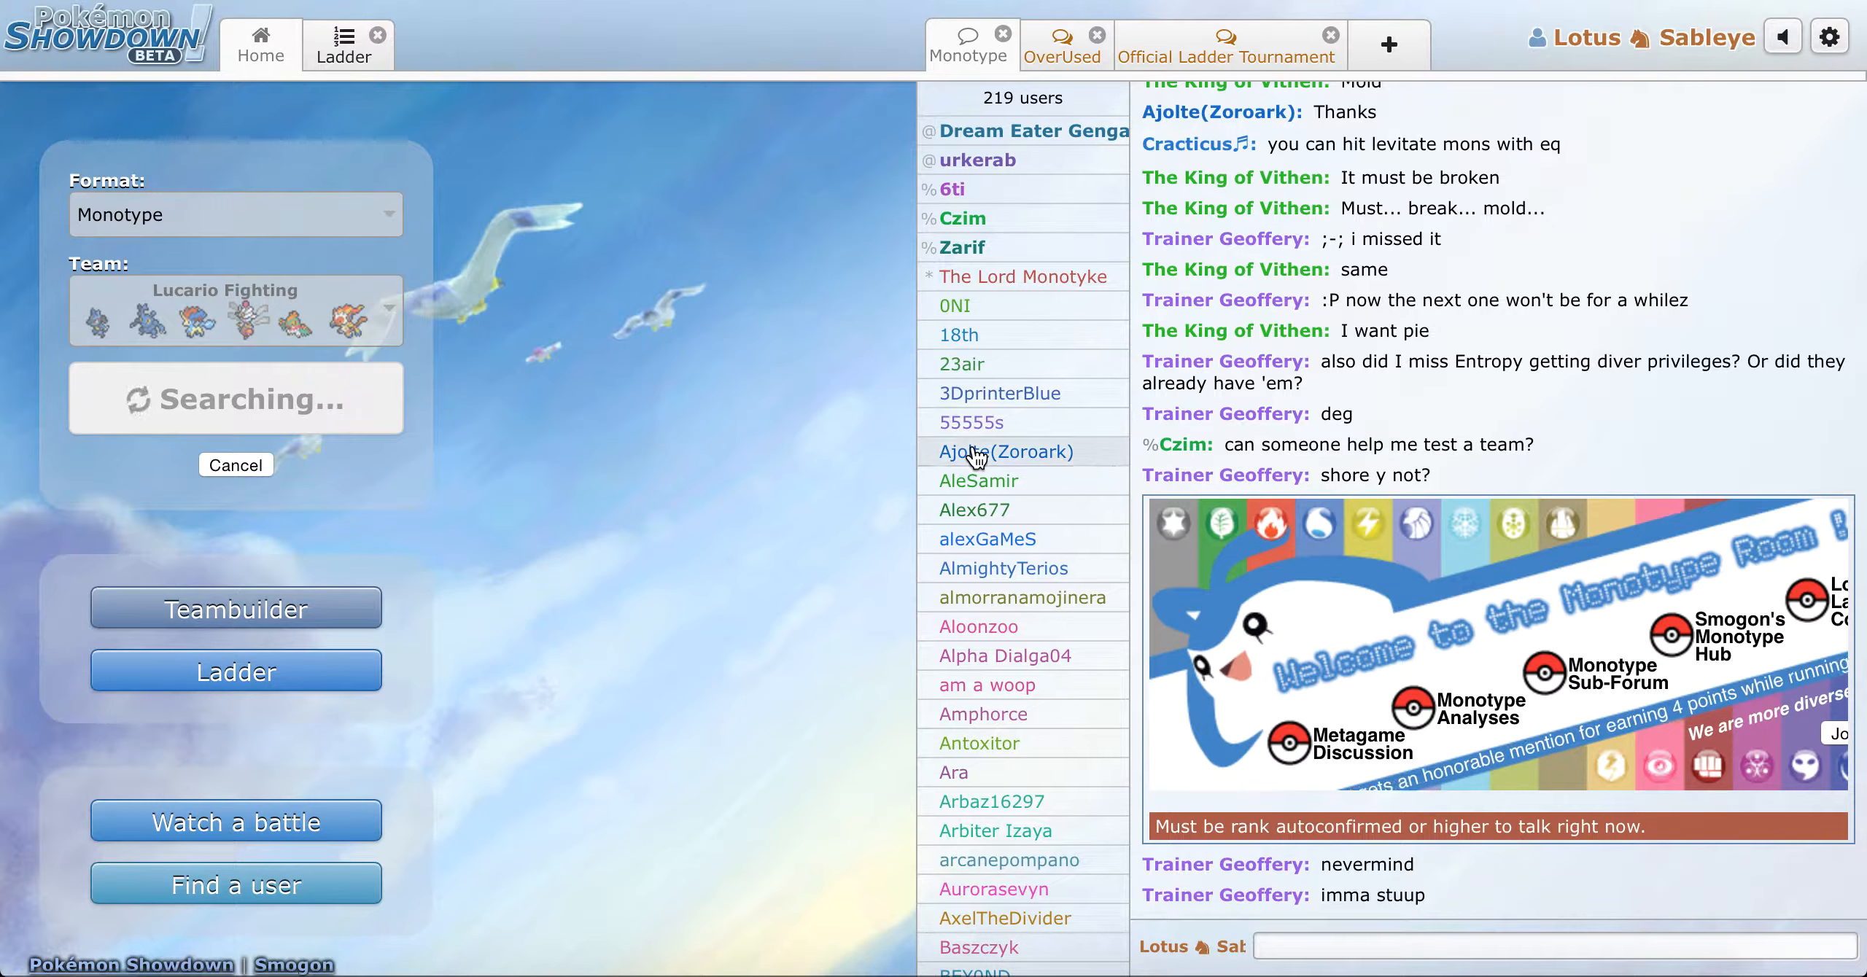
mouse_move(573, 479)
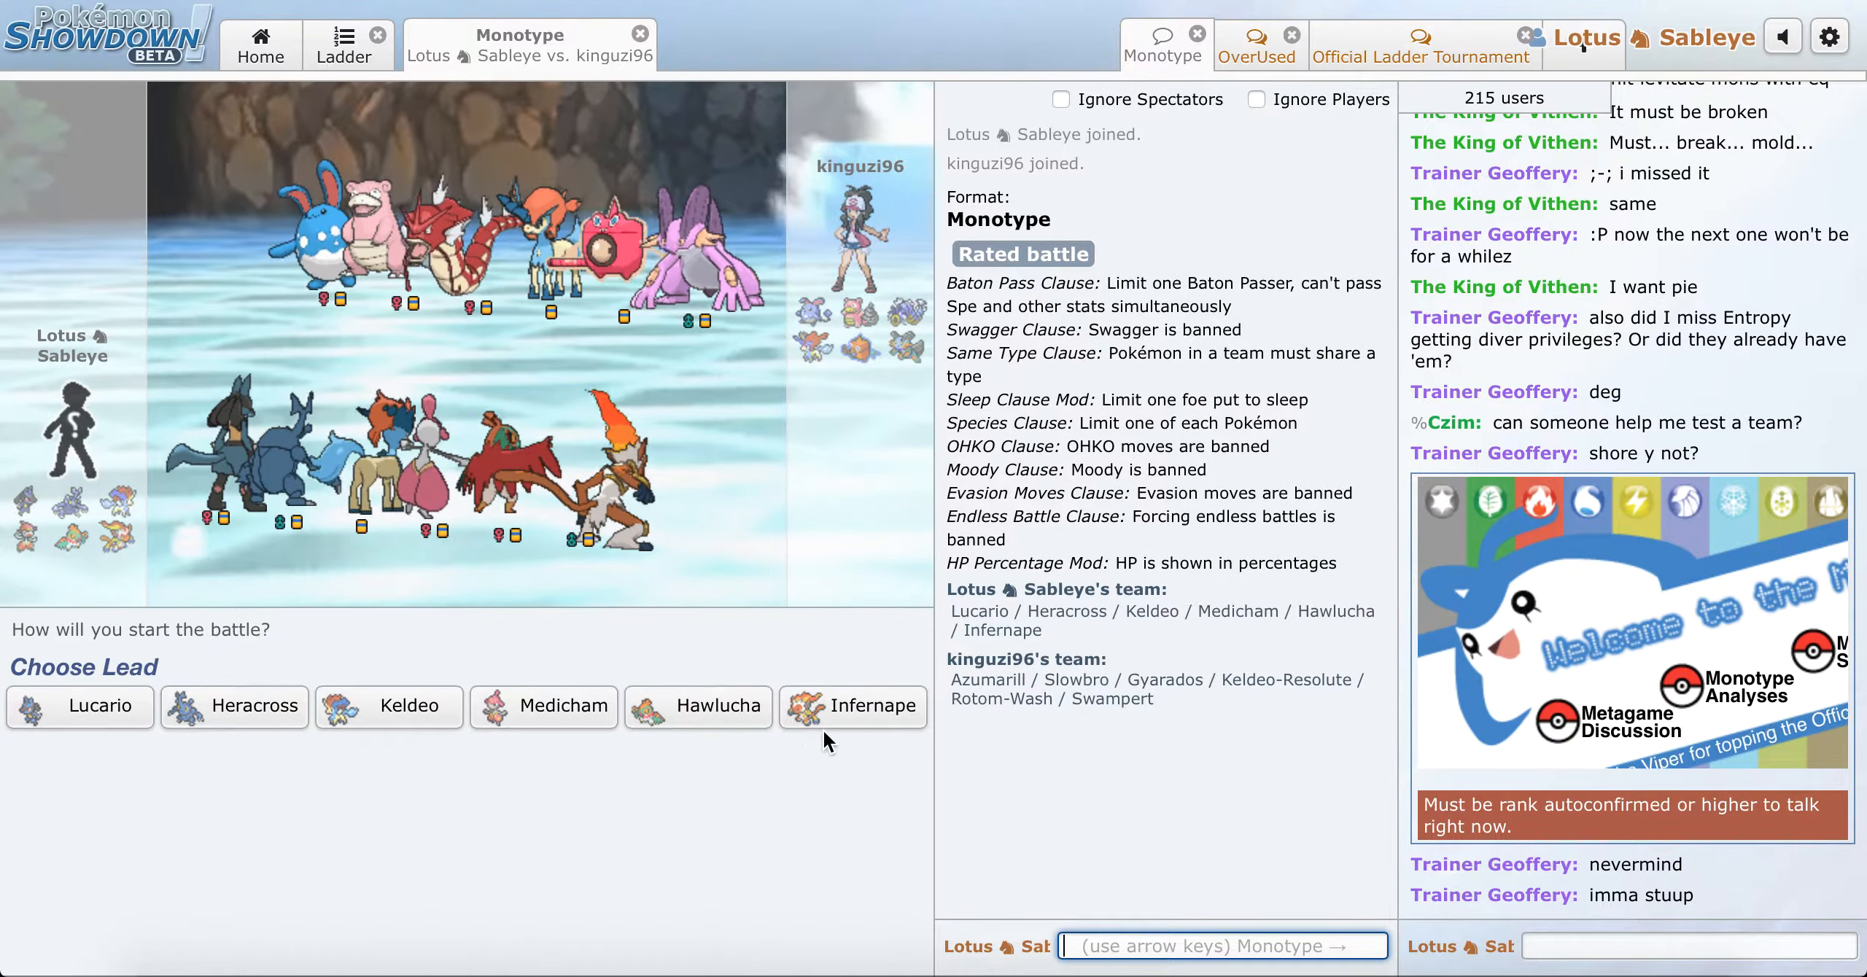
Step: Lead with Infernape, skip to the live turn, use Endeavor, then switch to Keldeo
left_click(854, 706)
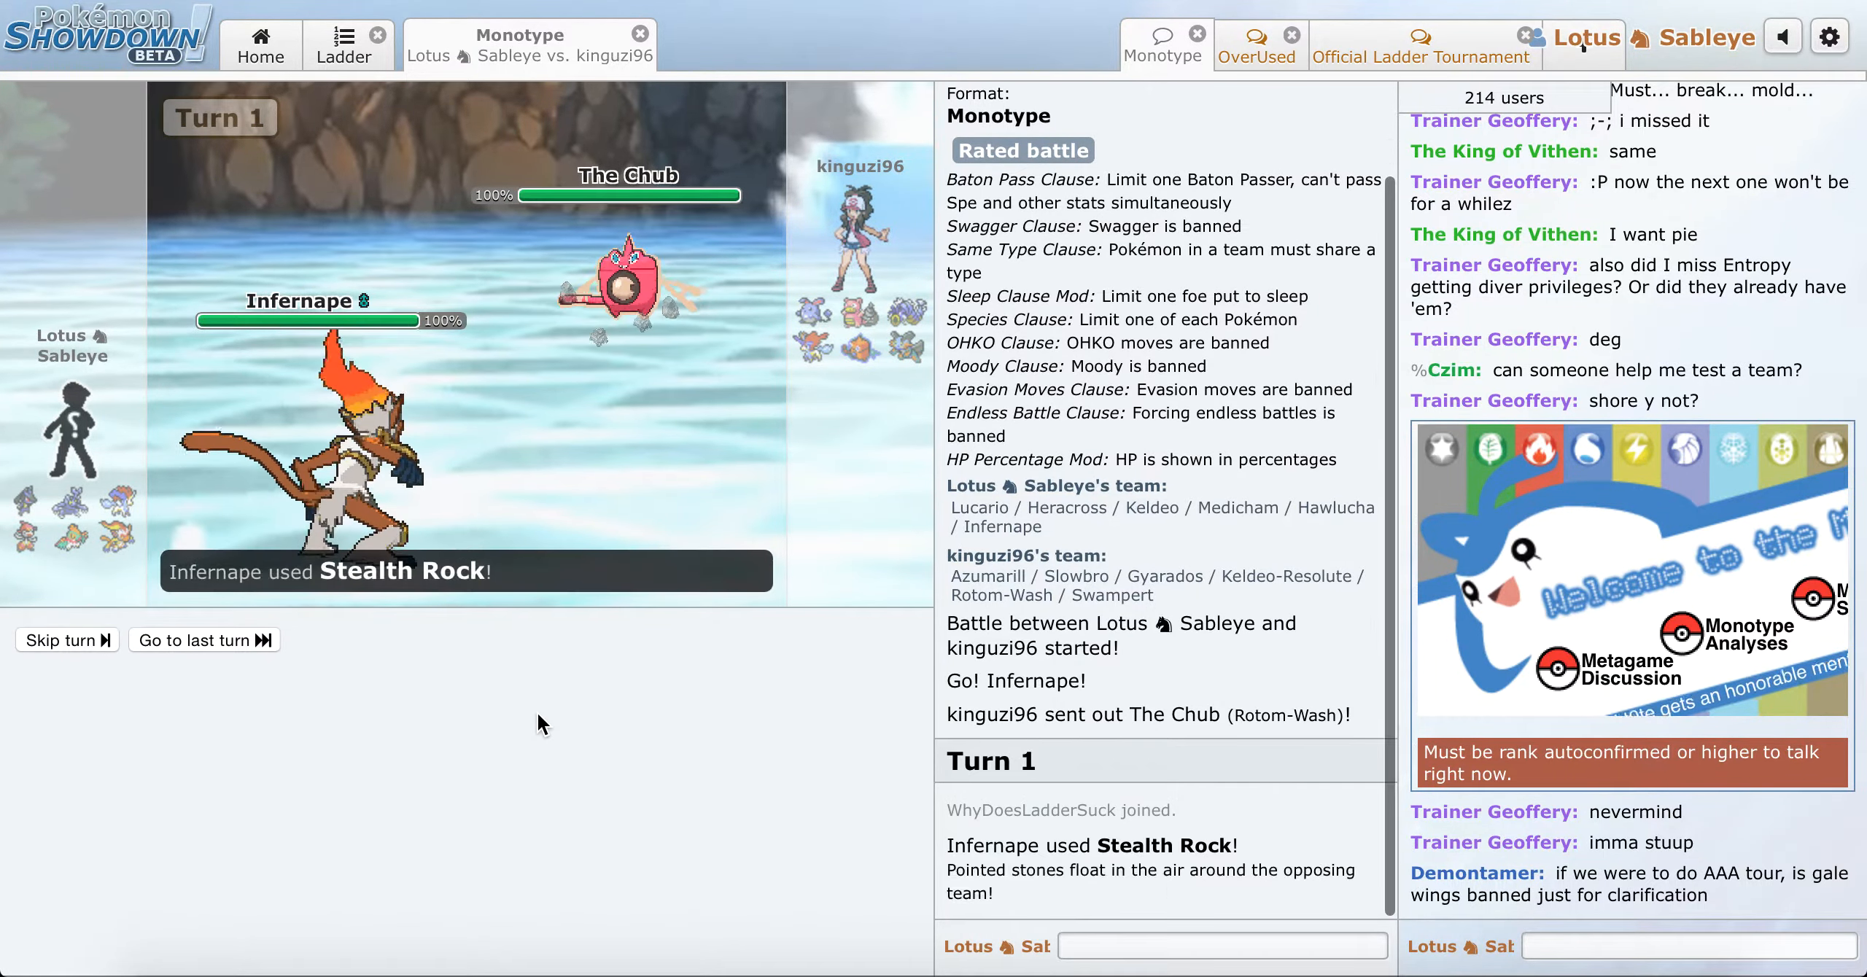
left_click(205, 641)
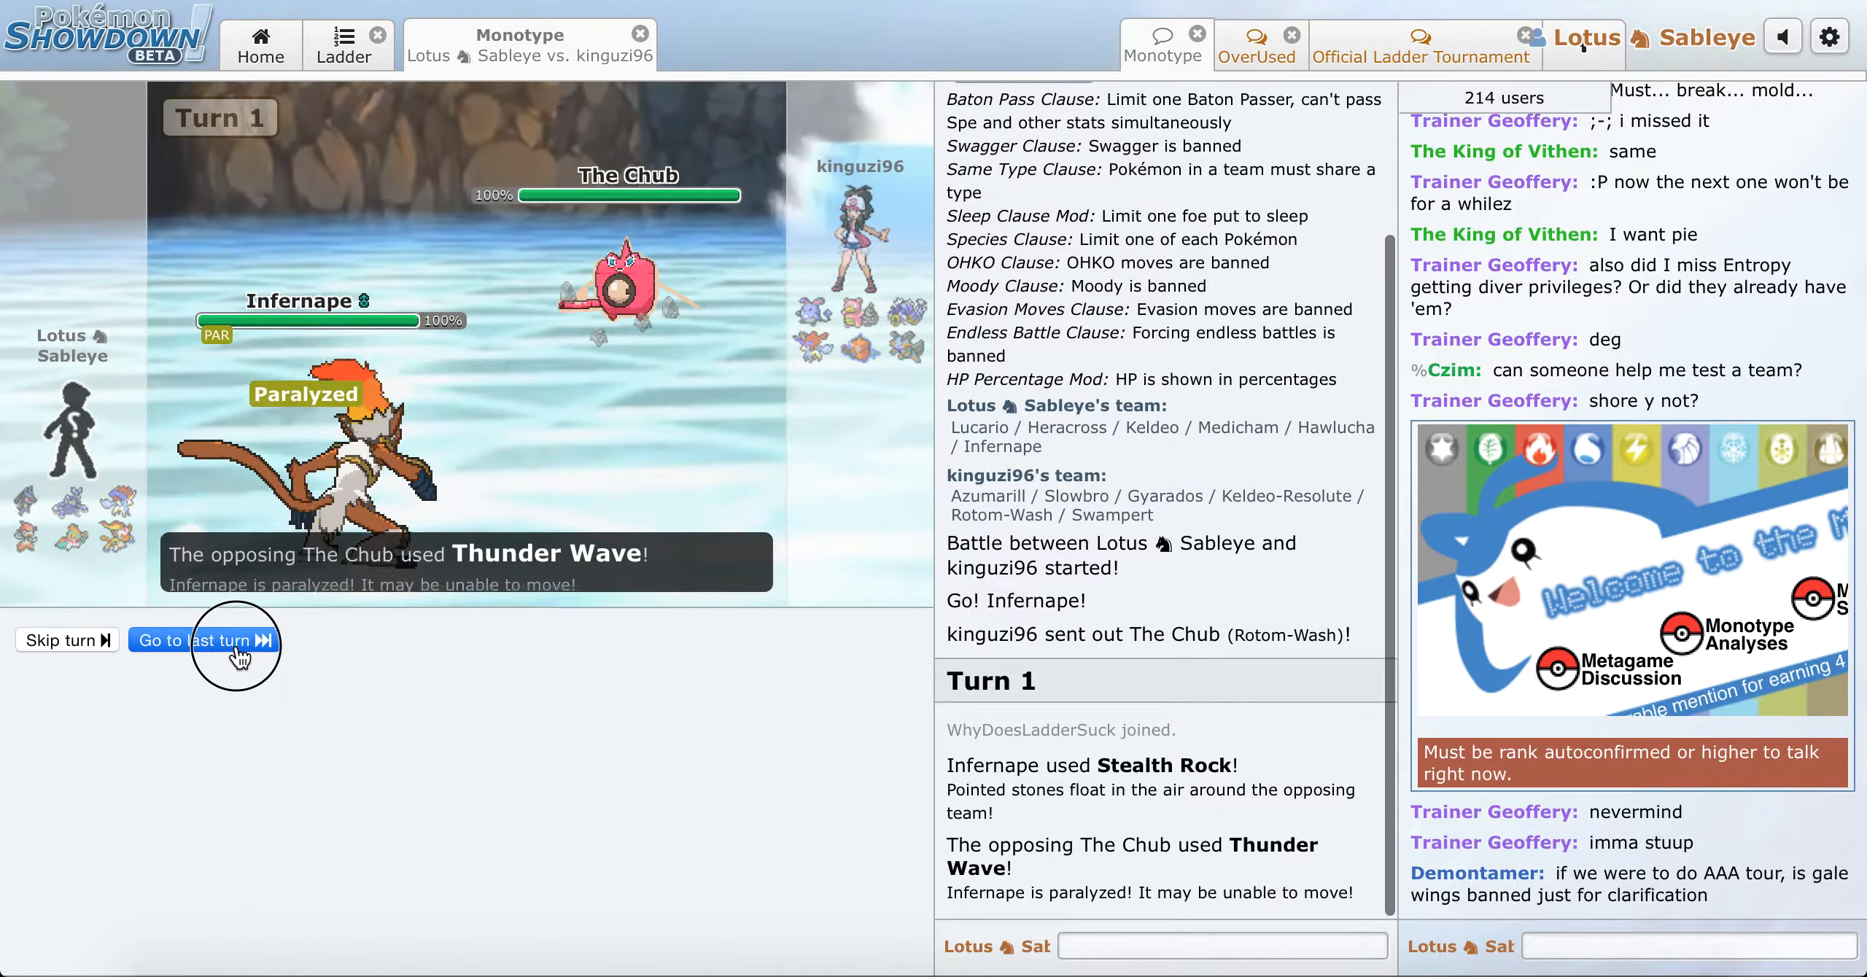
left_click(204, 641)
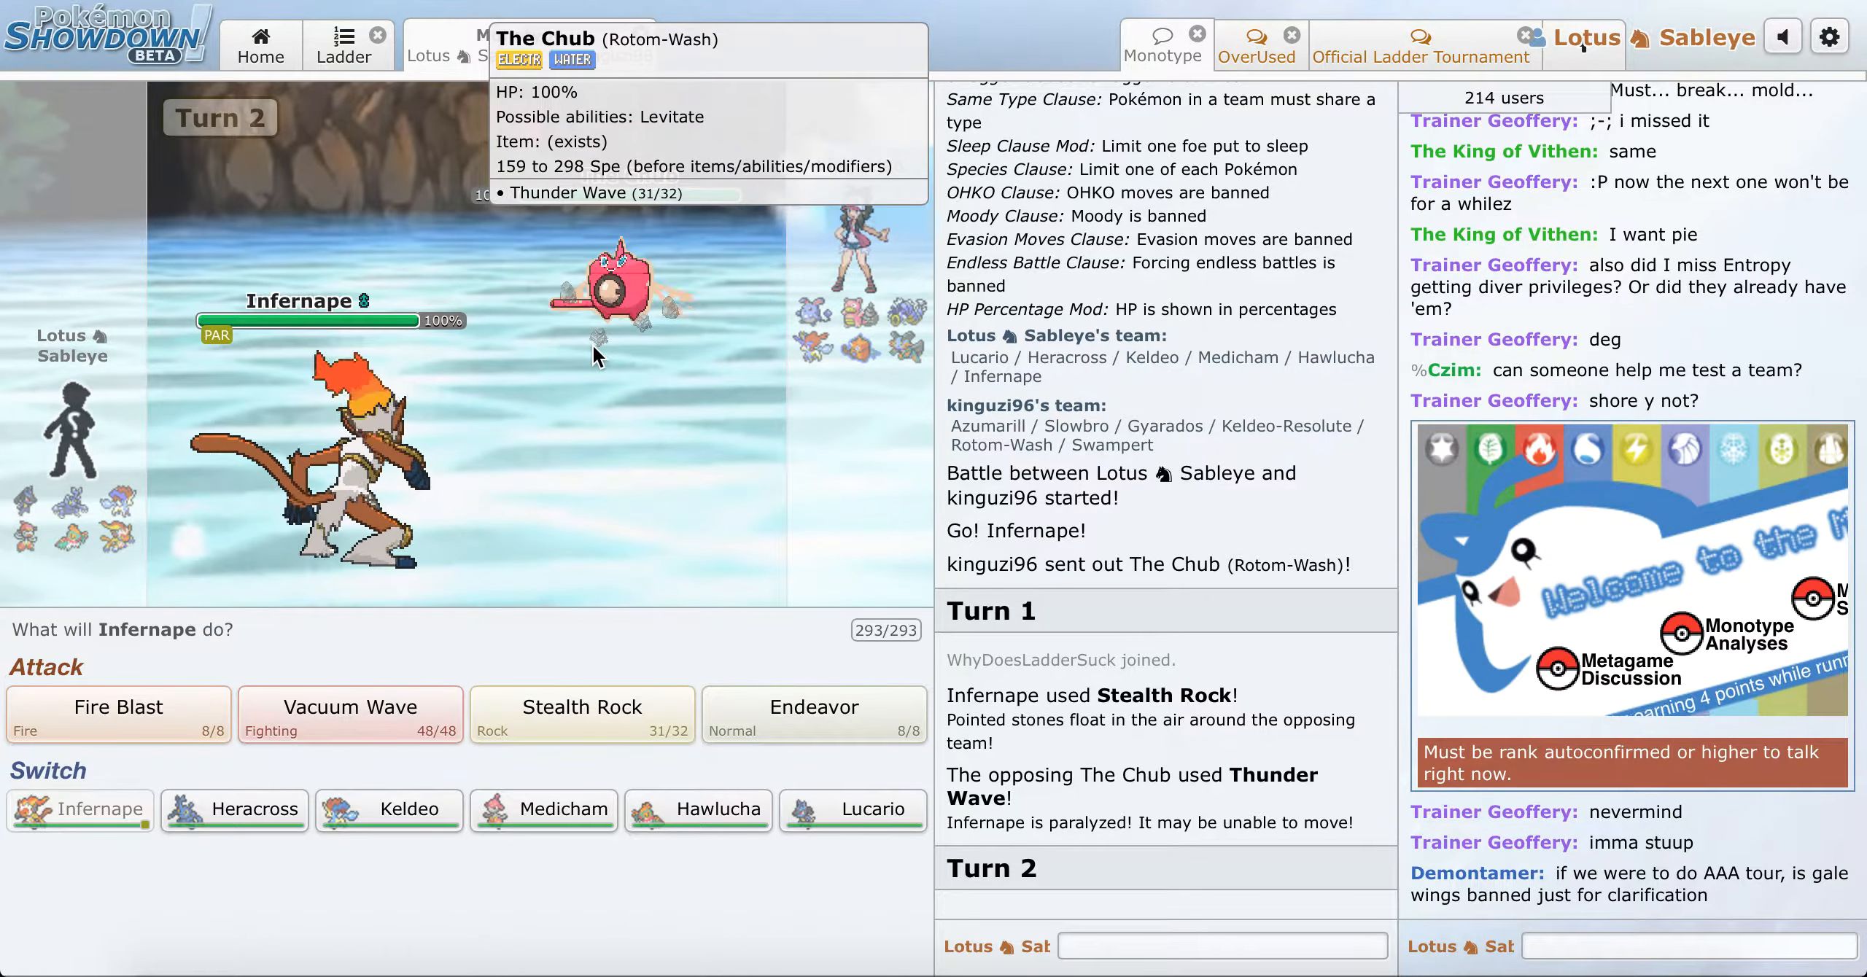
mouse_move(579, 821)
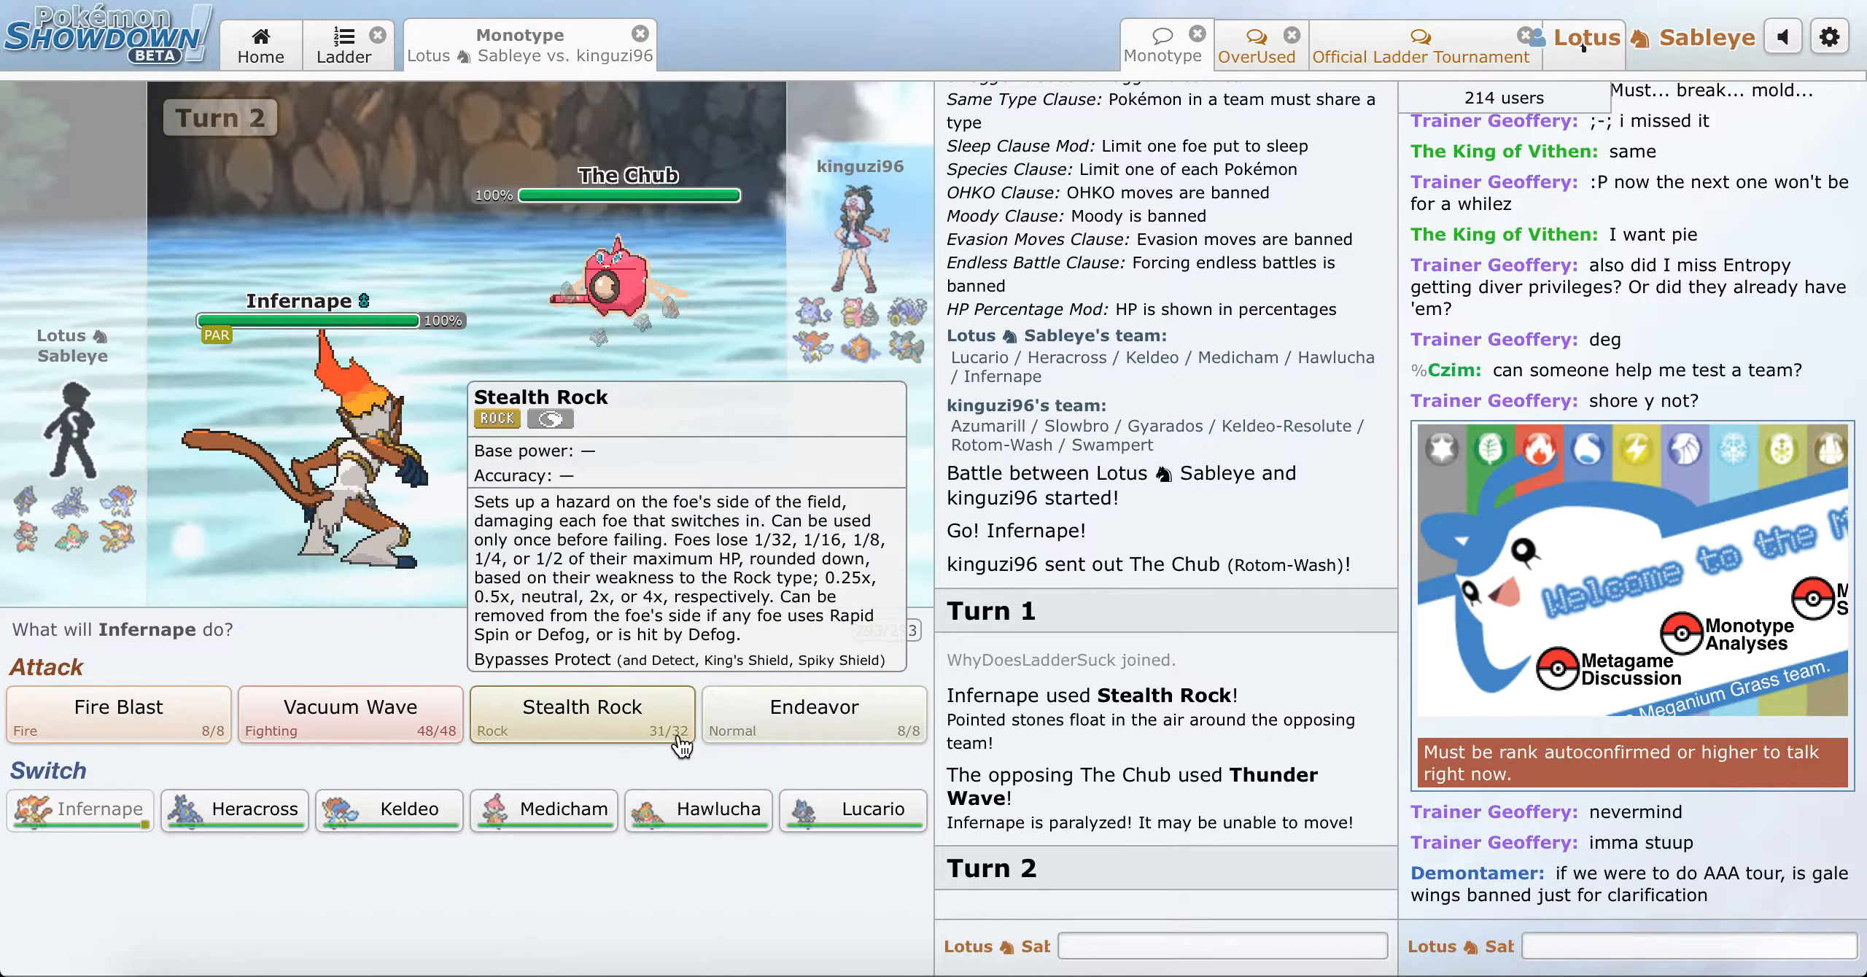
left_click(583, 714)
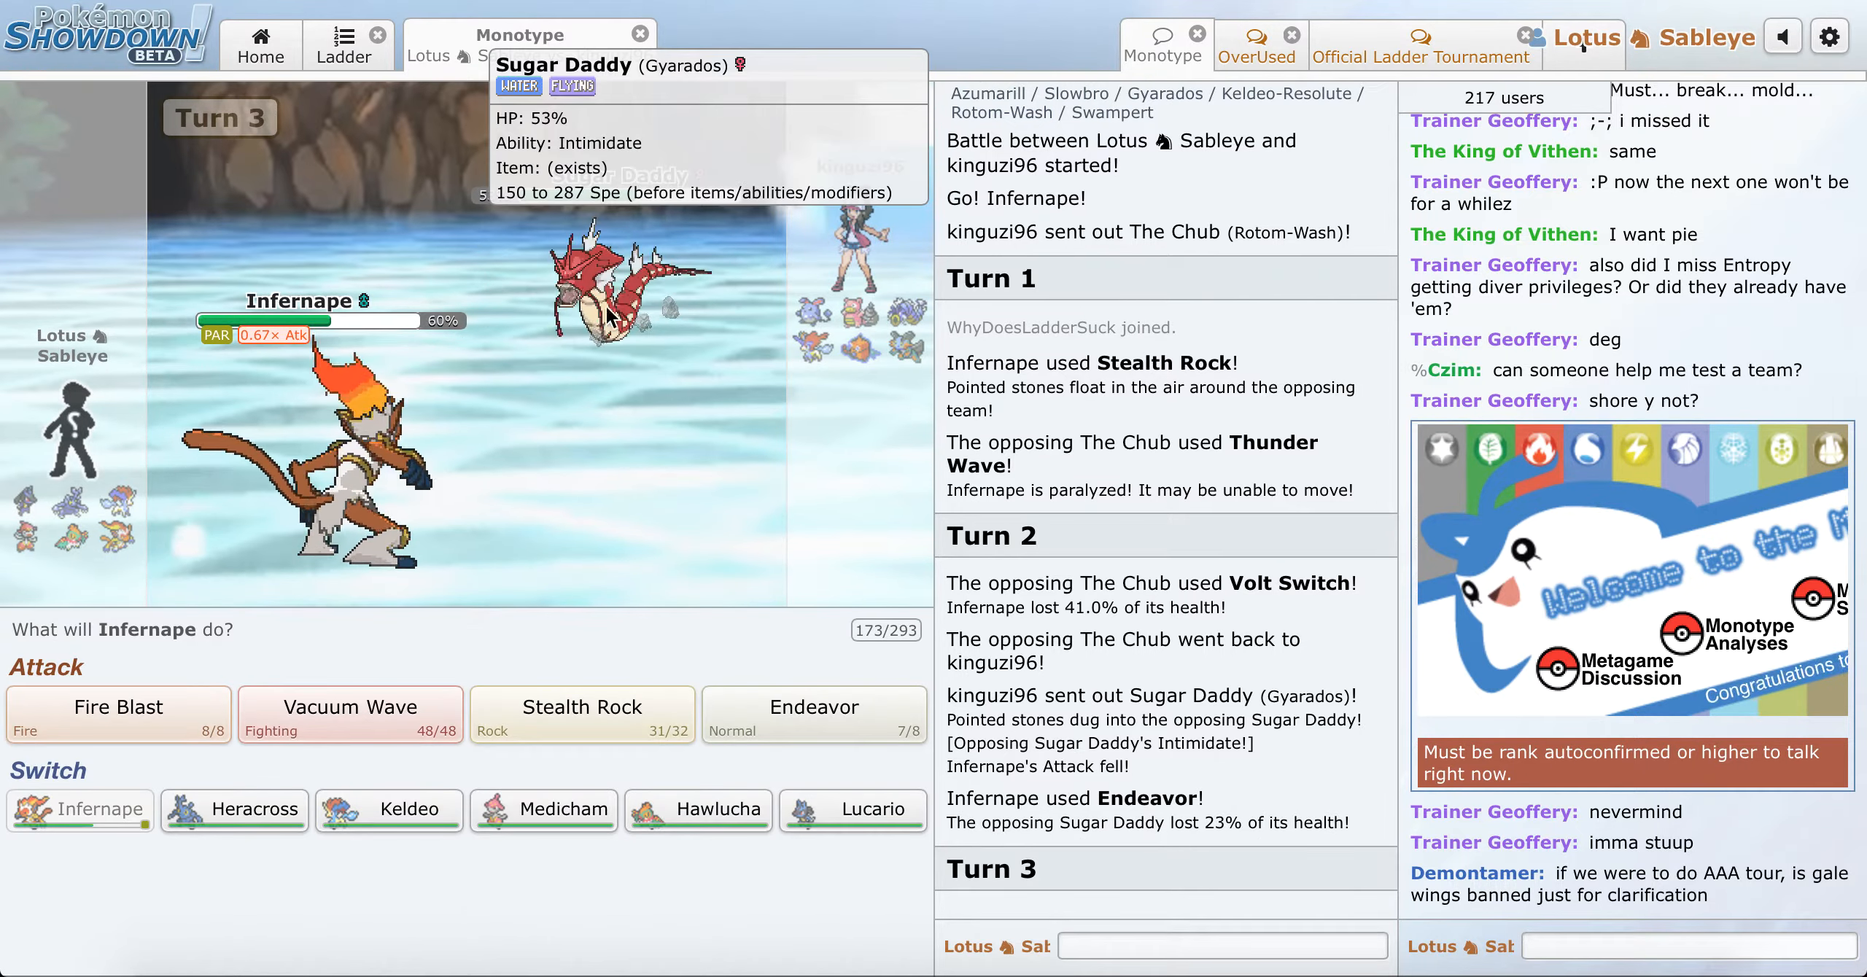
mouse_move(543, 824)
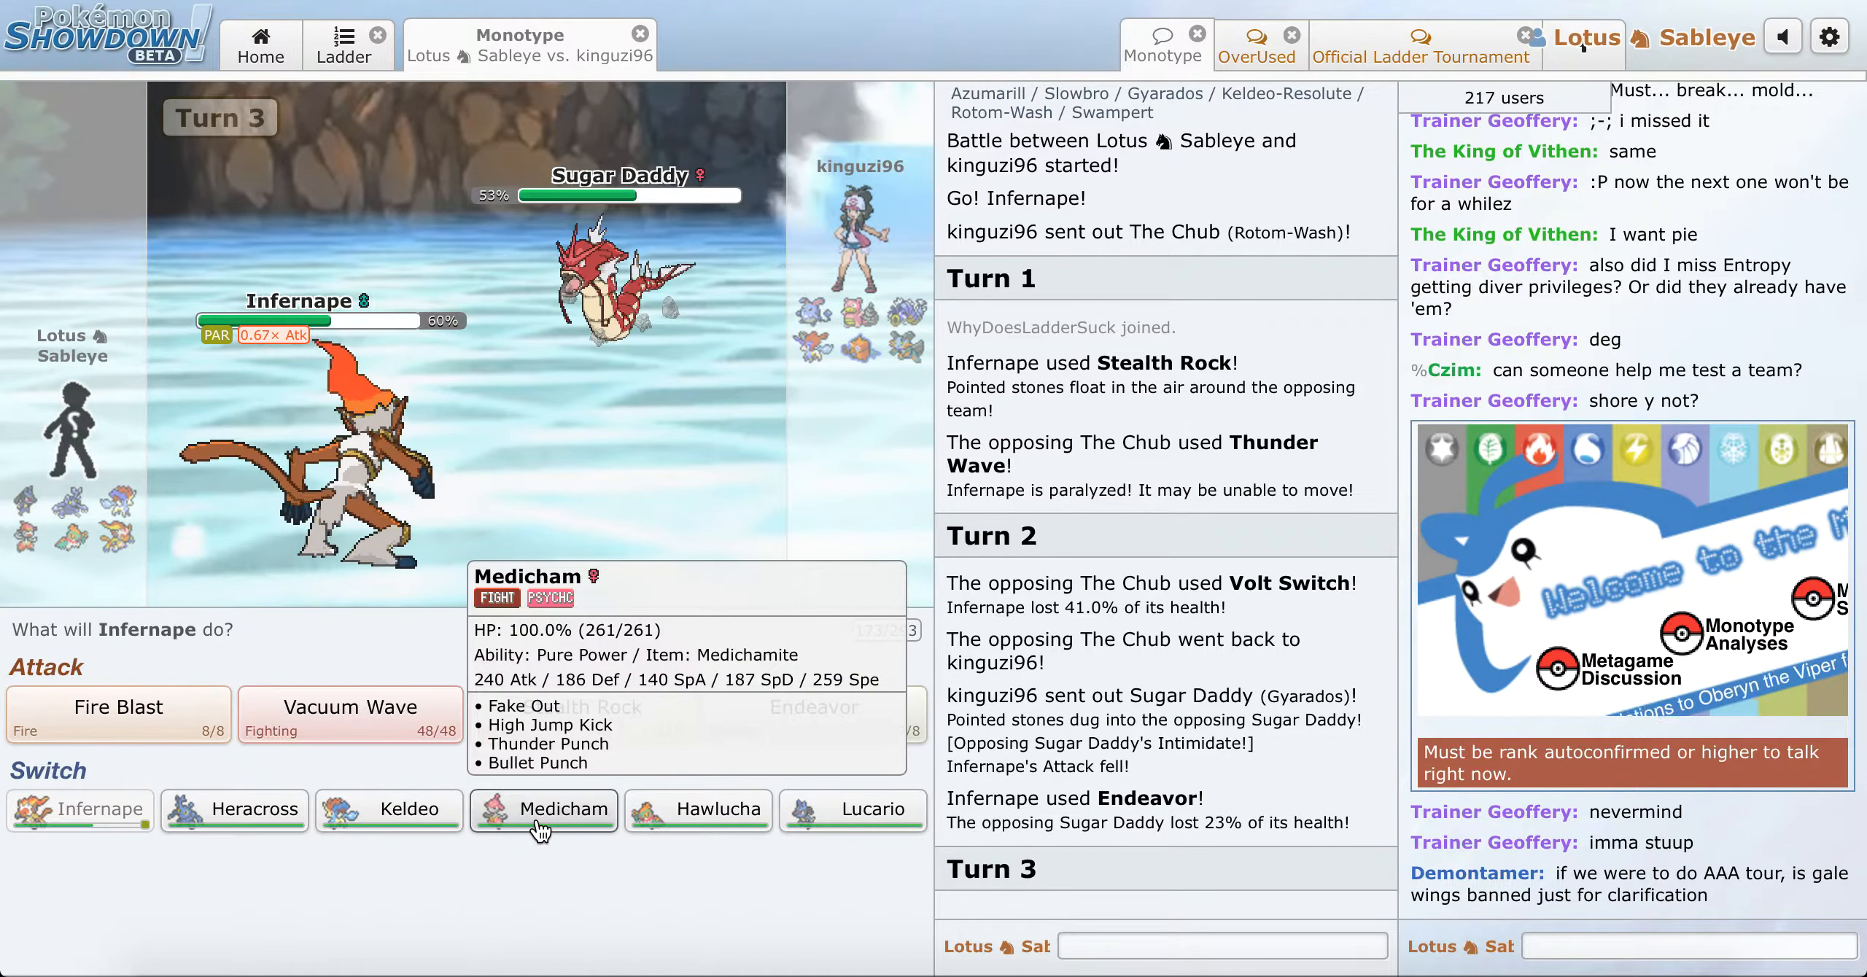
left_click(544, 811)
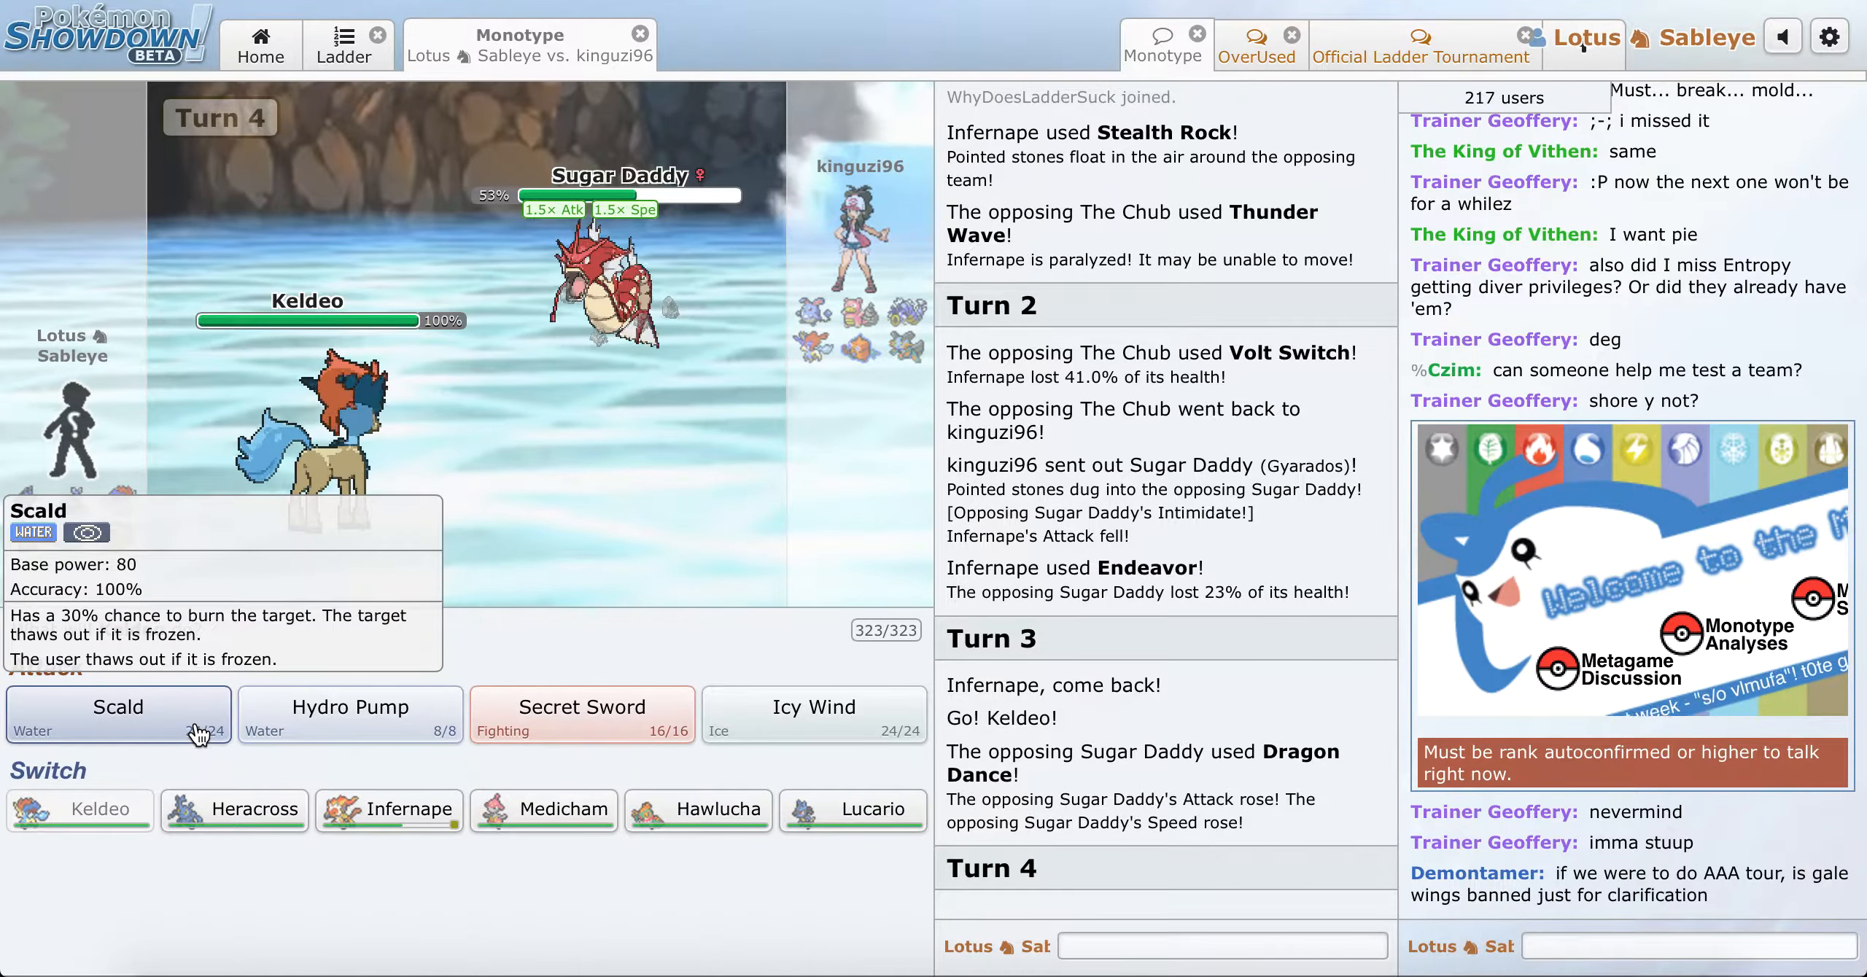
Step: Burn Gyarados with Scald, send in Medicham after Infernape faints, and enable Mega Evolution
left_click(118, 714)
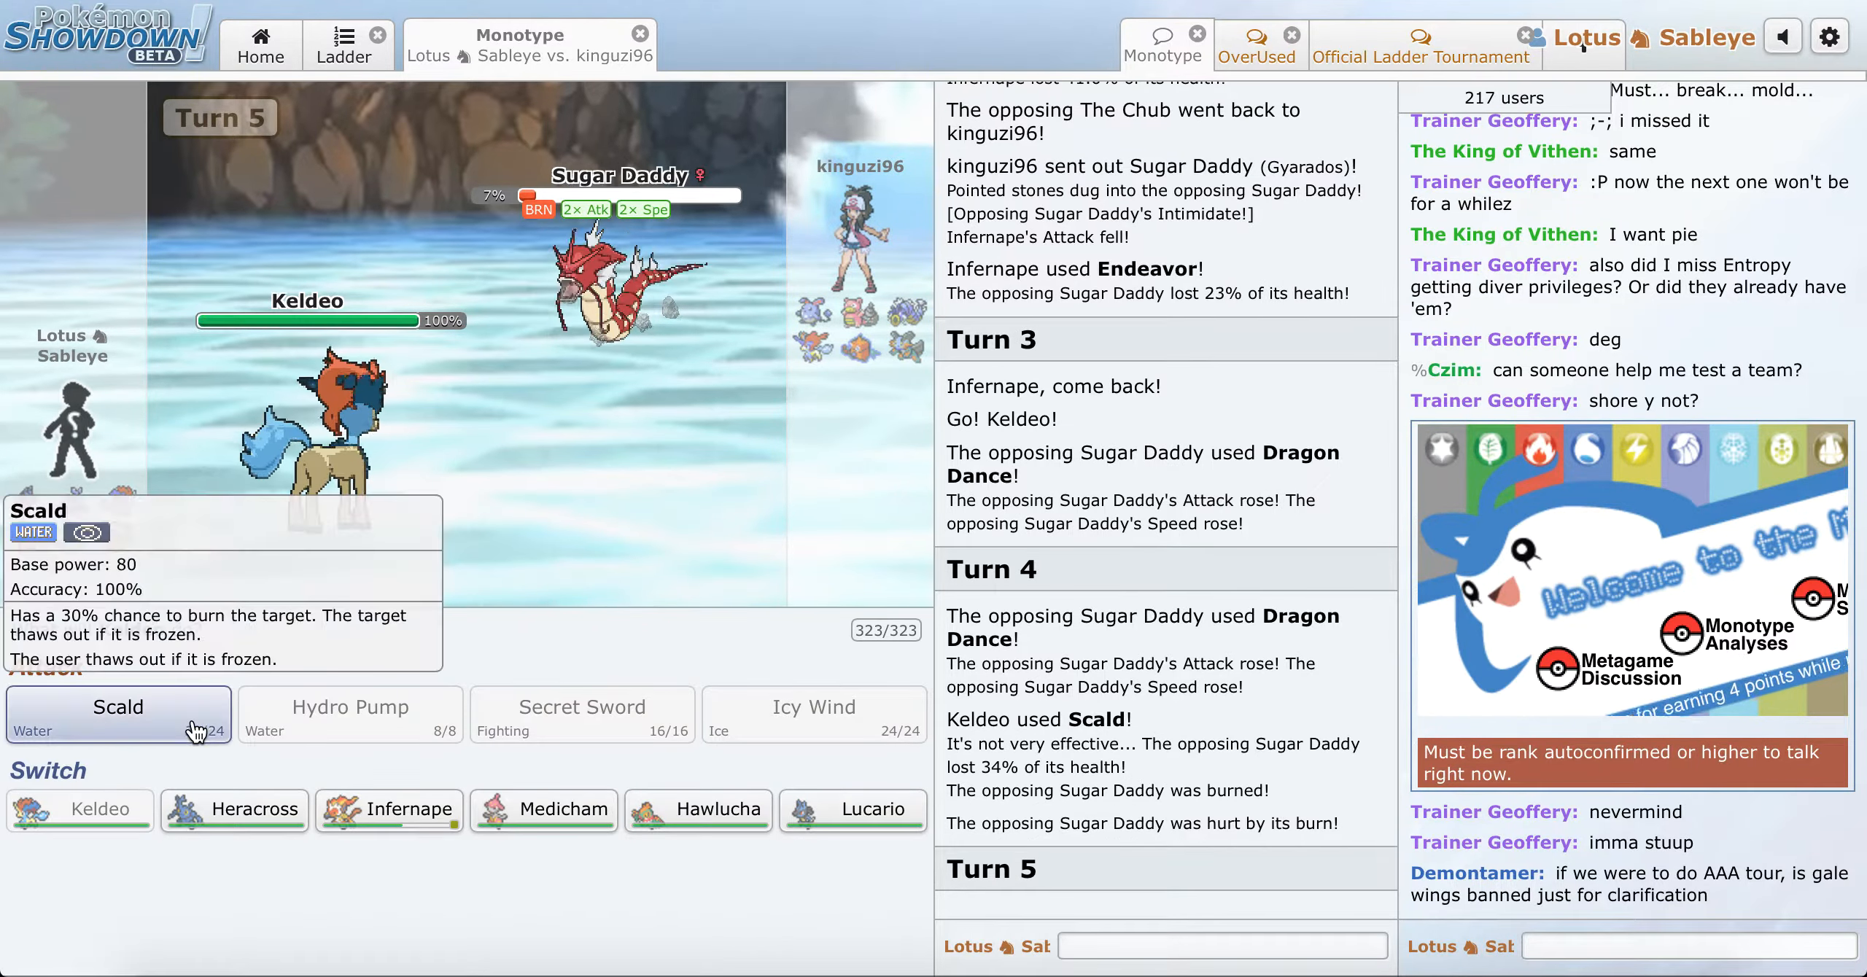
mouse_move(382, 830)
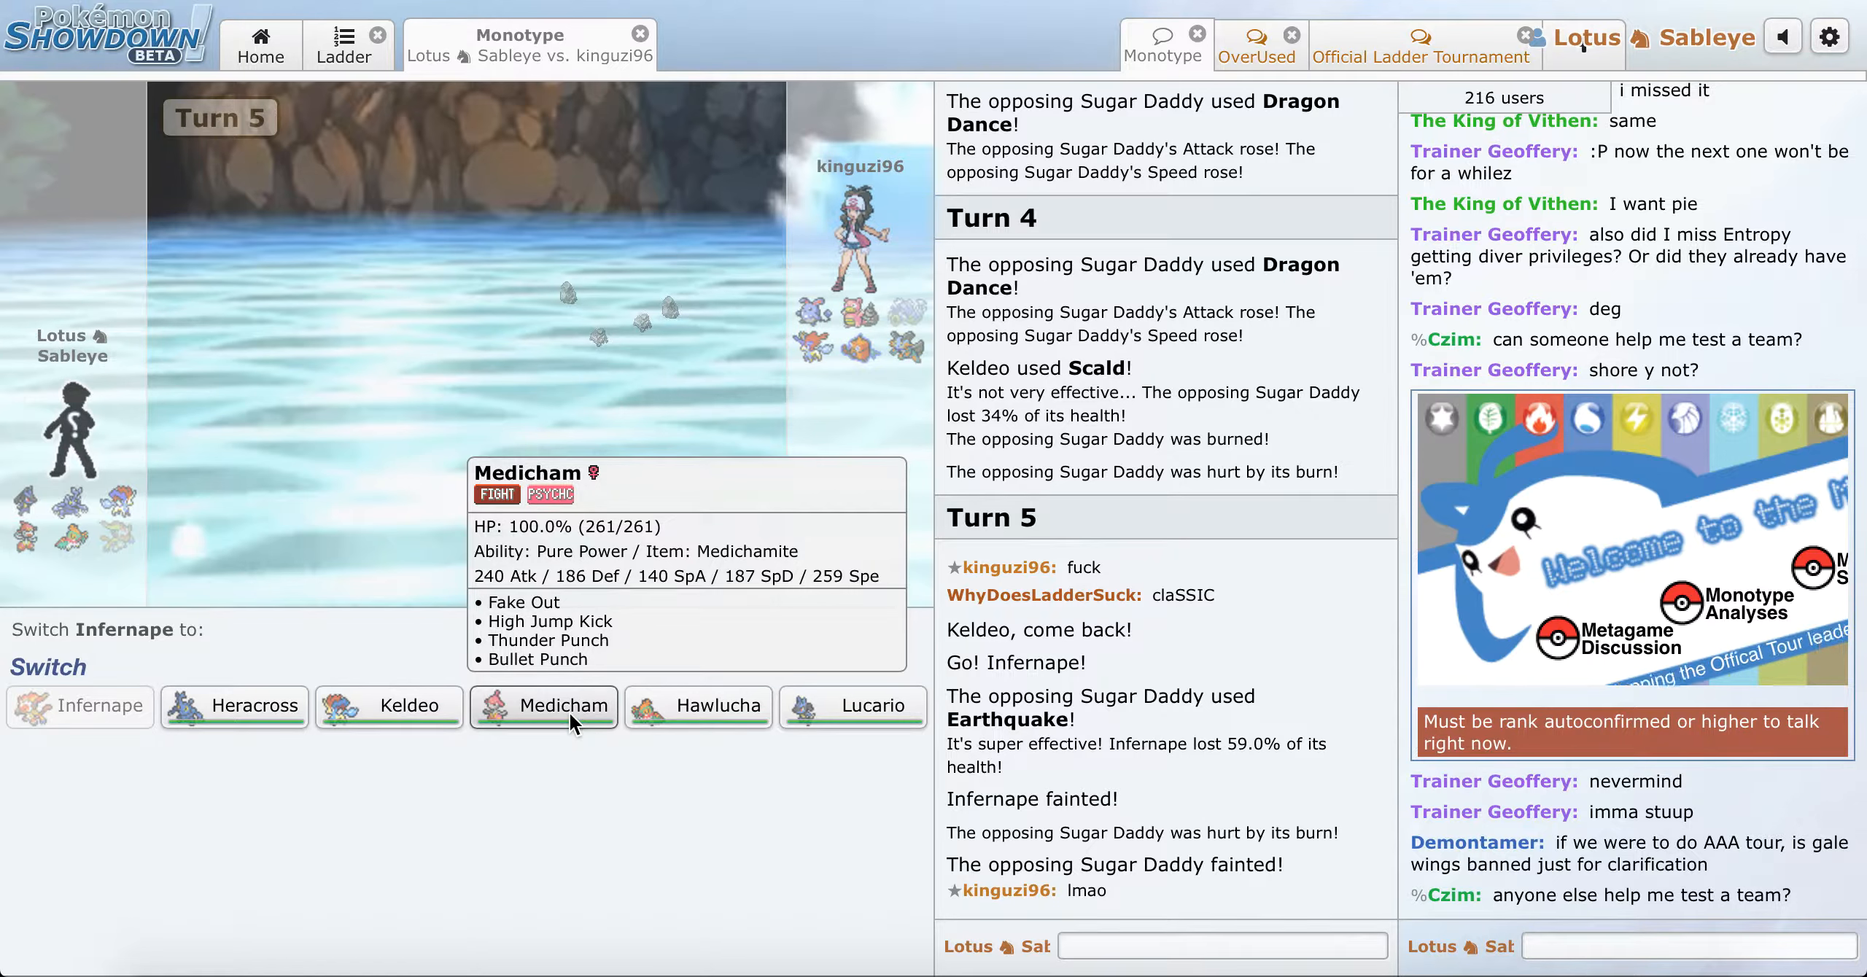
left_click(544, 707)
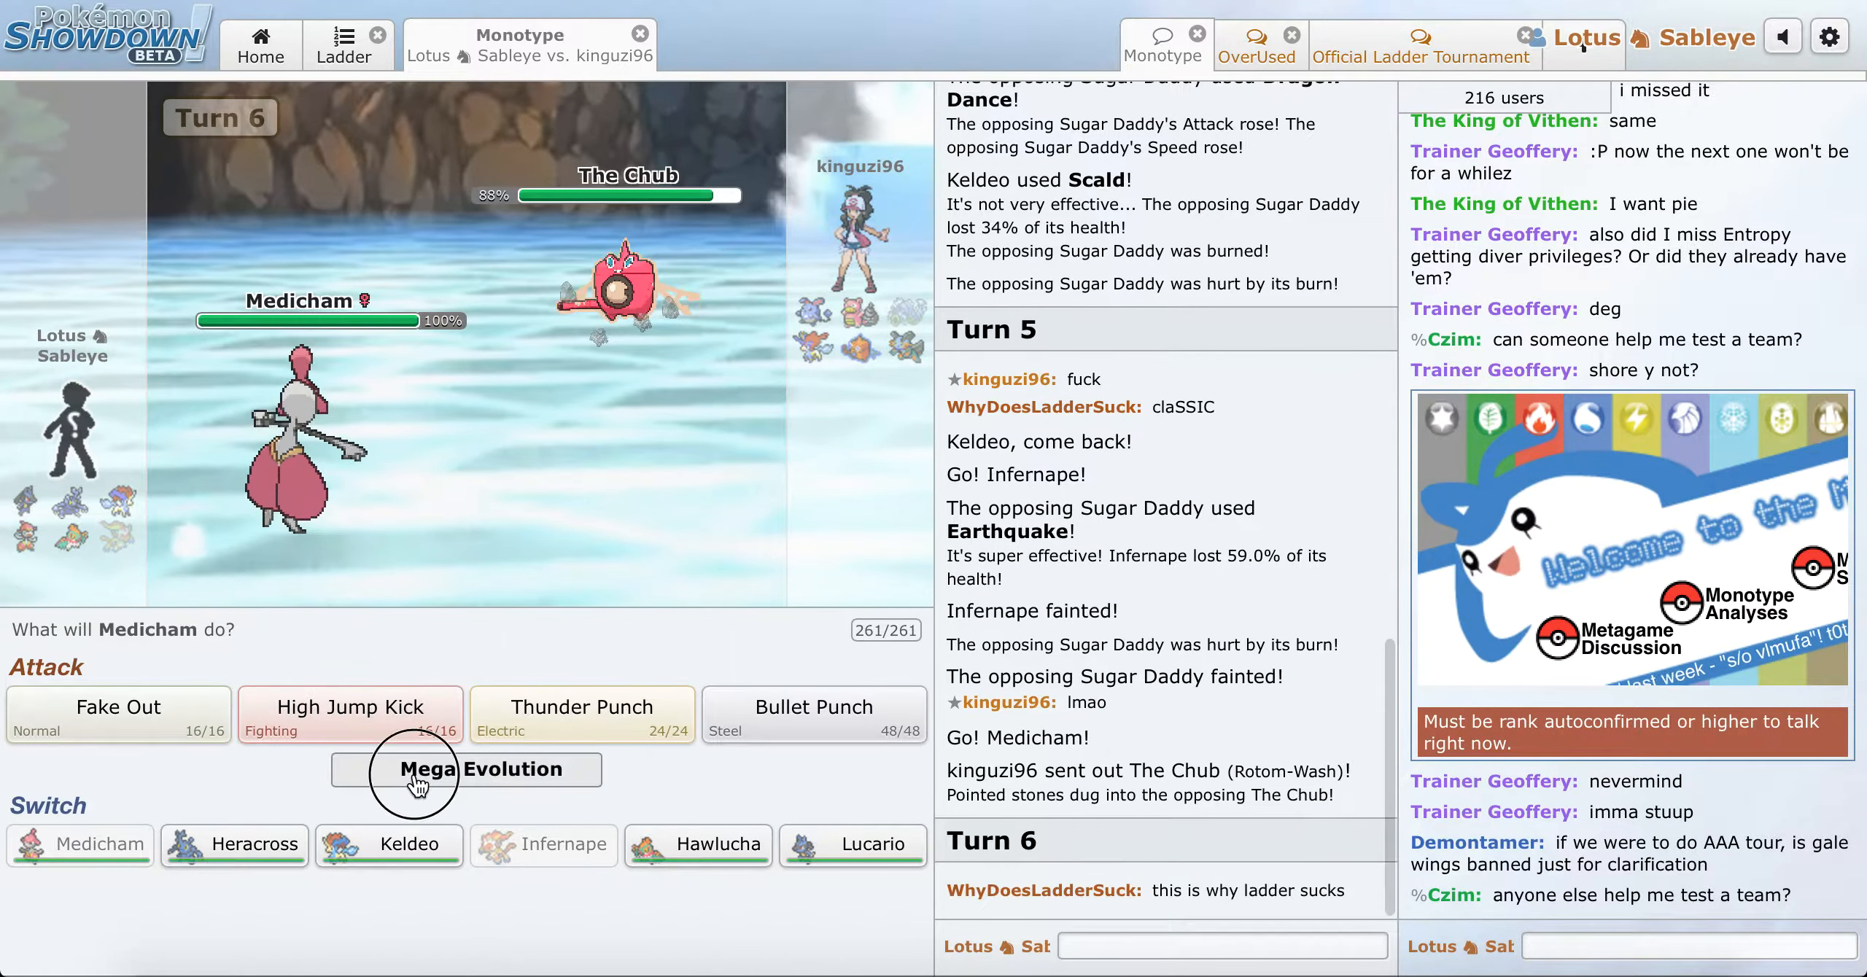
left_click(382, 770)
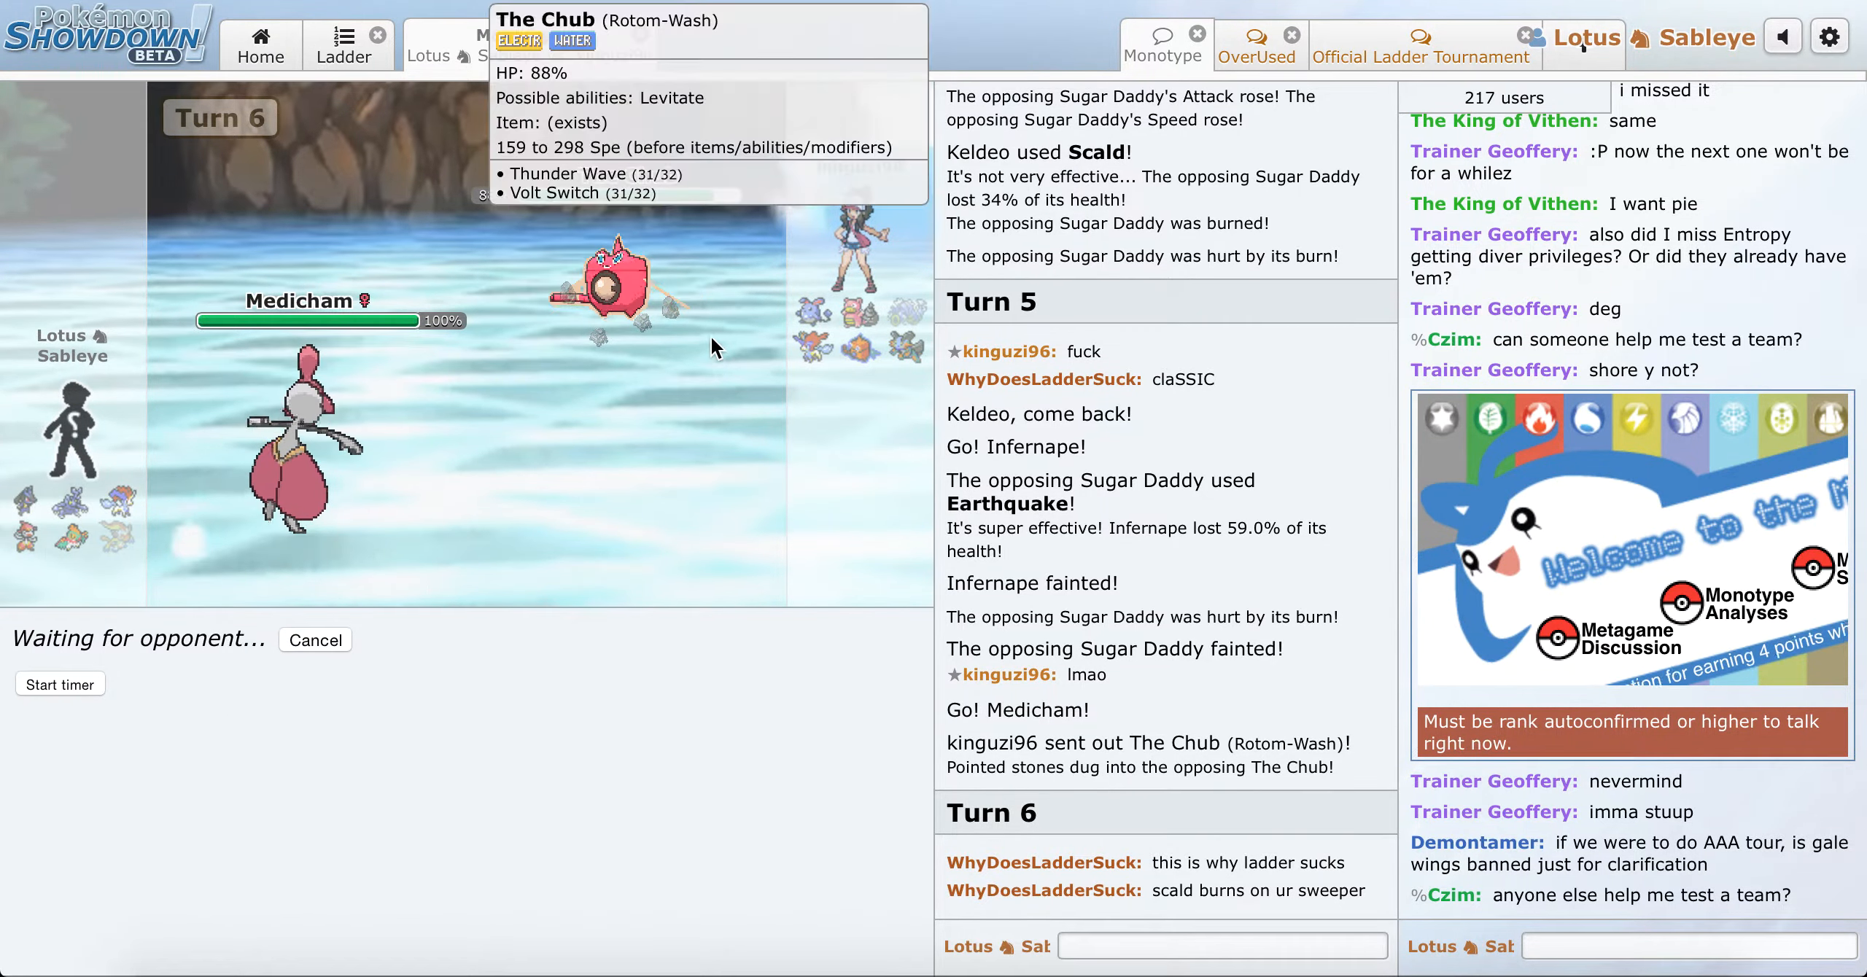
mouse_move(660, 323)
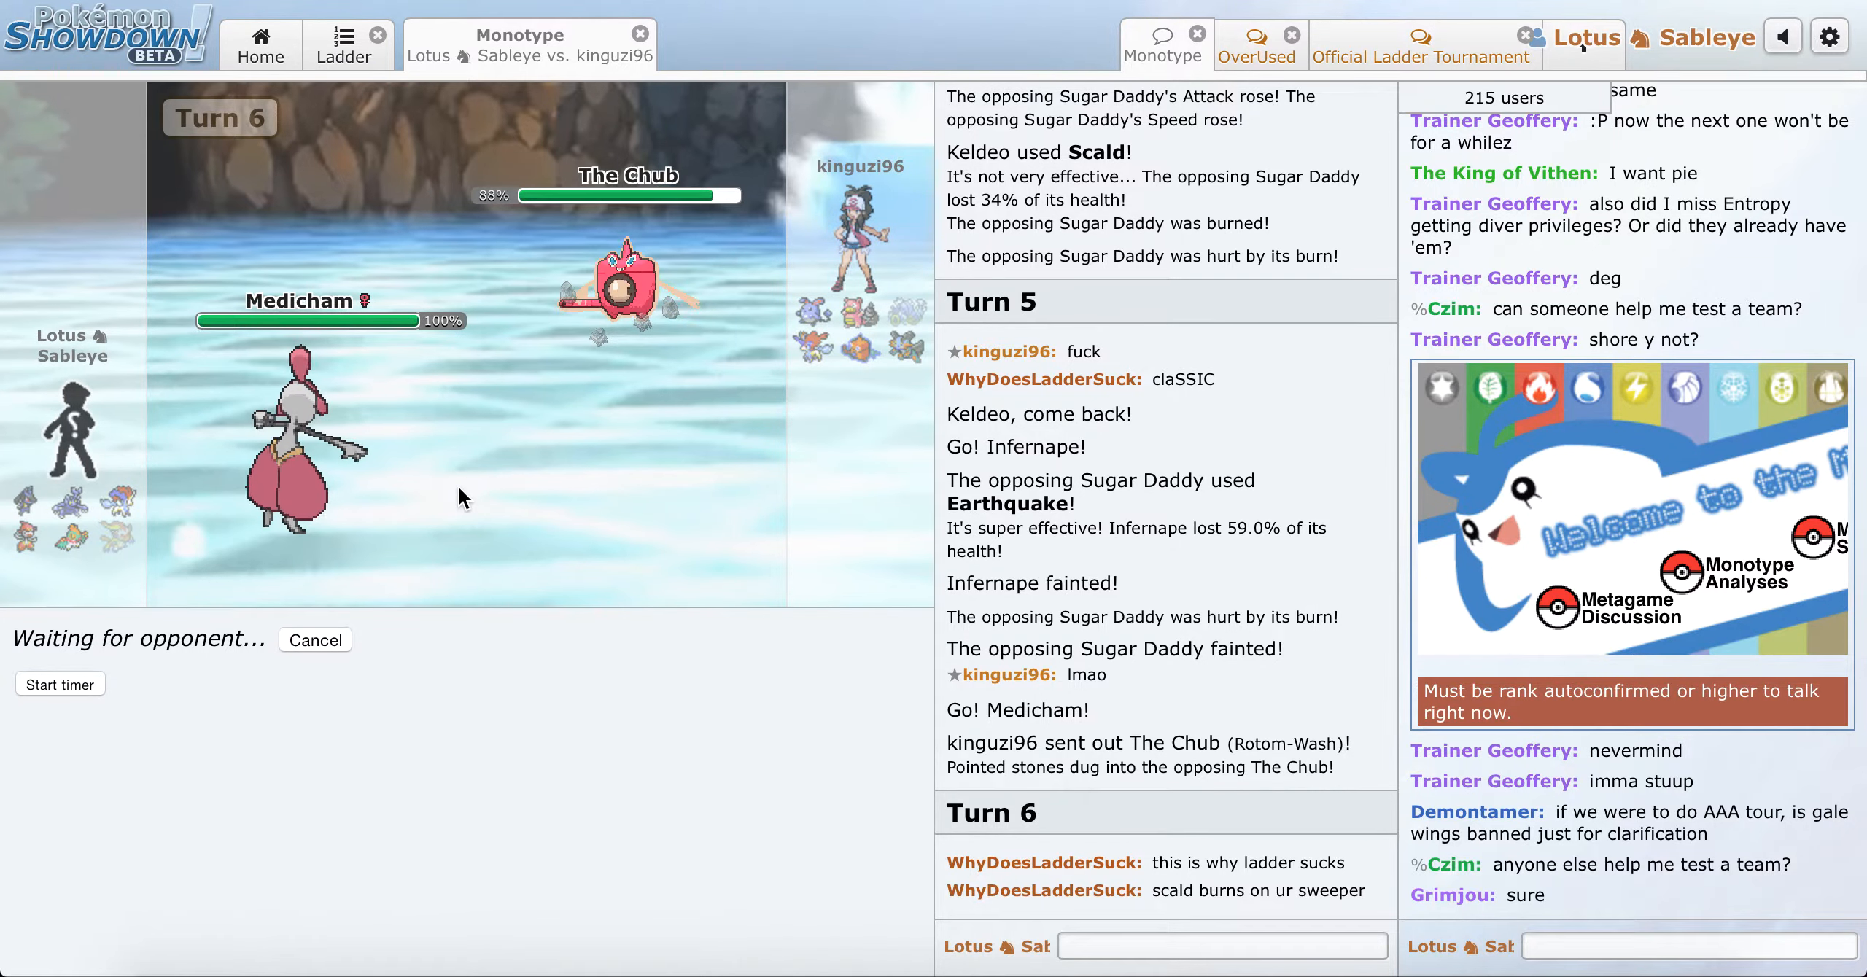
mouse_move(703, 313)
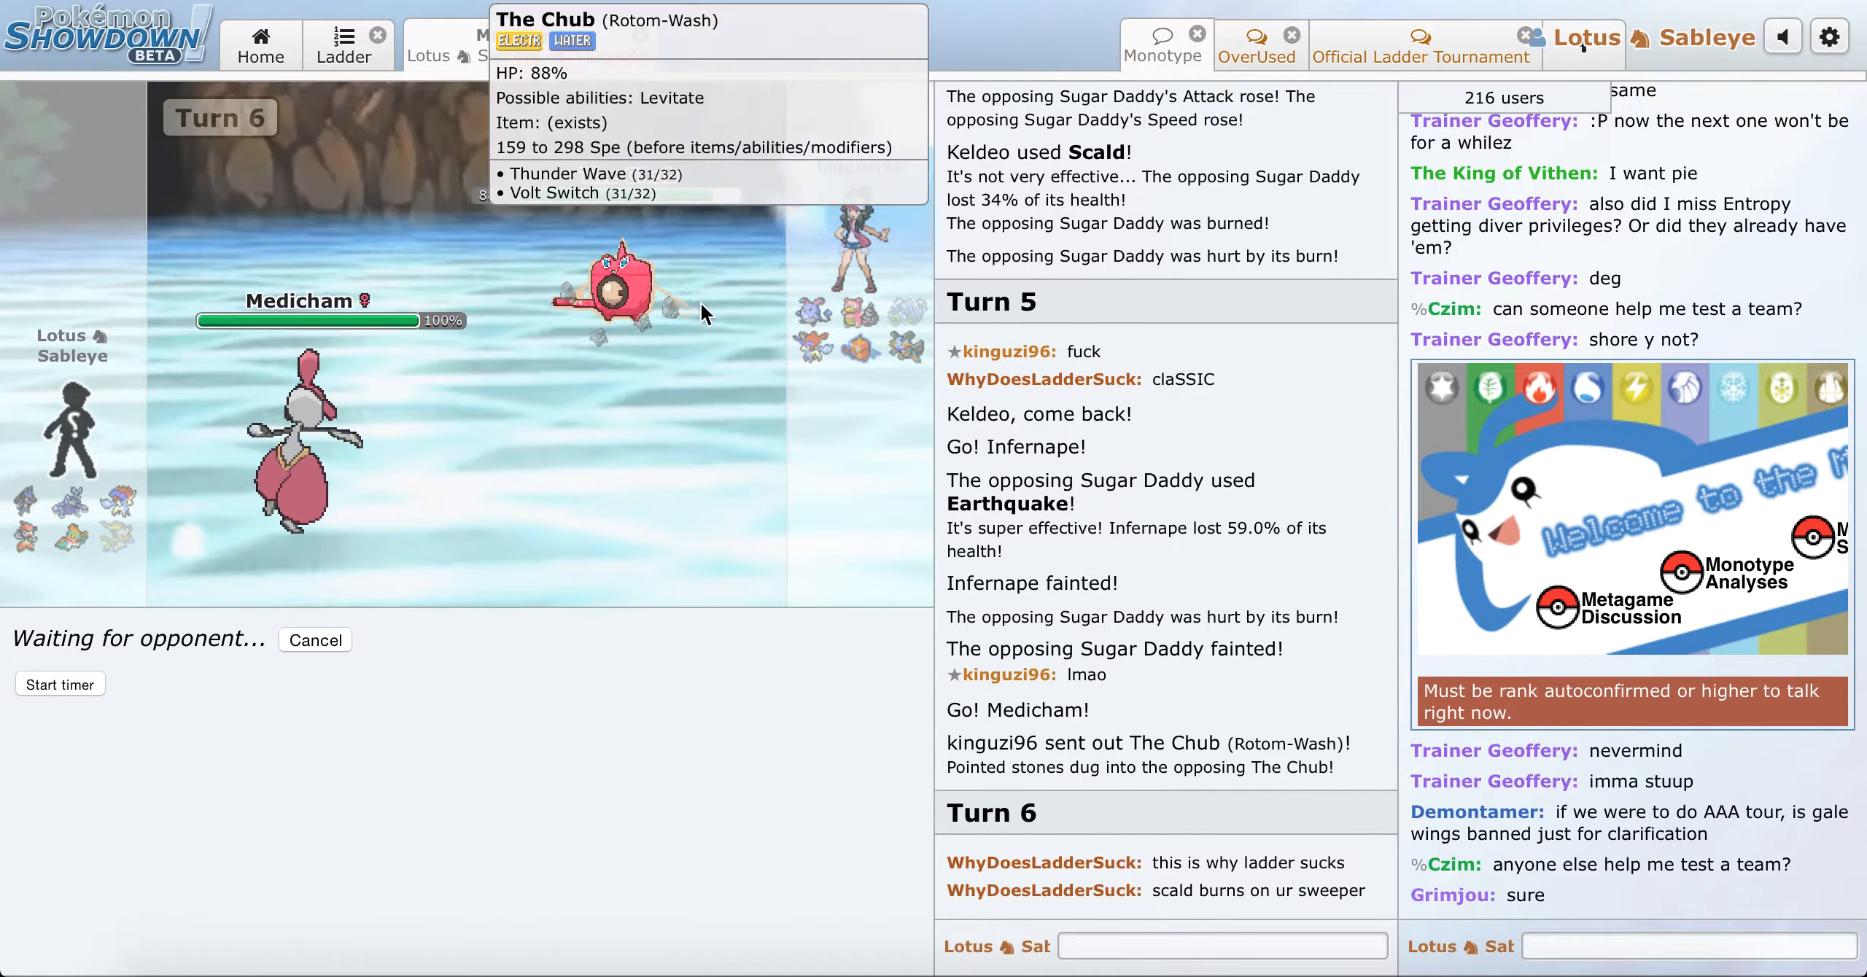
mouse_move(339, 645)
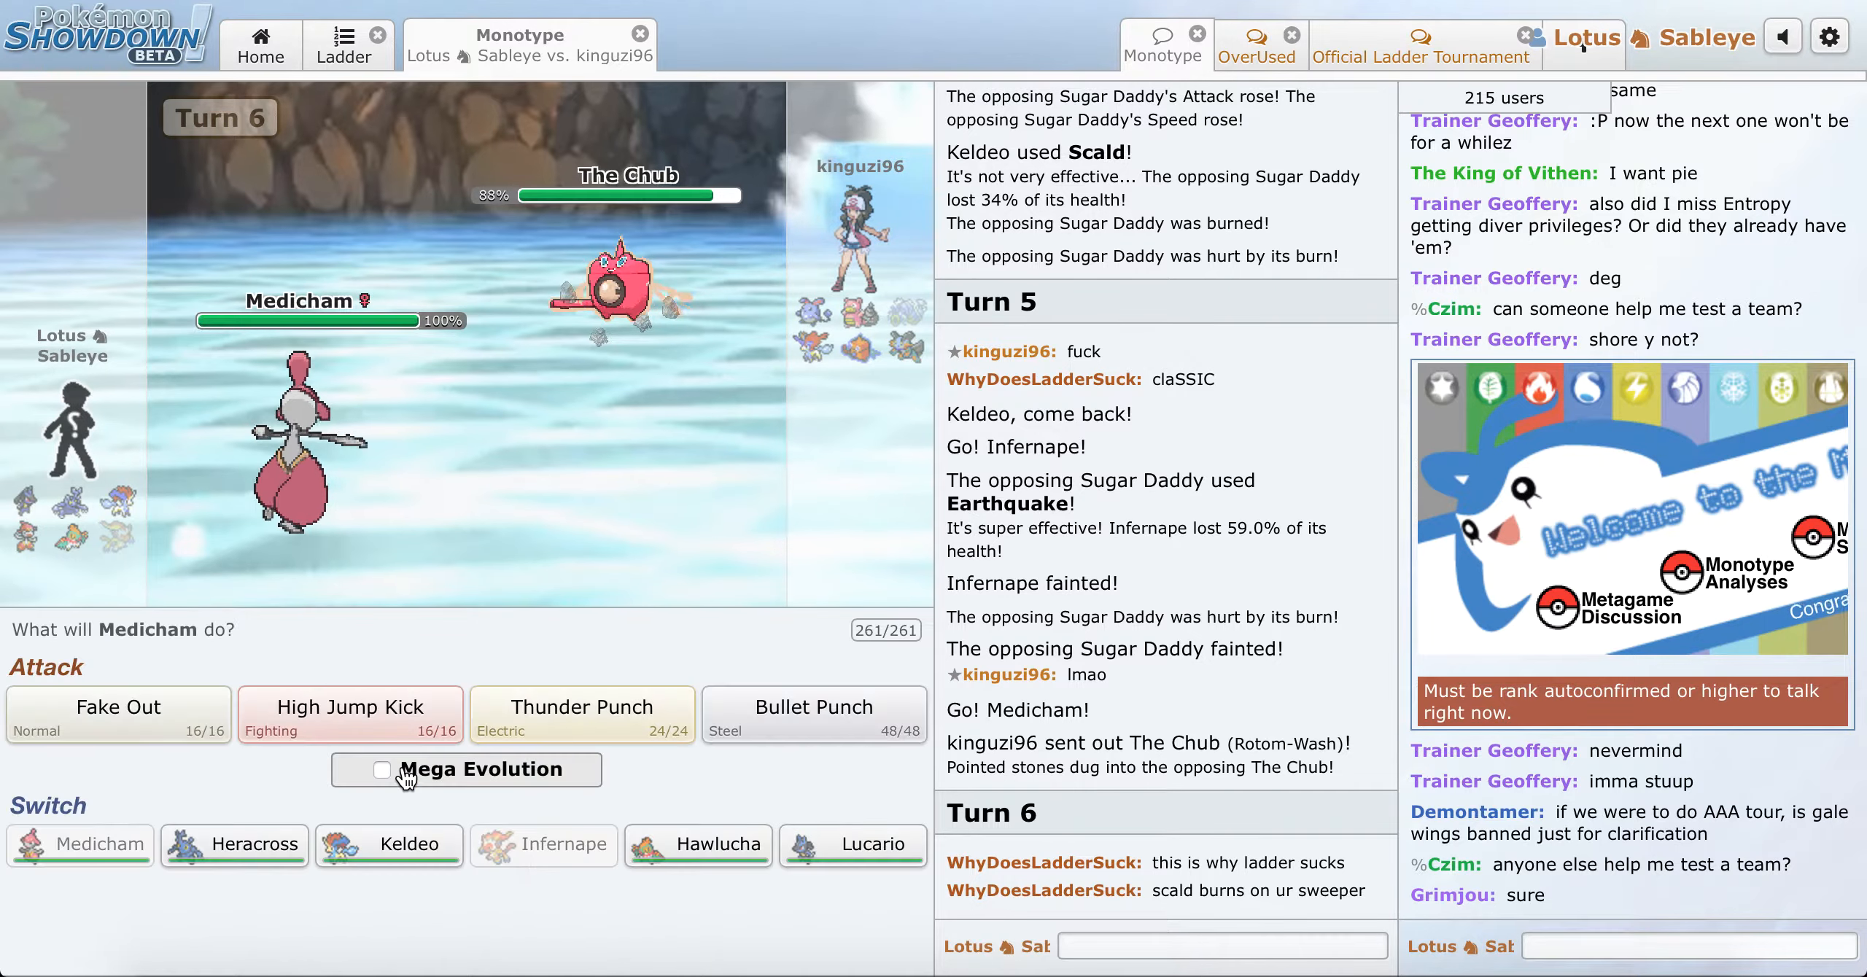
left_click(381, 770)
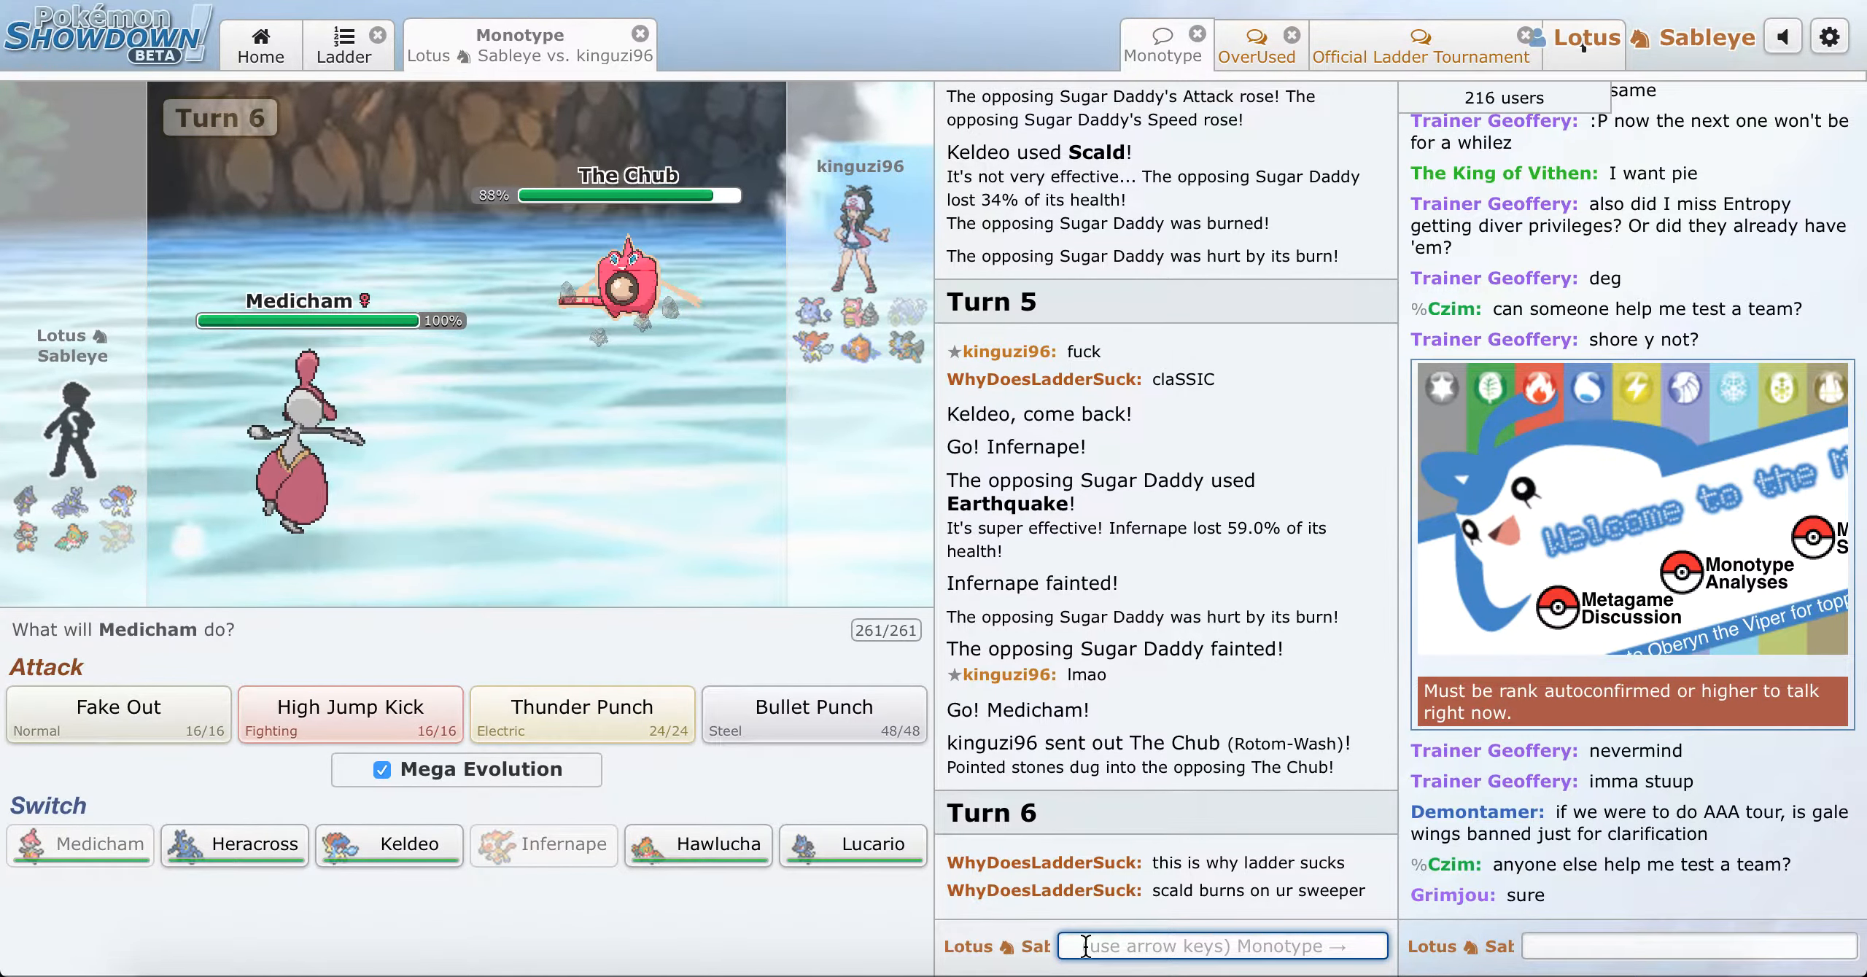
scroll("down", 3)
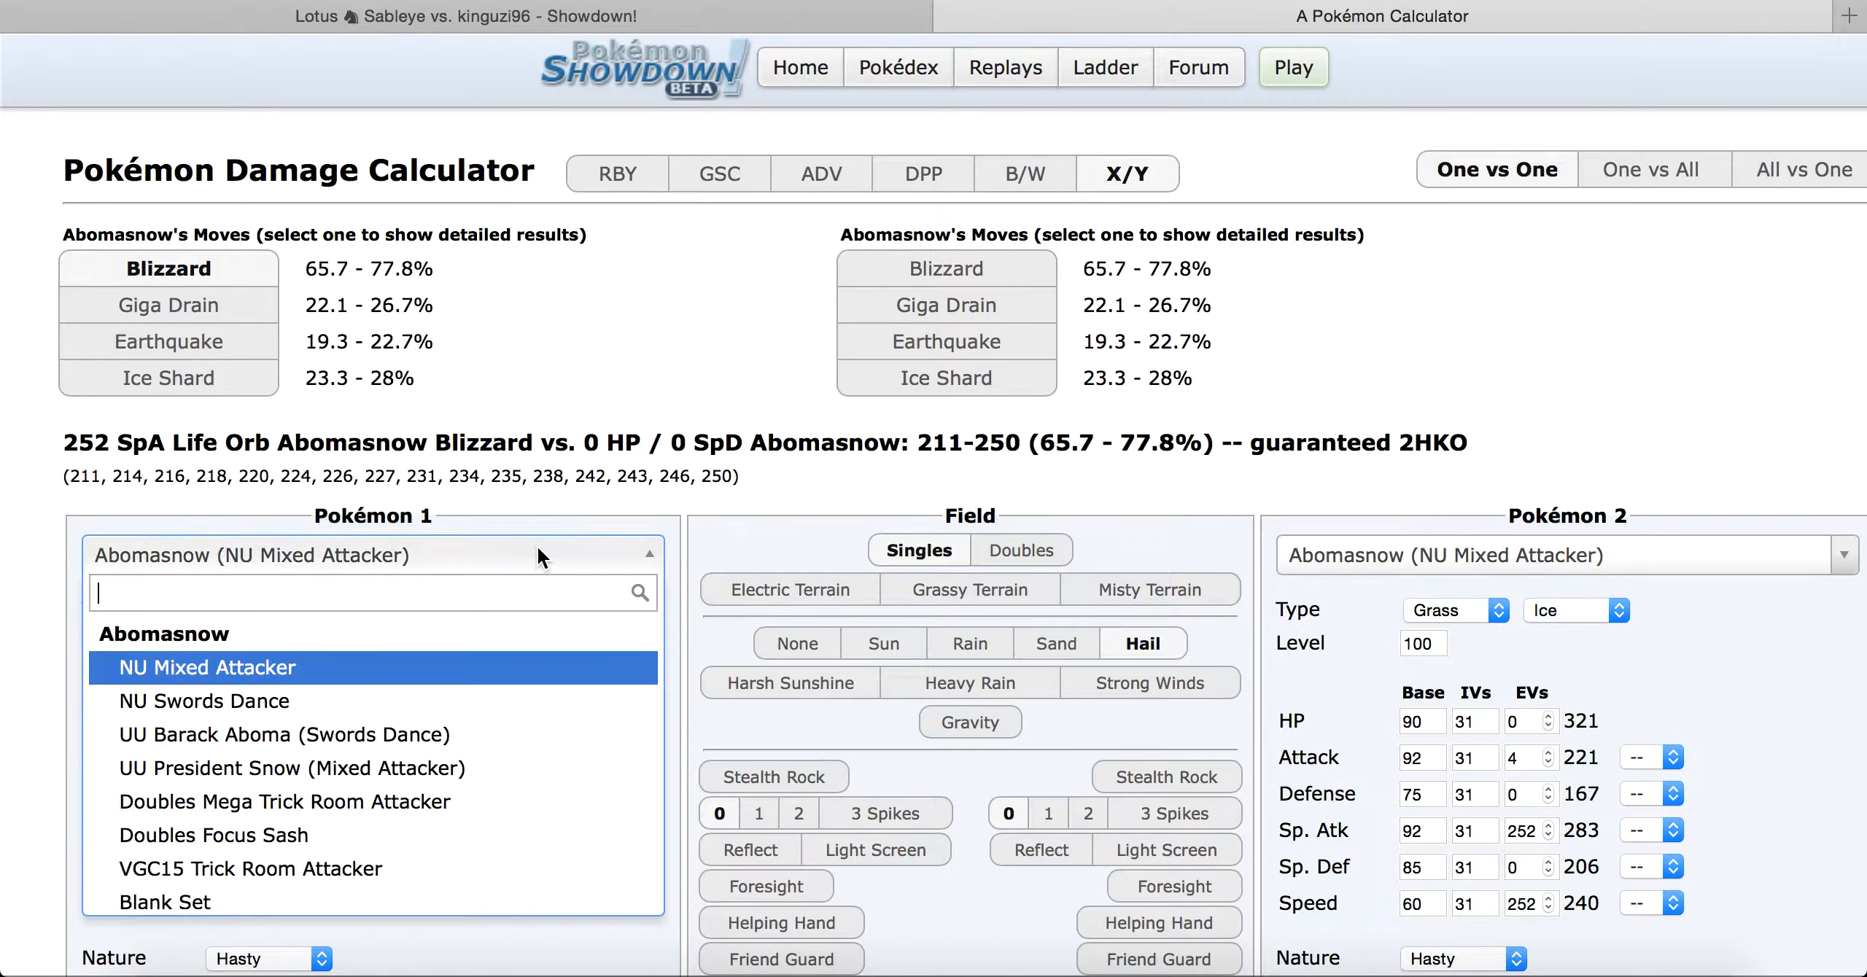
Step: Calculate Adamant All-Out Attacker Mega Medicham's Thunder Punch on Slowbro with Stealth Rock
type("mega m")
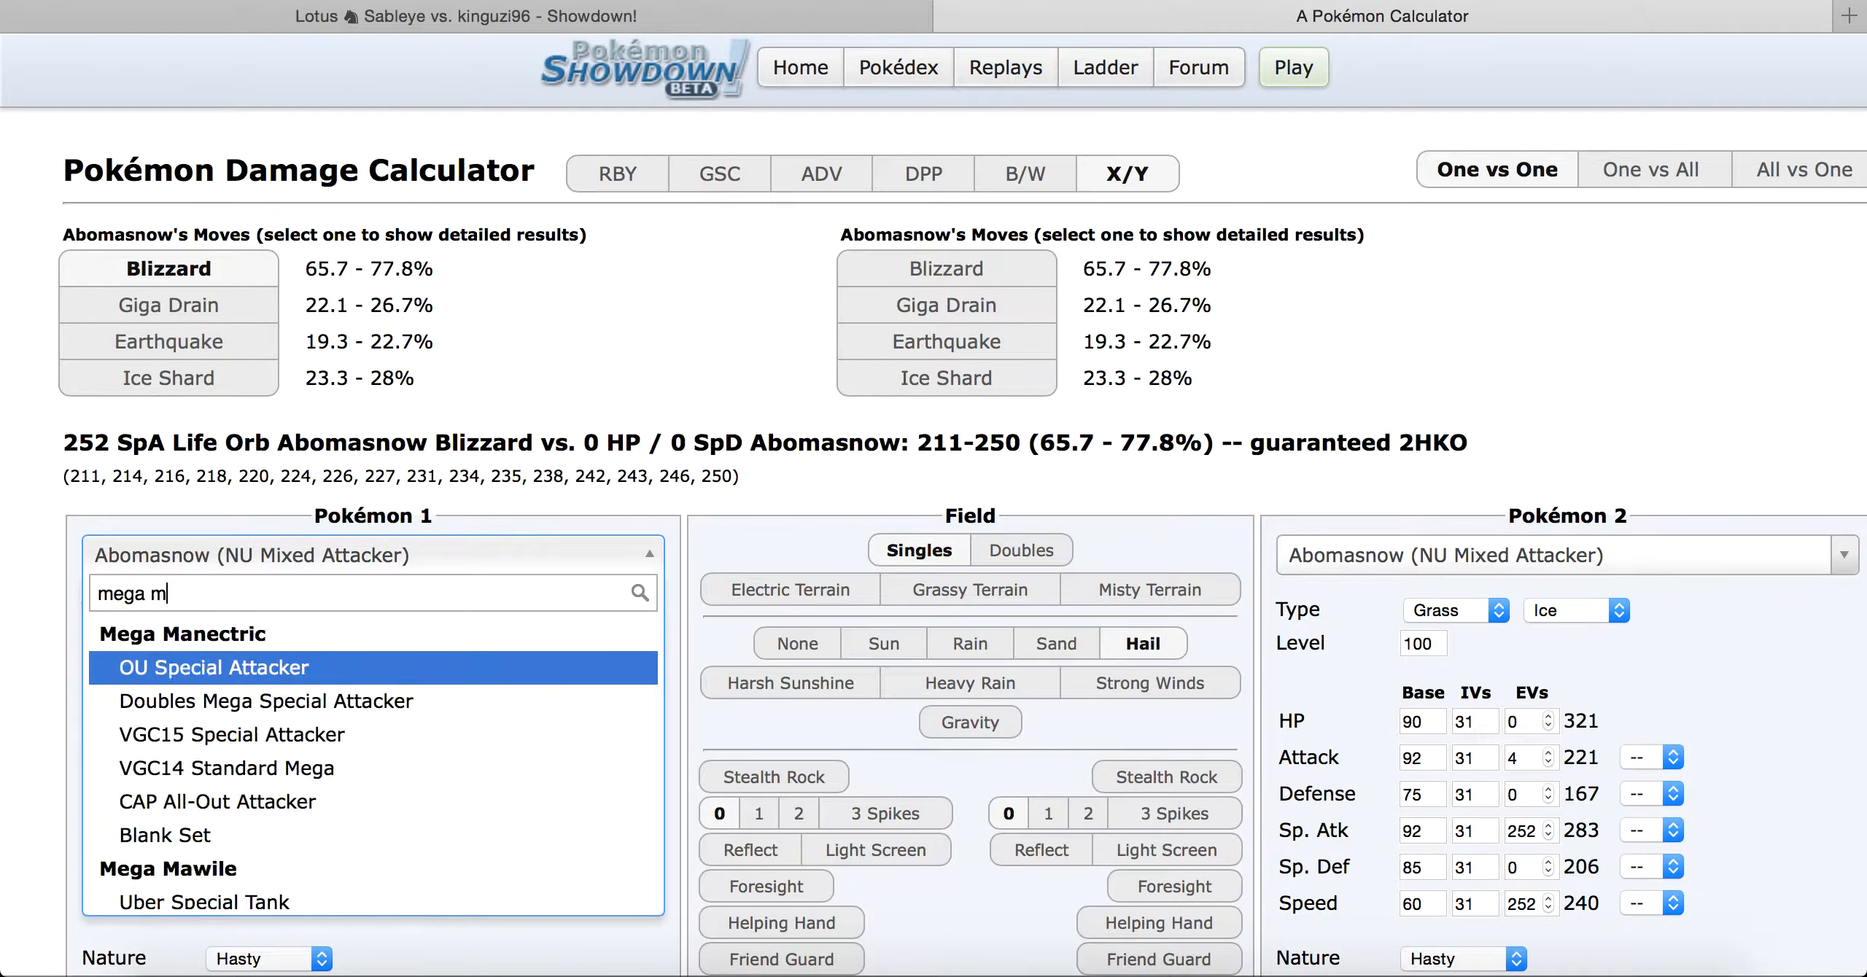
left_click(213, 667)
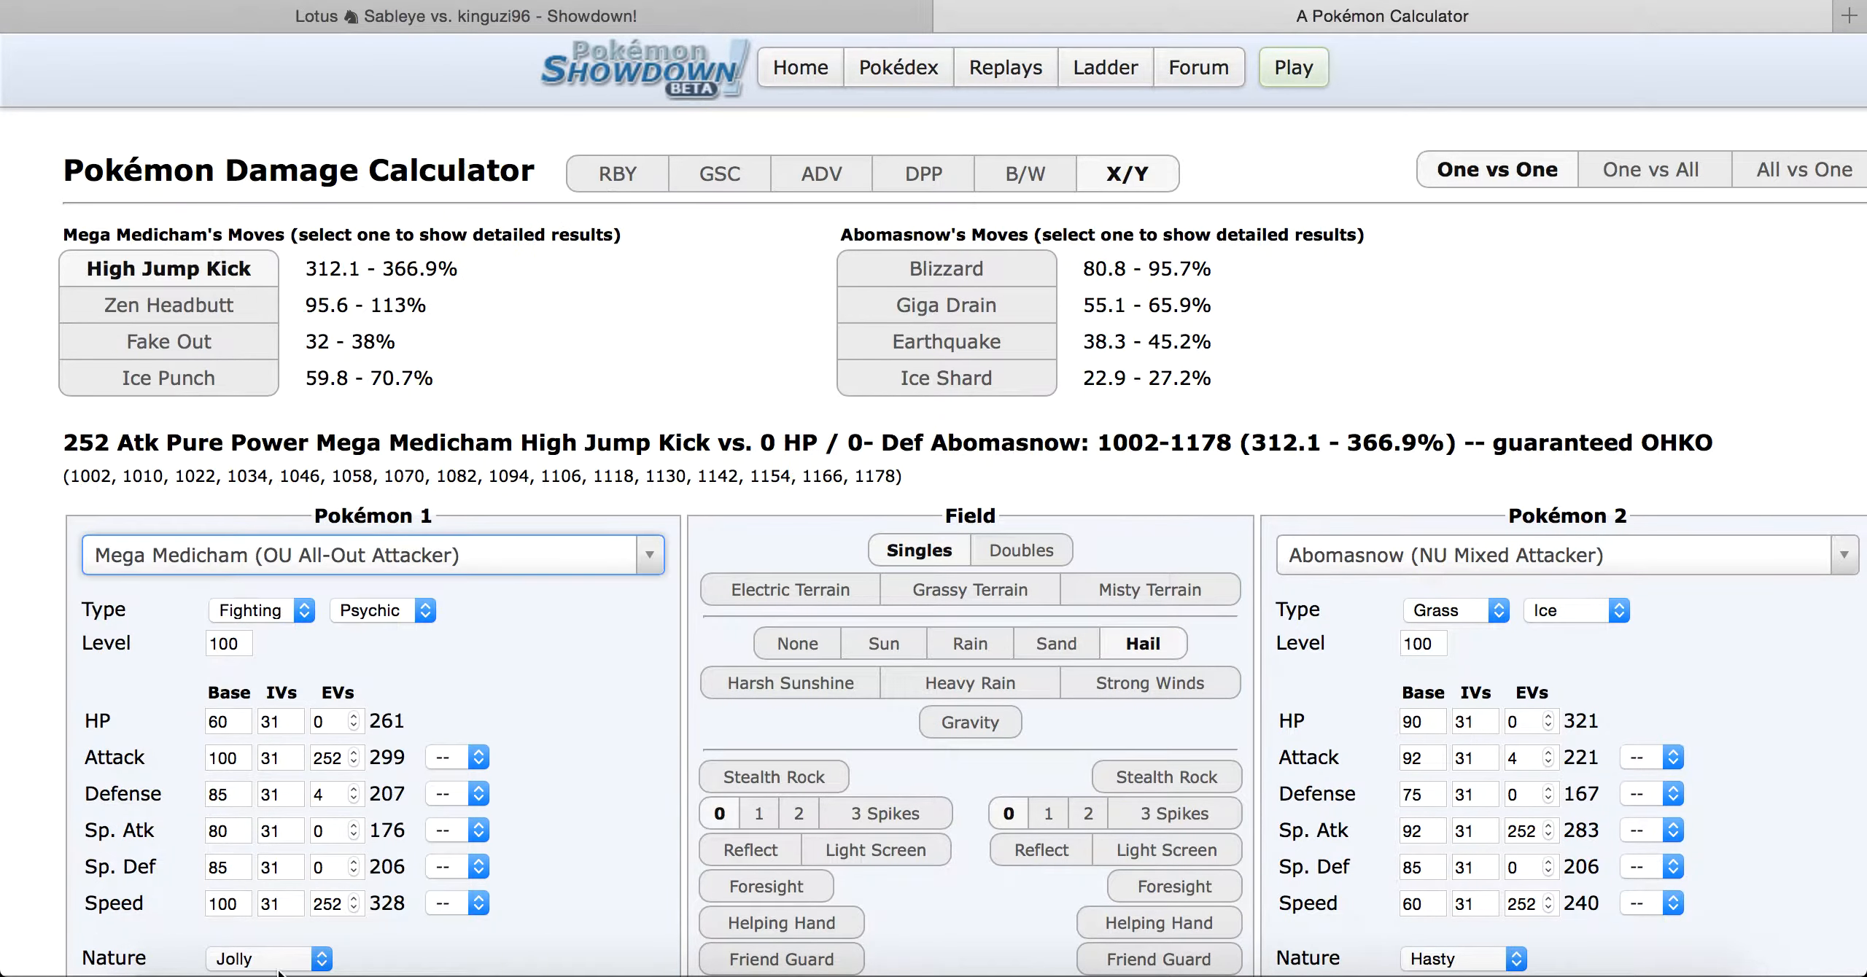
left_click(267, 959)
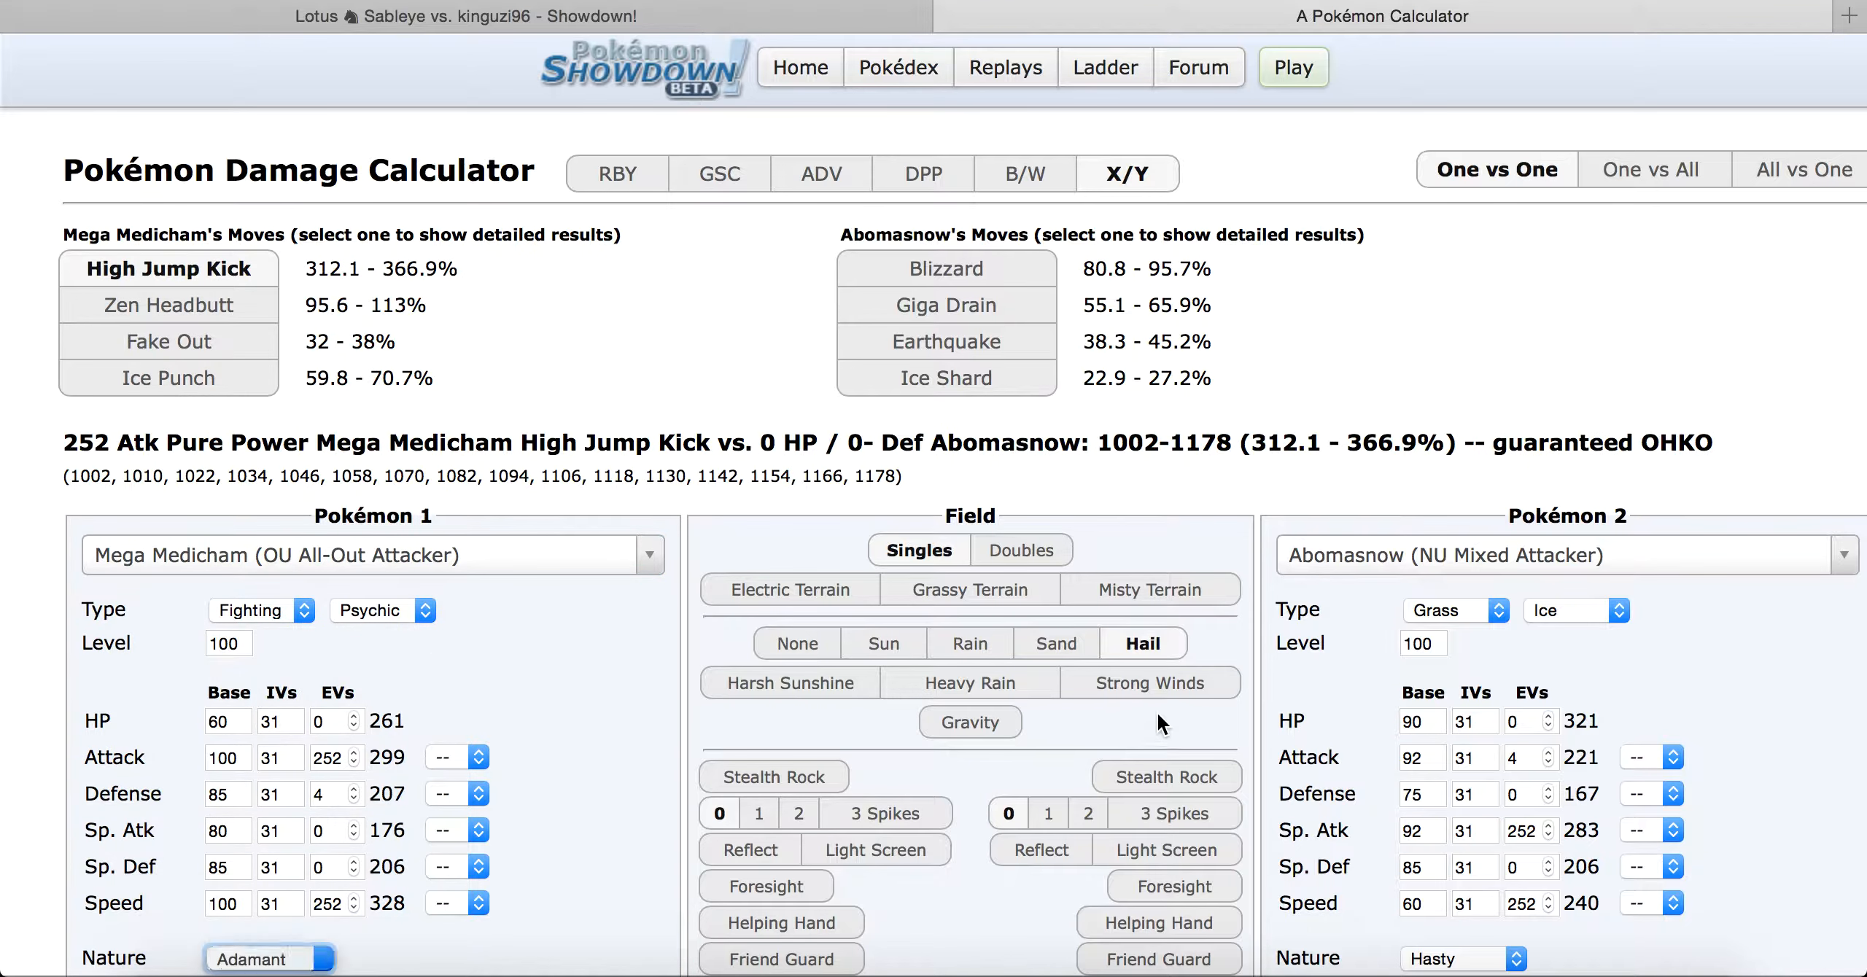
type("slow")
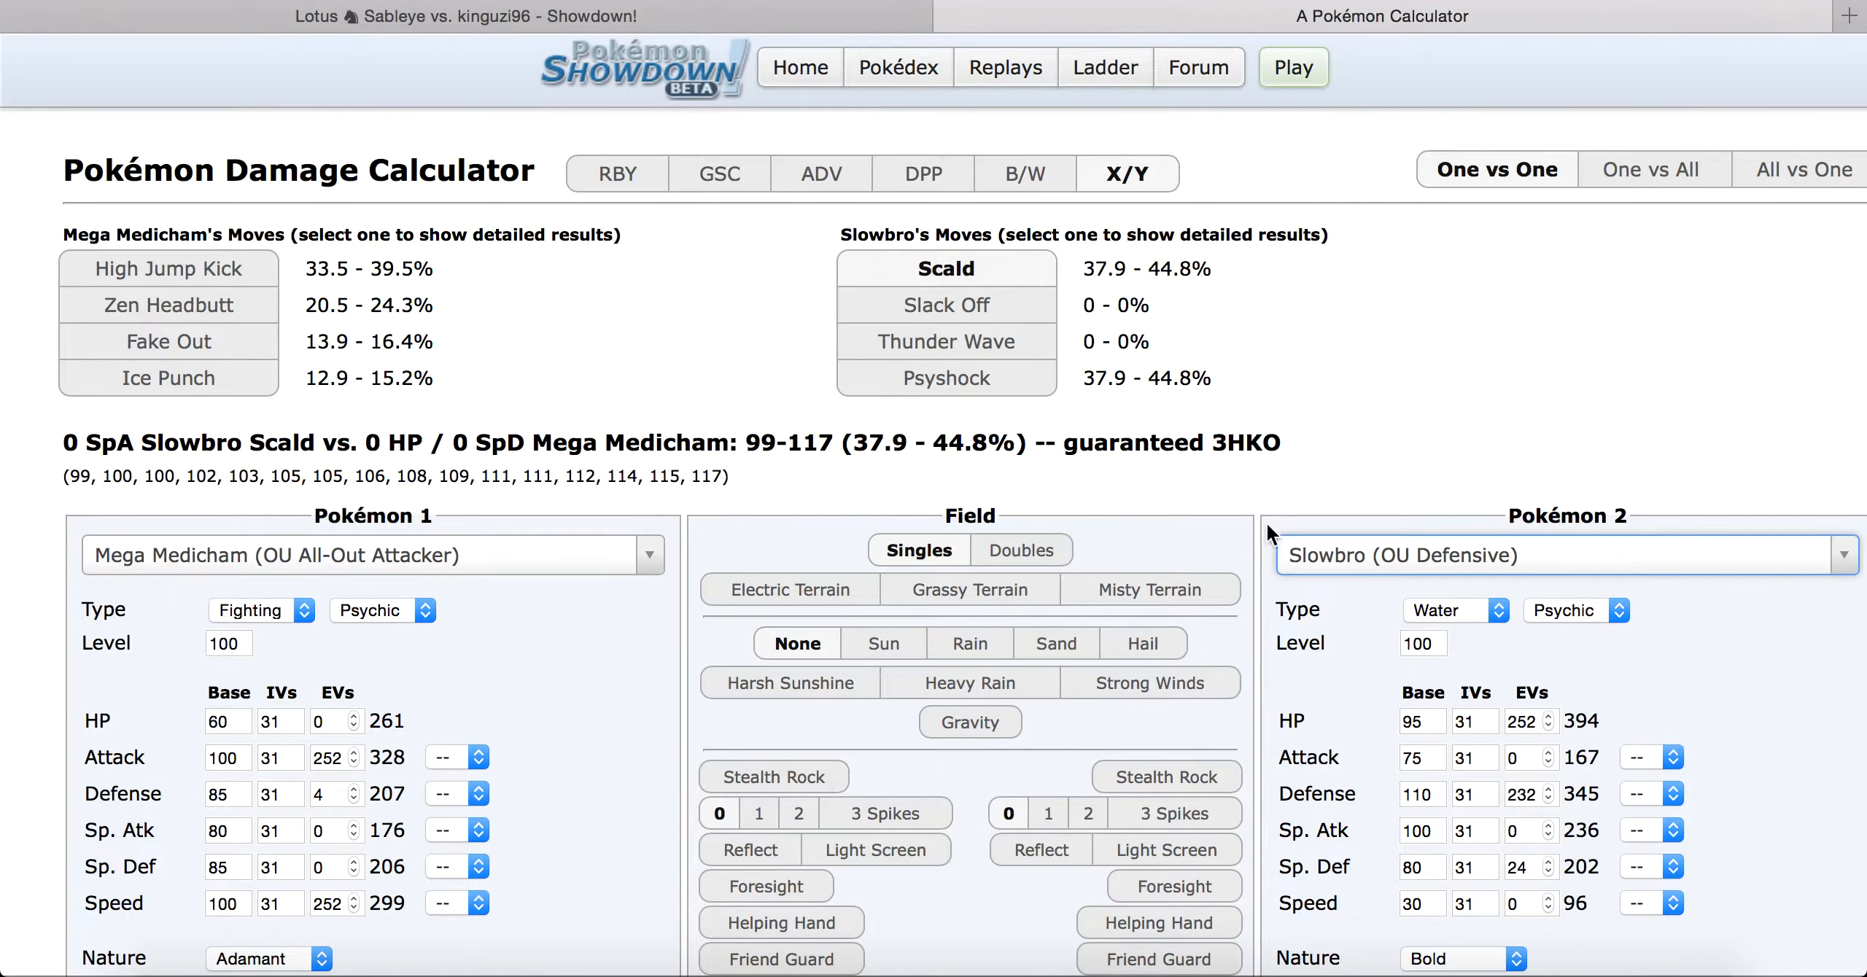
mouse_move(248, 277)
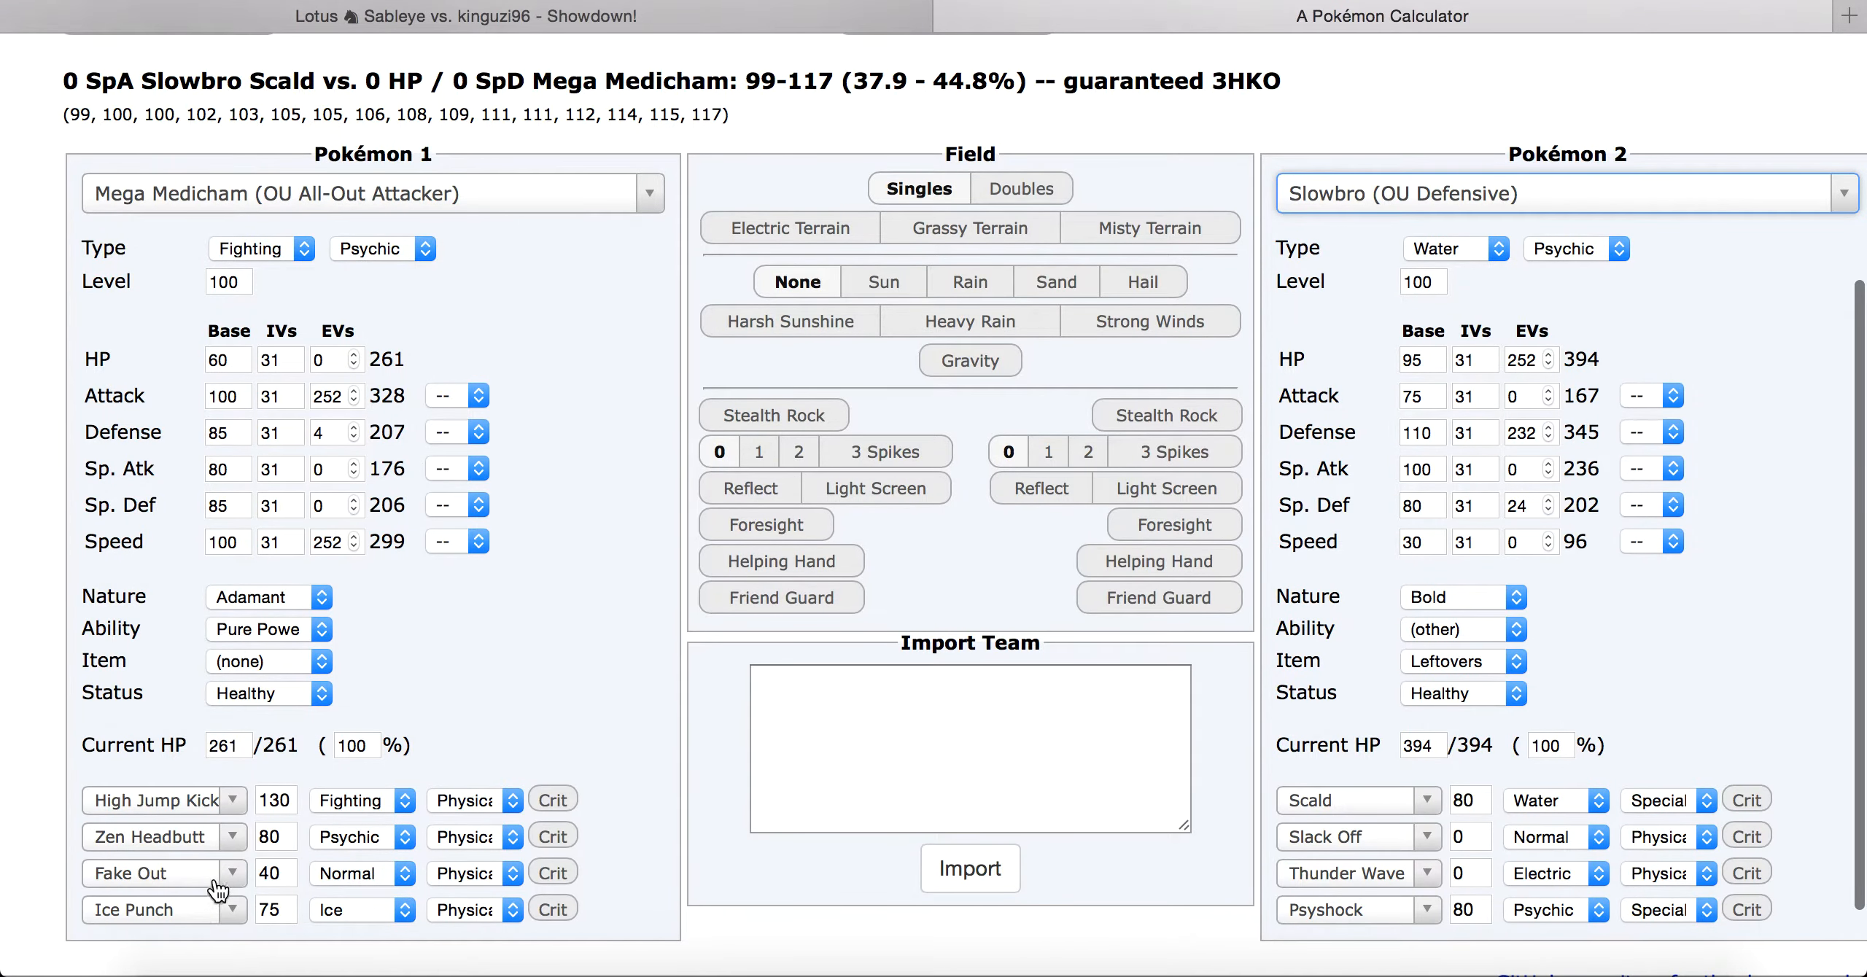
type("th")
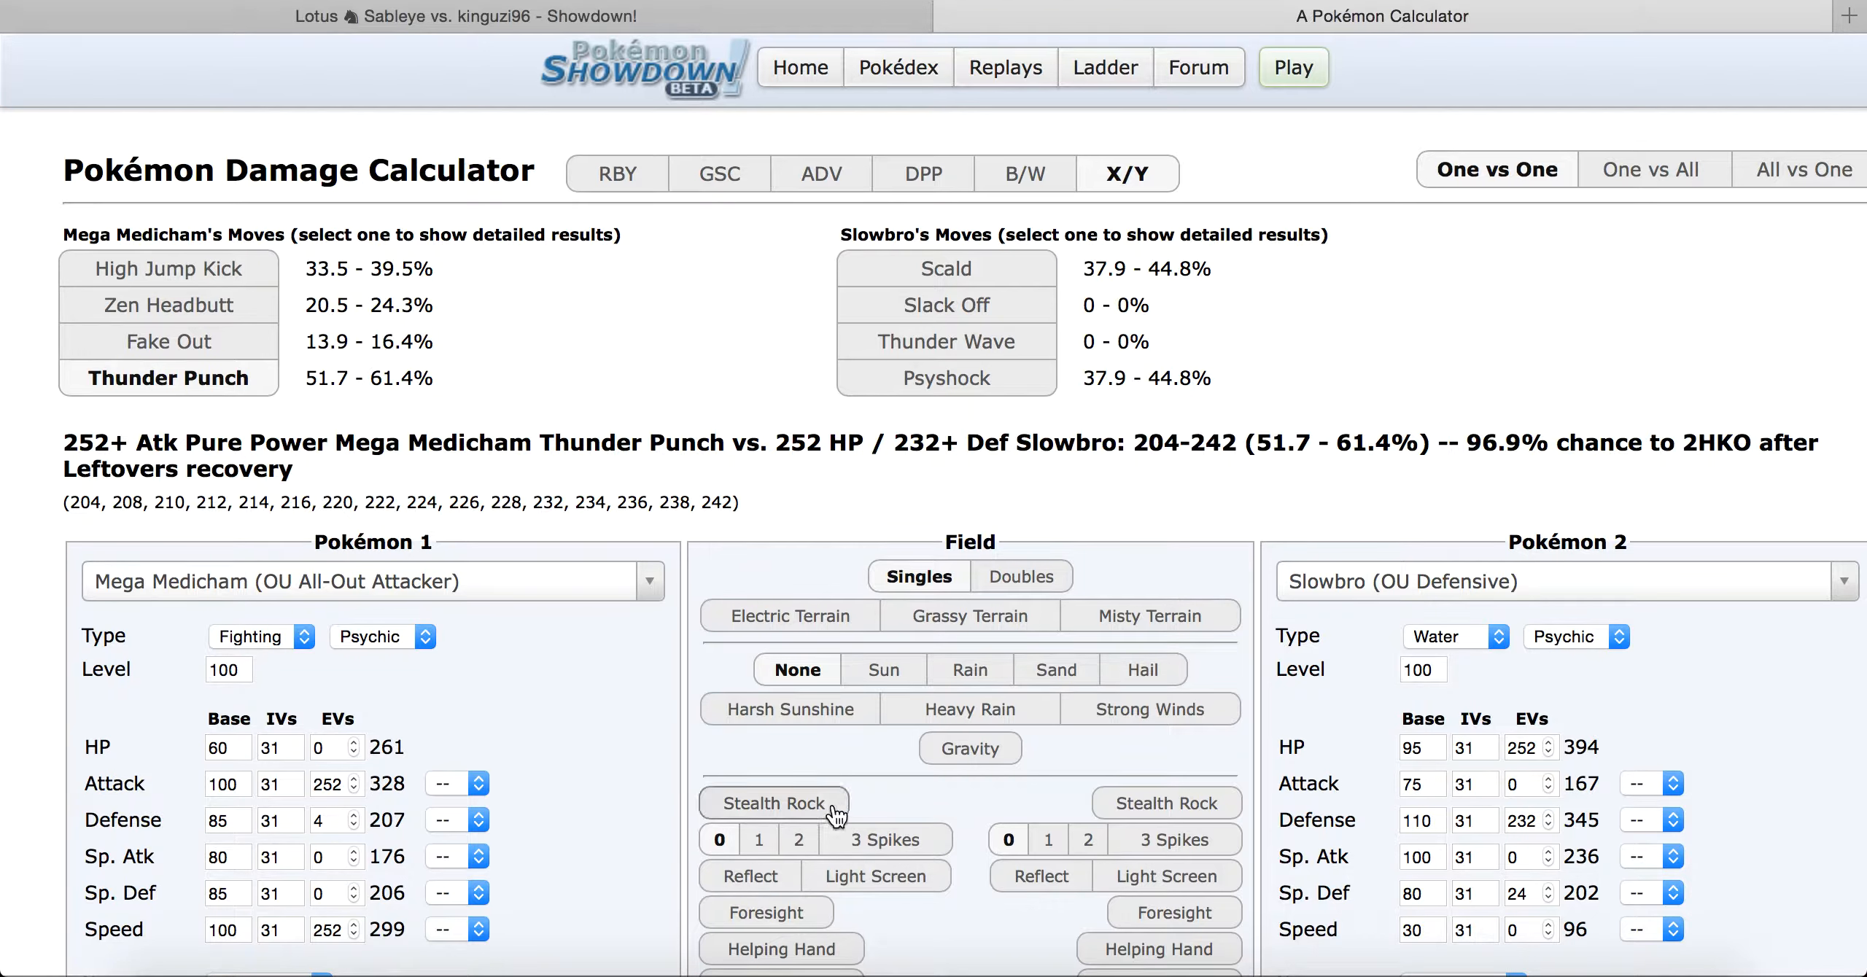
left_click(1167, 803)
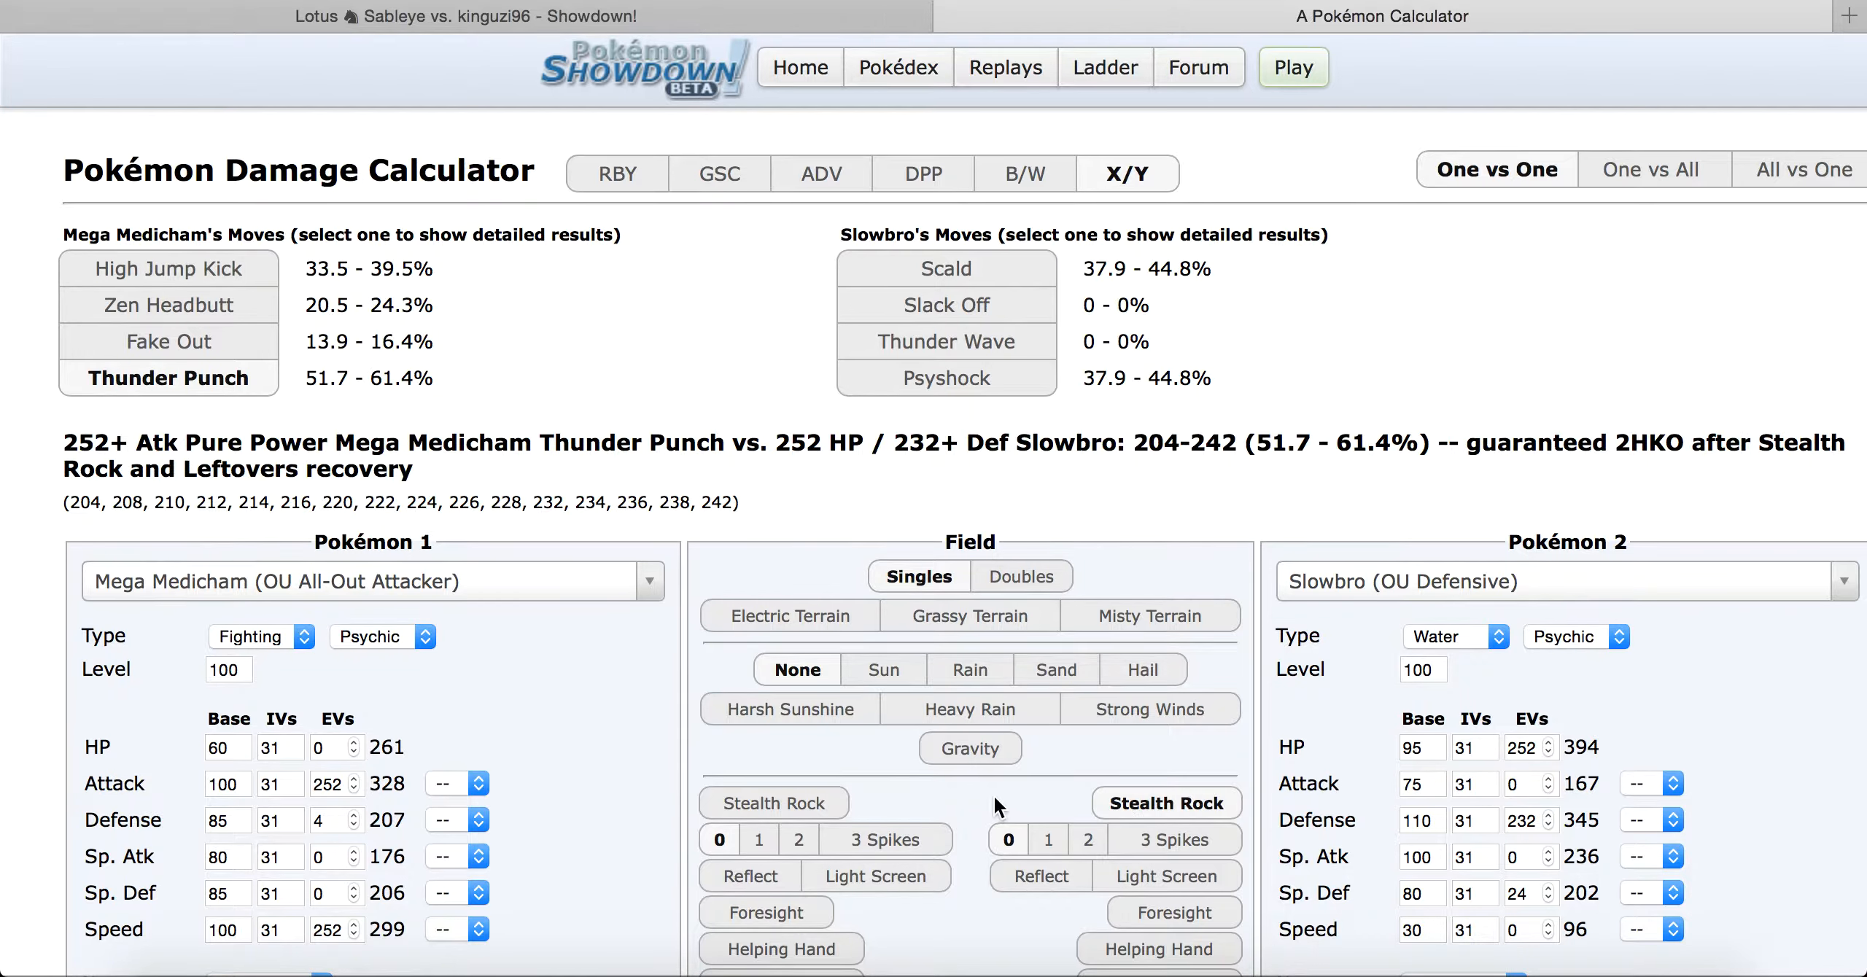
mouse_move(622, 400)
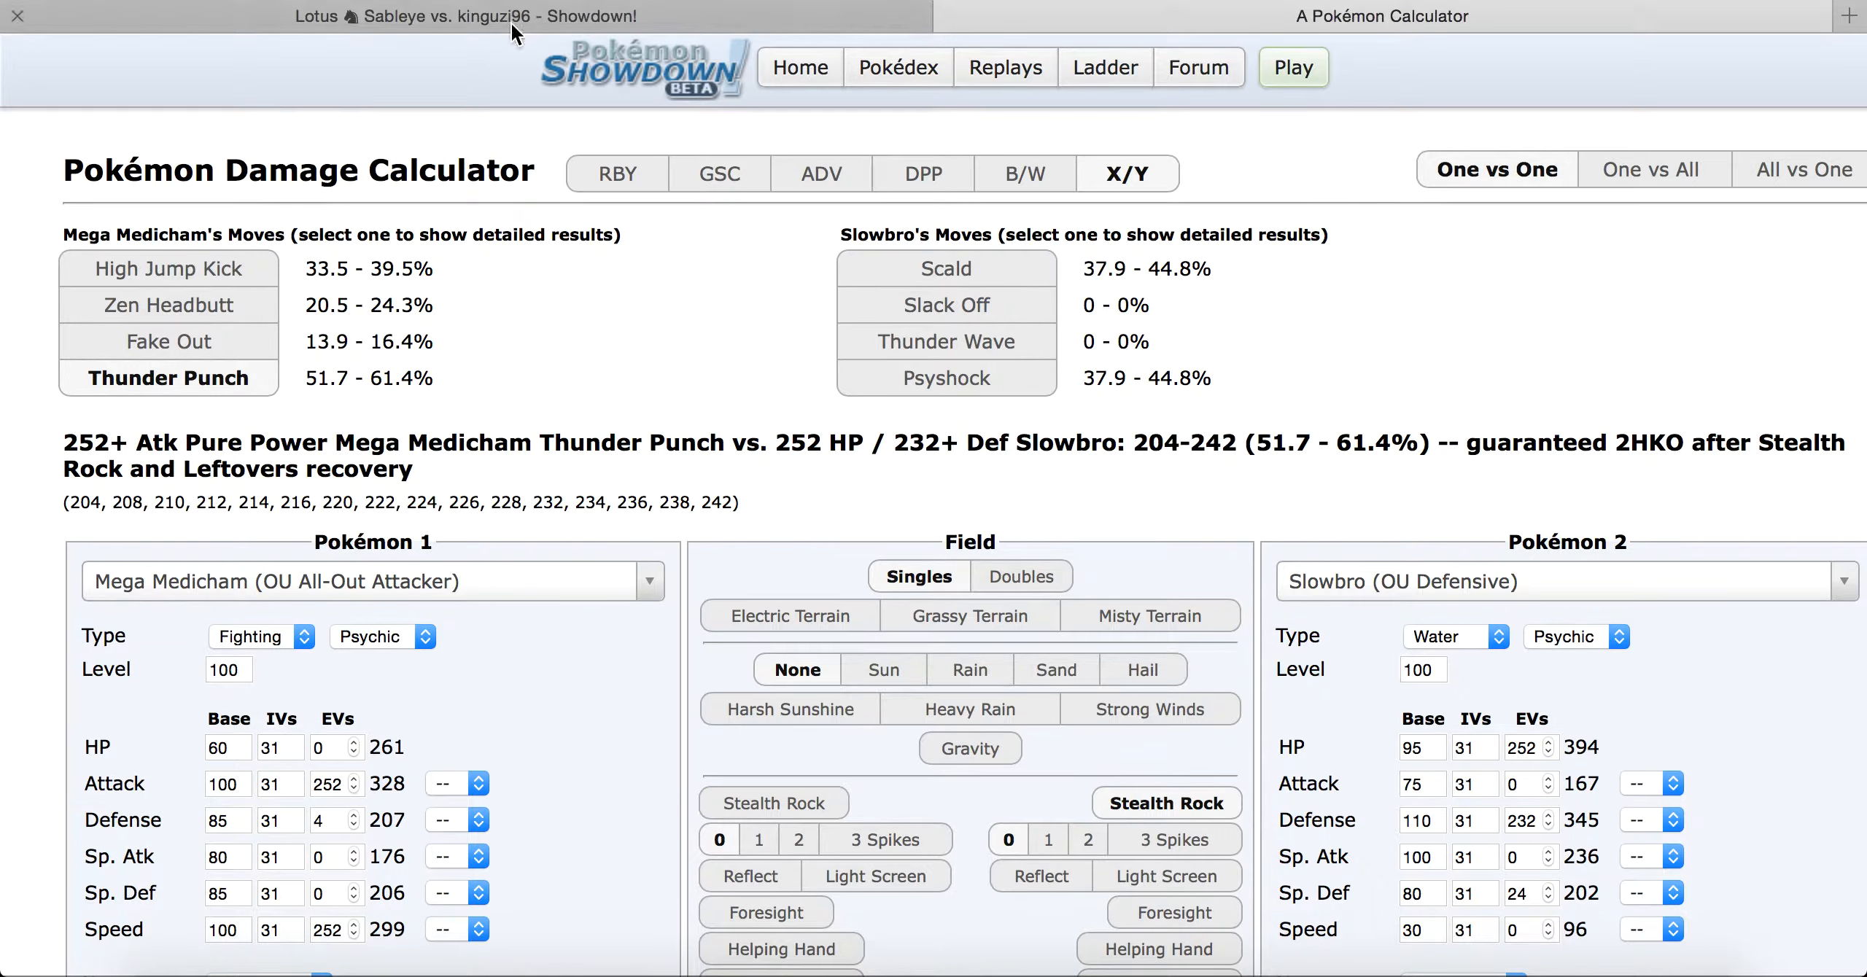
Step: Back in battle, High Jump Kick with Medicham, switch to Lucario, and use Dark Pulse twice
left_click(464, 16)
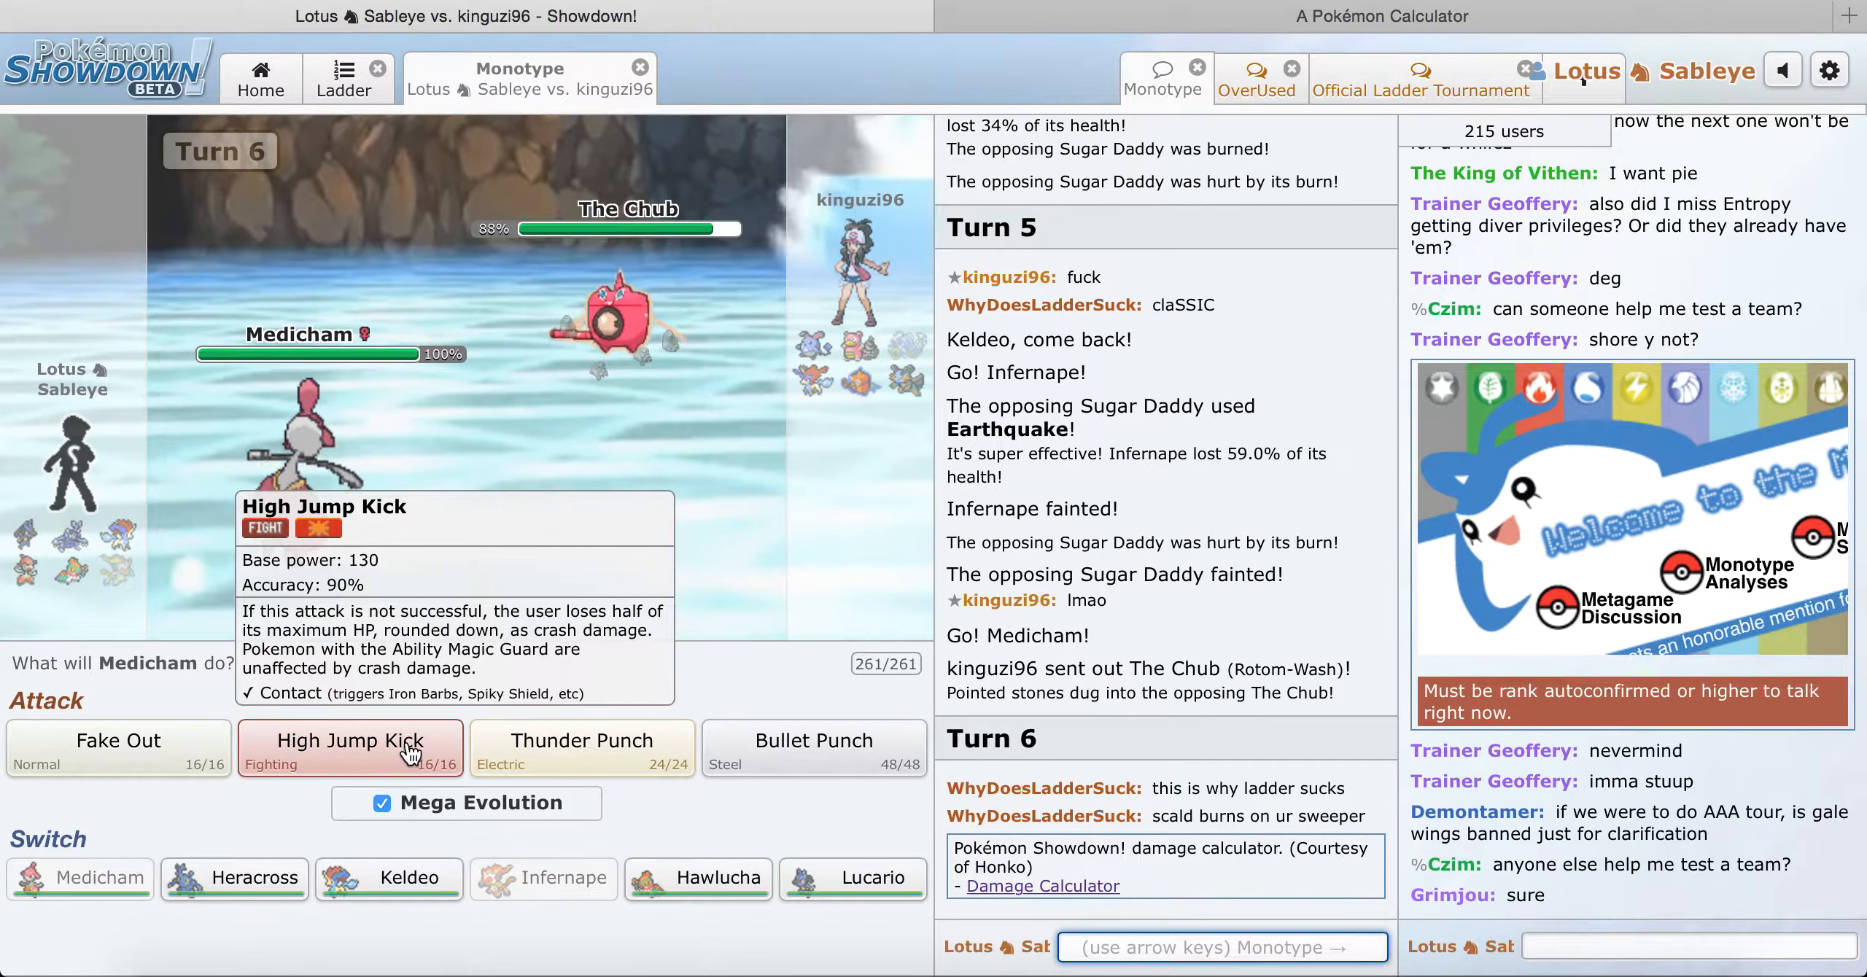
left_click(349, 748)
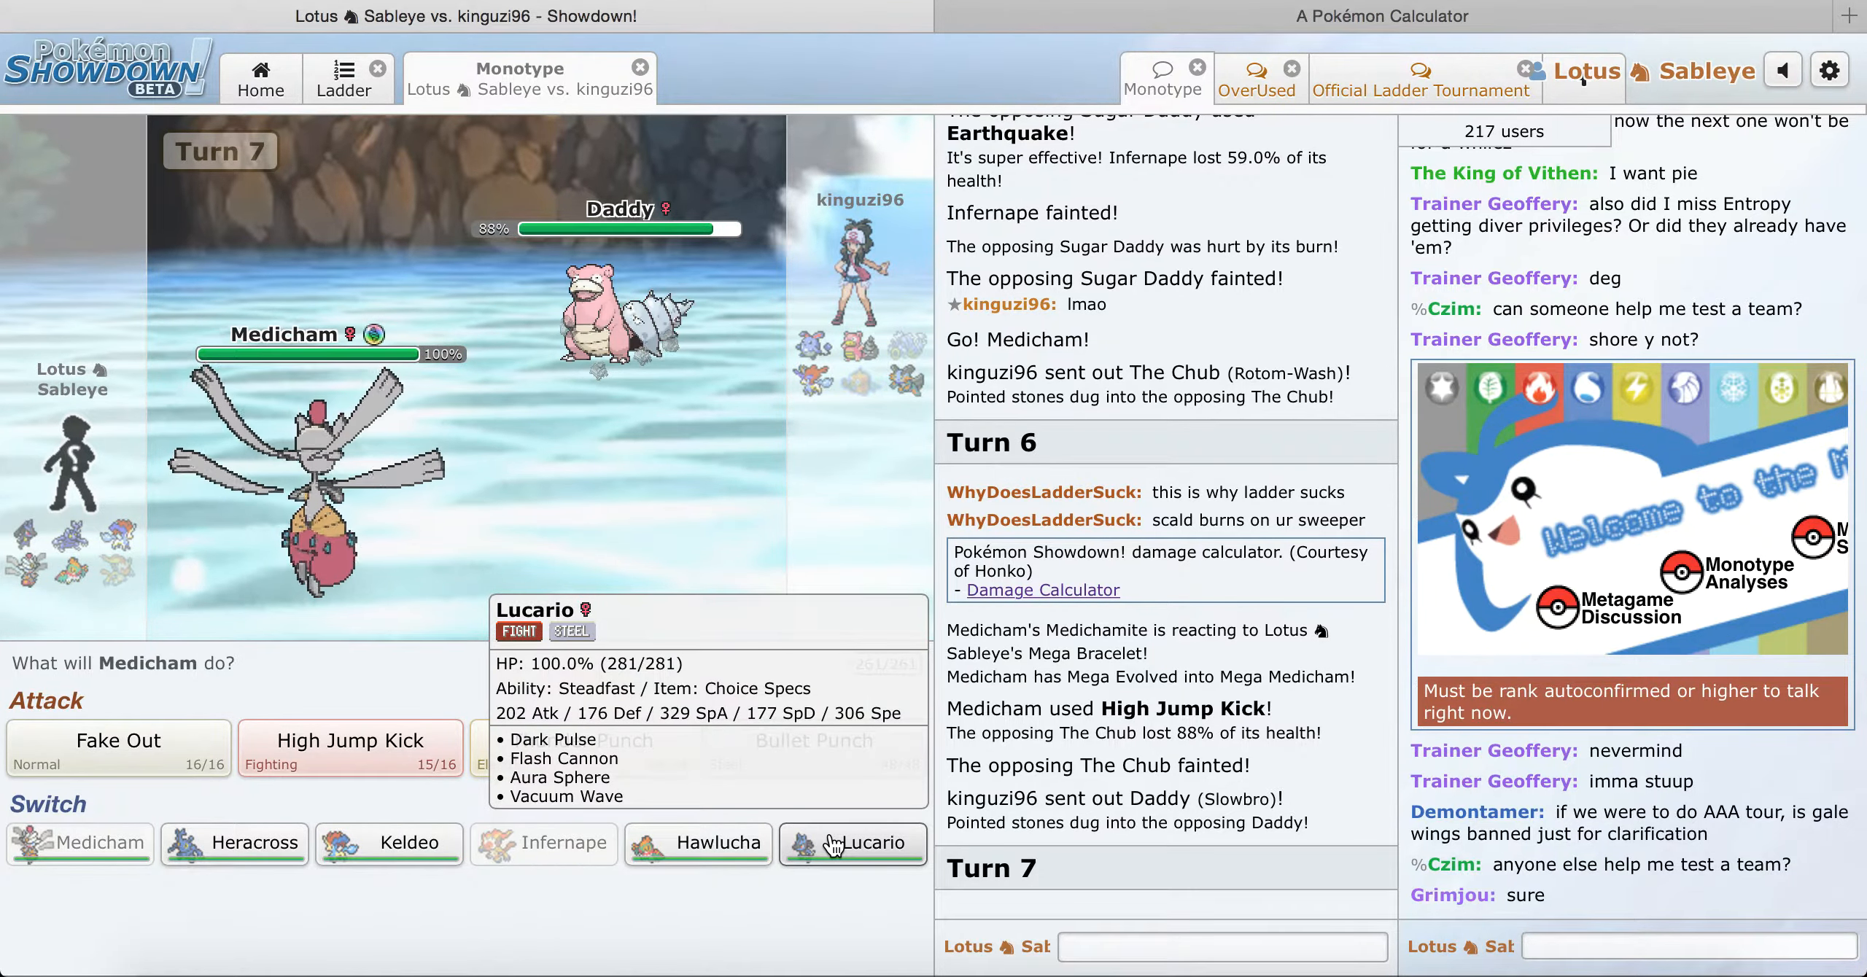
left_click(853, 844)
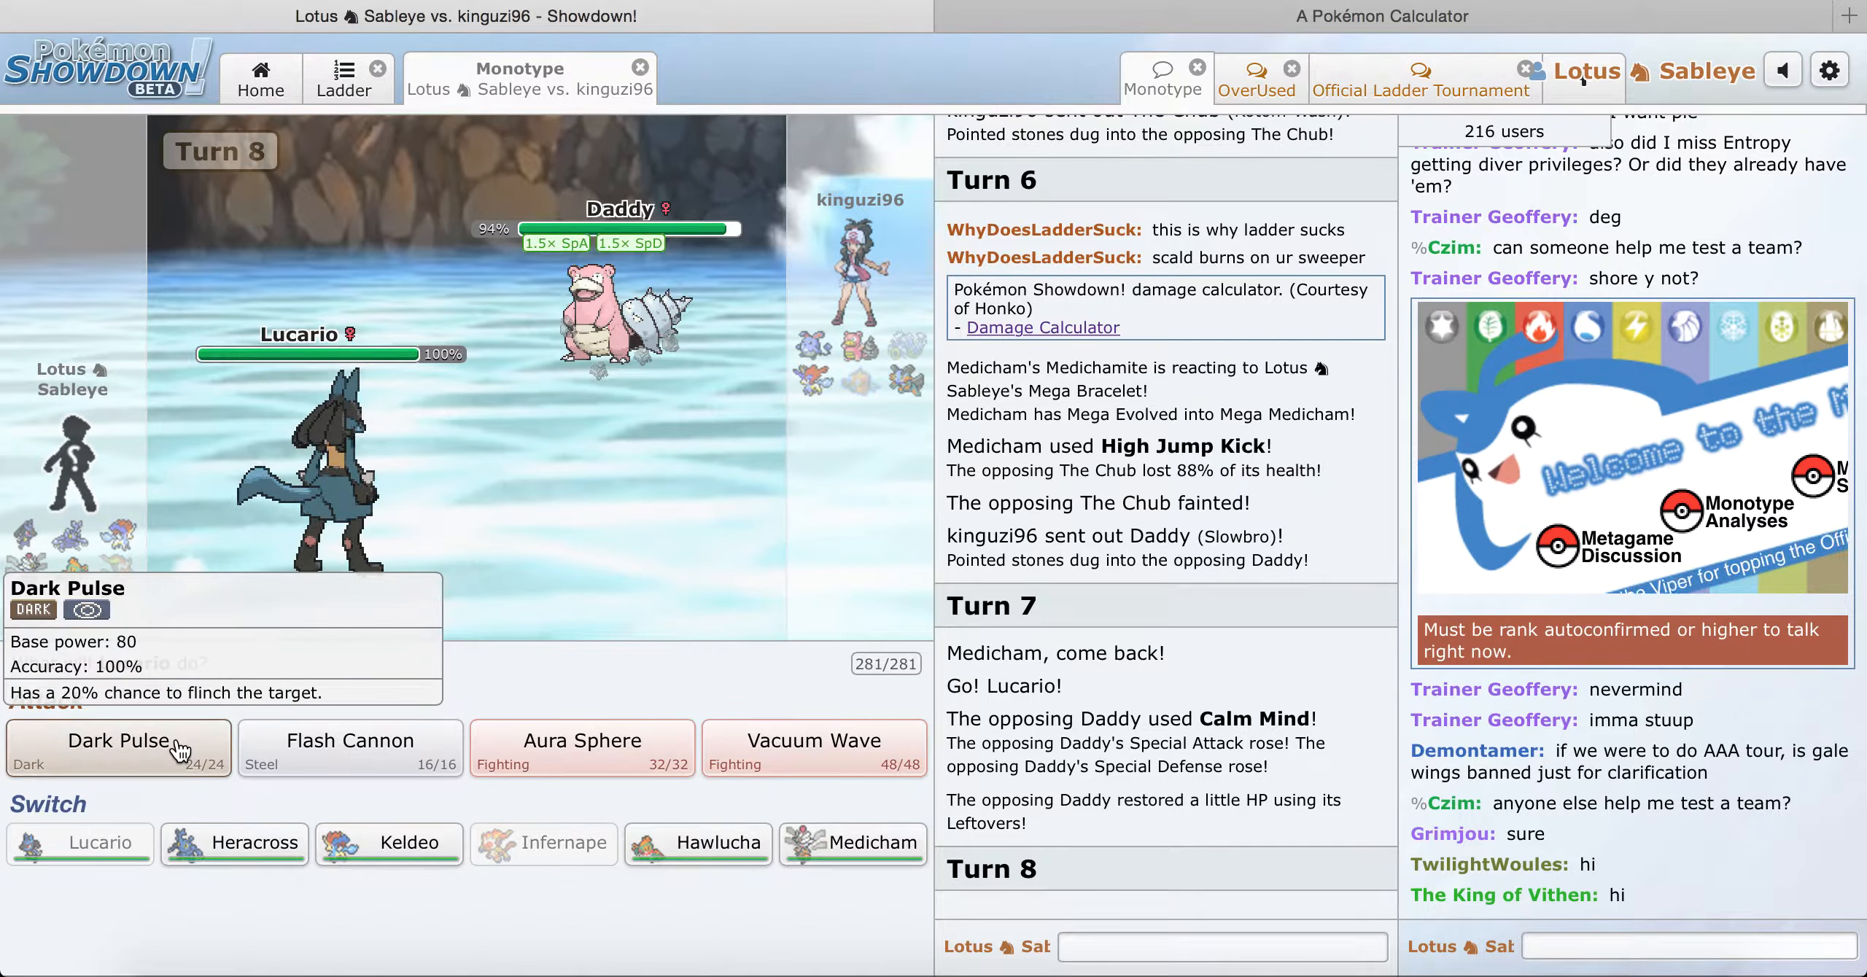
left_click(116, 748)
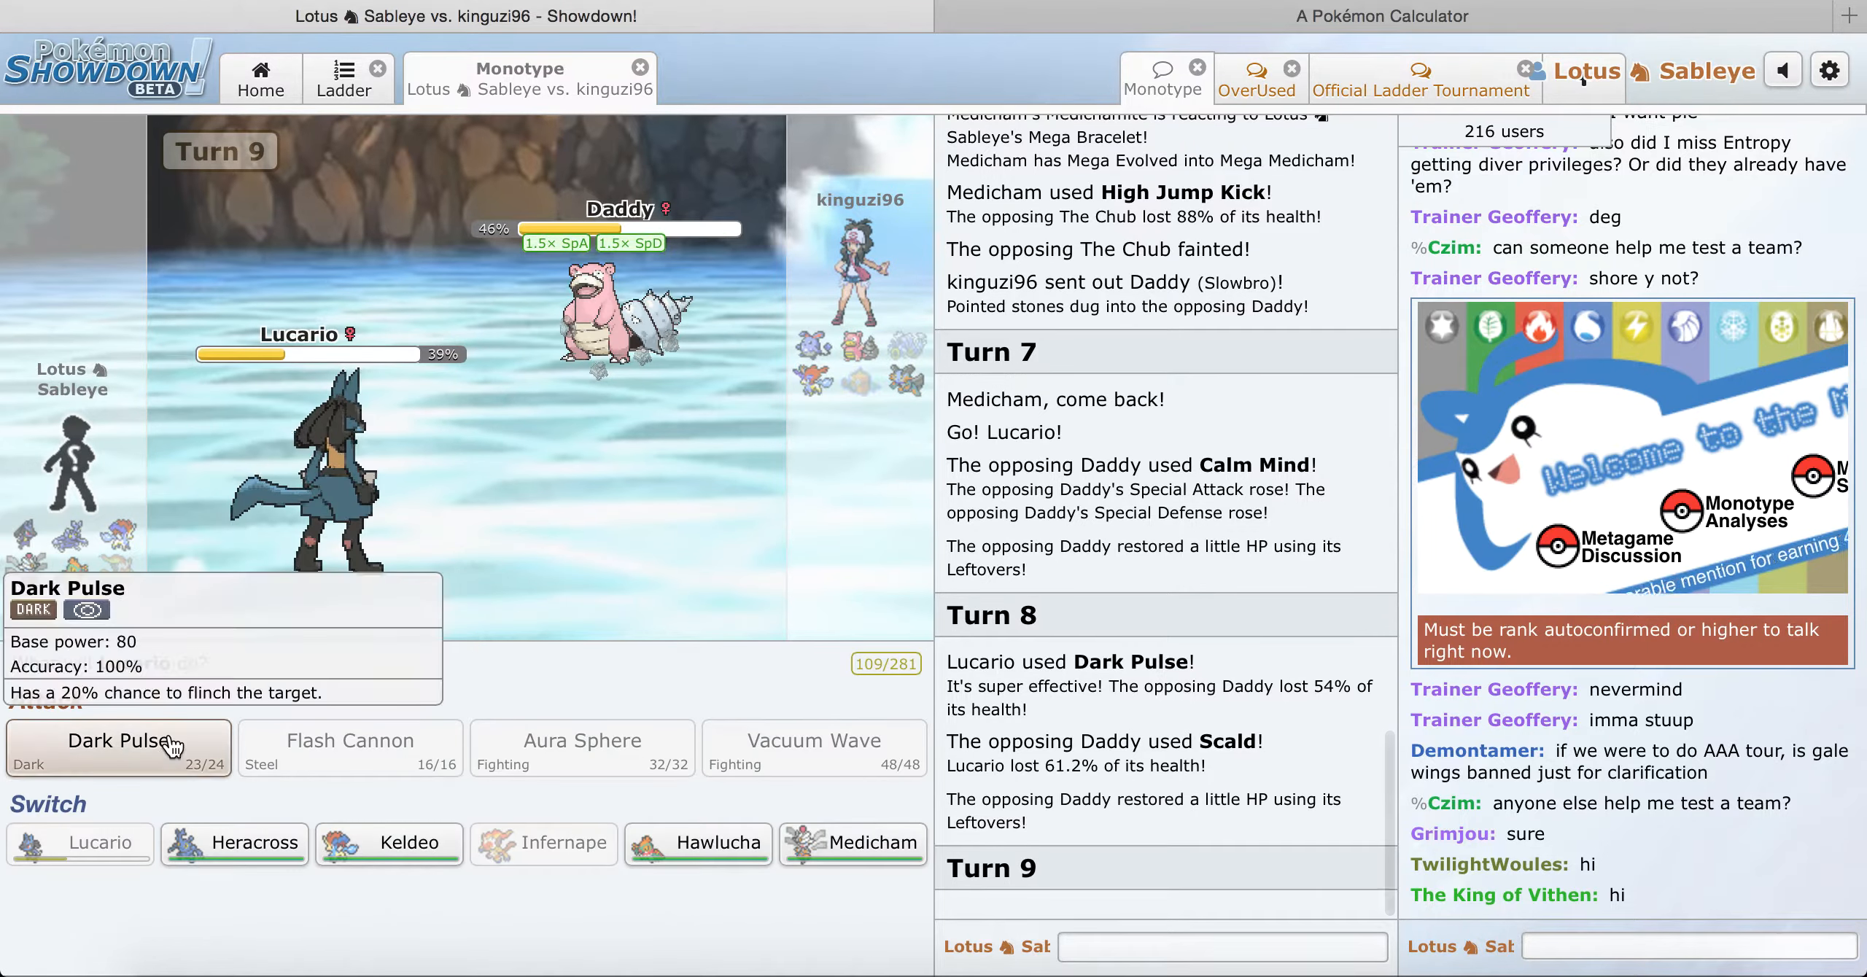
left_click(117, 748)
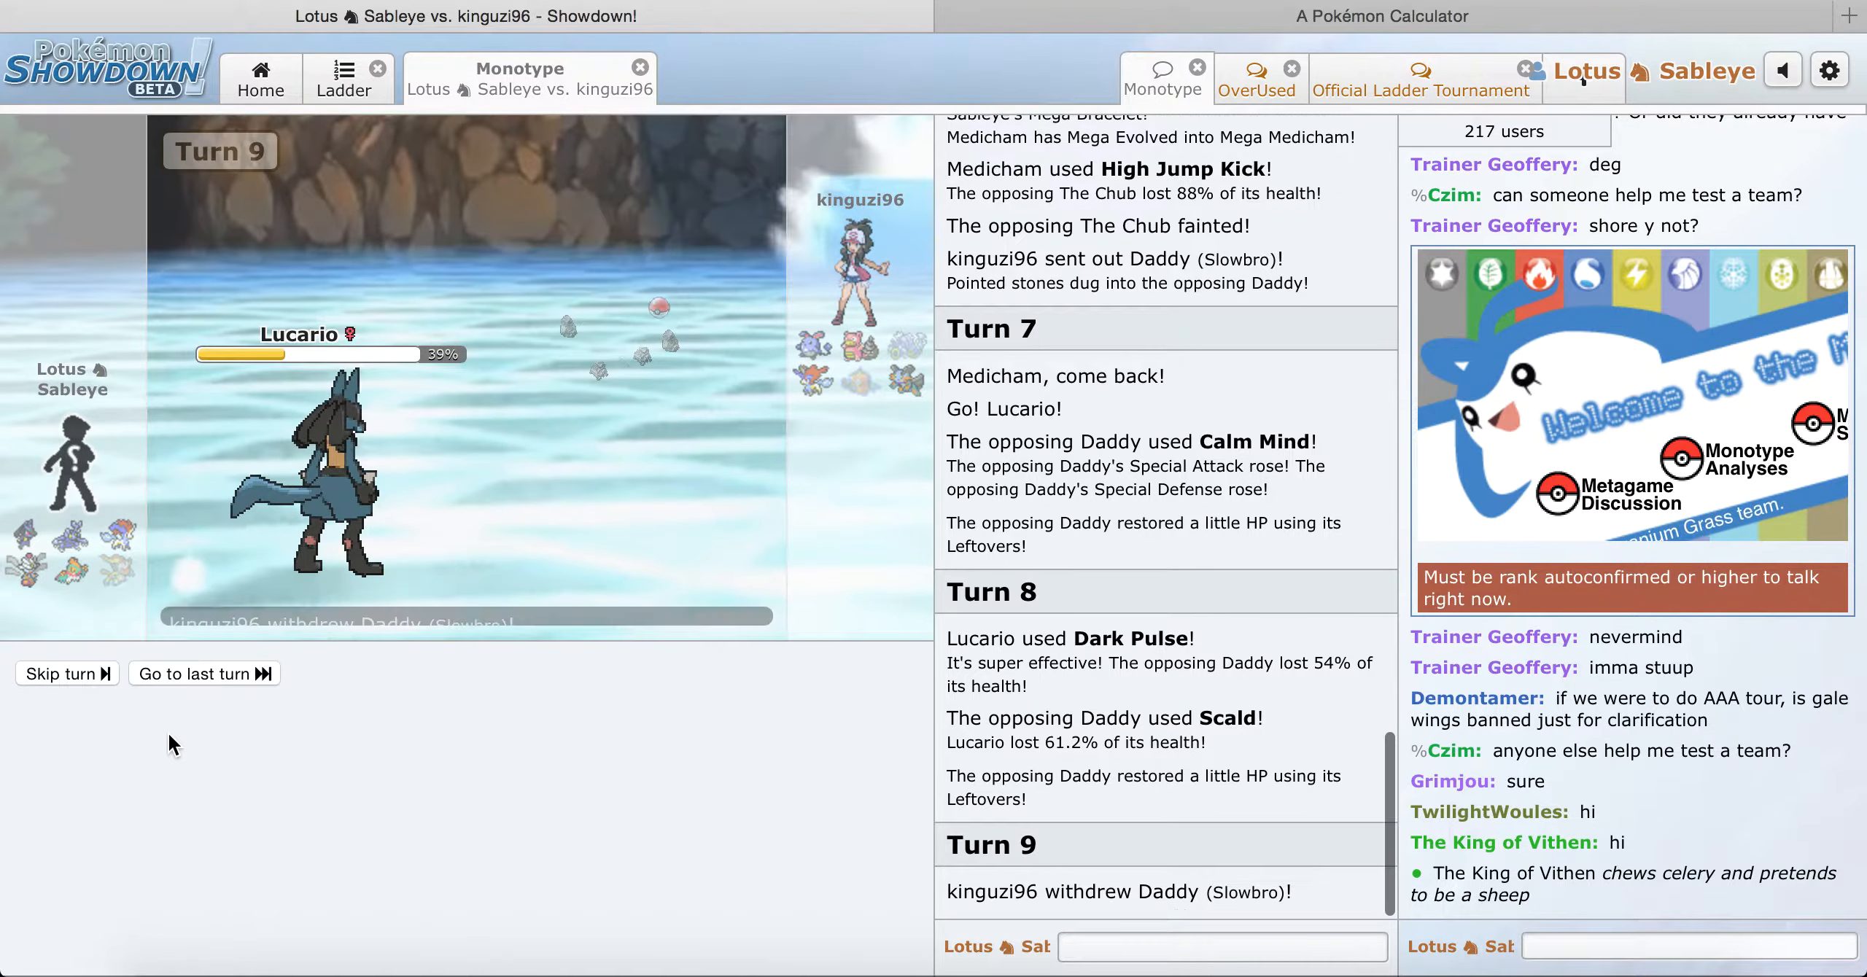
left_click(204, 674)
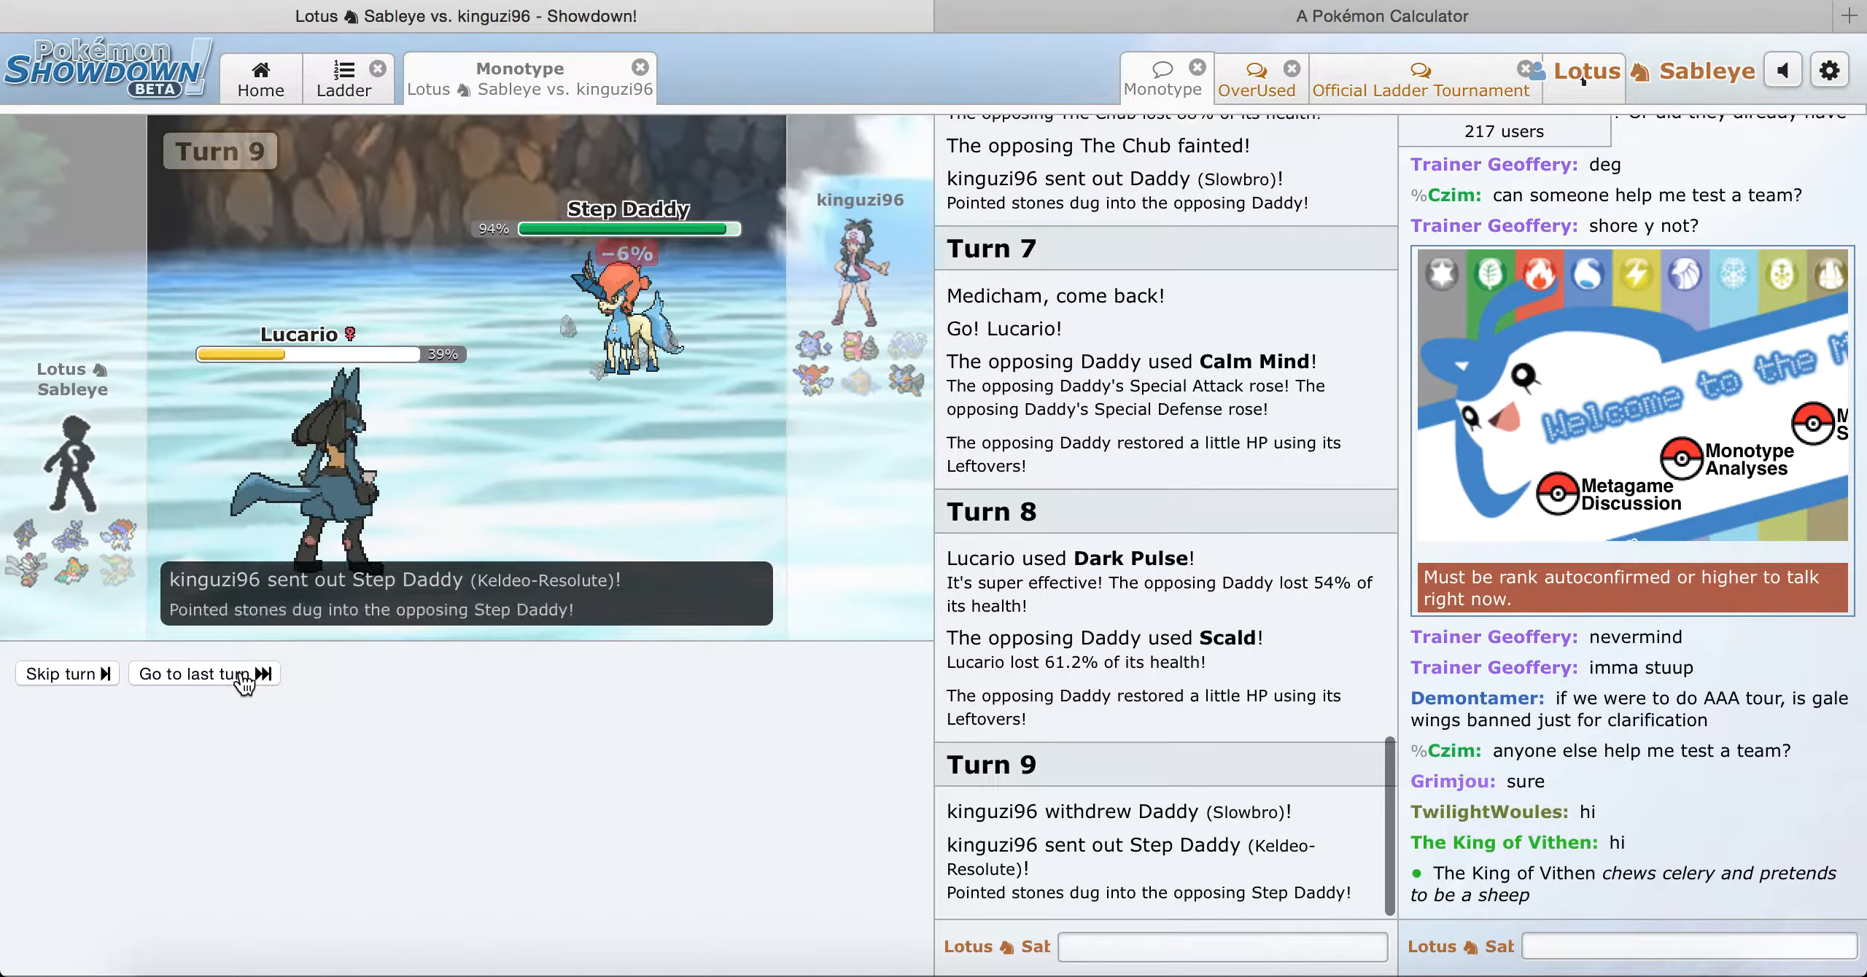
left_click(197, 674)
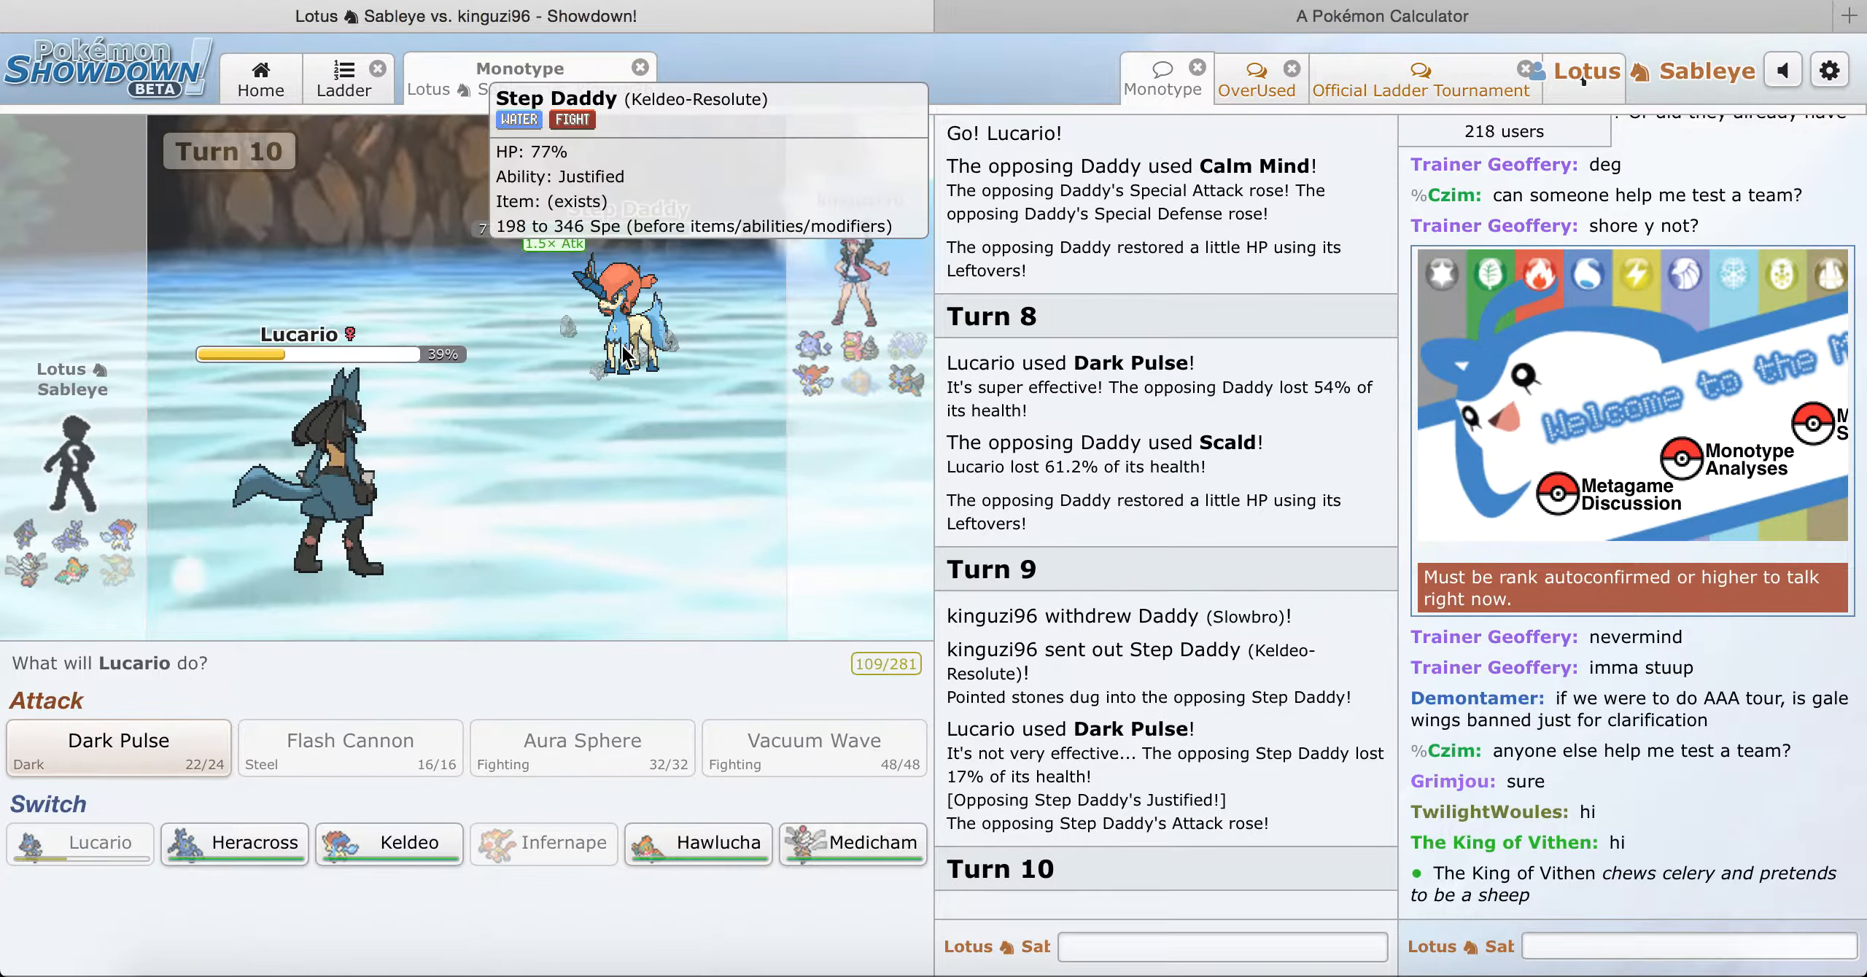
mouse_move(507, 605)
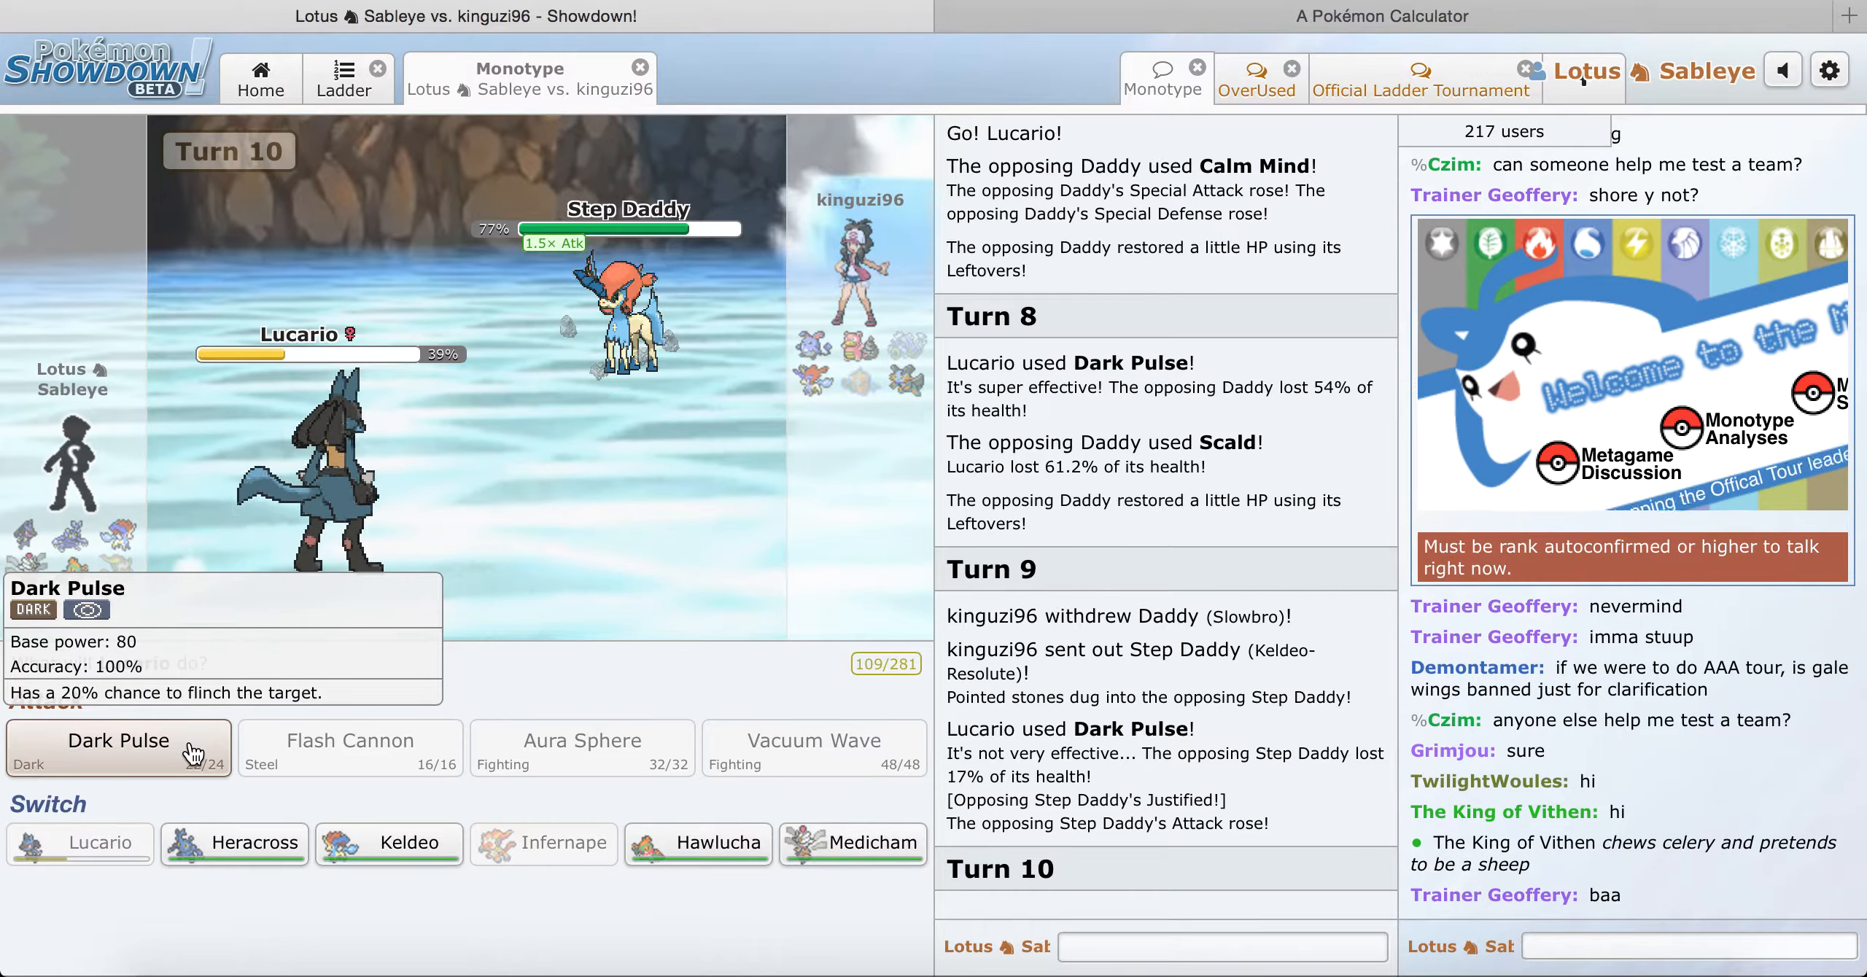
mouse_move(356, 868)
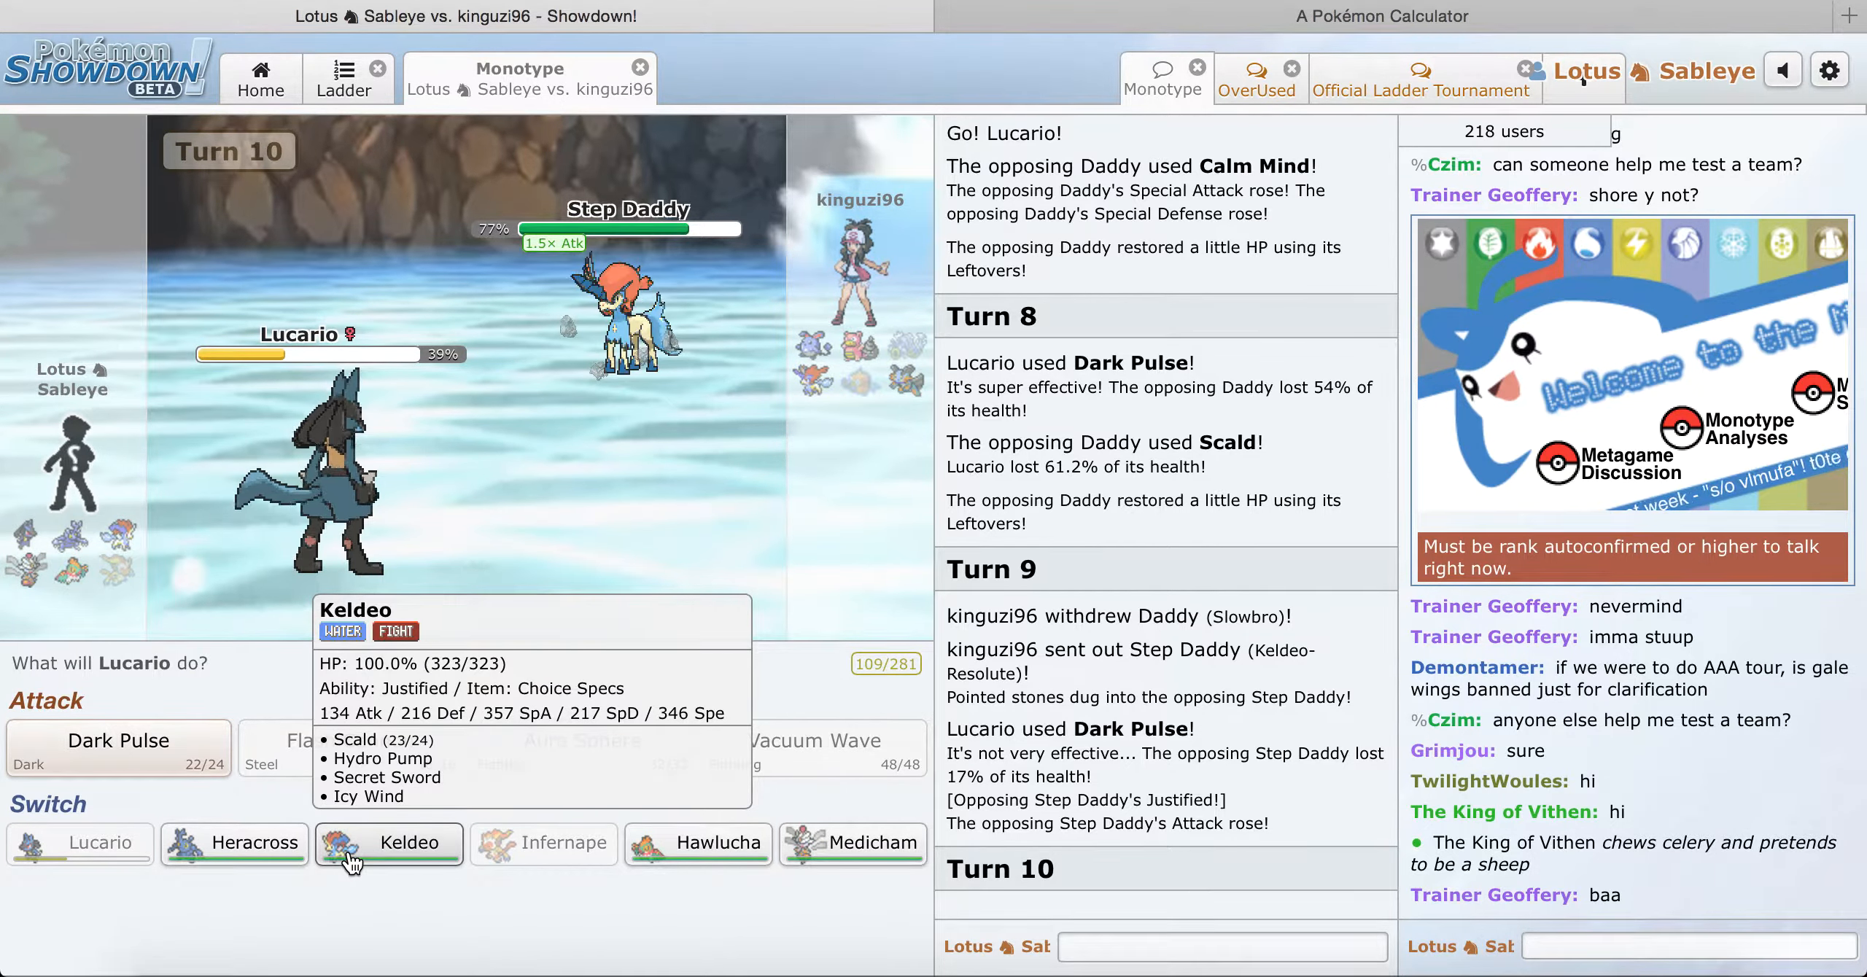
Step: Bring Keldeo in and knock out Keldeo-Resolute with Secret Sword
left_click(390, 844)
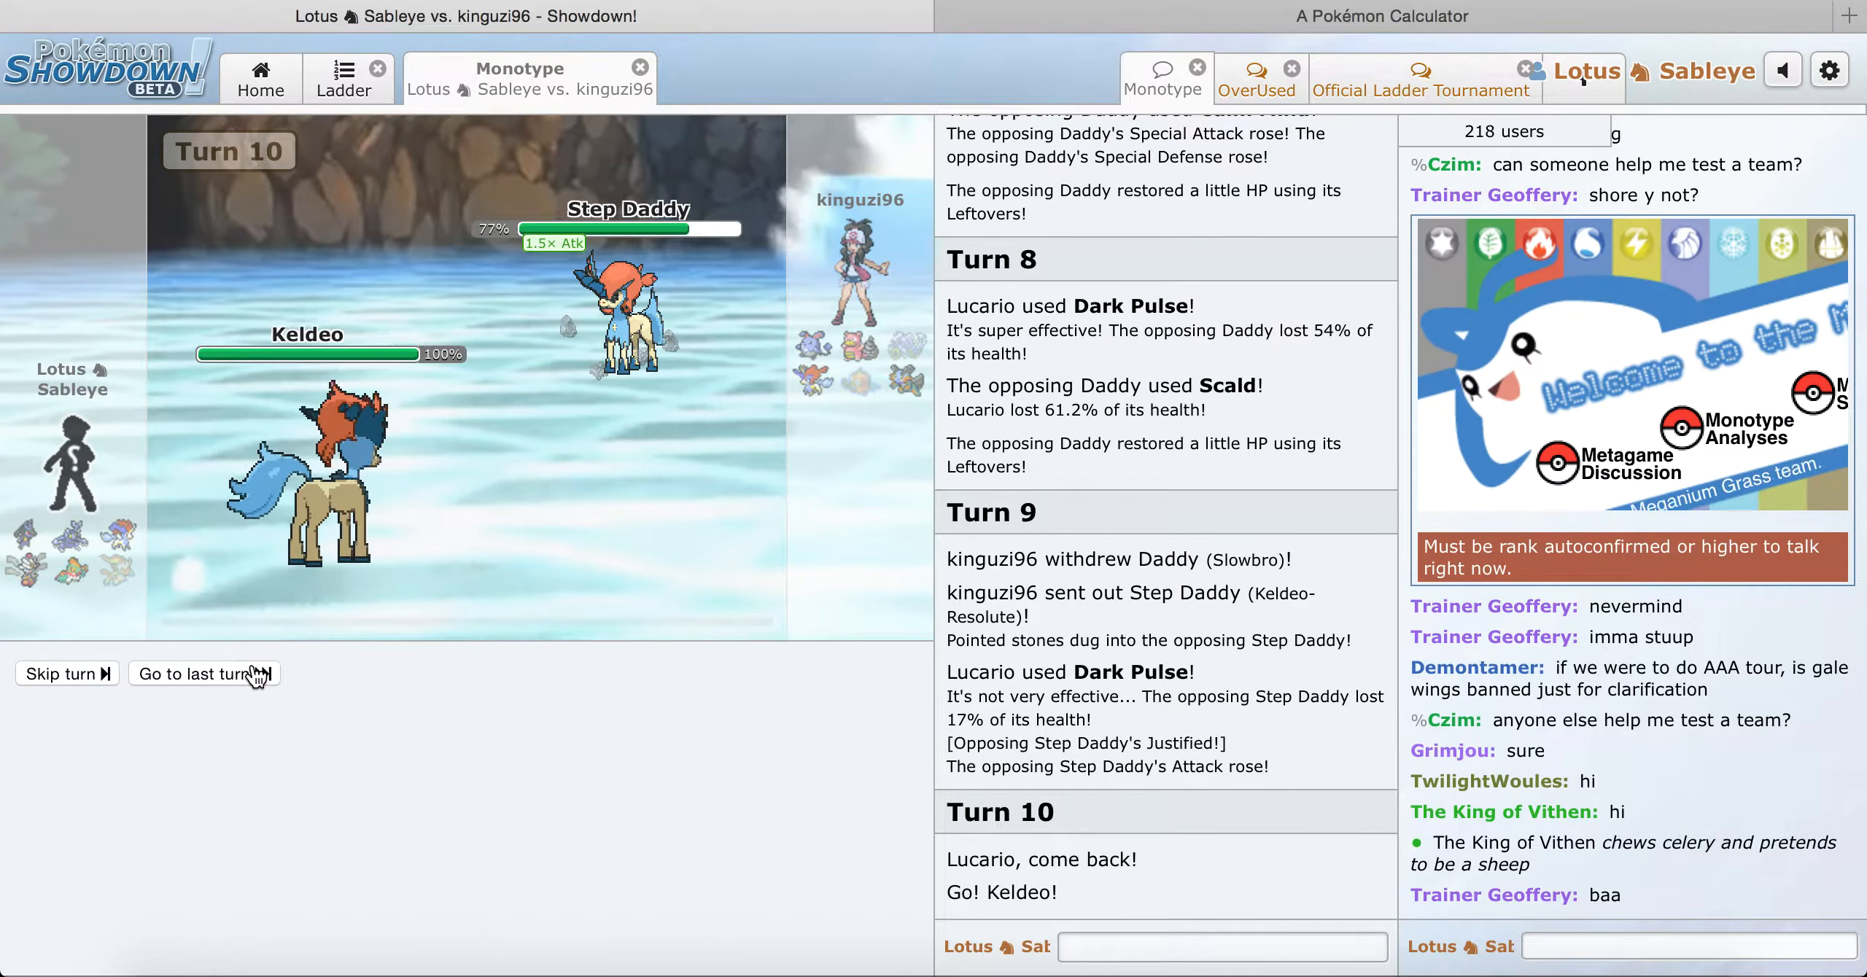
left_click(204, 674)
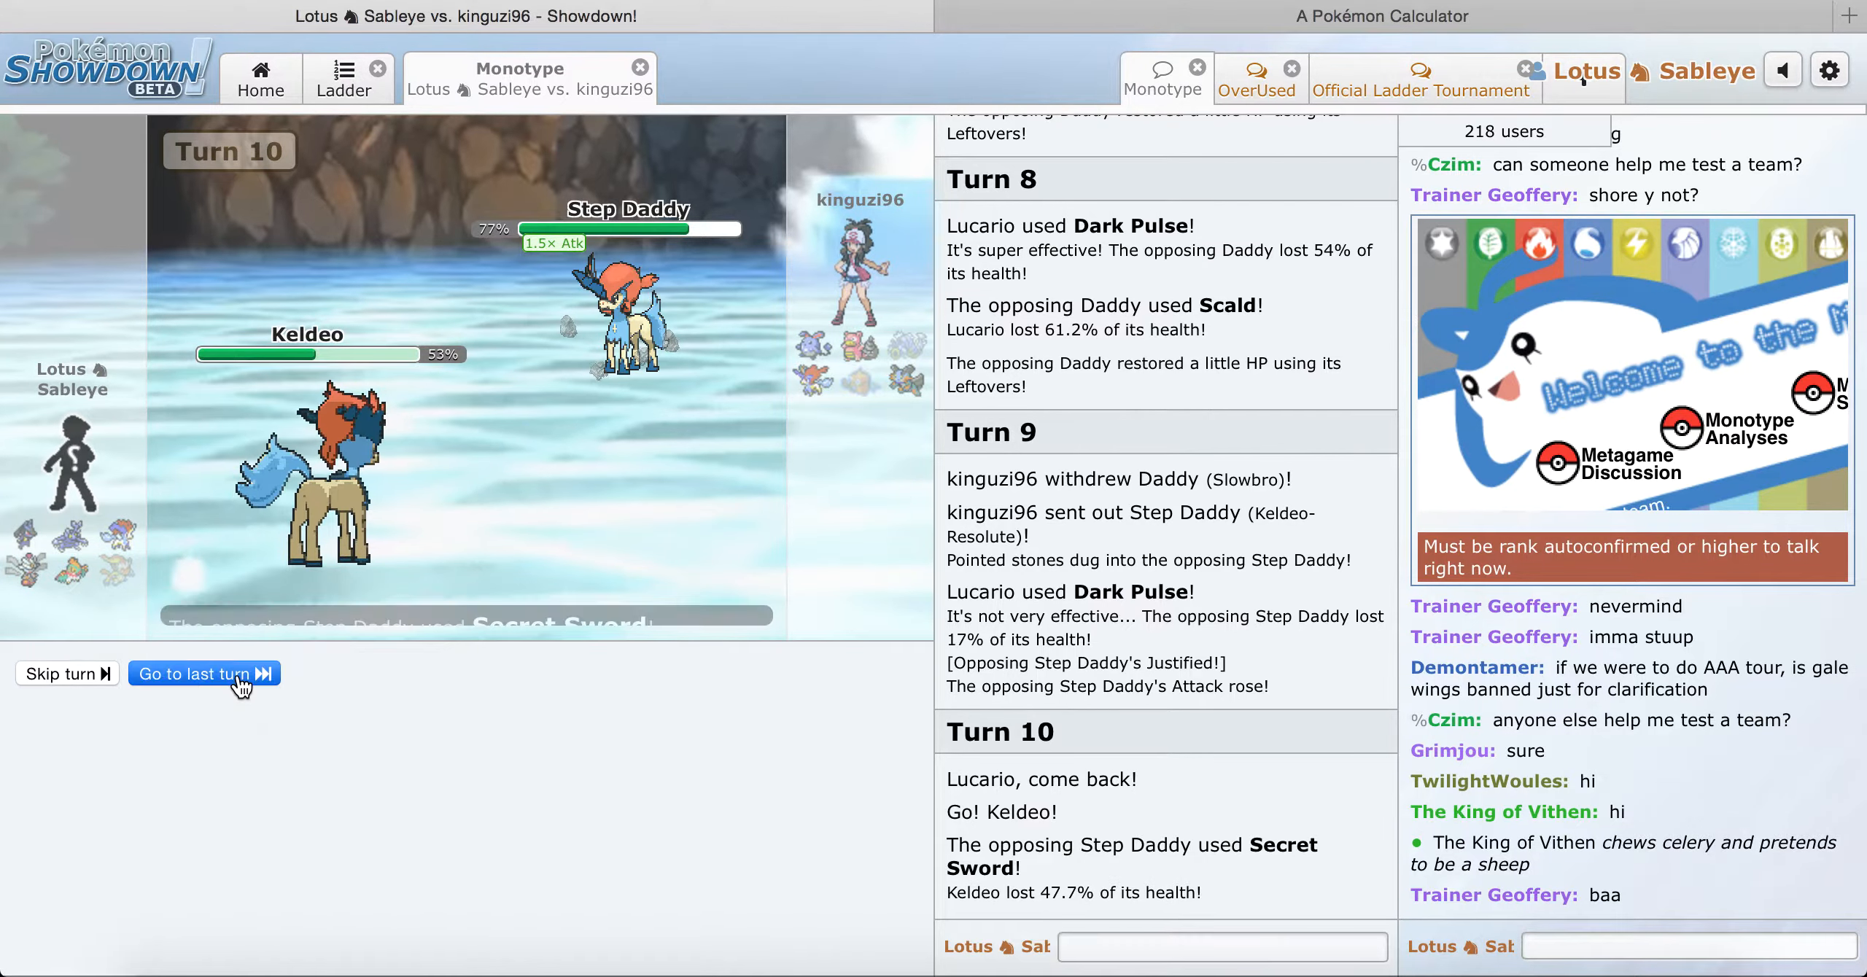
left_click(193, 674)
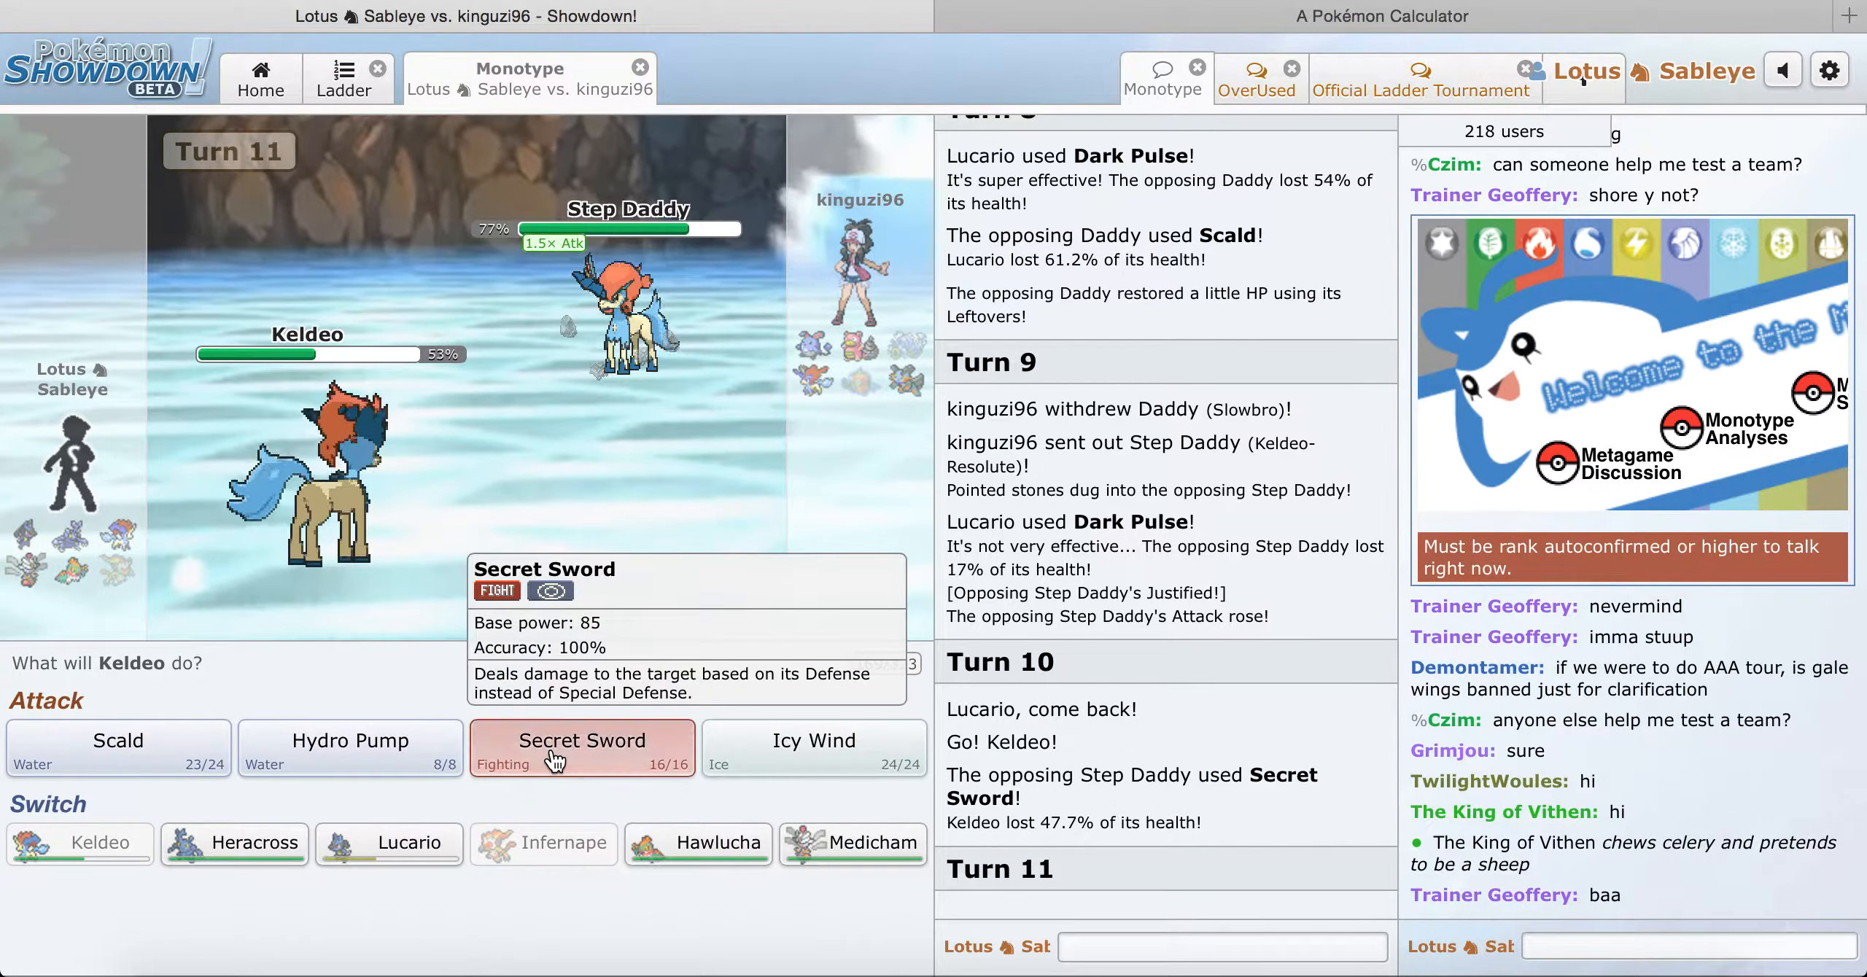
left_click(582, 747)
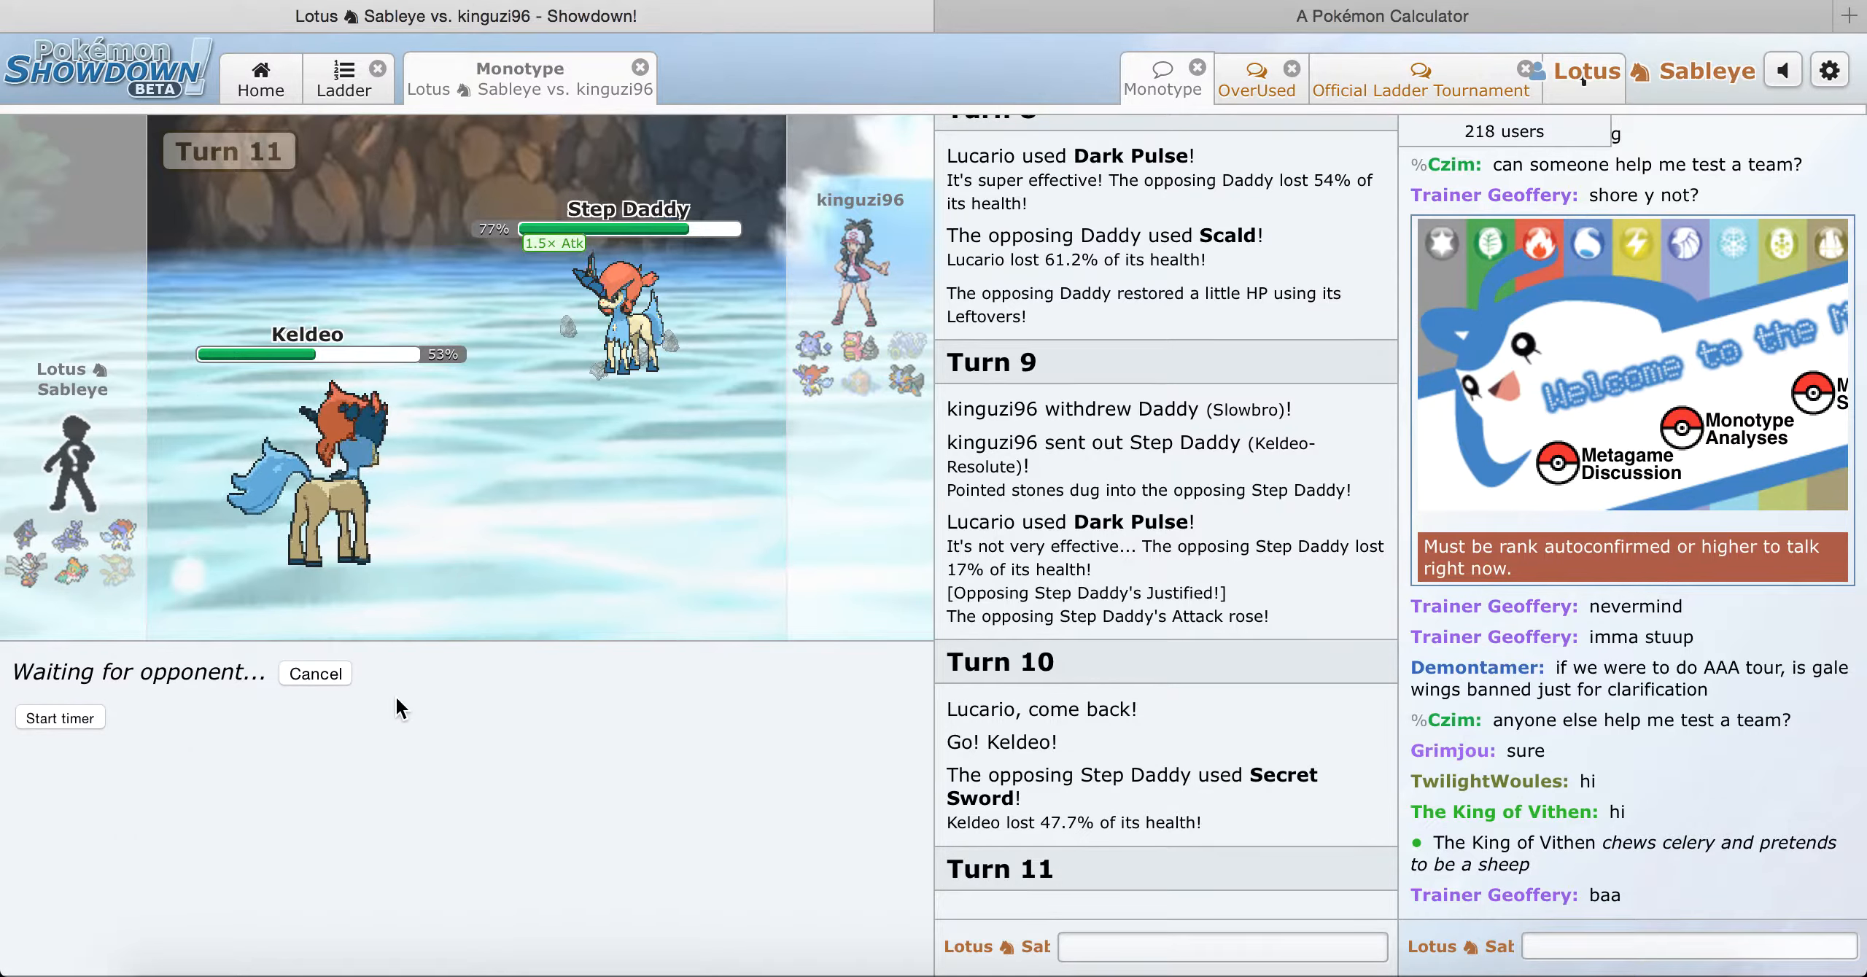
mouse_move(664, 318)
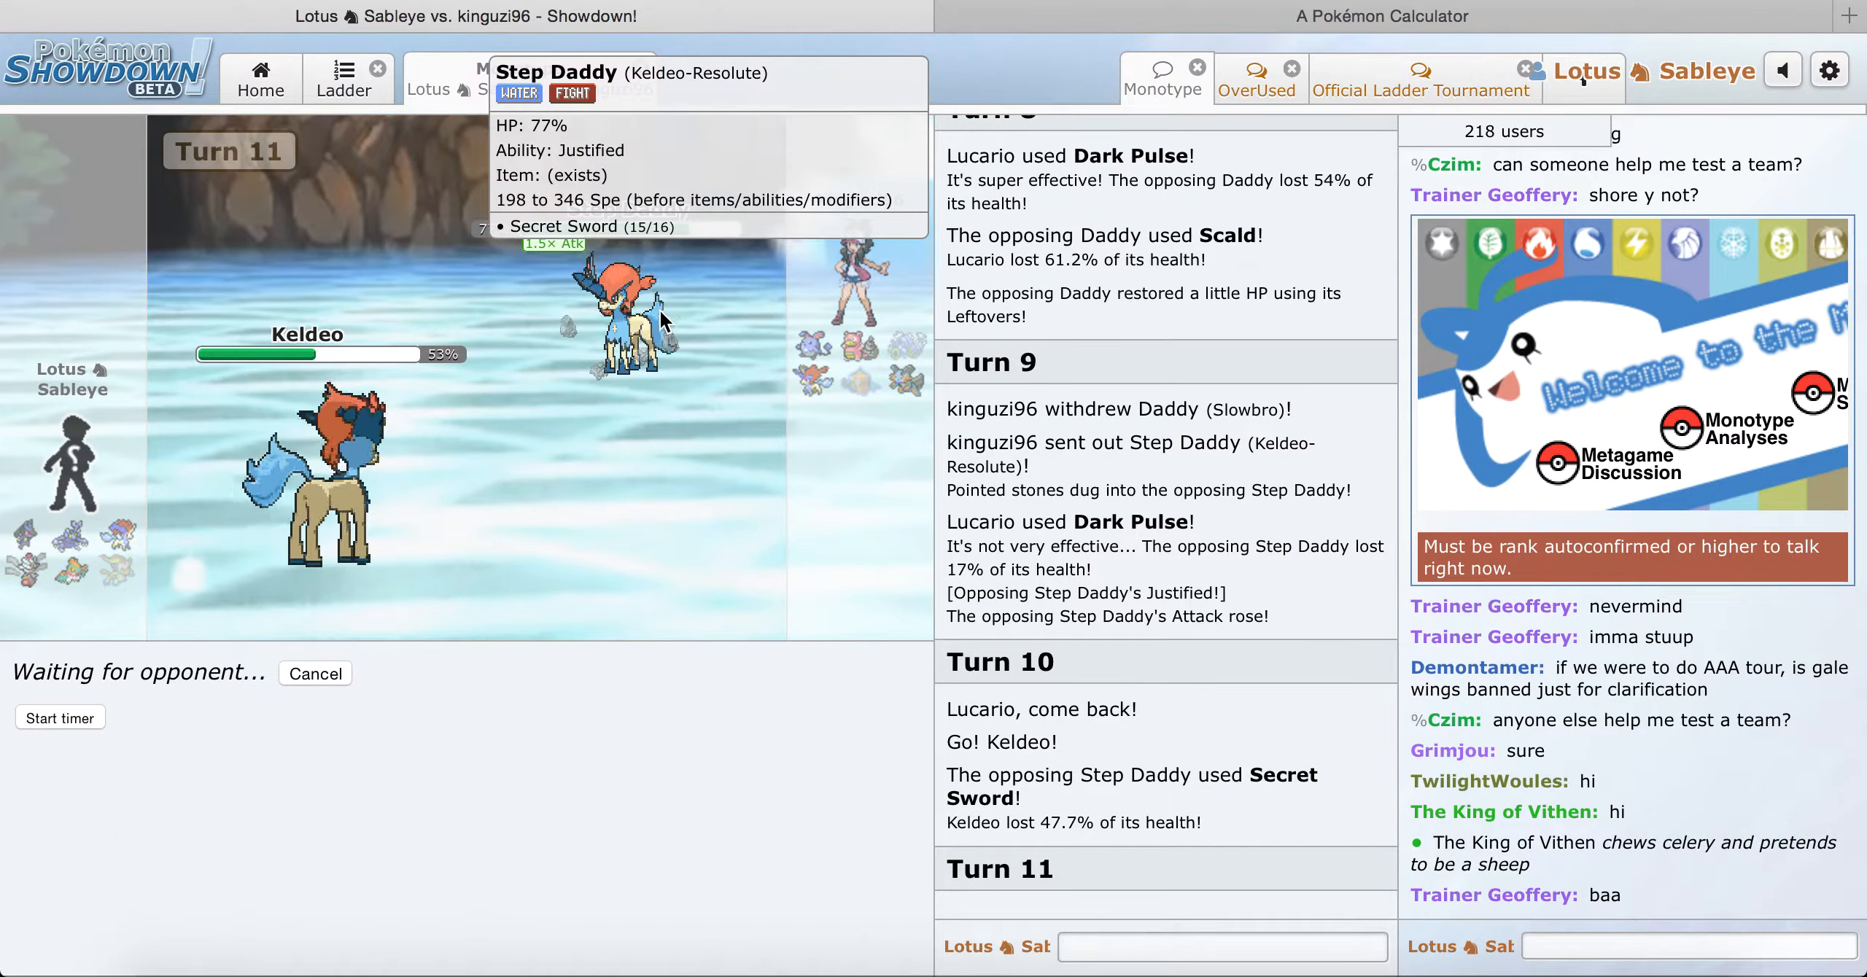
mouse_move(663, 603)
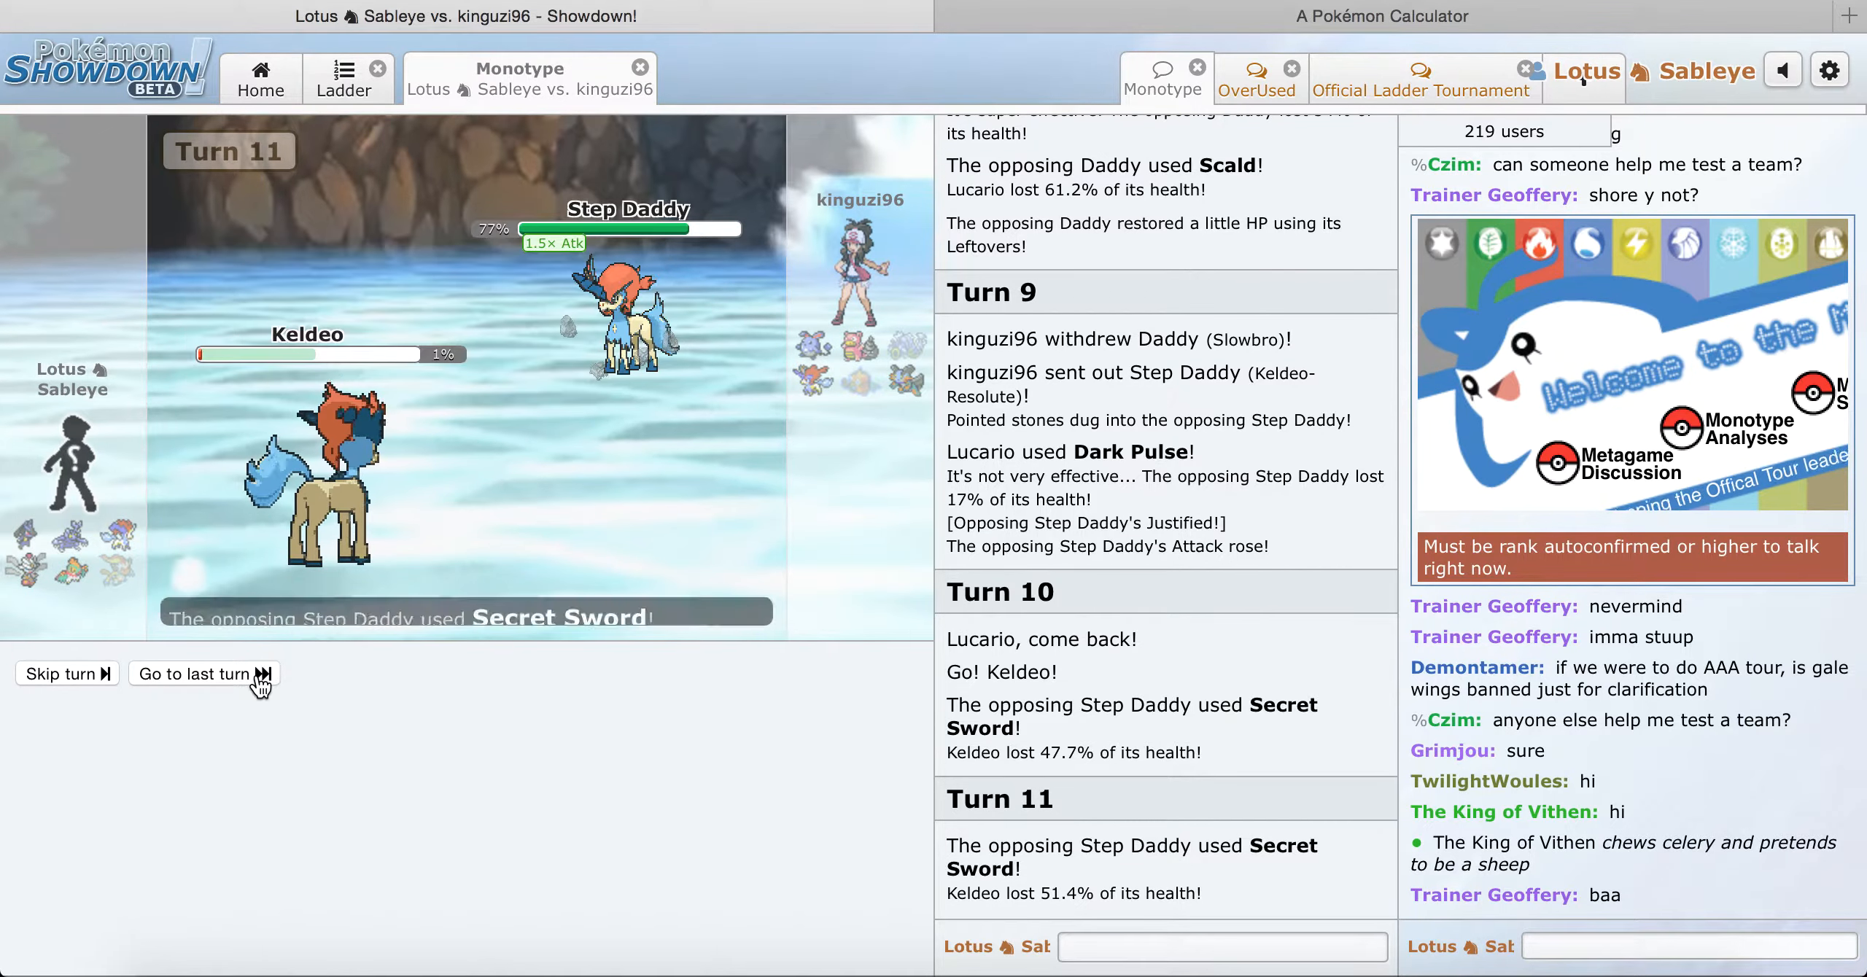
left_click(203, 674)
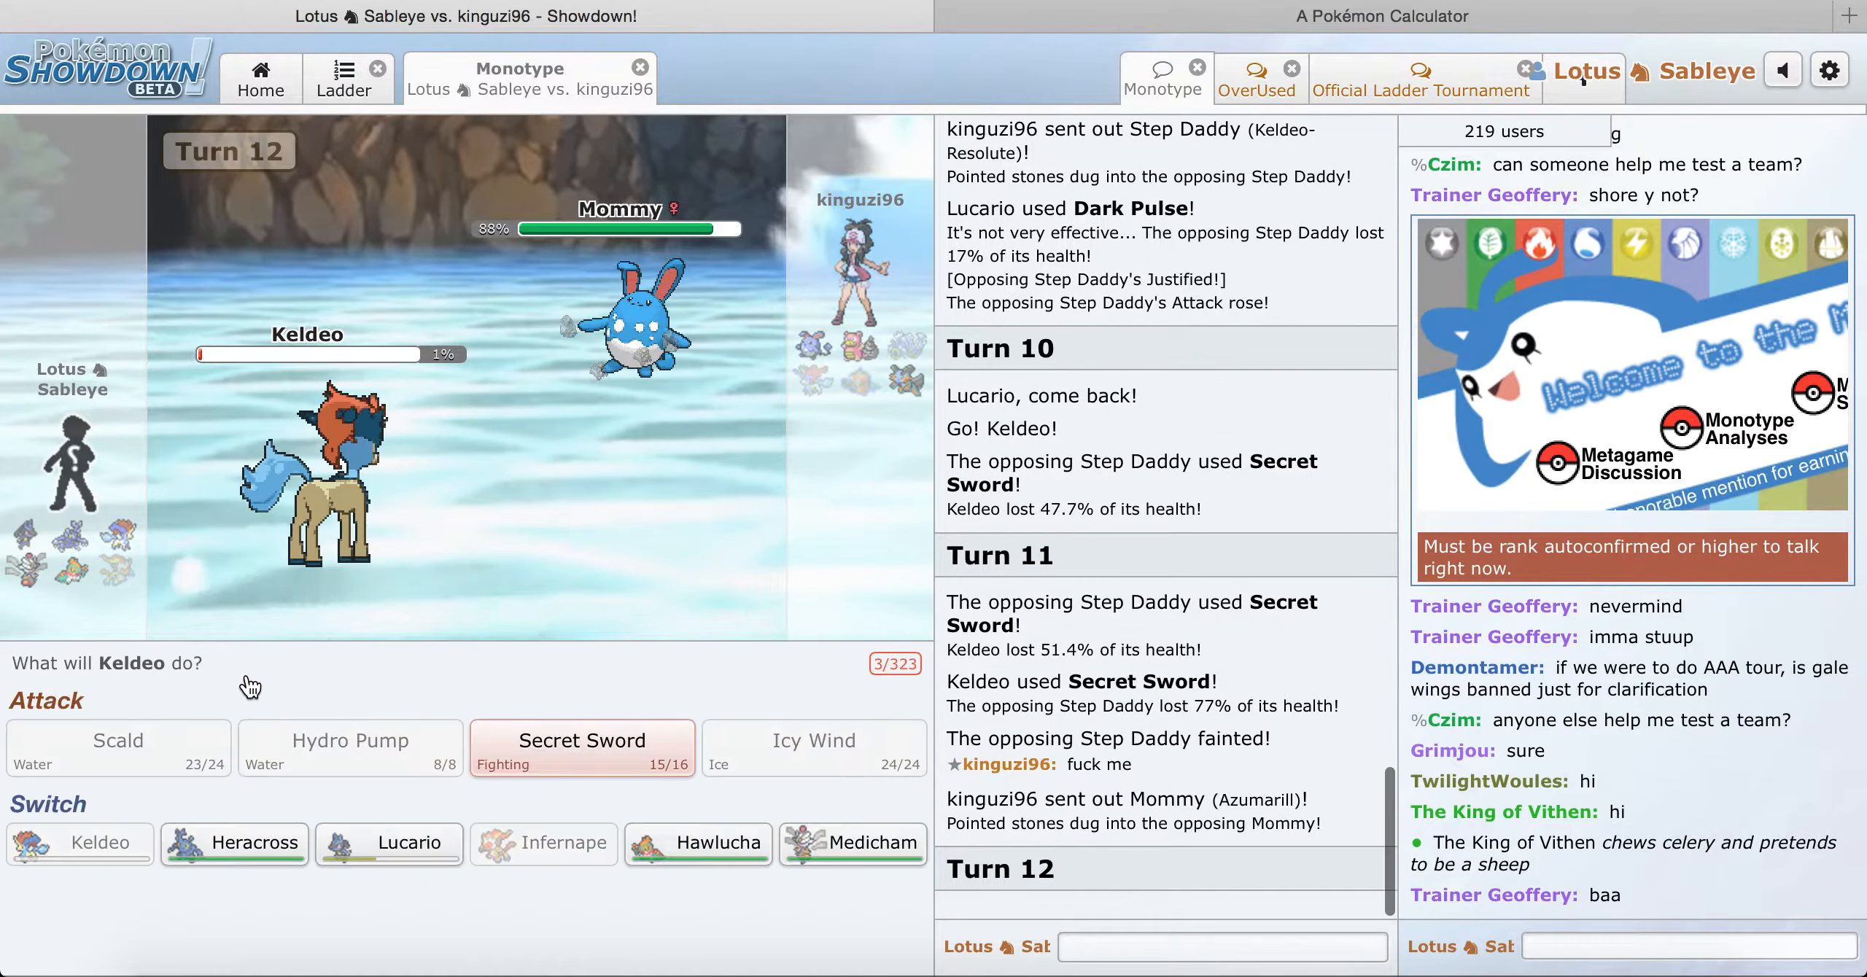
Step: Bring in Medicham for Keldeo and KO Swampert, Azumarill and Slowbro with Thunder Punch and High Jump Kick
left_click(582, 747)
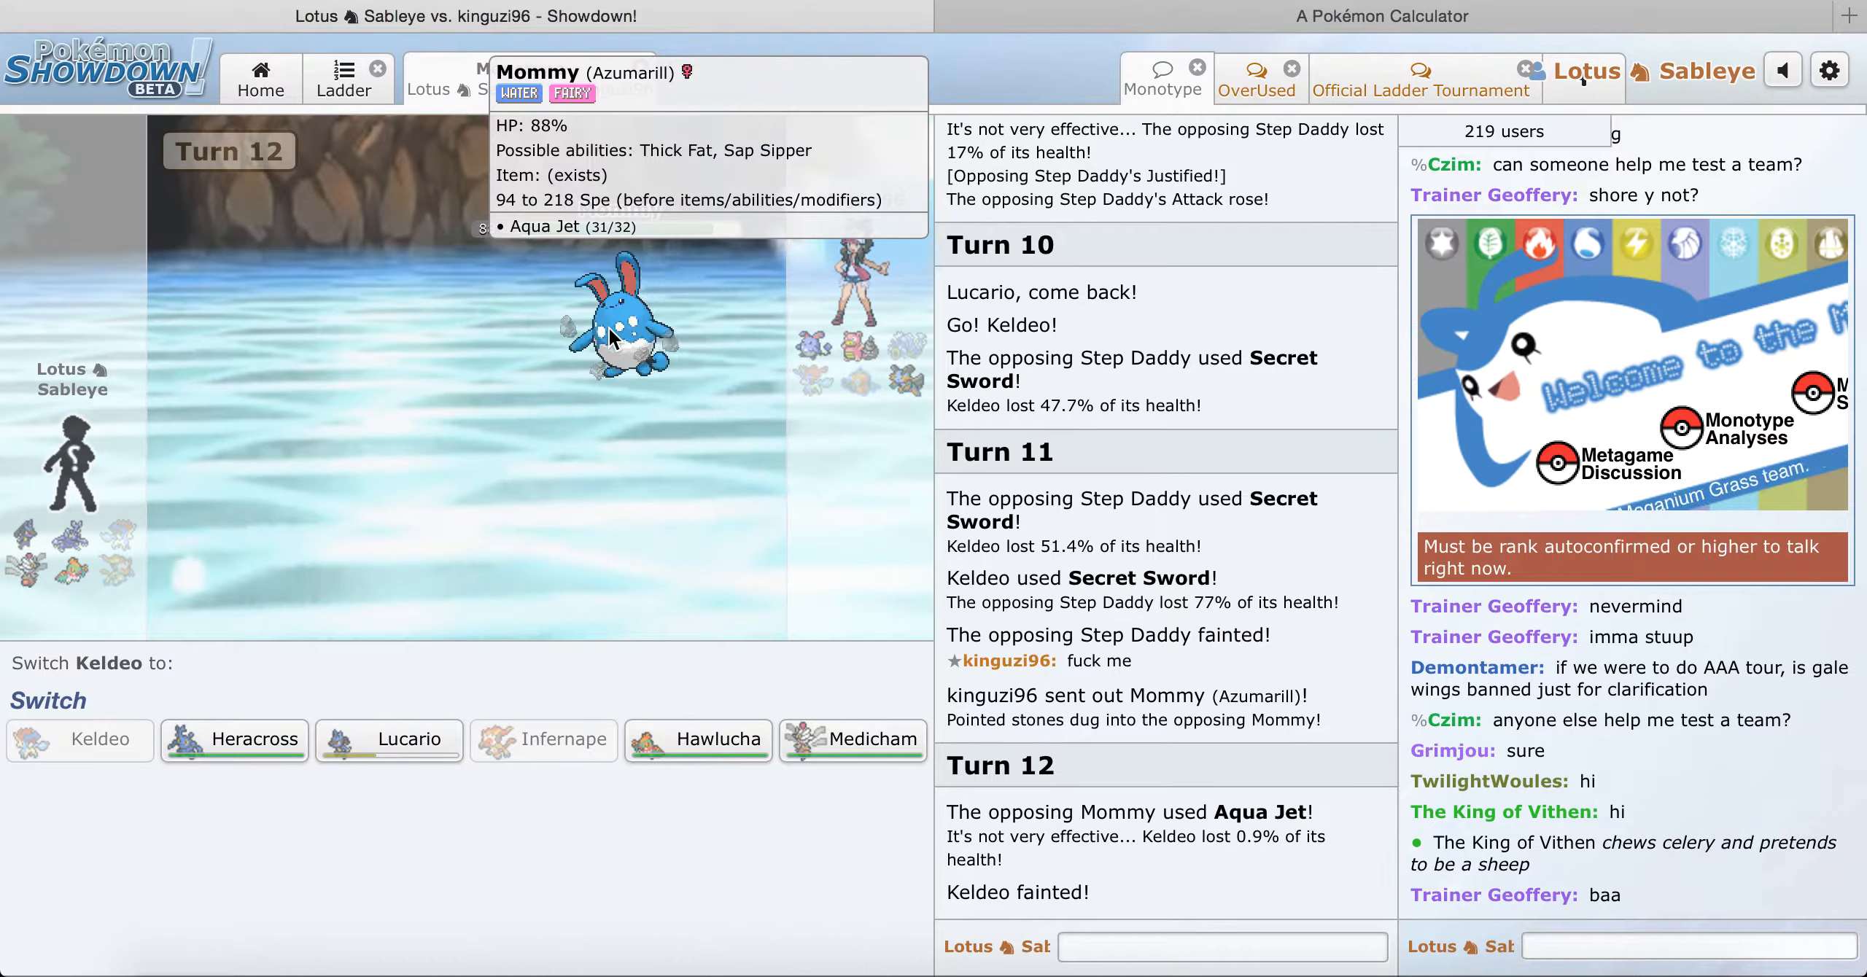
mouse_move(372, 753)
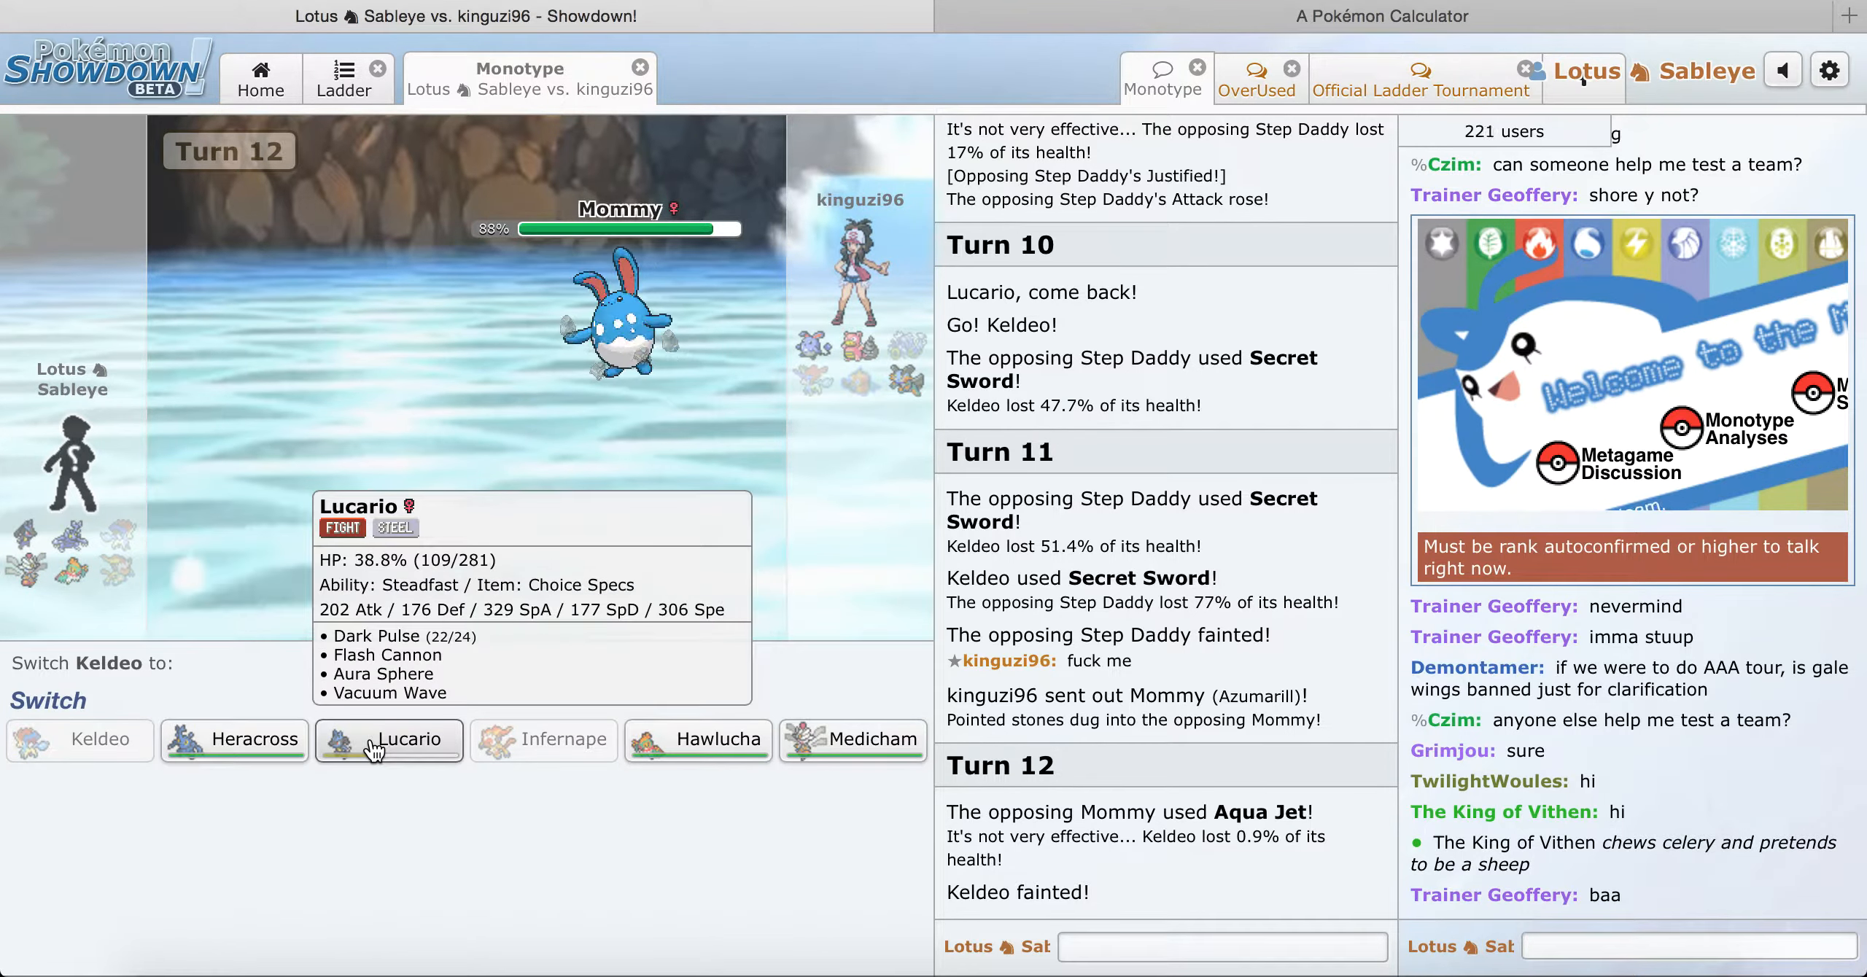
mouse_move(272, 749)
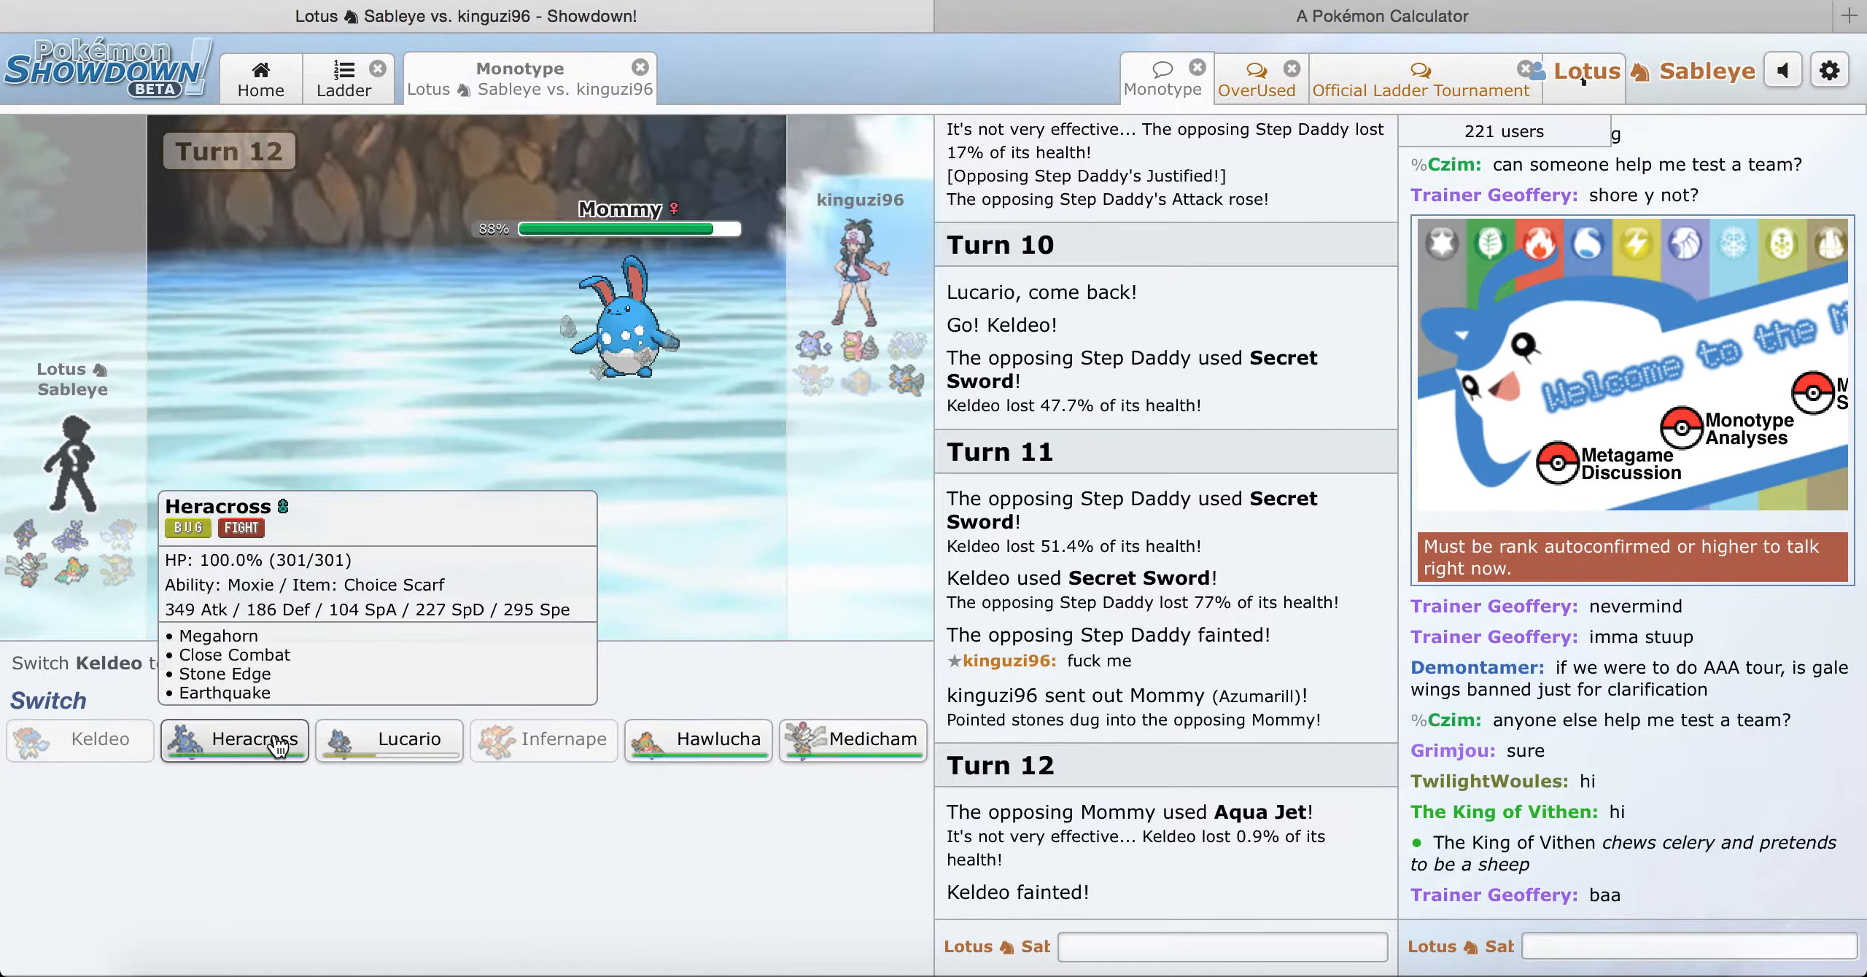
left_click(235, 740)
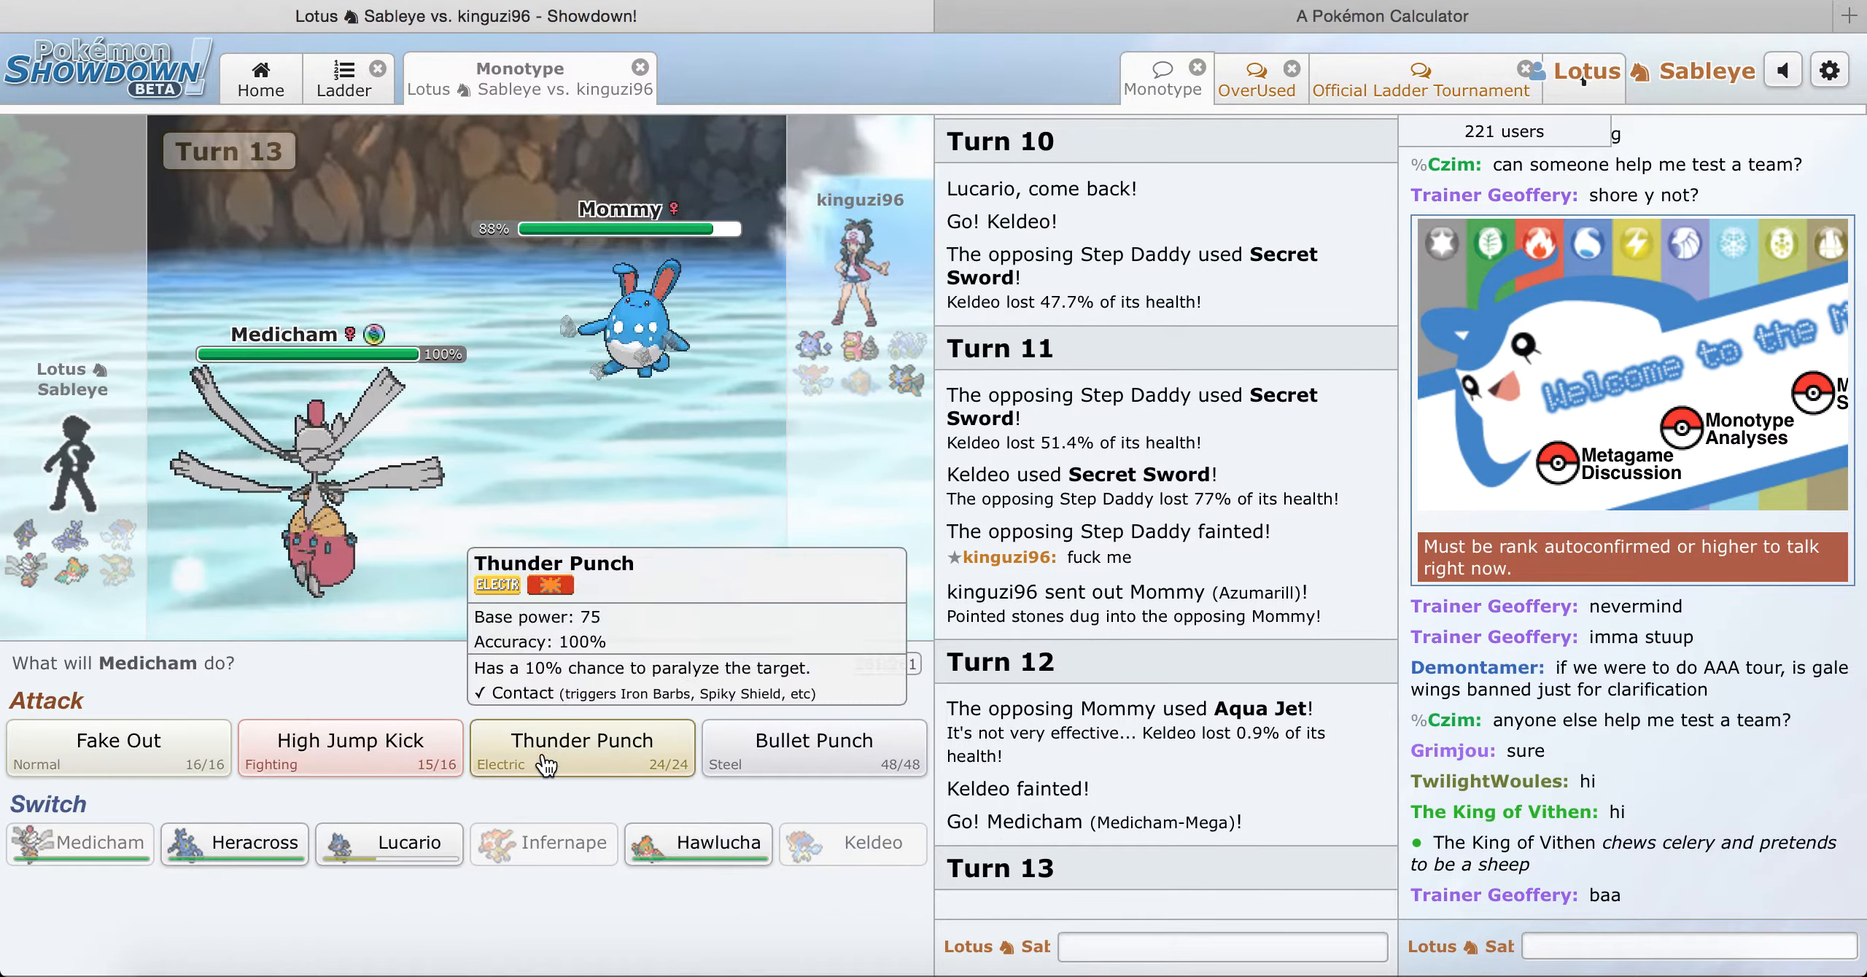
left_click(582, 749)
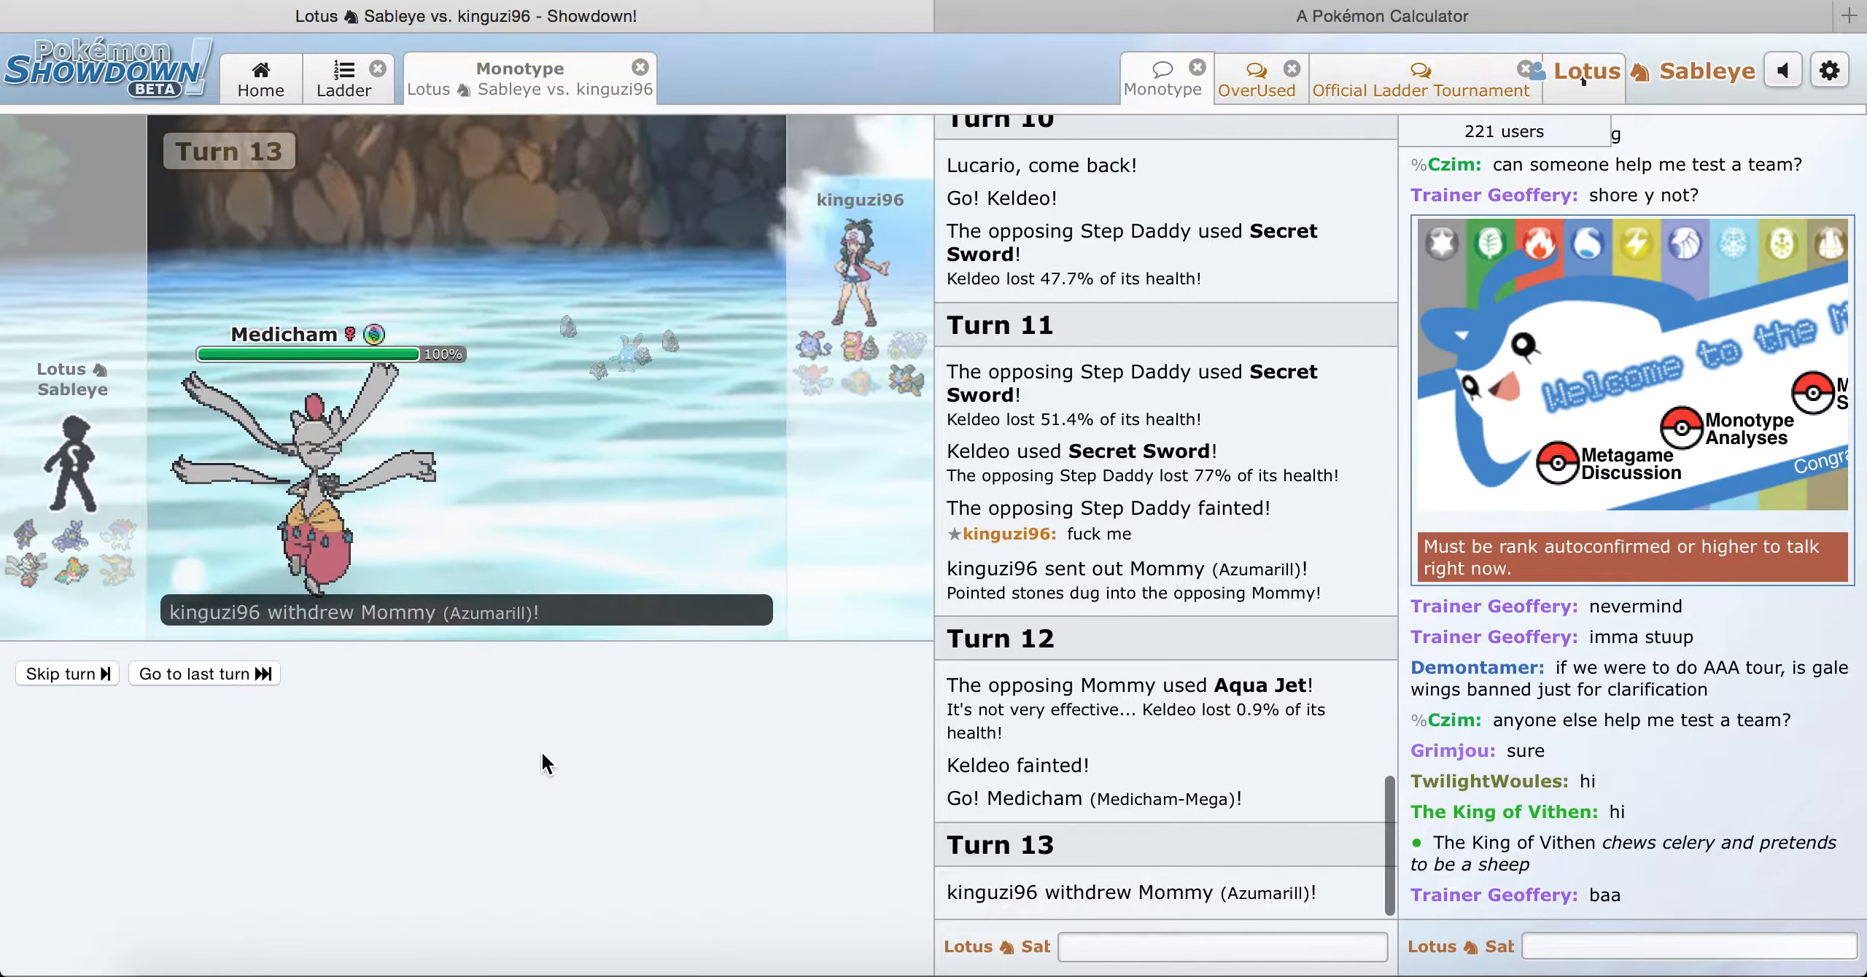
left_click(205, 673)
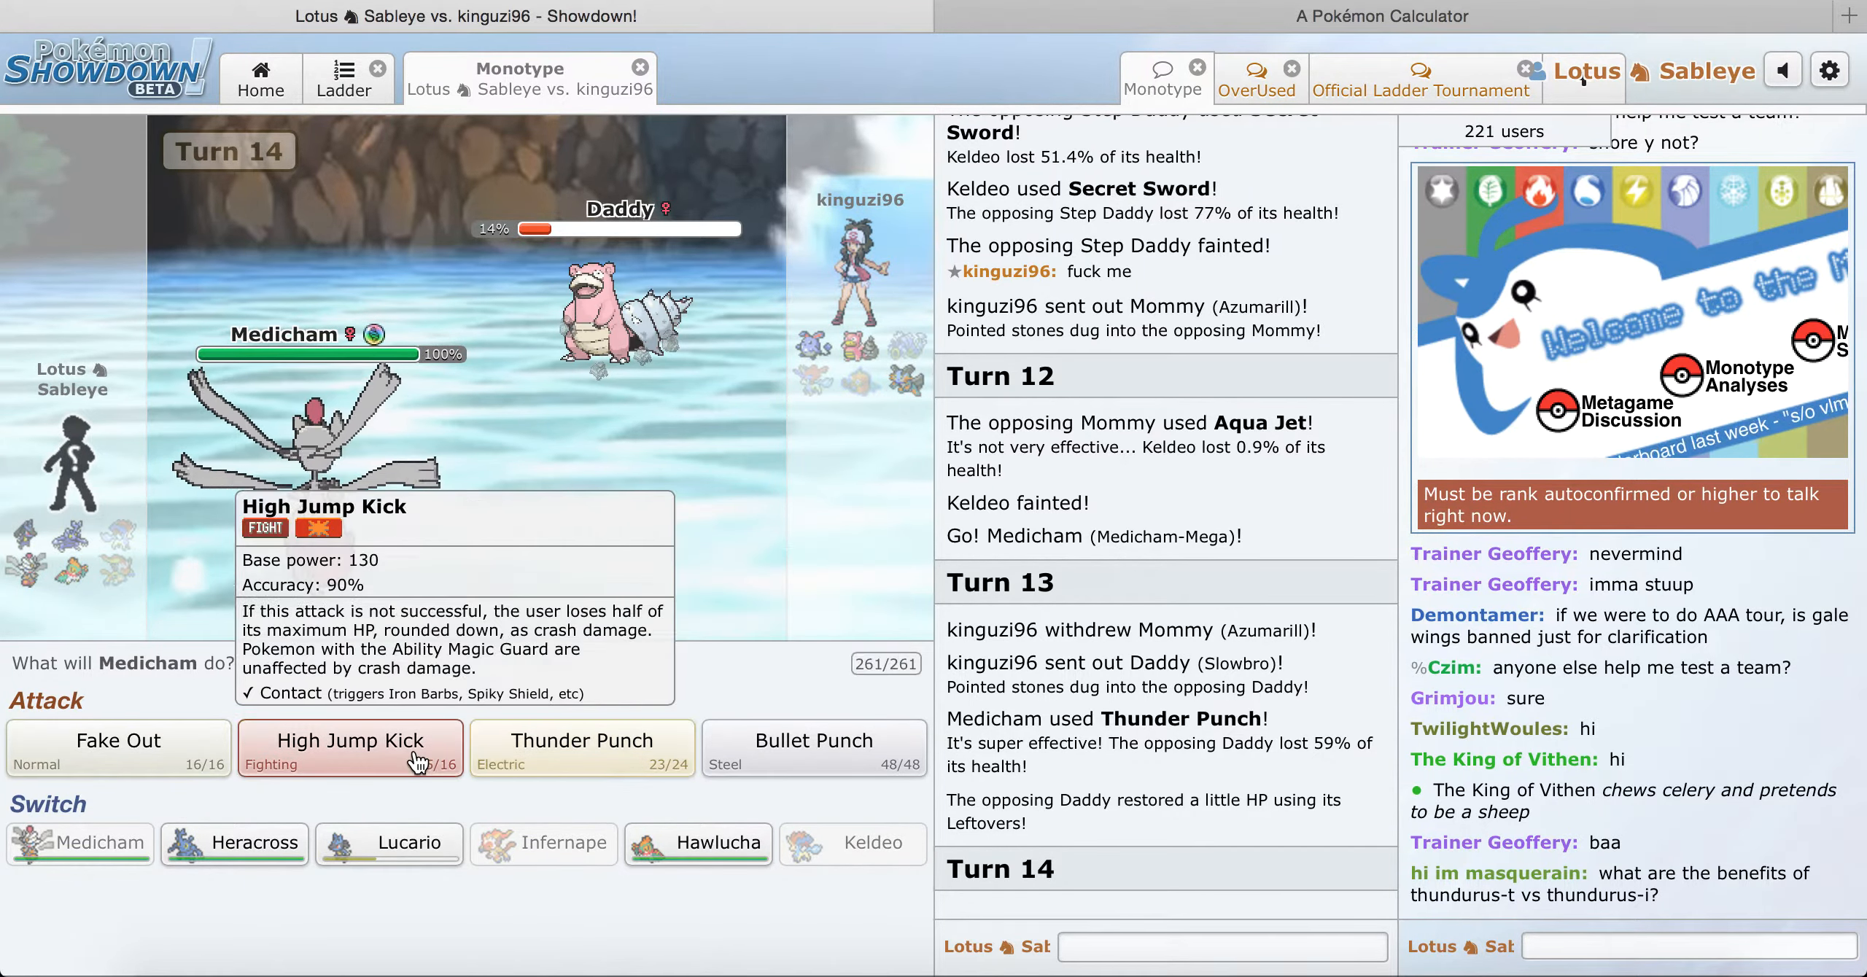
left_click(351, 749)
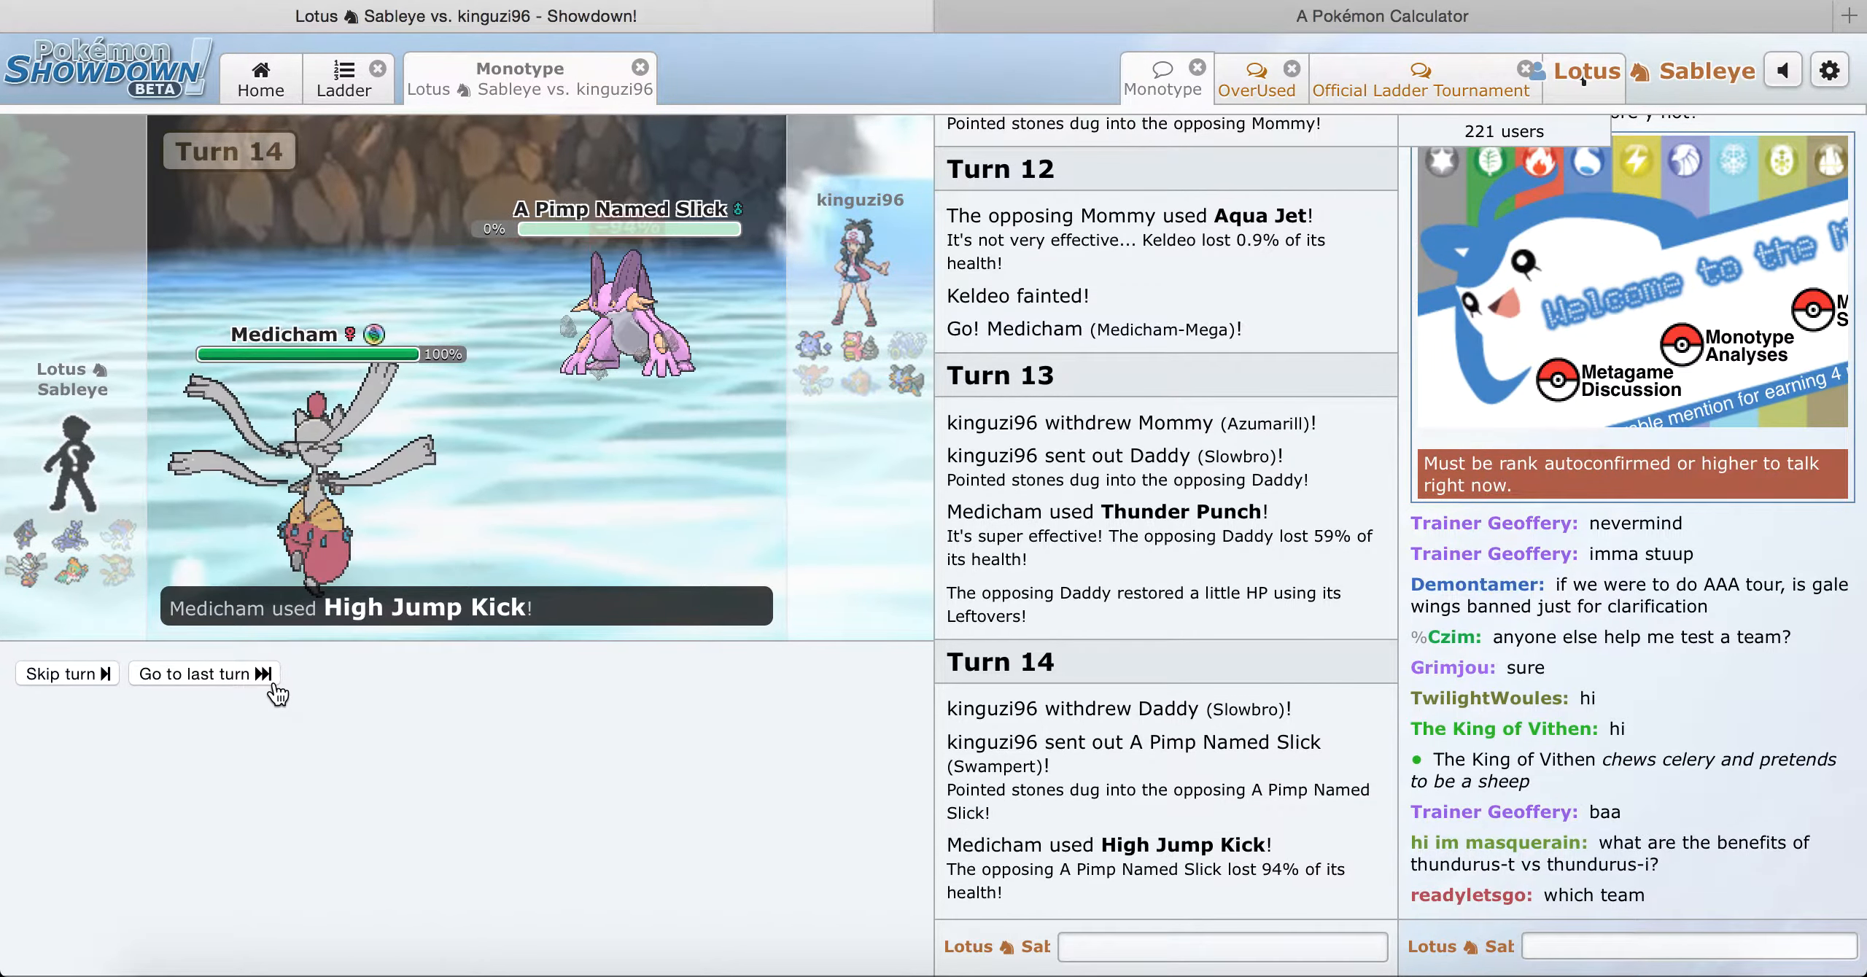
left_click(204, 674)
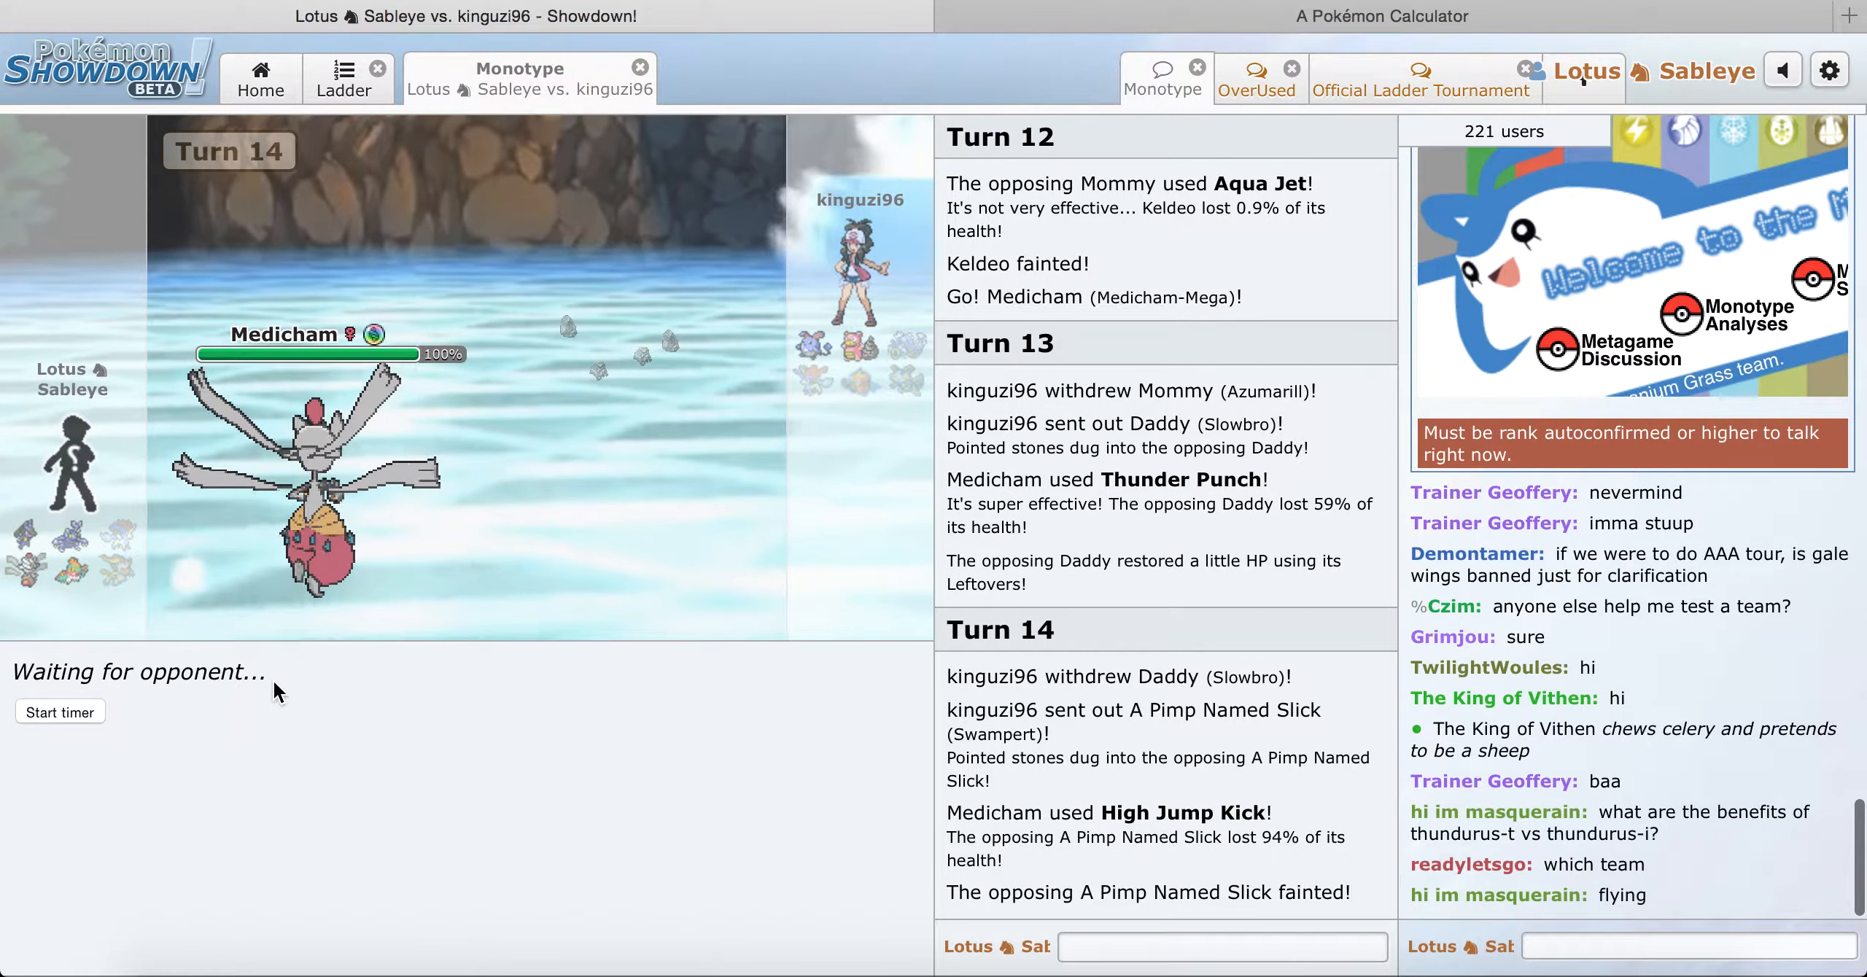
mouse_move(315, 582)
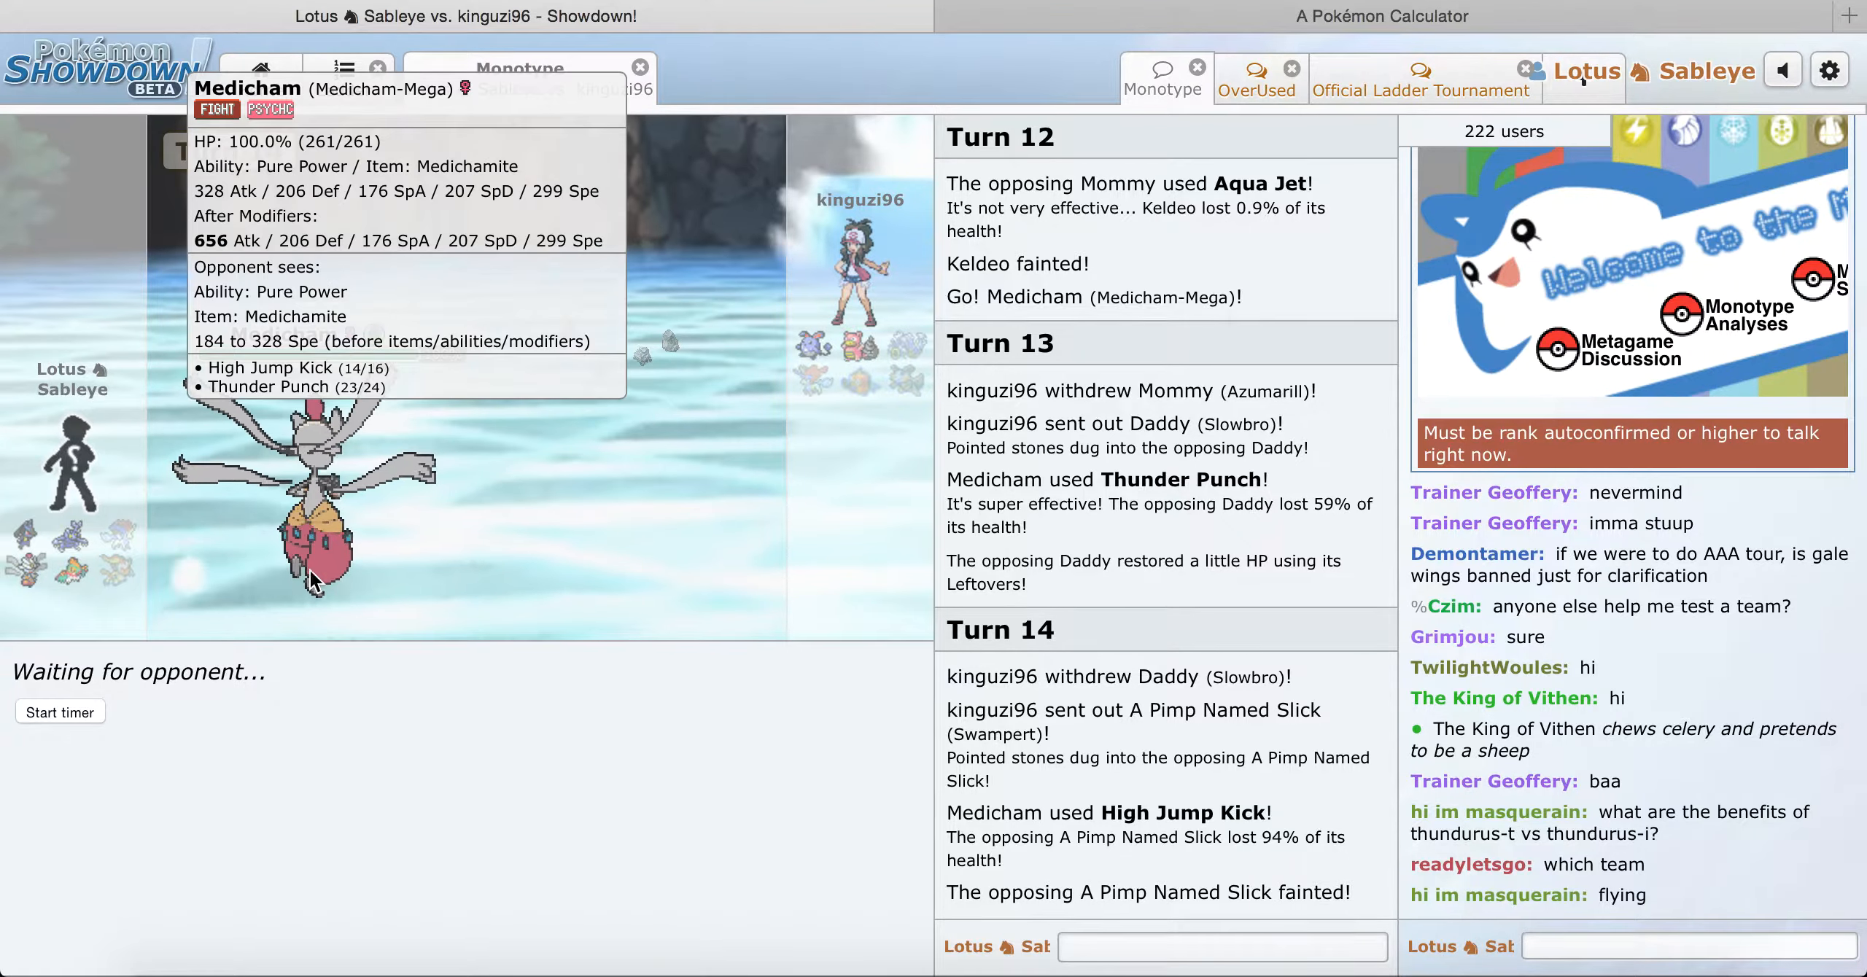
left_click(211, 674)
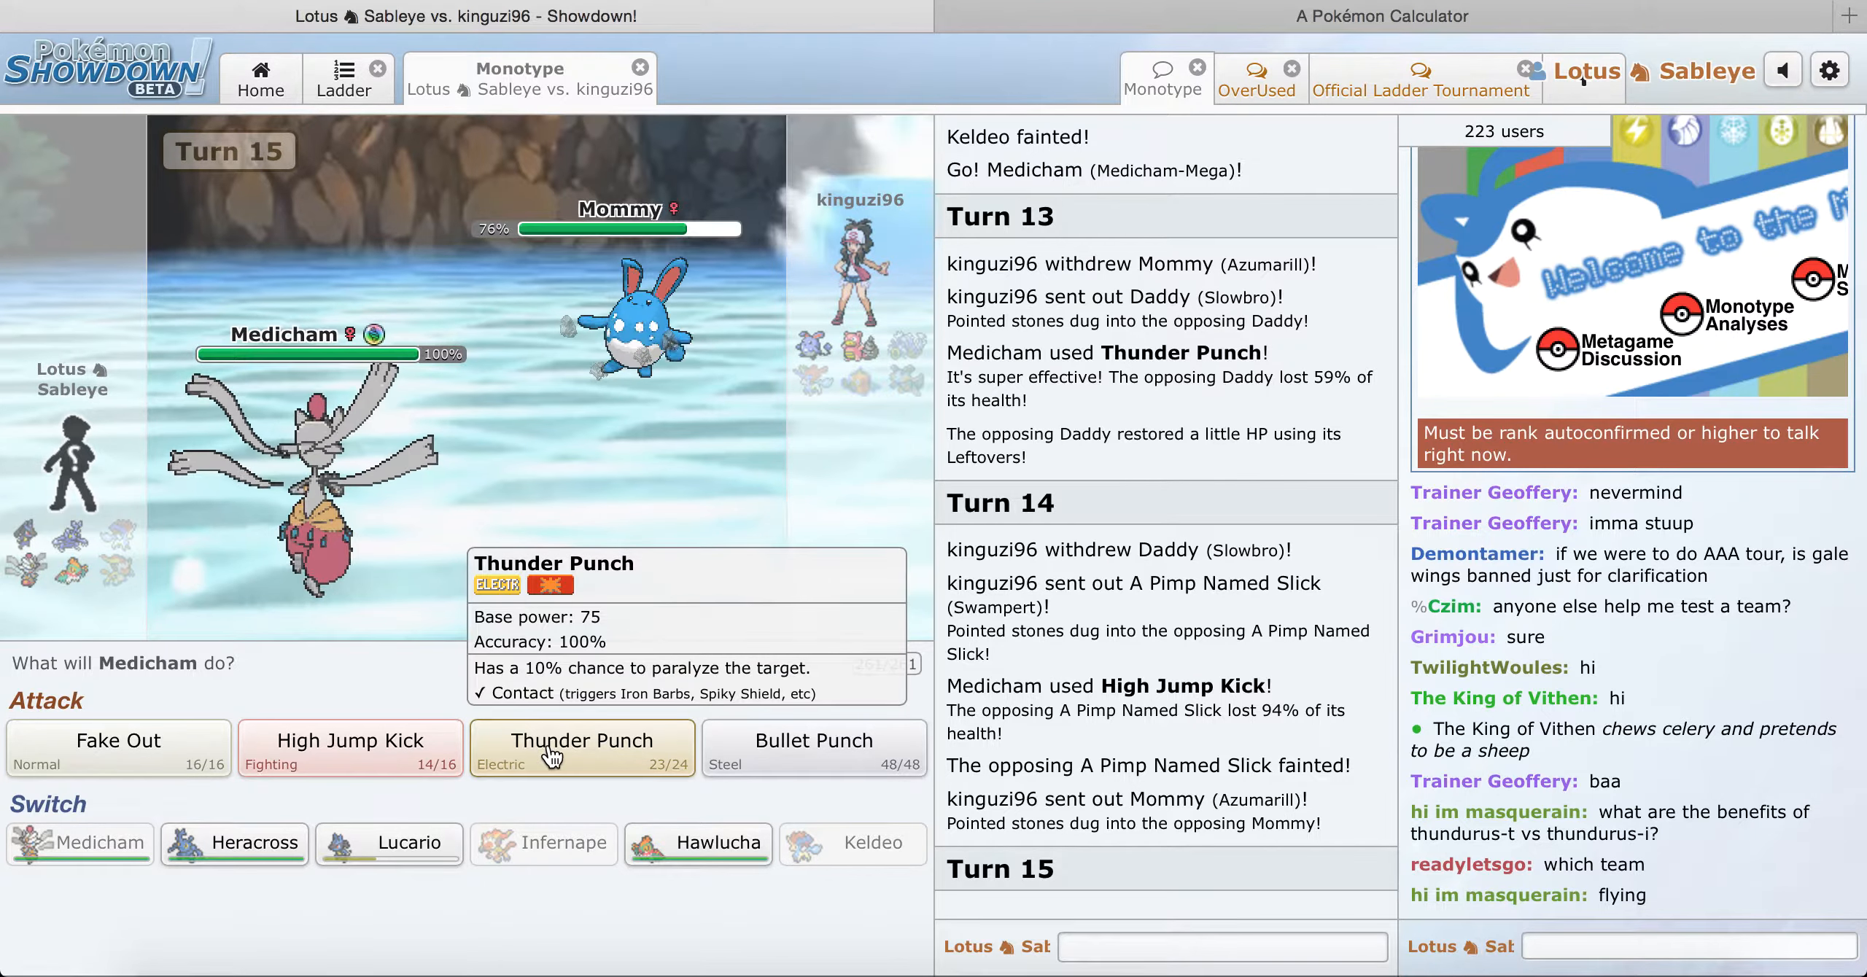
left_click(583, 748)
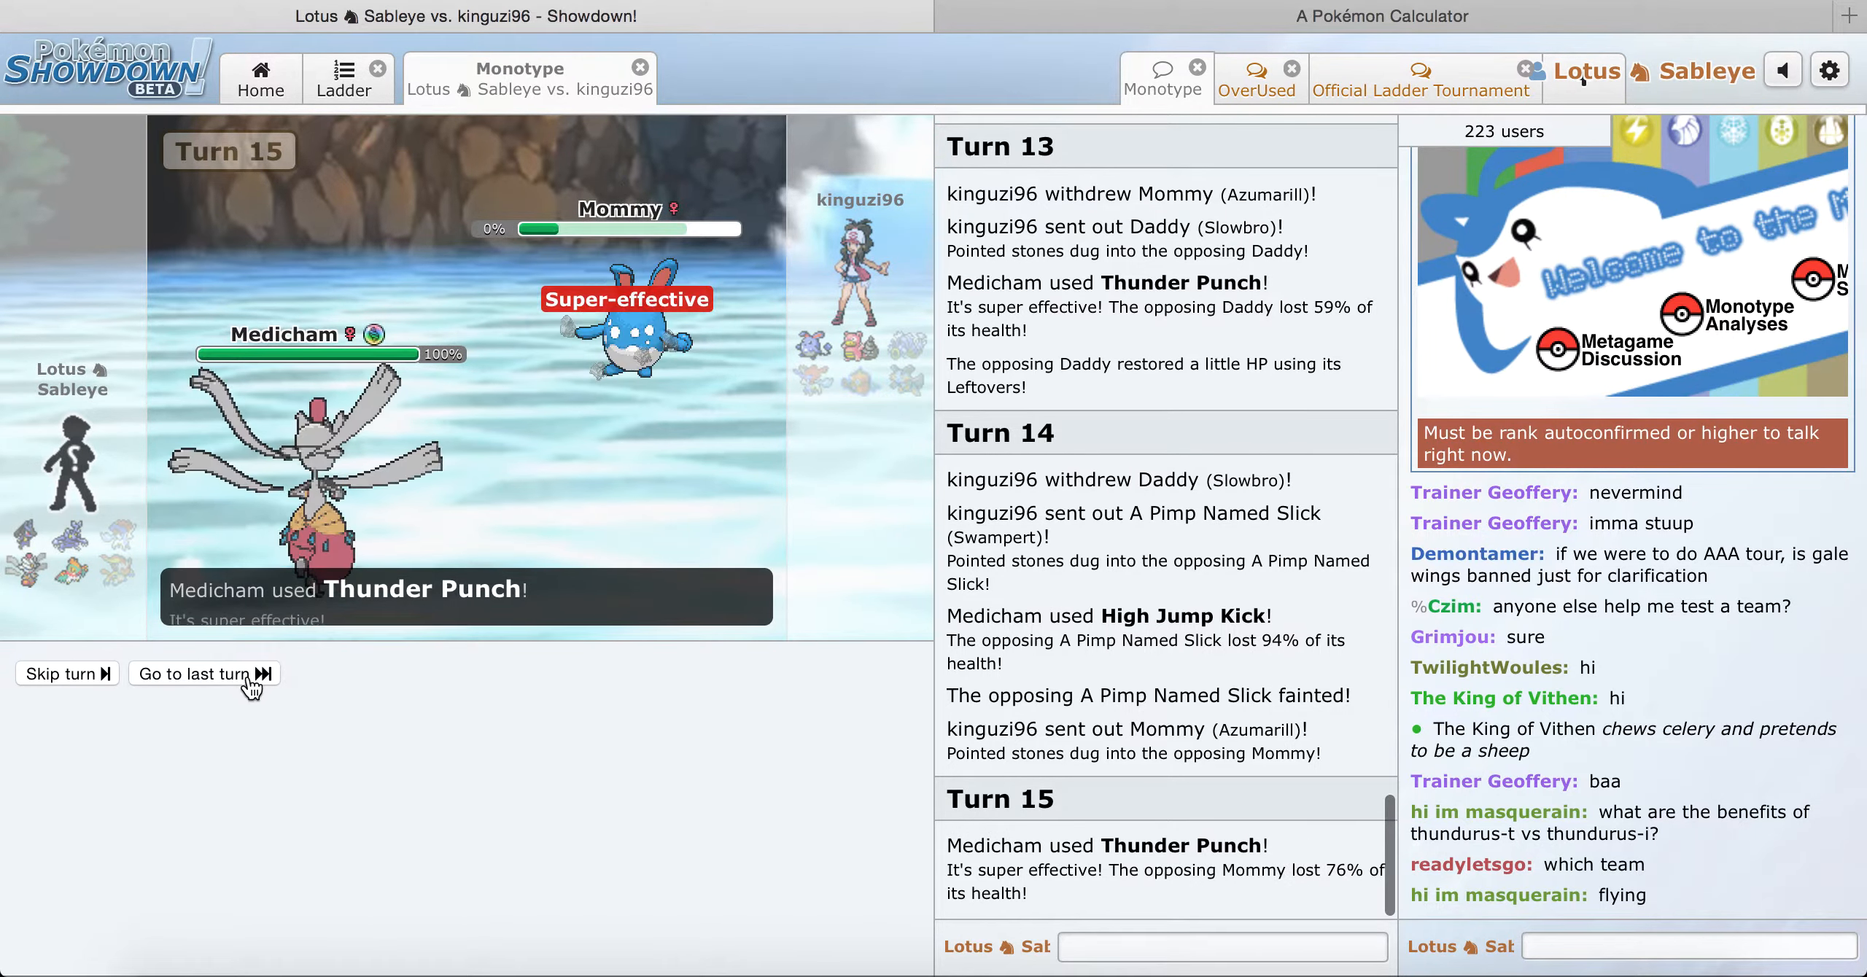
left_click(205, 674)
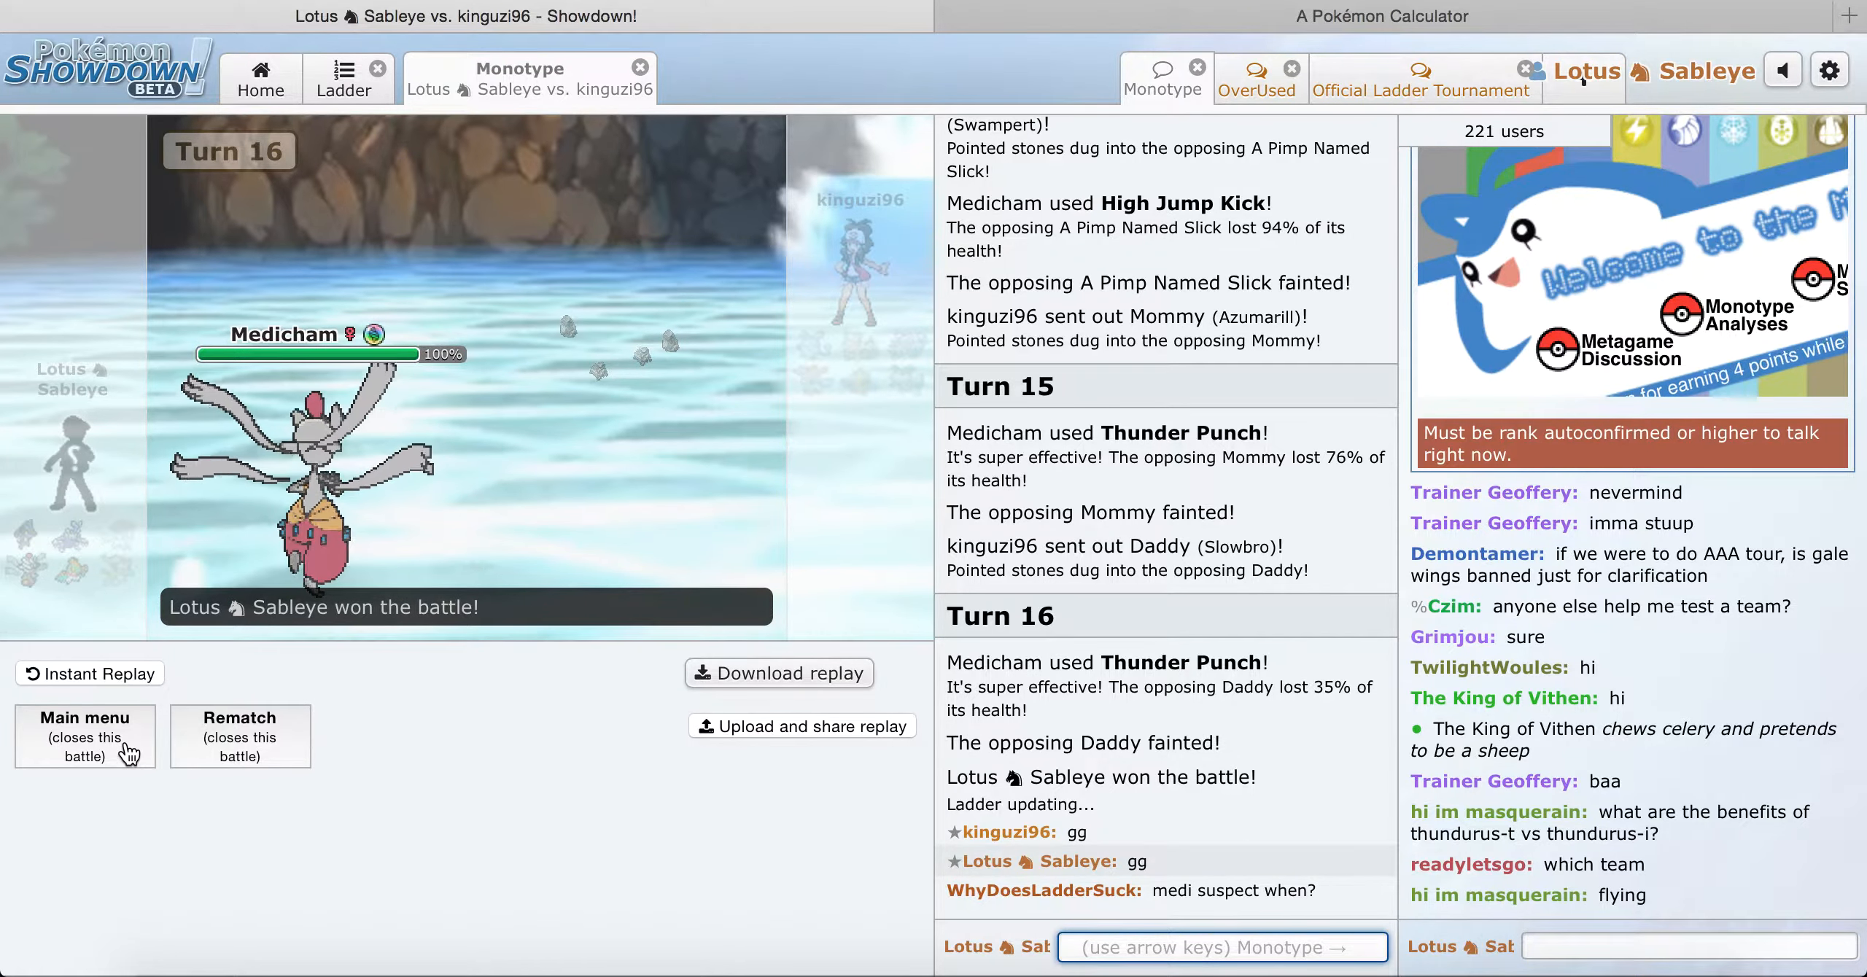
left_click(85, 738)
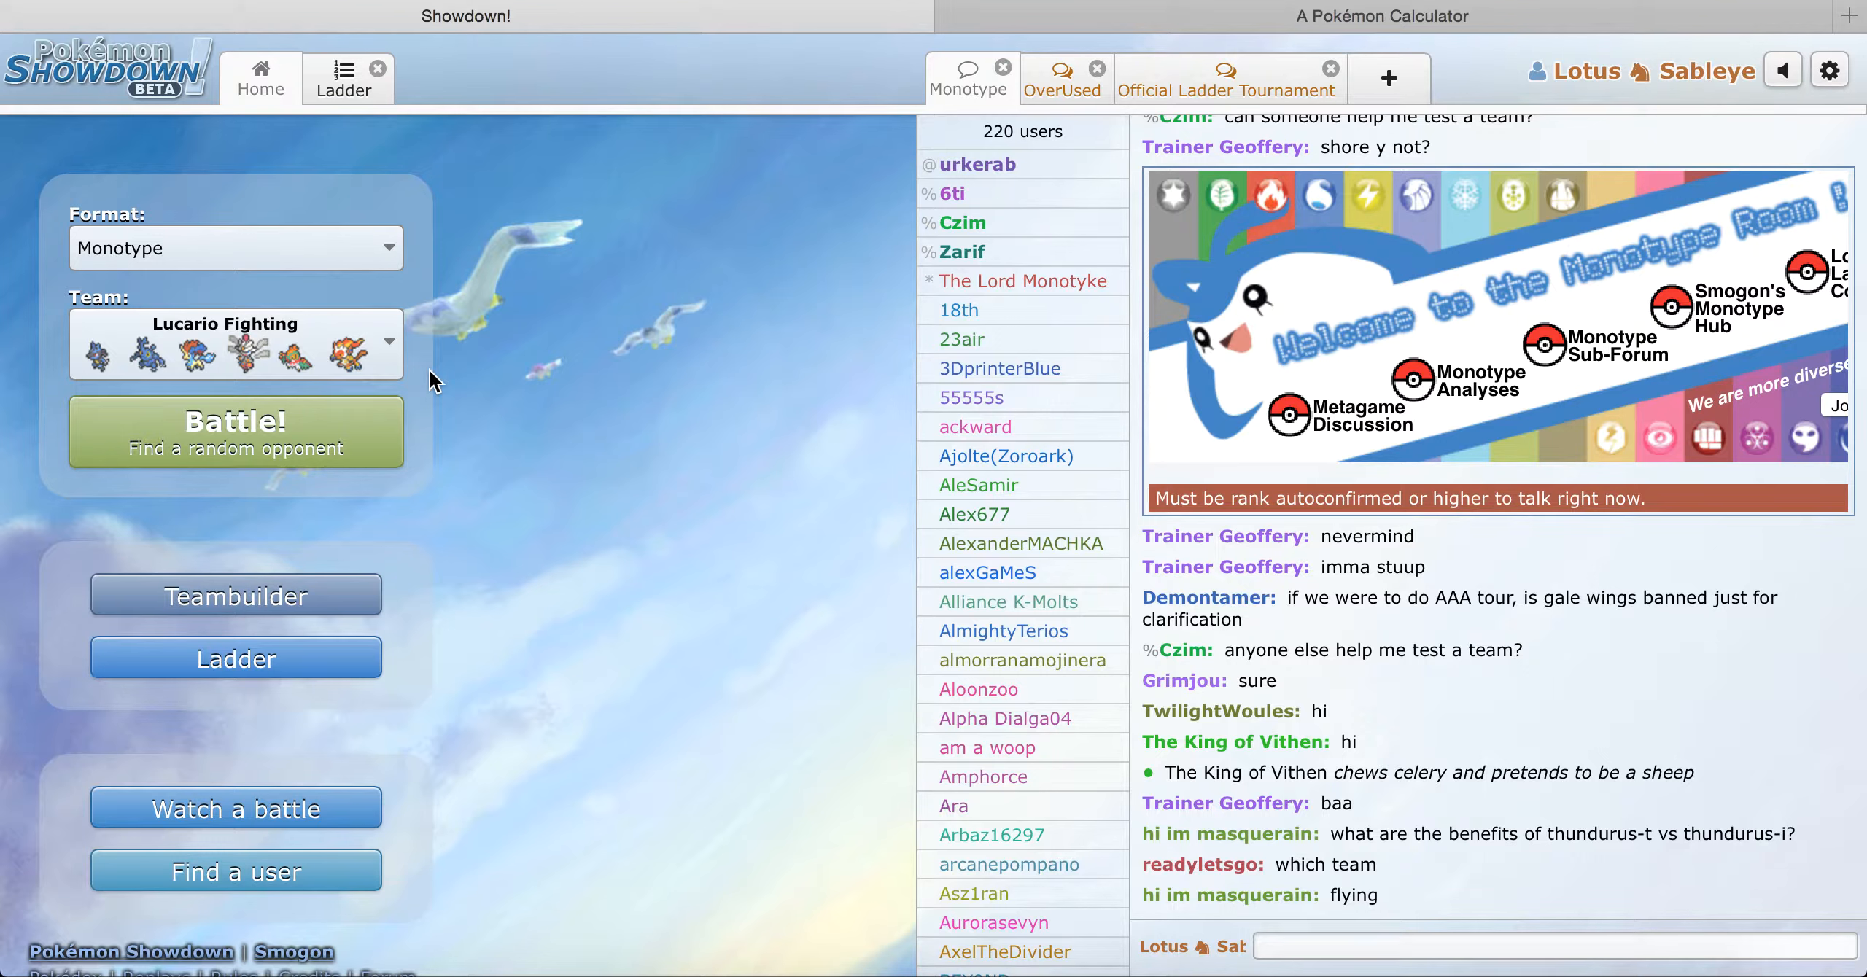
mouse_move(586, 395)
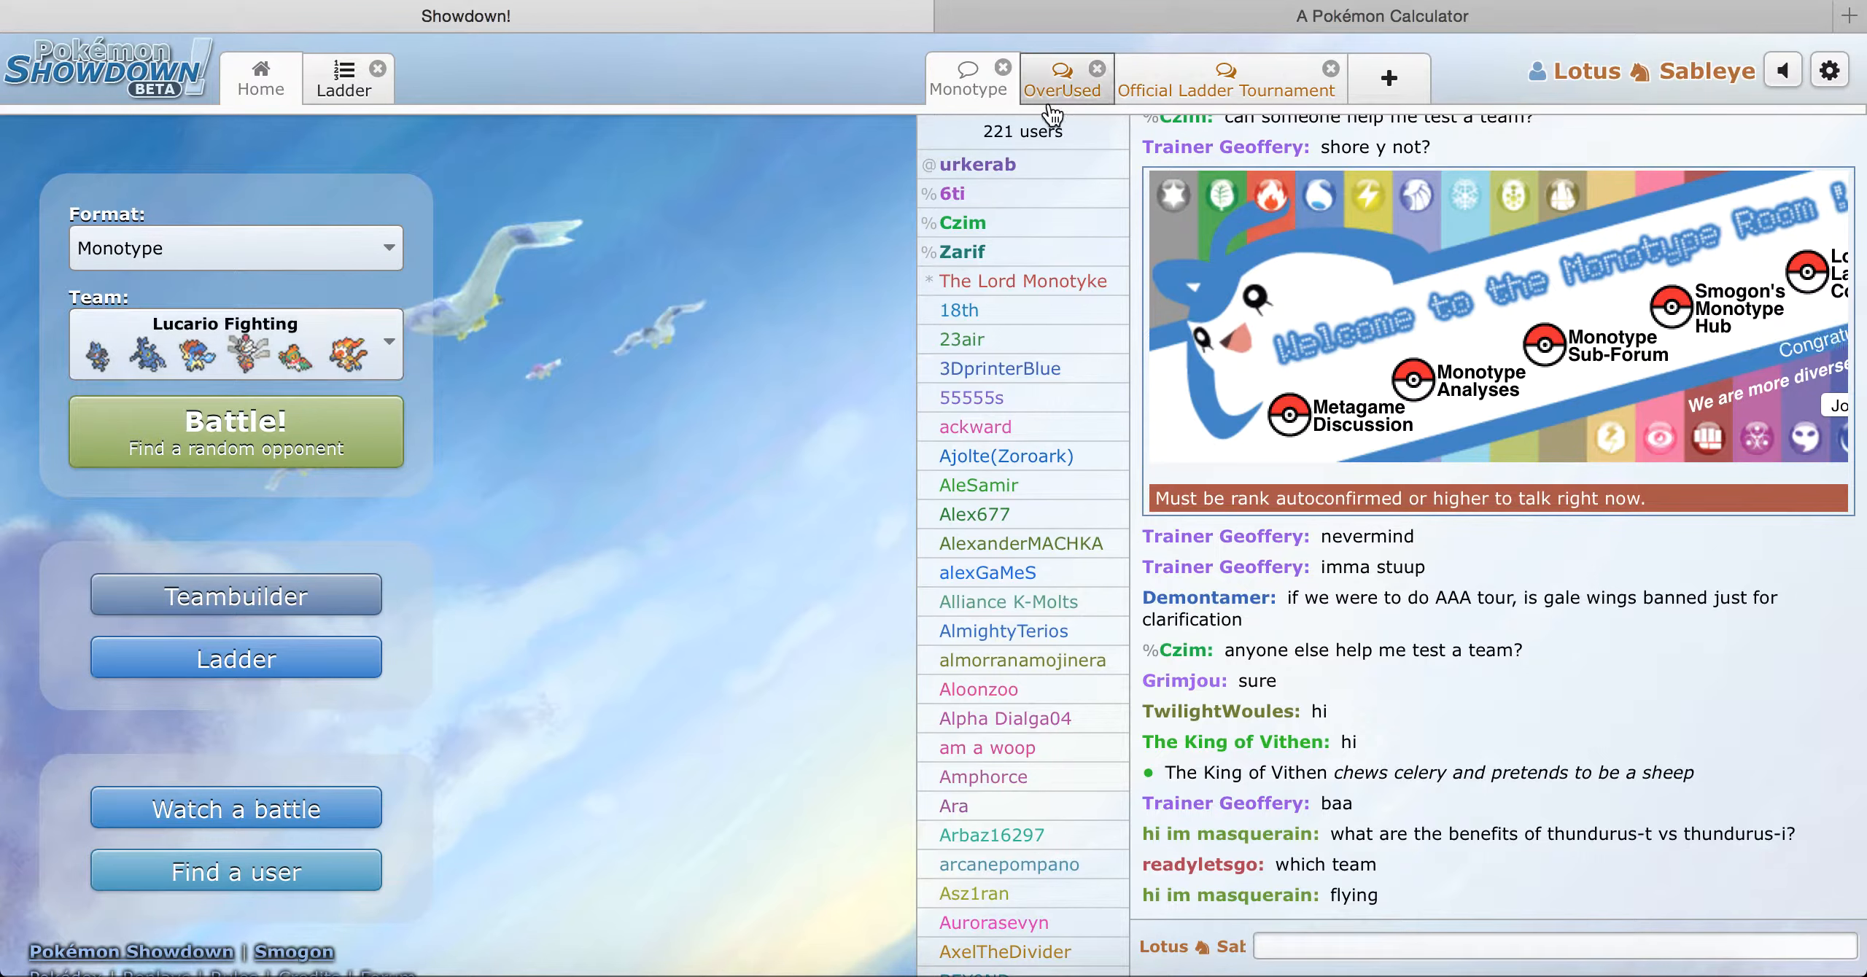
mouse_move(1829, 71)
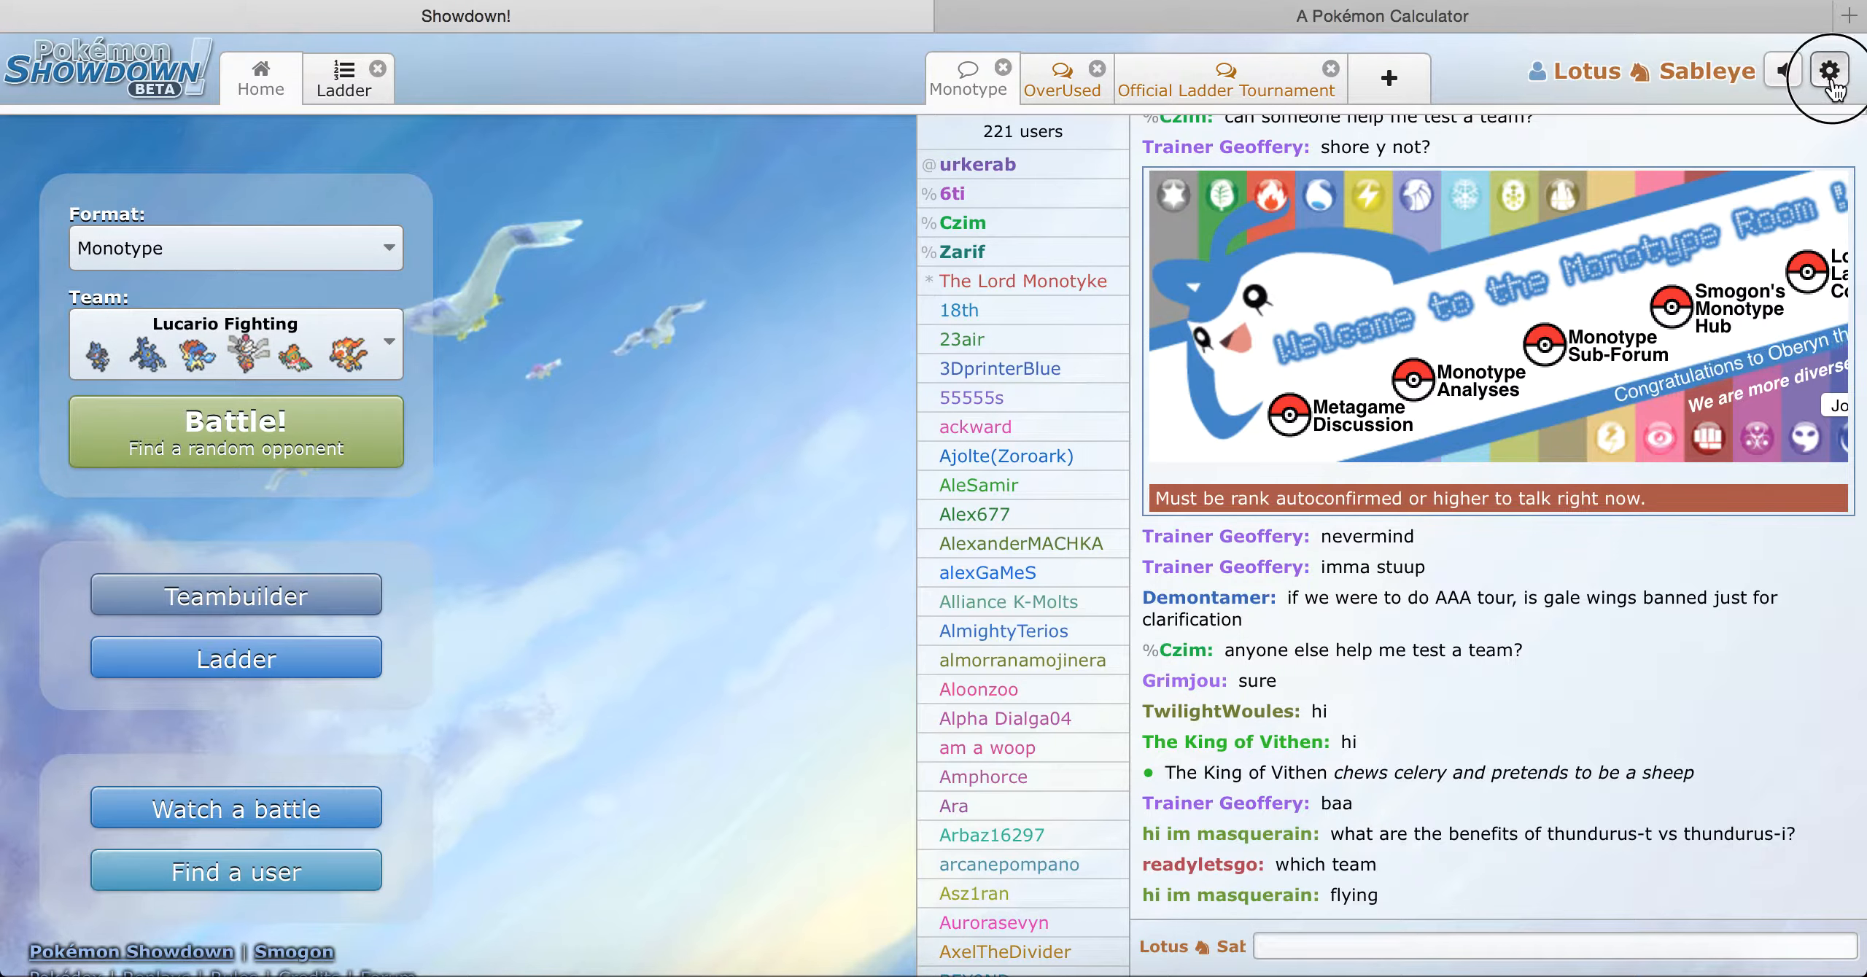
Step: Sign in as the registered account SableyeLive Yt by entering the name and password
left_click(1829, 71)
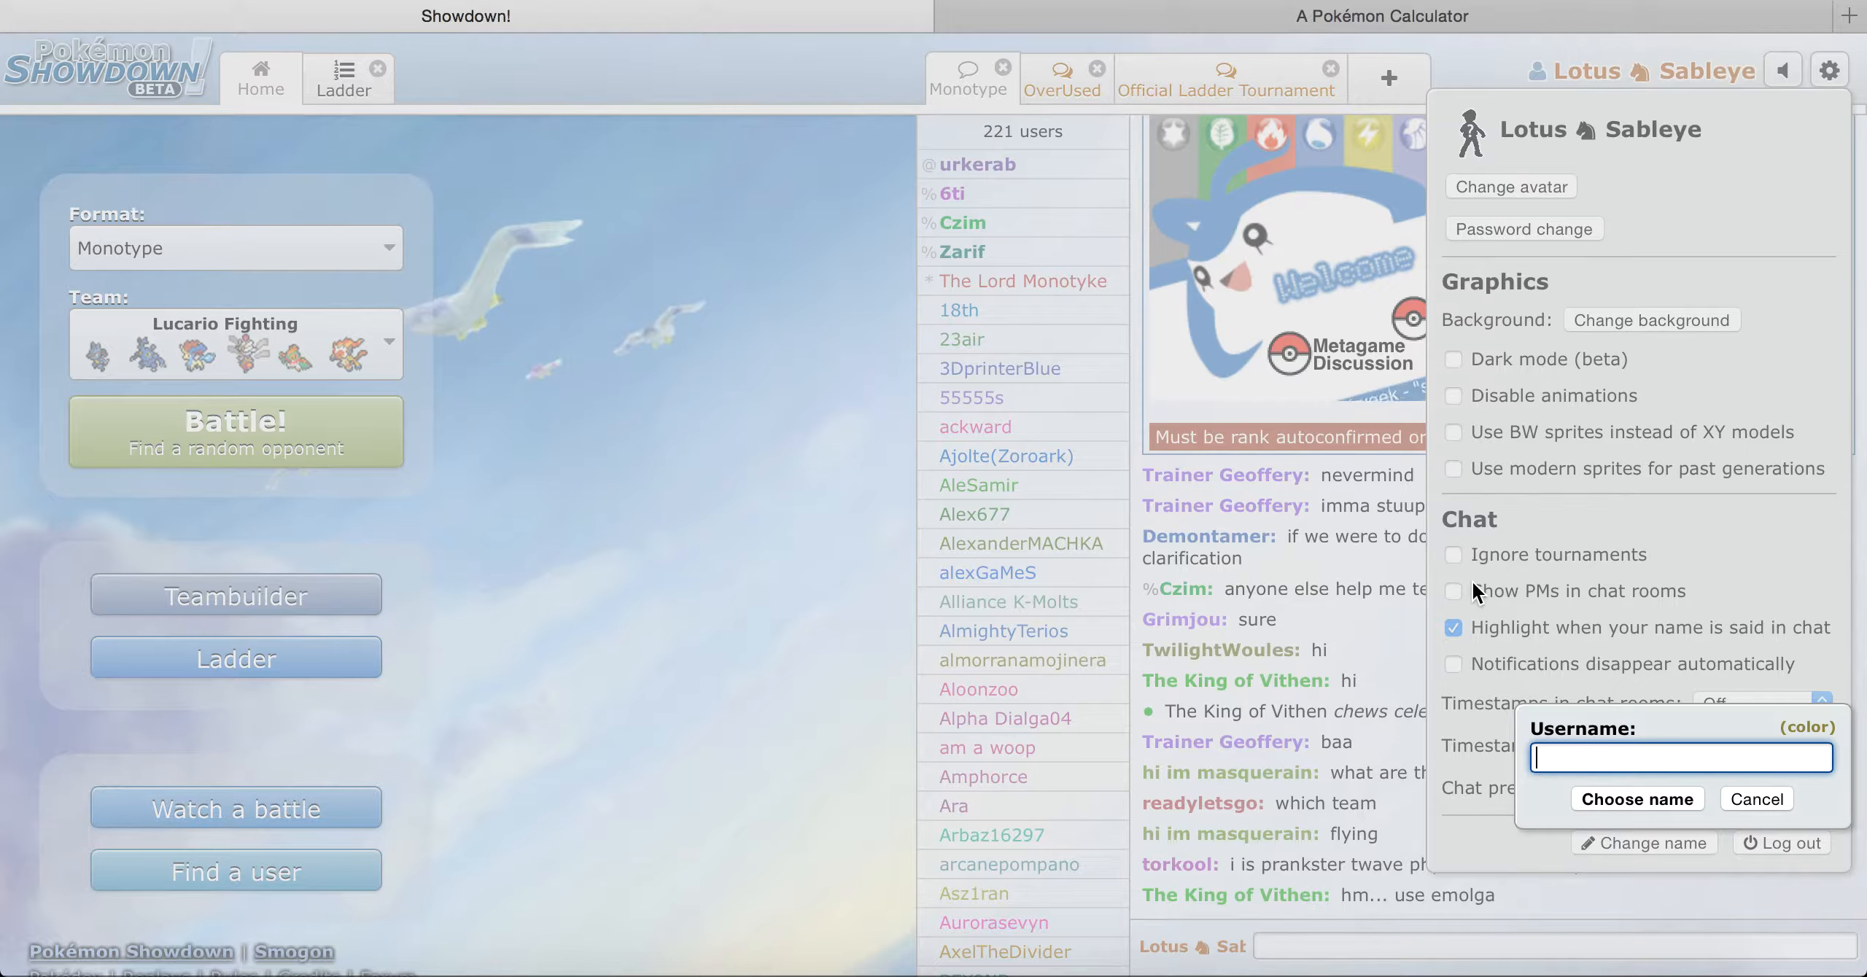
type("SAb")
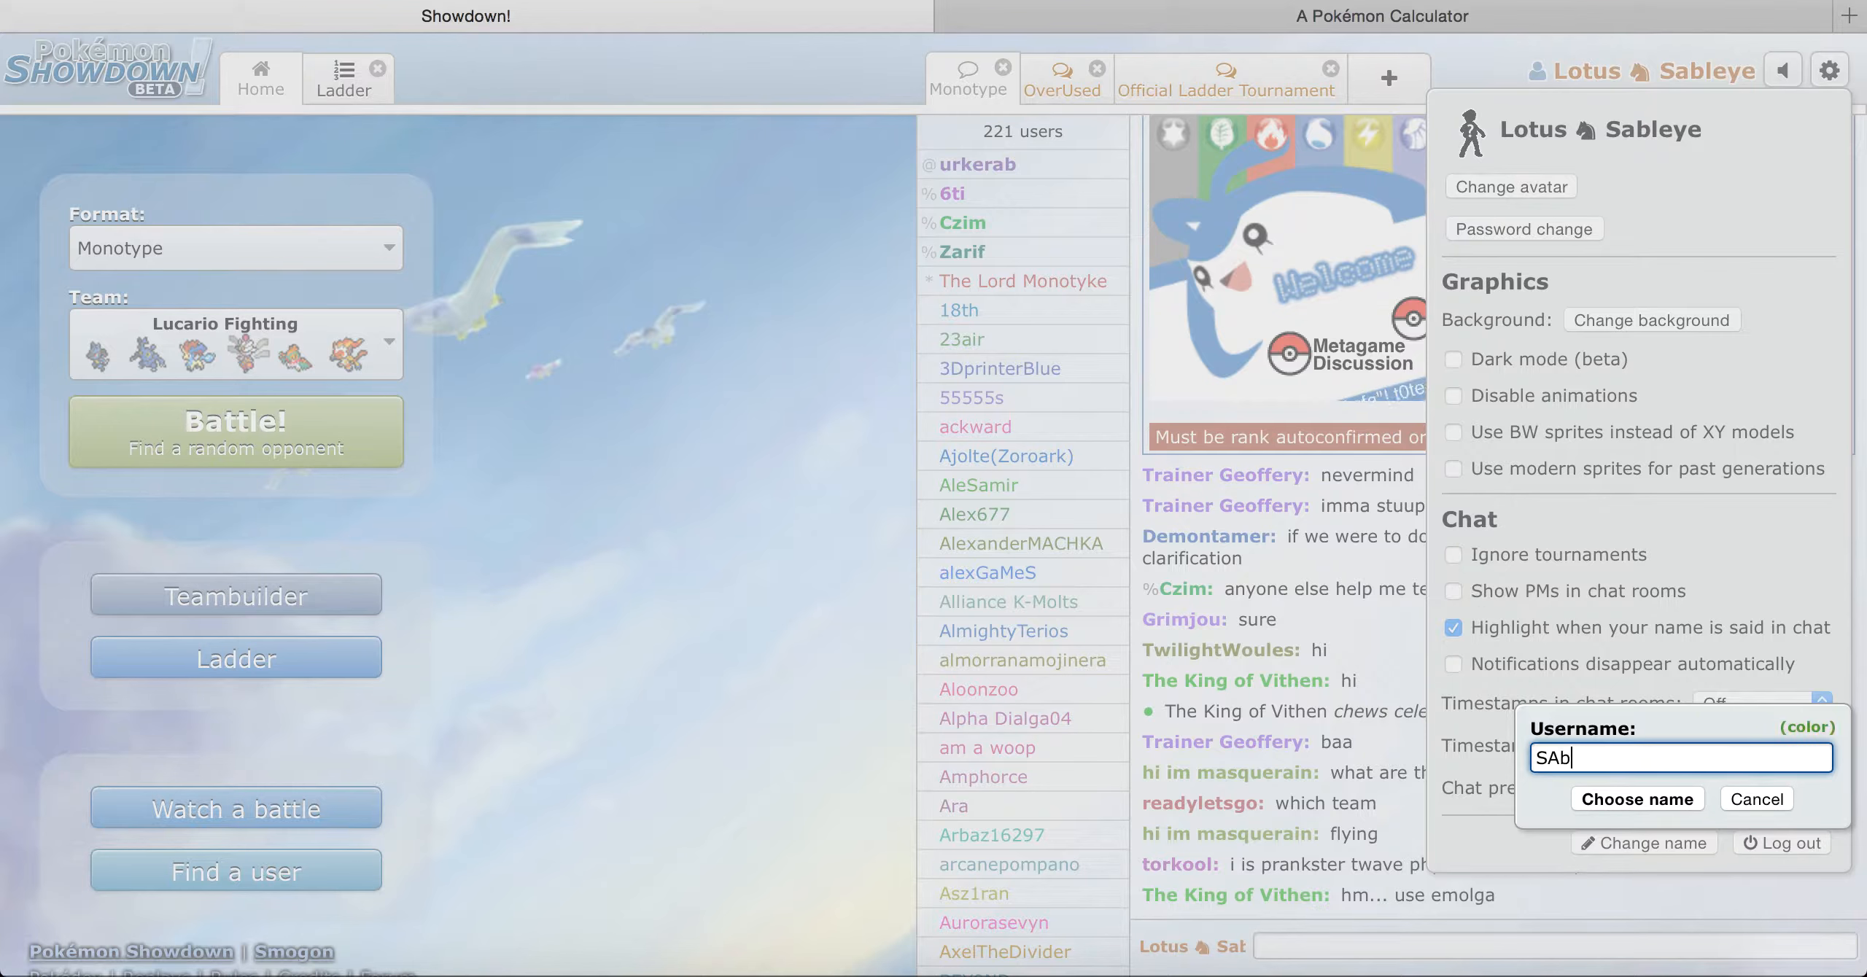
type("SableyeLive")
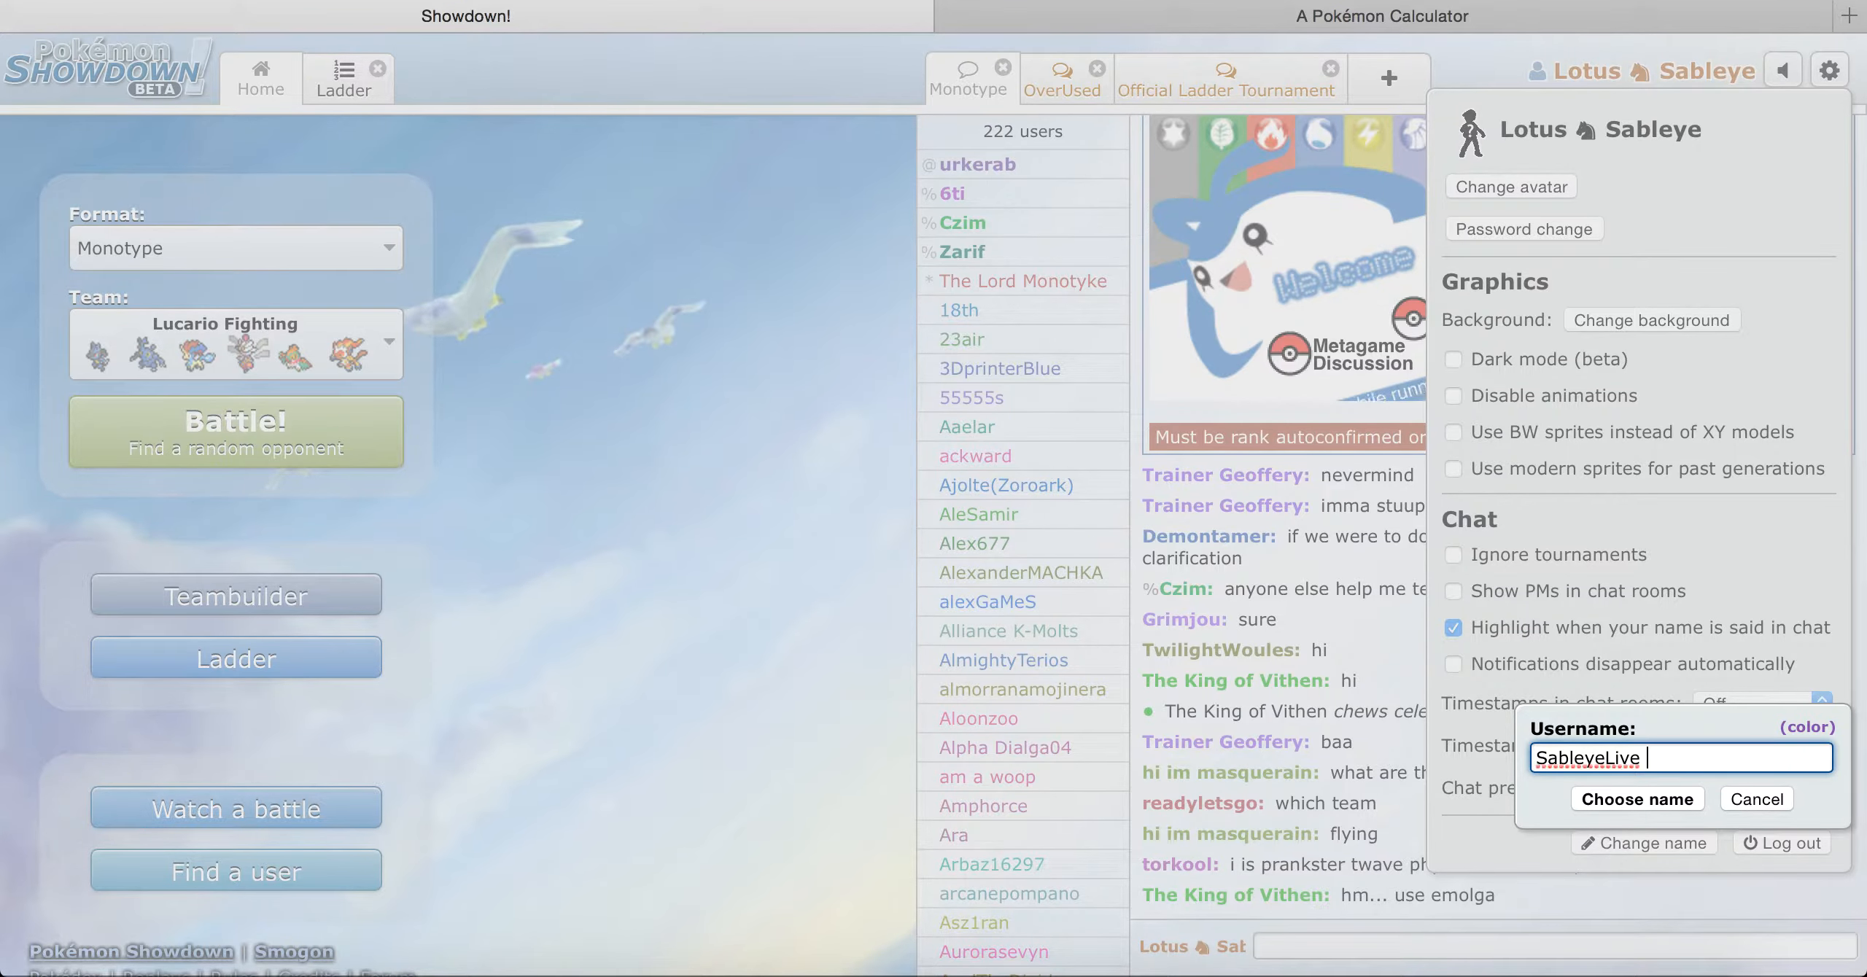
left_click(1637, 800)
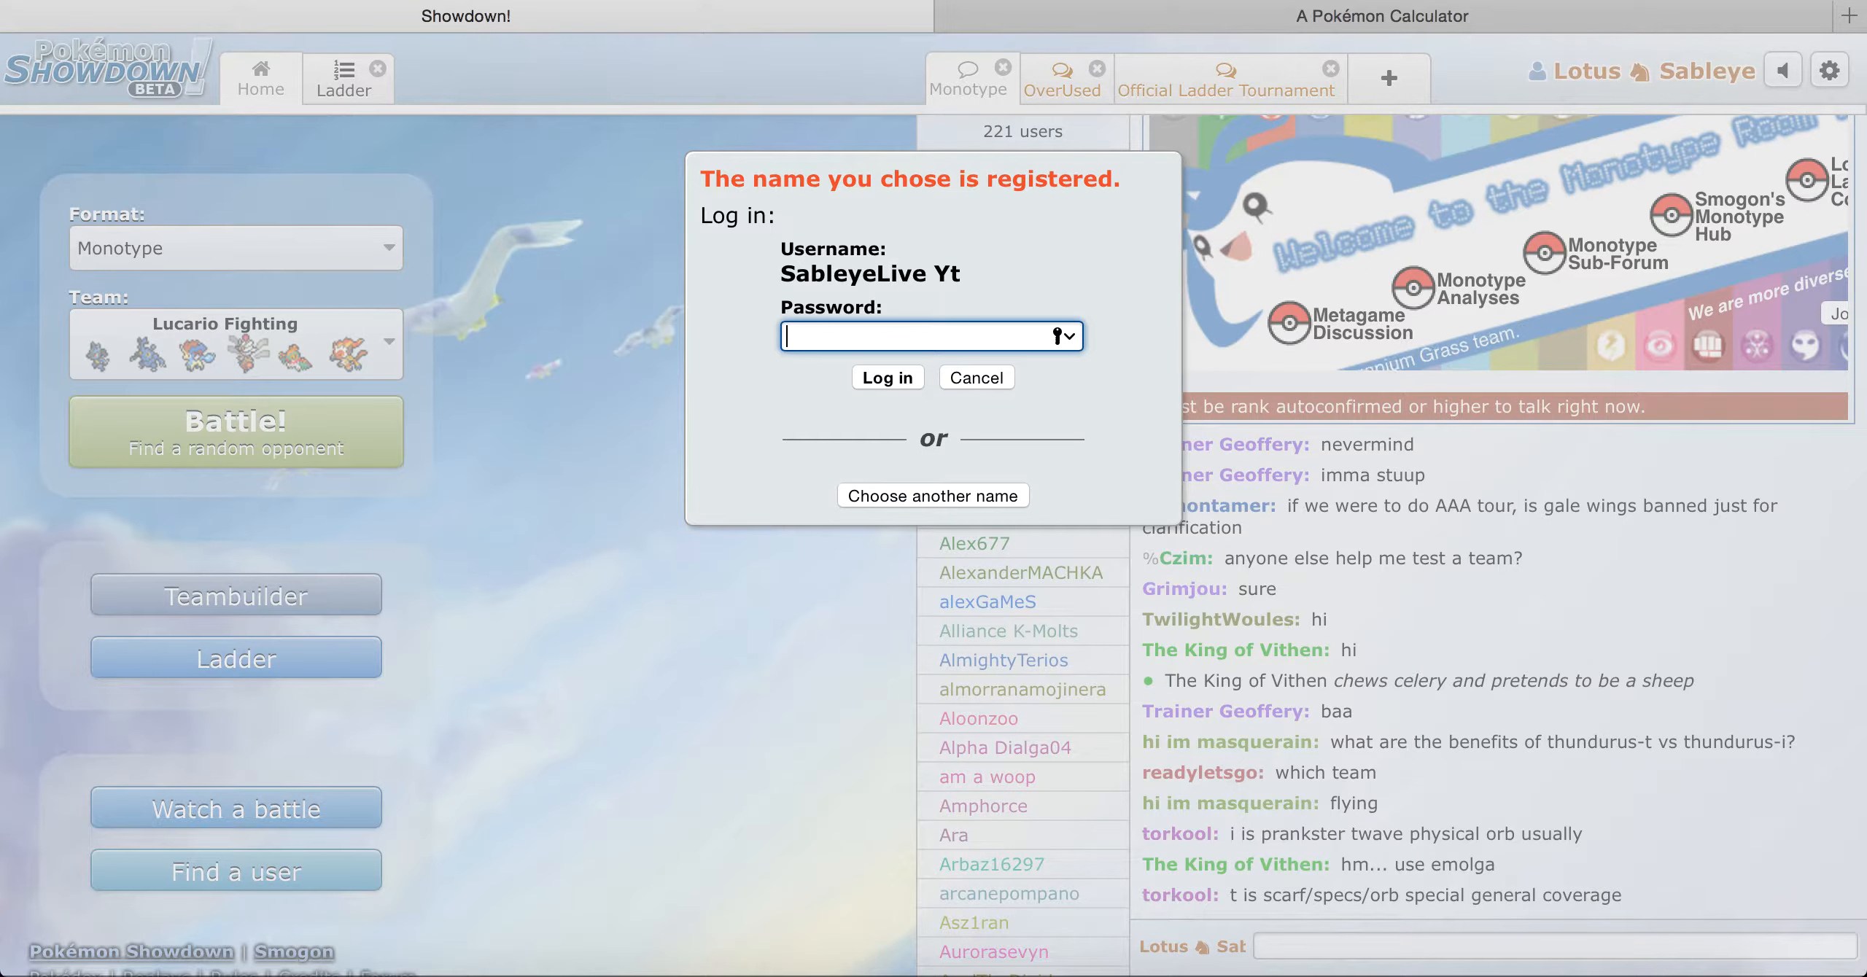
mouse_move(954, 502)
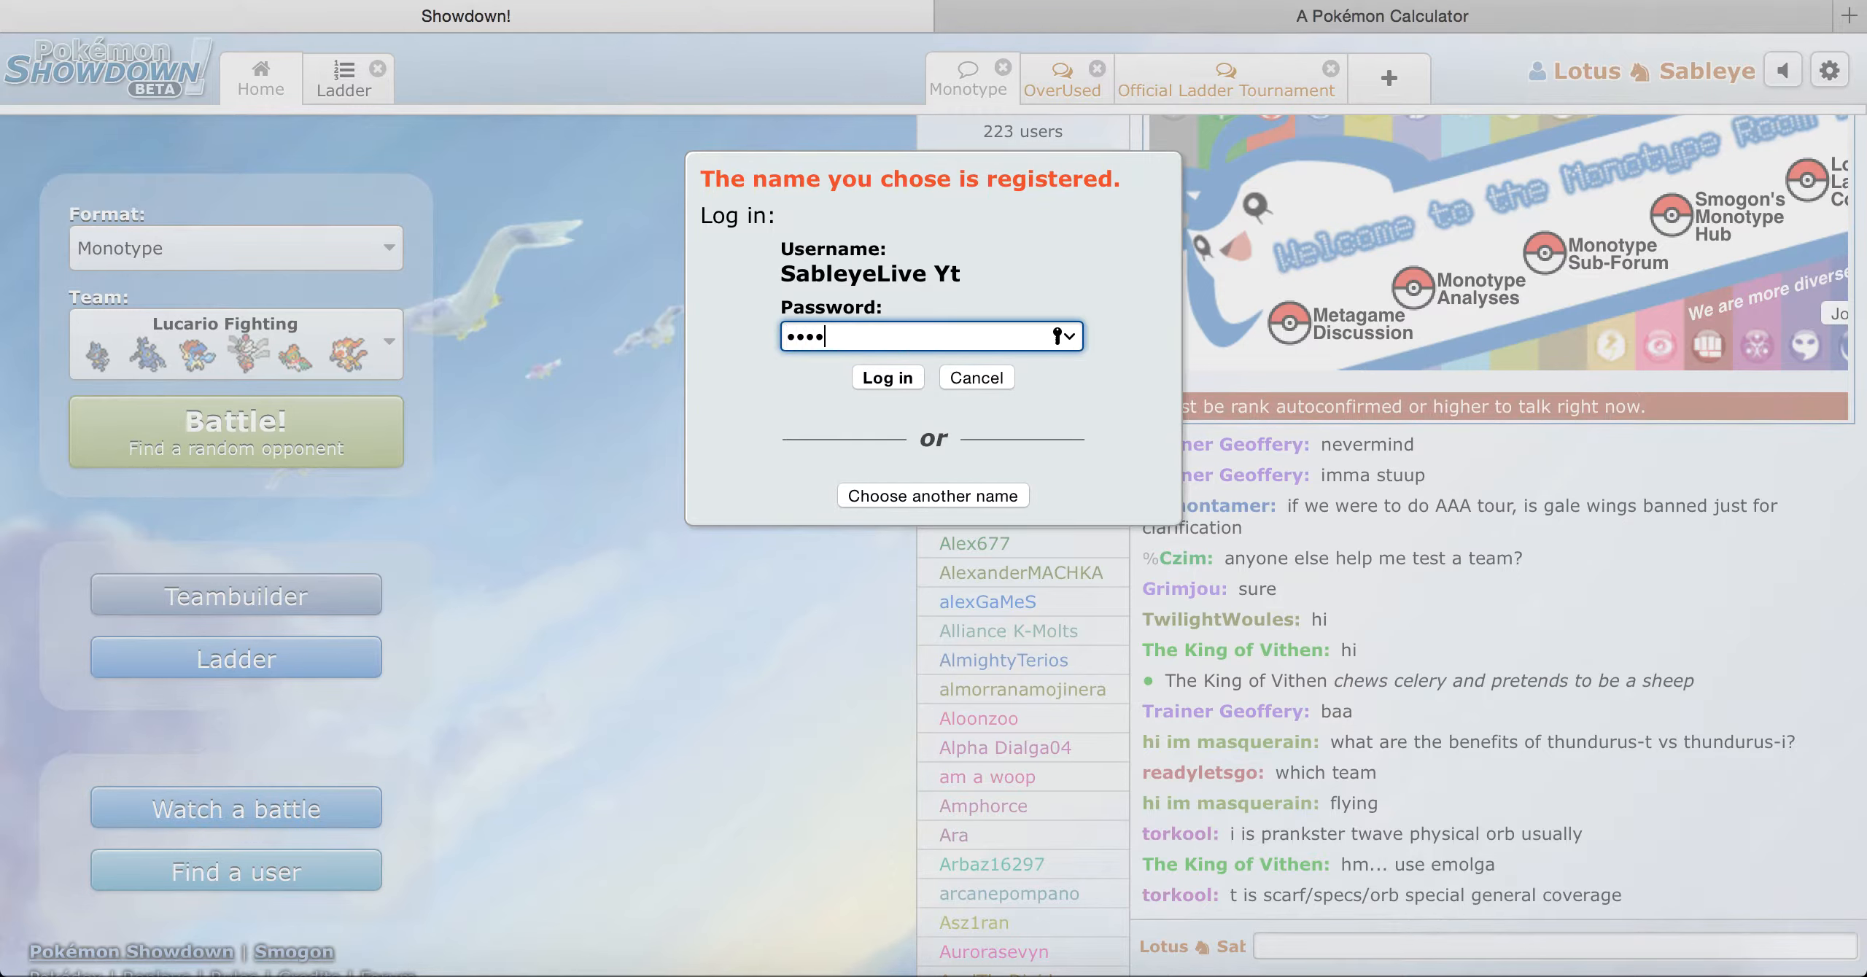
left_click(888, 377)
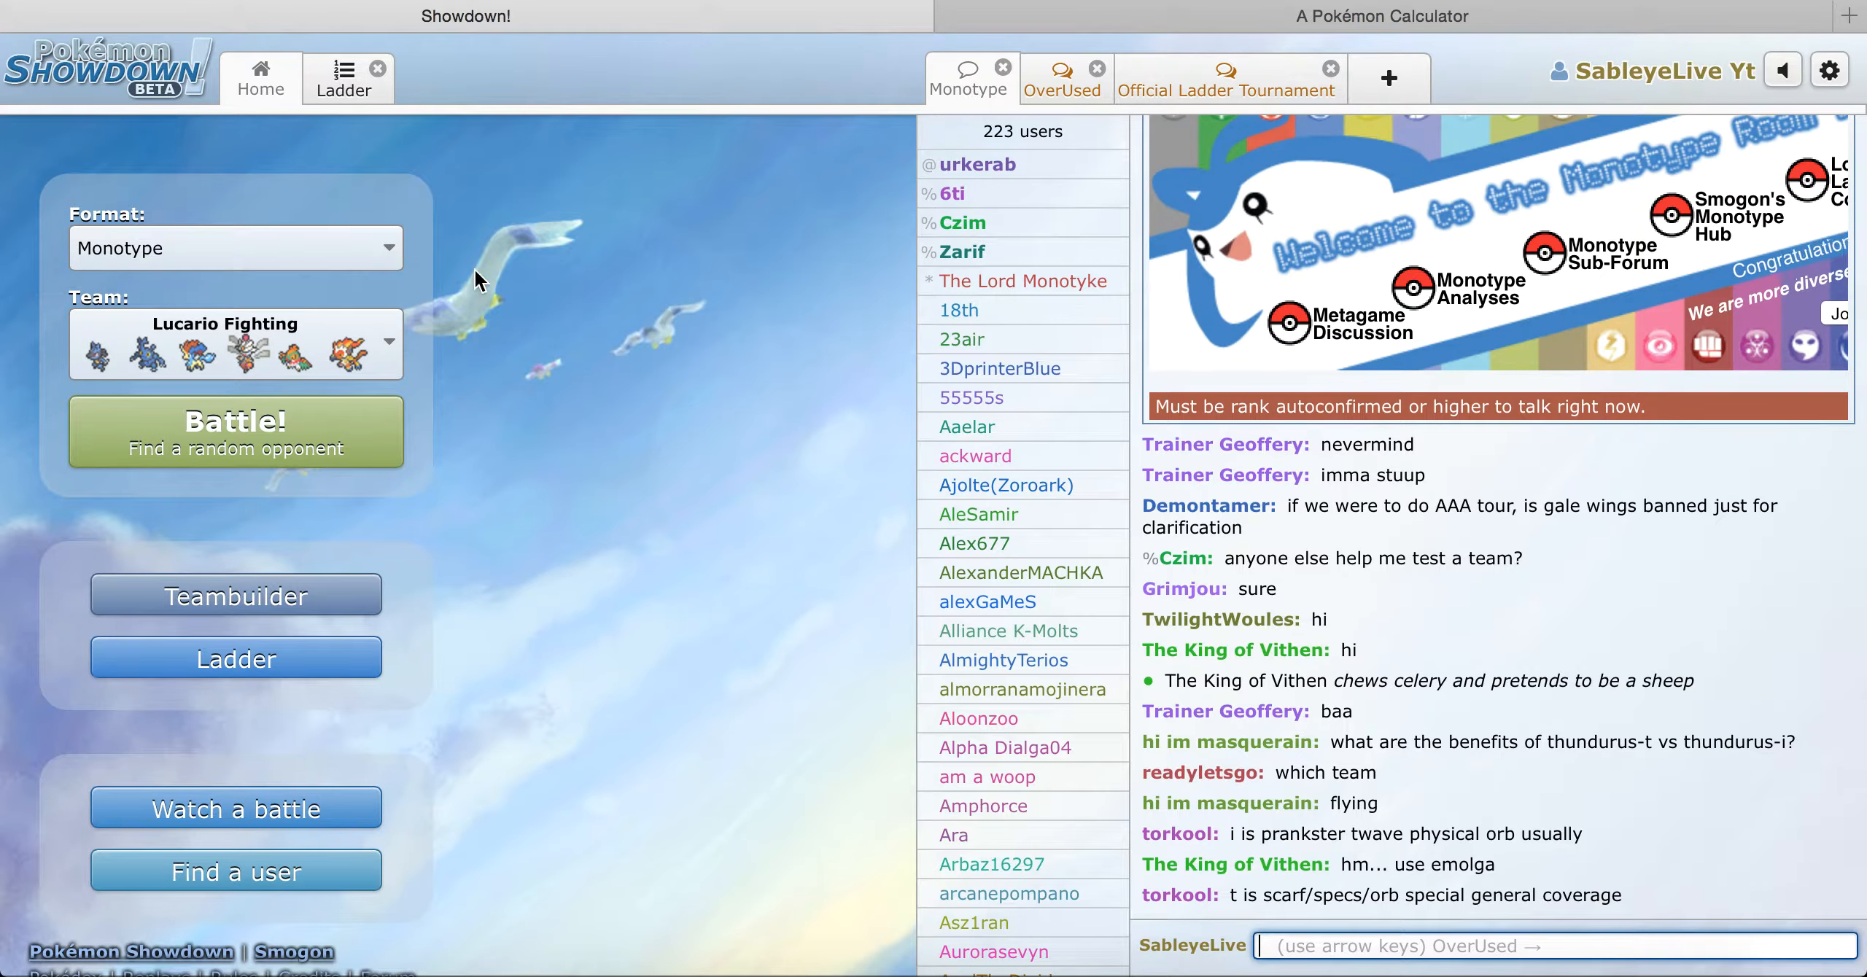
left_click(235, 343)
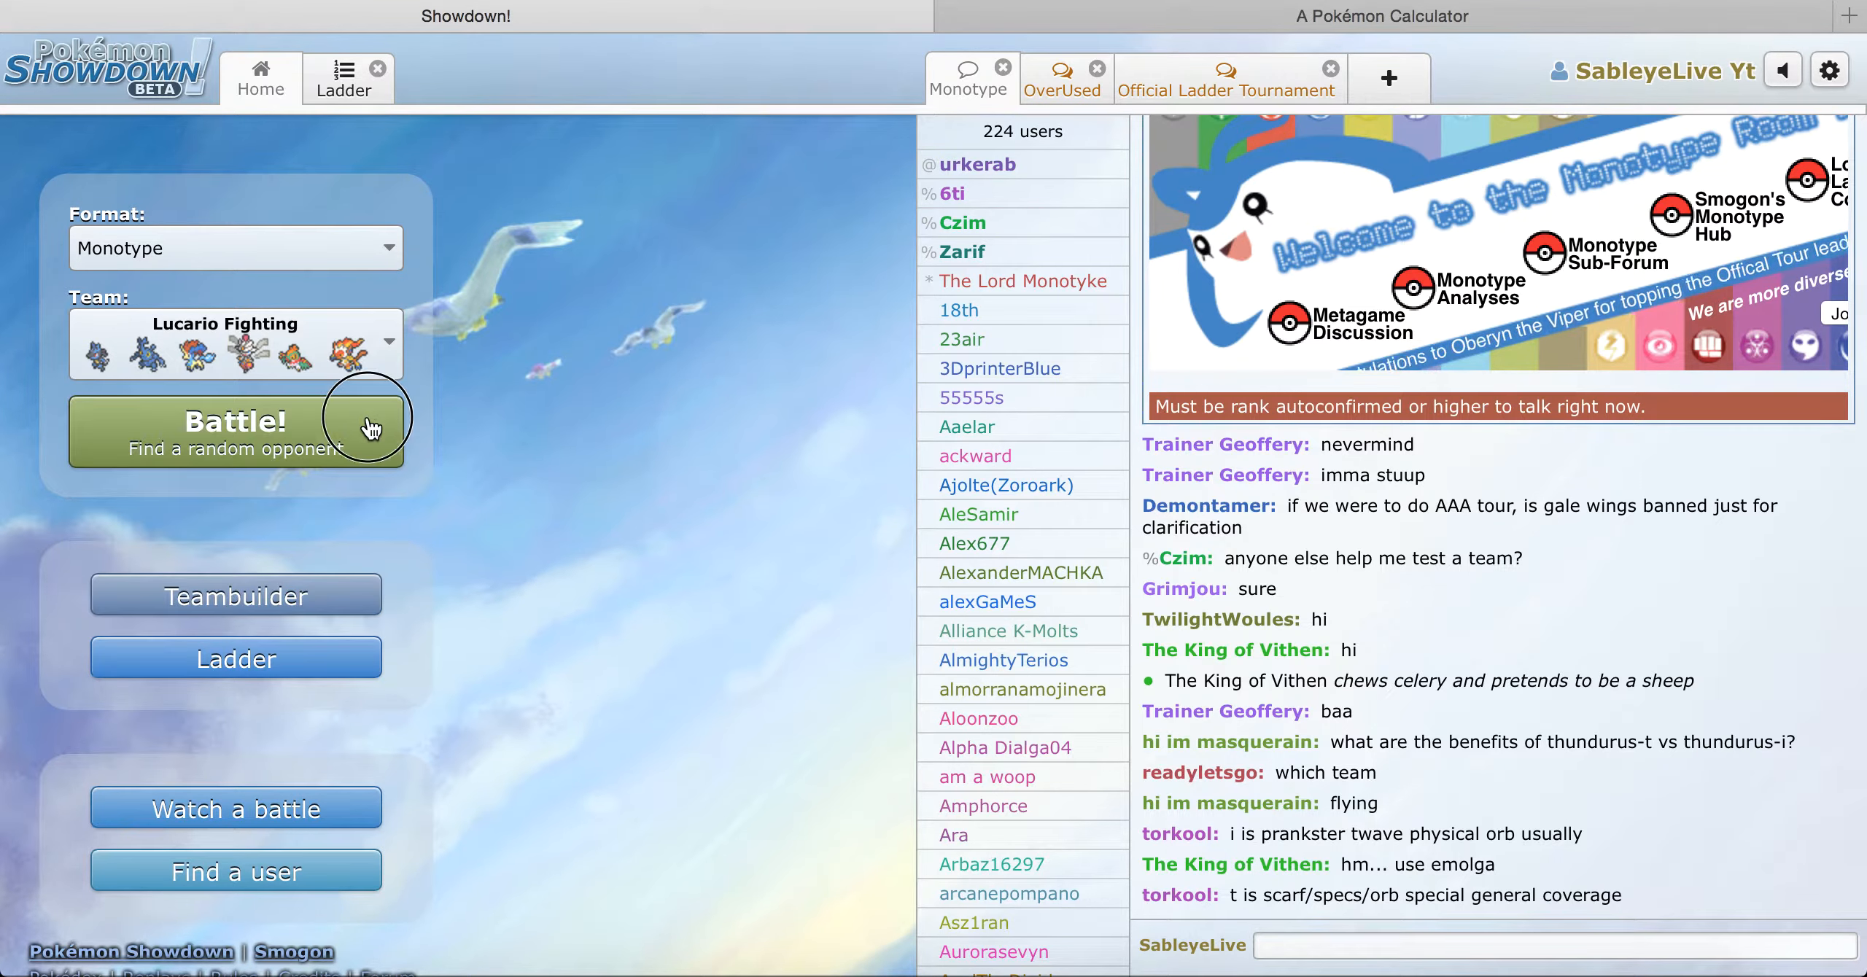
Step: Queue a rated Monotype battle, decline Safari's password prompt, and lead with Infernape
left_click(235, 432)
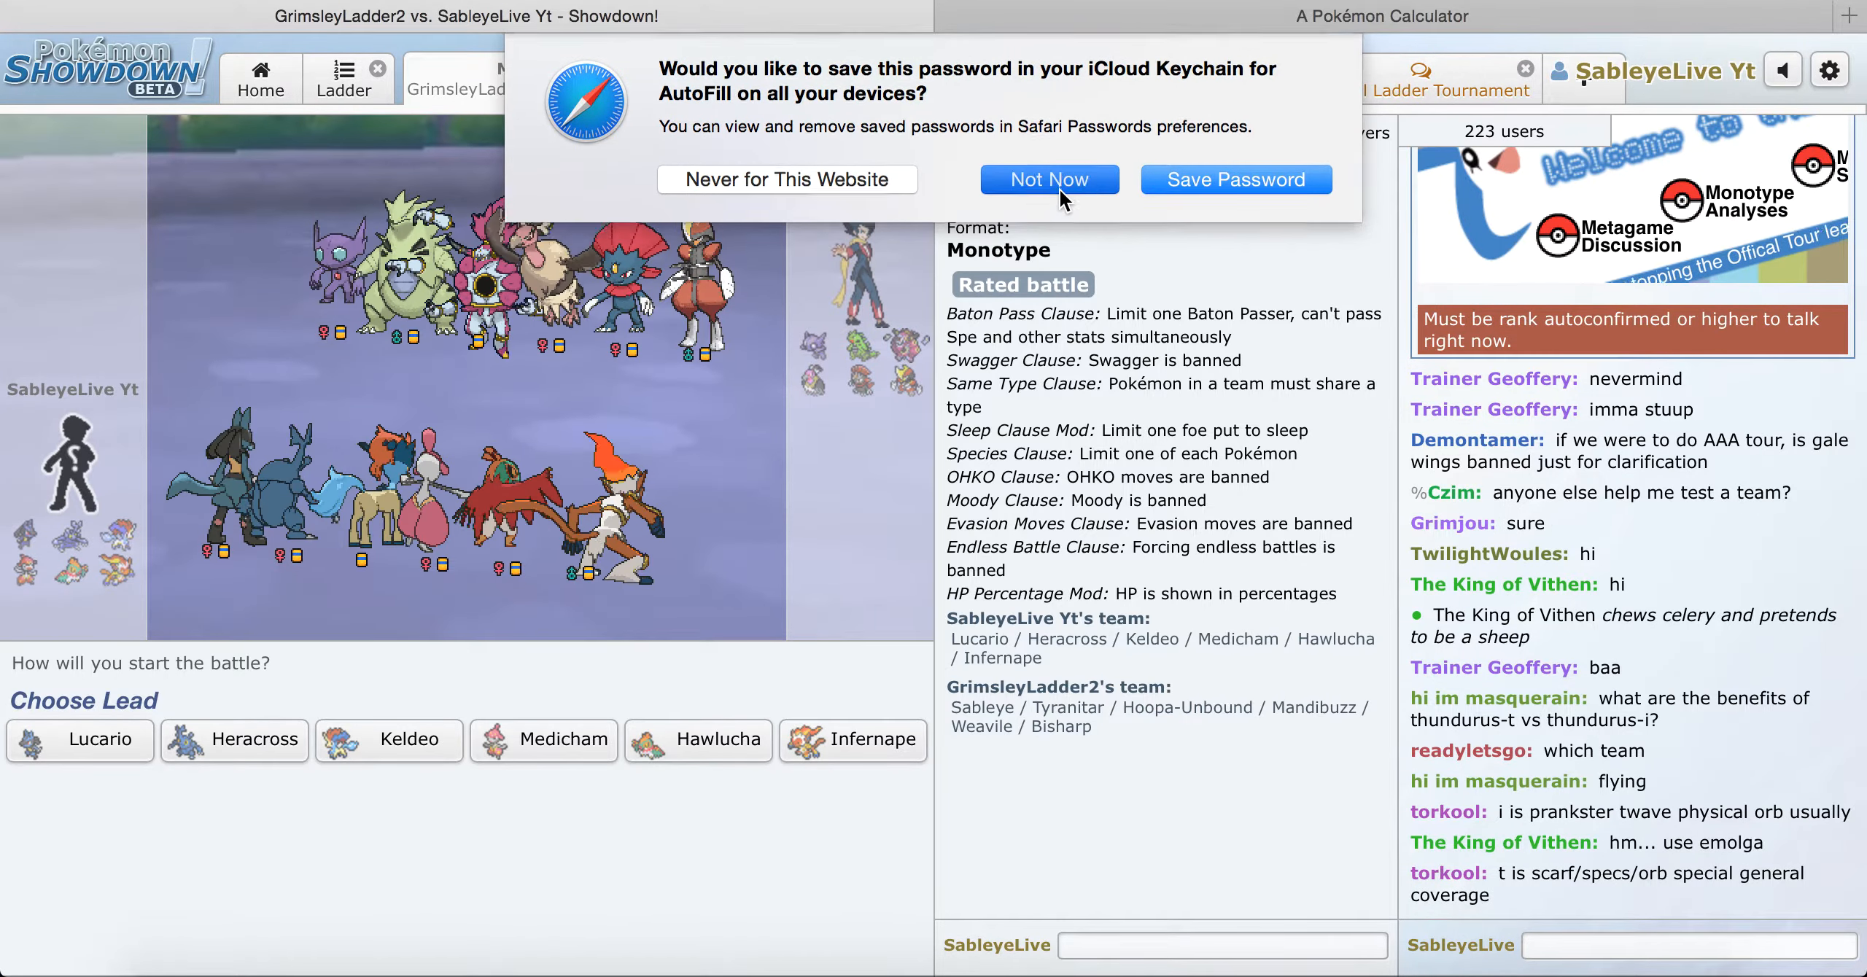
left_click(1049, 179)
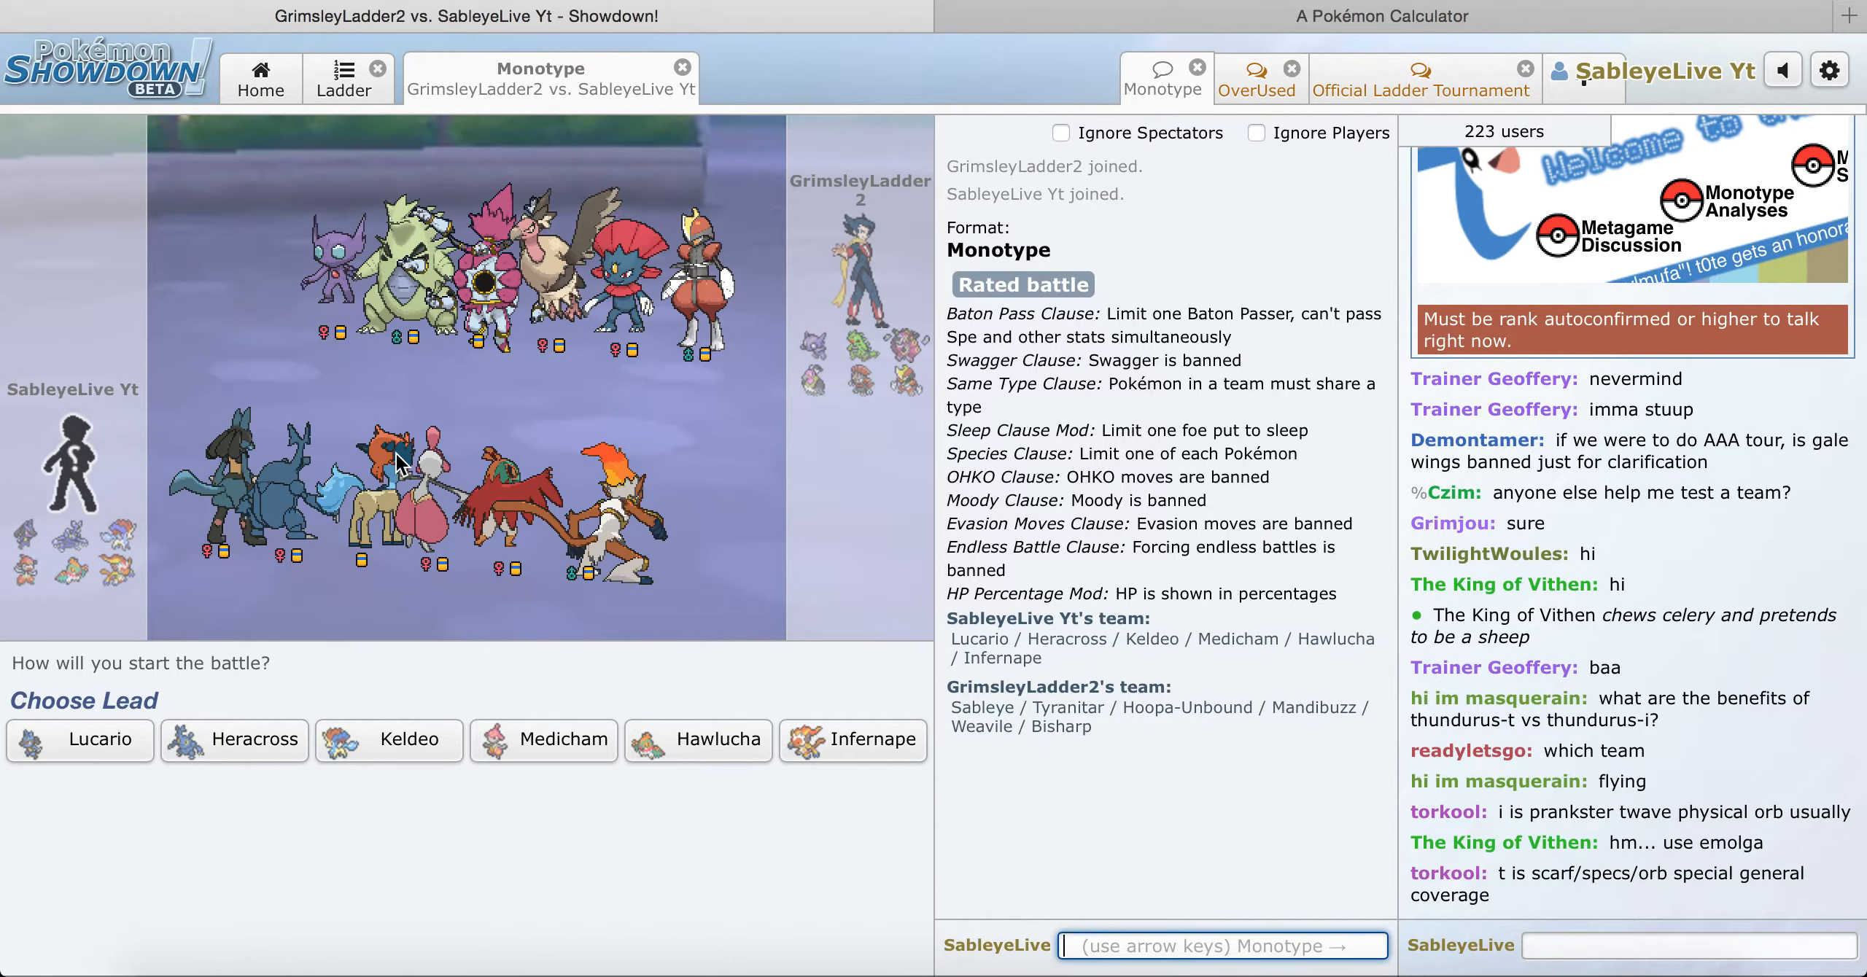
mouse_move(830, 212)
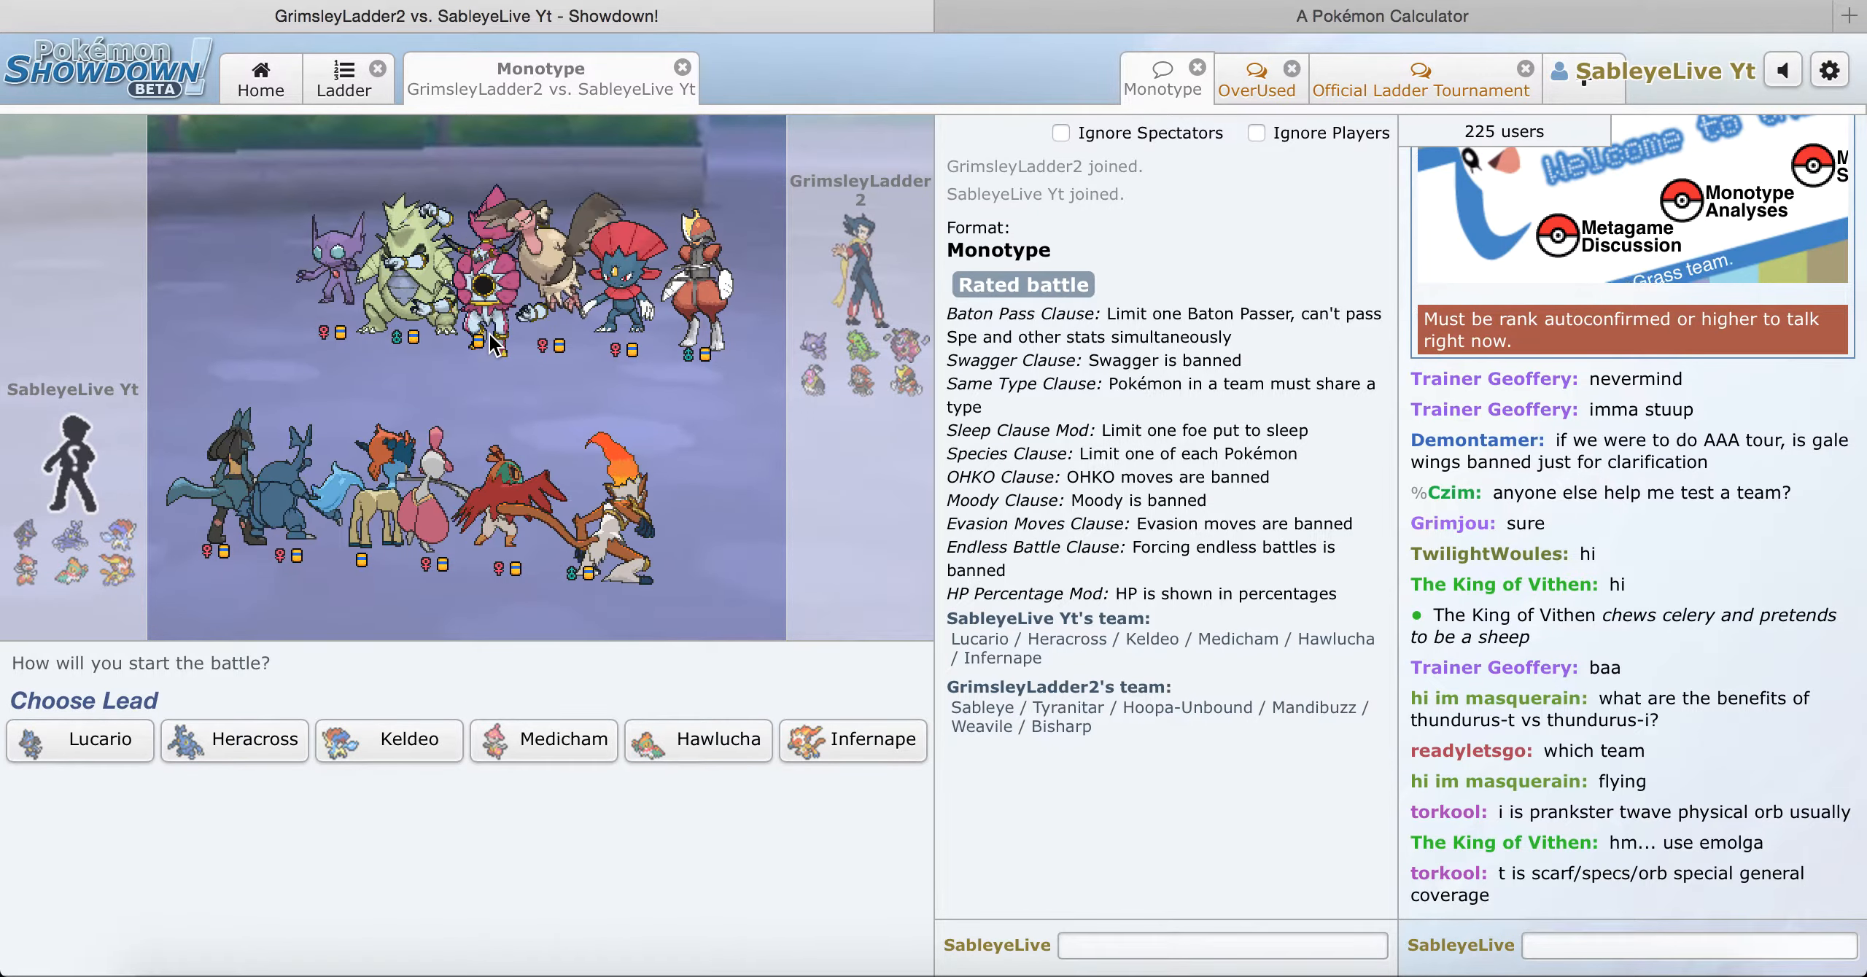
mouse_move(853, 751)
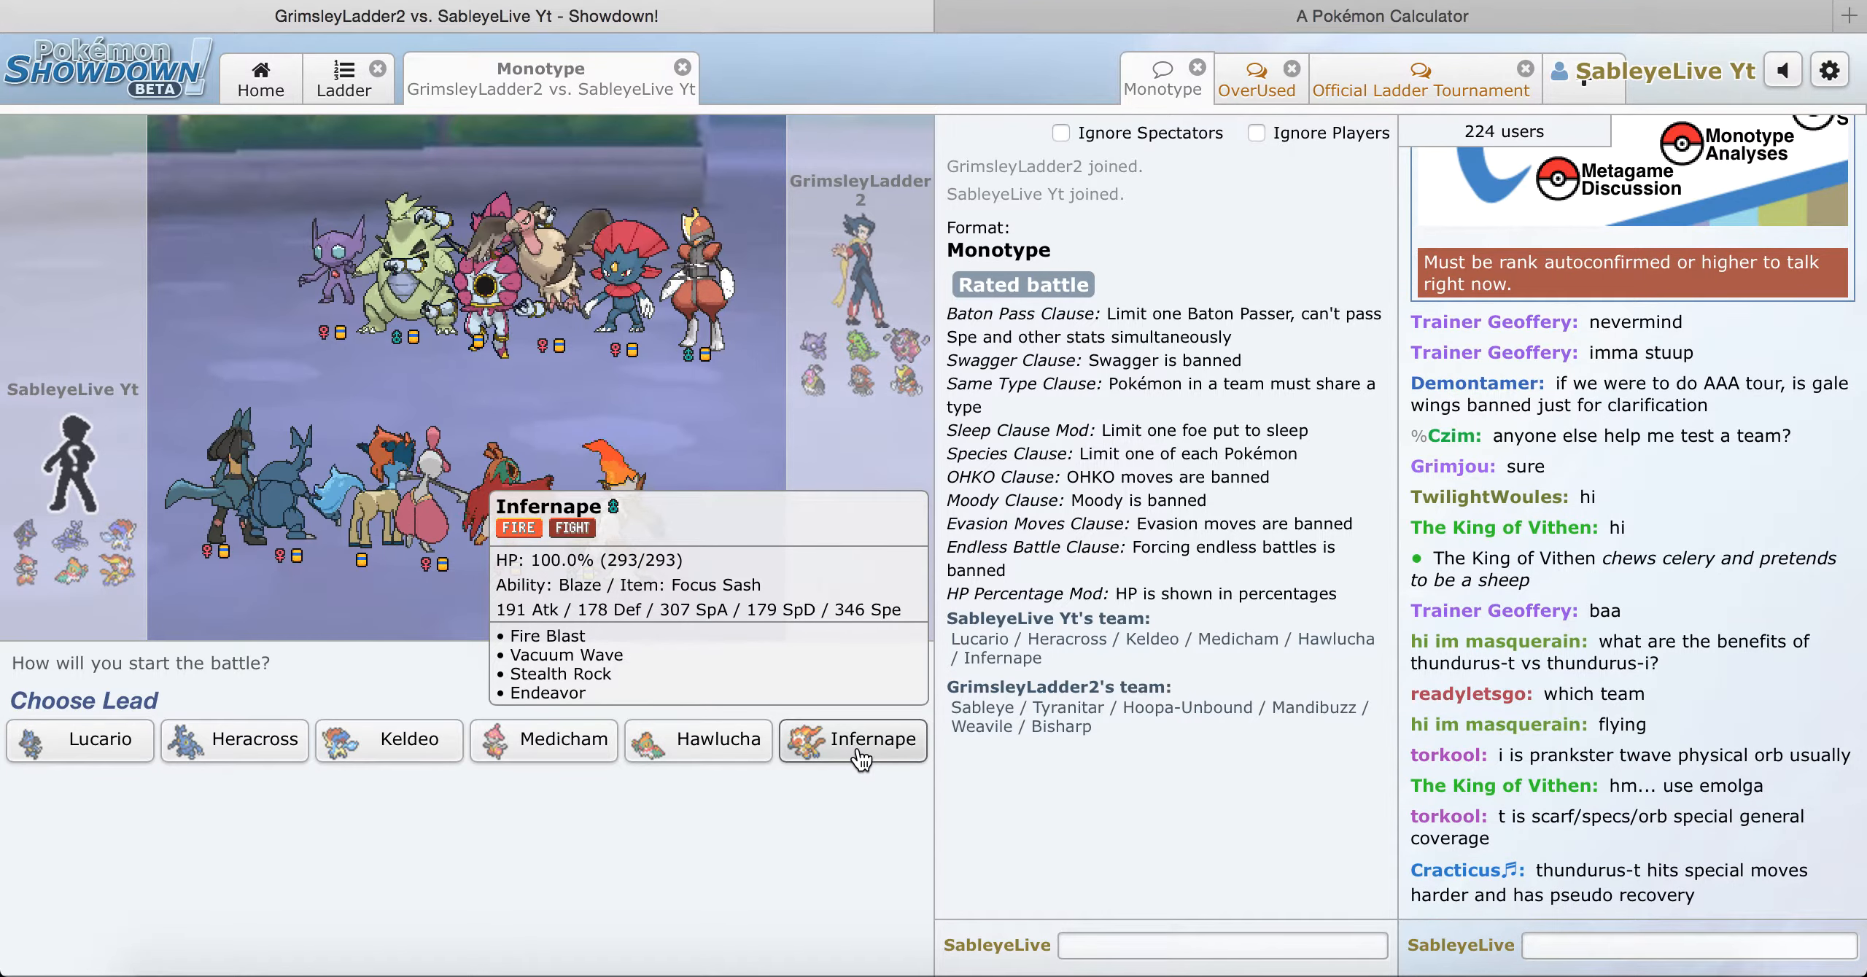
left_click(854, 741)
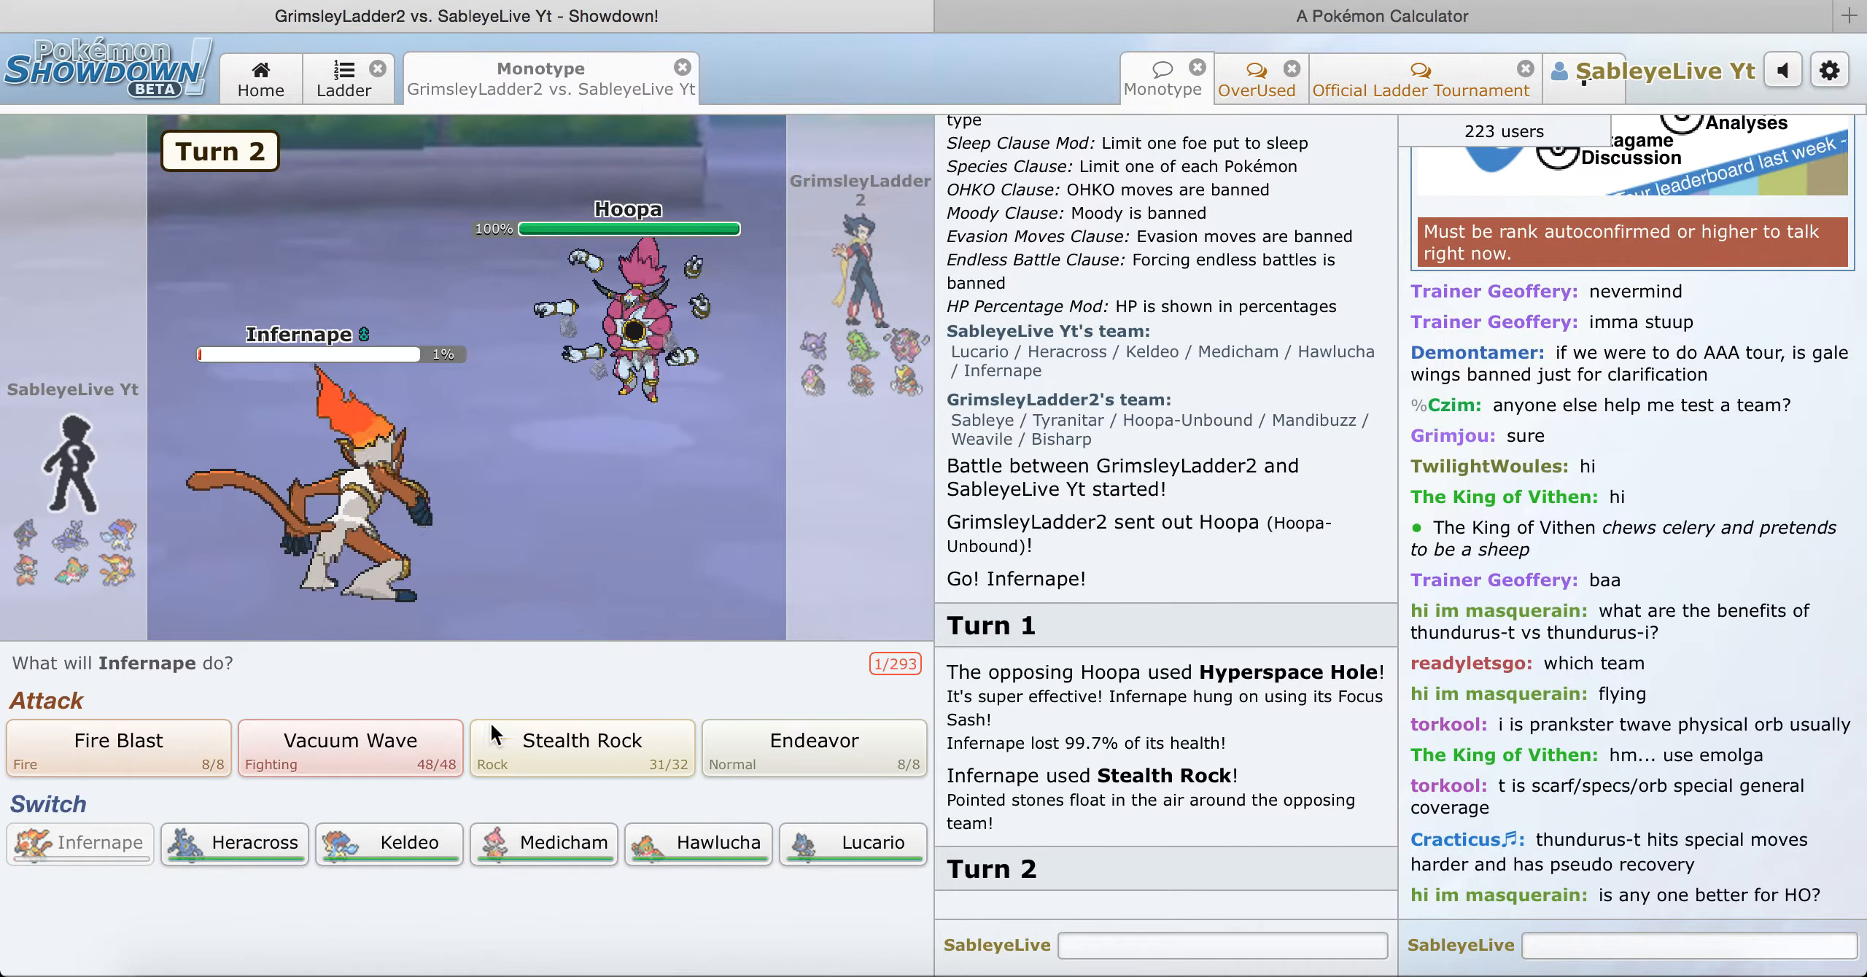
Step: Use Infernape's Vacuum Wave on the opposing Hoopa
left_click(350, 749)
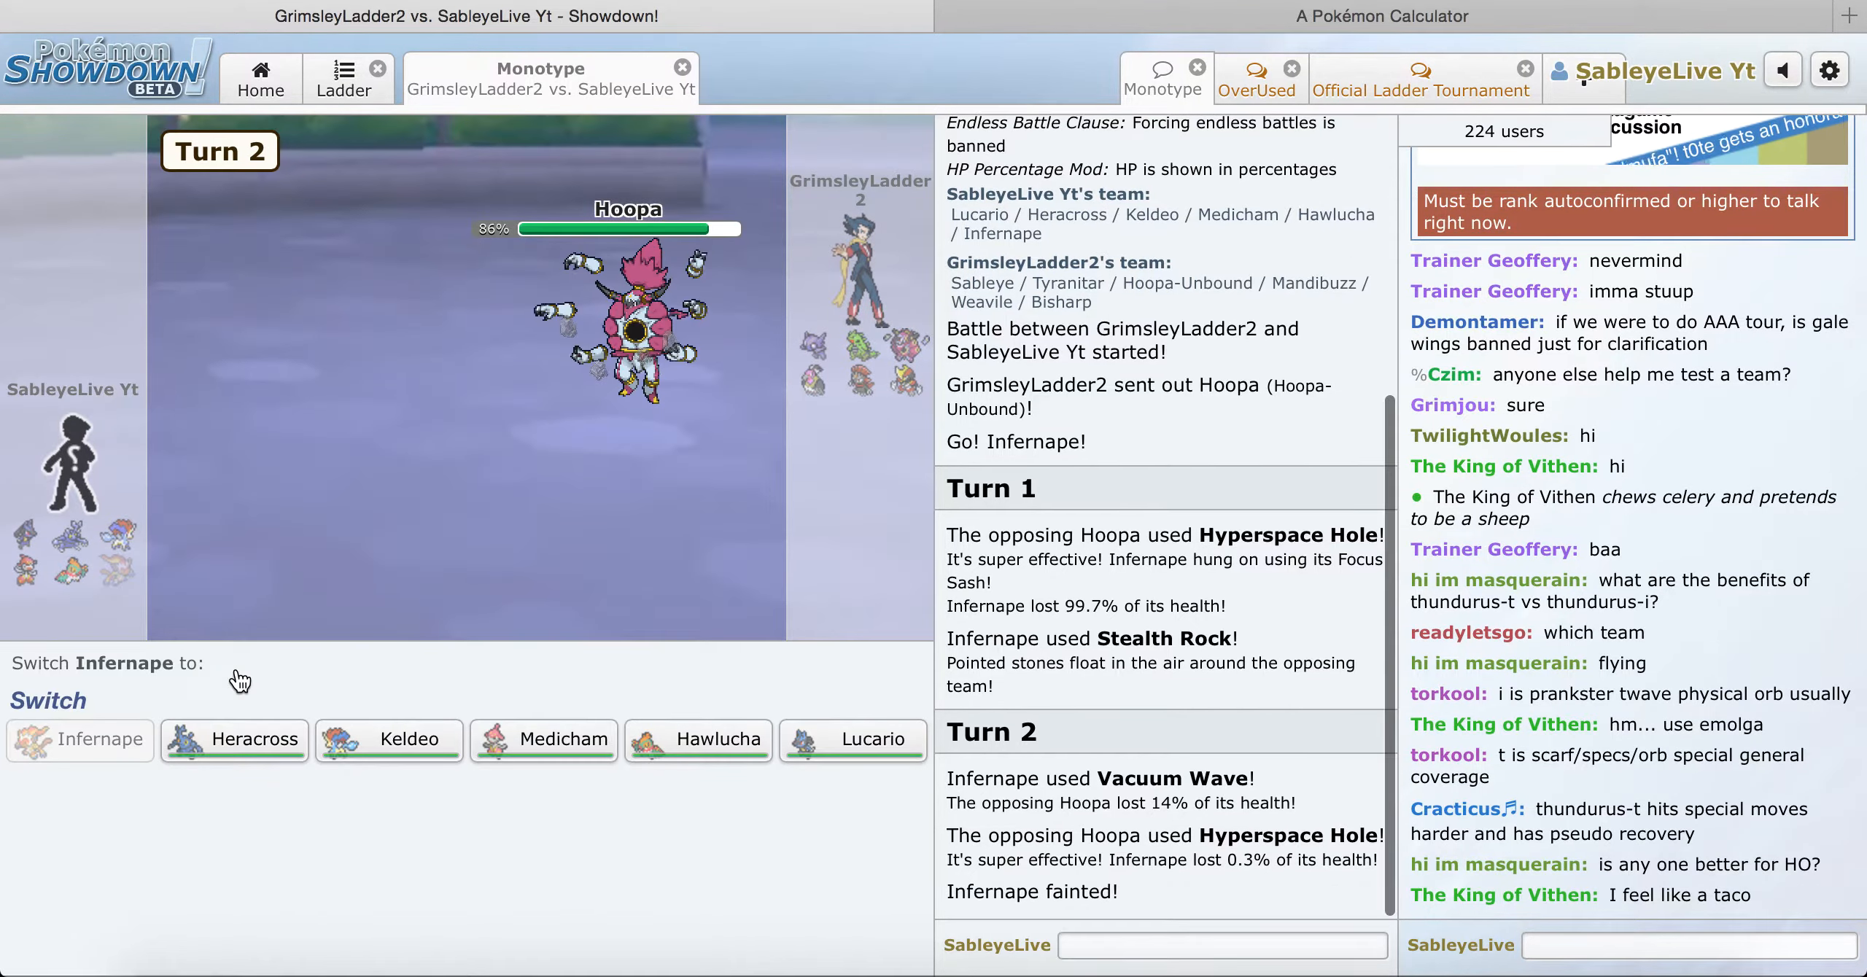
mouse_move(246, 745)
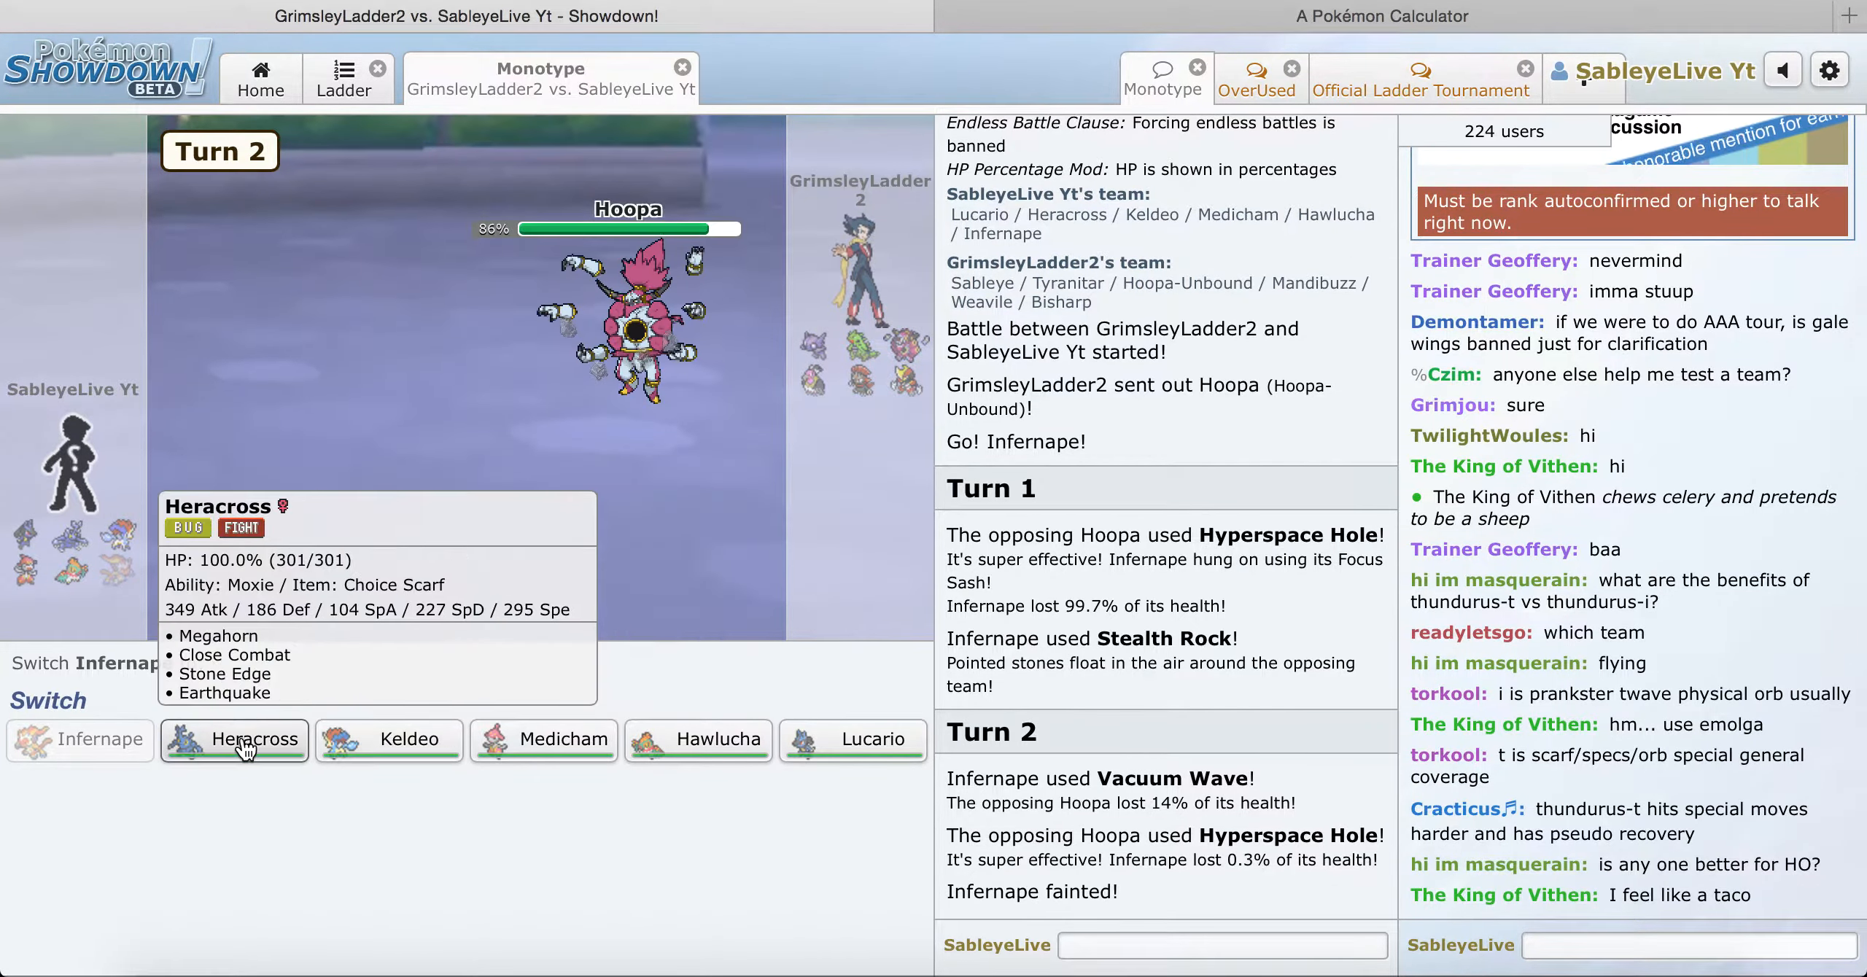
mouse_move(557, 764)
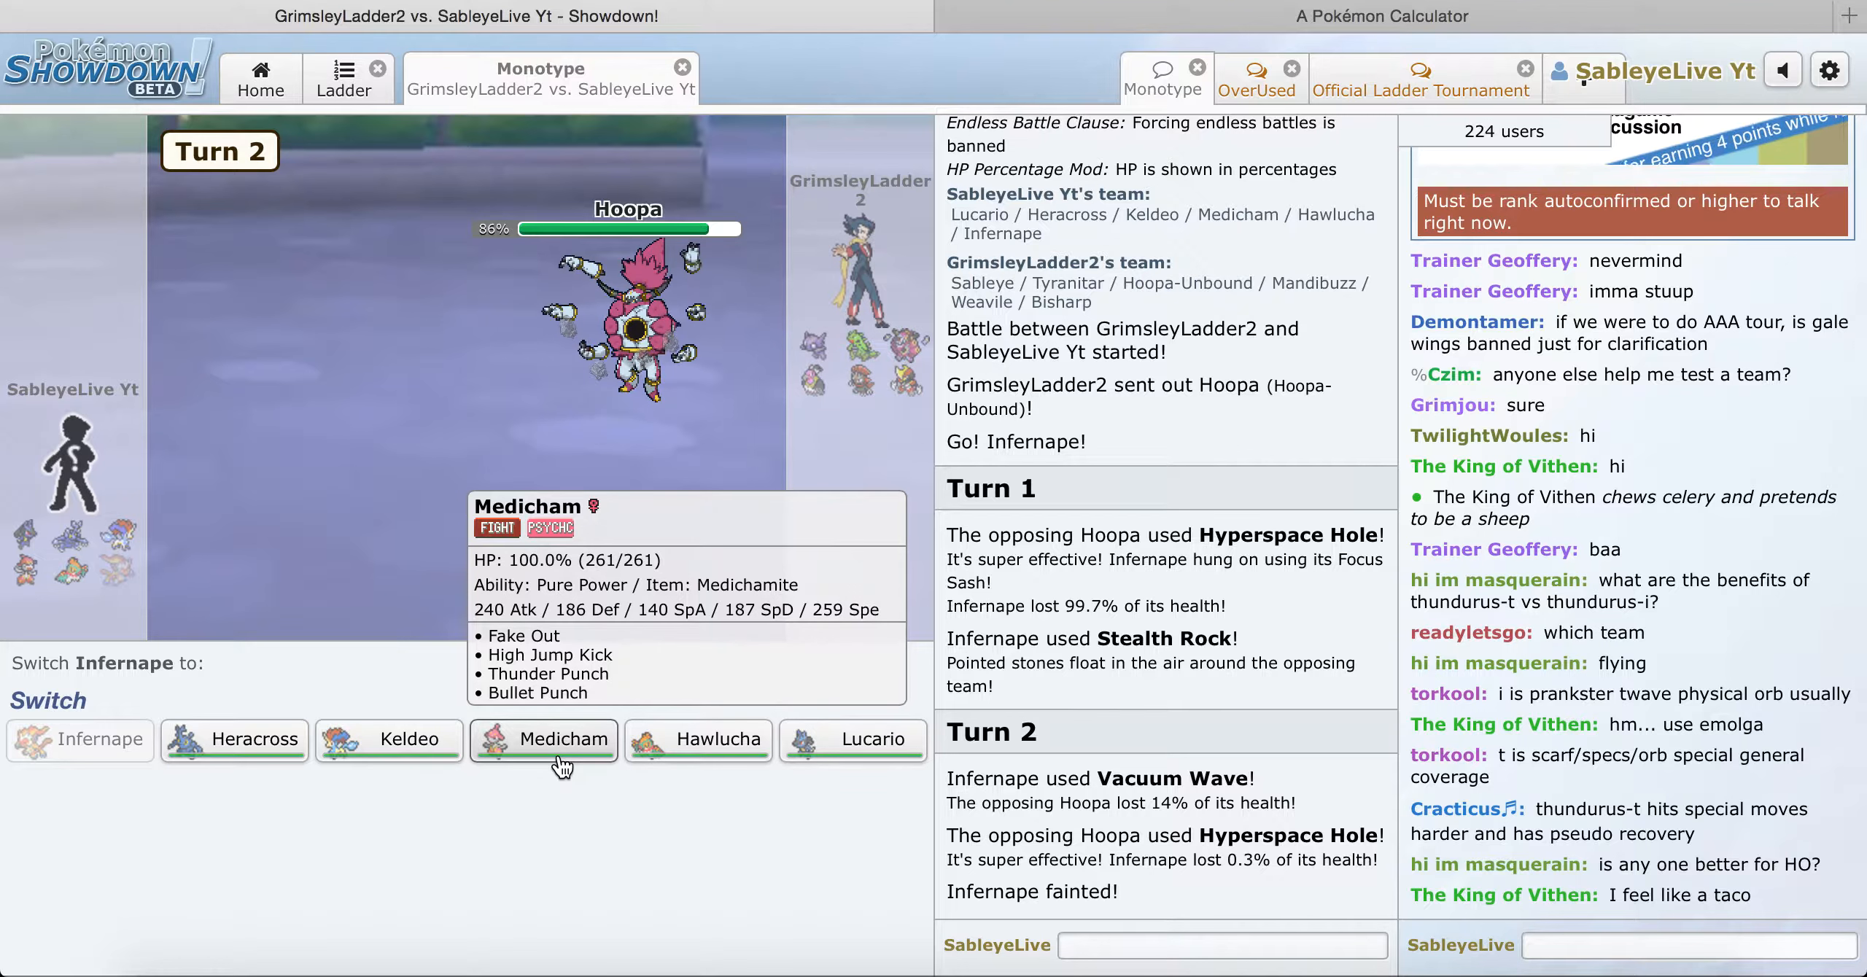
mouse_move(236, 759)
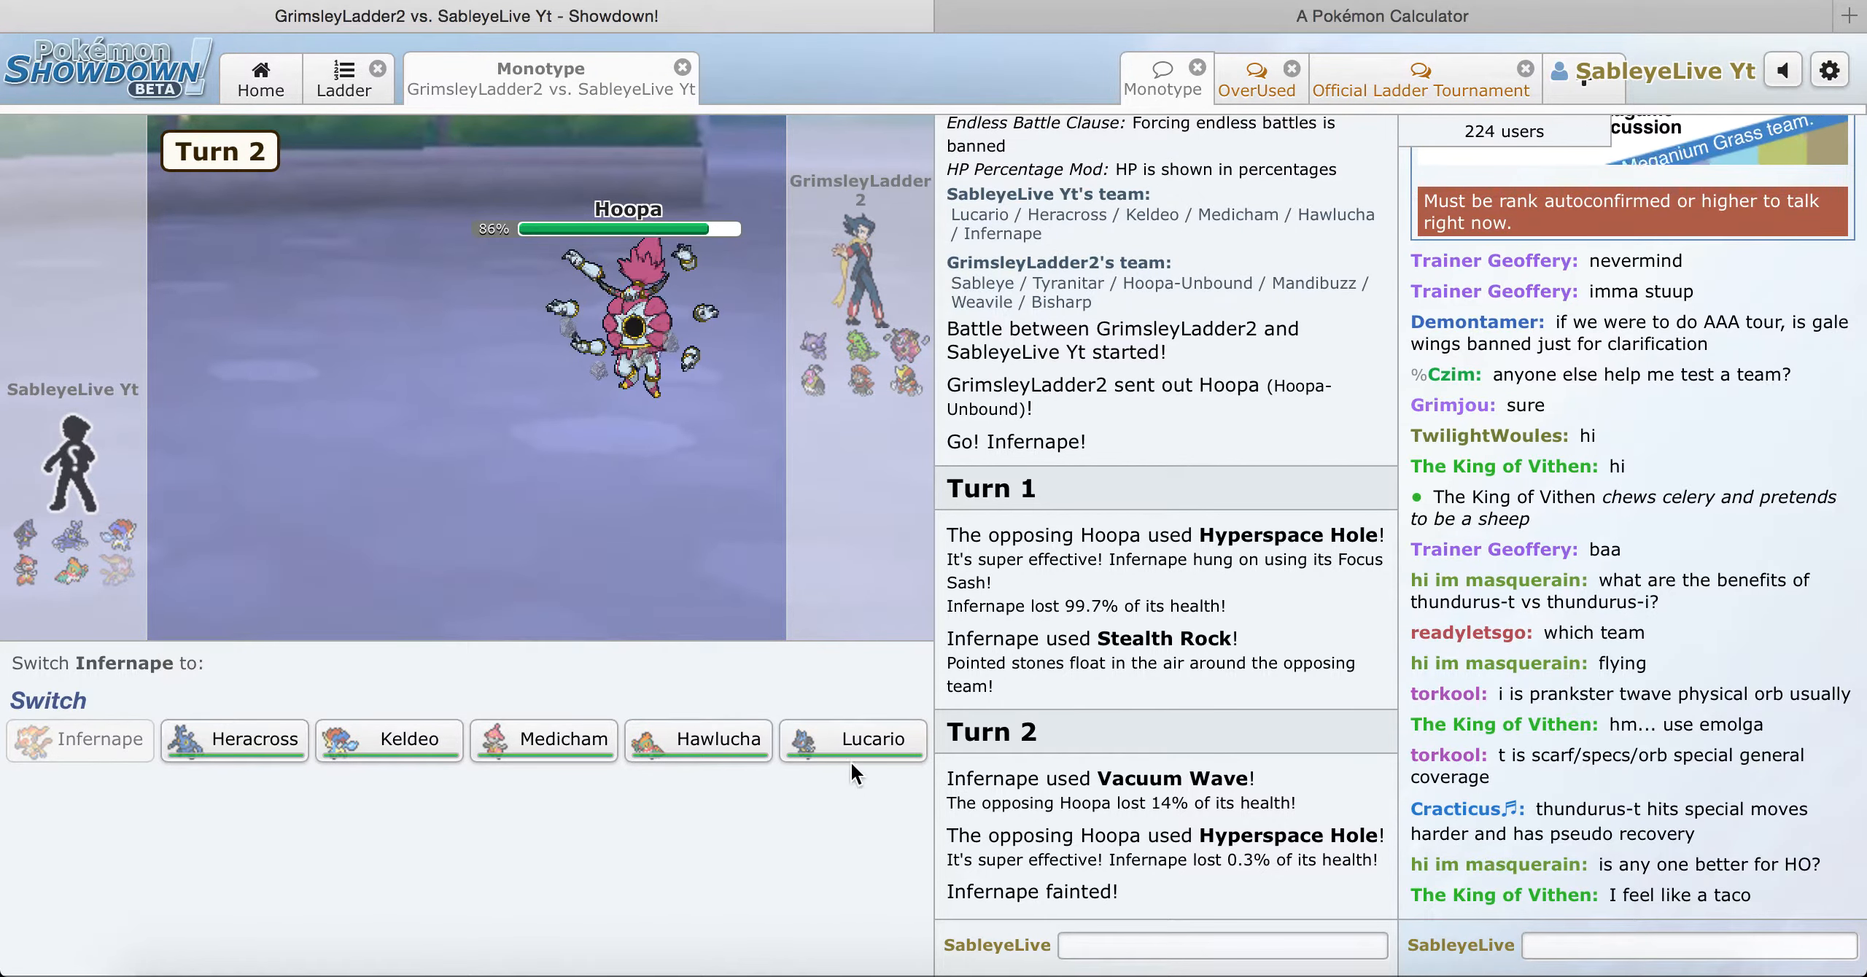
mouse_move(801, 768)
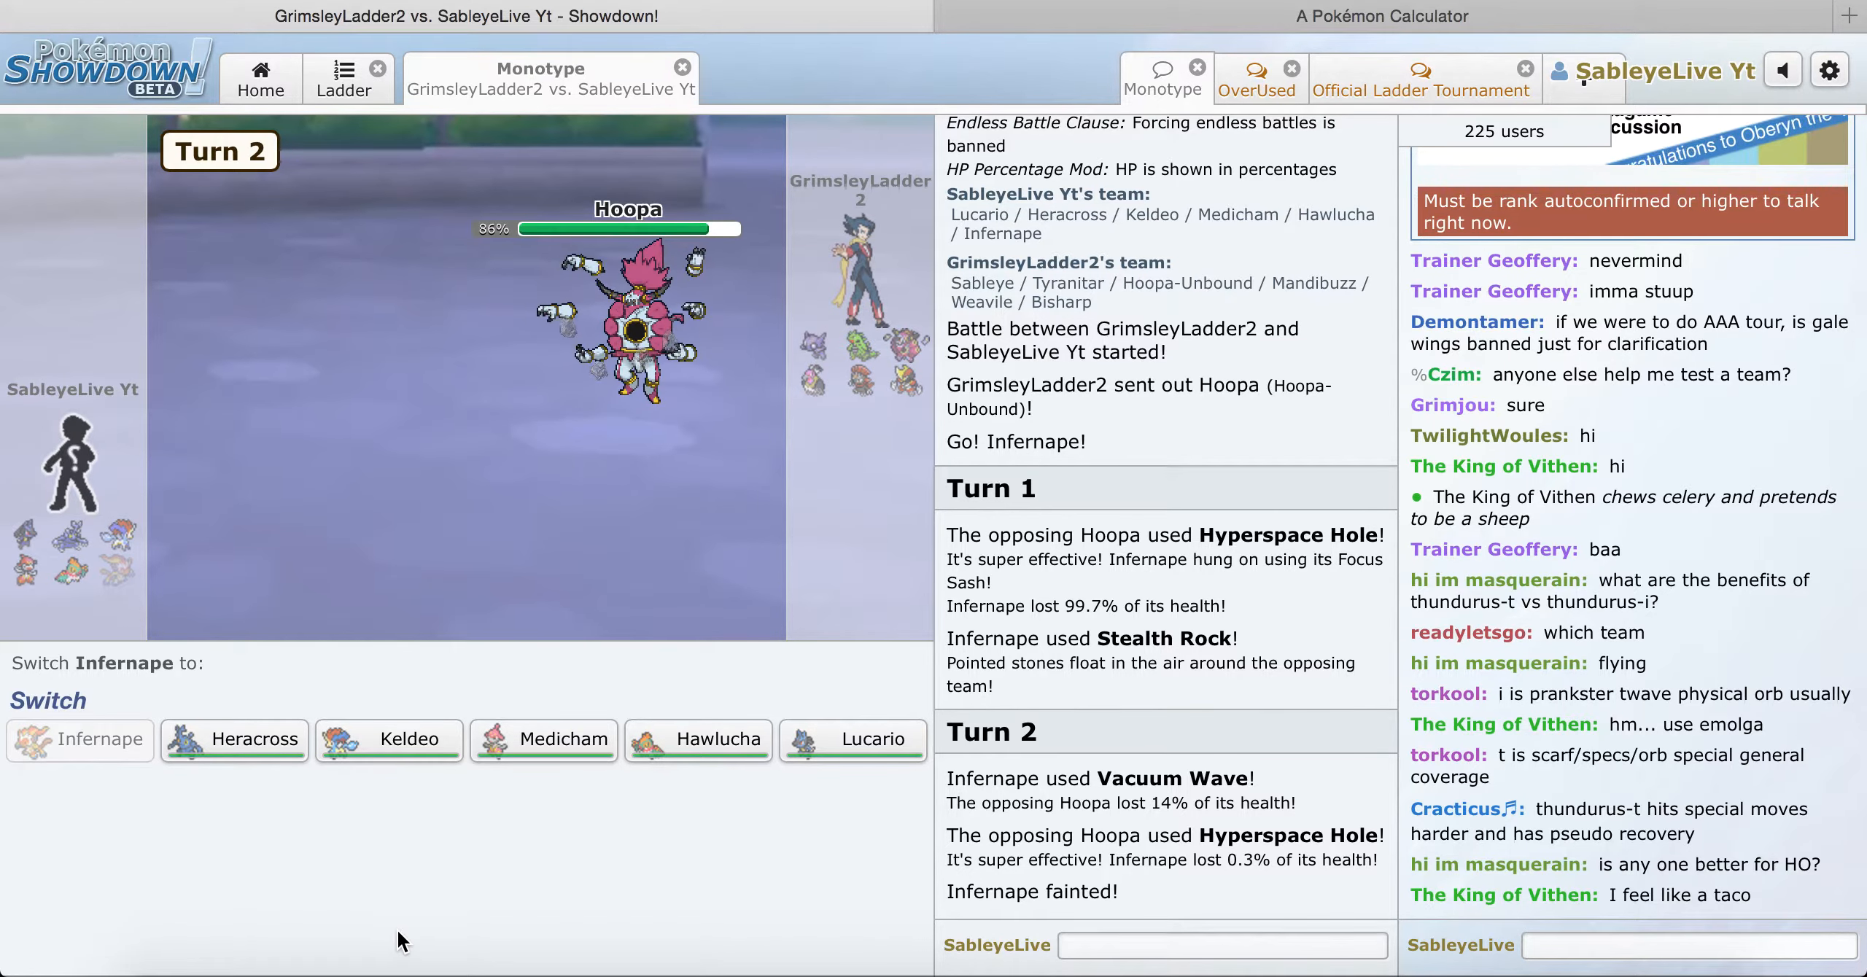
mouse_move(275, 755)
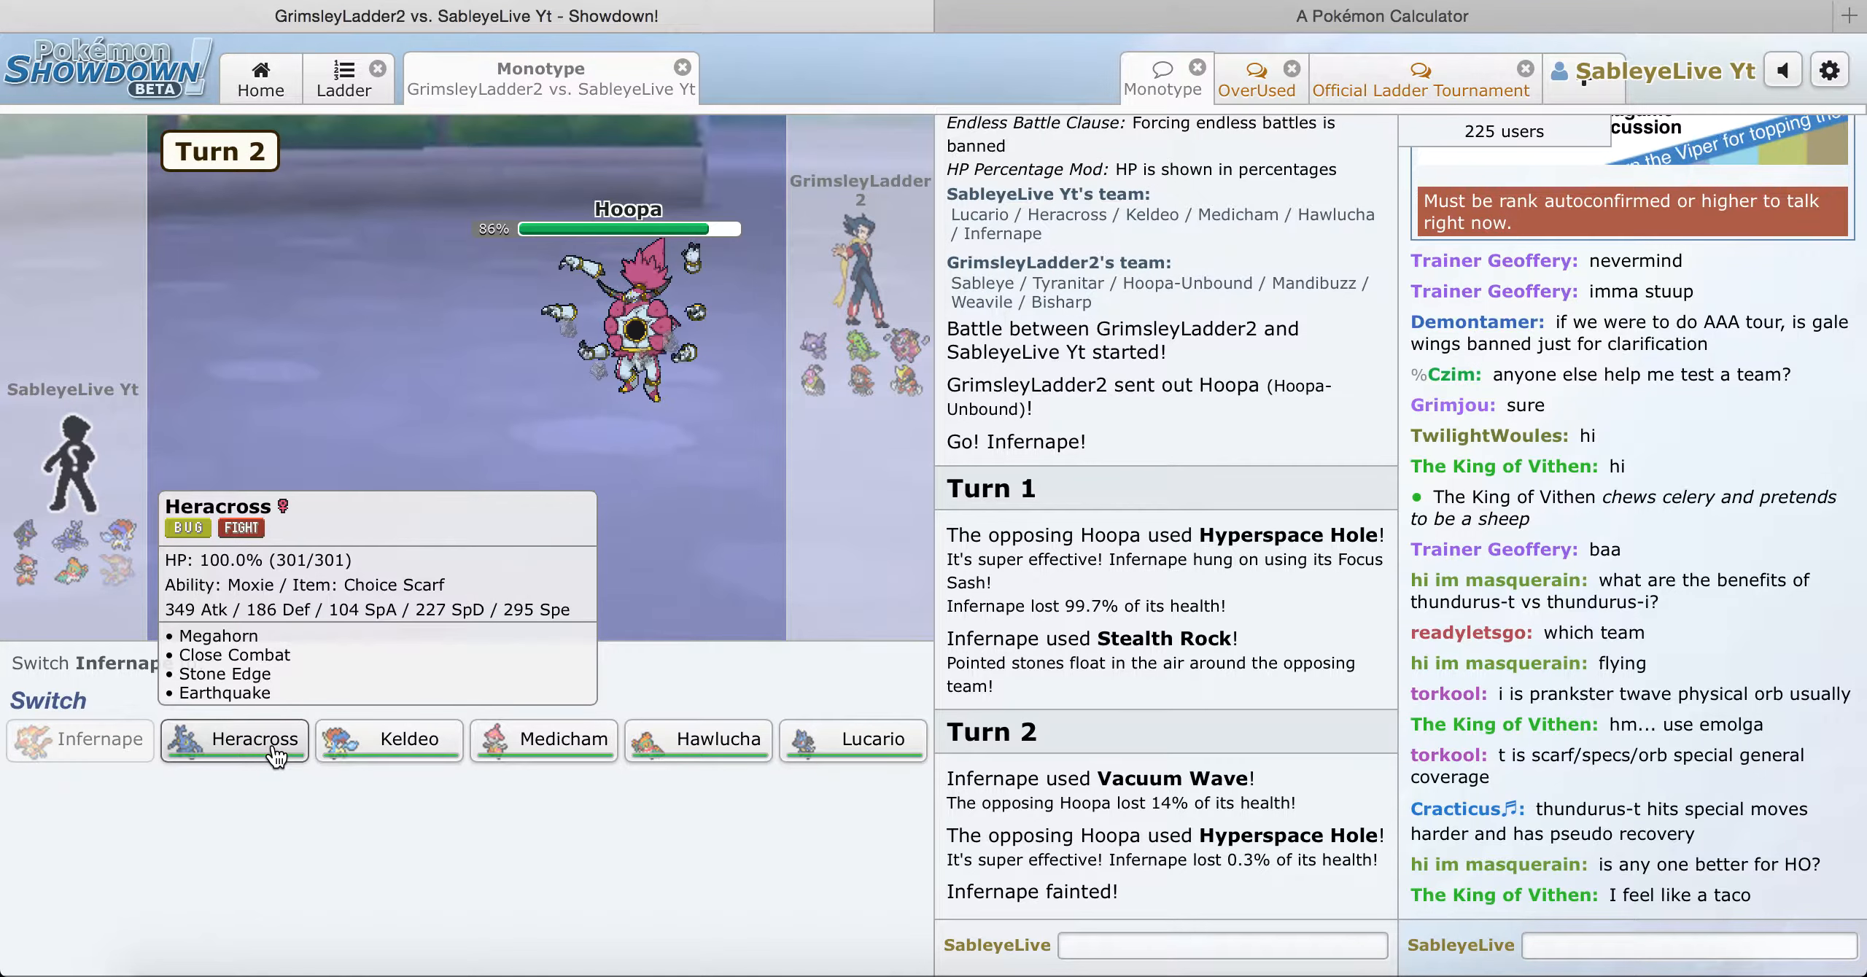
mouse_move(545, 780)
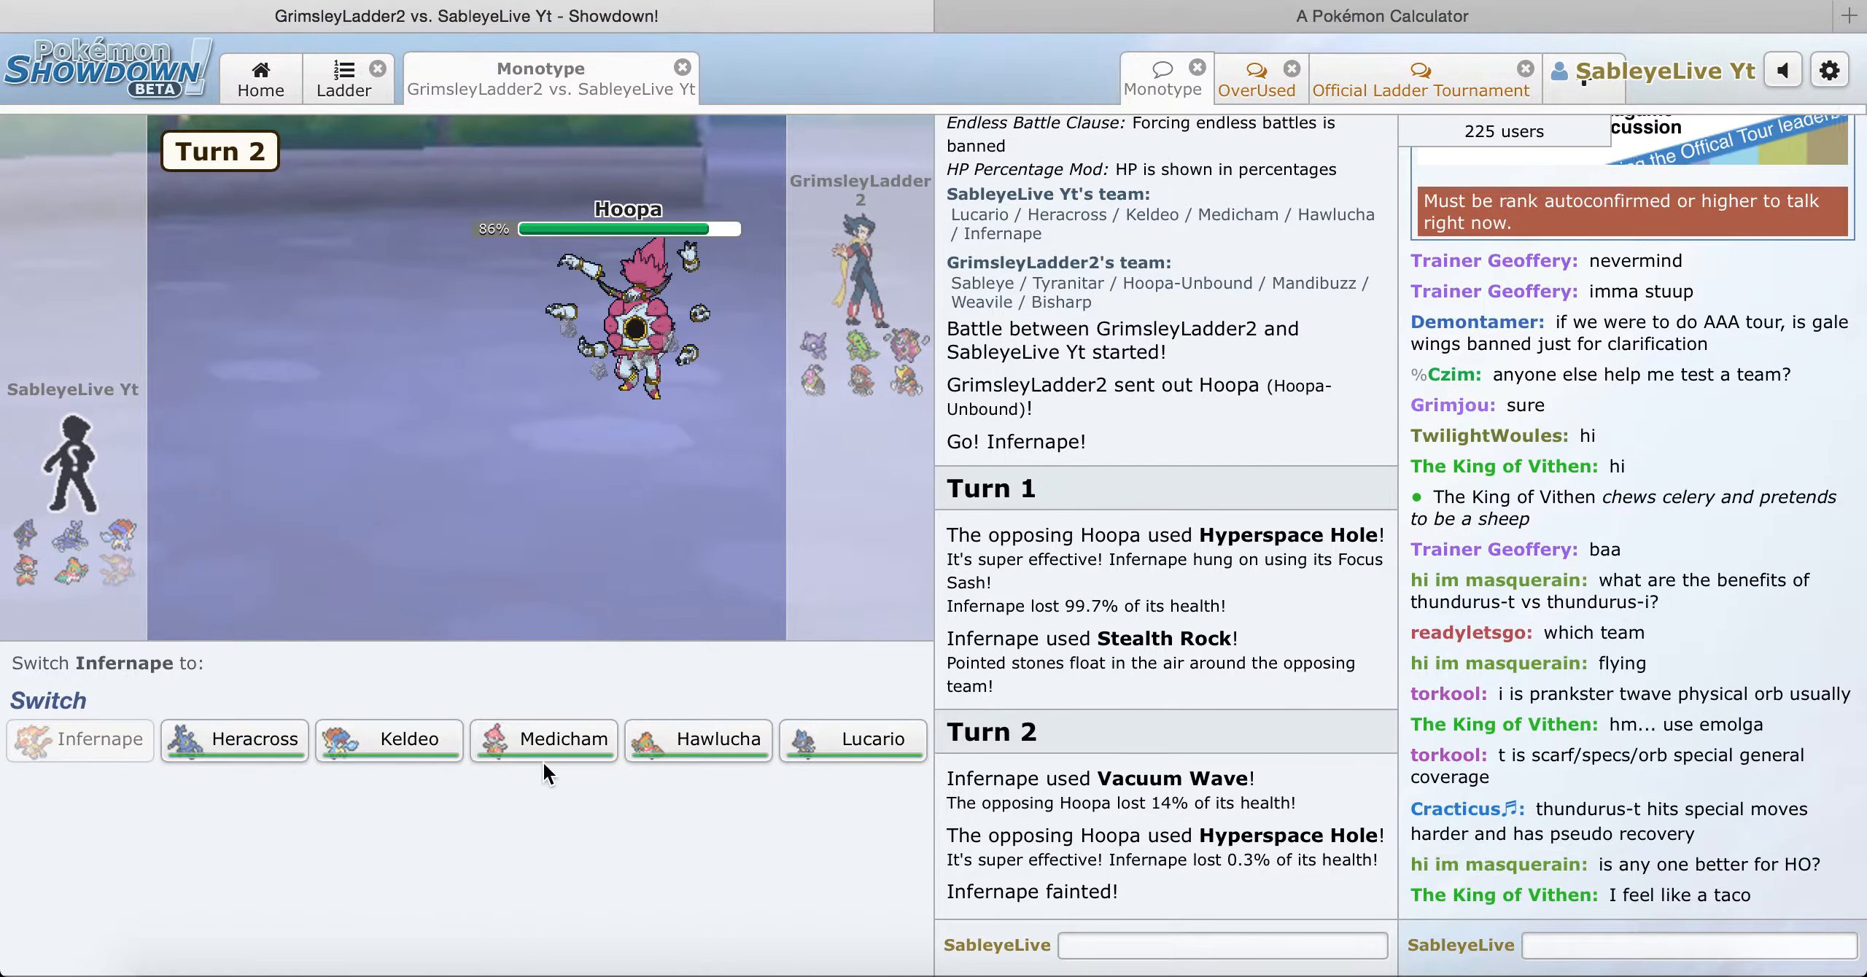
mouse_move(541, 746)
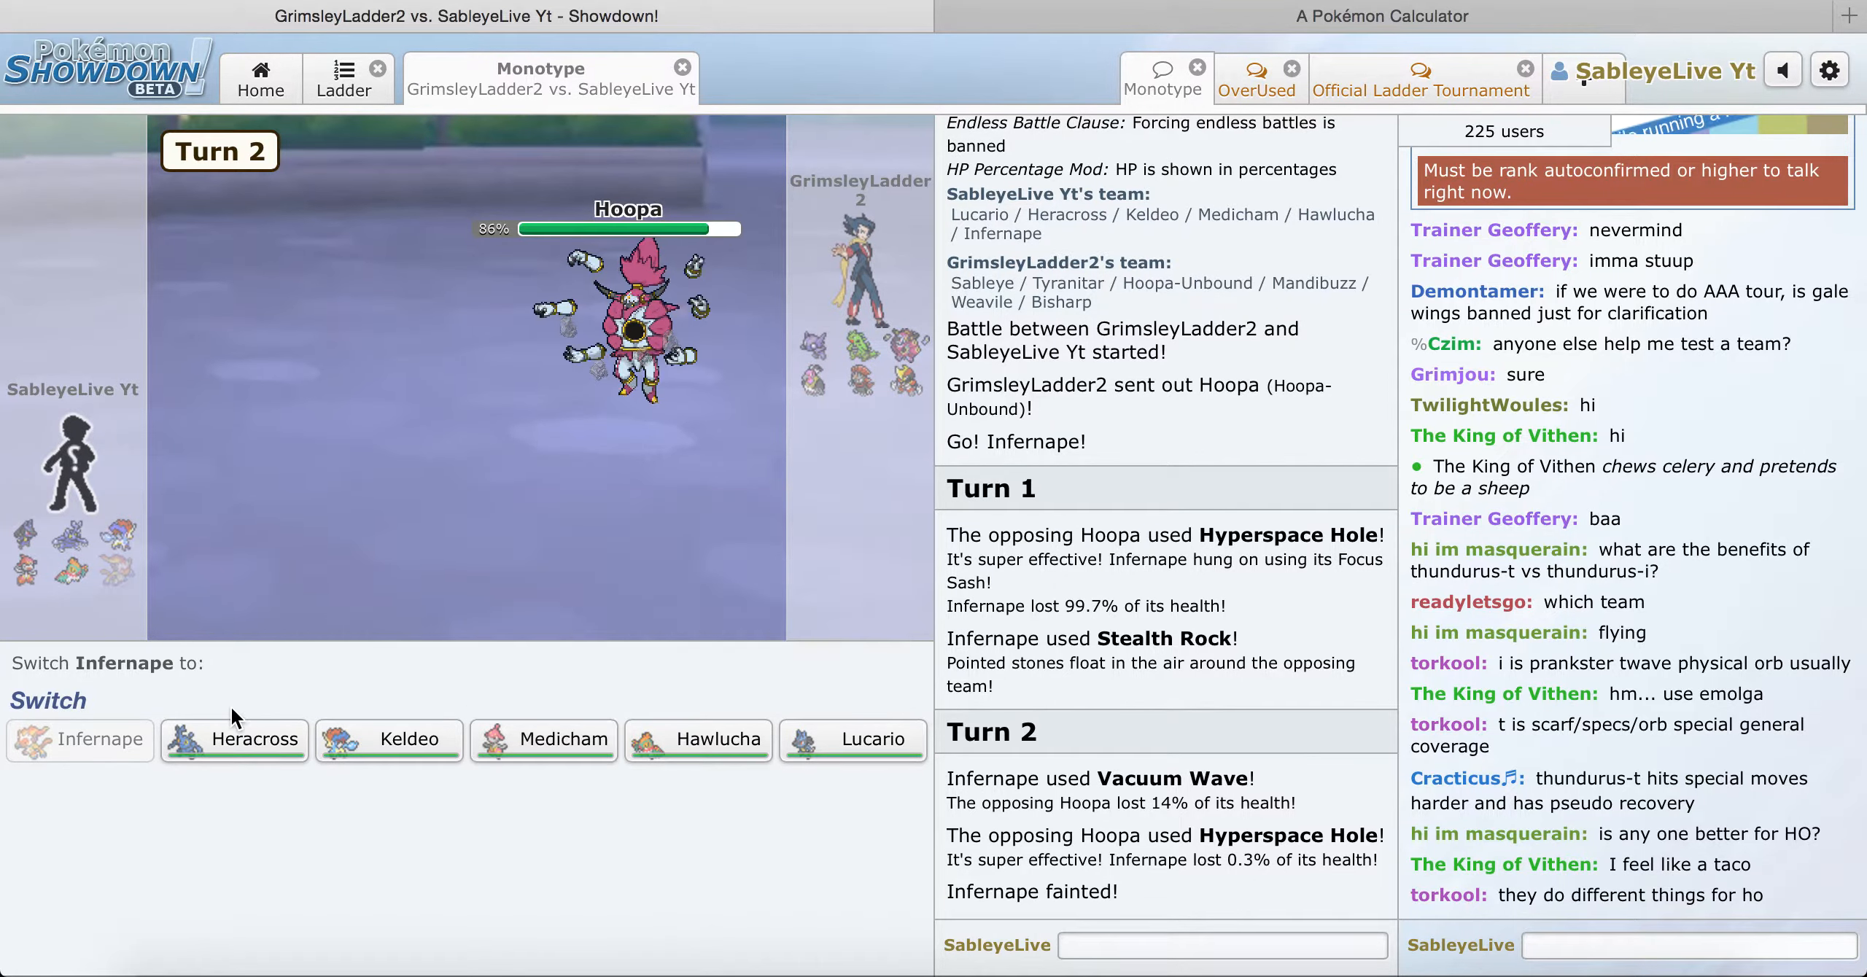
mouse_move(257, 746)
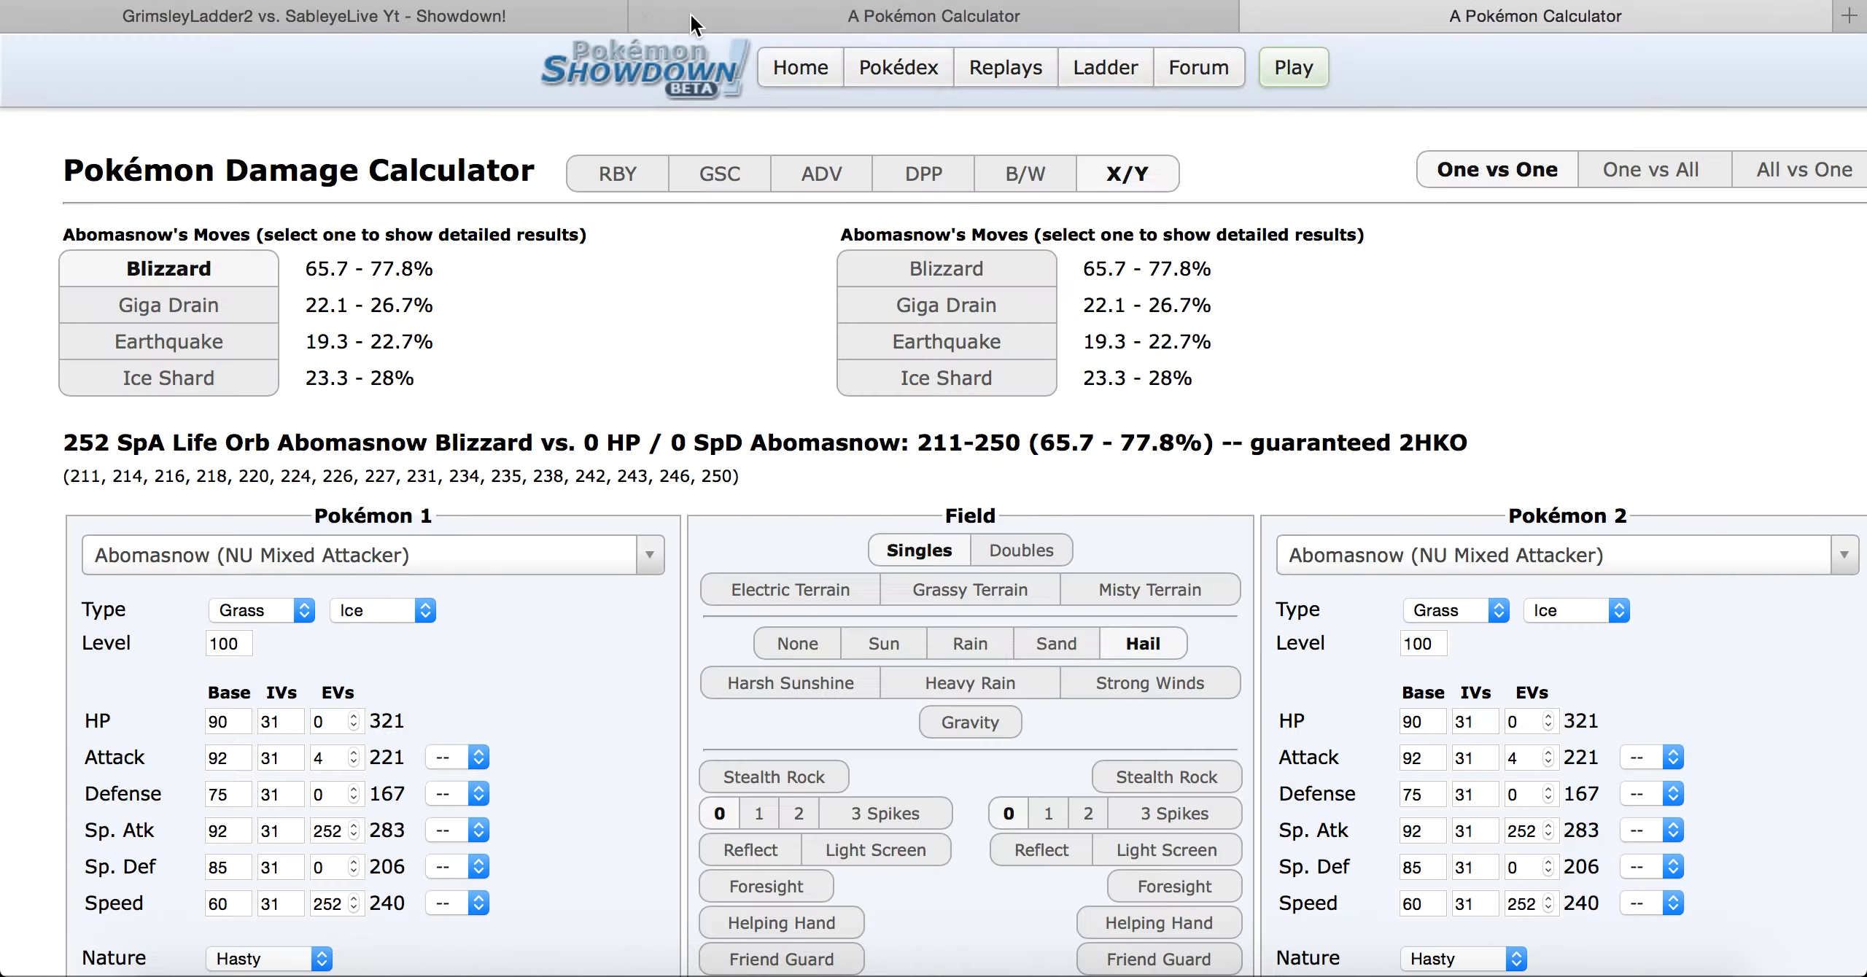
Step: Set Pokémon 1 to Mega Medicham's OU All-Out Attacker set with Adamant nature
left_click(399, 555)
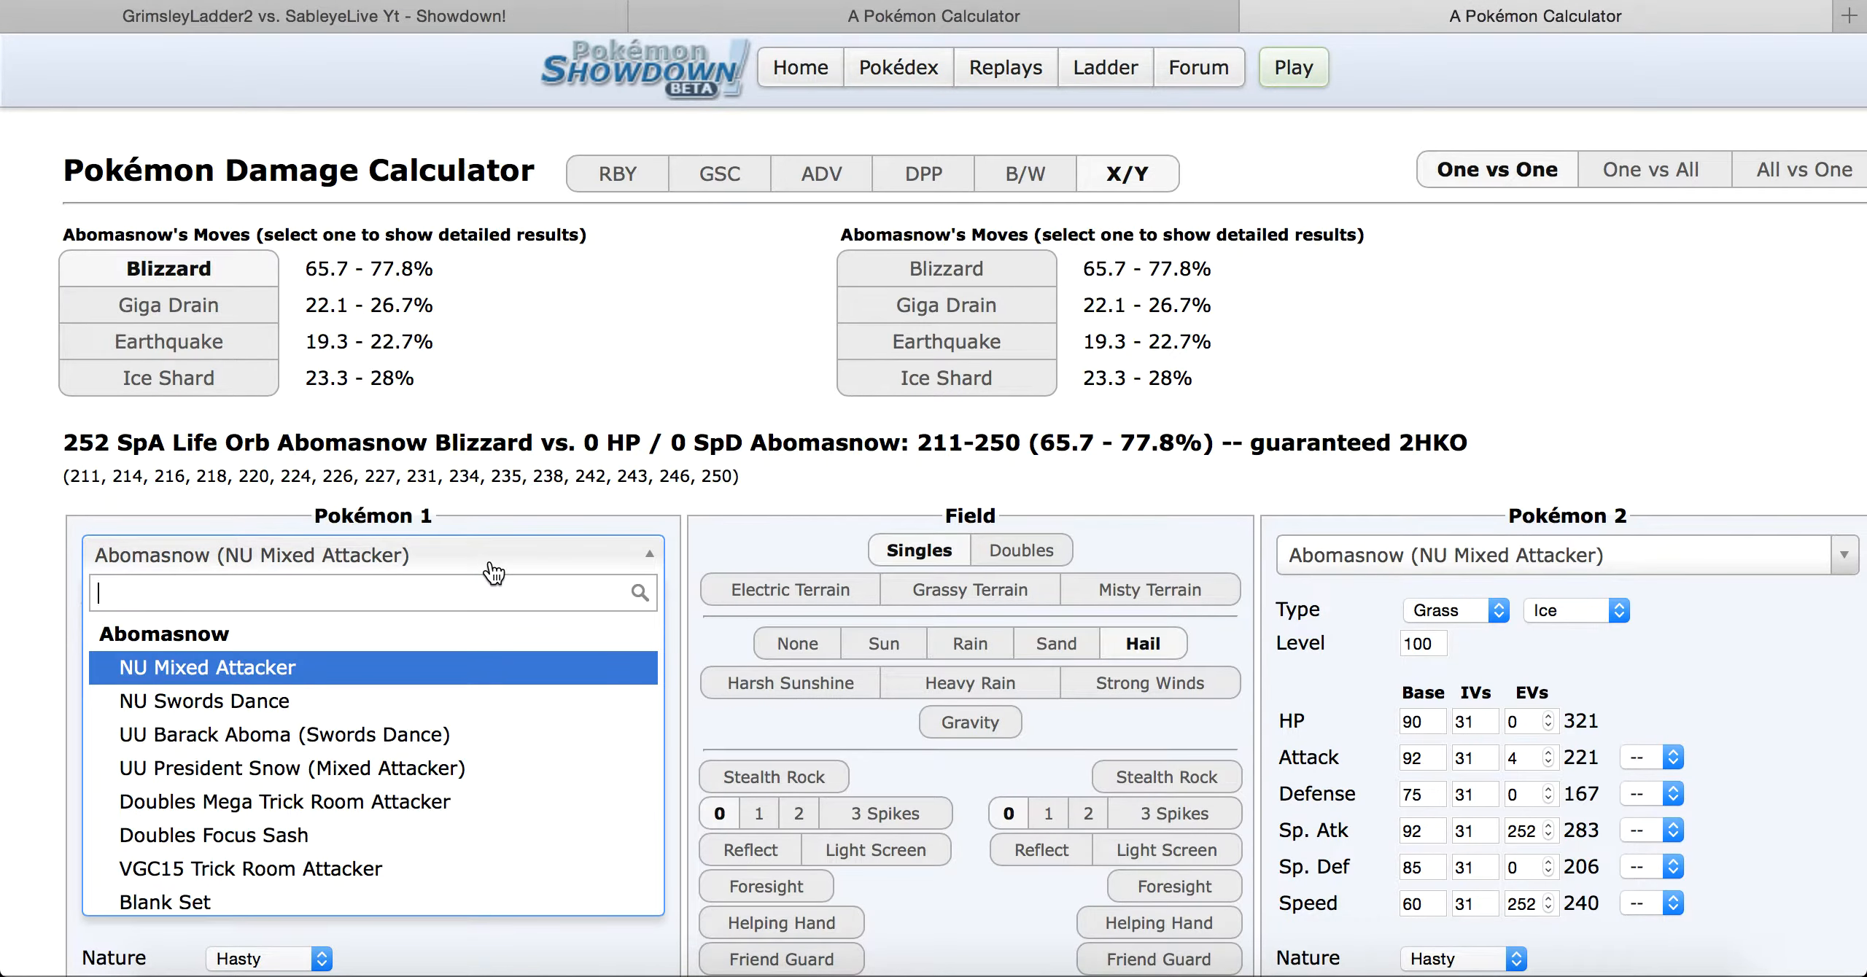
type("mega medi")
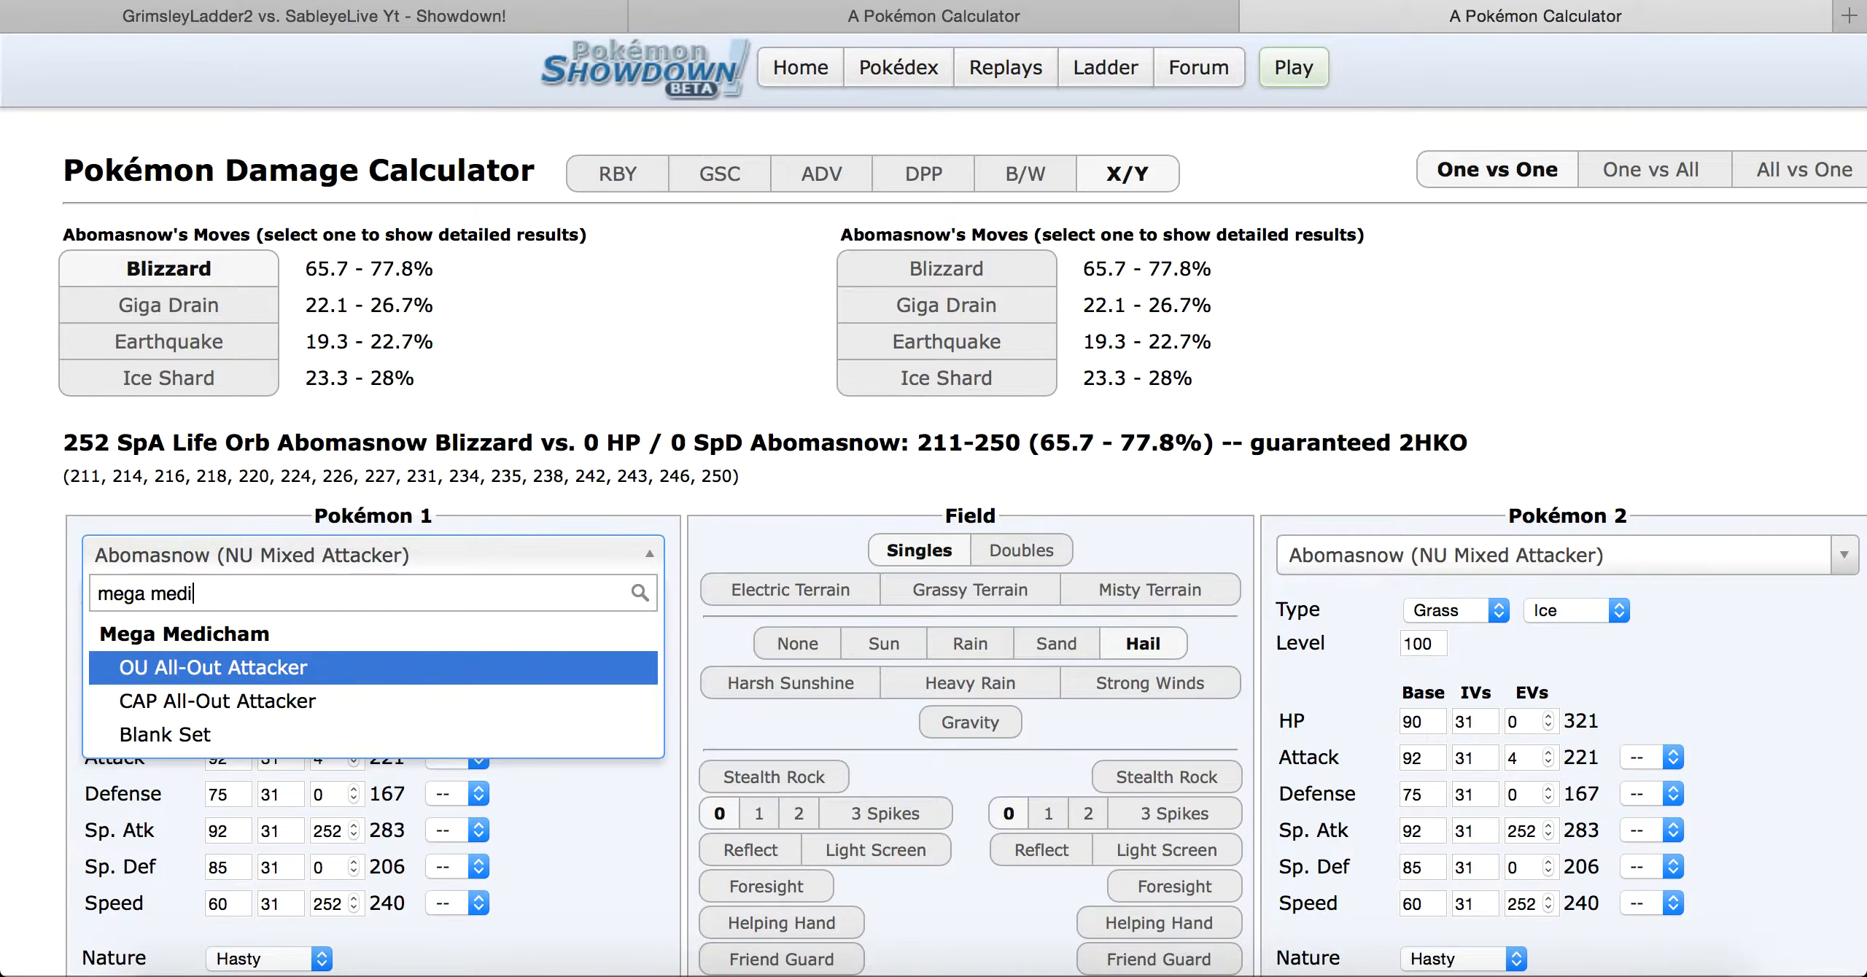
left_click(212, 668)
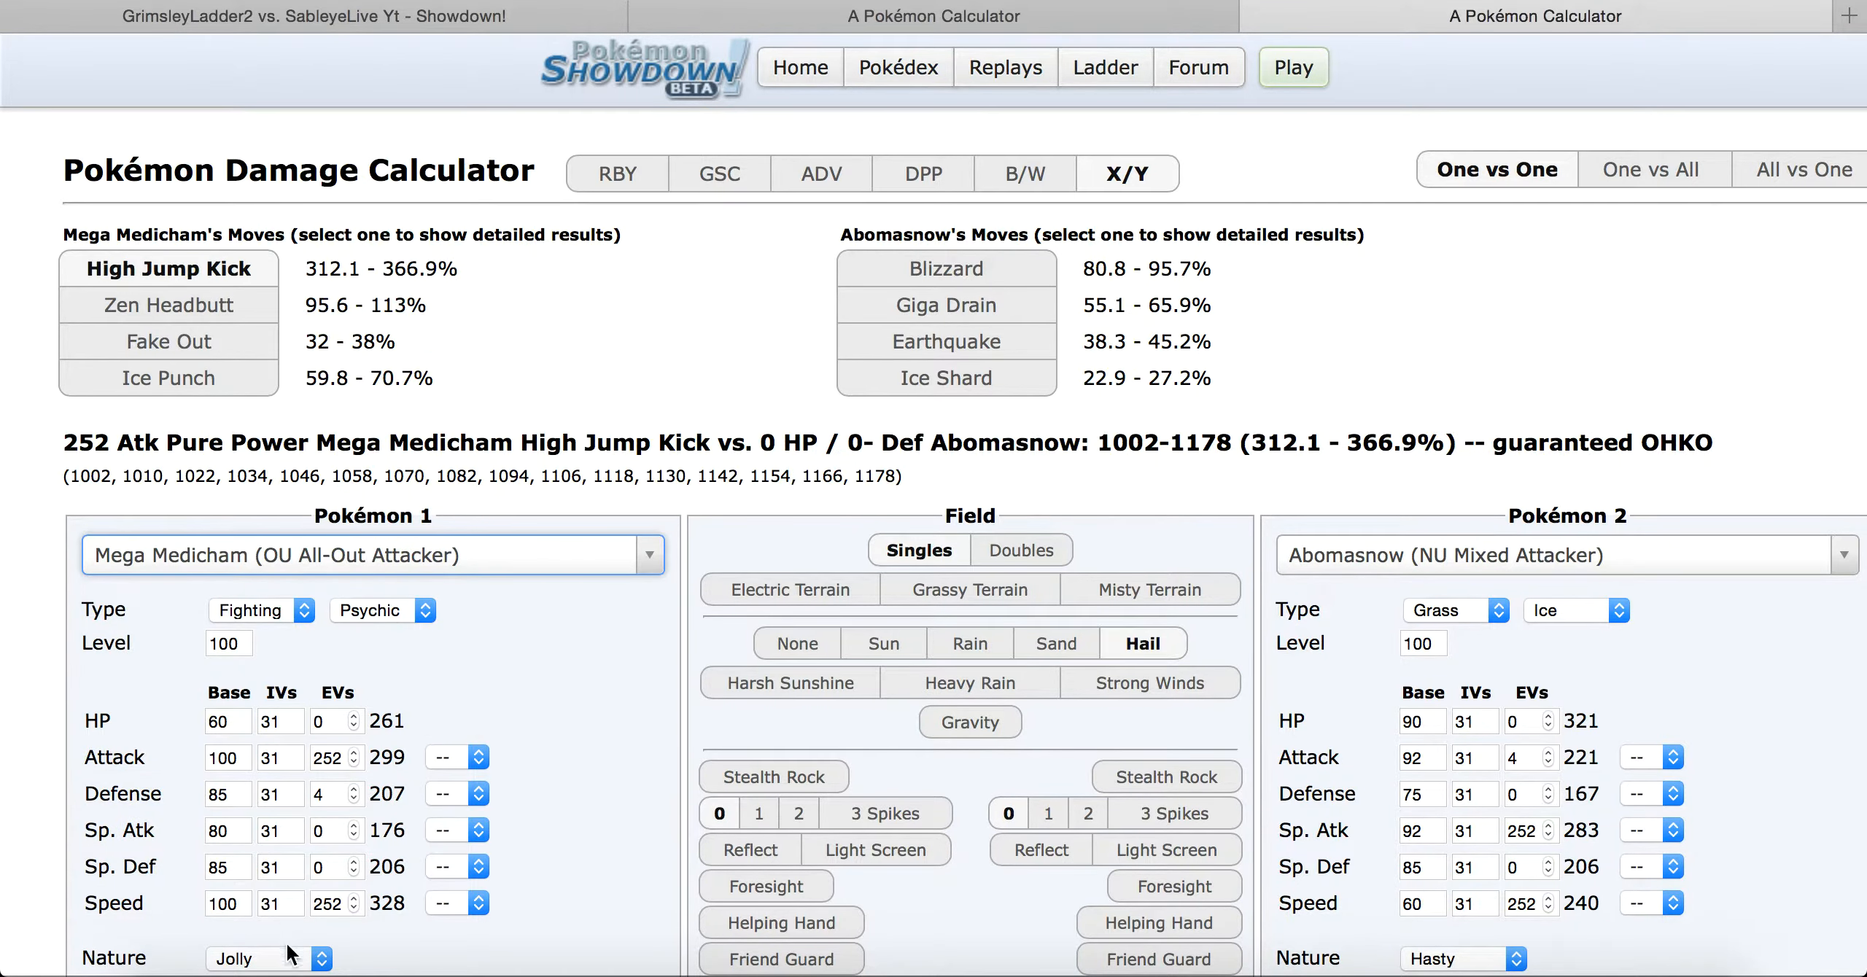
left_click(264, 958)
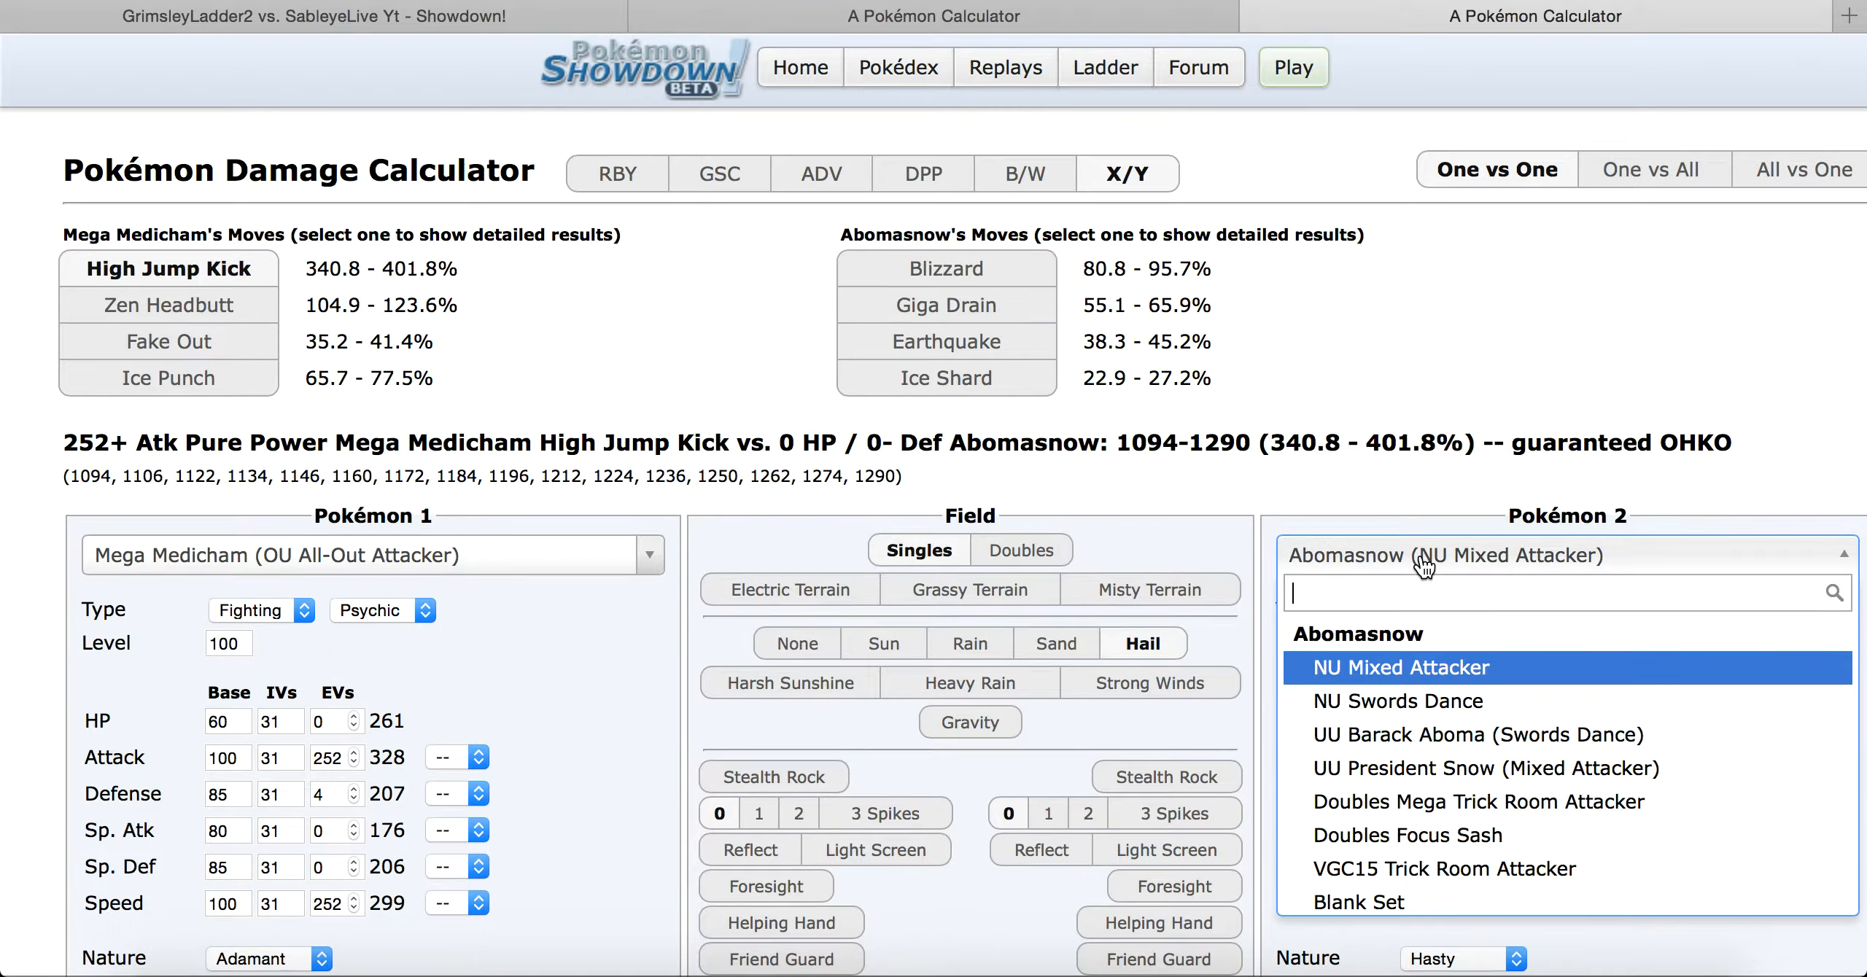
Step: Set Pokémon 2 to Sableye's OU Utility set and edit its Defense EVs
type("s")
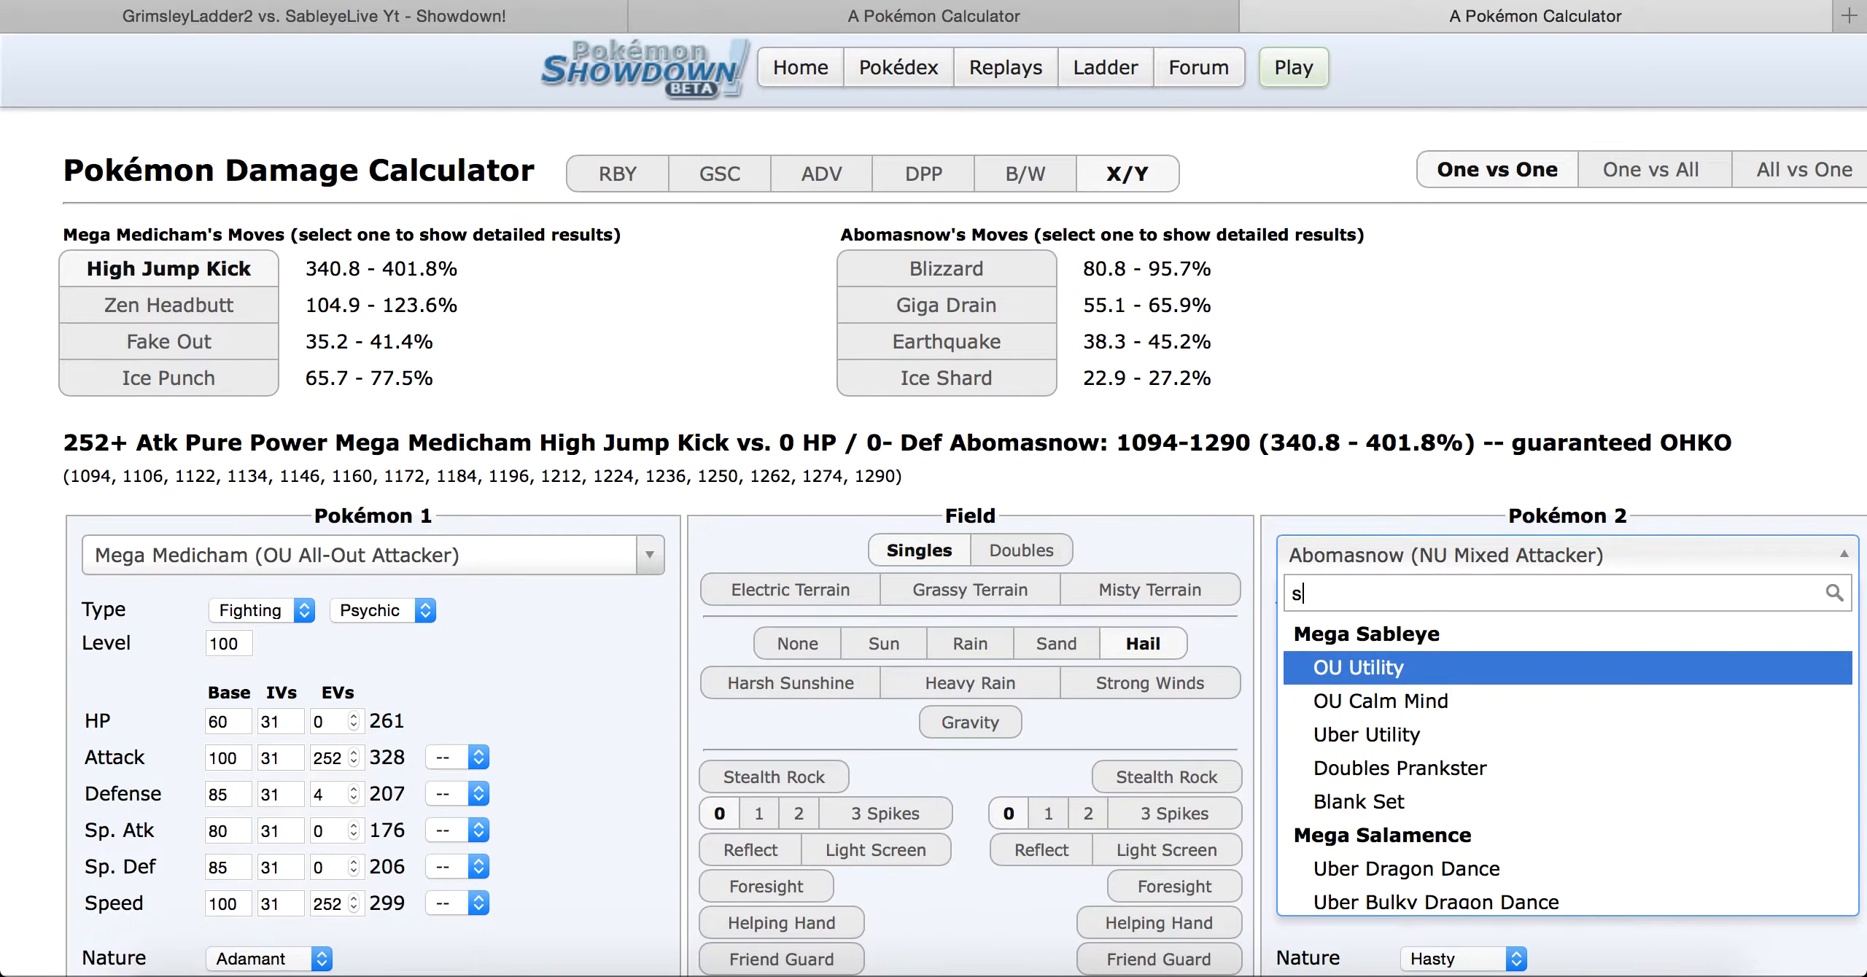
type("able")
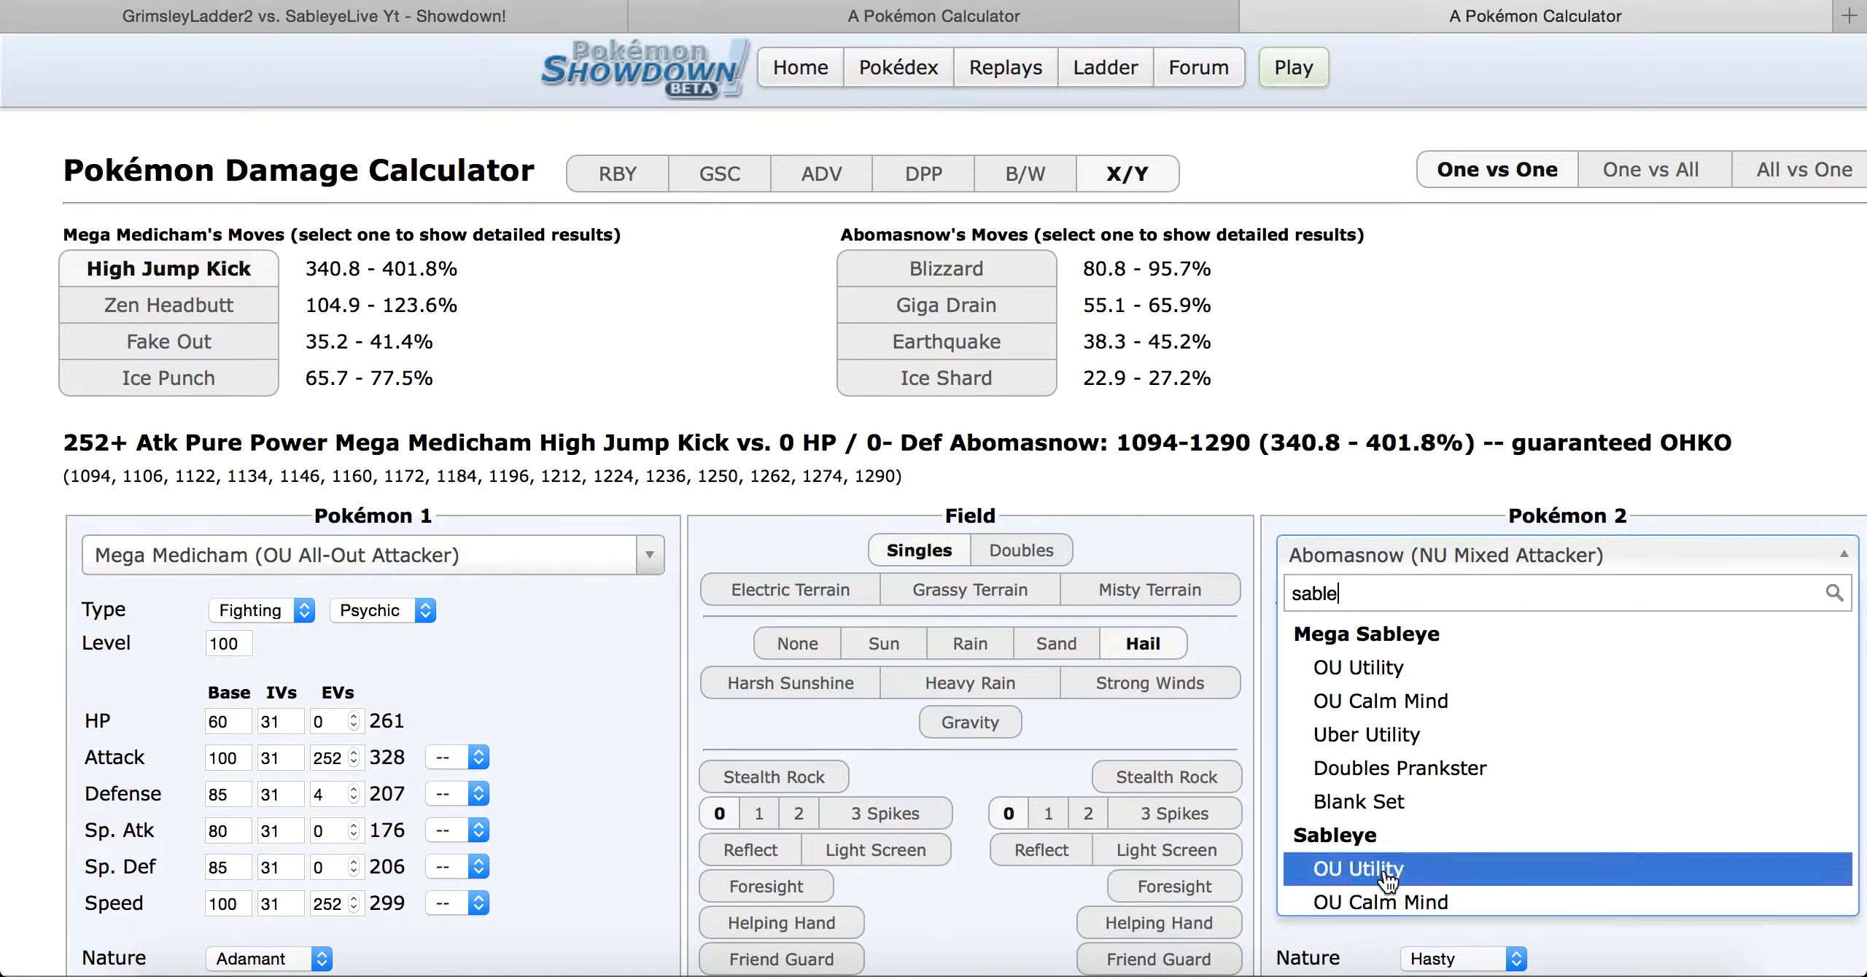
scroll("down", 3)
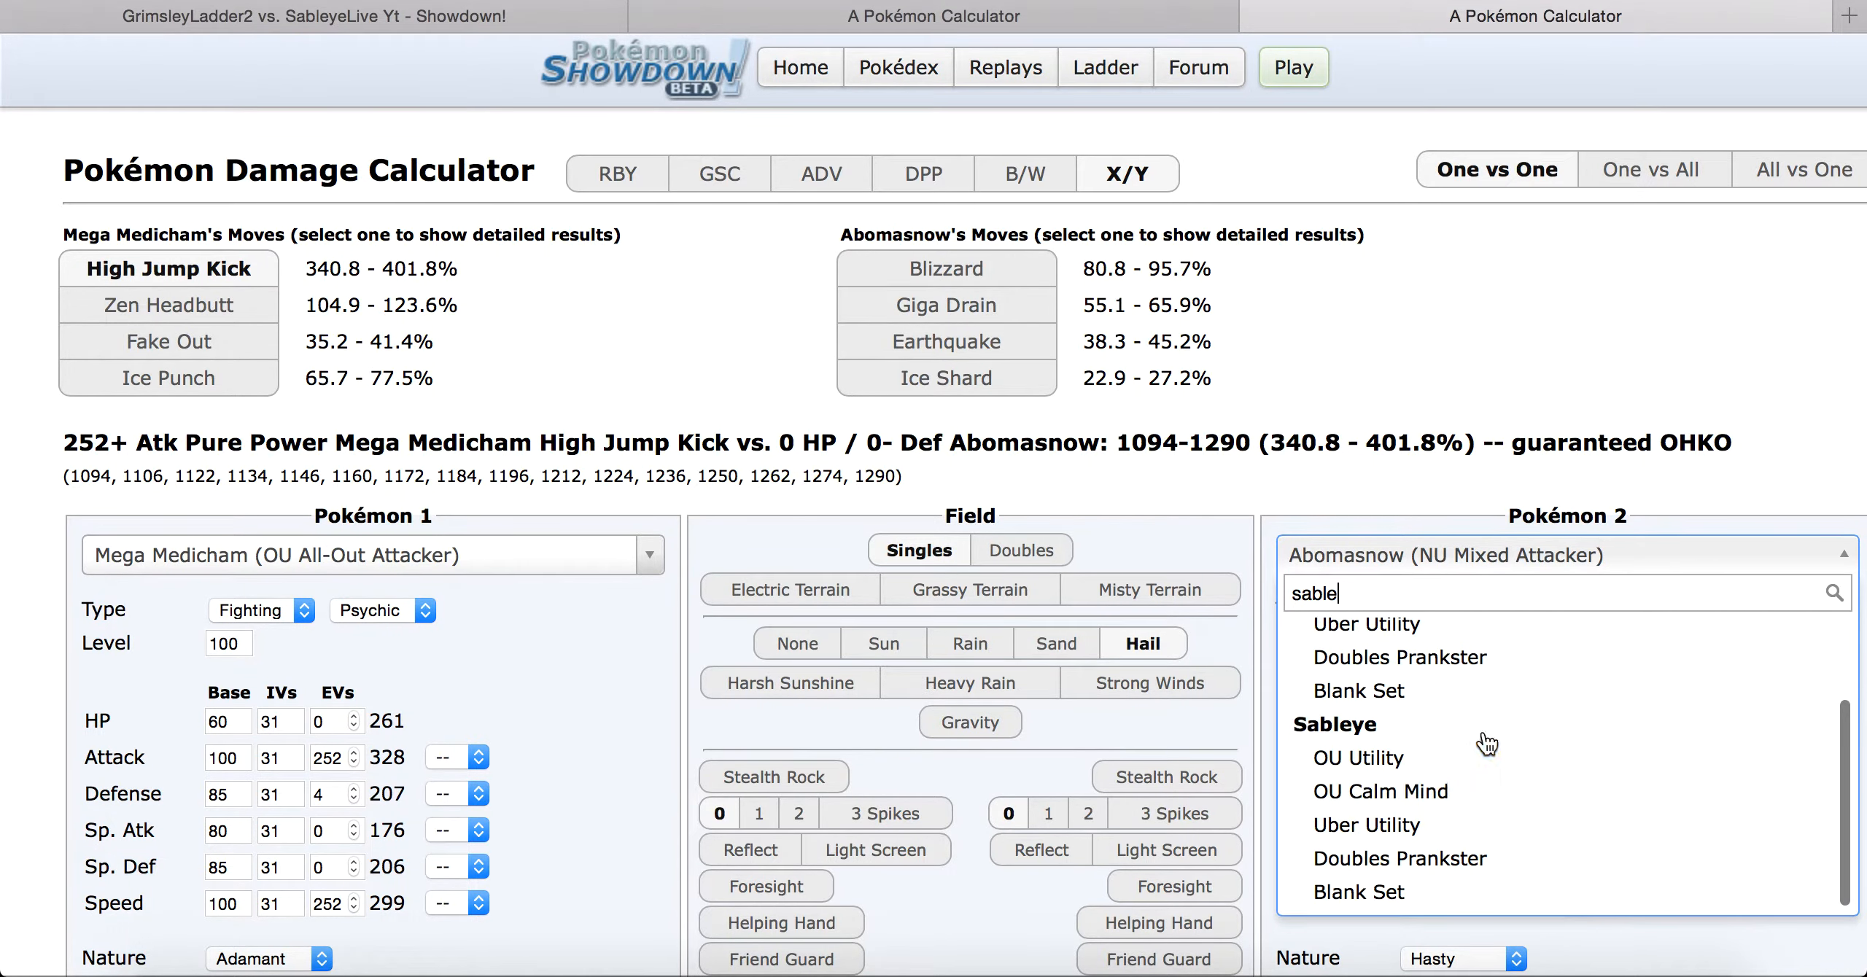
left_click(1358, 758)
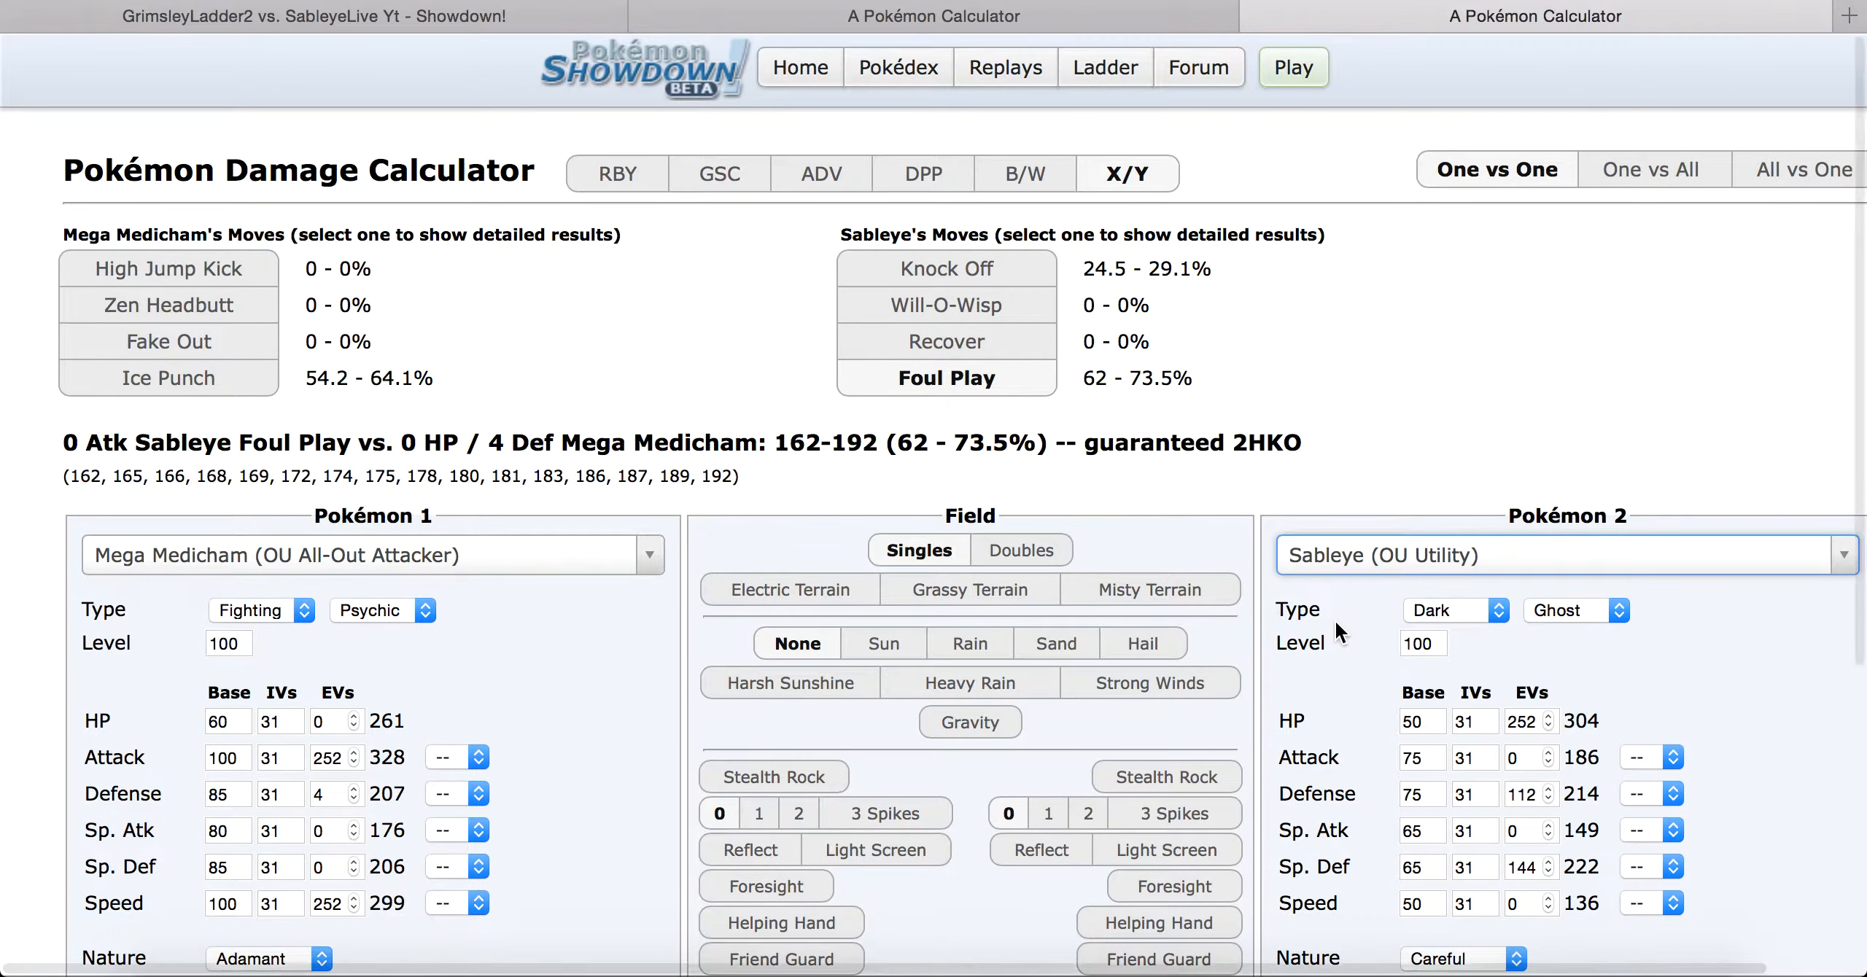
scroll("down", 3)
type("2")
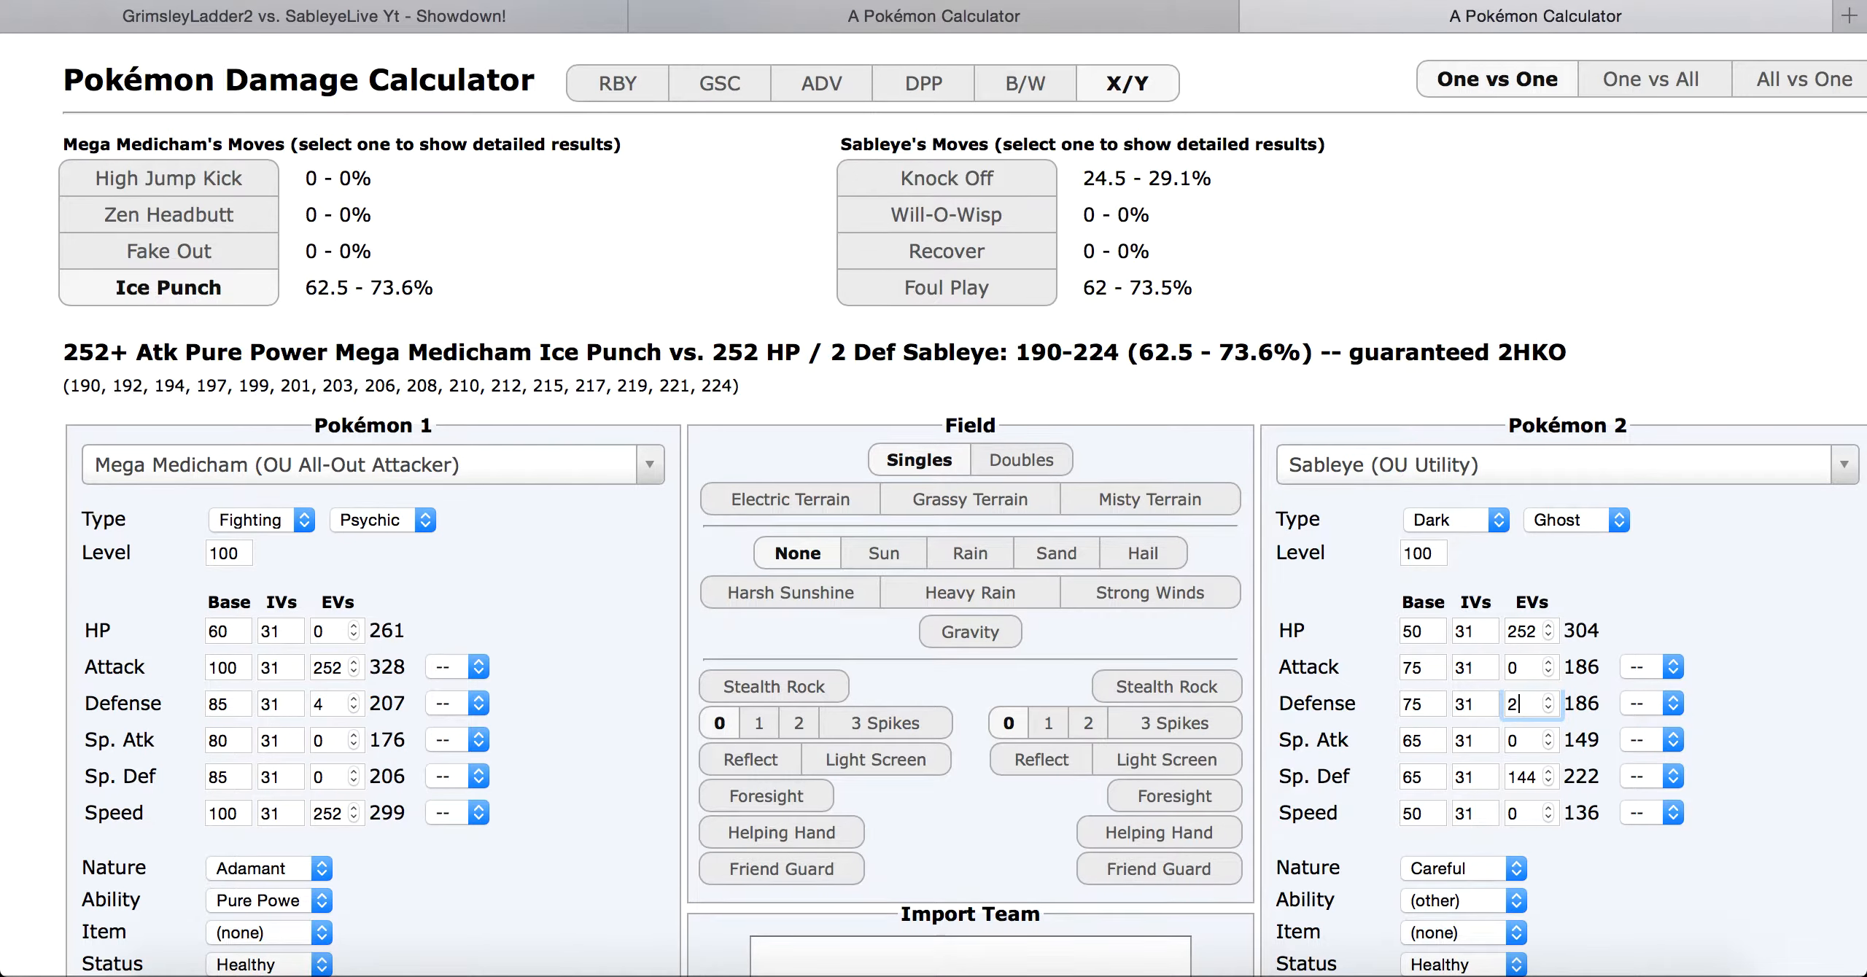
left_click(947, 288)
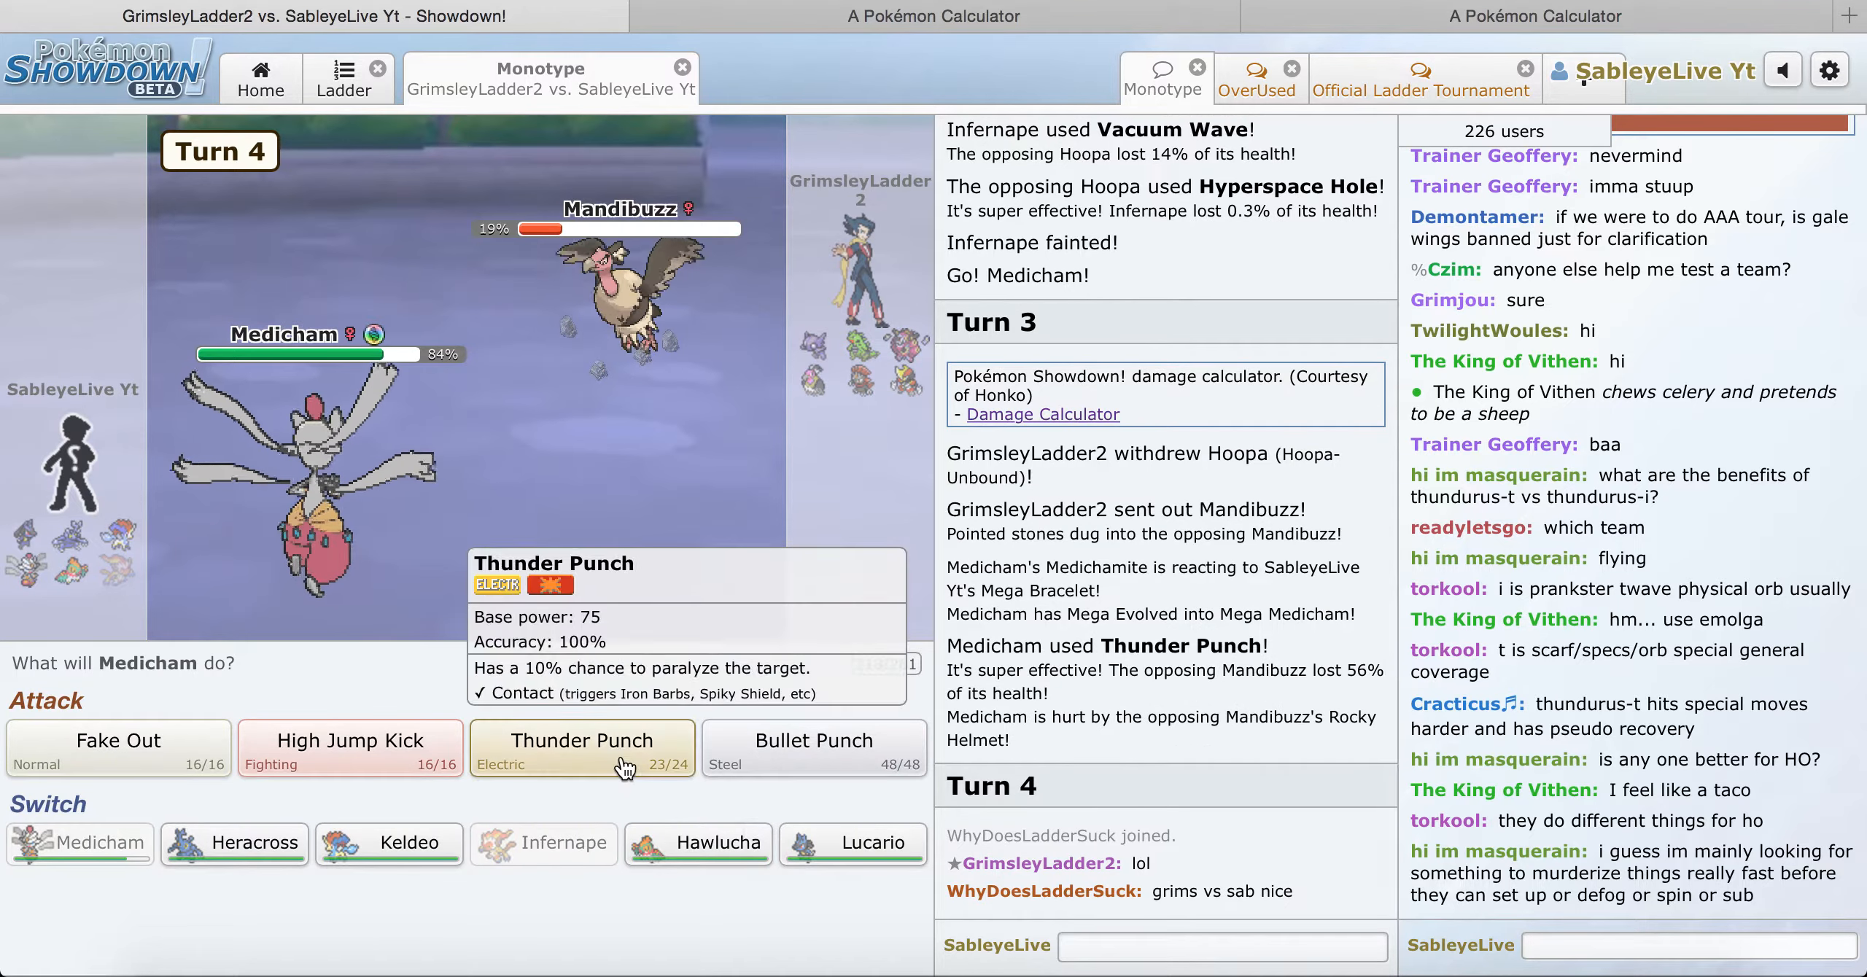
Step: Thunder Punch Mandibuzz, Bullet Punch Hoopa, then send in Heracross after Medicham faints
left_click(580, 748)
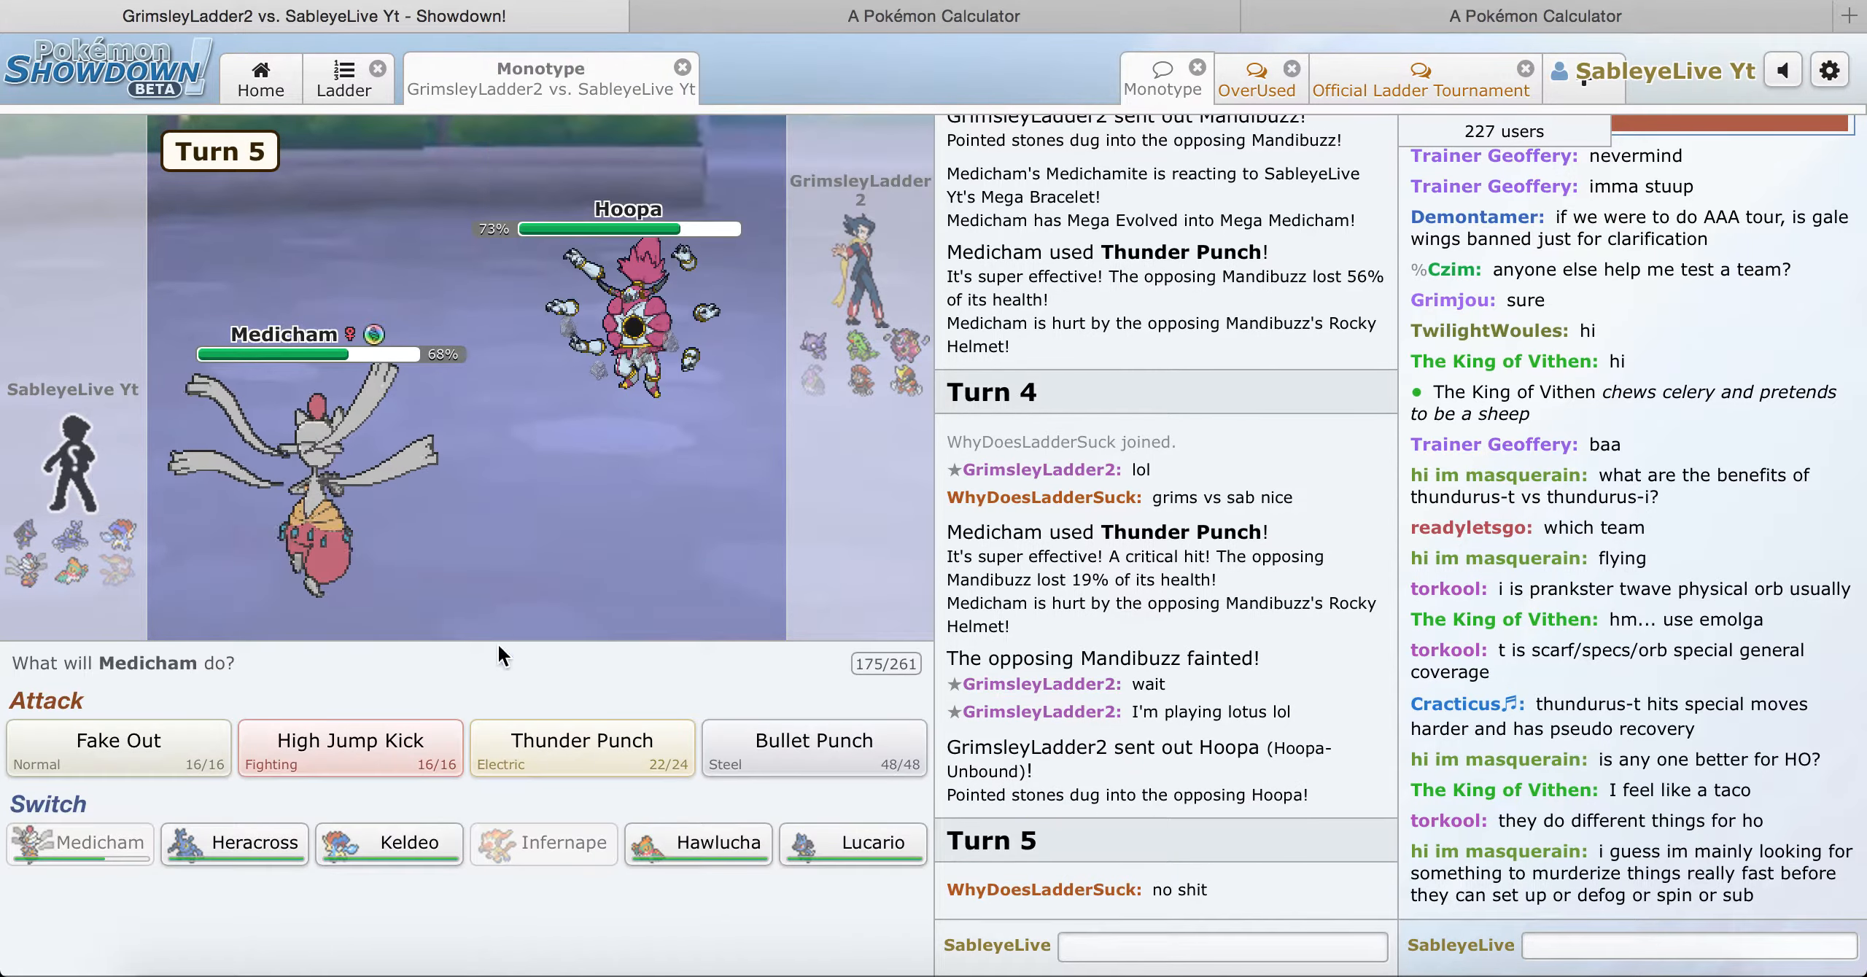
mouse_move(320, 757)
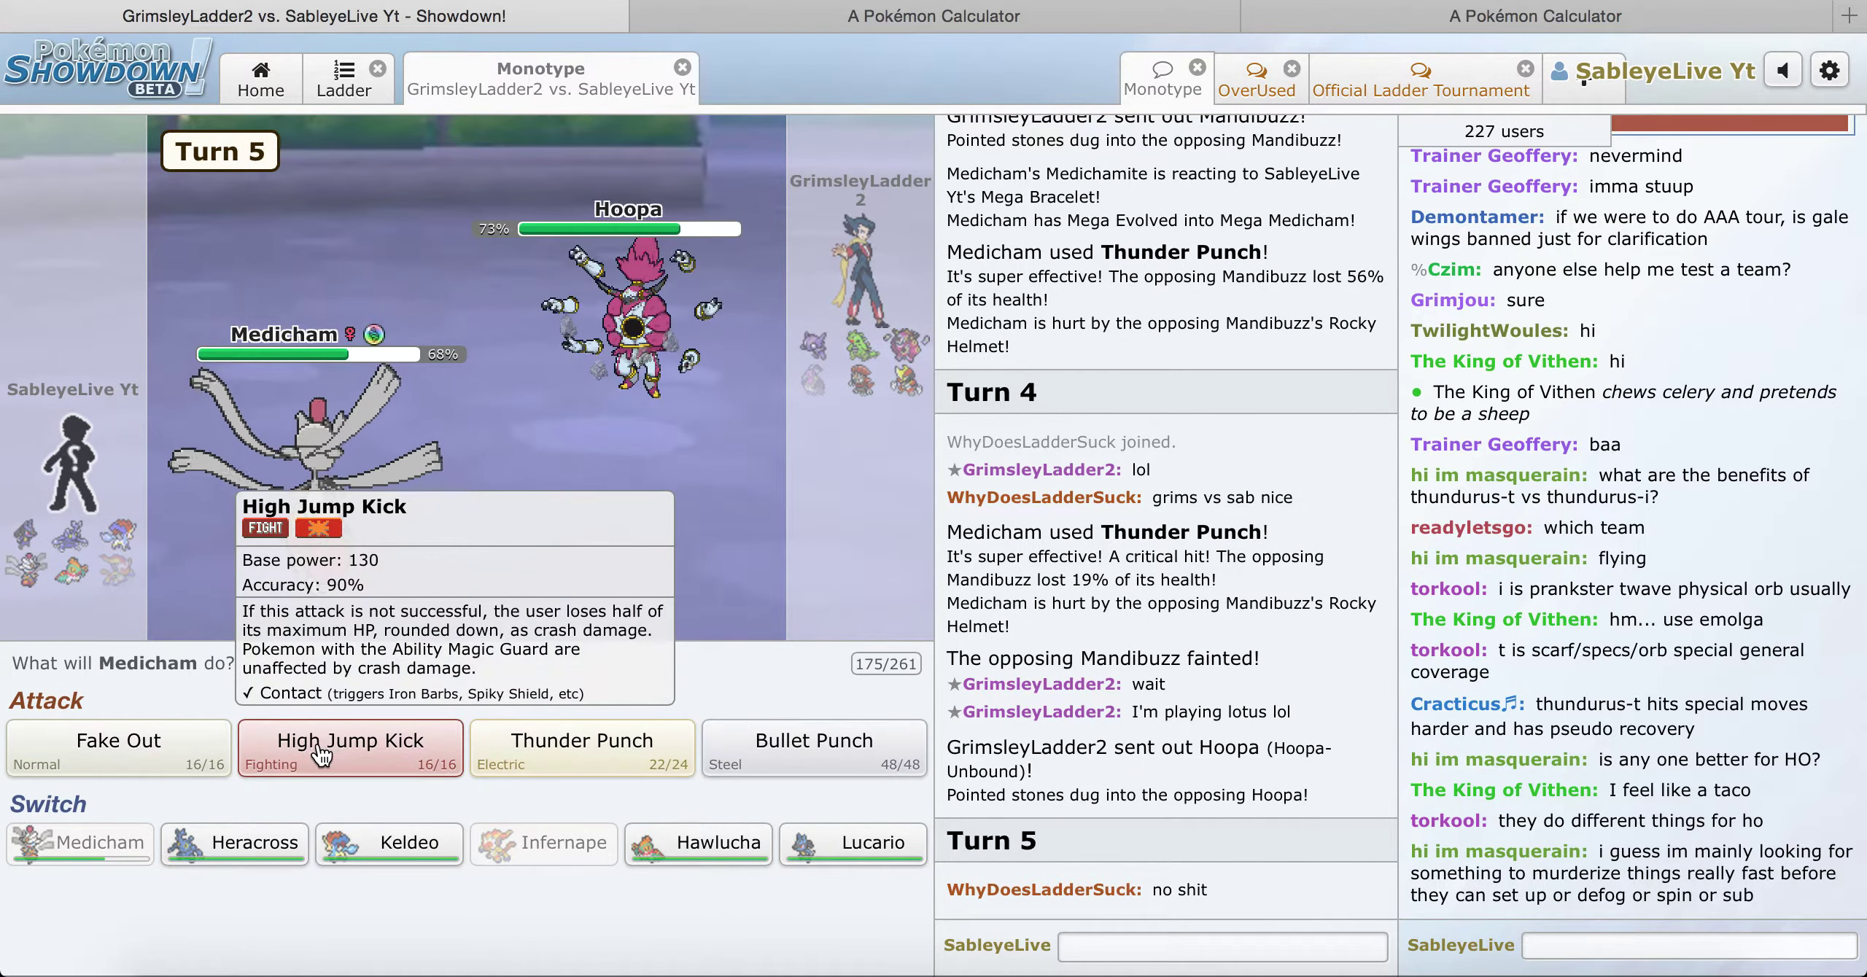
mouse_move(783, 745)
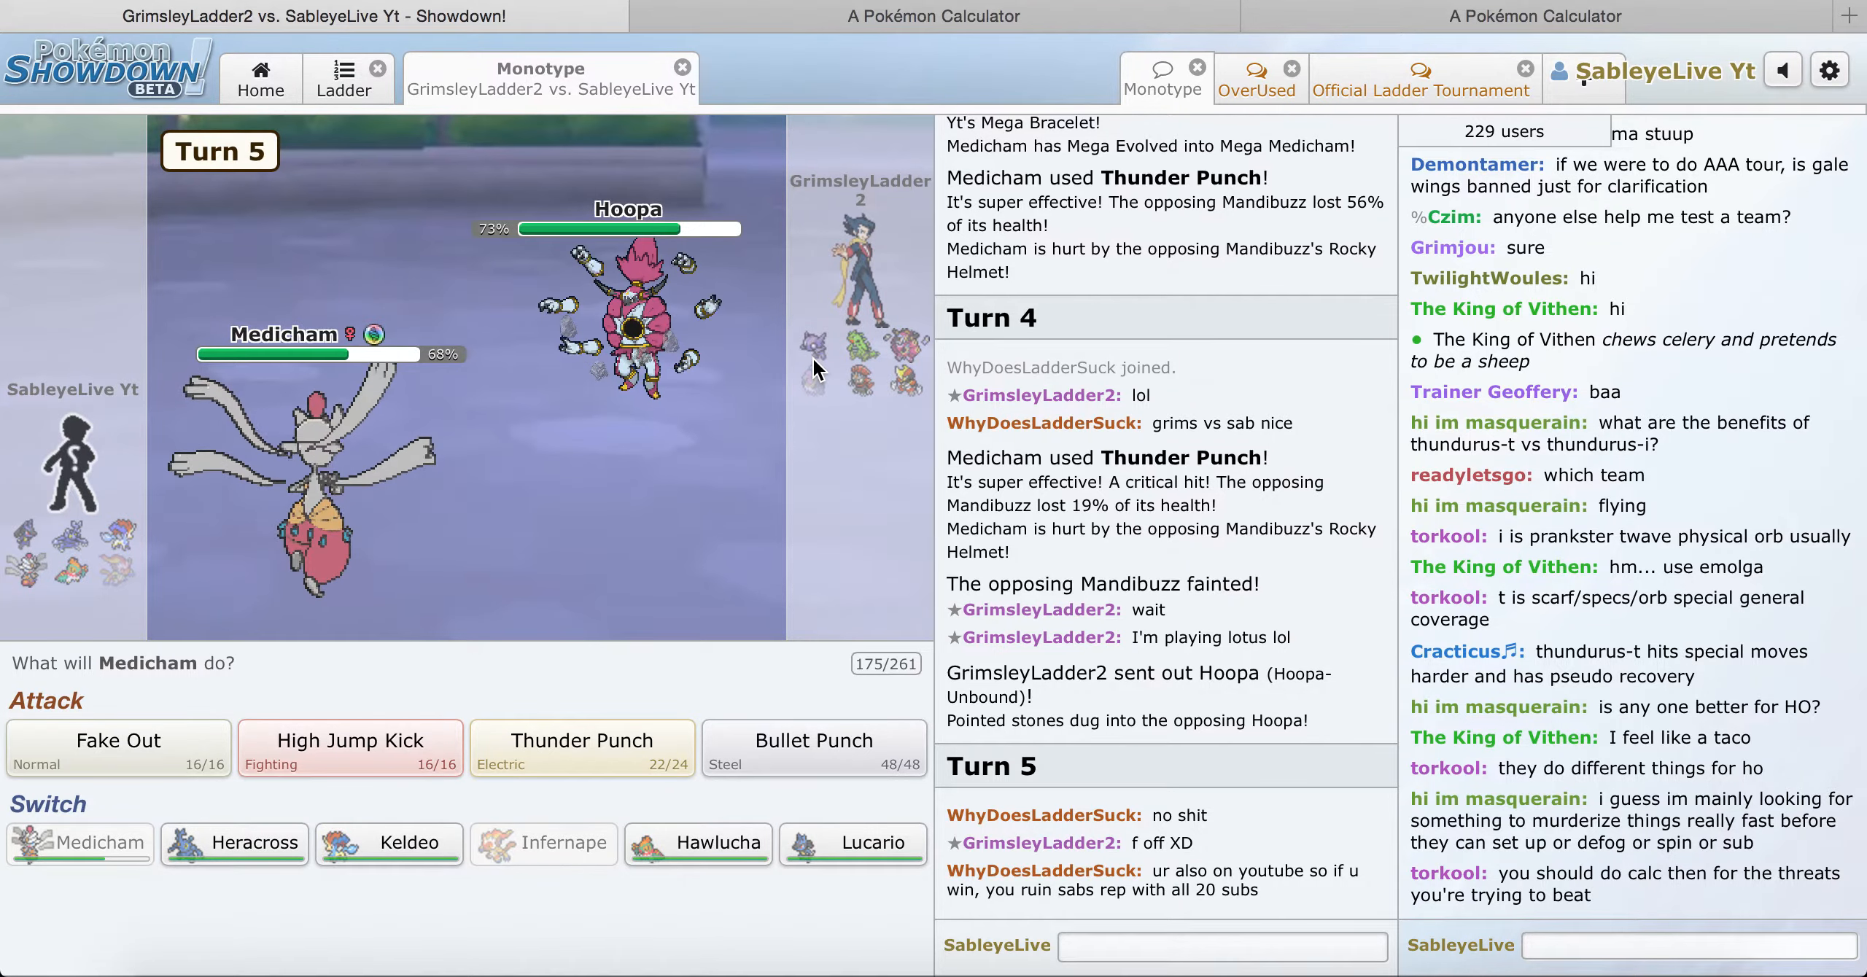
mouse_move(815, 768)
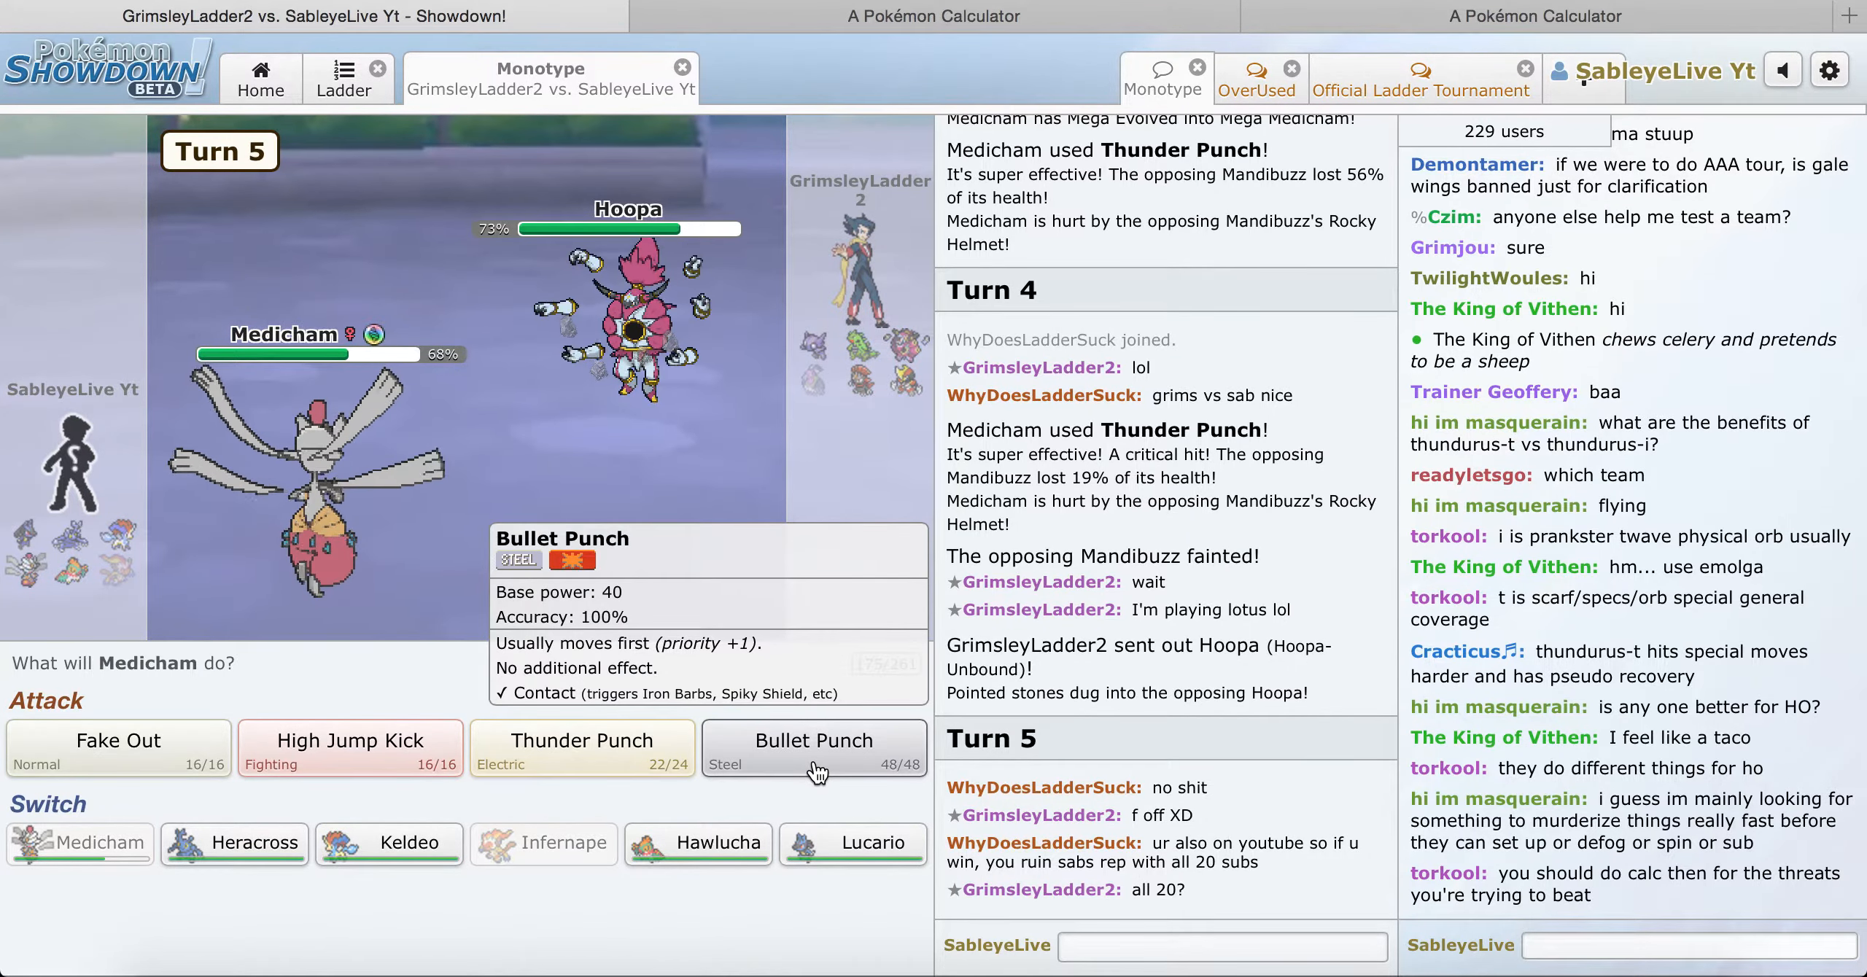
left_click(814, 748)
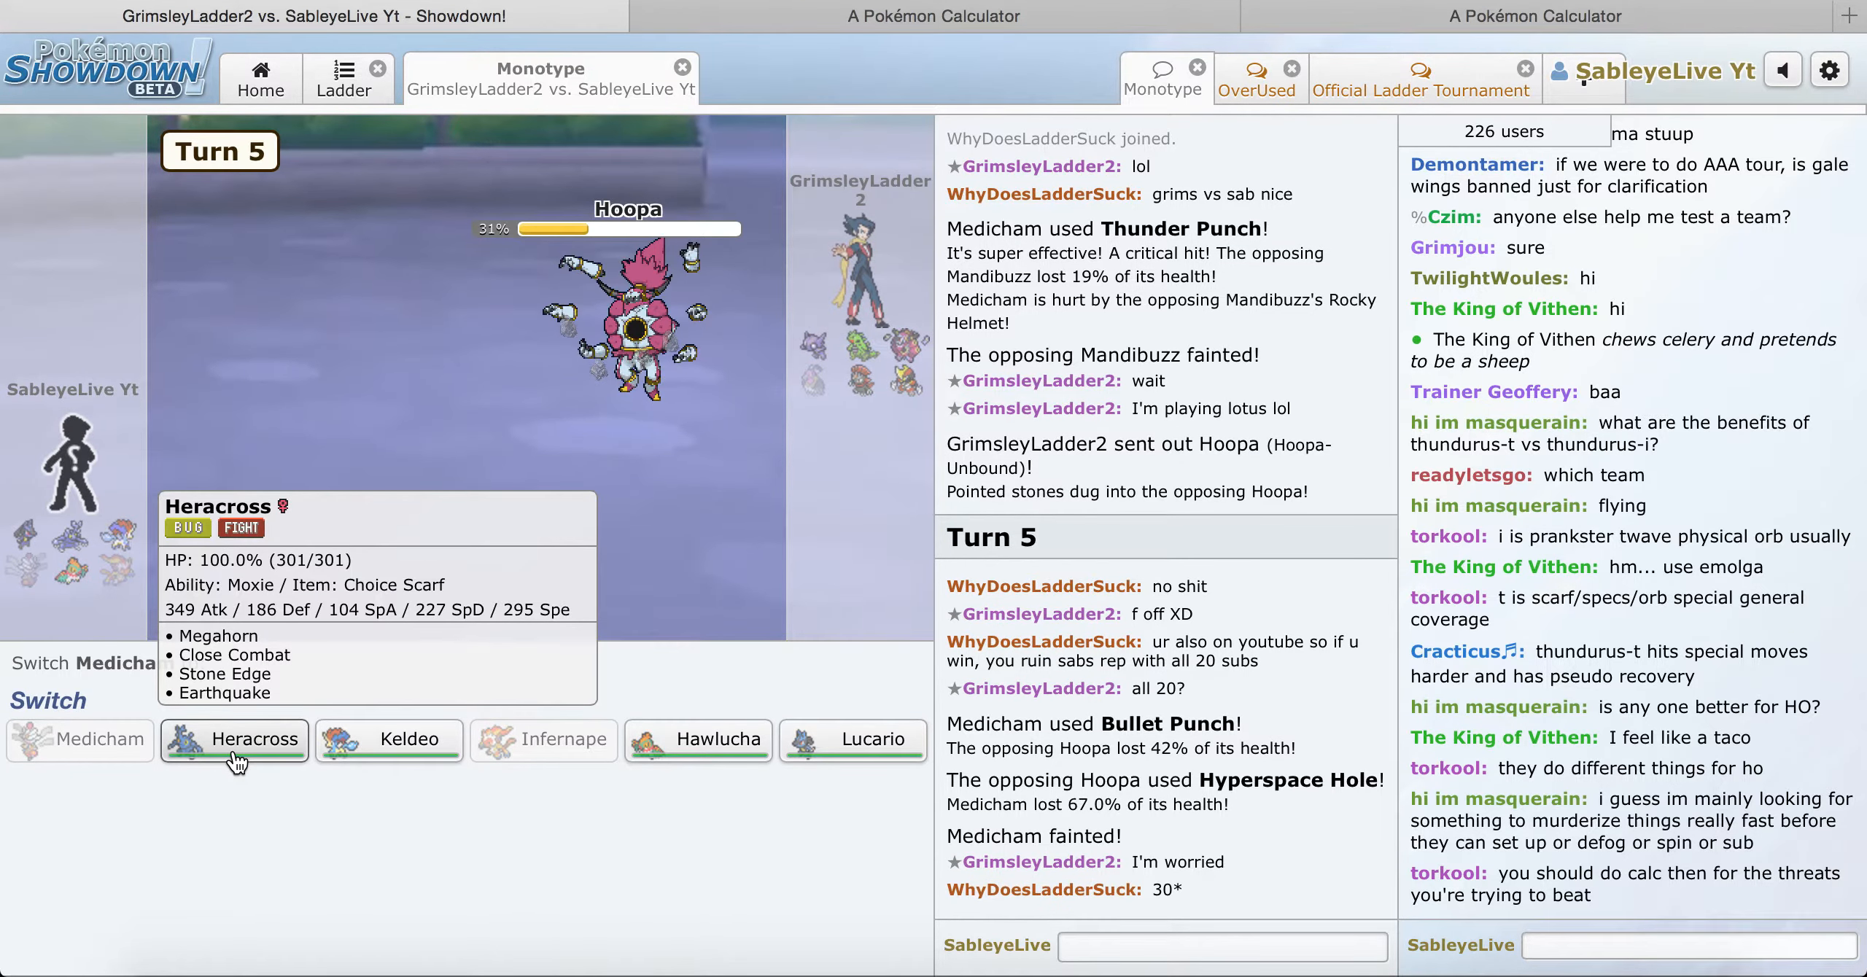
left_click(234, 740)
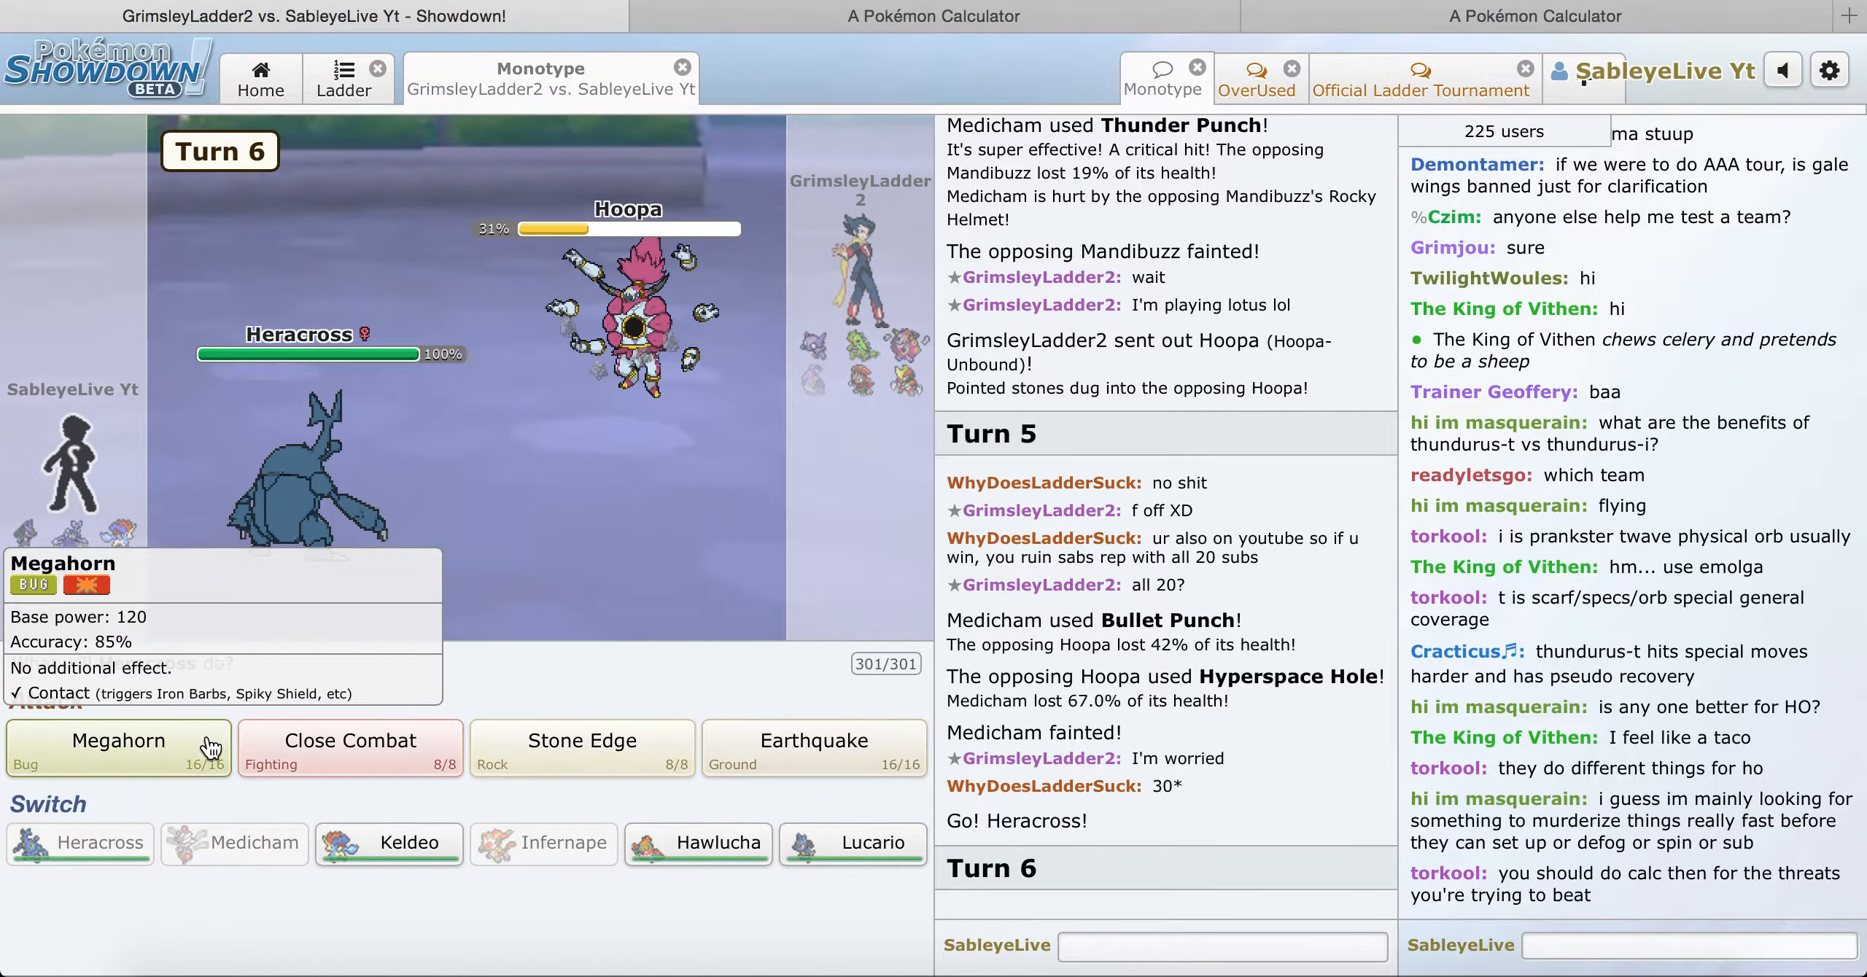
Step: Knock out Bisharp with two Heracross Megahorns, then switch Heracross out for Keldeo
left_click(118, 741)
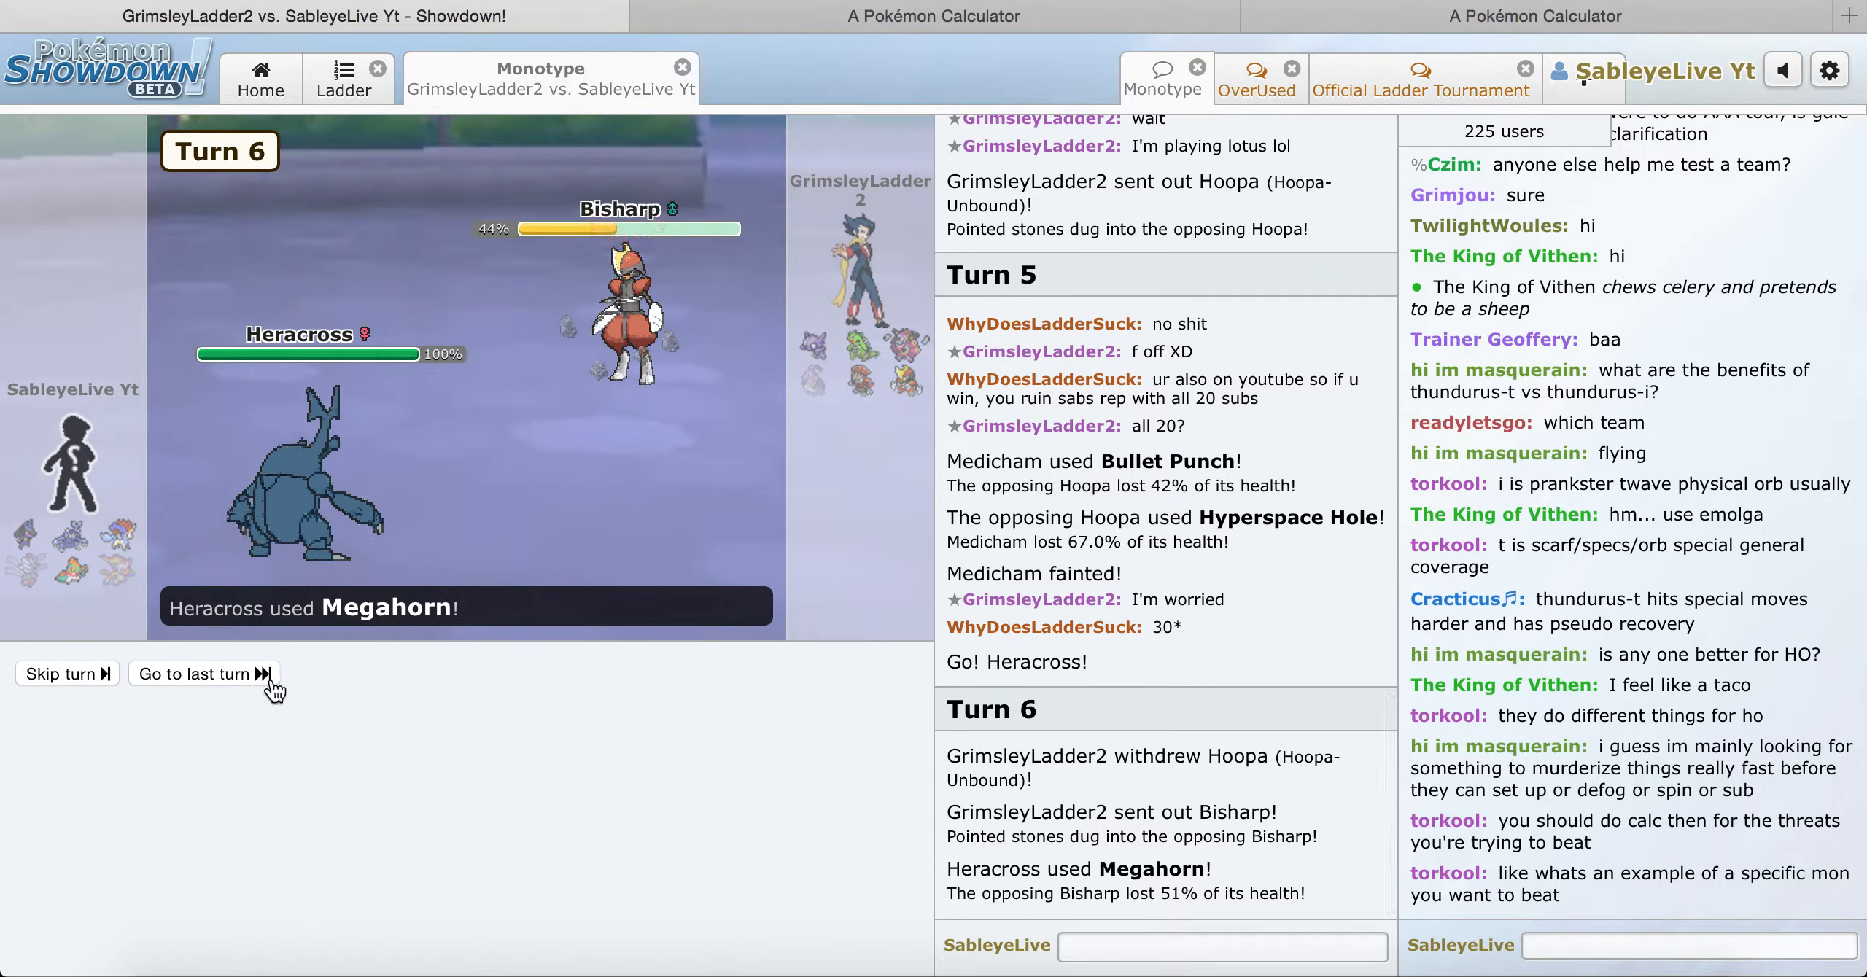
left_click(204, 673)
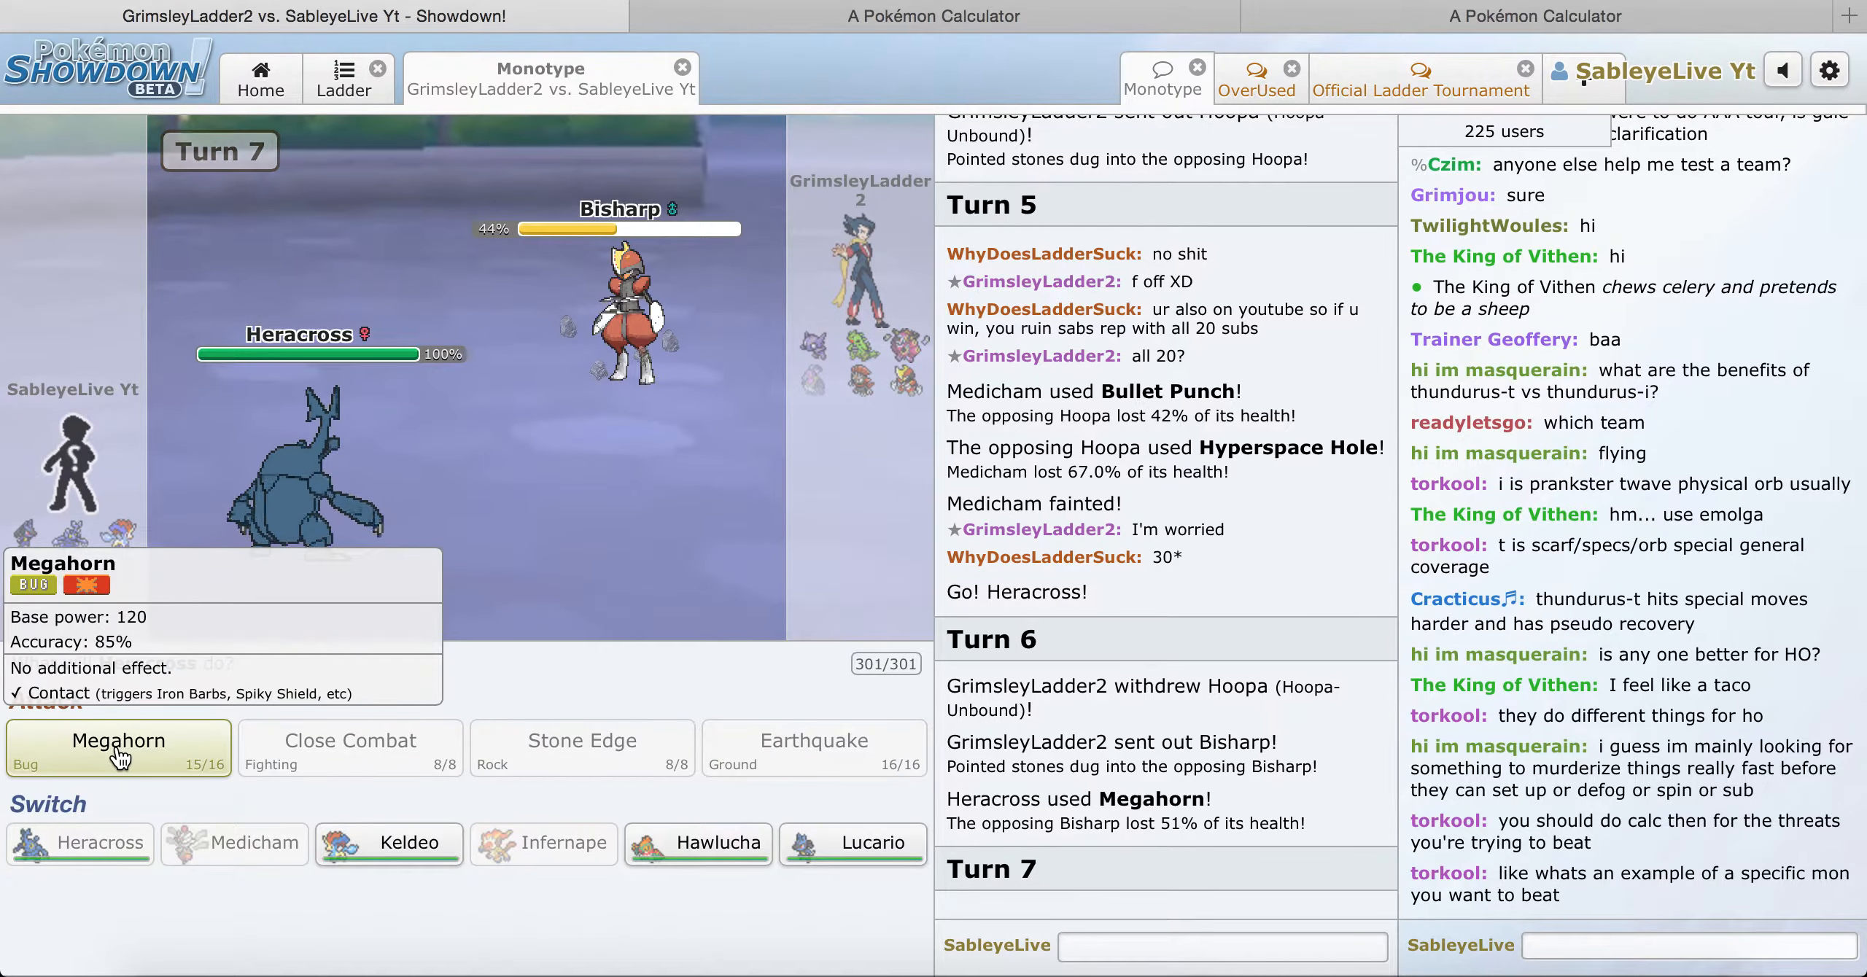
left_click(118, 741)
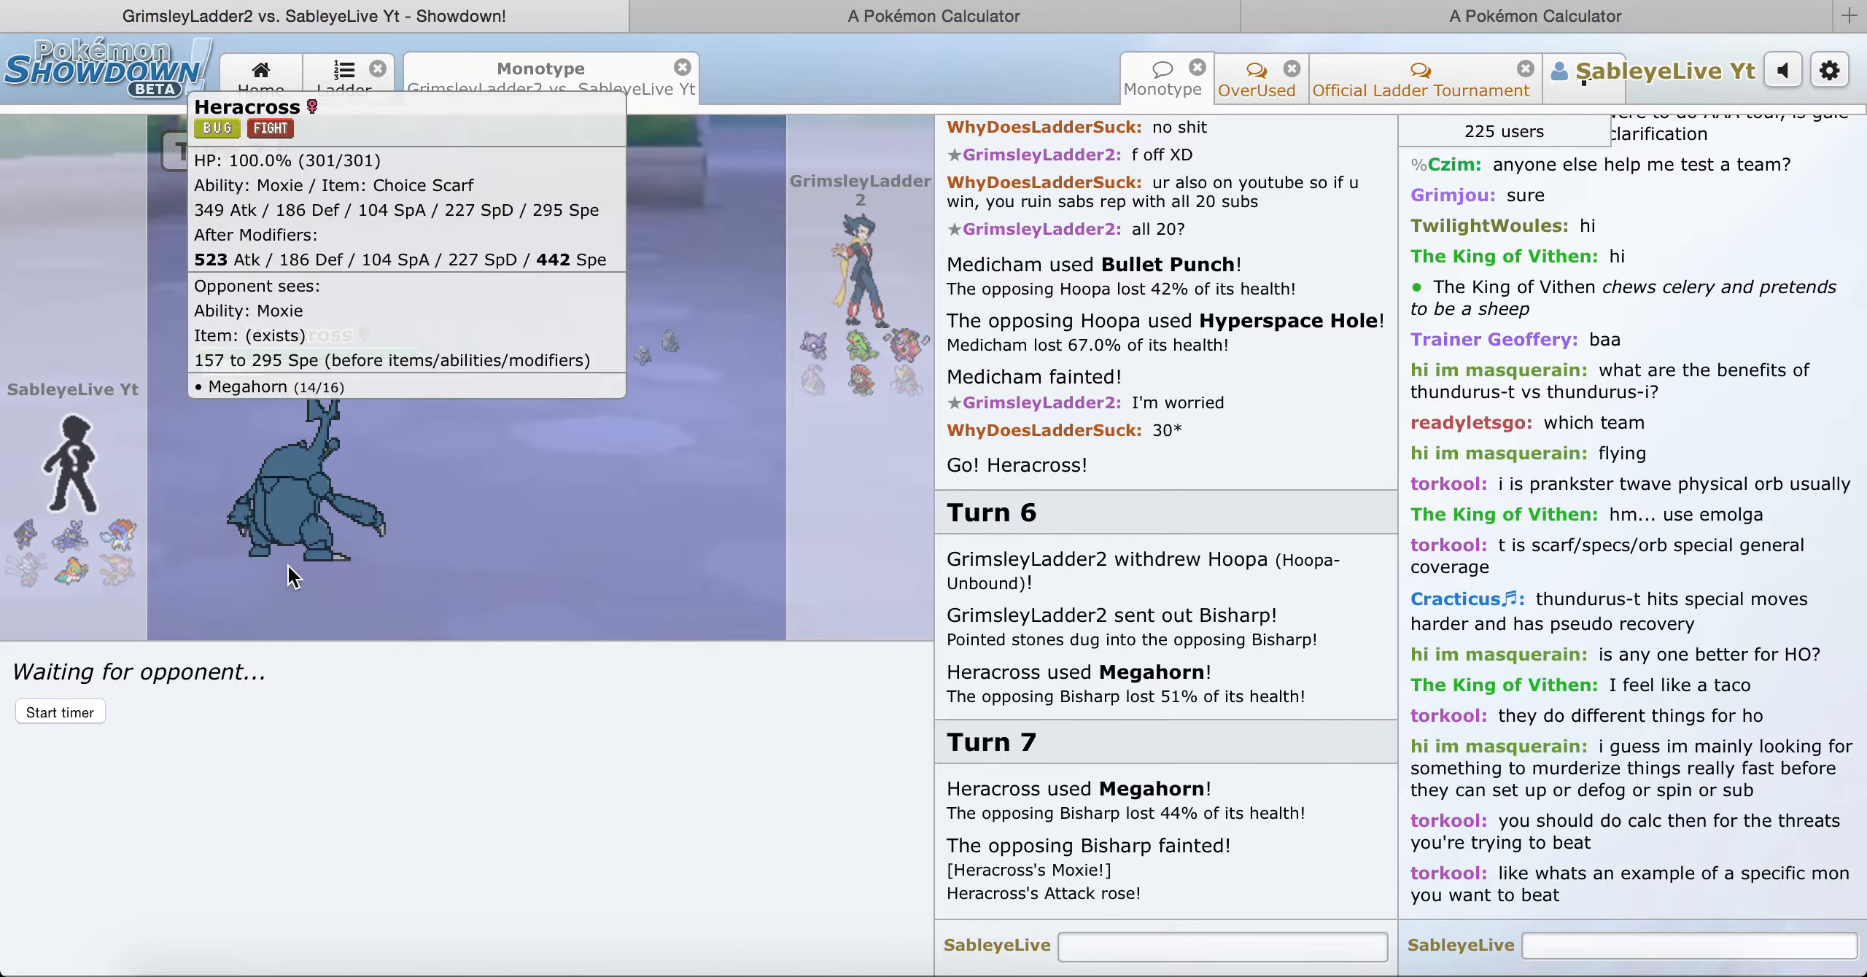
mouse_move(612, 603)
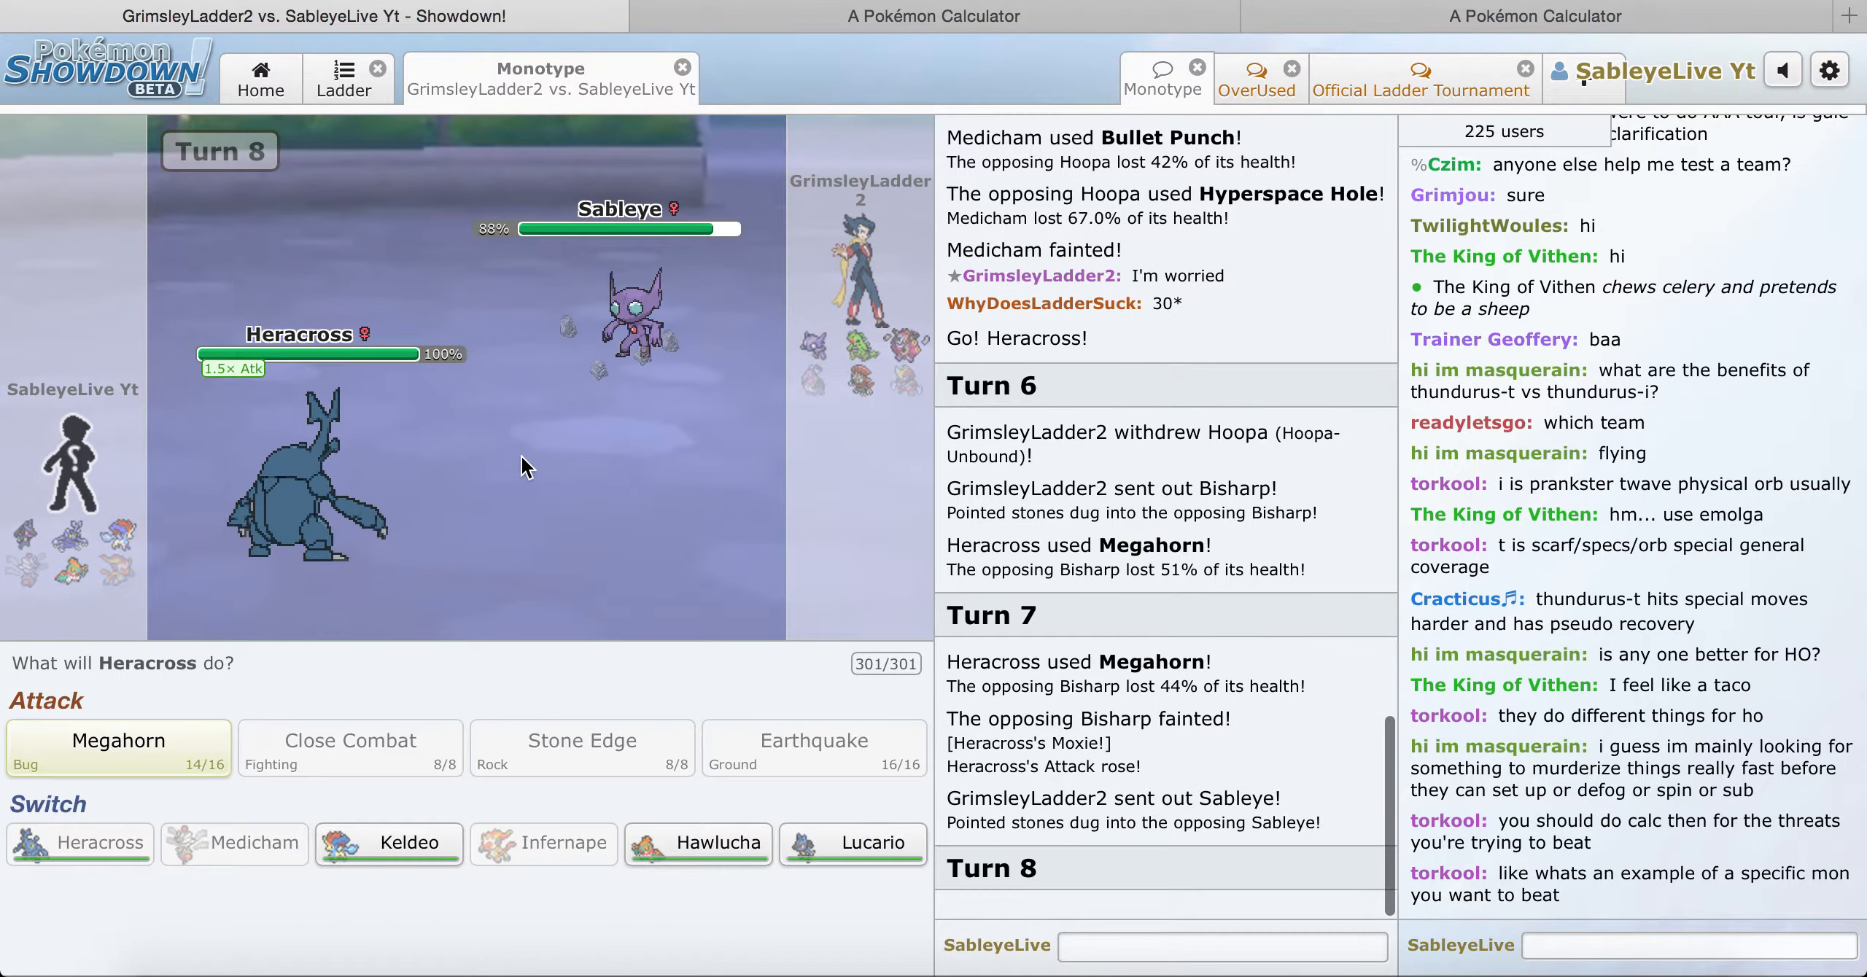
left_click(118, 747)
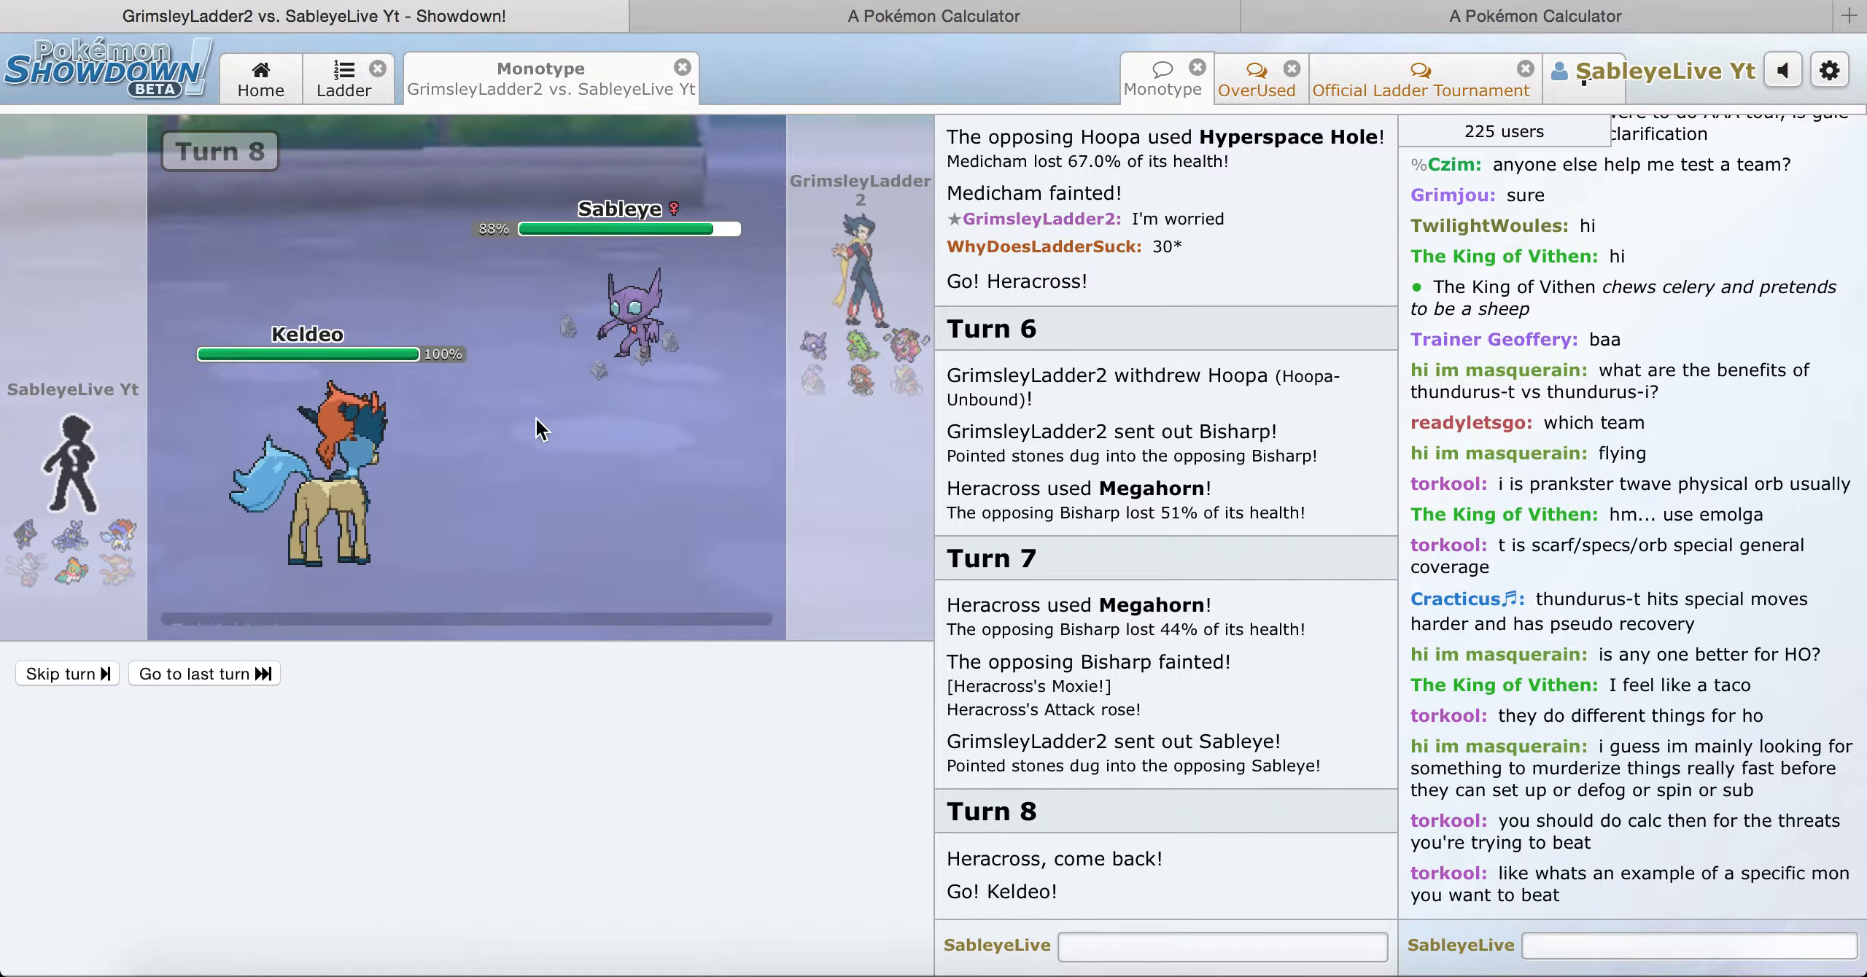
Step: Fire Keldeo's Hydro Pump at Tyranitar twice, then at the incoming Weavile
left_click(205, 674)
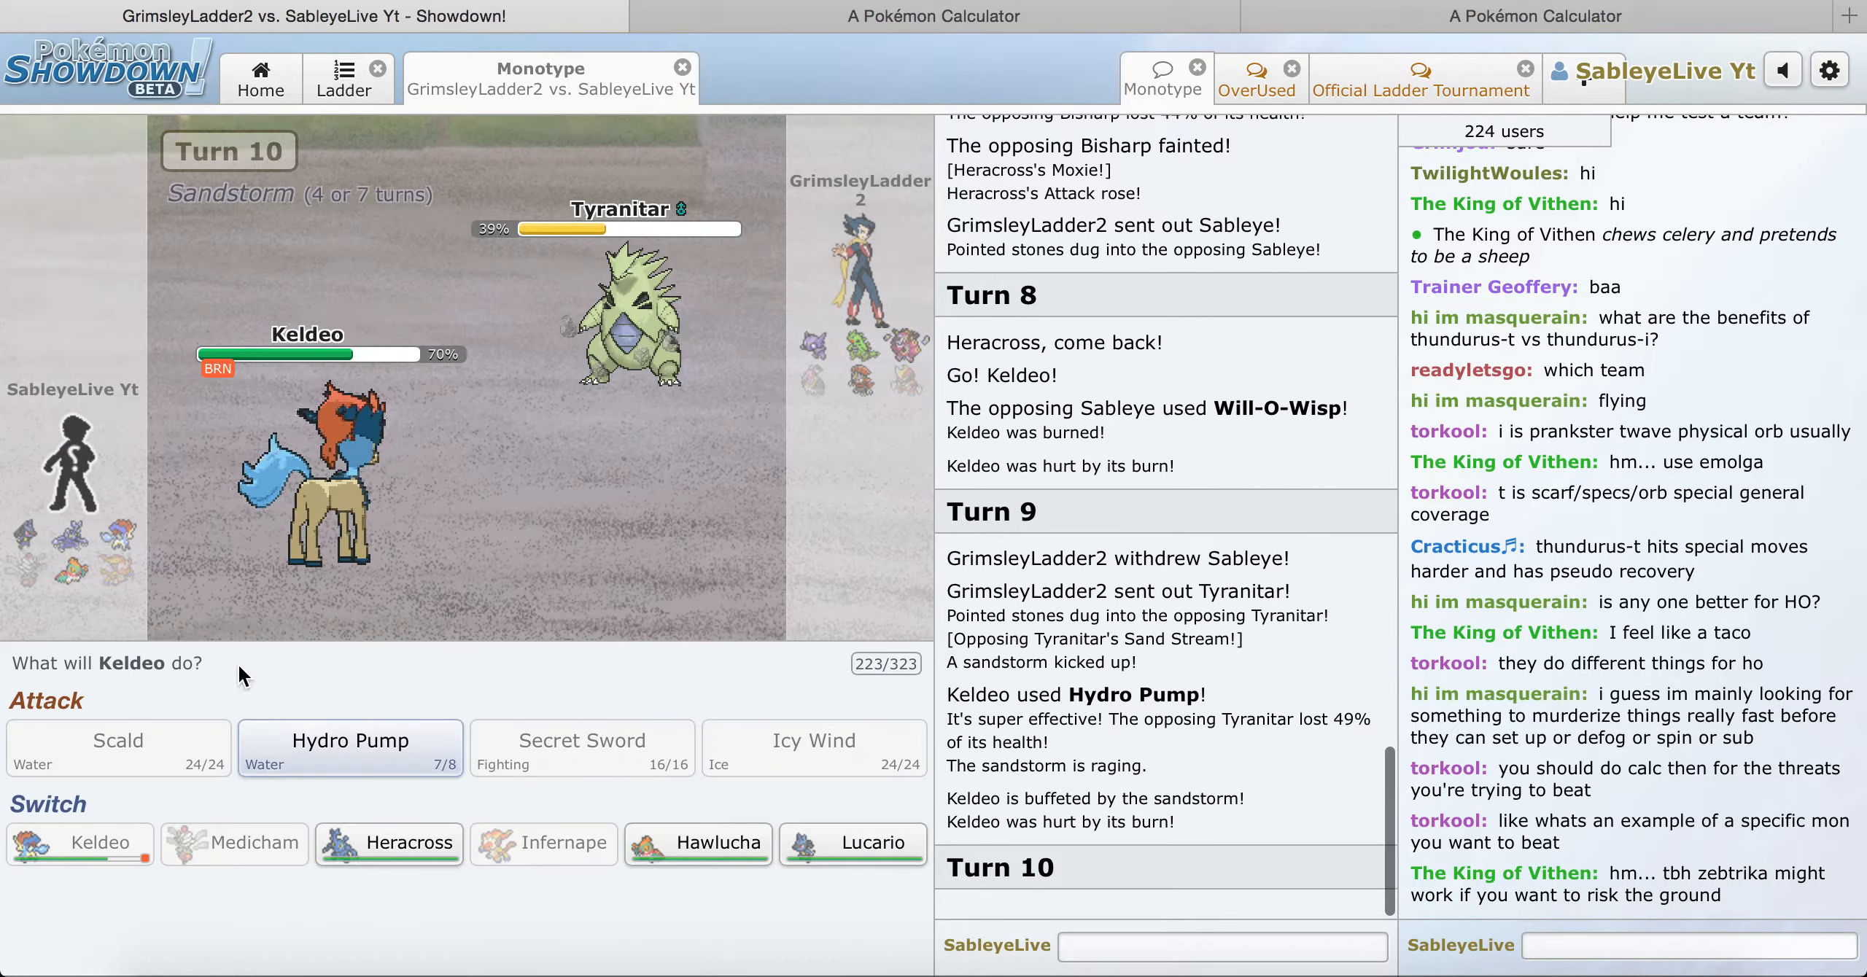
left_click(350, 748)
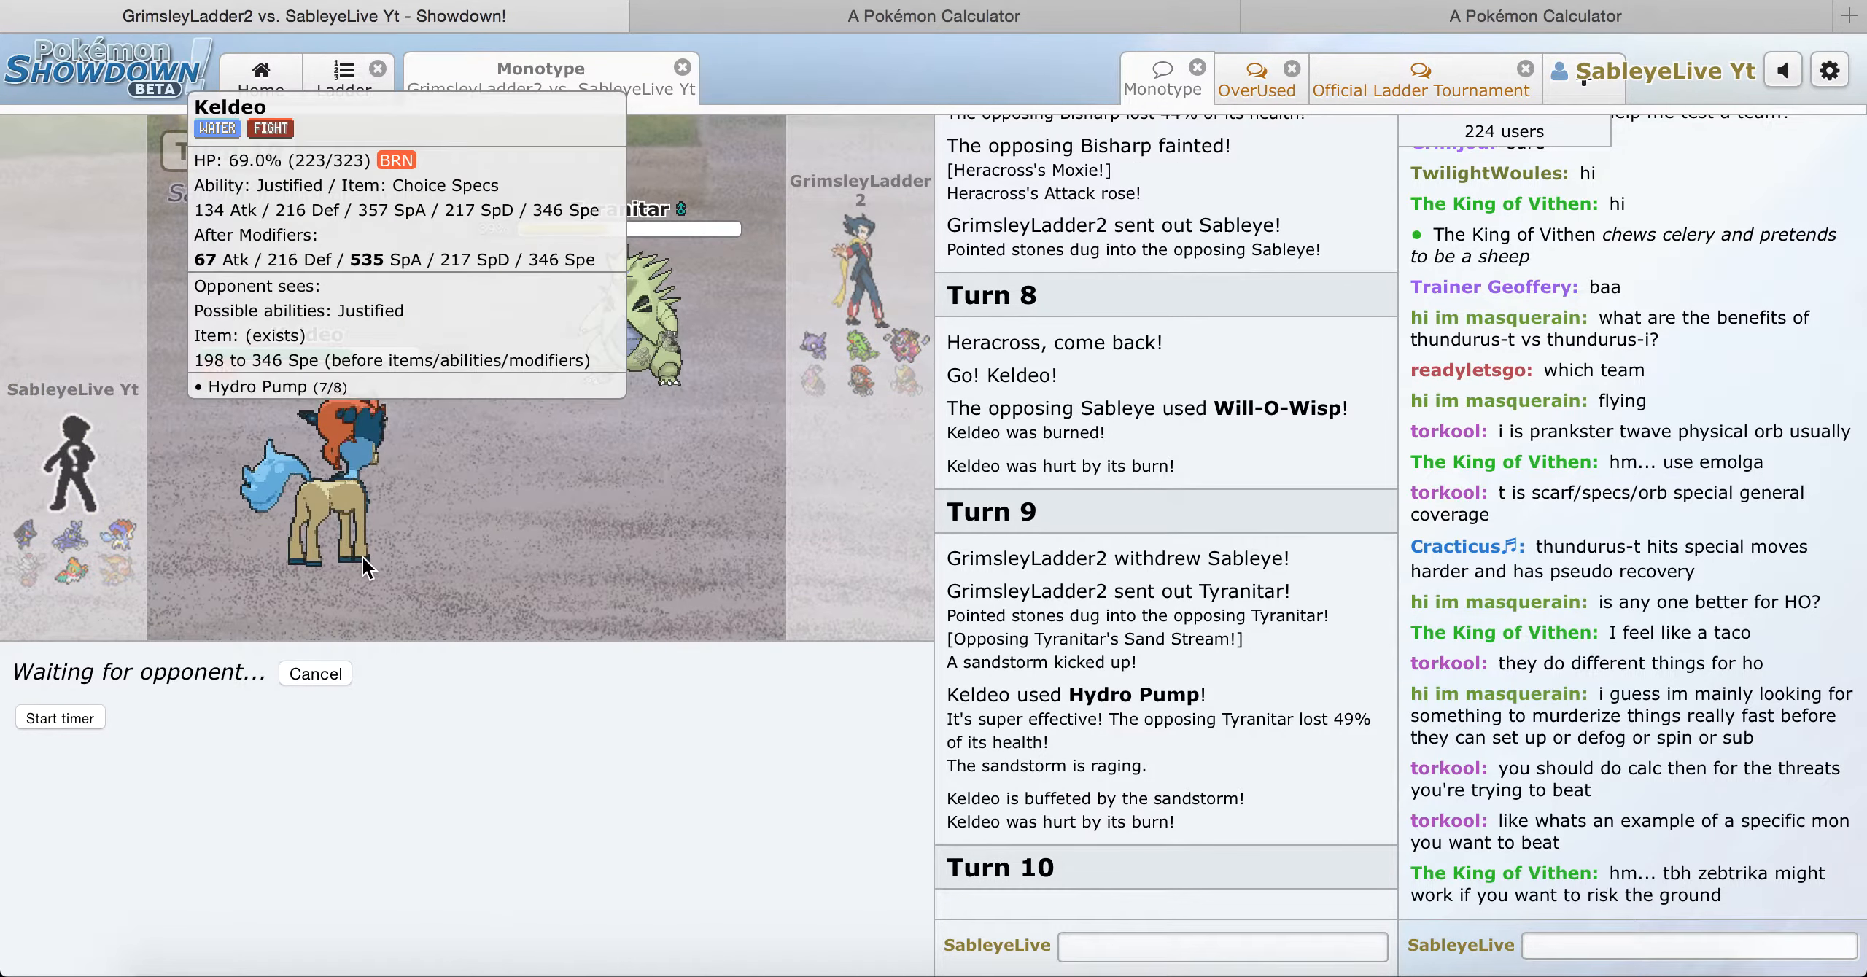
mouse_move(696, 316)
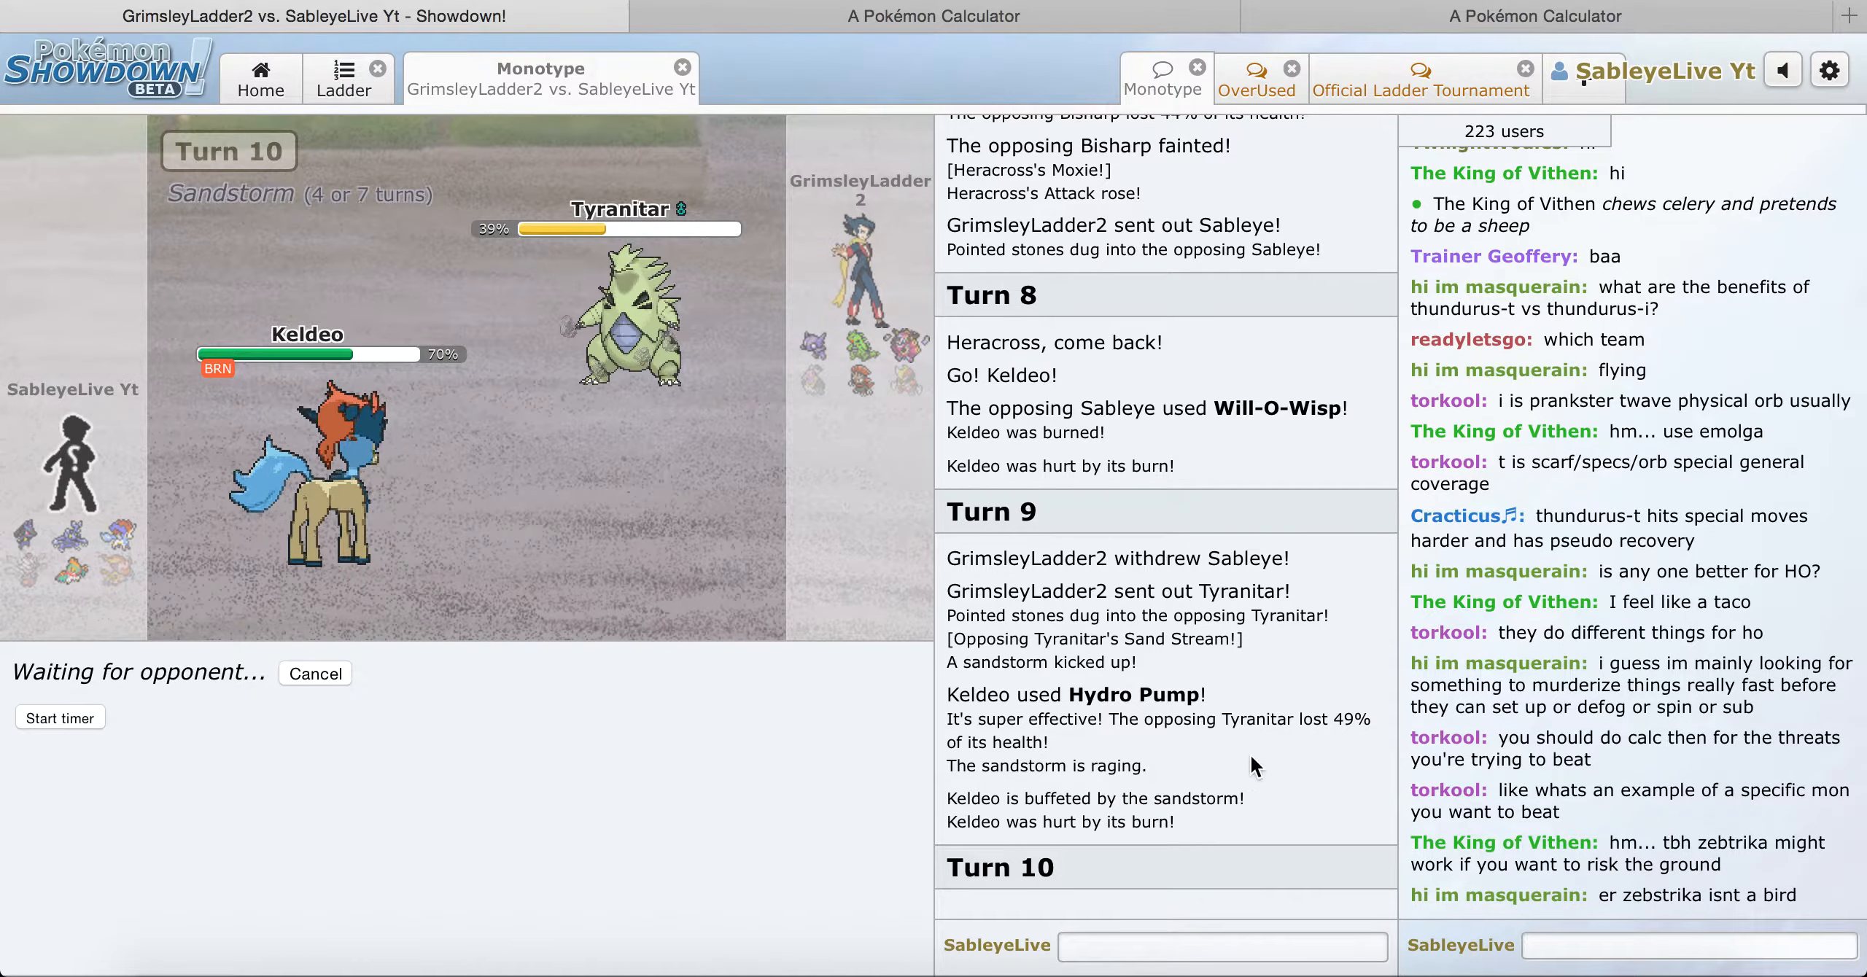
mouse_move(649, 409)
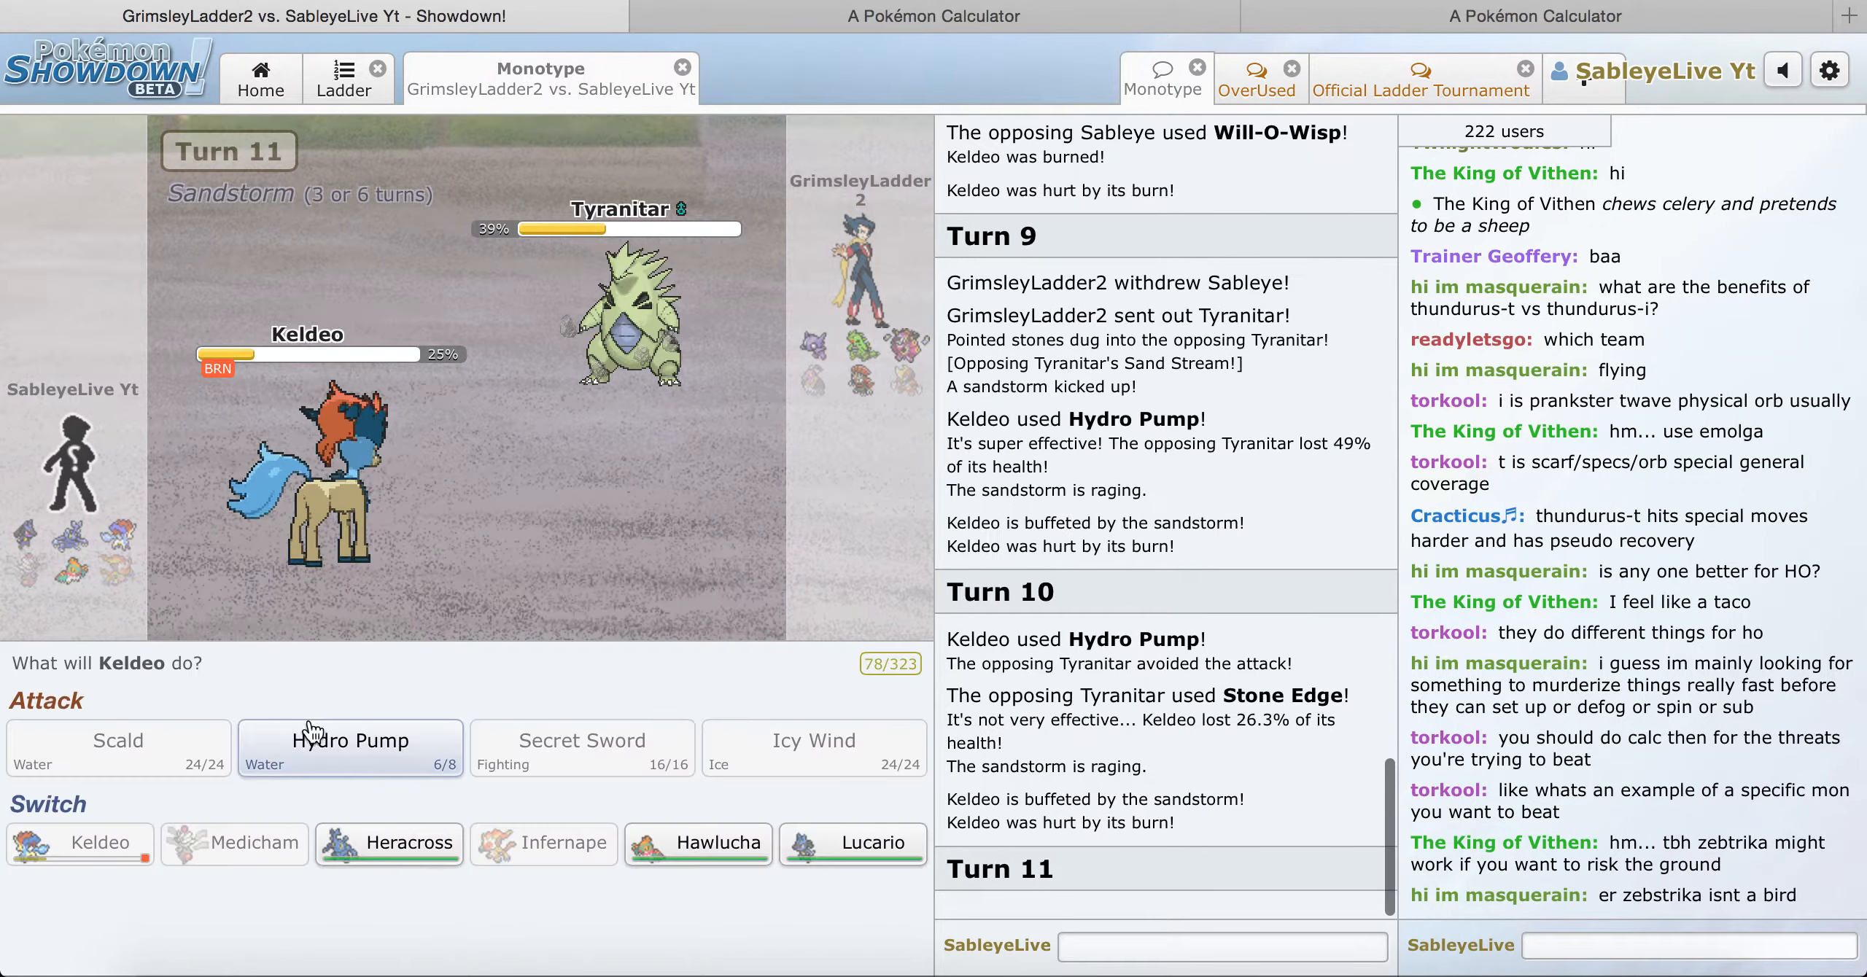
left_click(350, 748)
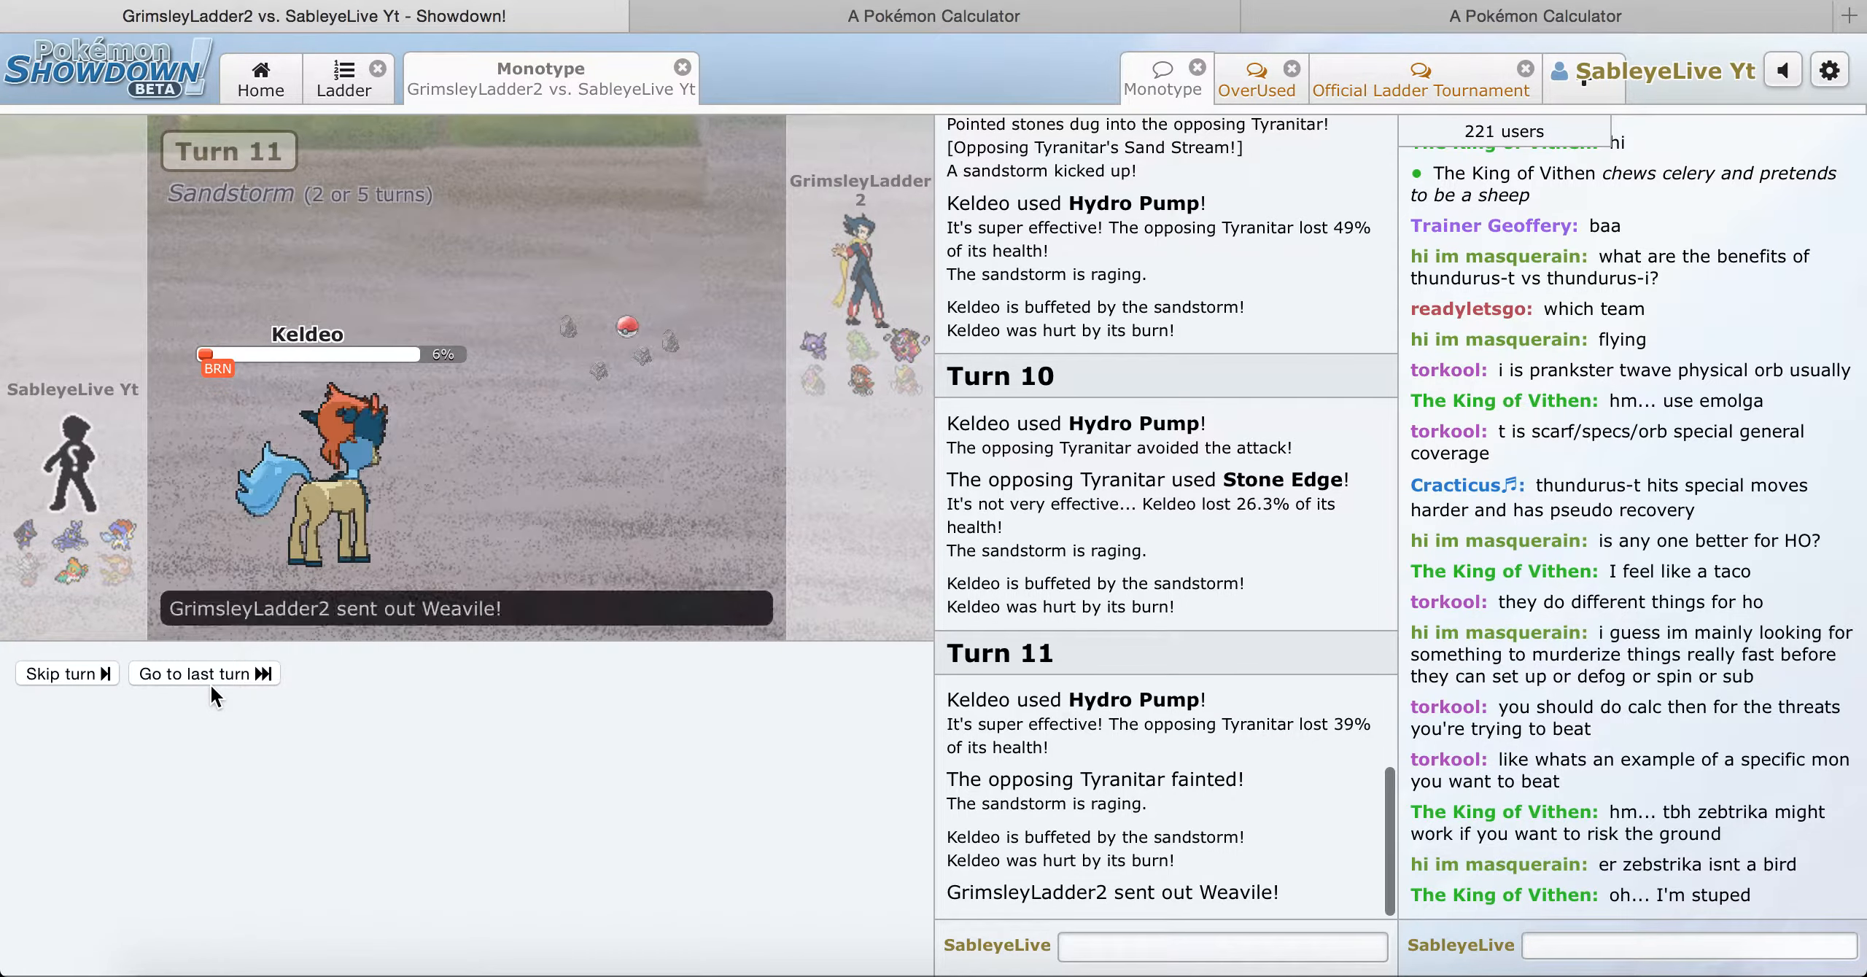
mouse_move(250, 747)
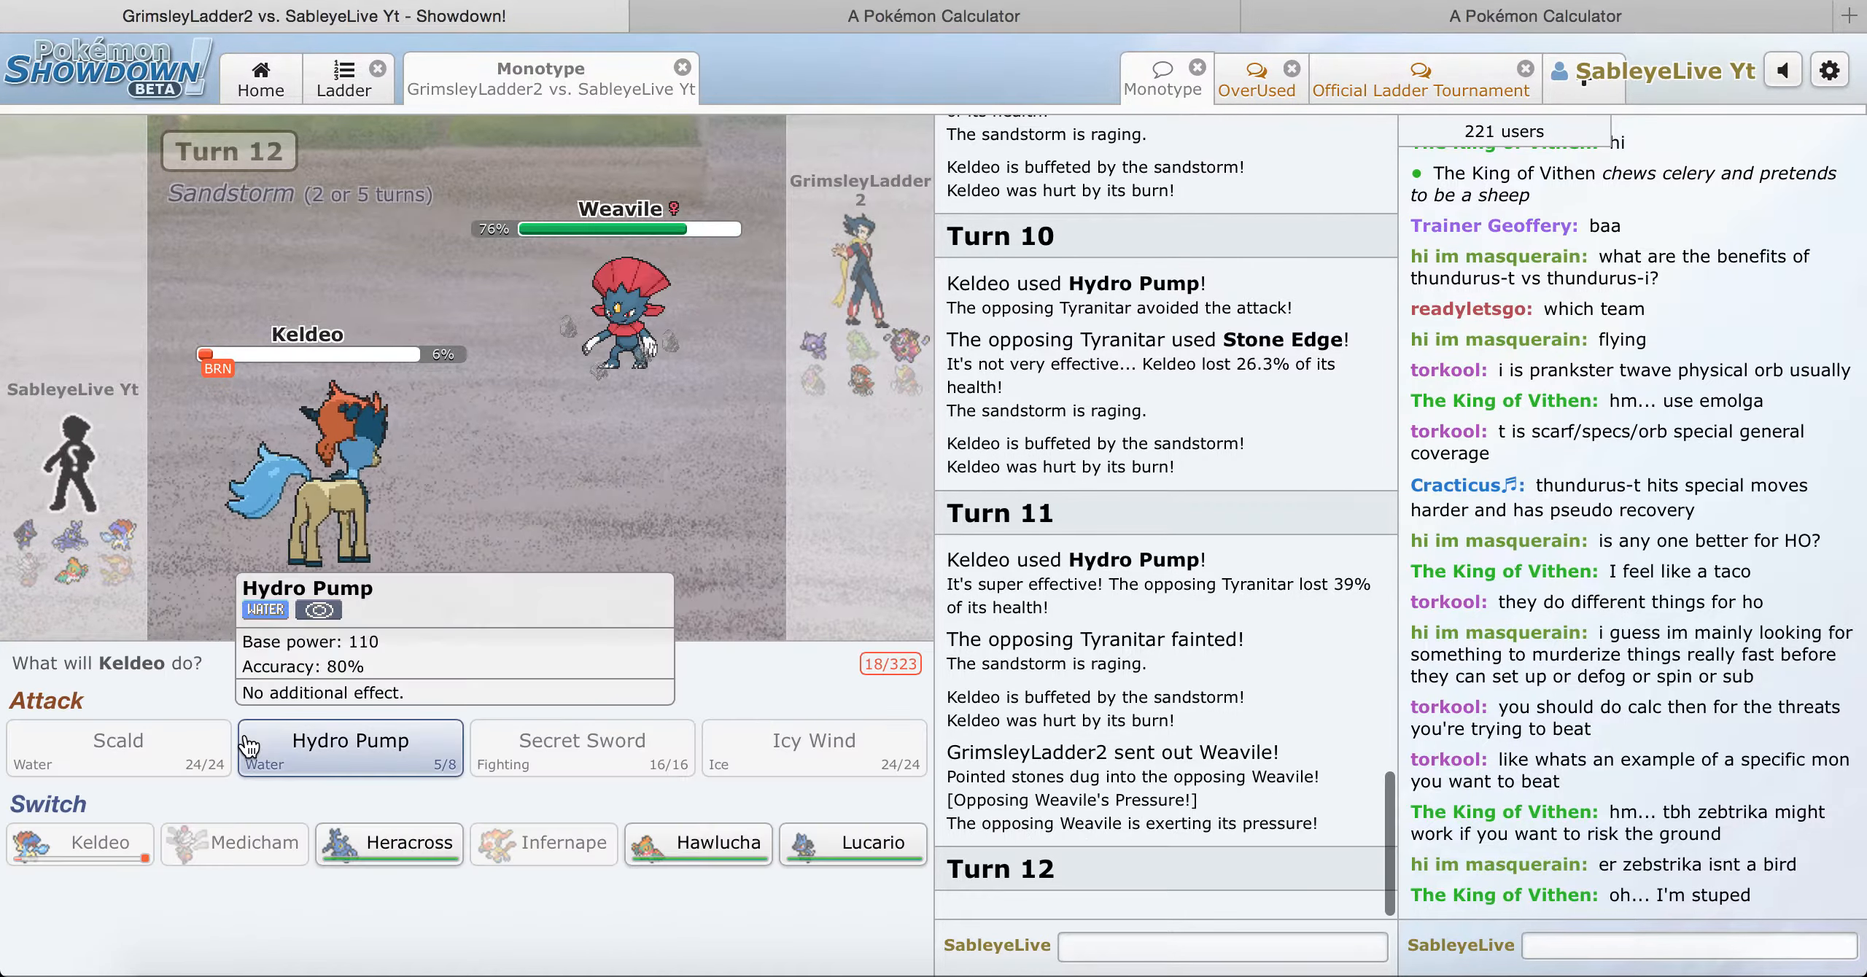
left_click(349, 747)
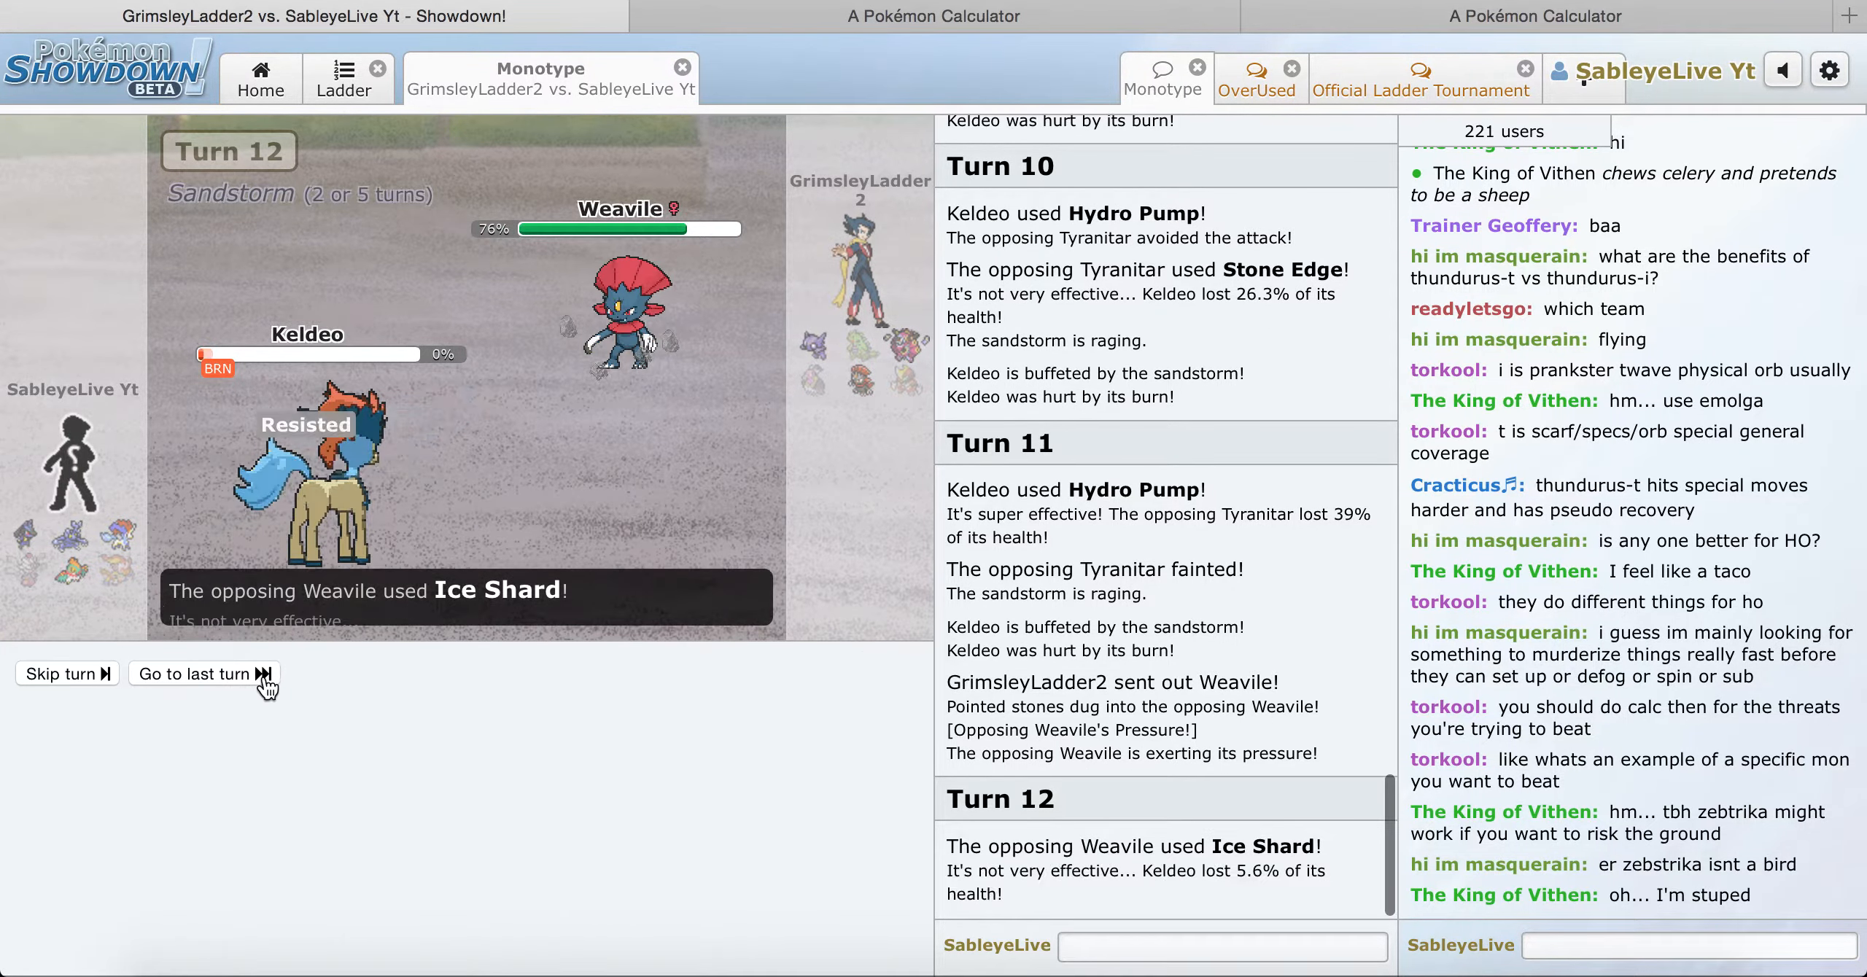
left_click(194, 673)
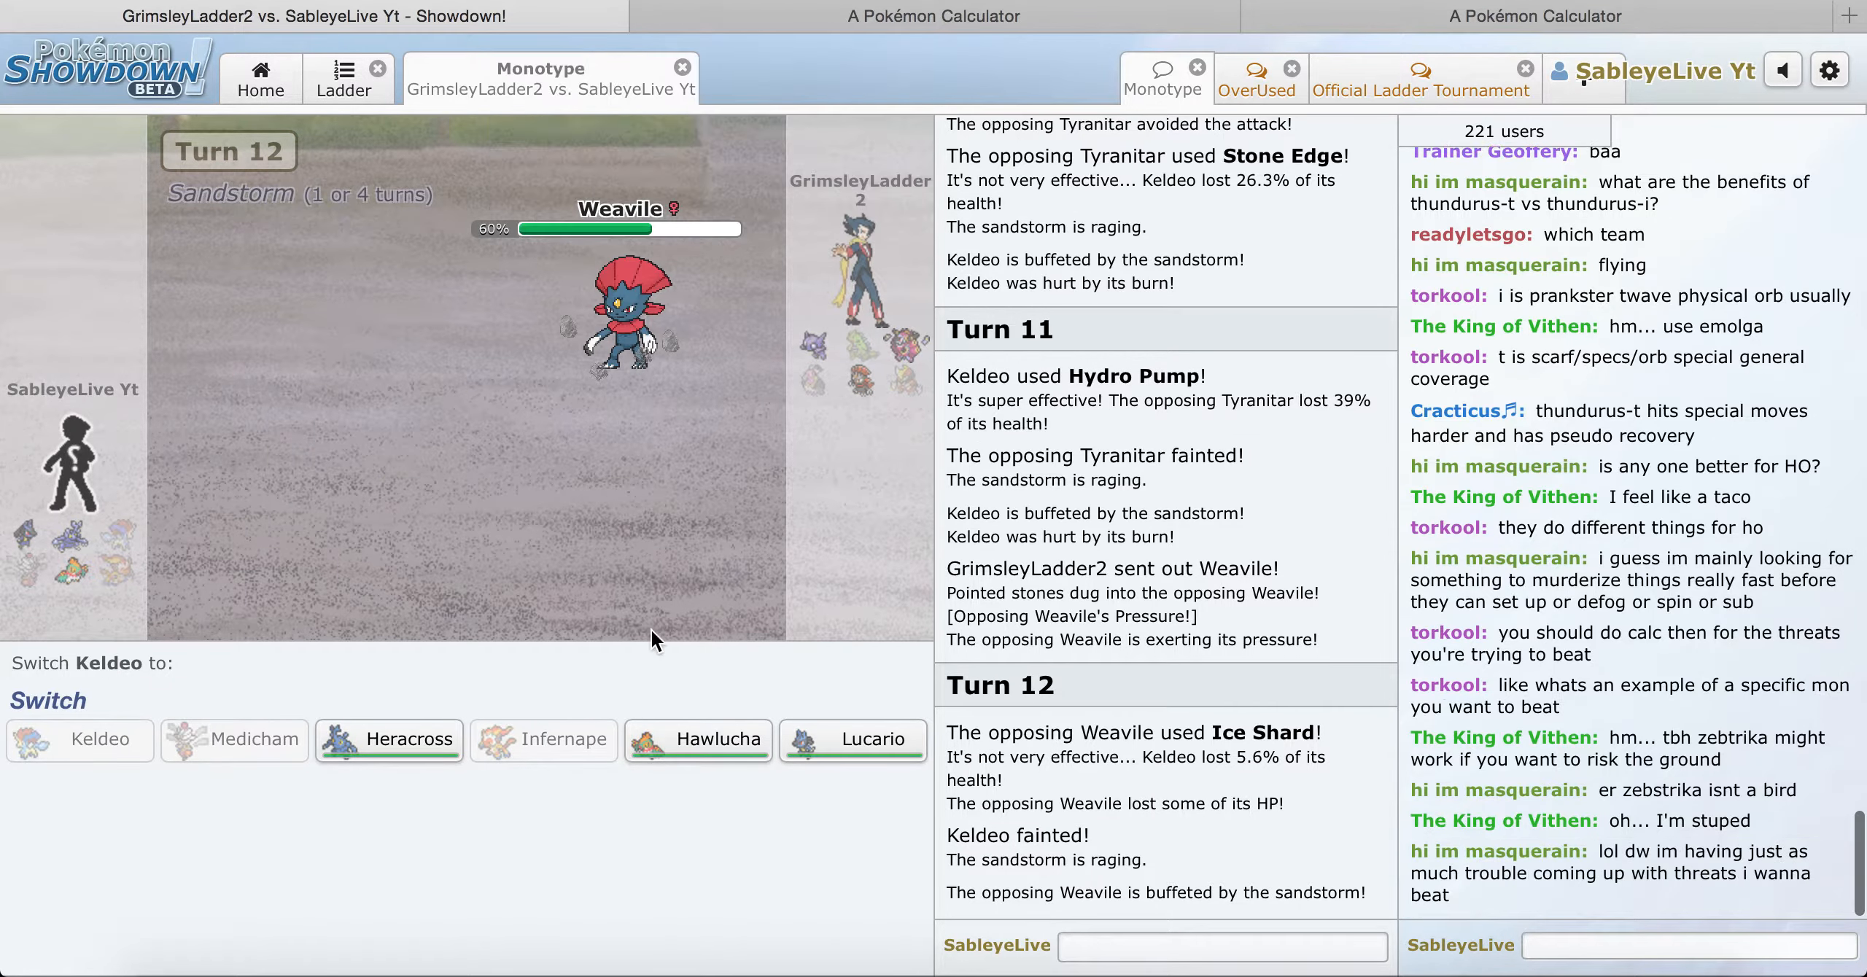
mouse_move(696, 754)
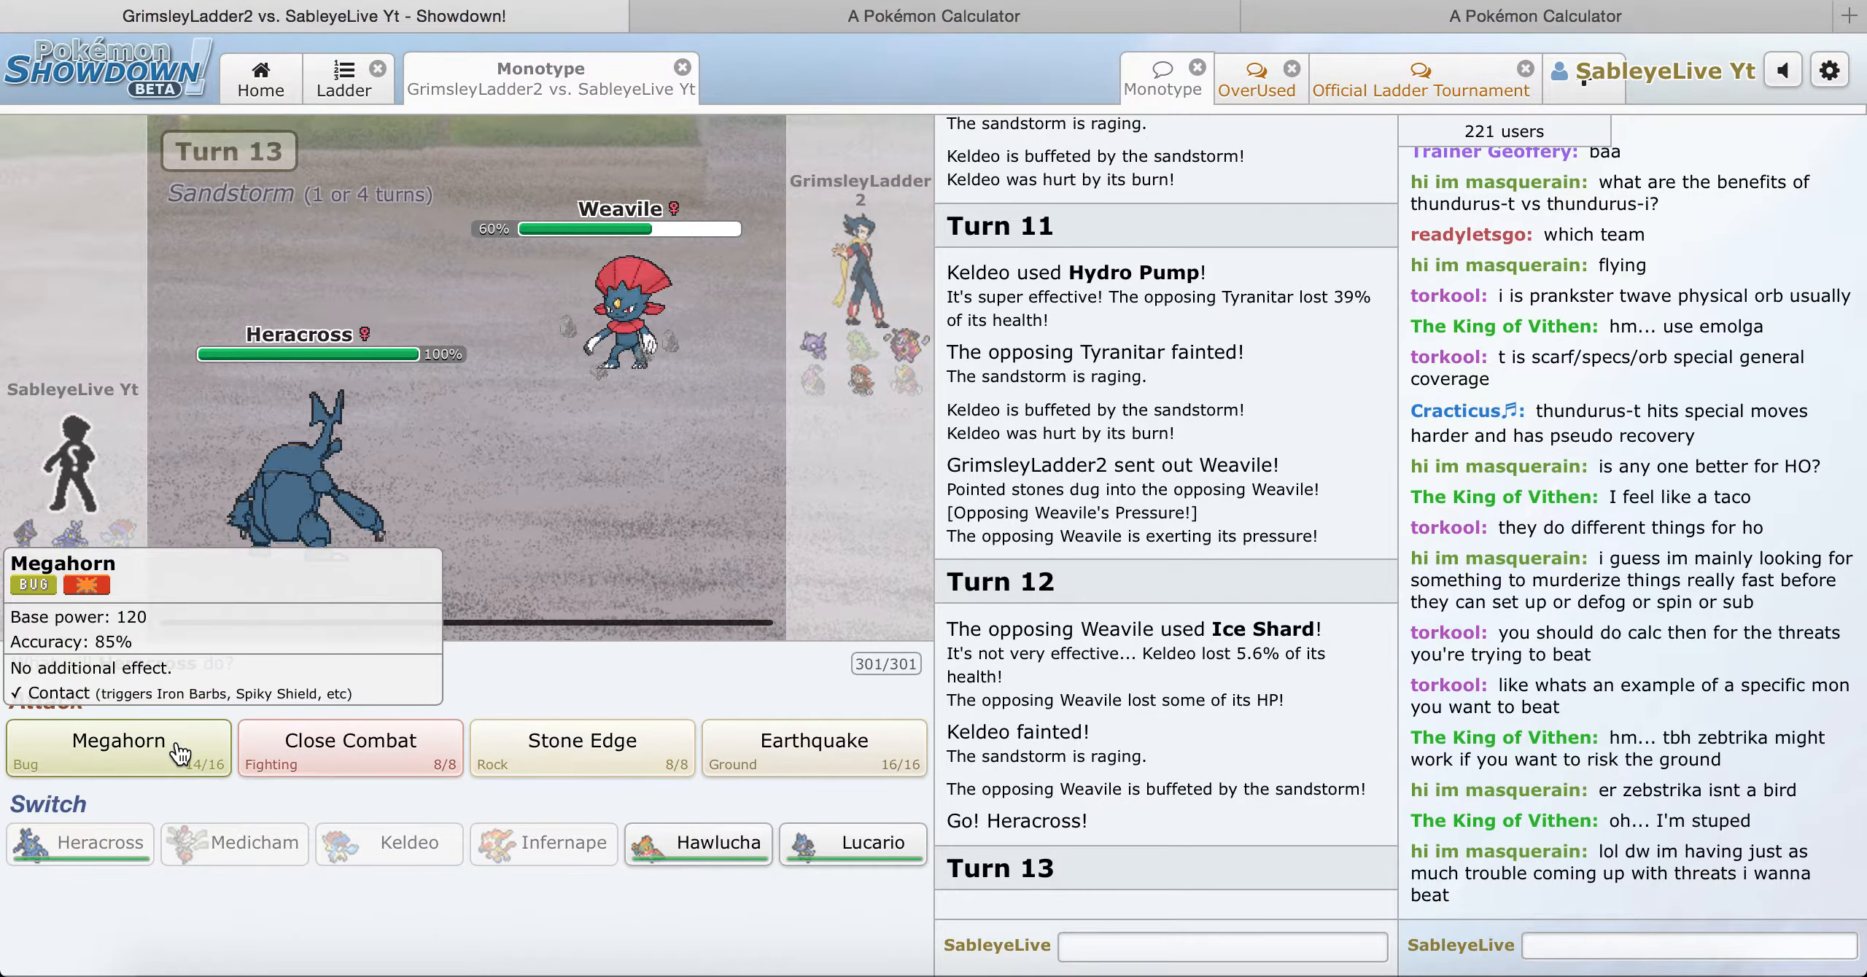
Step: Megahorn Weavile, Sableye and Hoopa with Heracross to beat GrimsleyLadder2
left_click(117, 748)
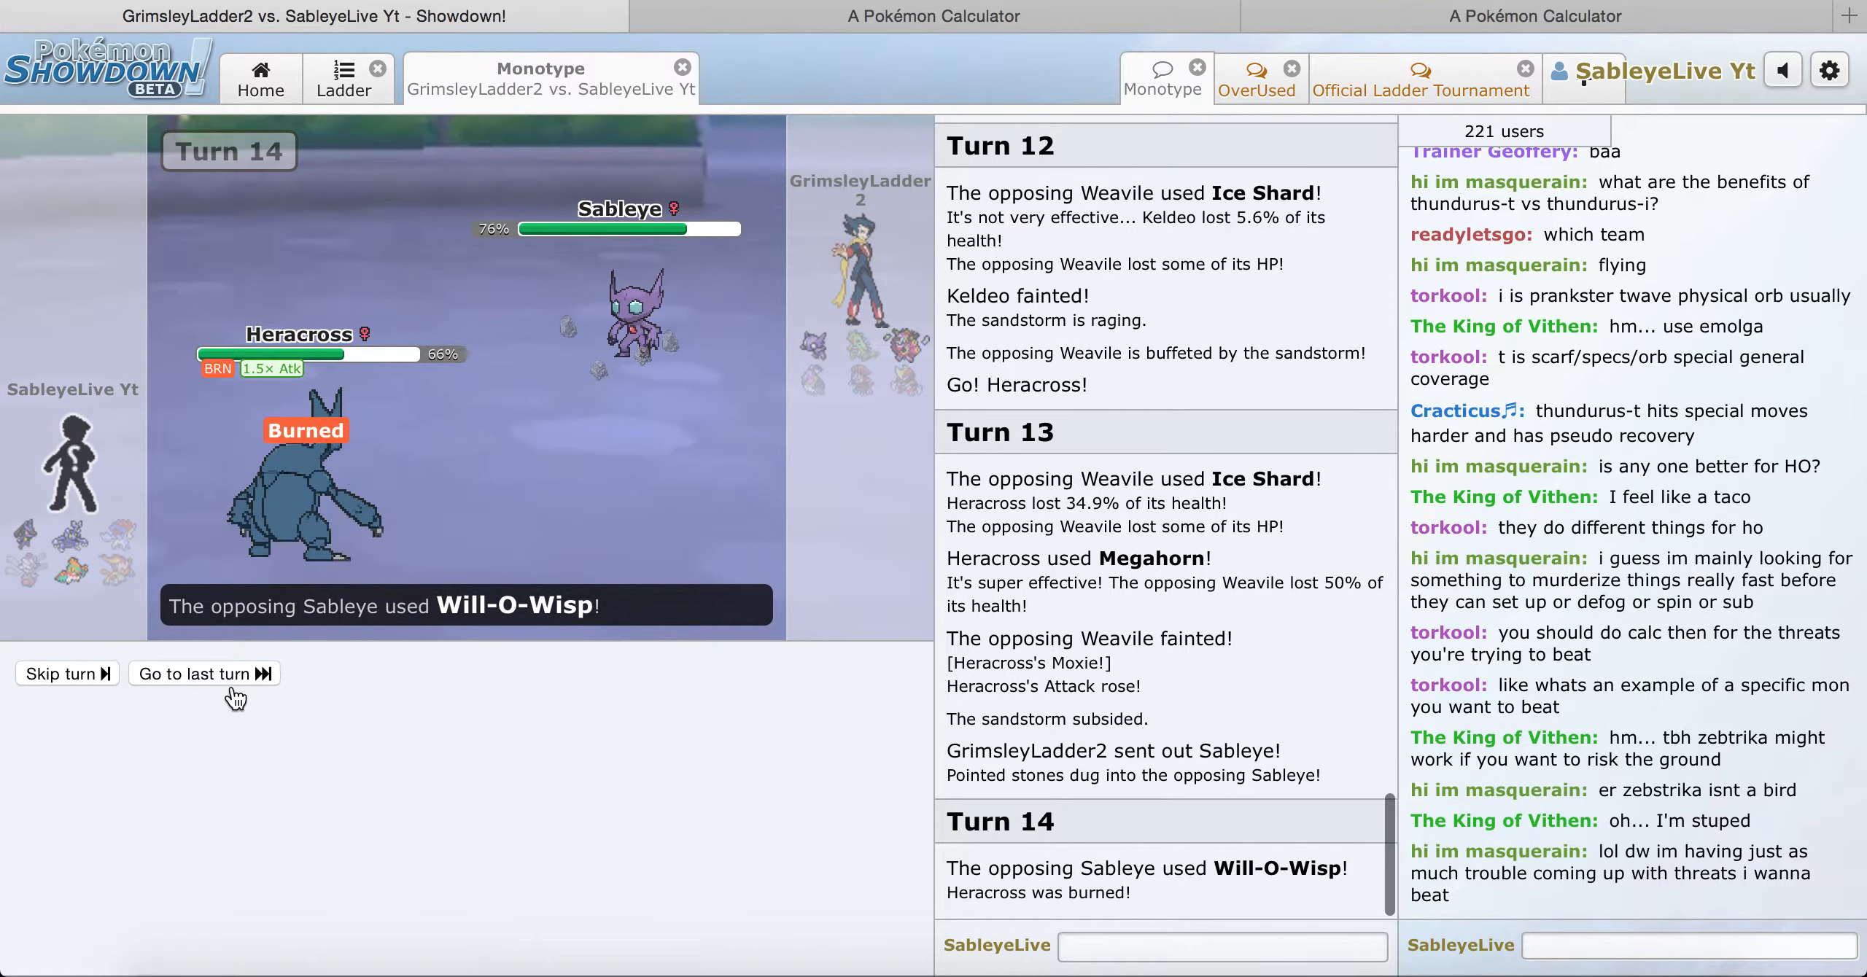
left_click(204, 674)
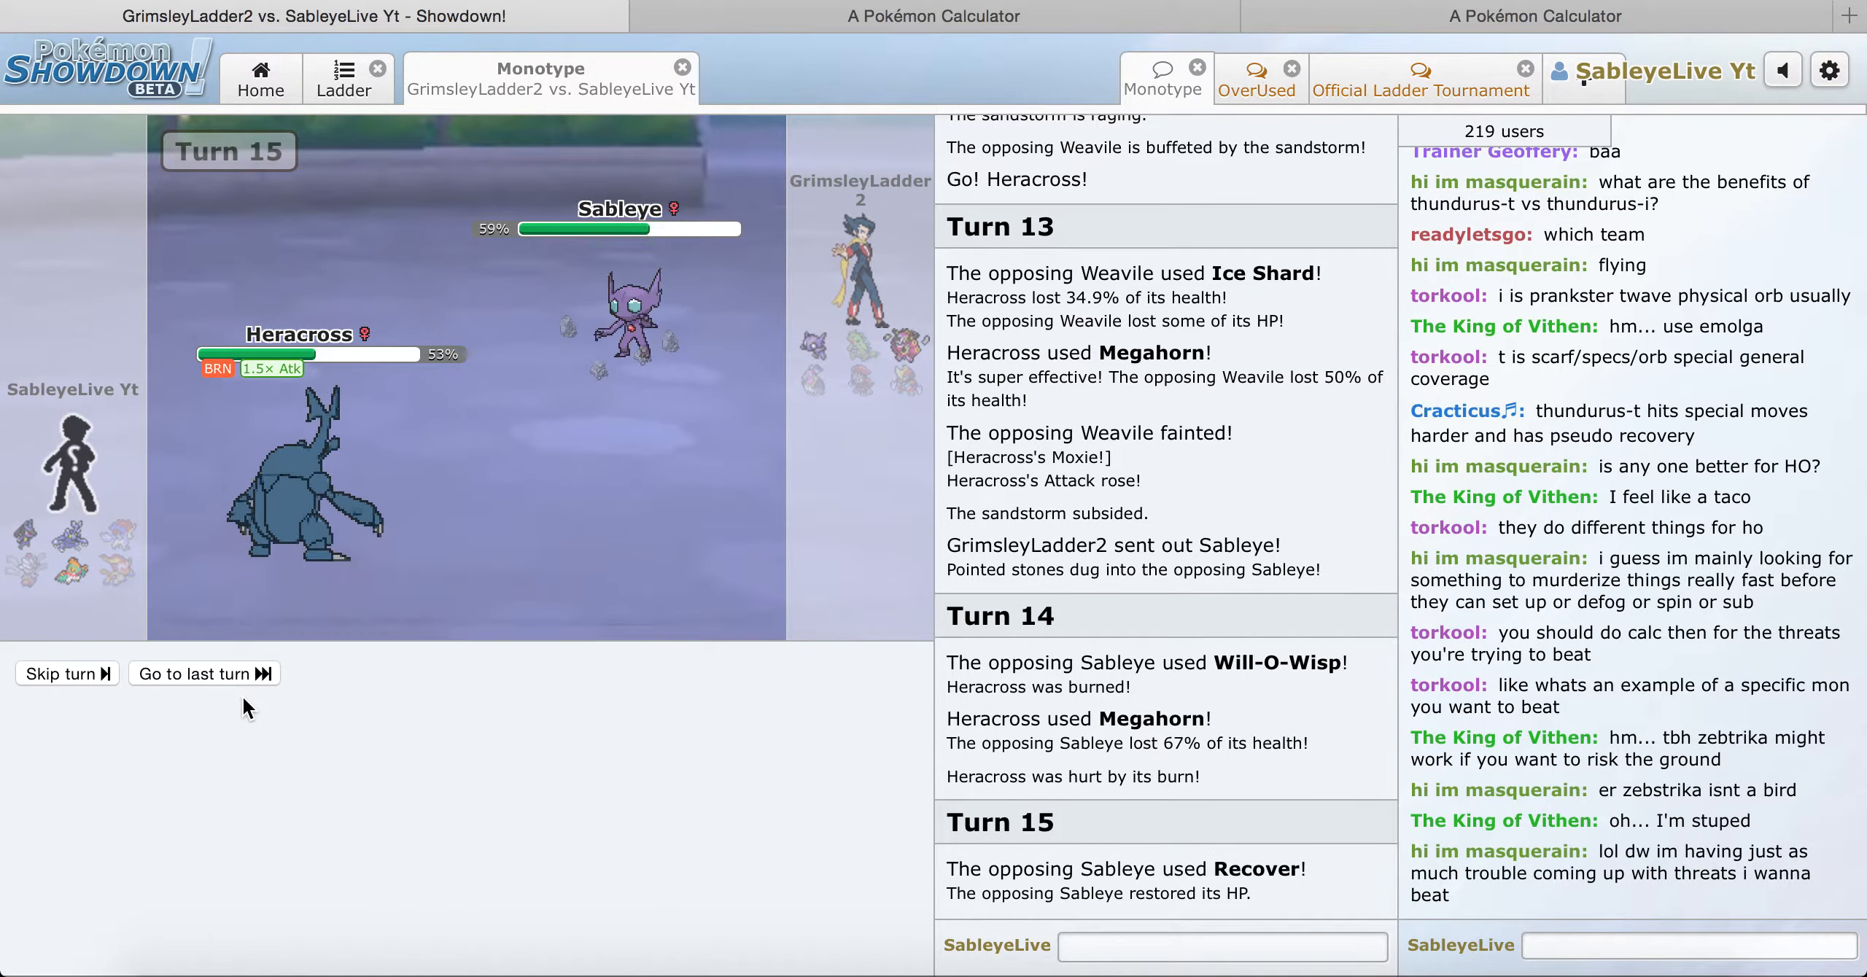
left_click(66, 674)
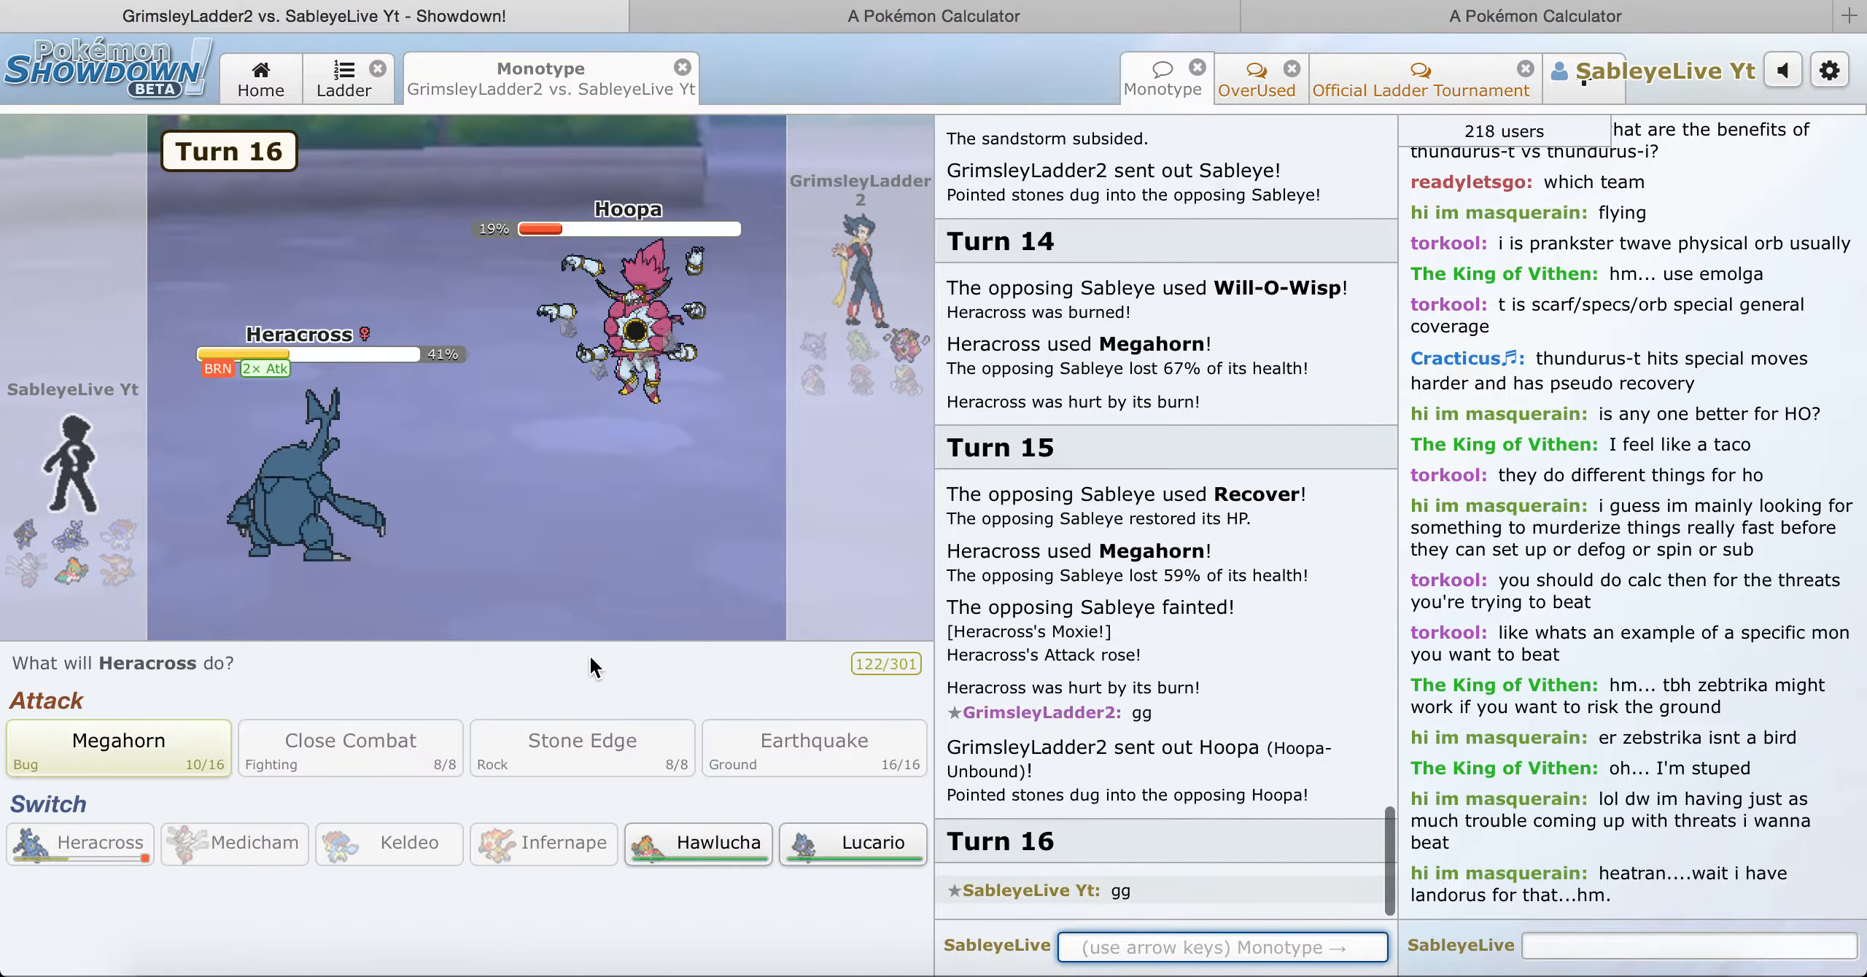
left_click(118, 748)
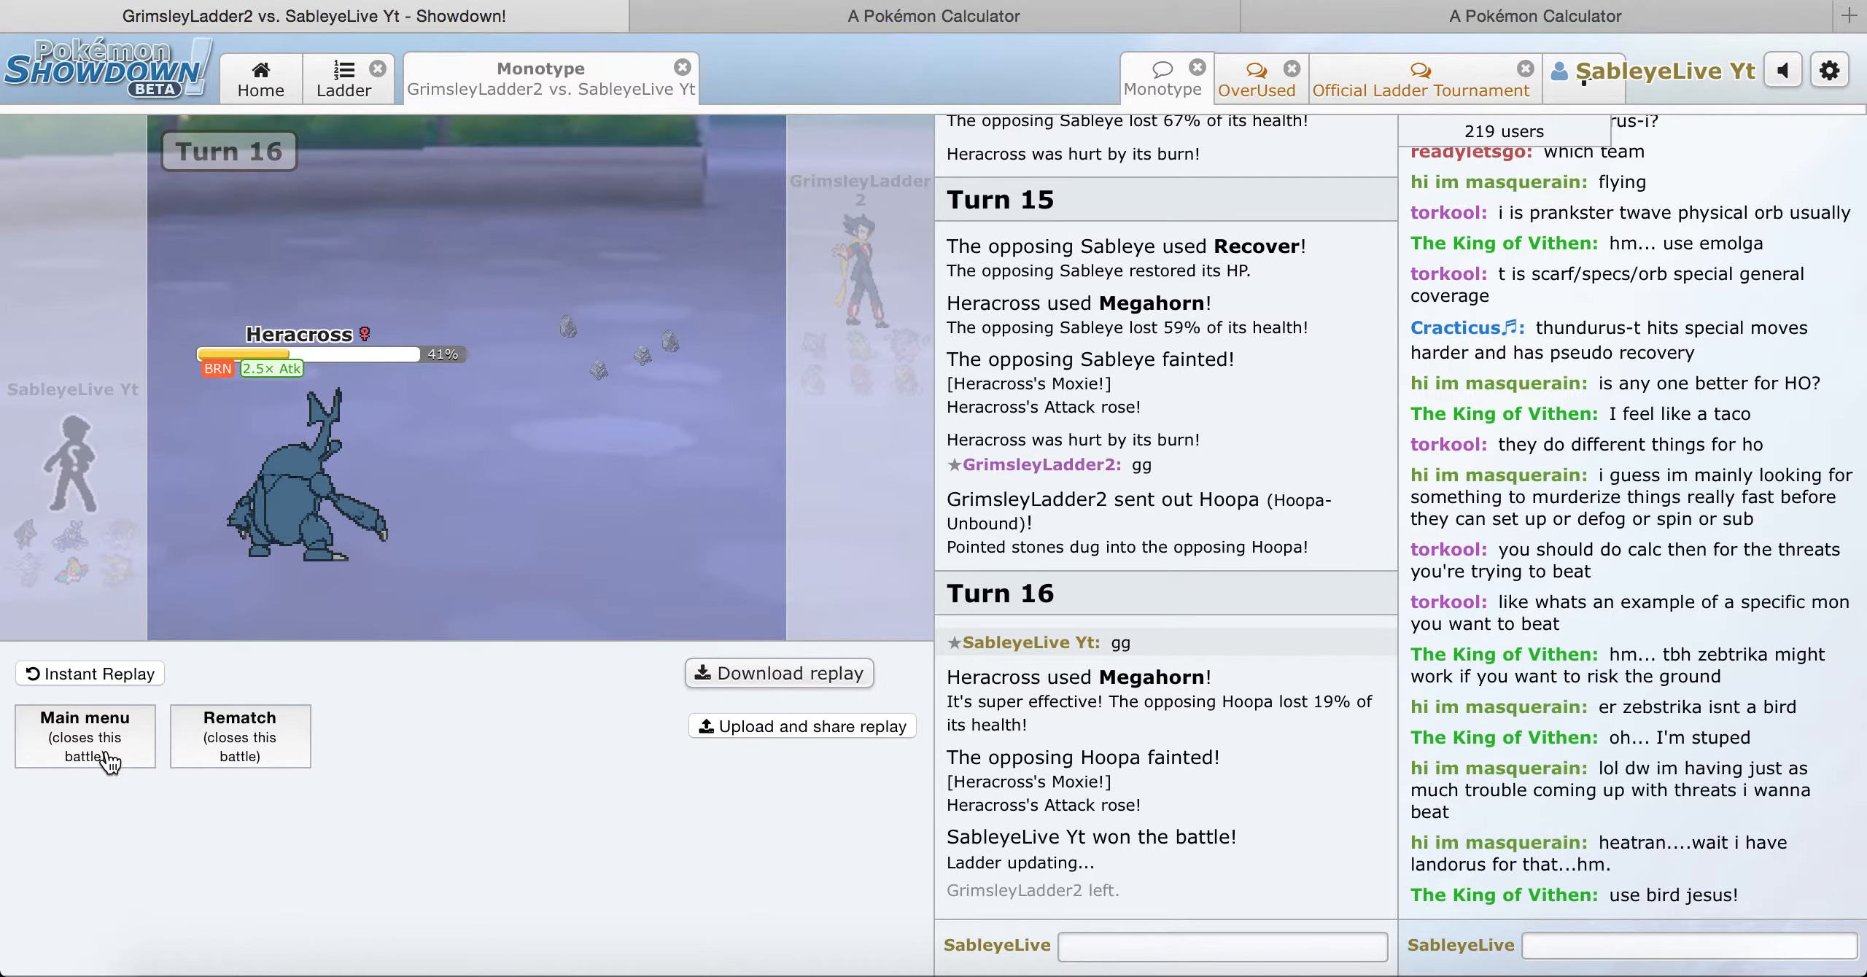
Step: Return home from the won battle and queue for a Monotype match with the Lucario team
left_click(85, 737)
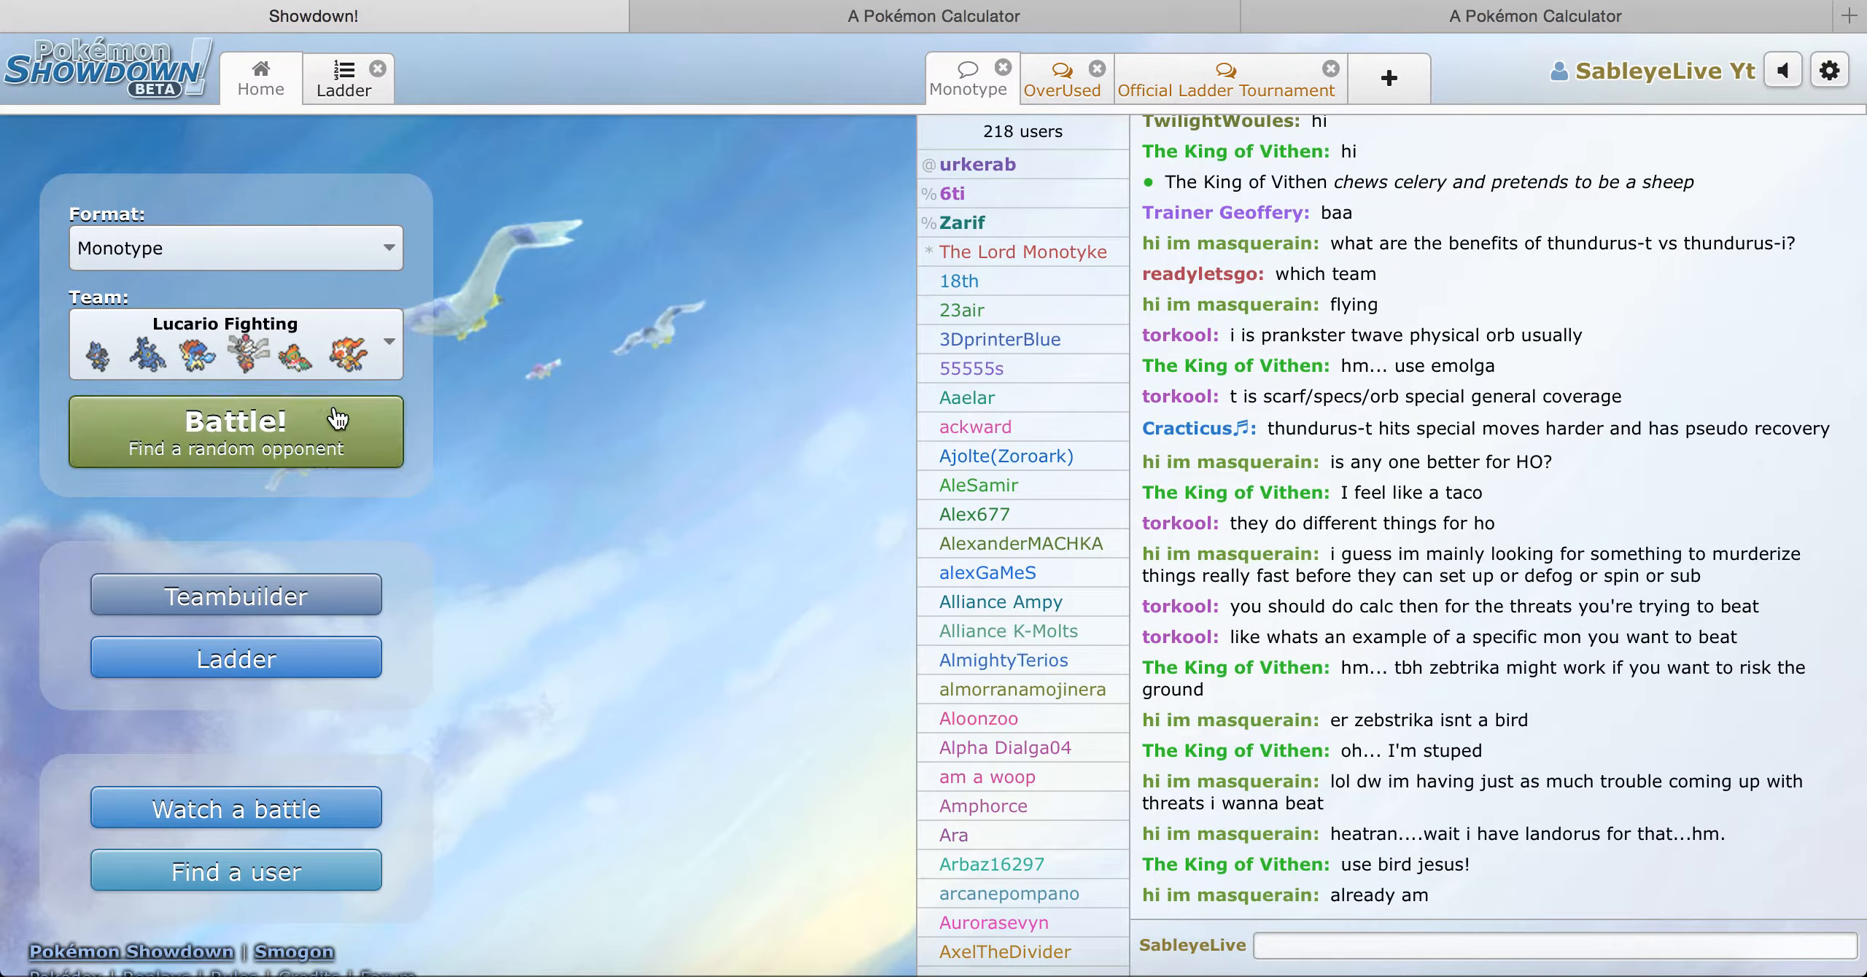
left_click(335, 420)
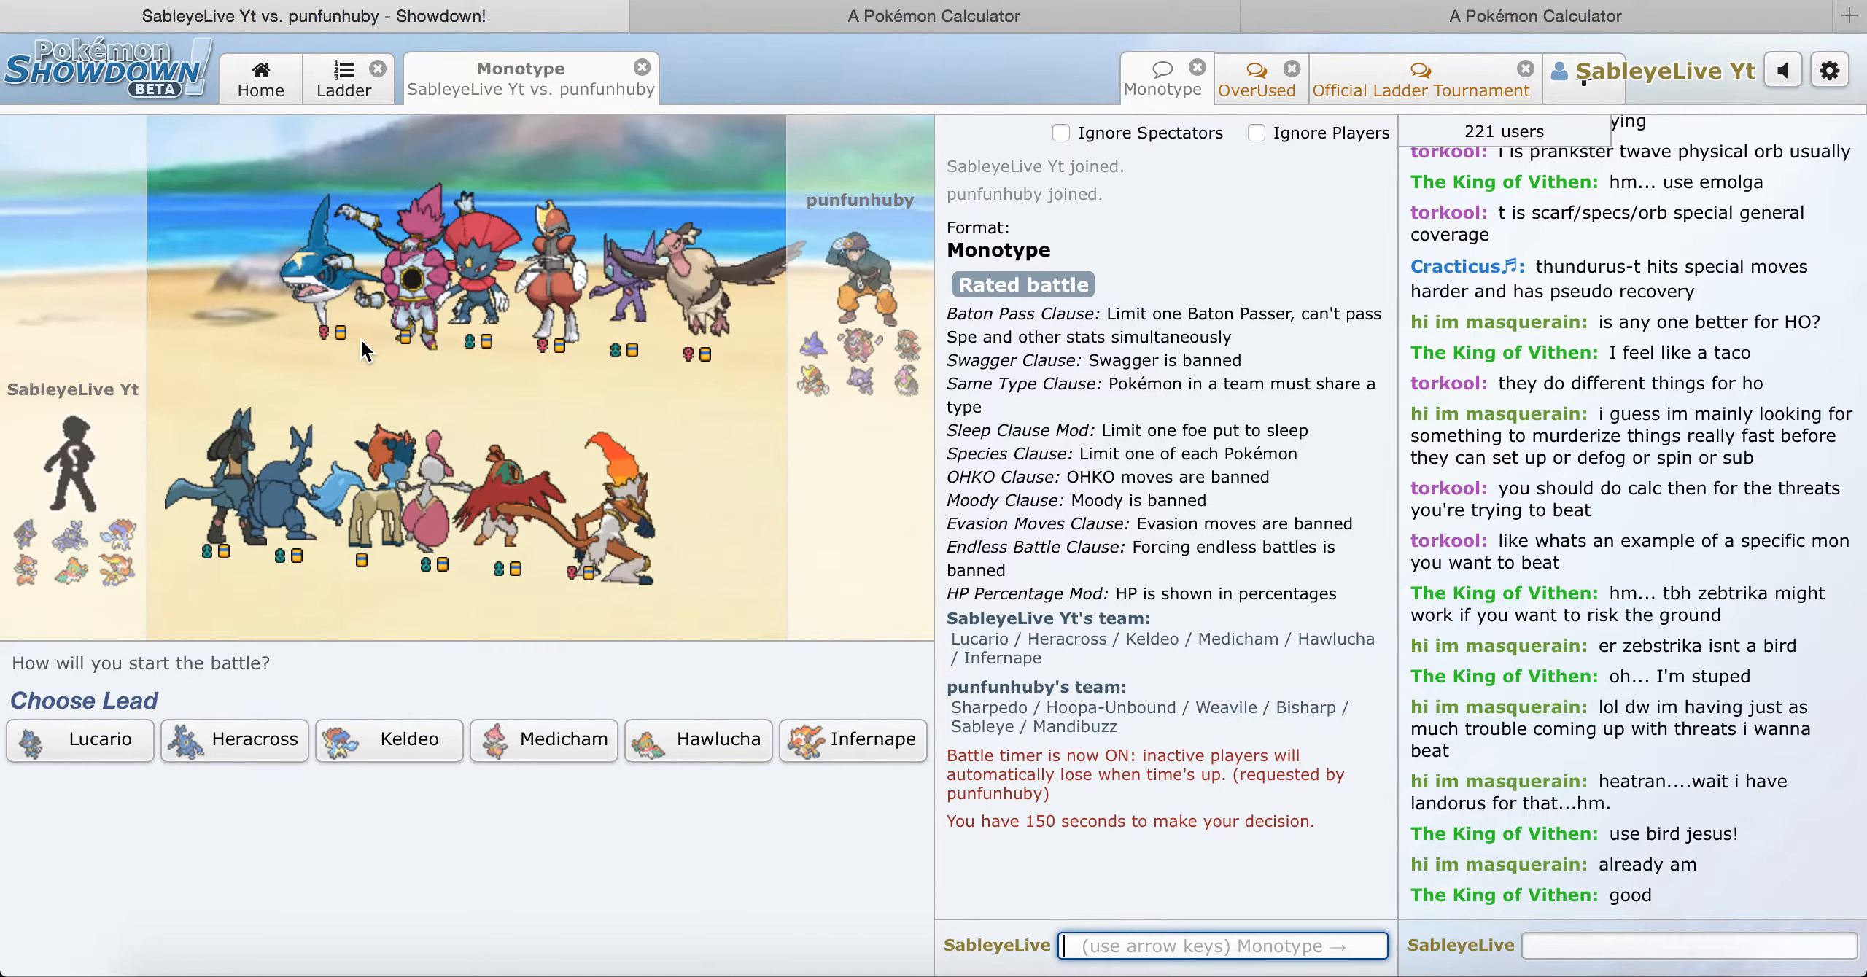
mouse_move(862, 765)
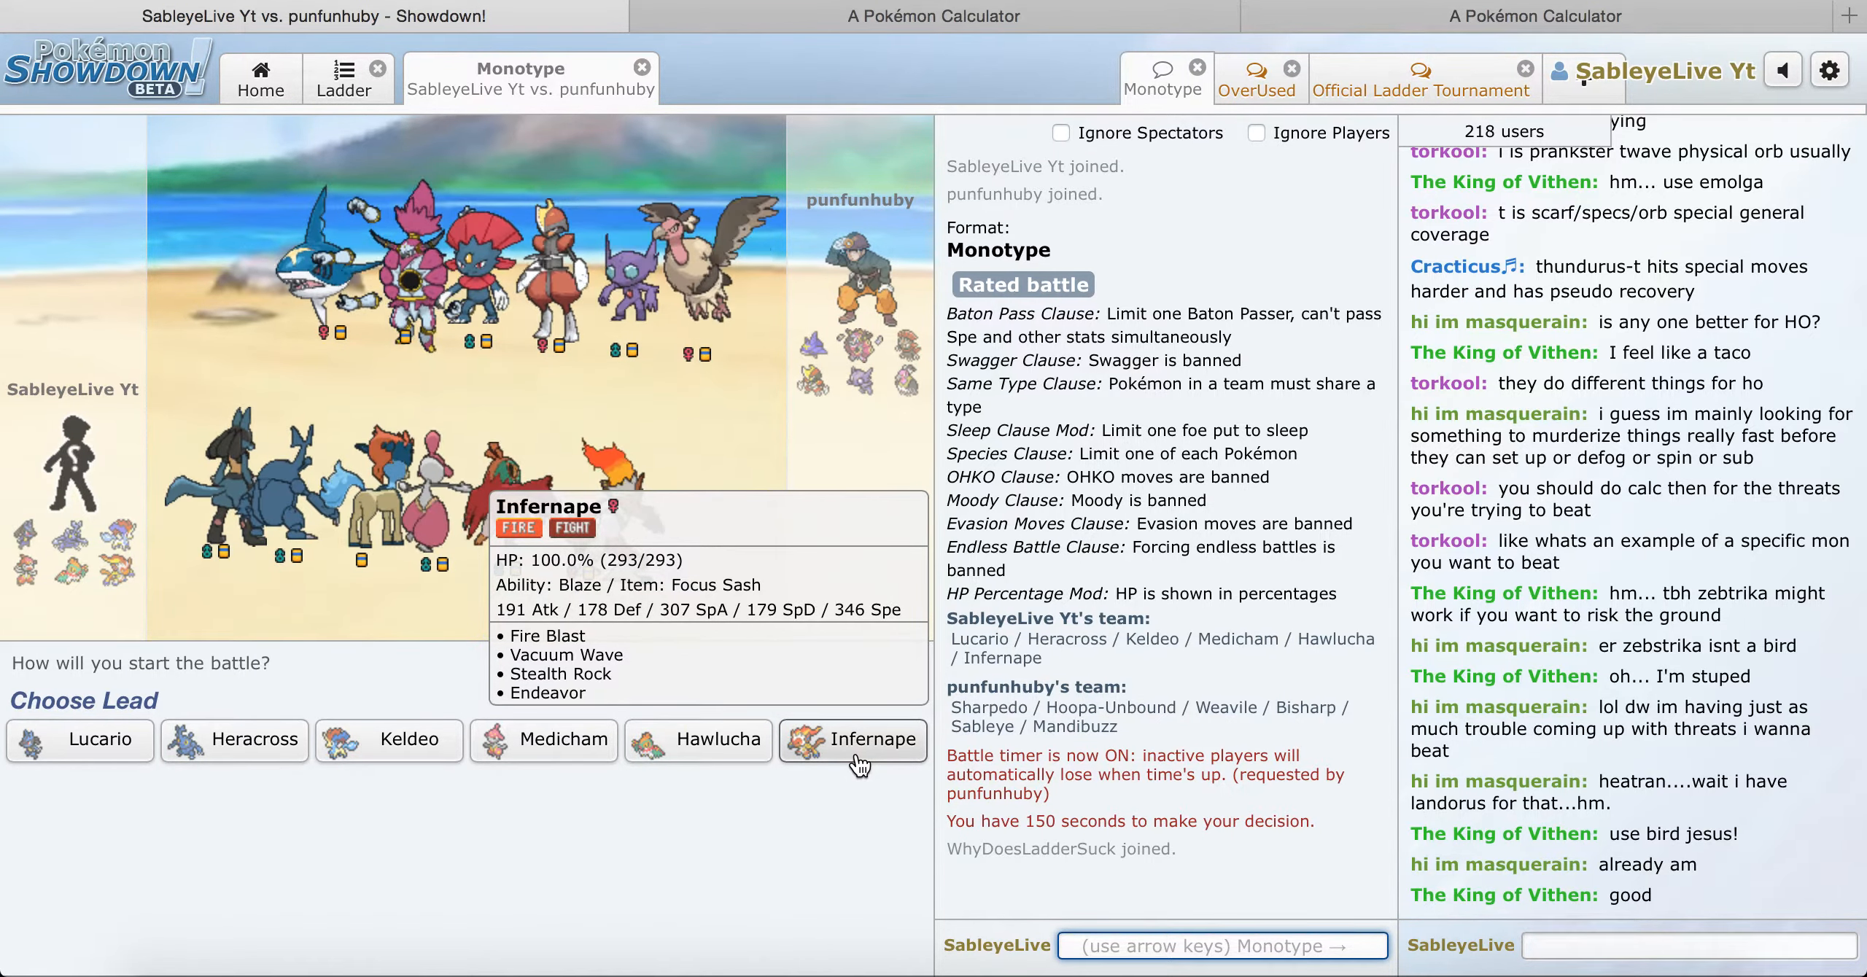
Step: Lead with Infernape and hit Sableye with Fire Blast twice
left_click(854, 740)
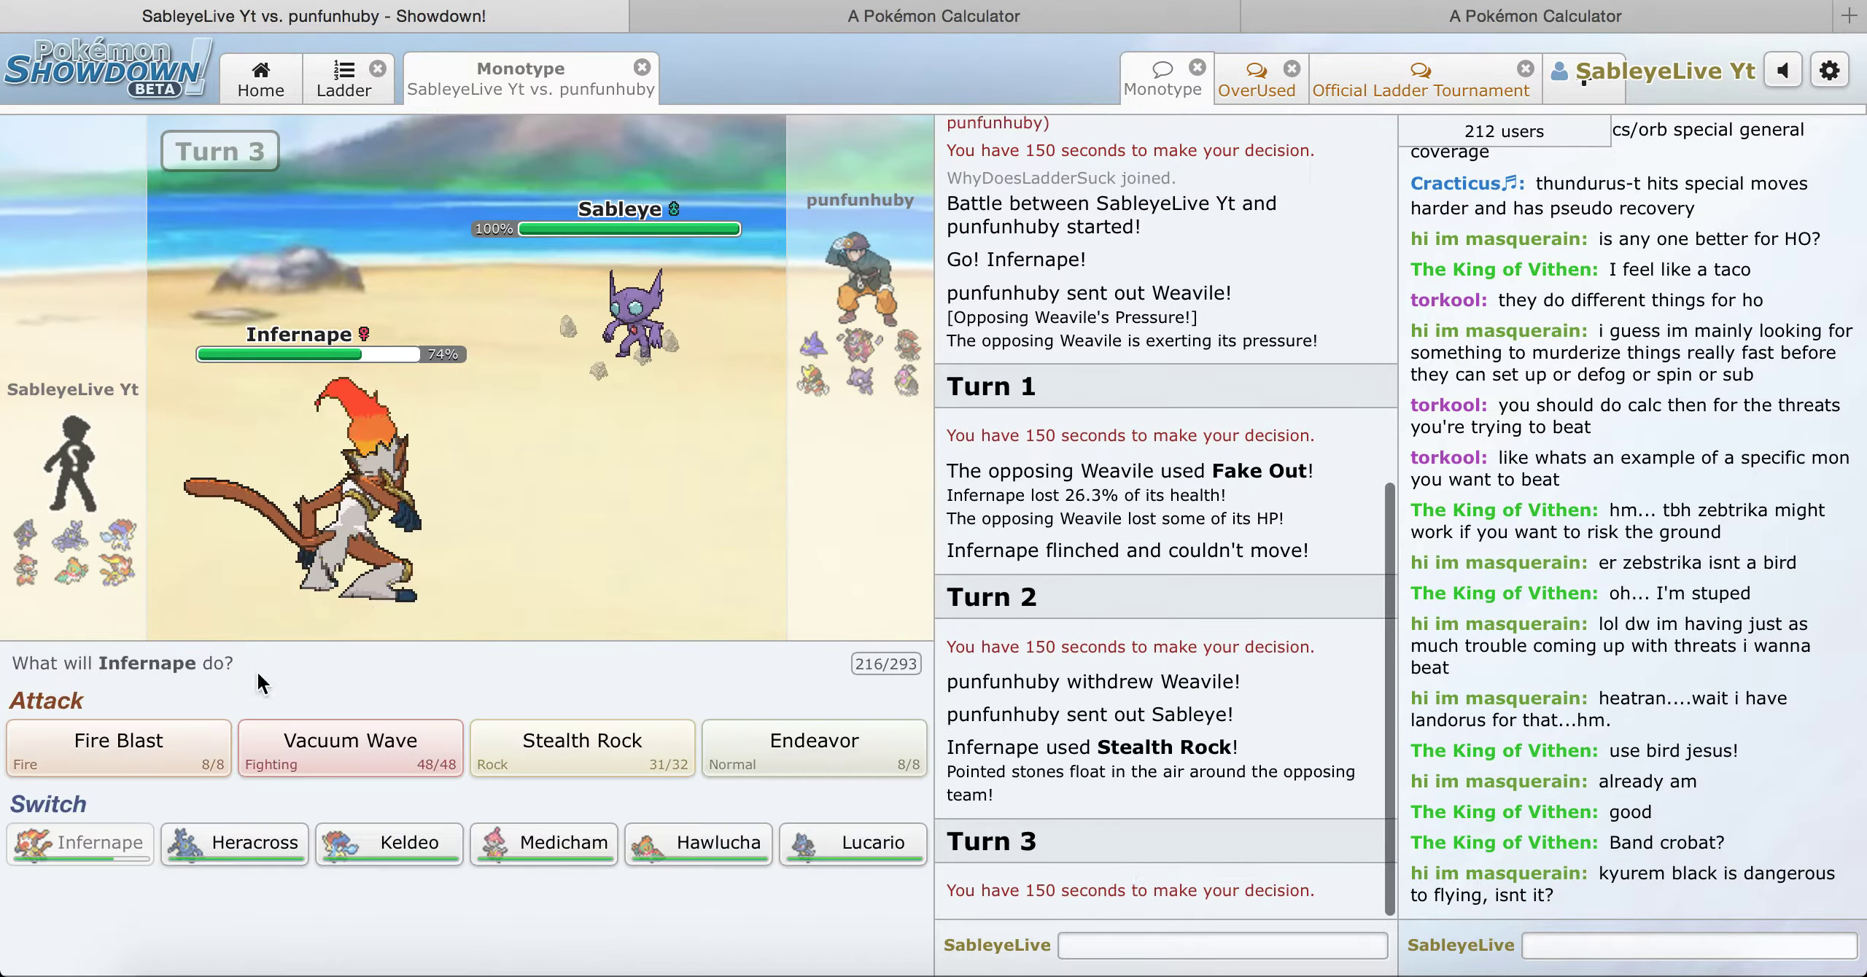
left_click(117, 748)
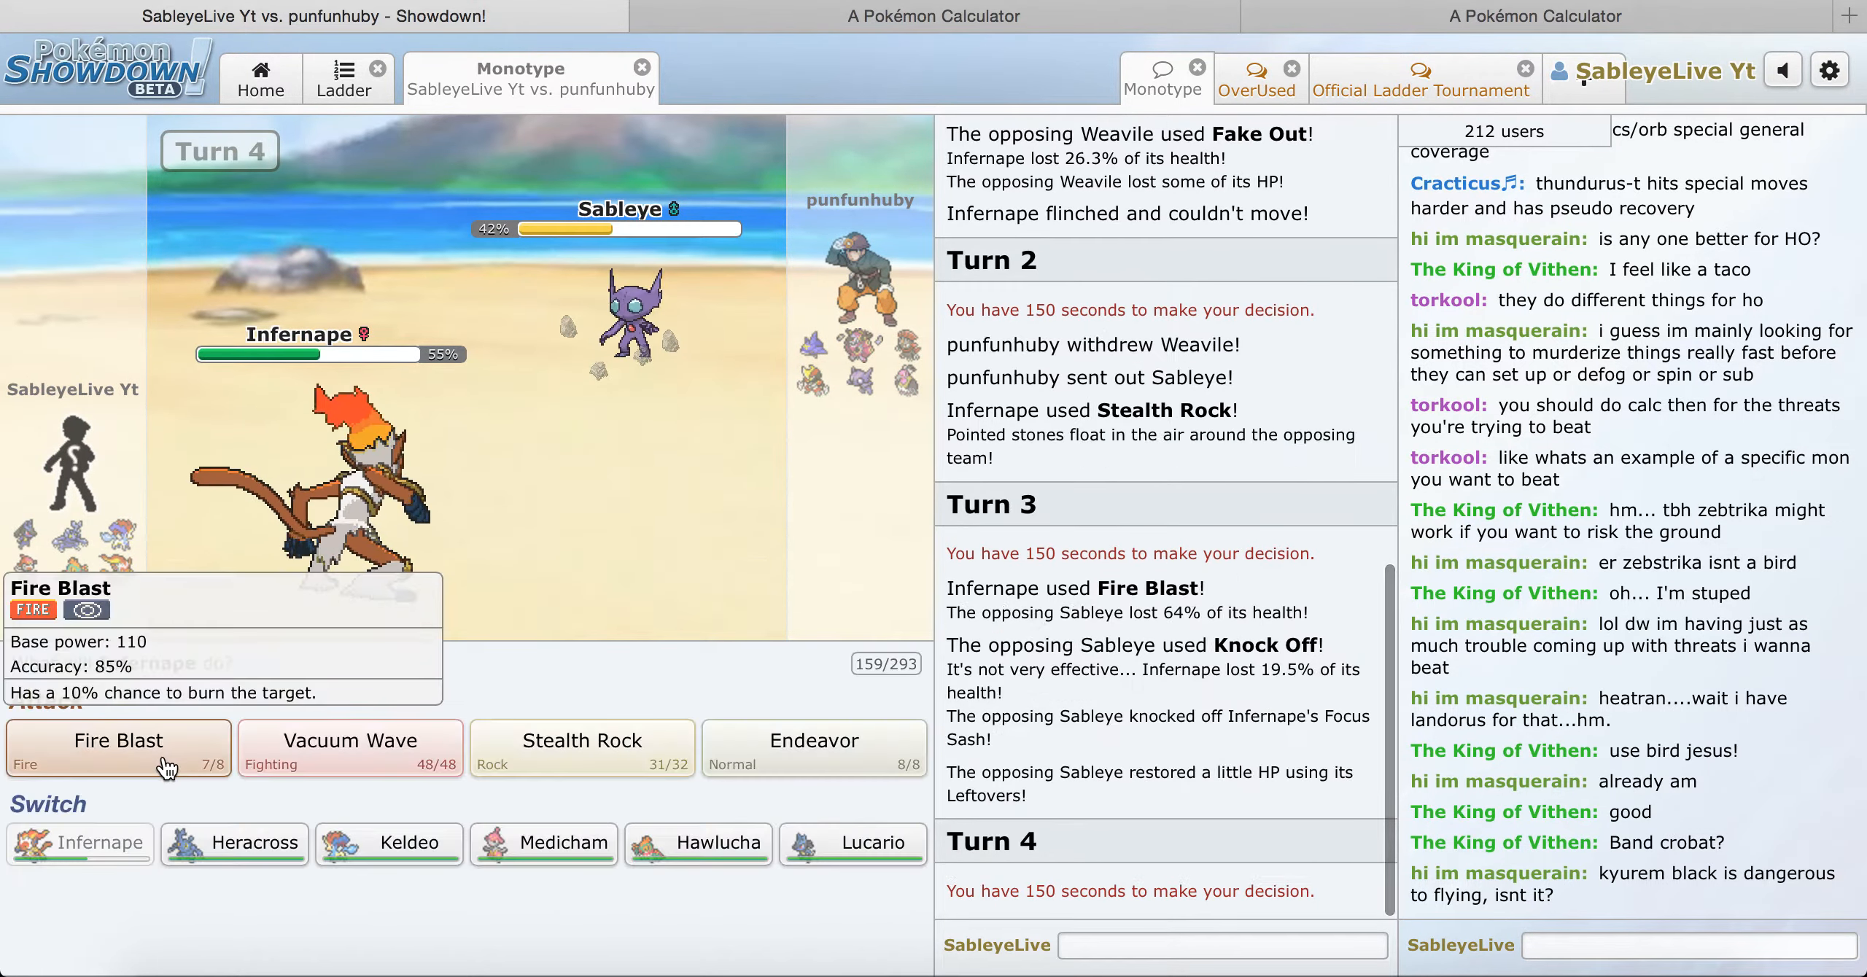
left_click(118, 748)
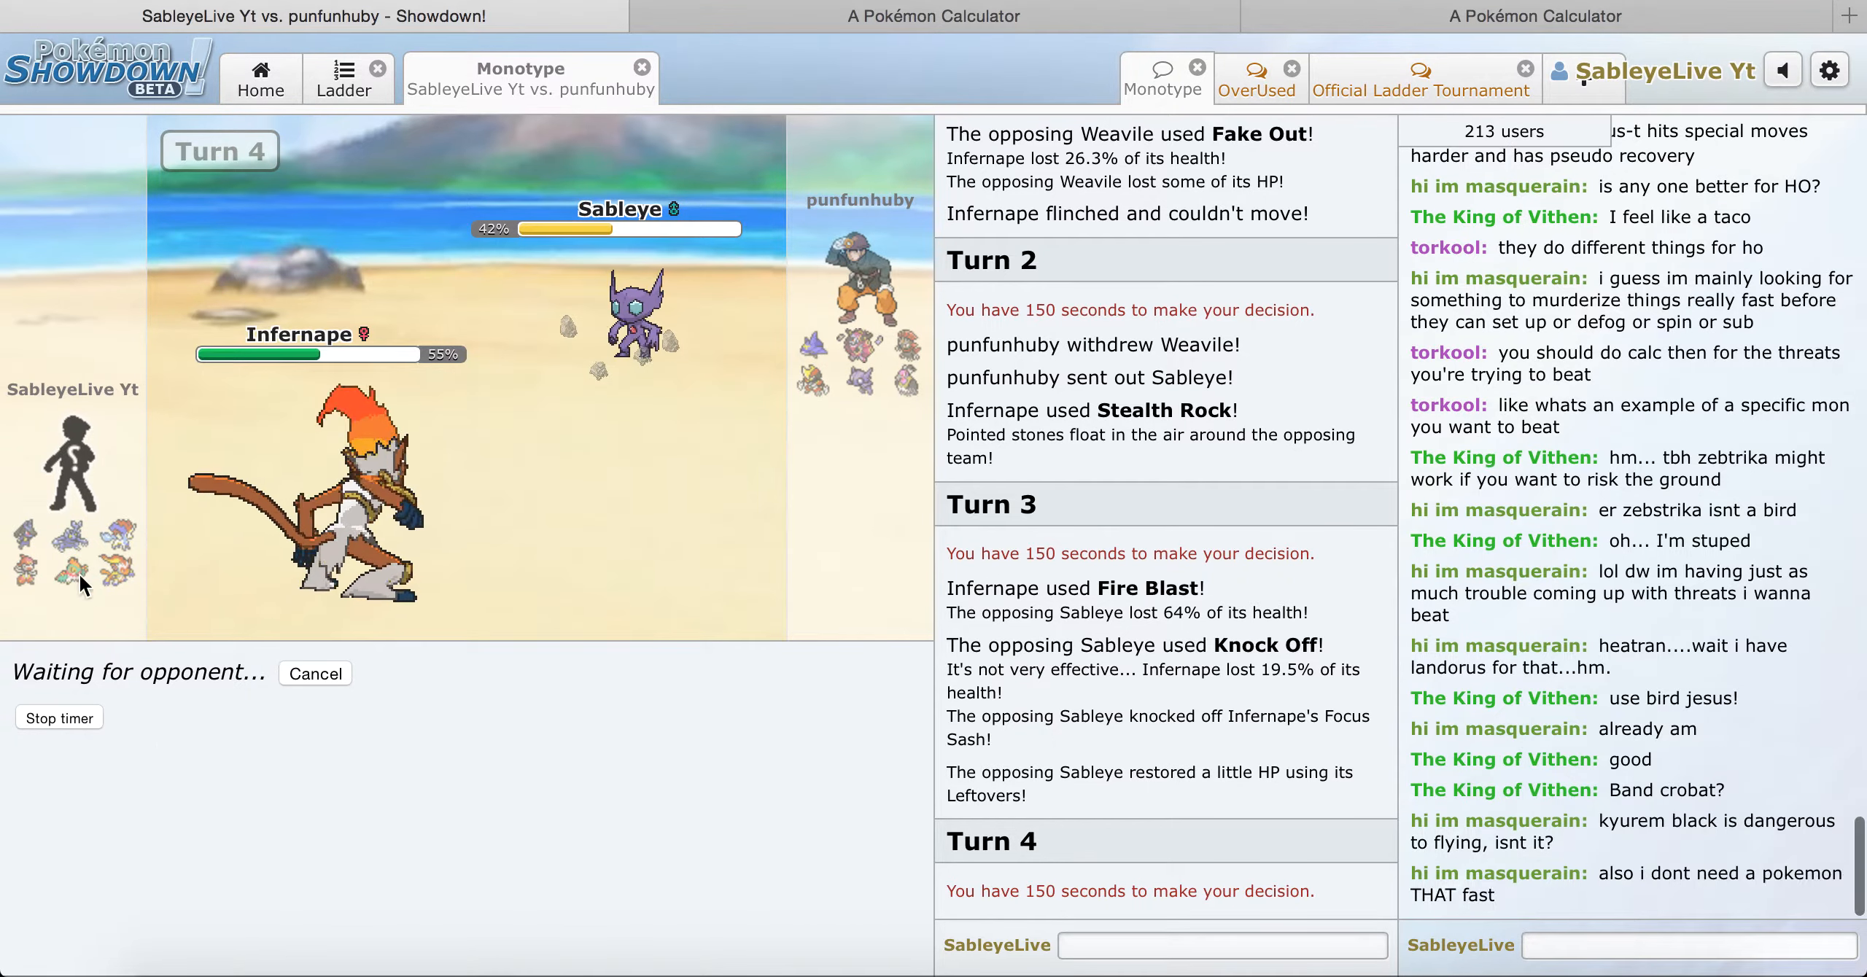
mouse_move(71, 545)
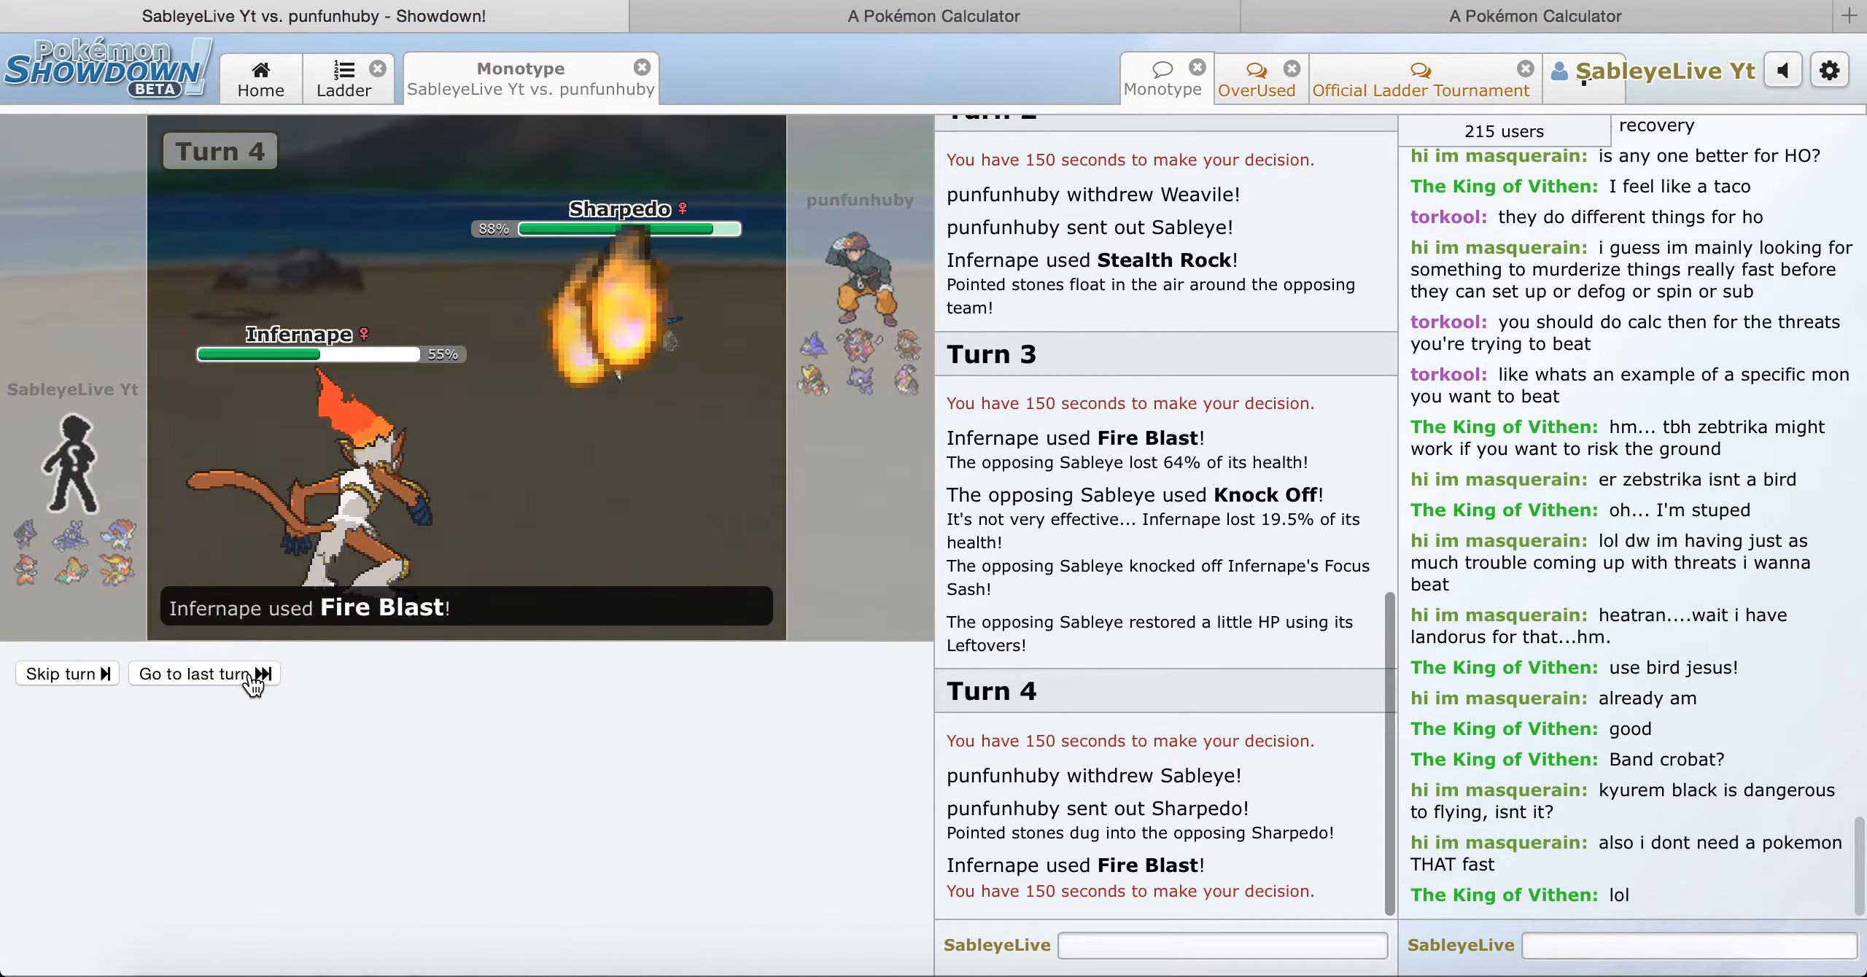
Step: Skip to the latest turn and use Vacuum Wave on Sharpedo, then Hoopa
left_click(203, 674)
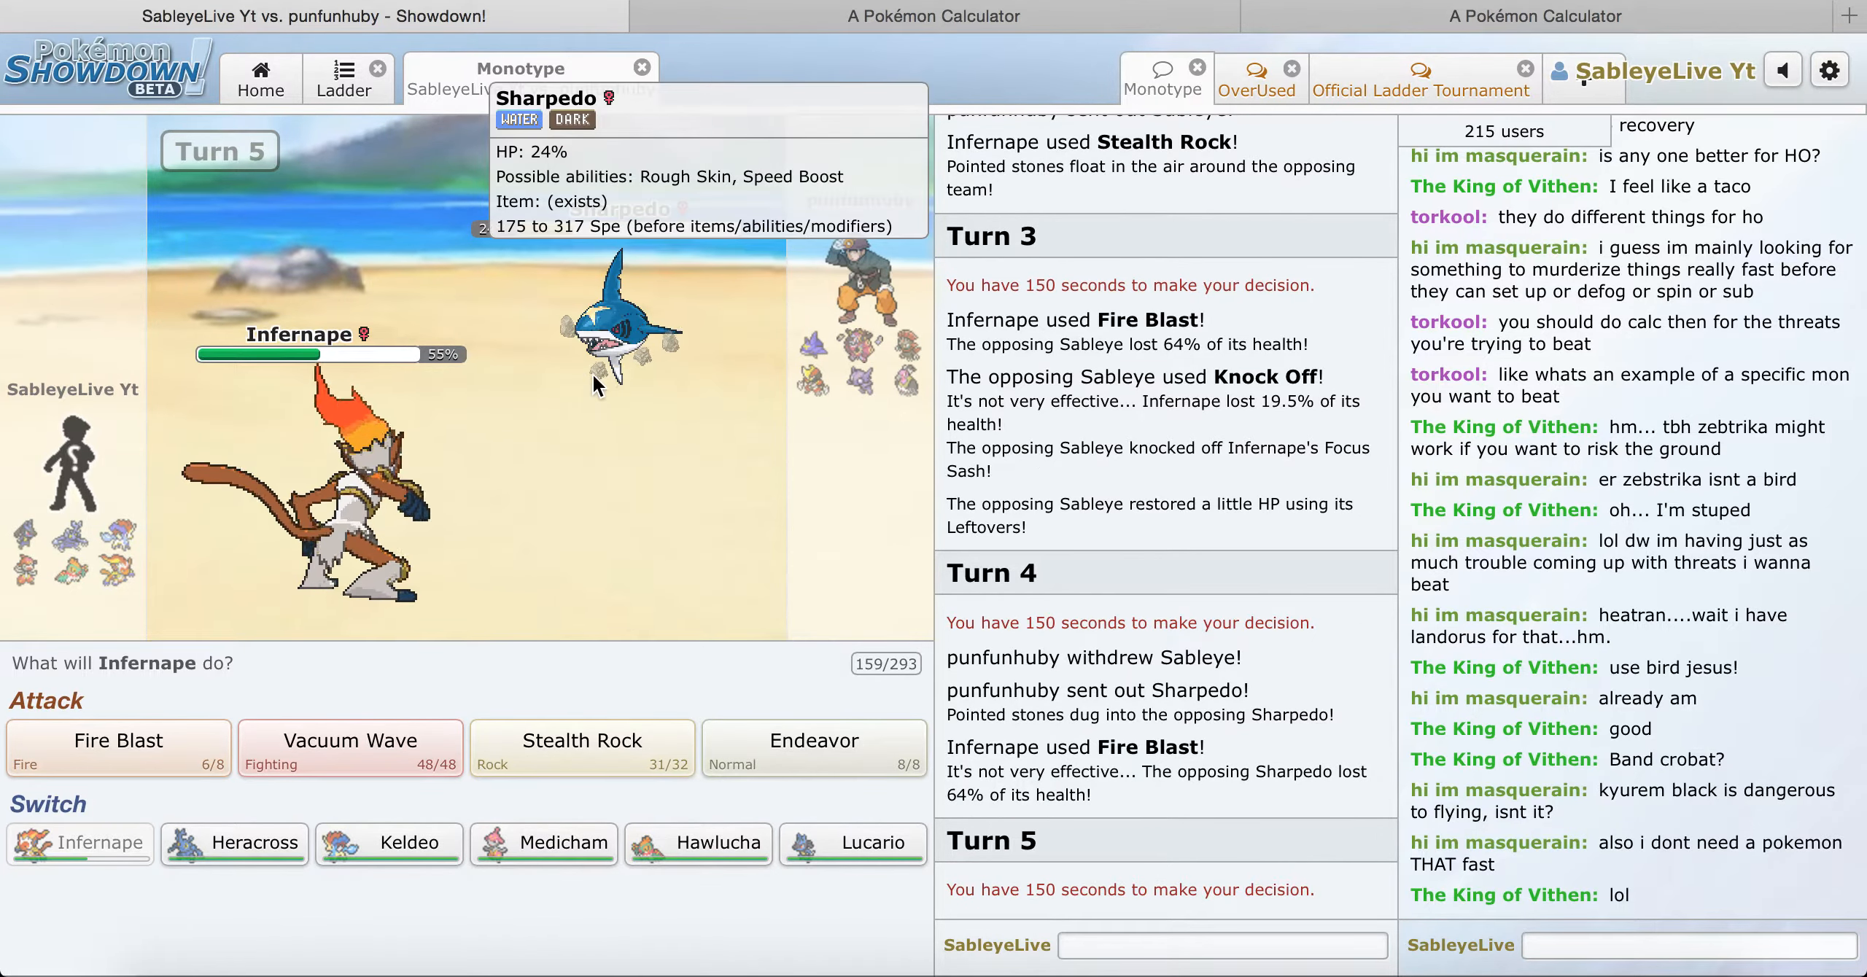
mouse_move(406, 758)
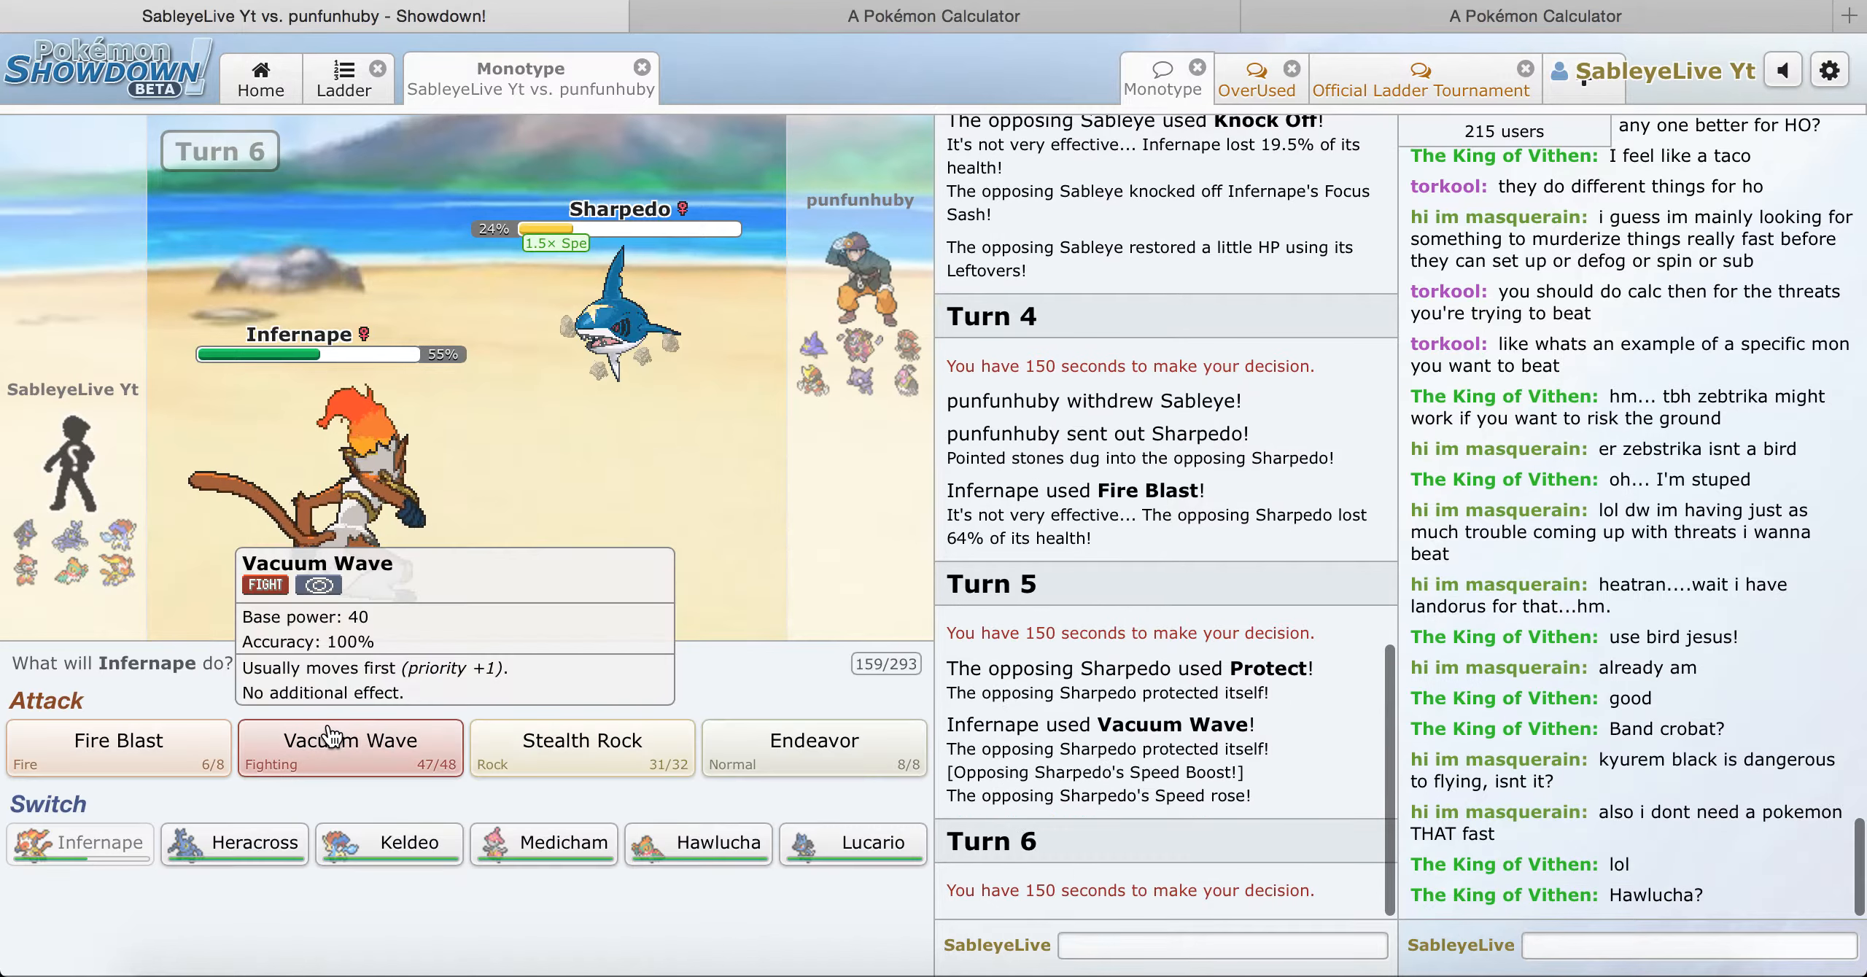
left_click(350, 742)
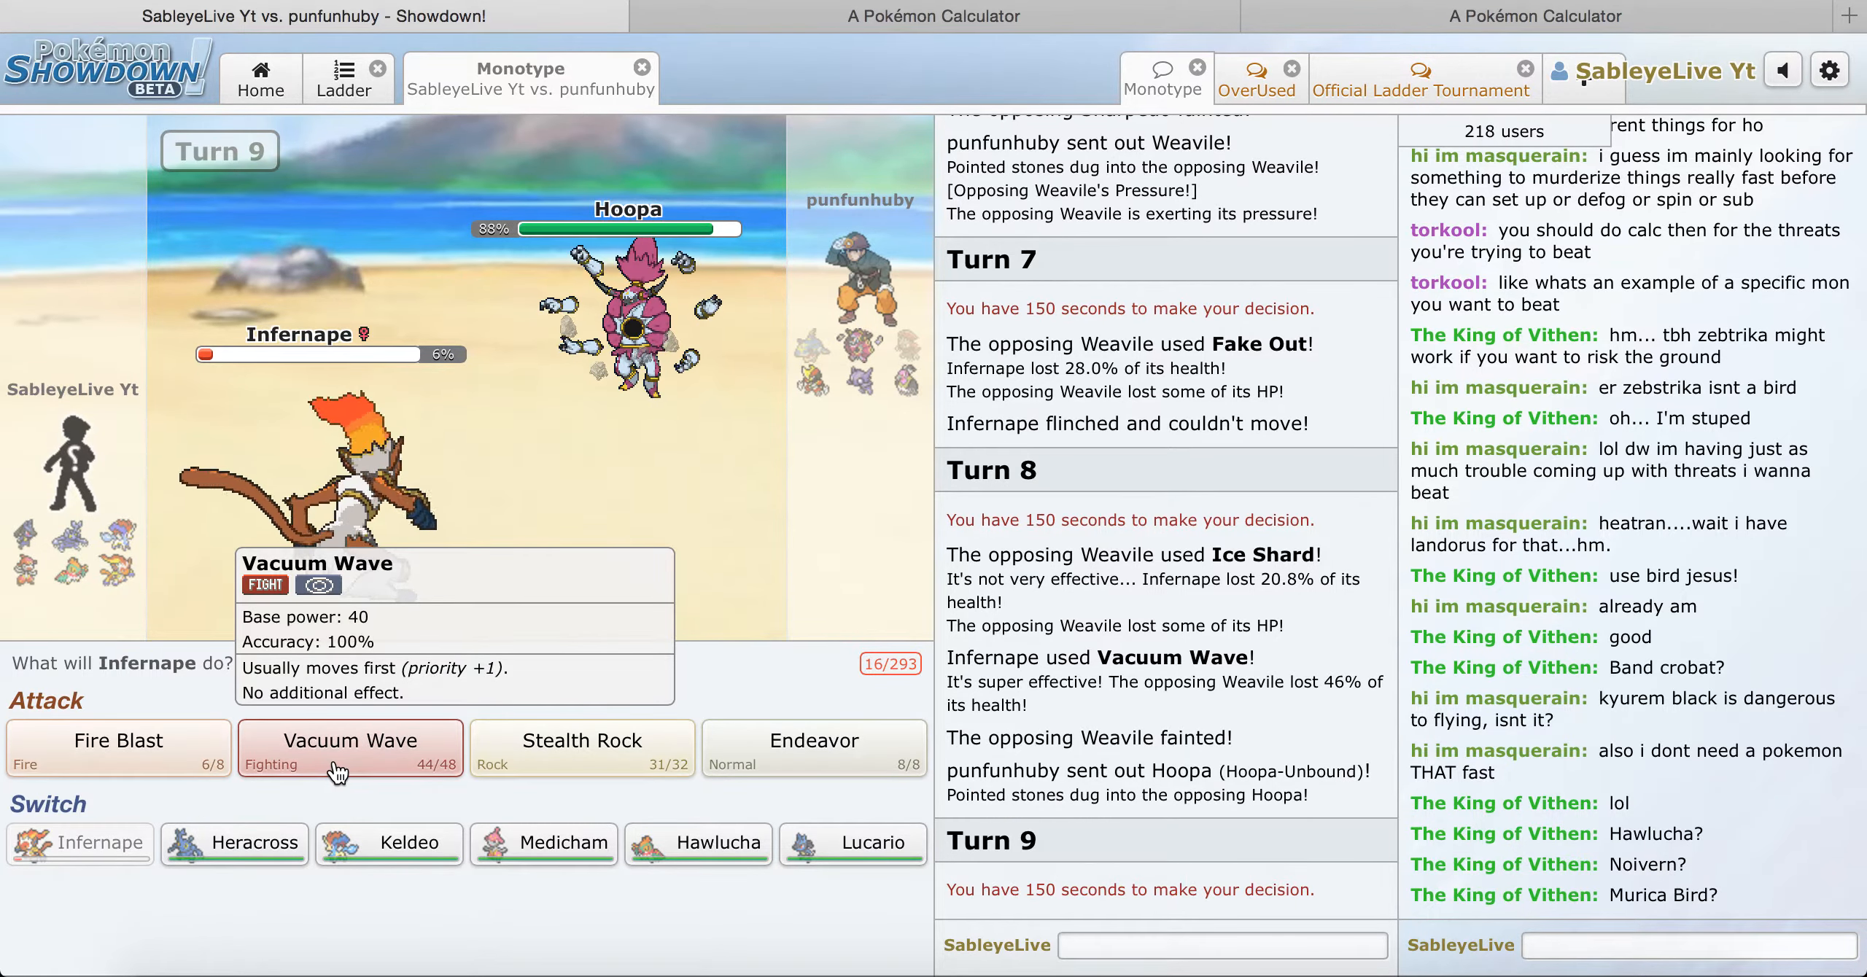
left_click(352, 748)
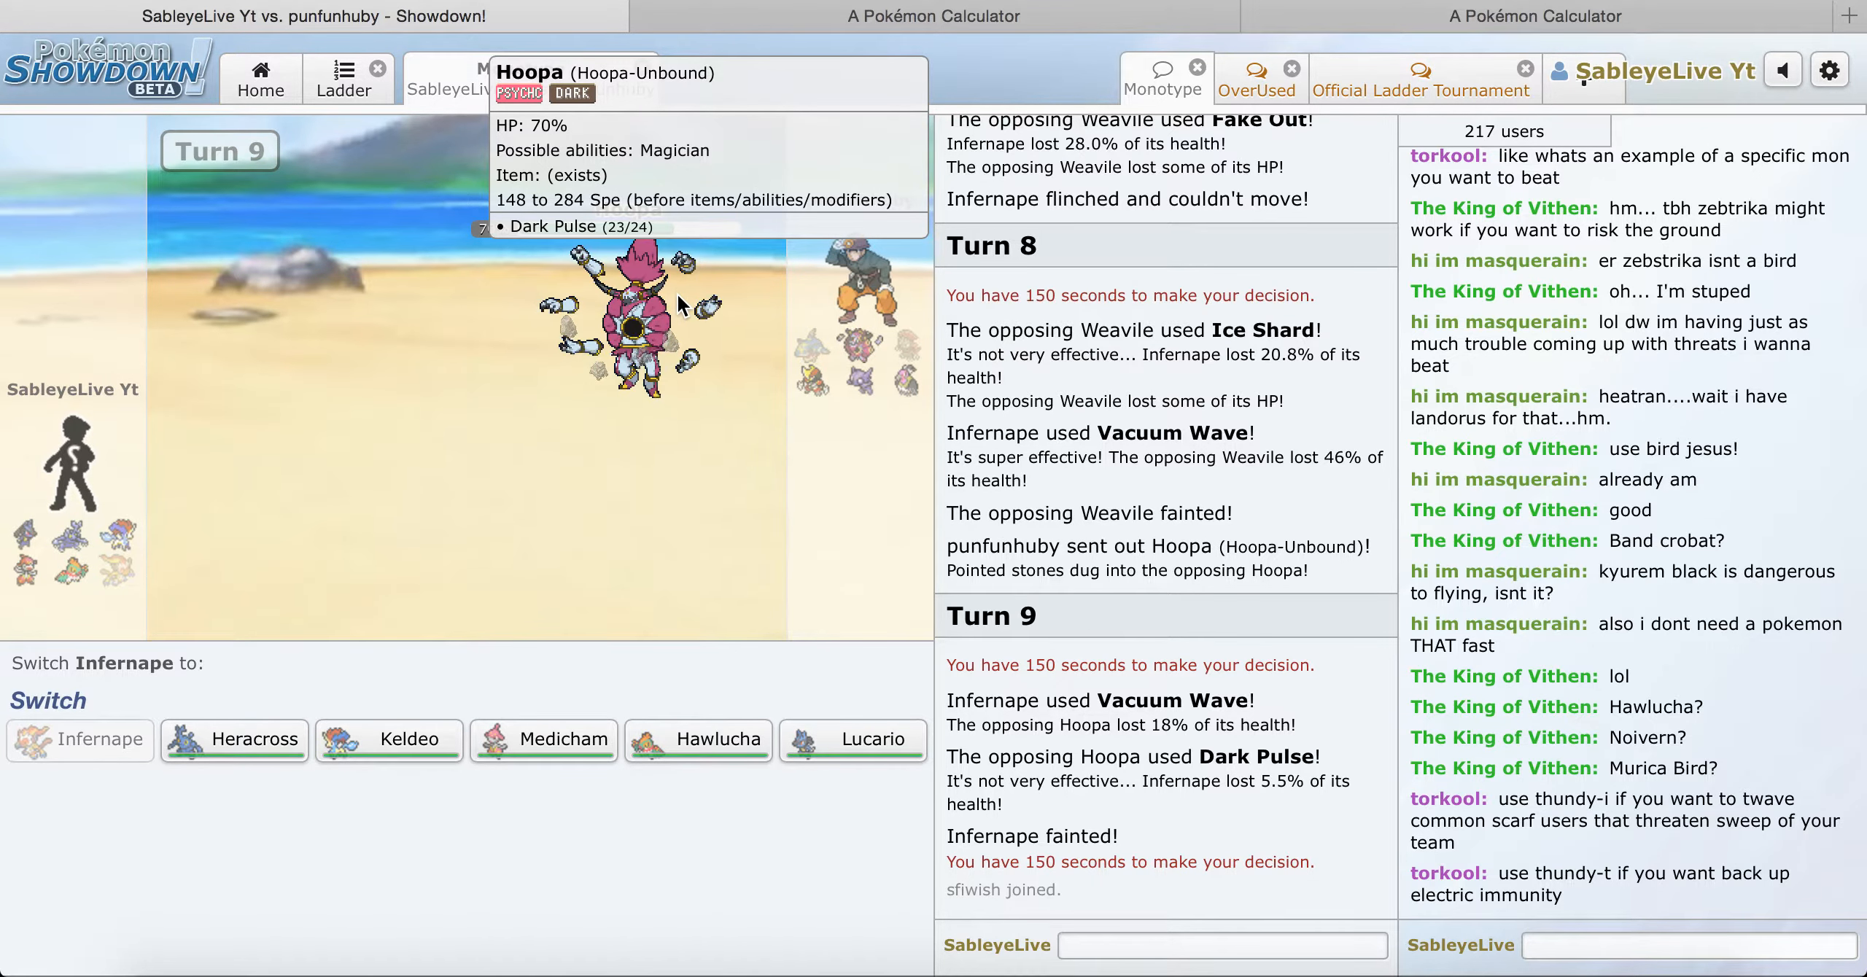
mouse_move(367, 748)
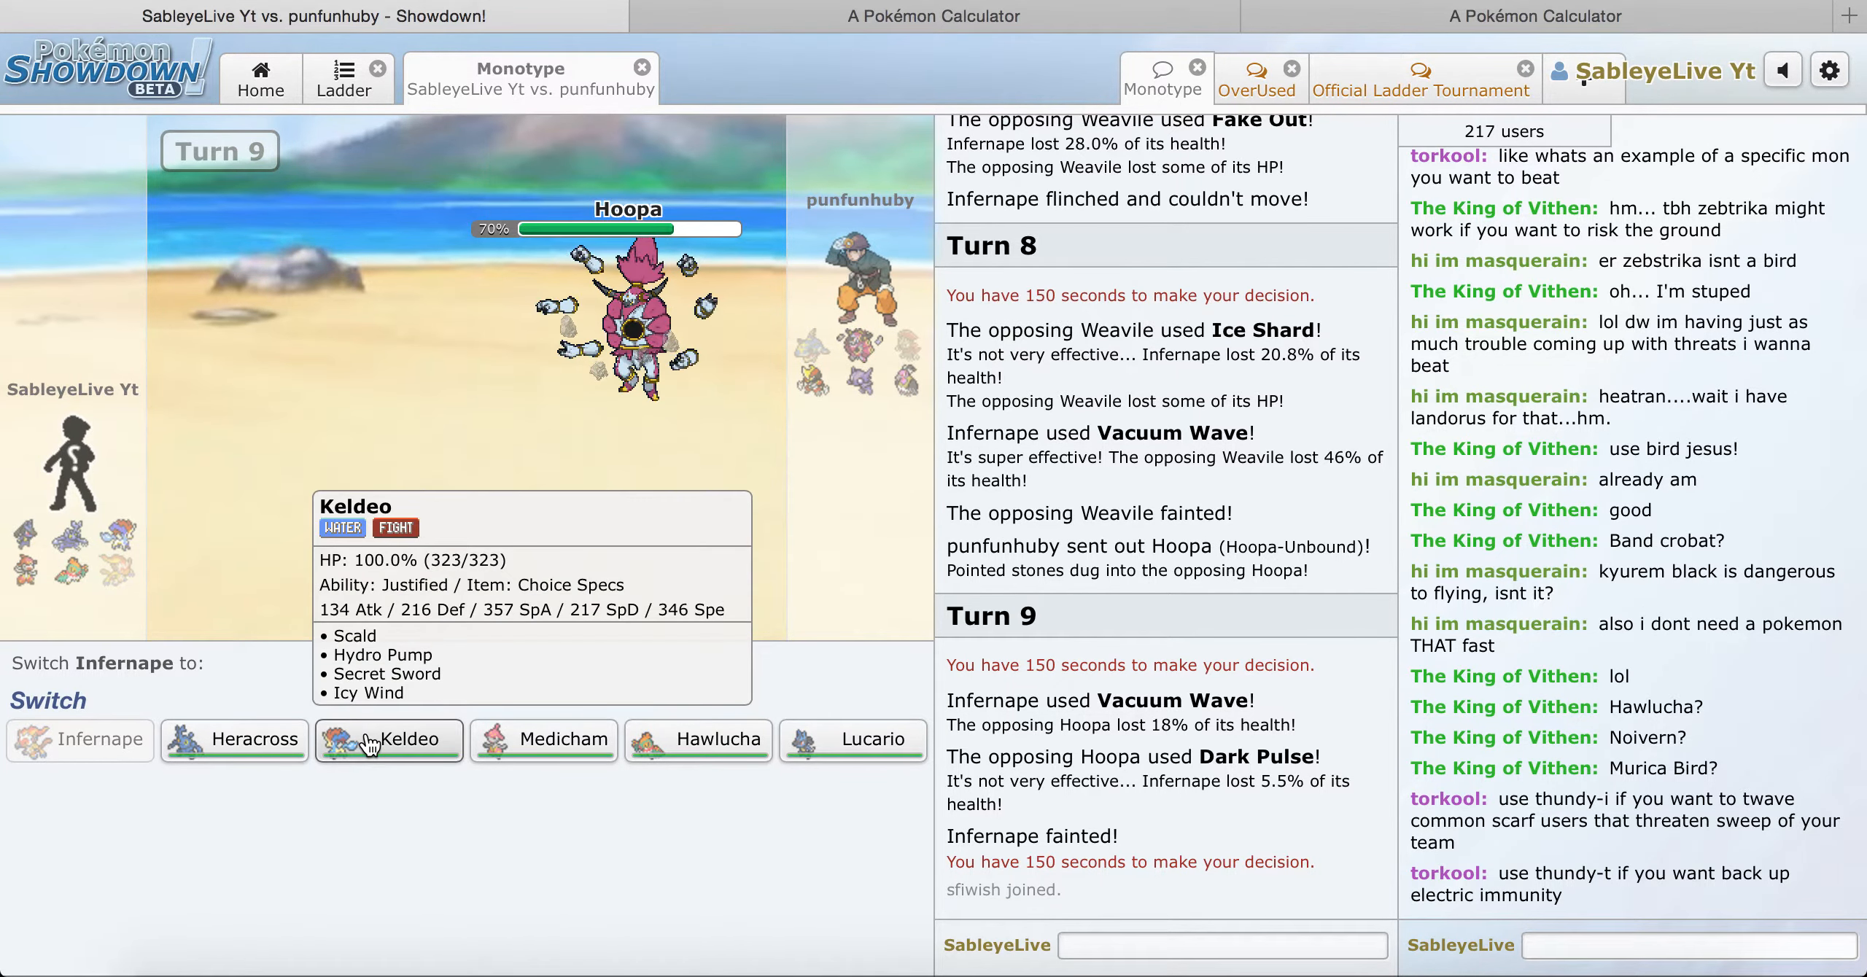
Step: Send in Keldeo for Hydro Pump, then replace it with Medicham after it faints
left_click(390, 741)
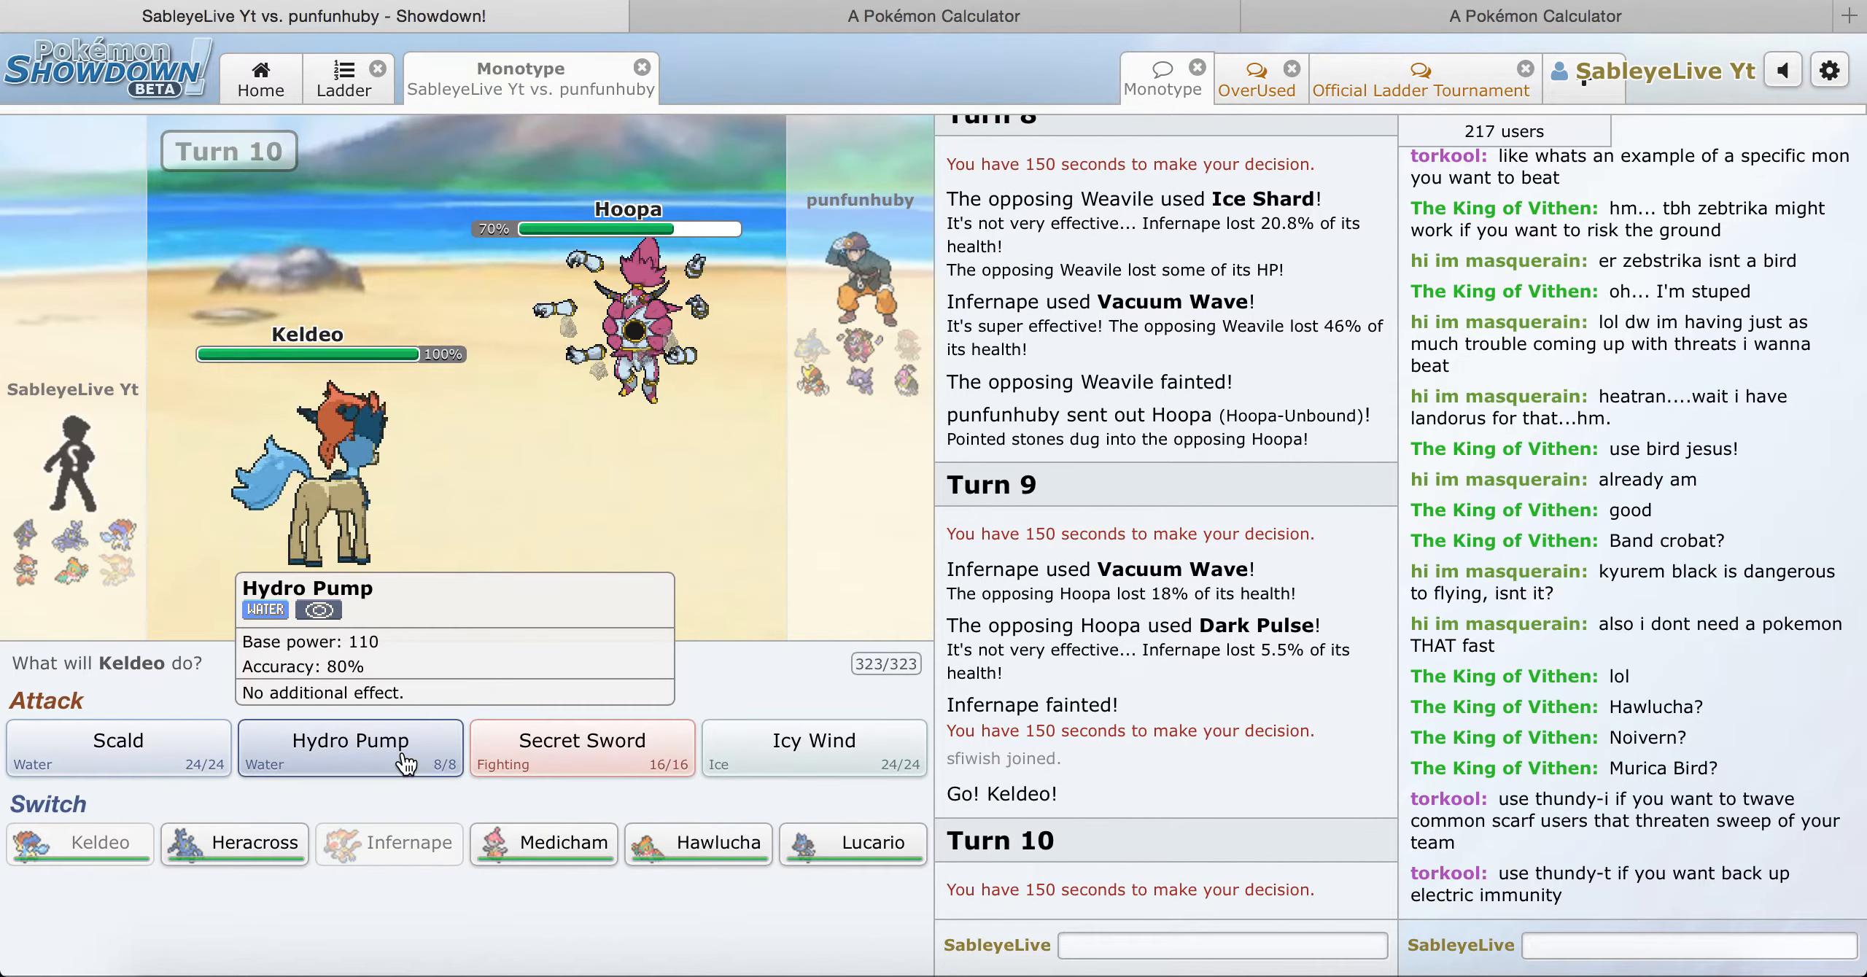
left_click(350, 748)
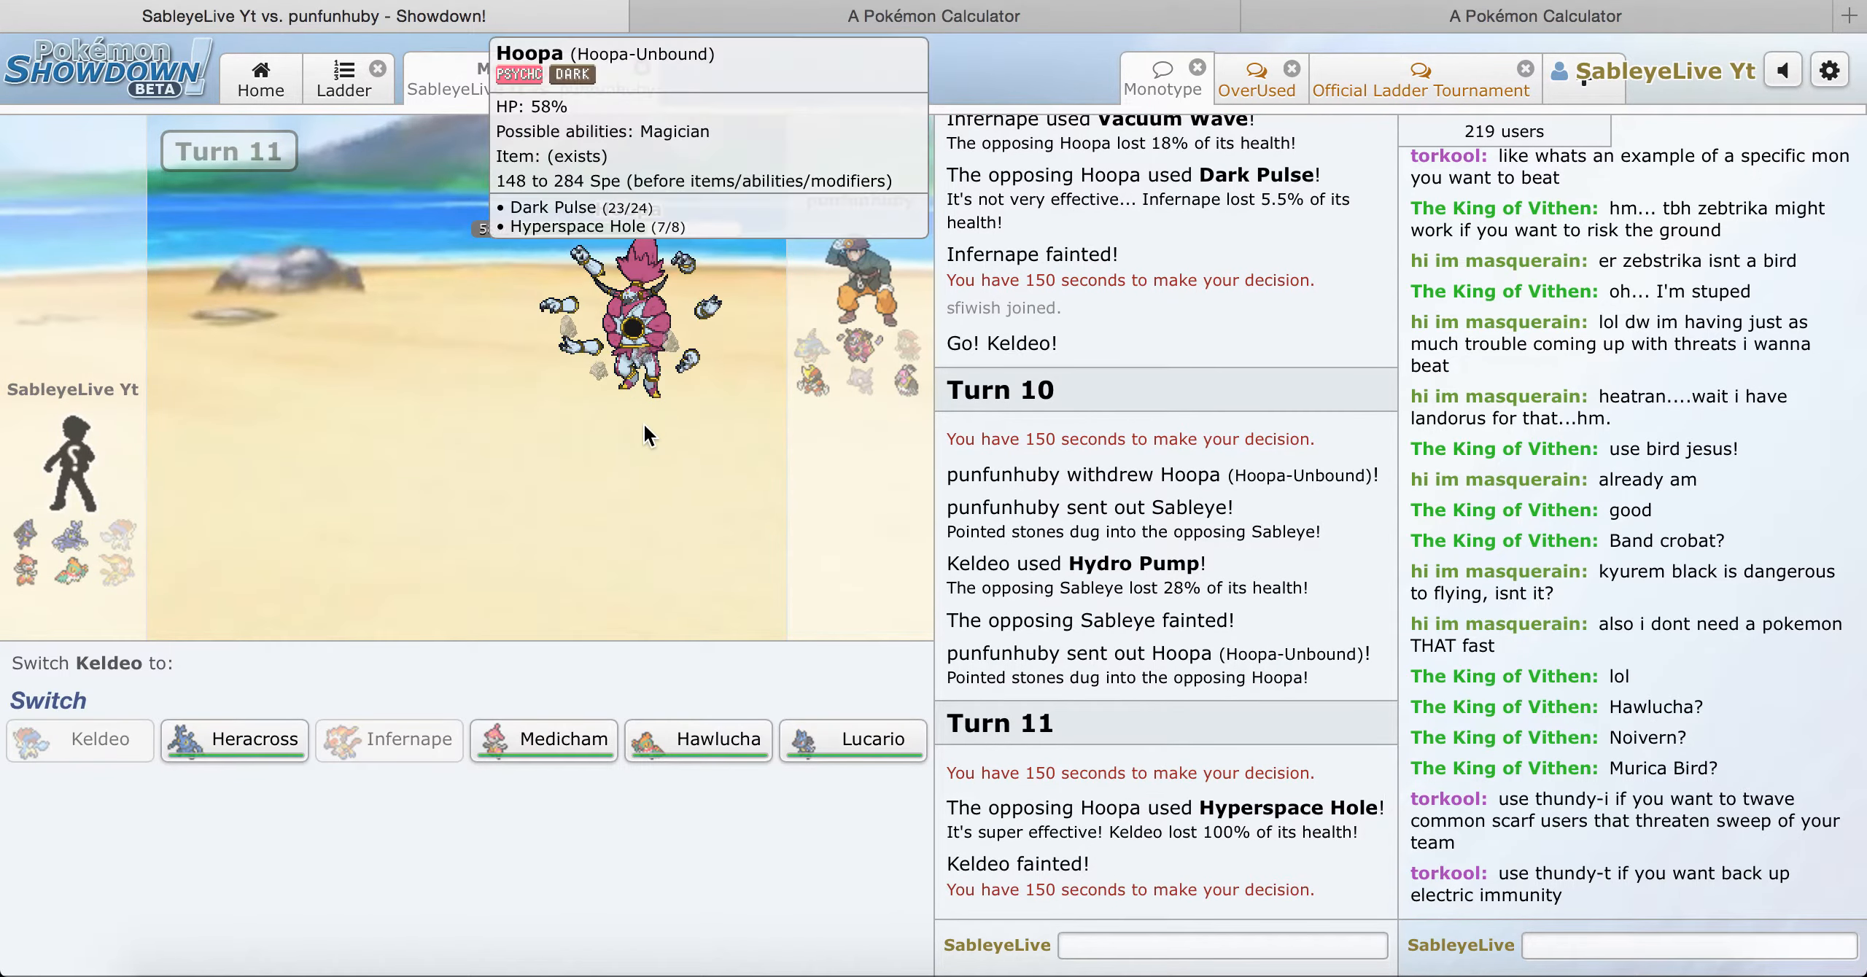
mouse_move(579, 772)
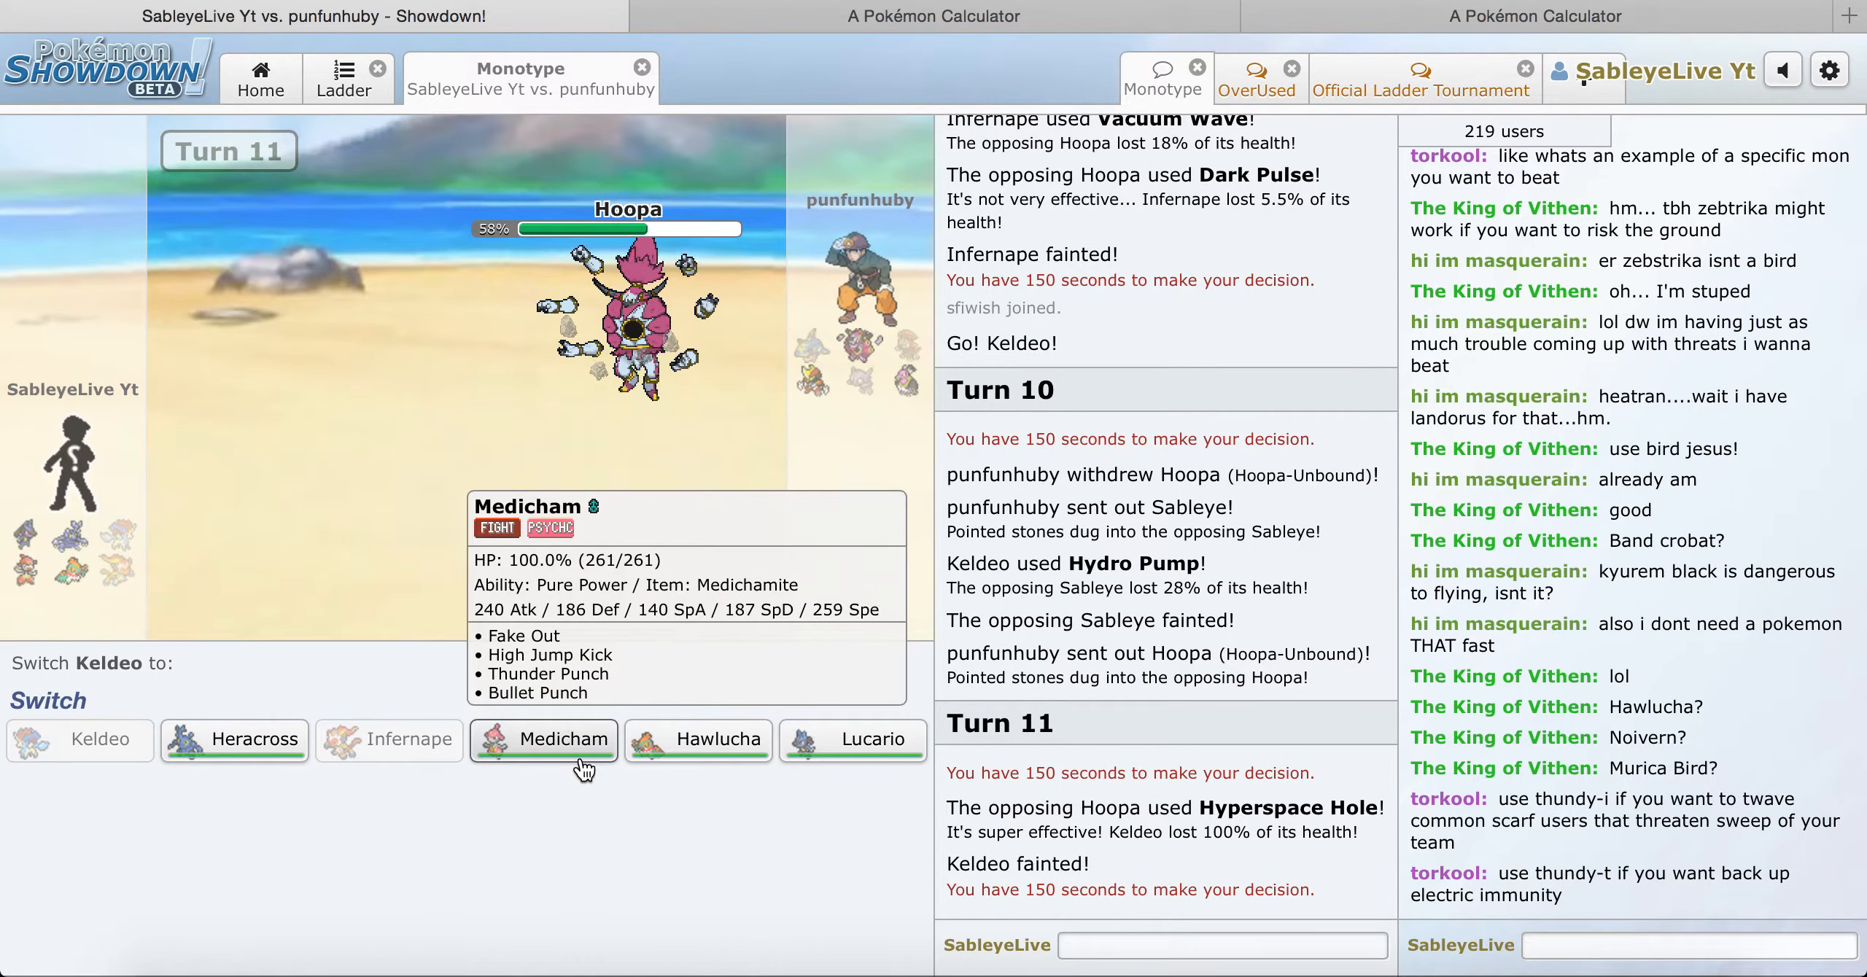
left_click(555, 740)
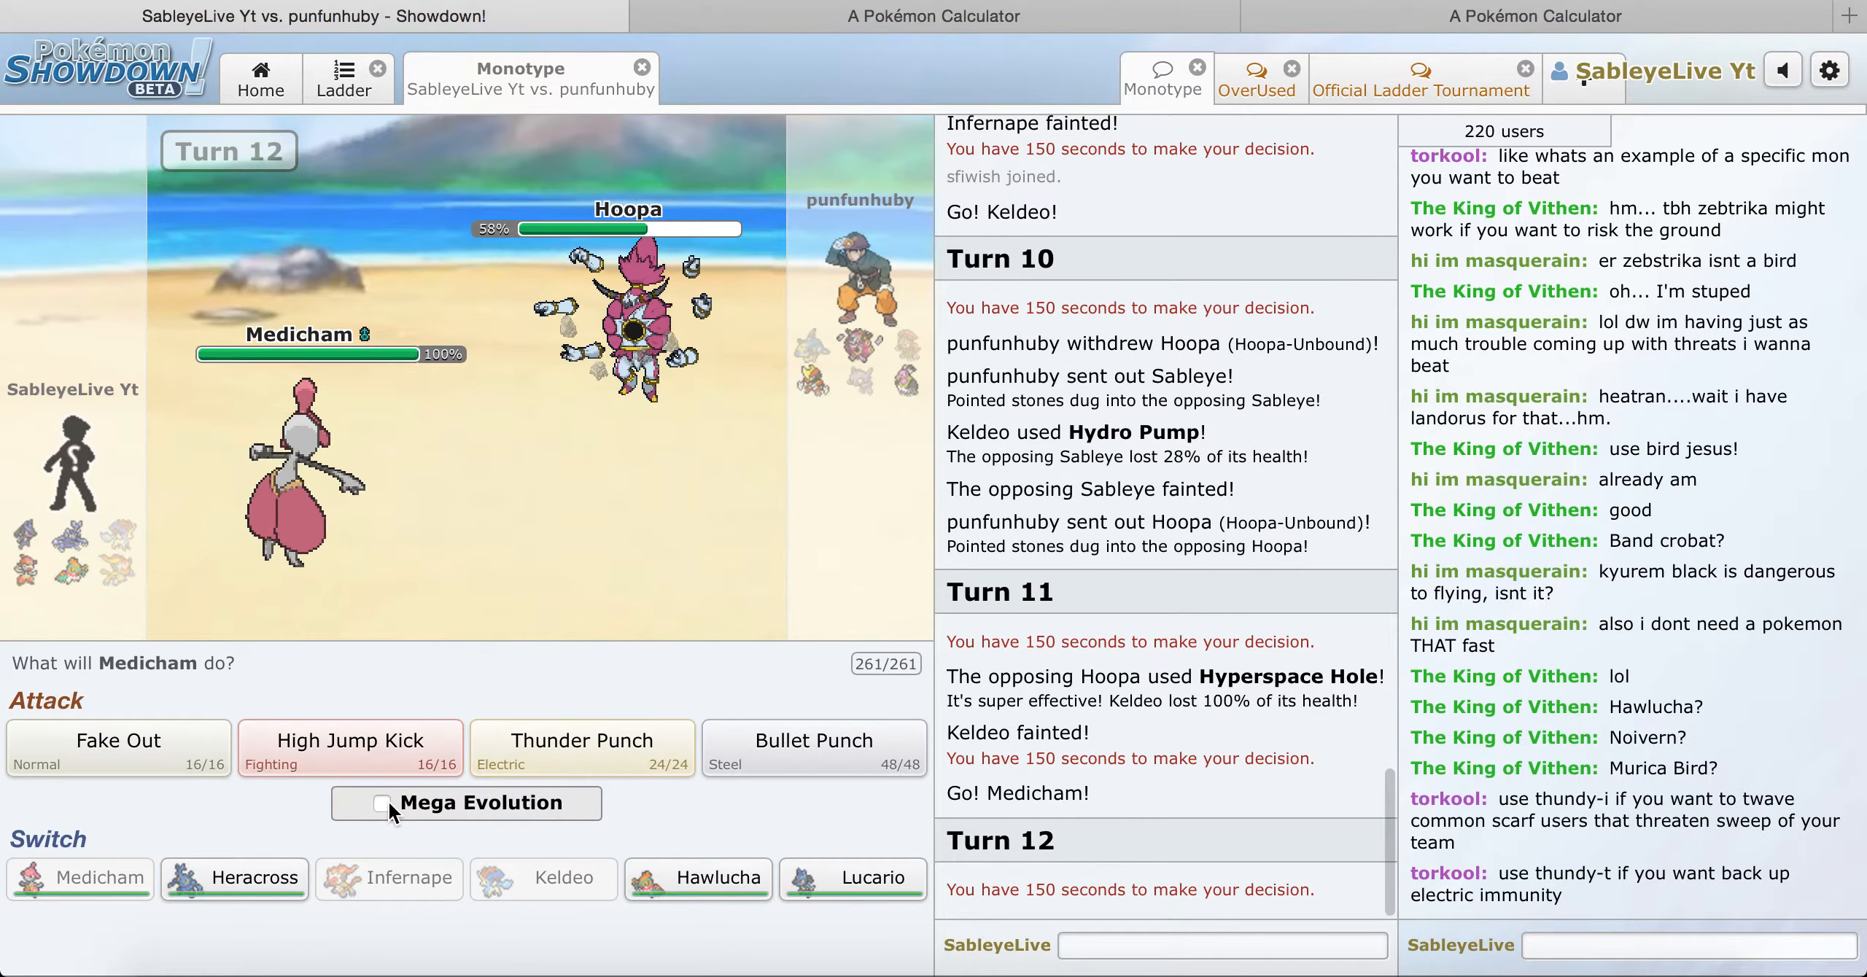
Step: Mega evolve Medicham, Thunder Punch Mandibuzz twice, then Bullet Punch Hoopa
left_click(382, 804)
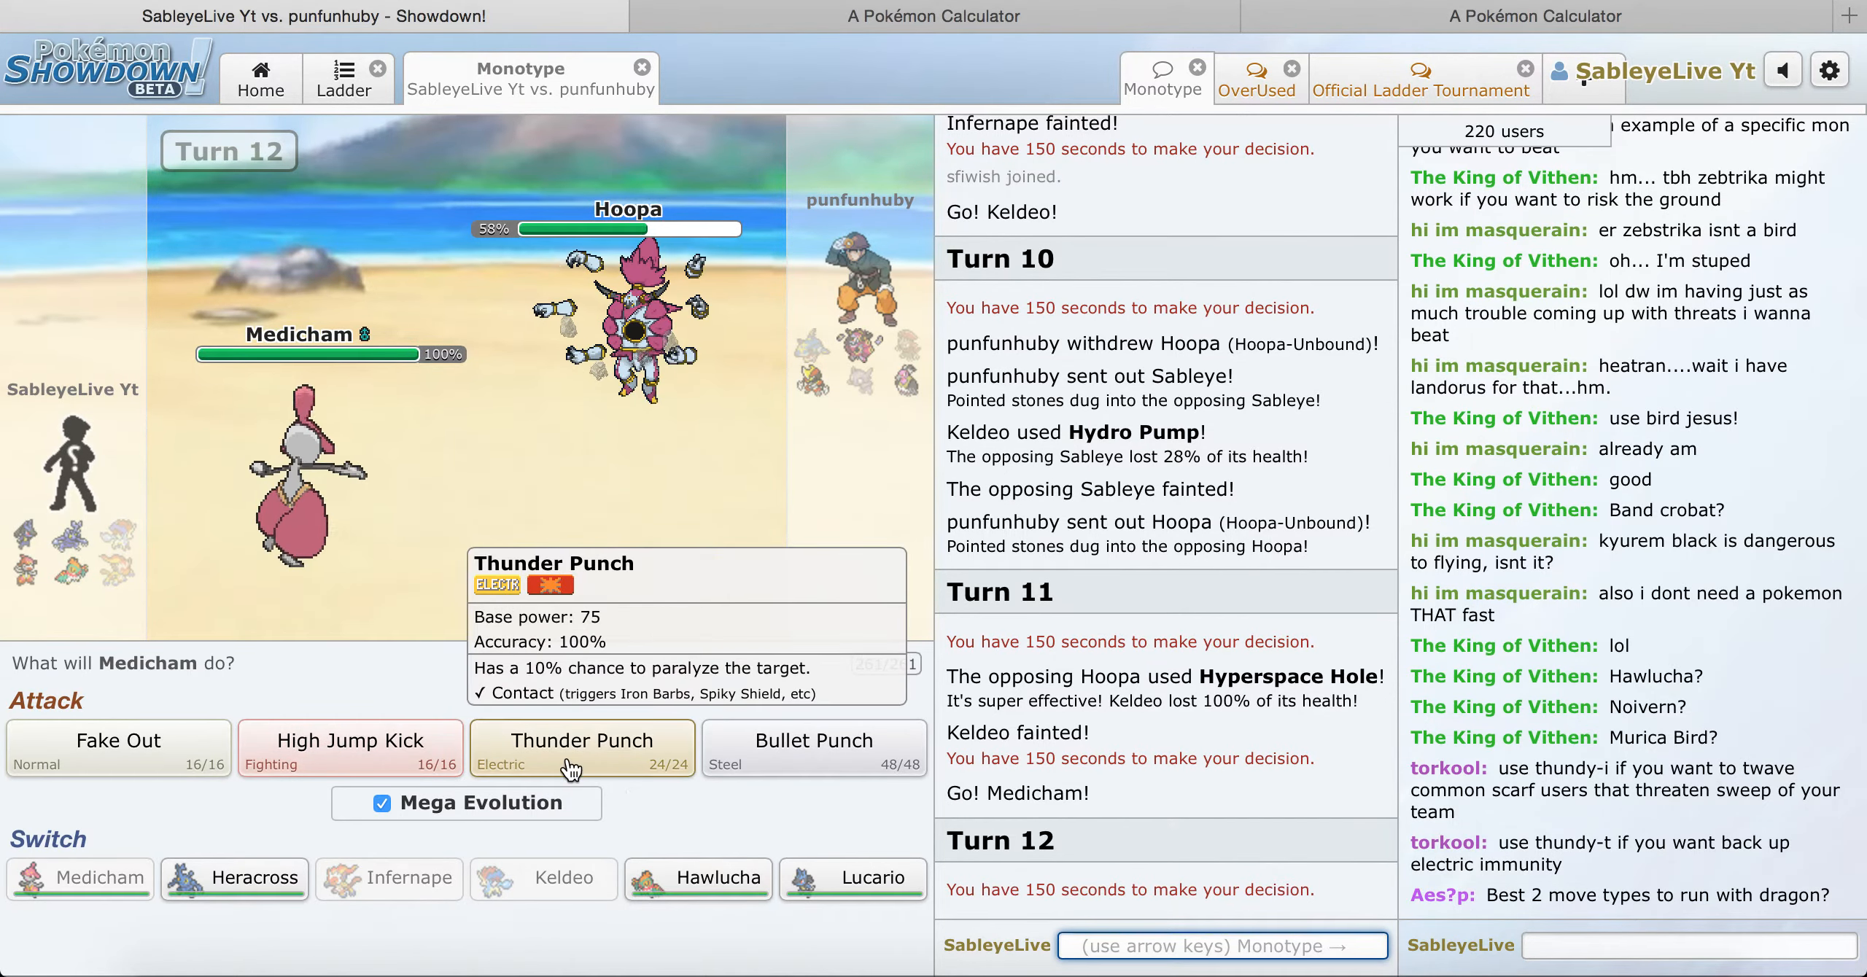
left_click(582, 748)
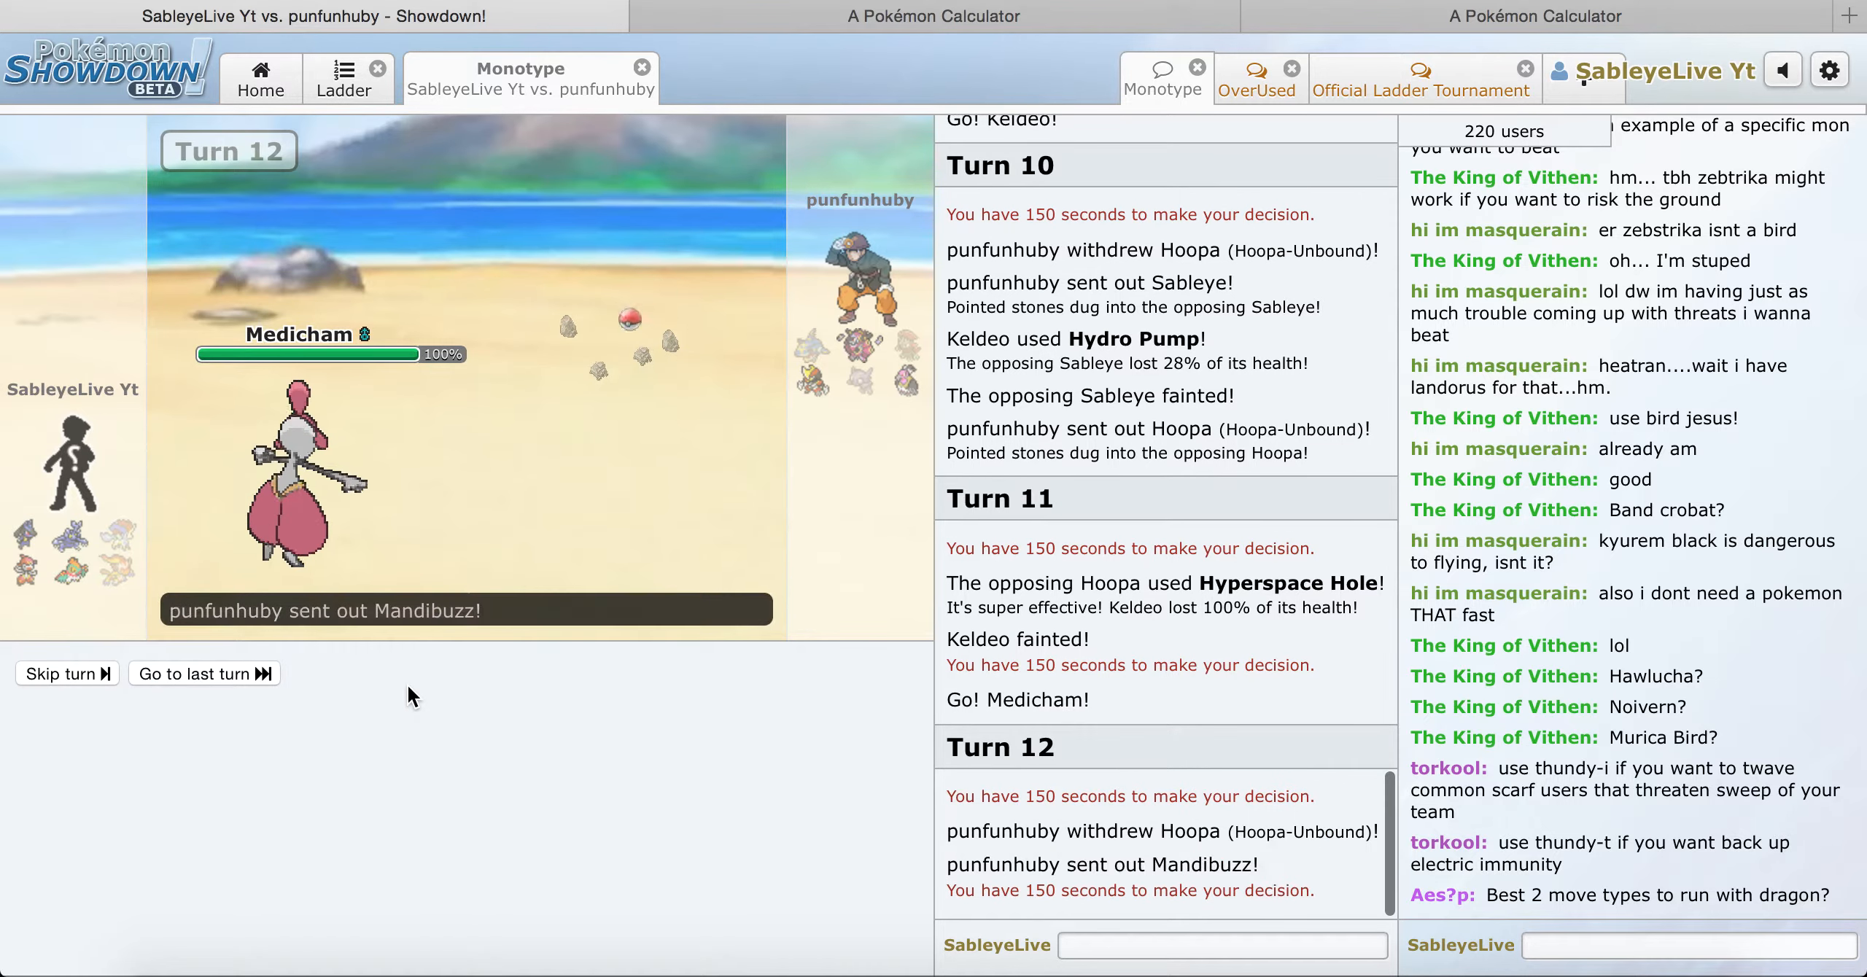
left_click(580, 748)
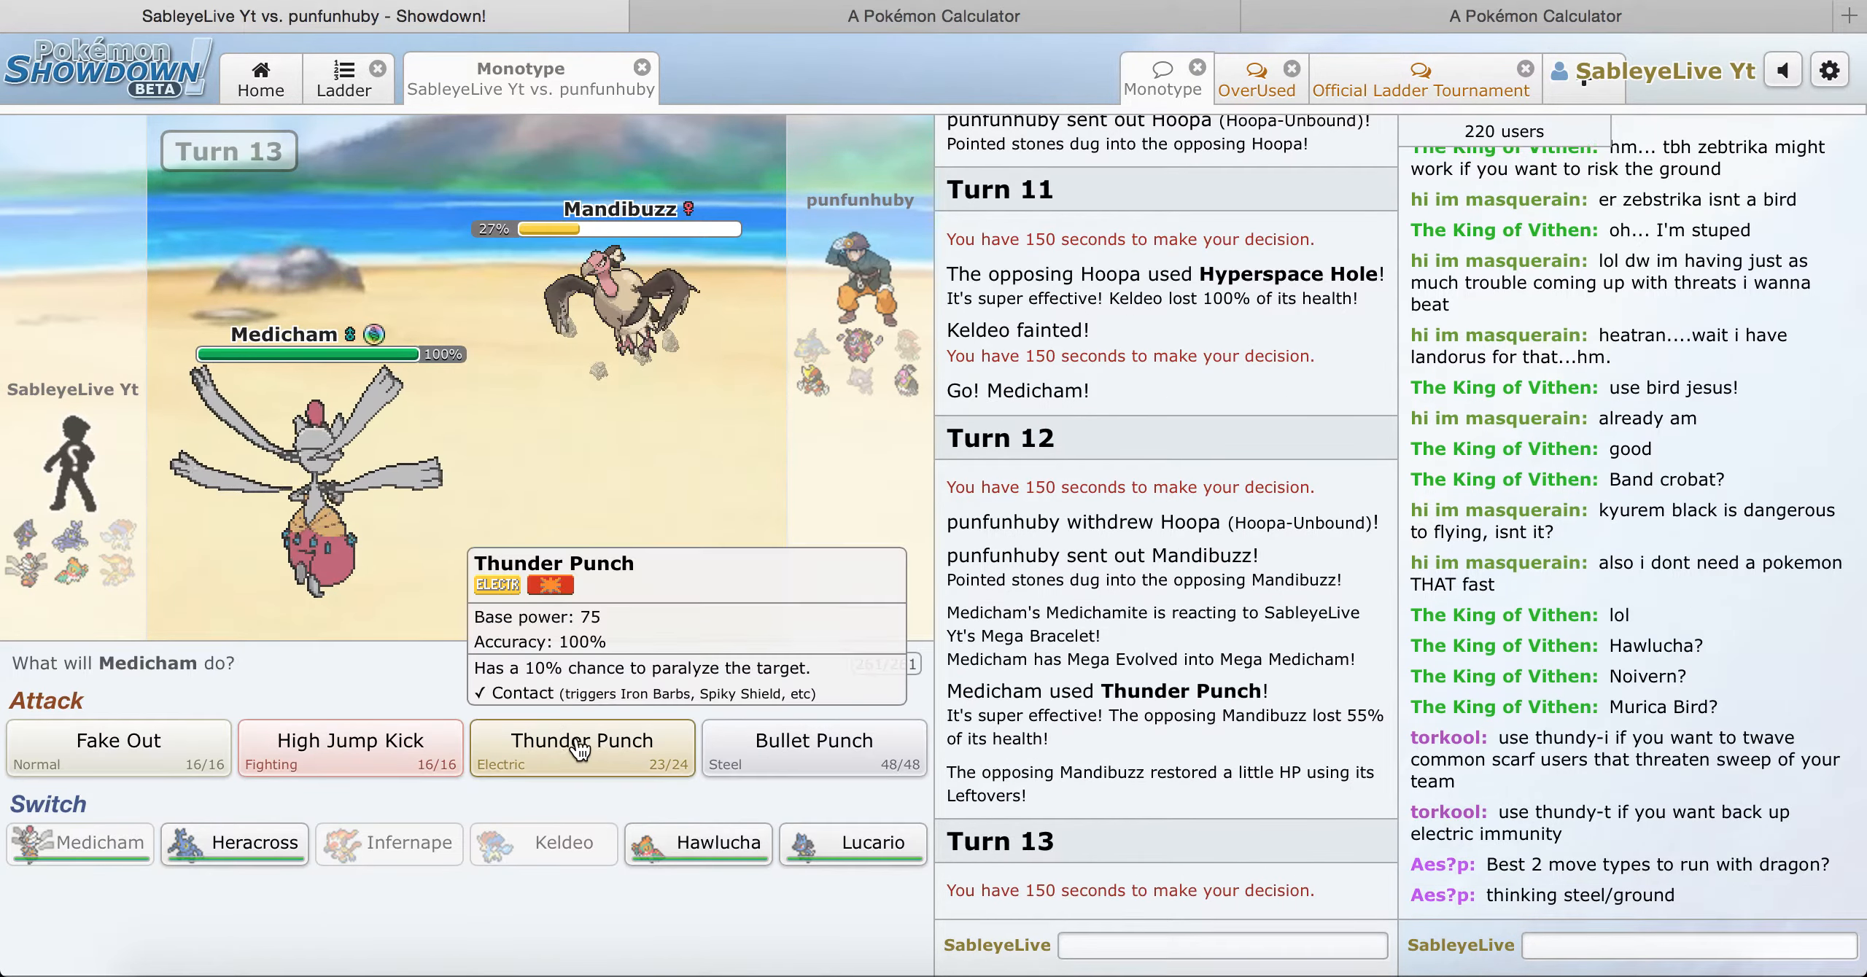
left_click(582, 747)
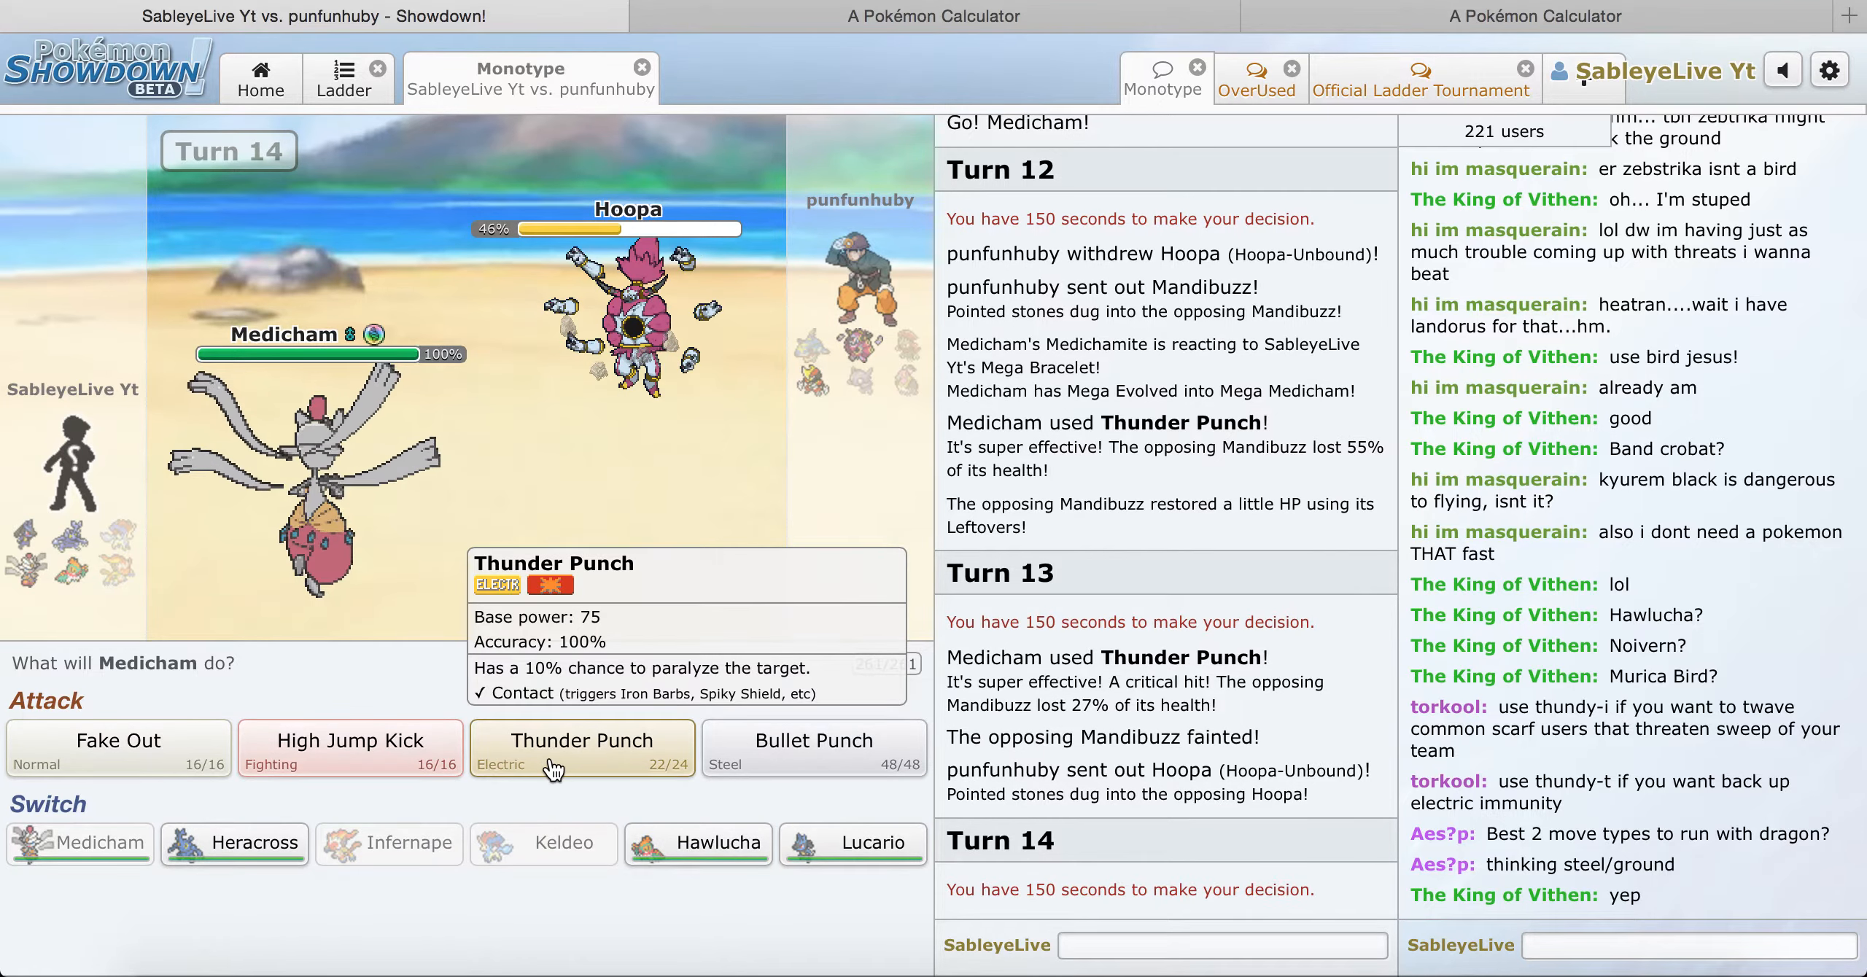
mouse_move(717, 844)
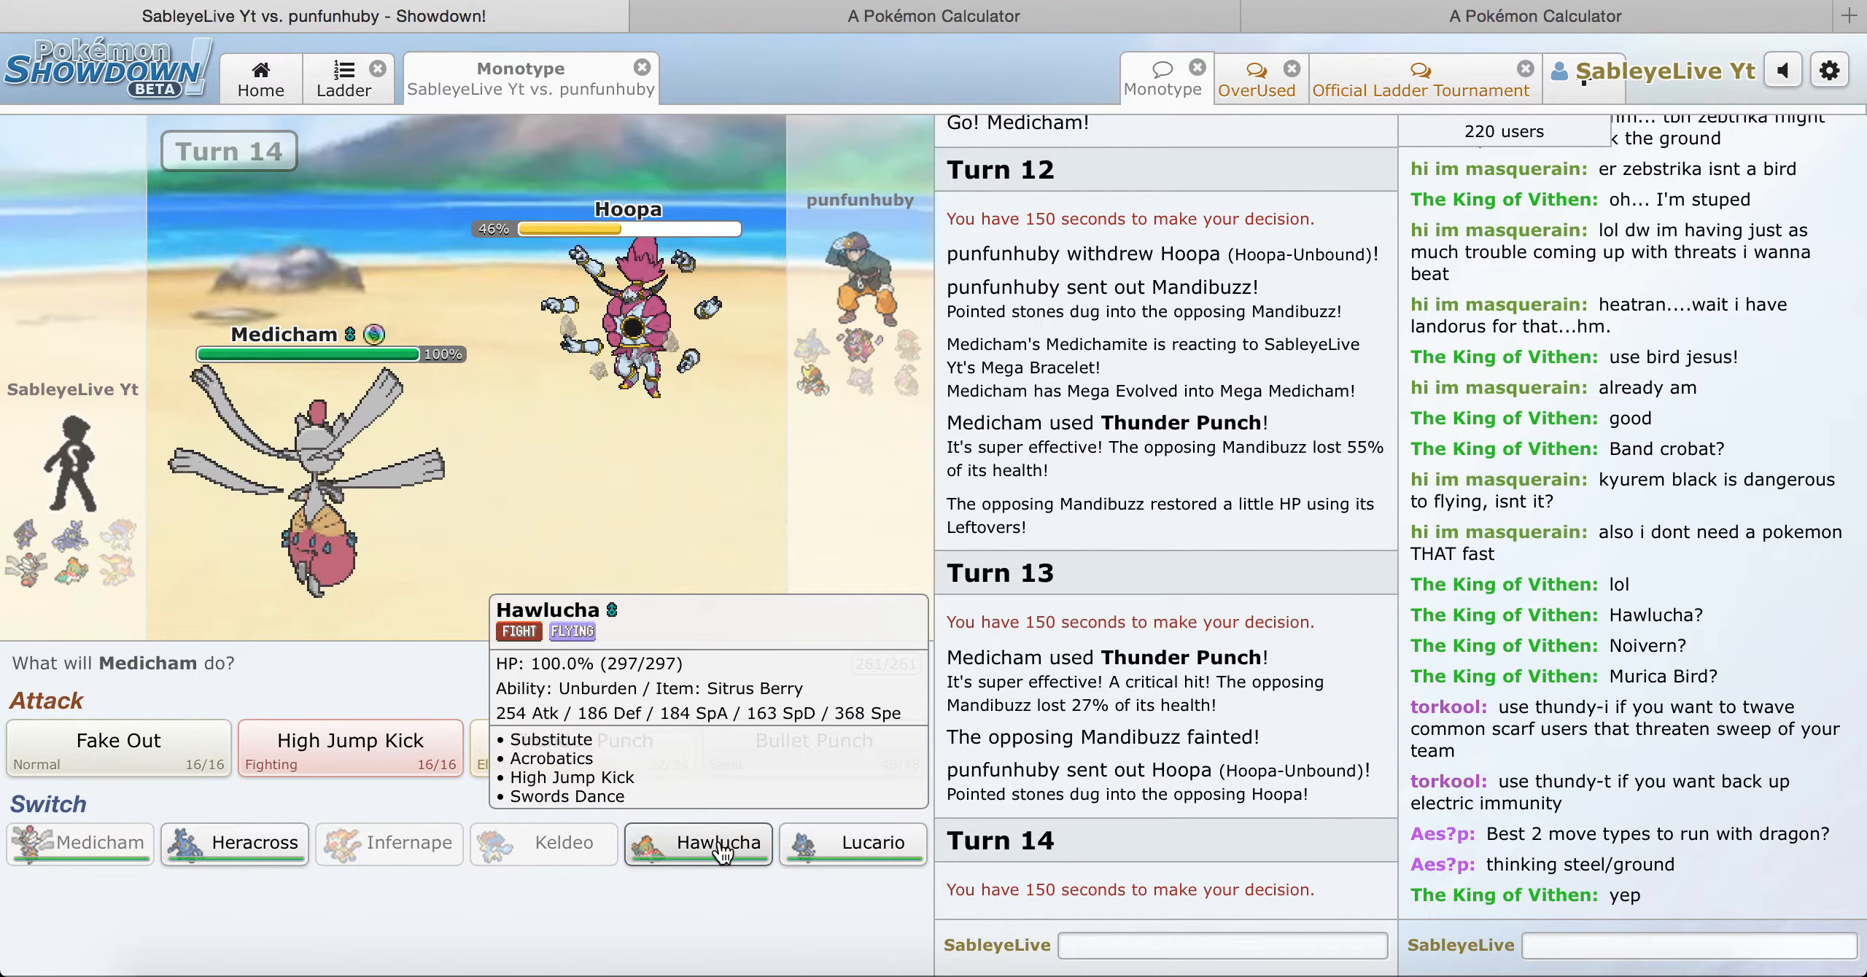
mouse_move(788, 754)
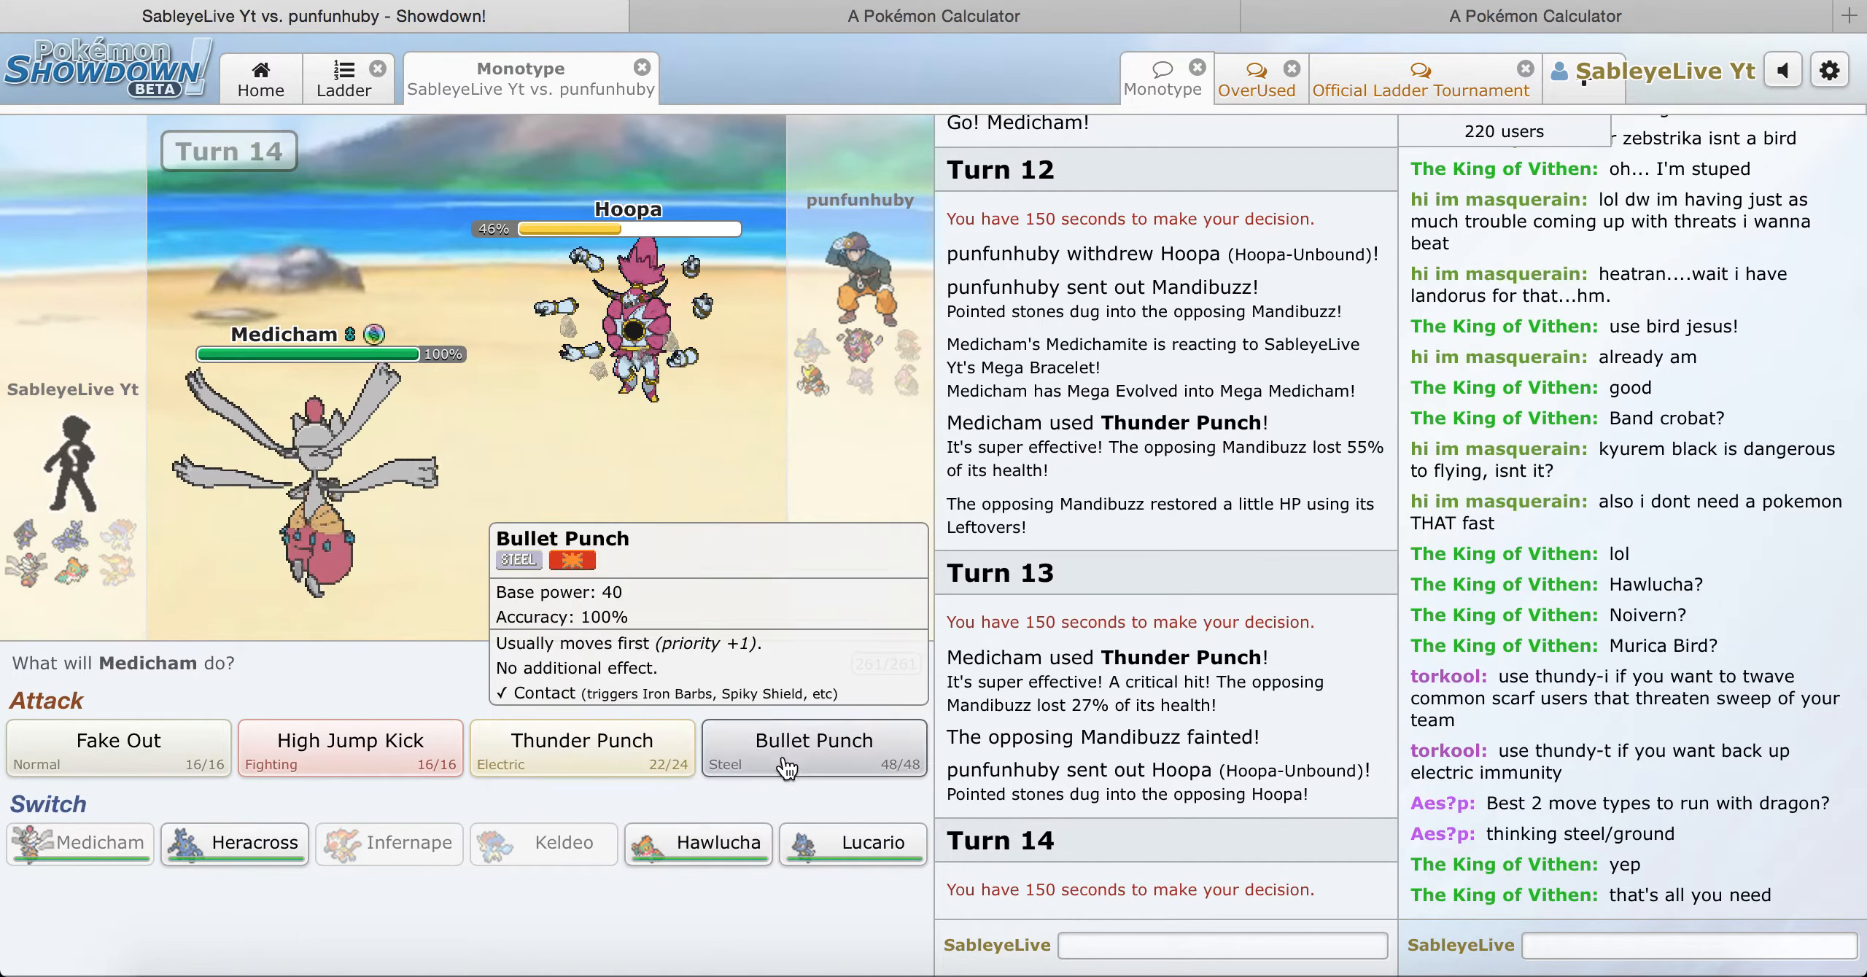
left_click(814, 747)
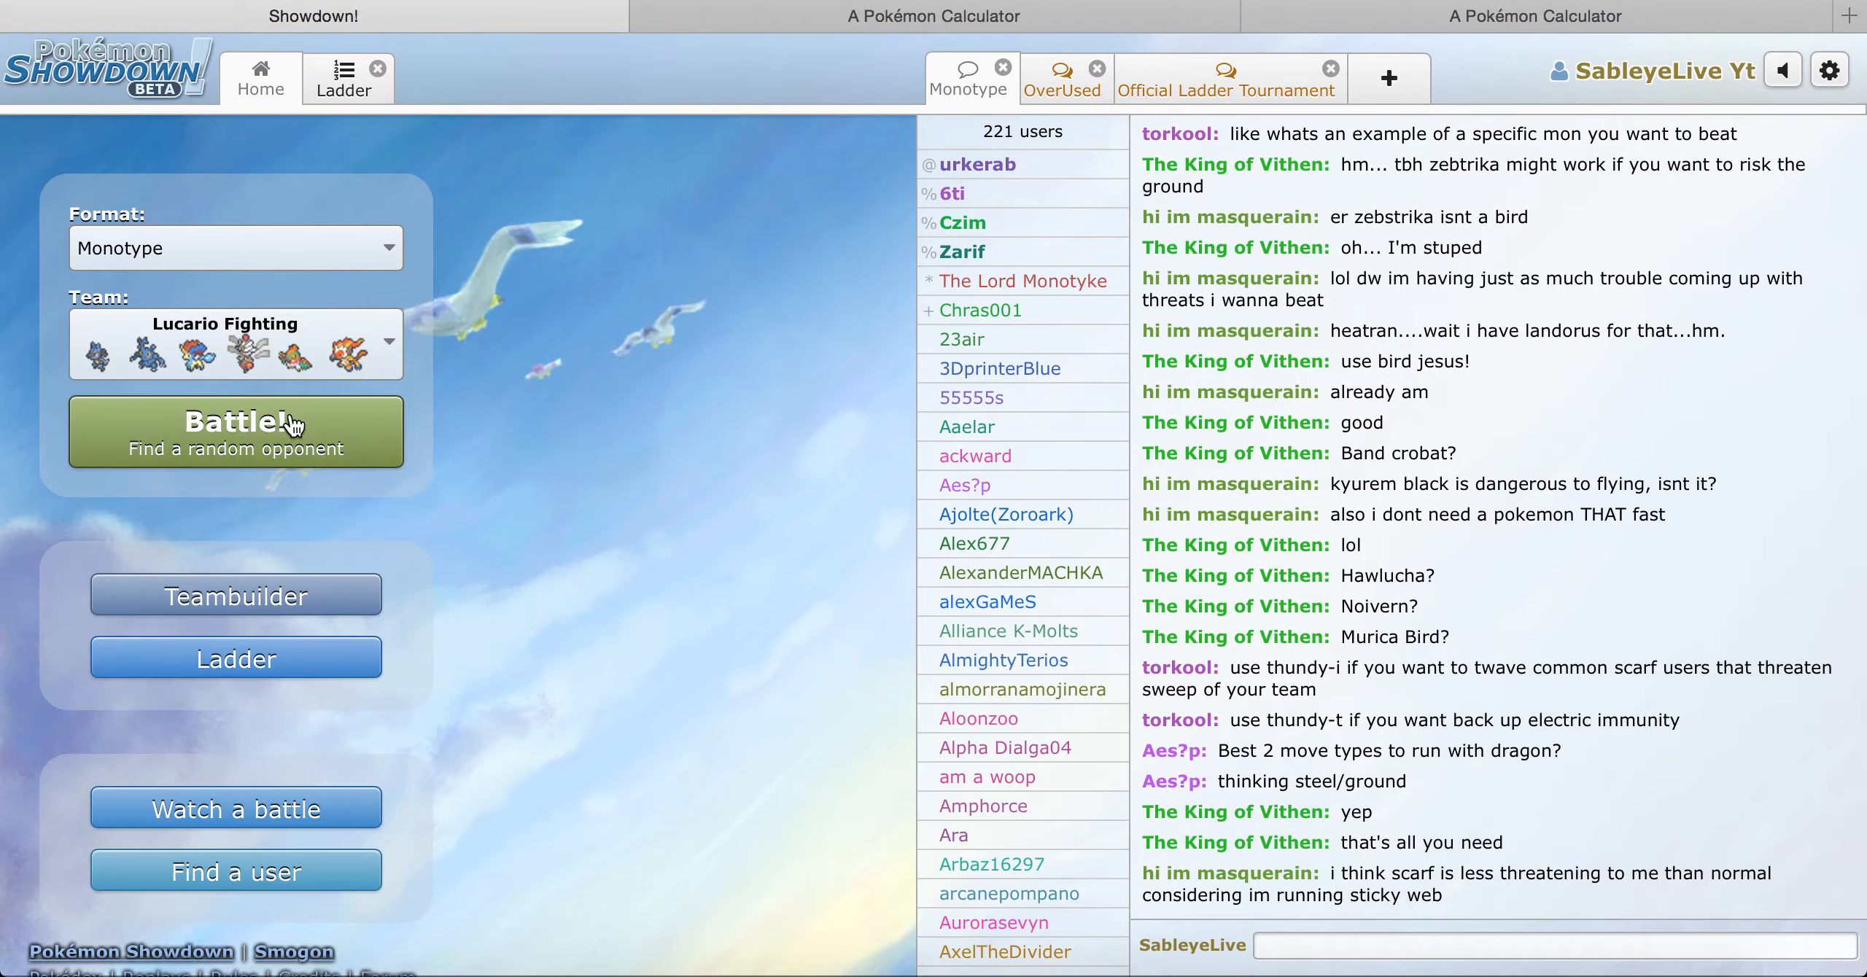
Step: Queue for a random rated Monotype battle using the Lucario Fighting team
left_click(236, 431)
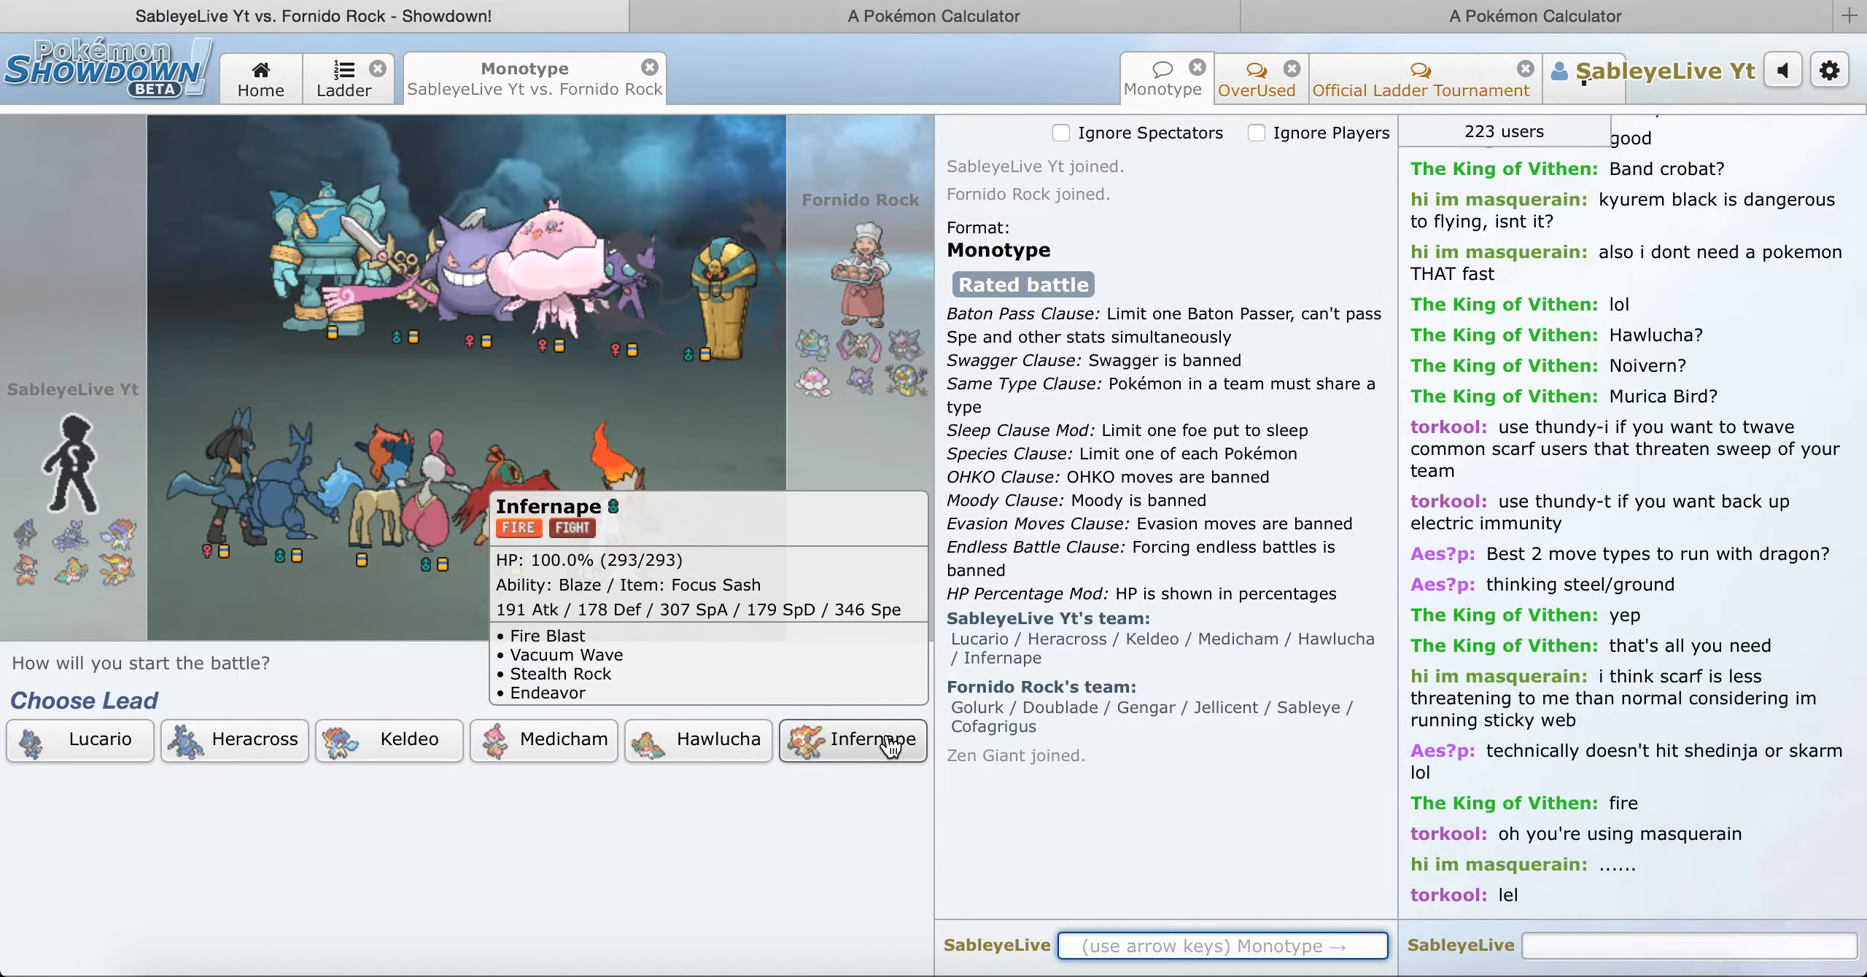
mouse_move(805, 597)
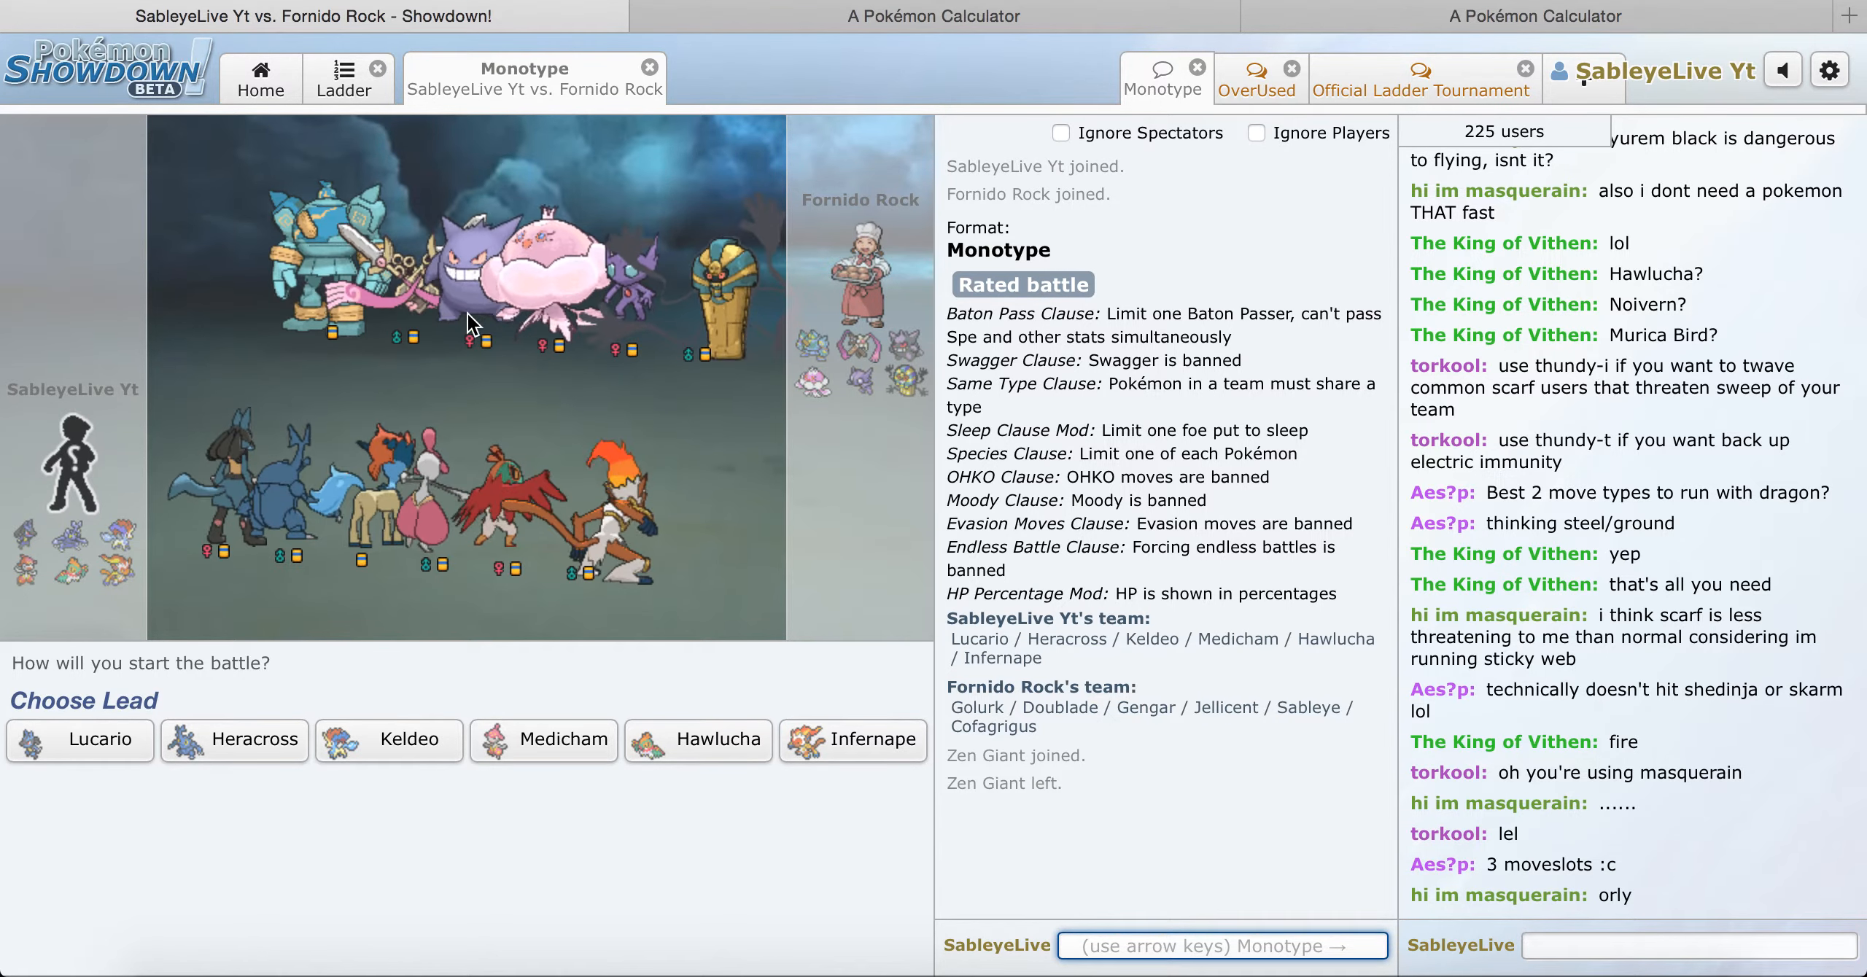
mouse_move(796, 381)
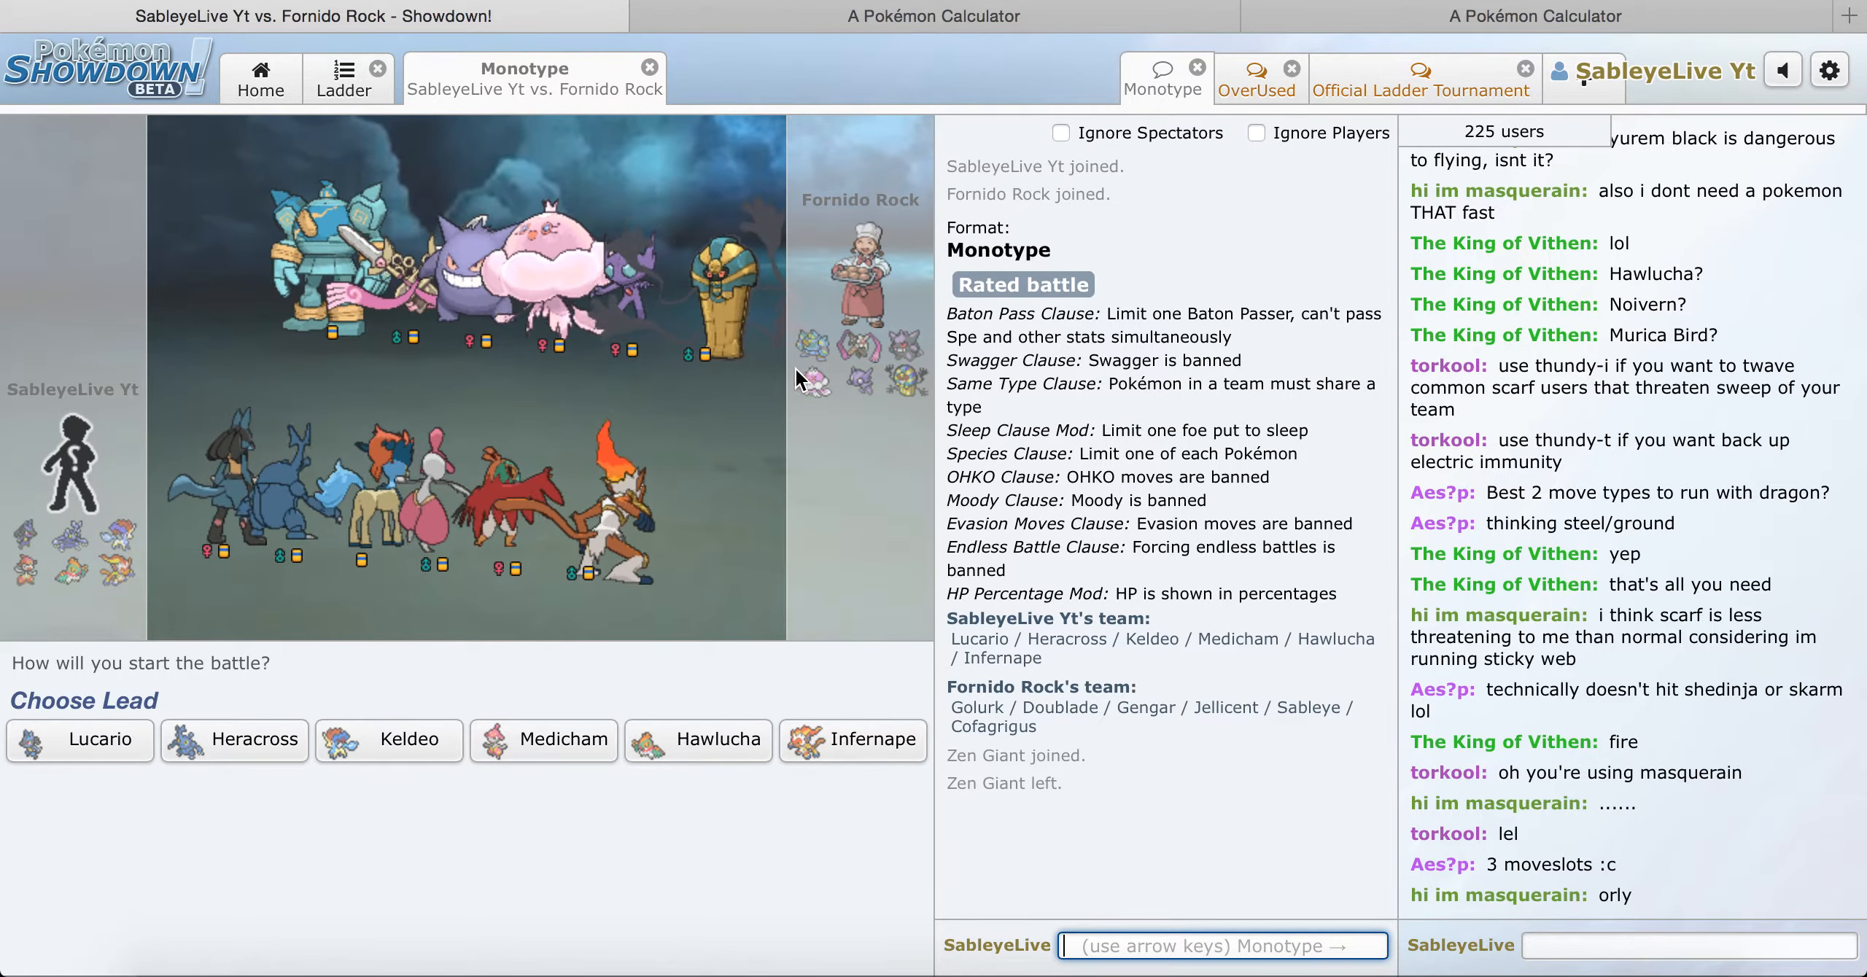
mouse_move(827, 377)
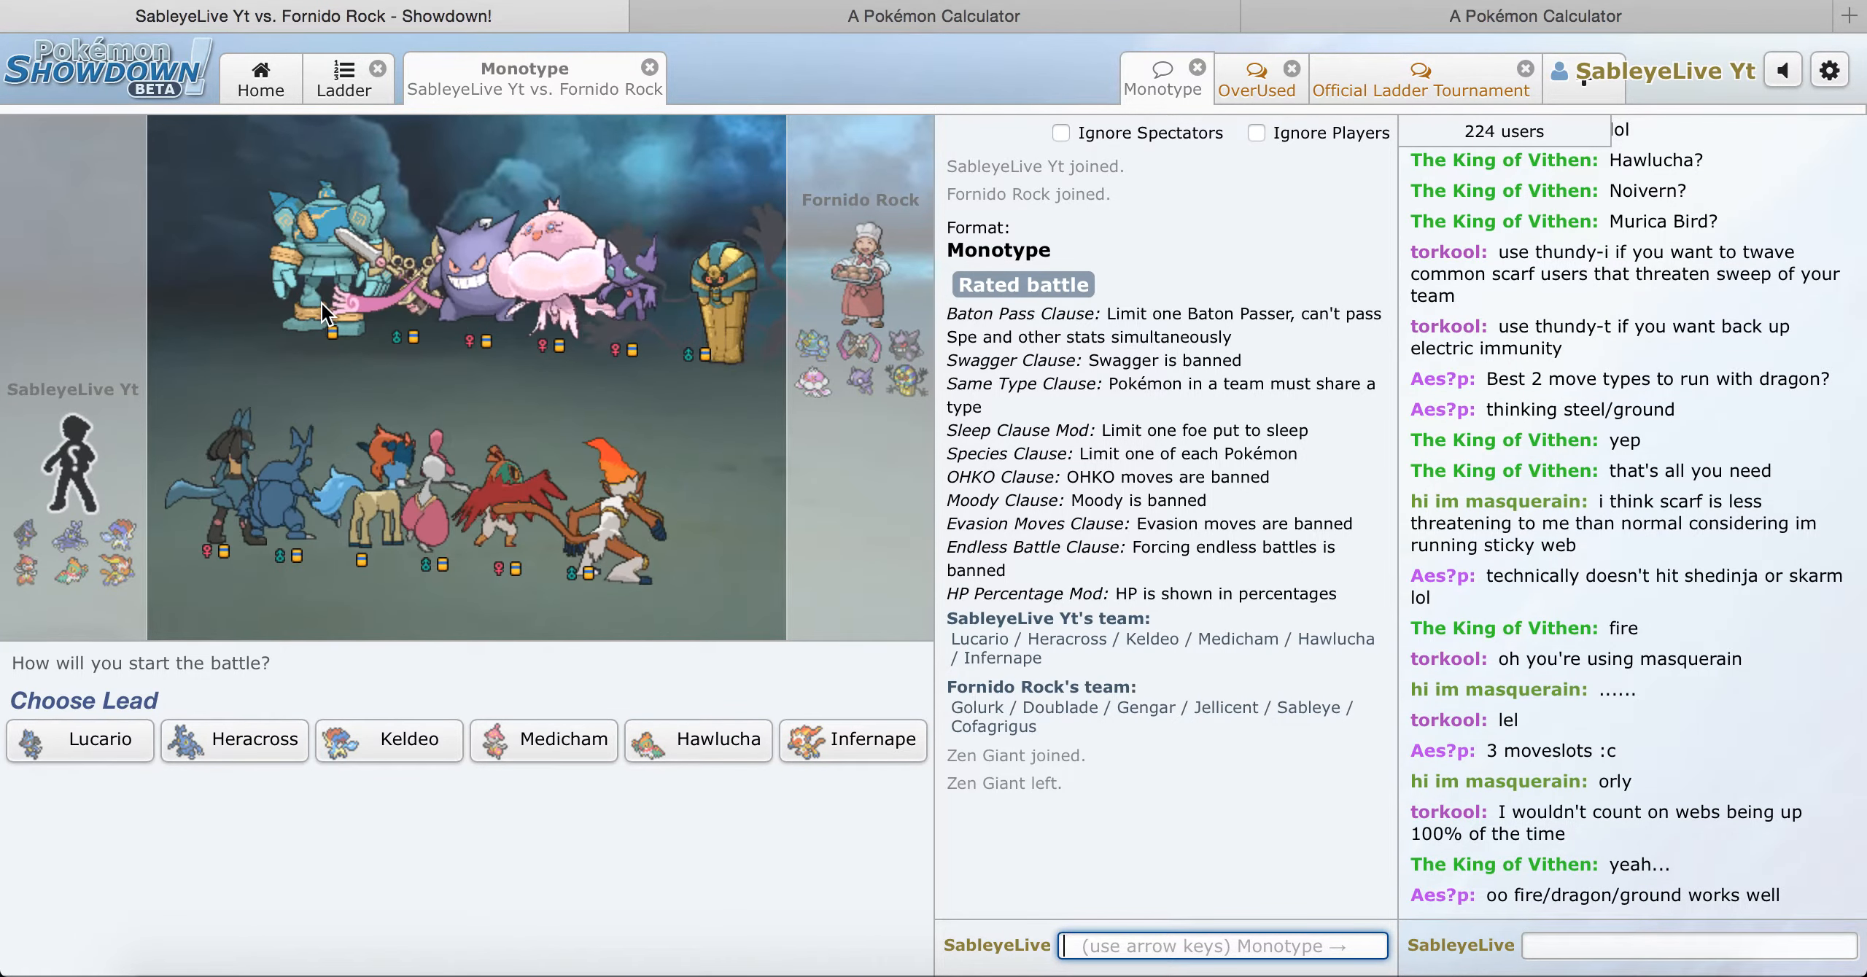
mouse_move(192, 739)
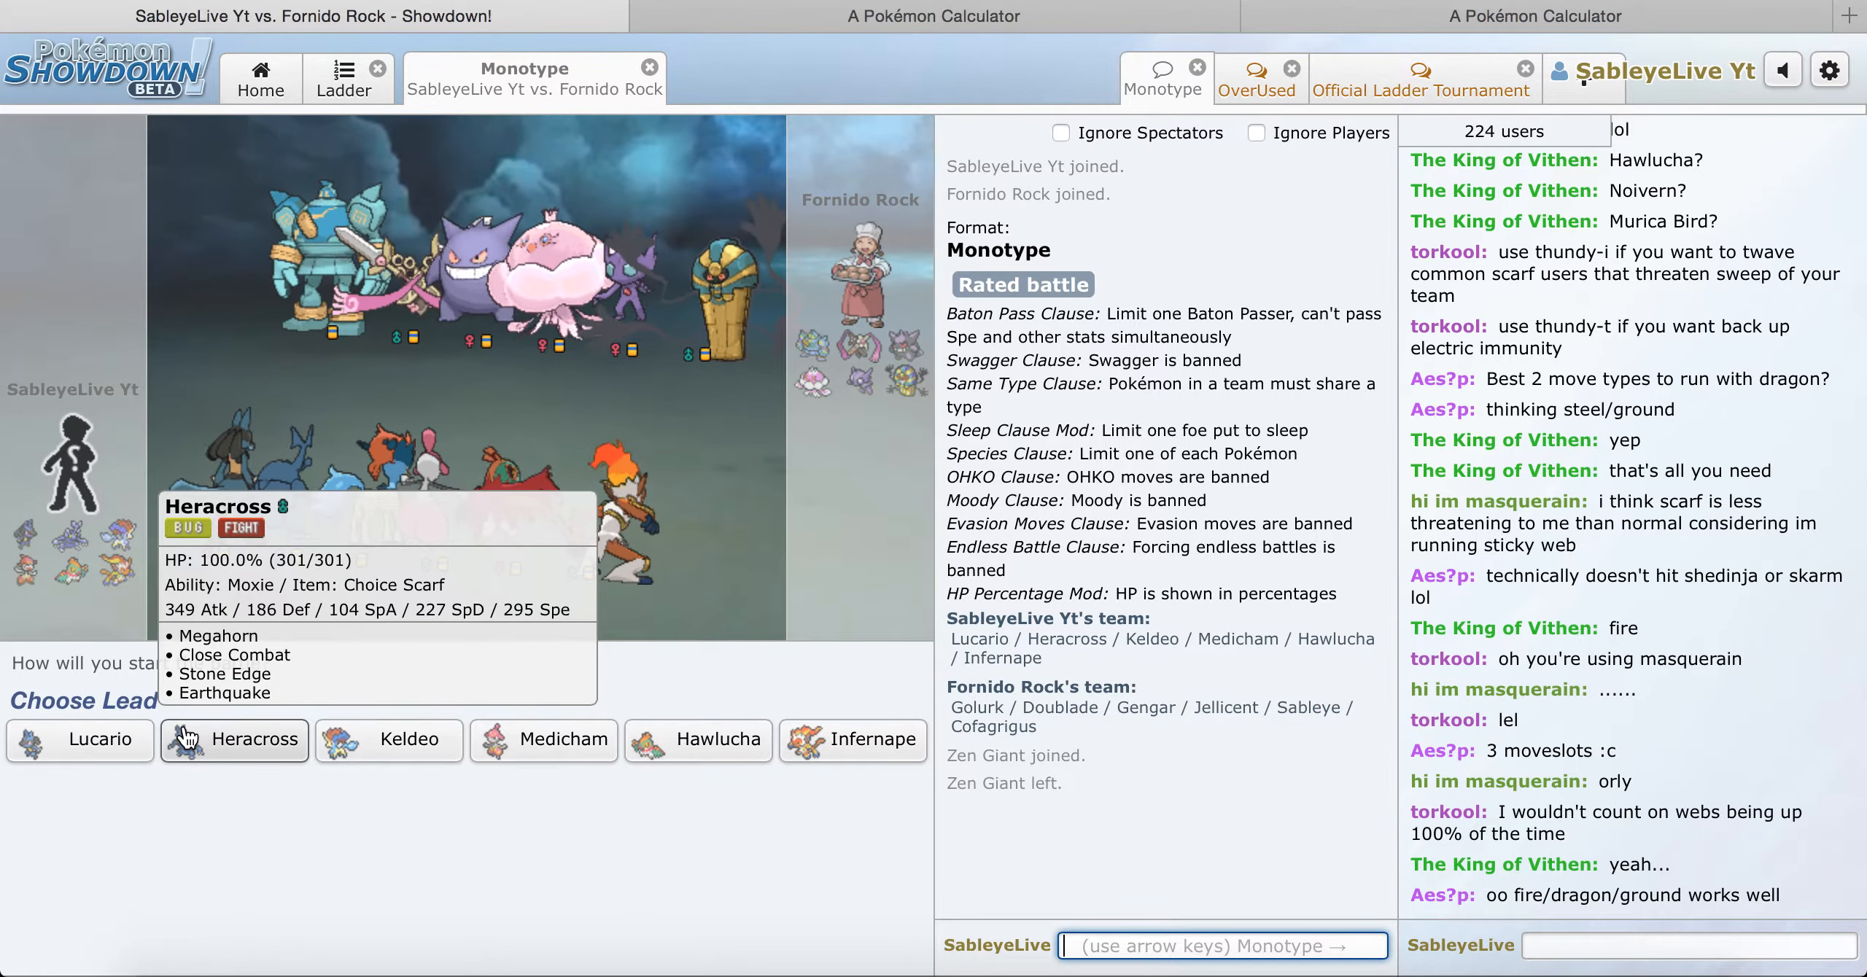
mouse_move(714, 871)
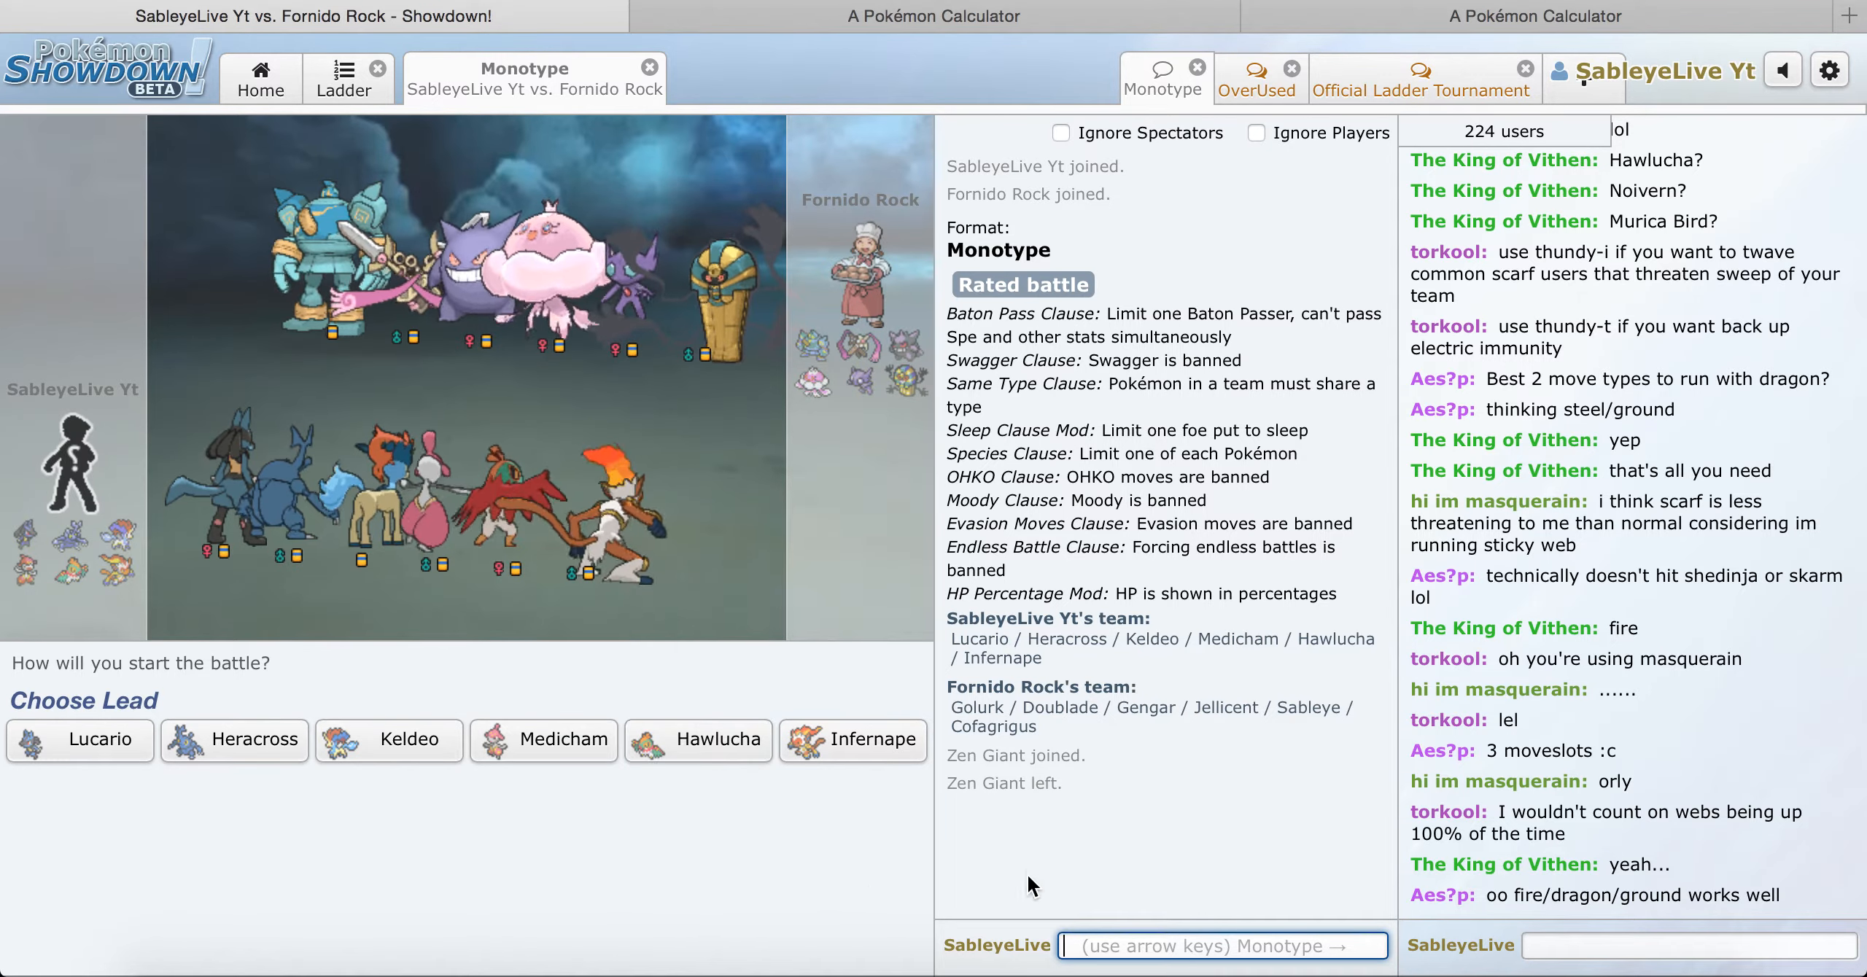
mouse_move(829, 750)
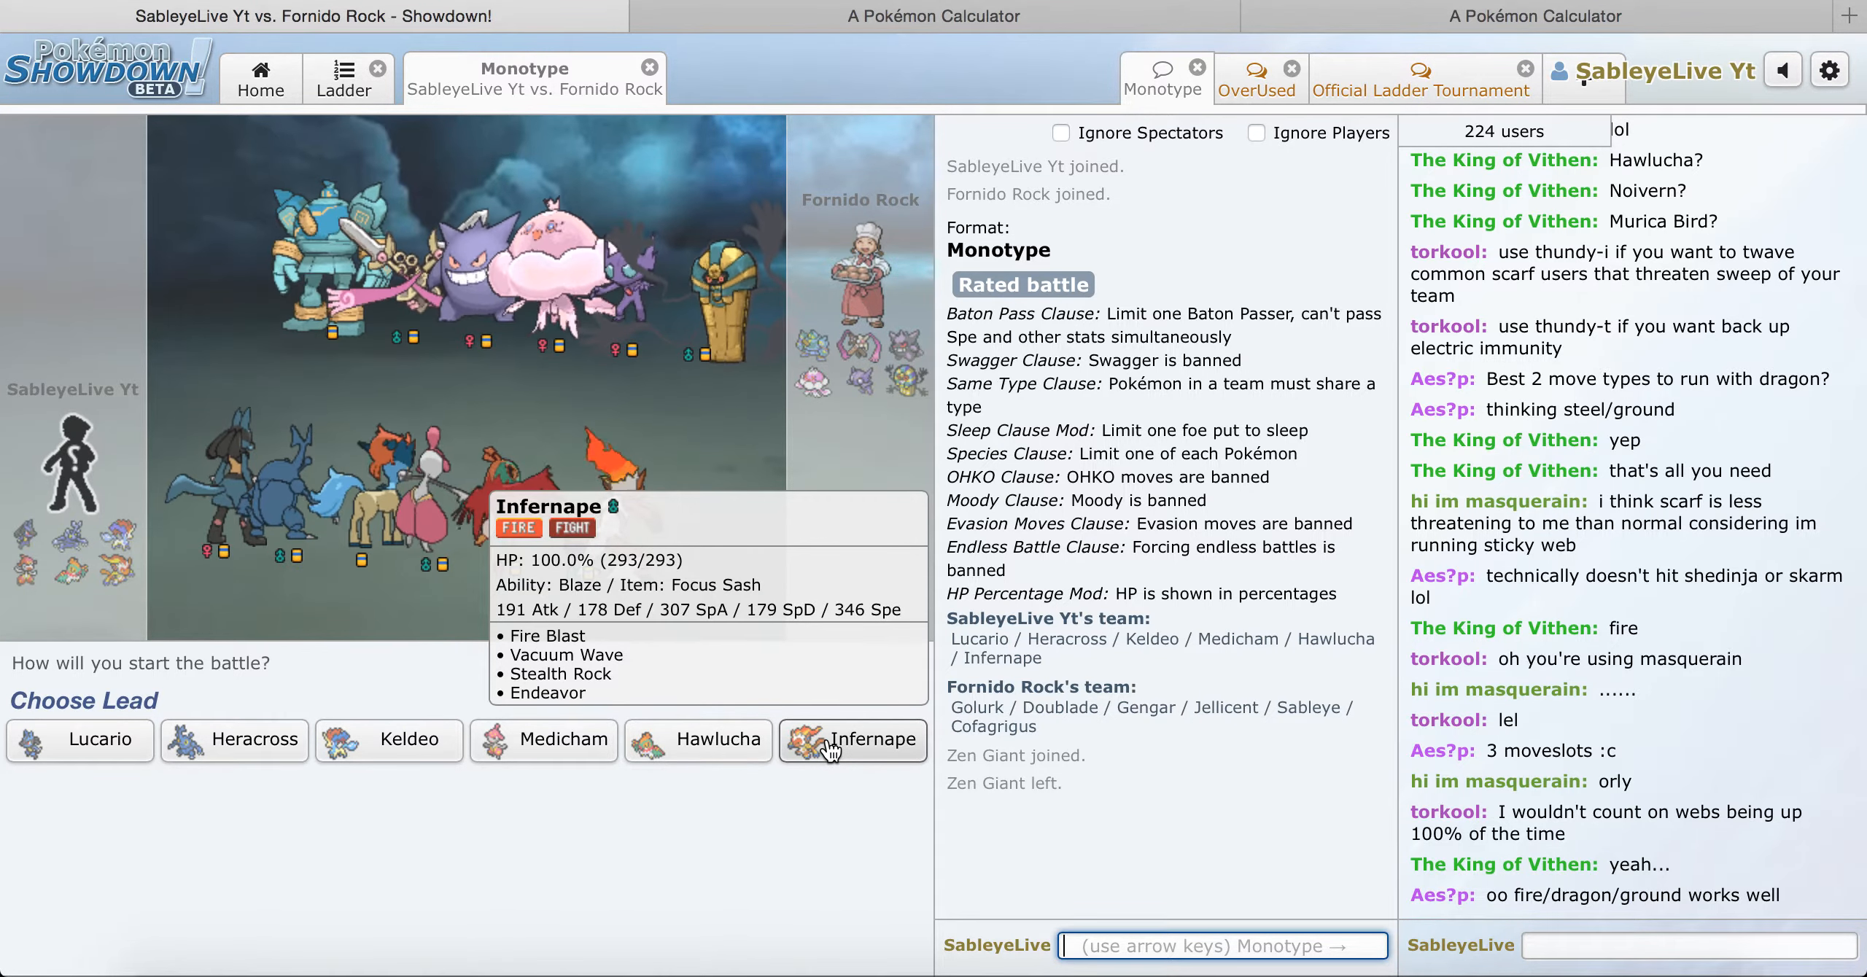
Step: Choose Infernape as the lead in team preview against the Ghost team
left_click(853, 740)
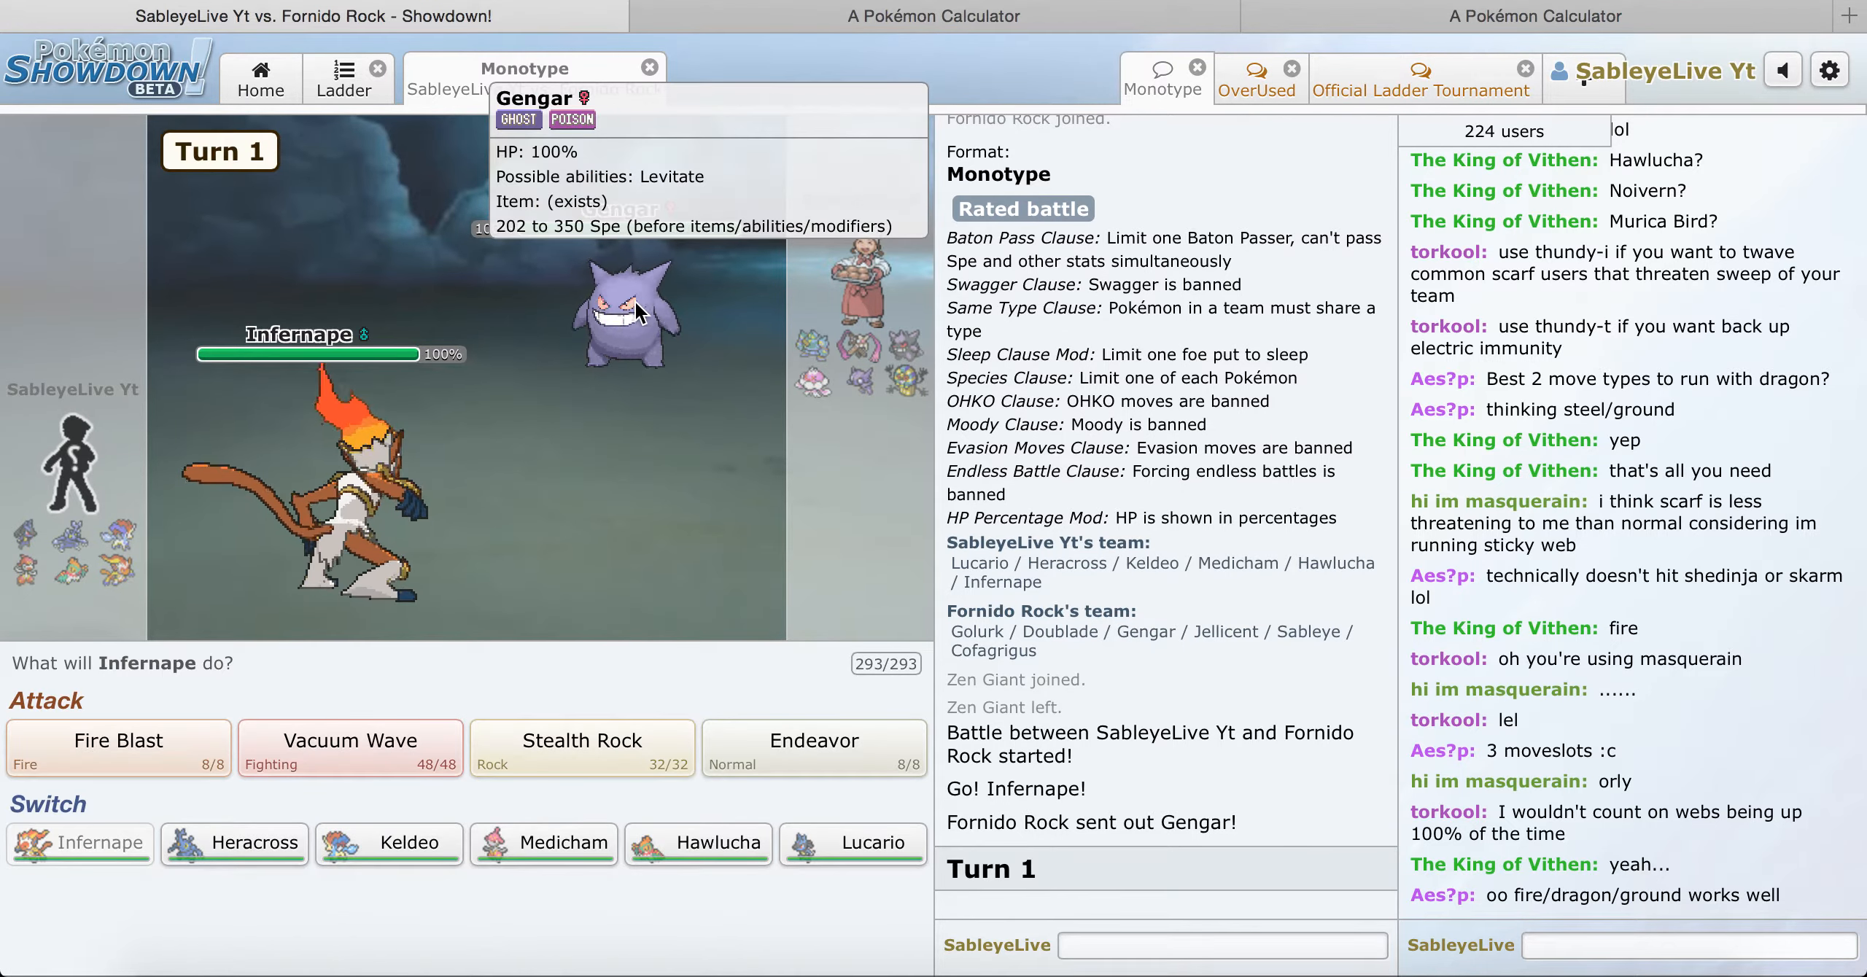
mouse_move(662, 519)
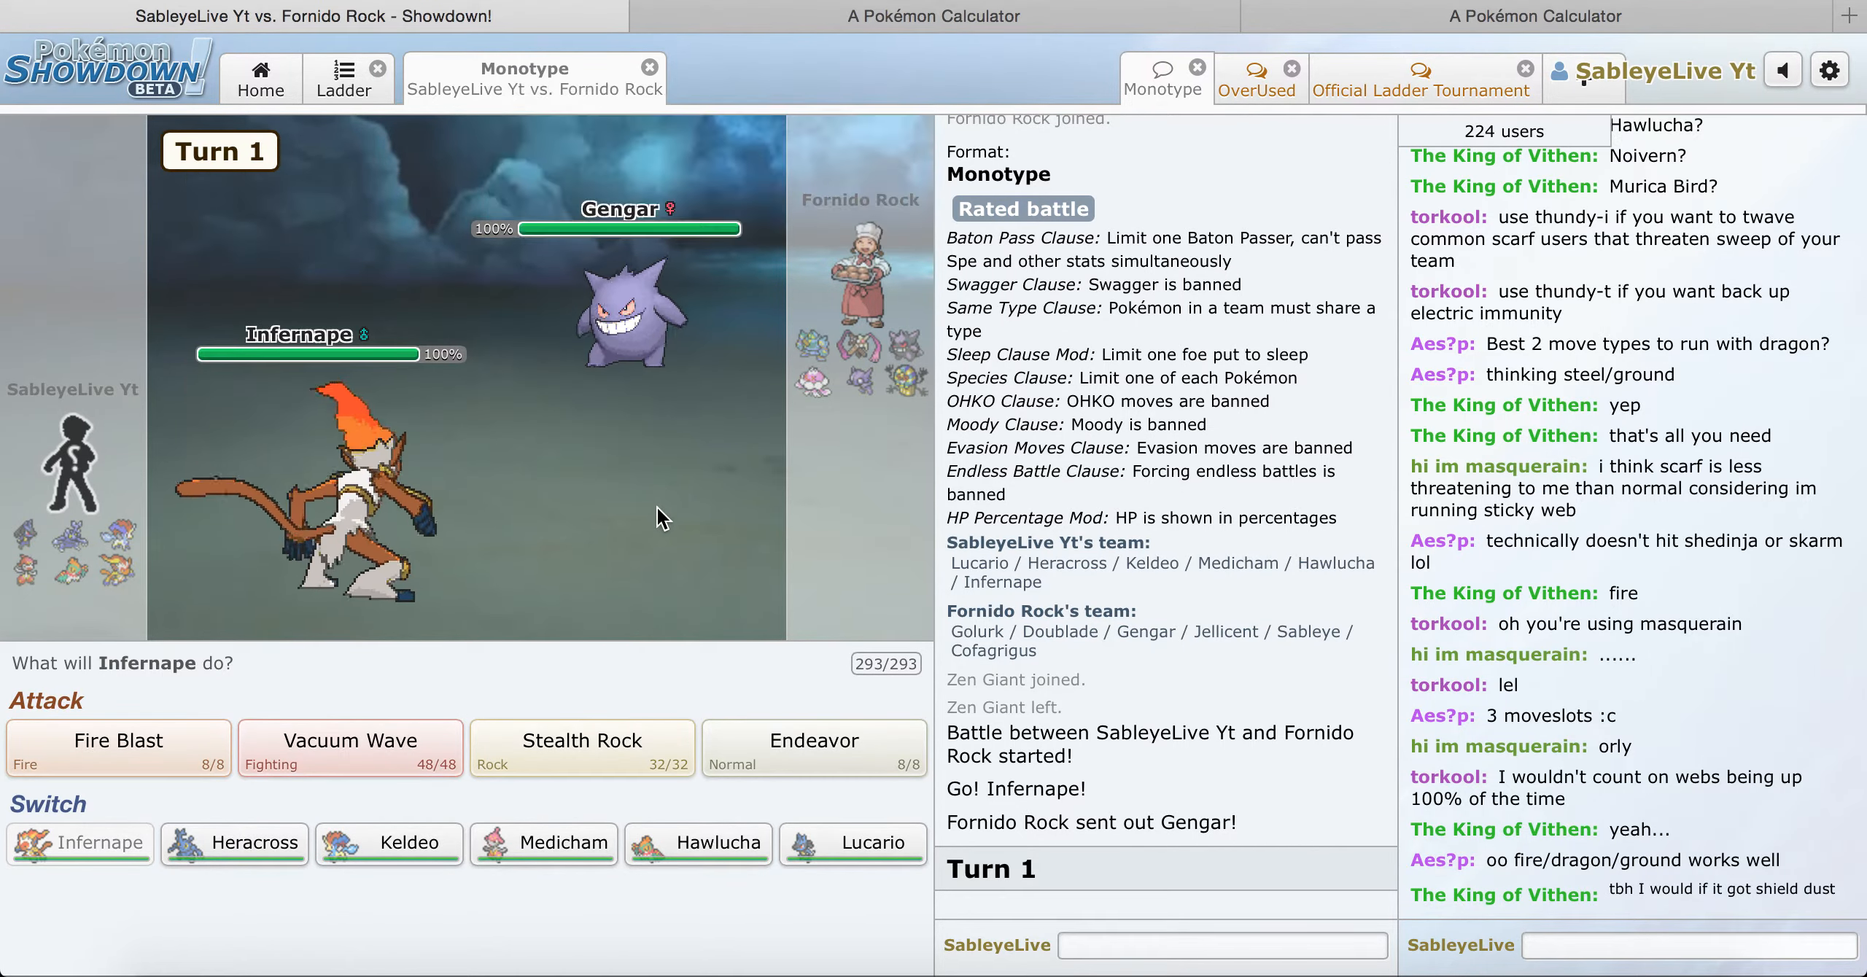
mouse_move(582, 748)
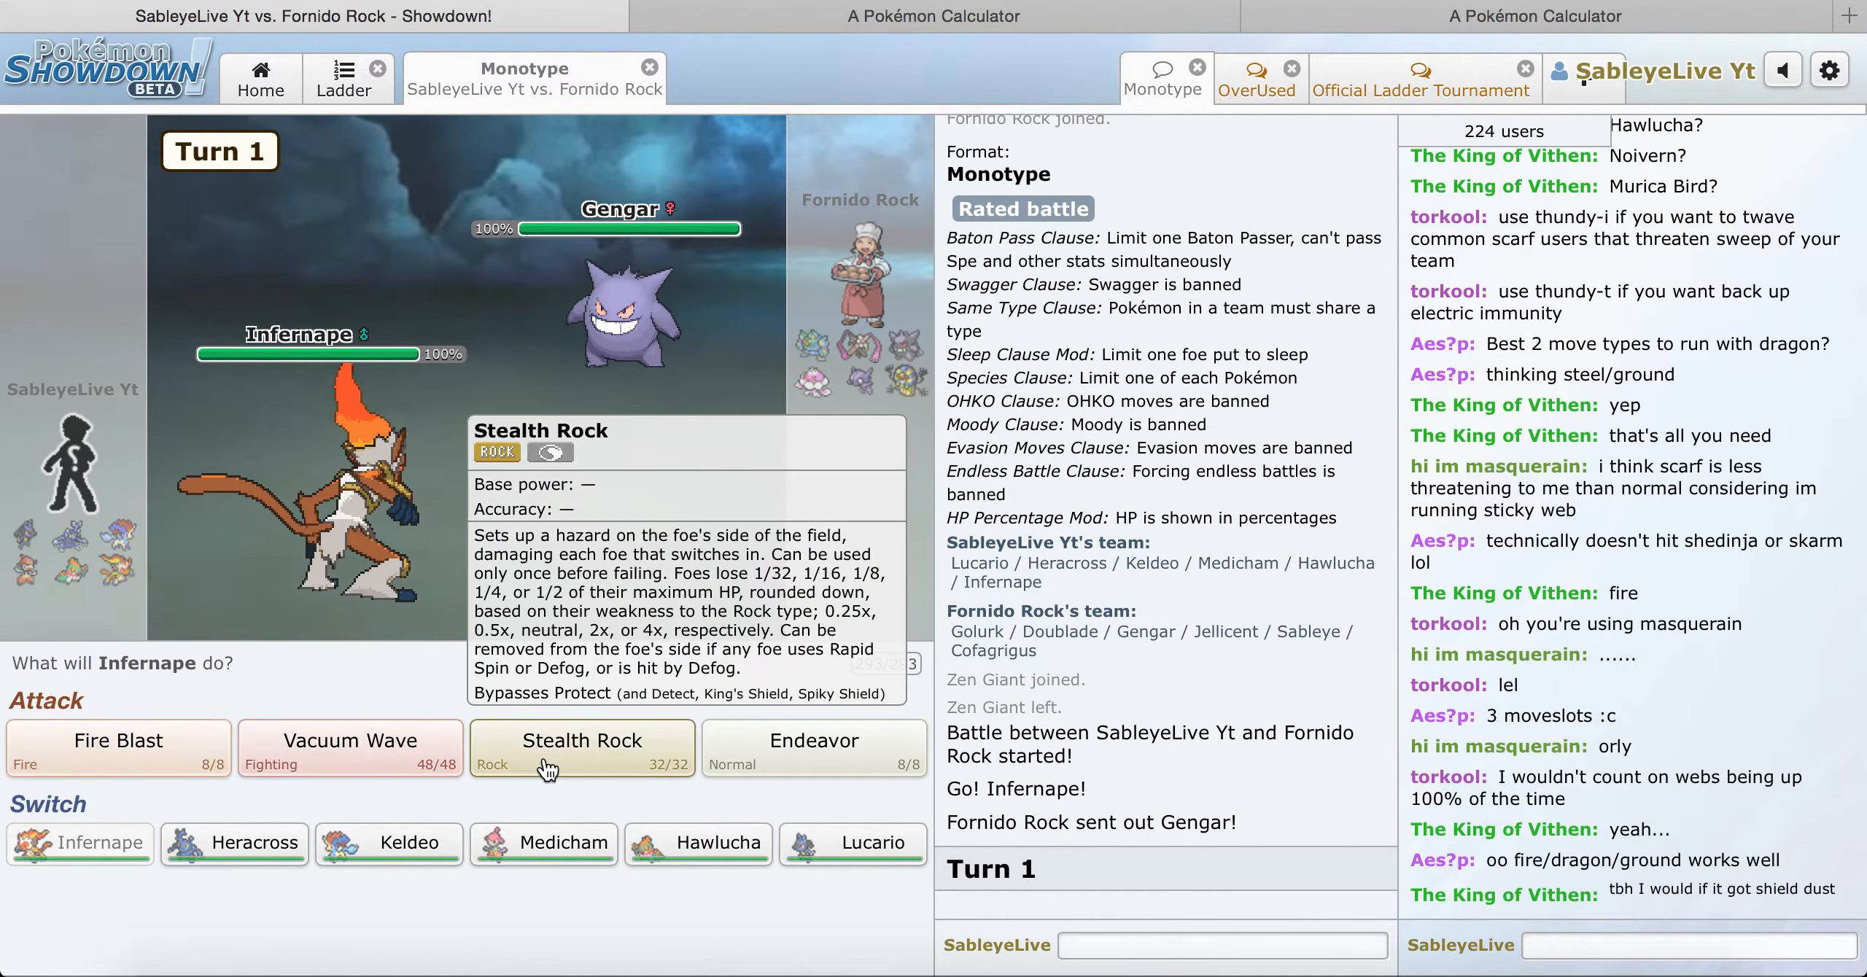
Step: Set up Stealth Rock with Infernape, then use Fire Blast on Gengar
left_click(582, 749)
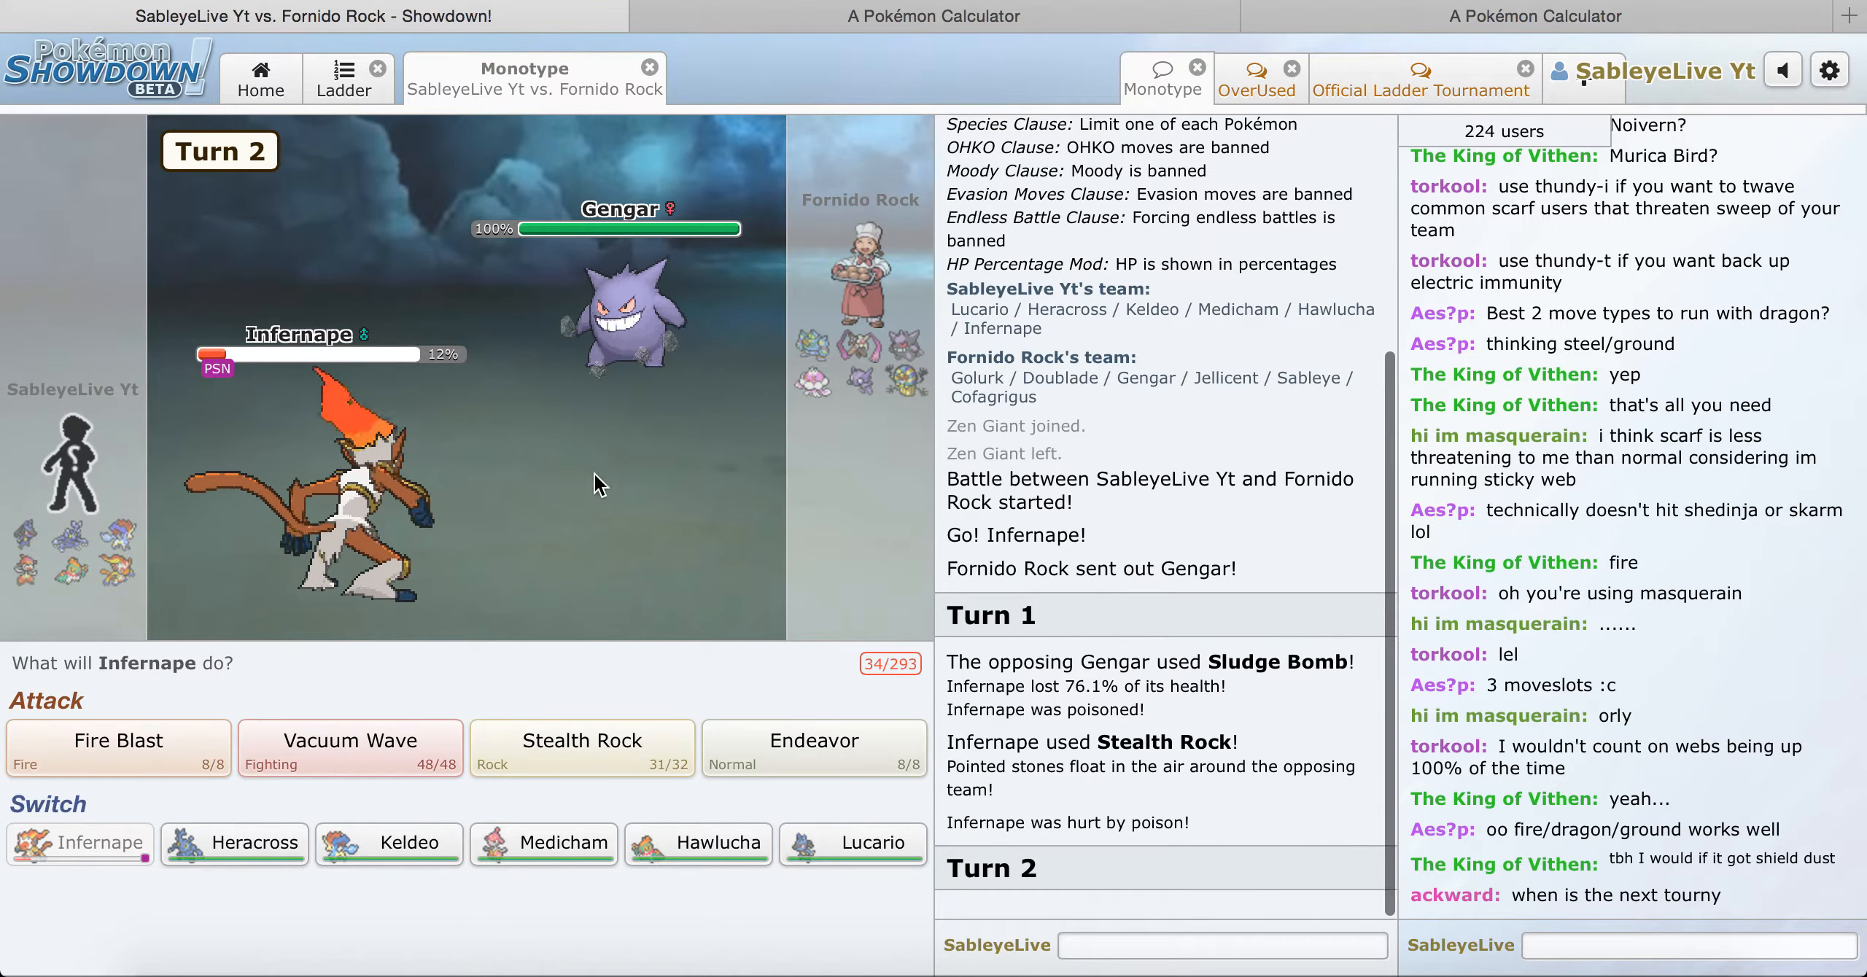
mouse_move(230, 747)
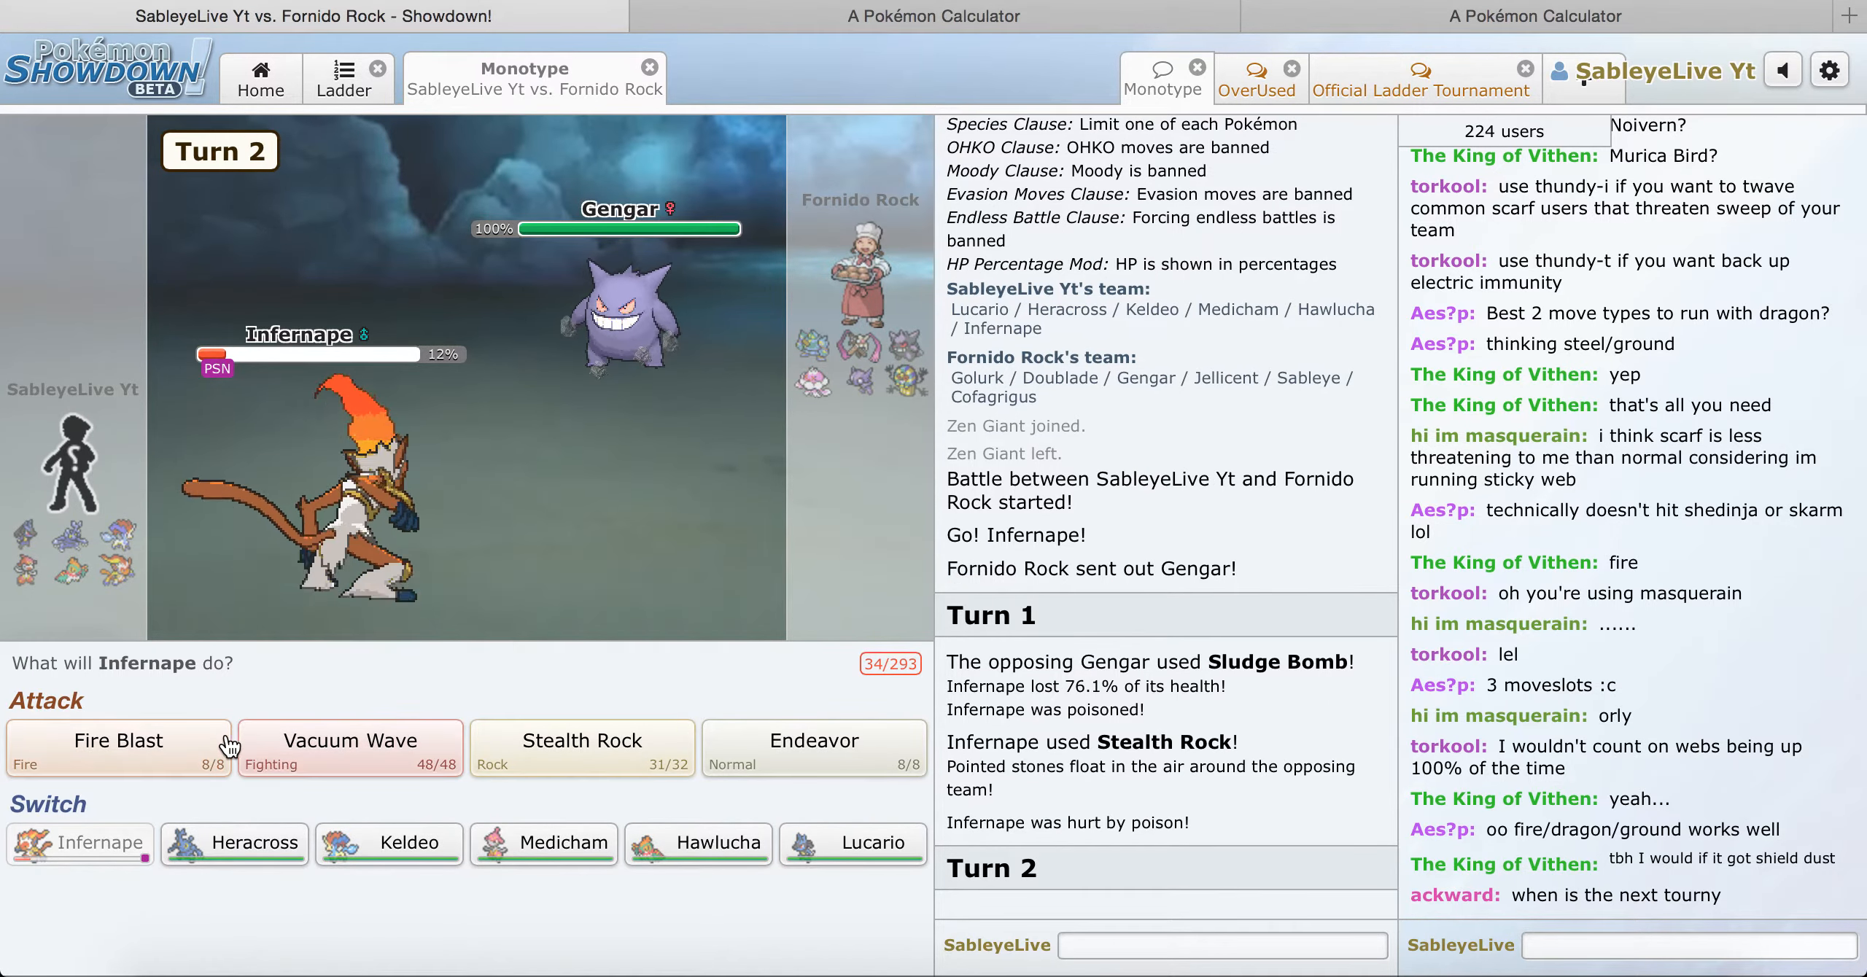
left_click(117, 748)
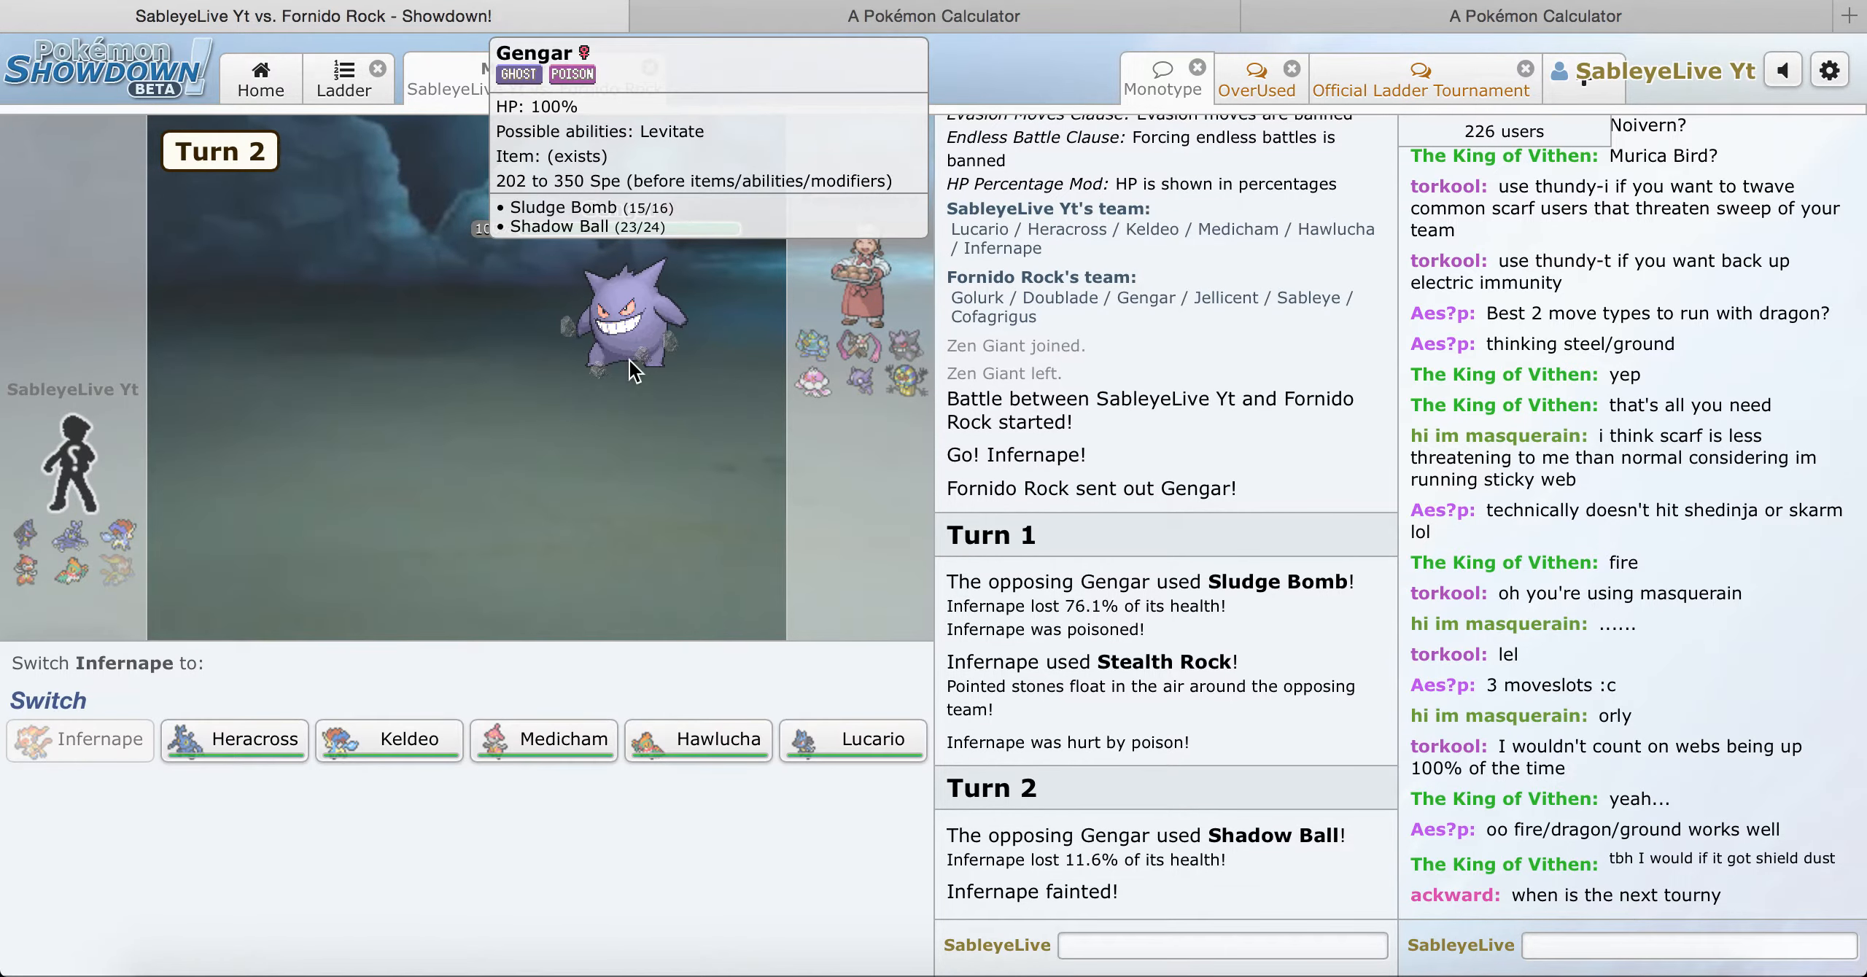
mouse_move(386, 726)
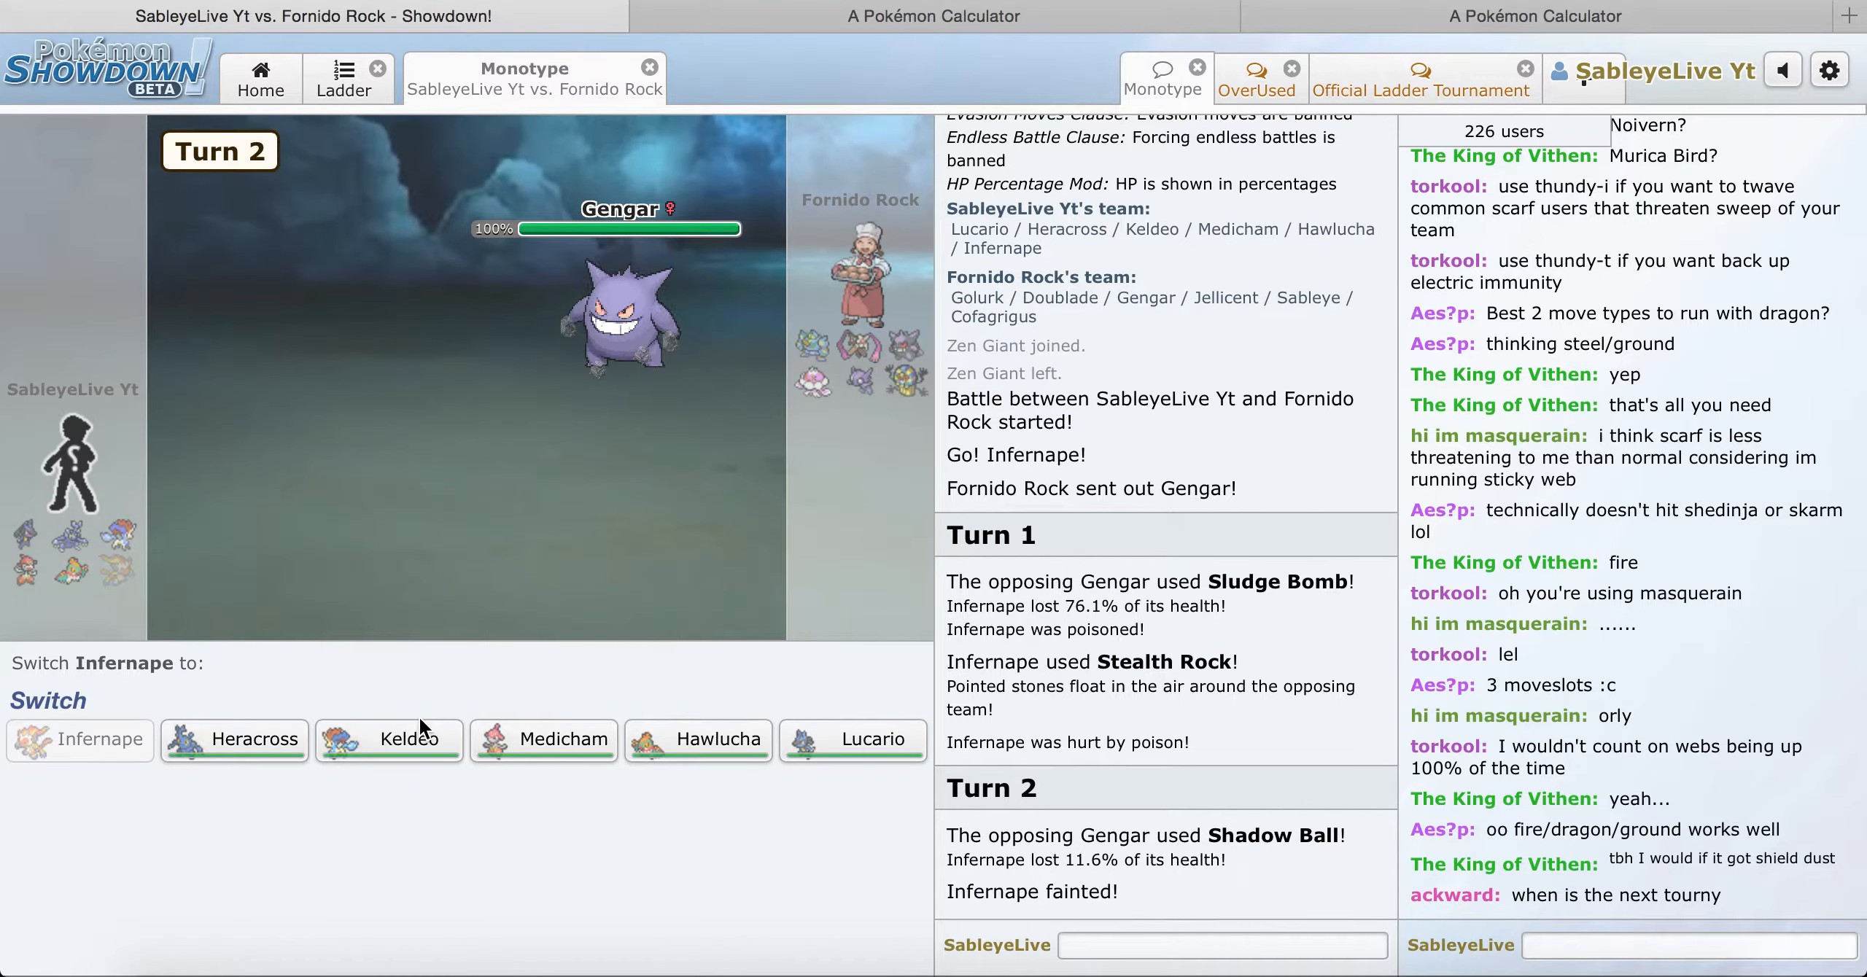
mouse_move(625, 320)
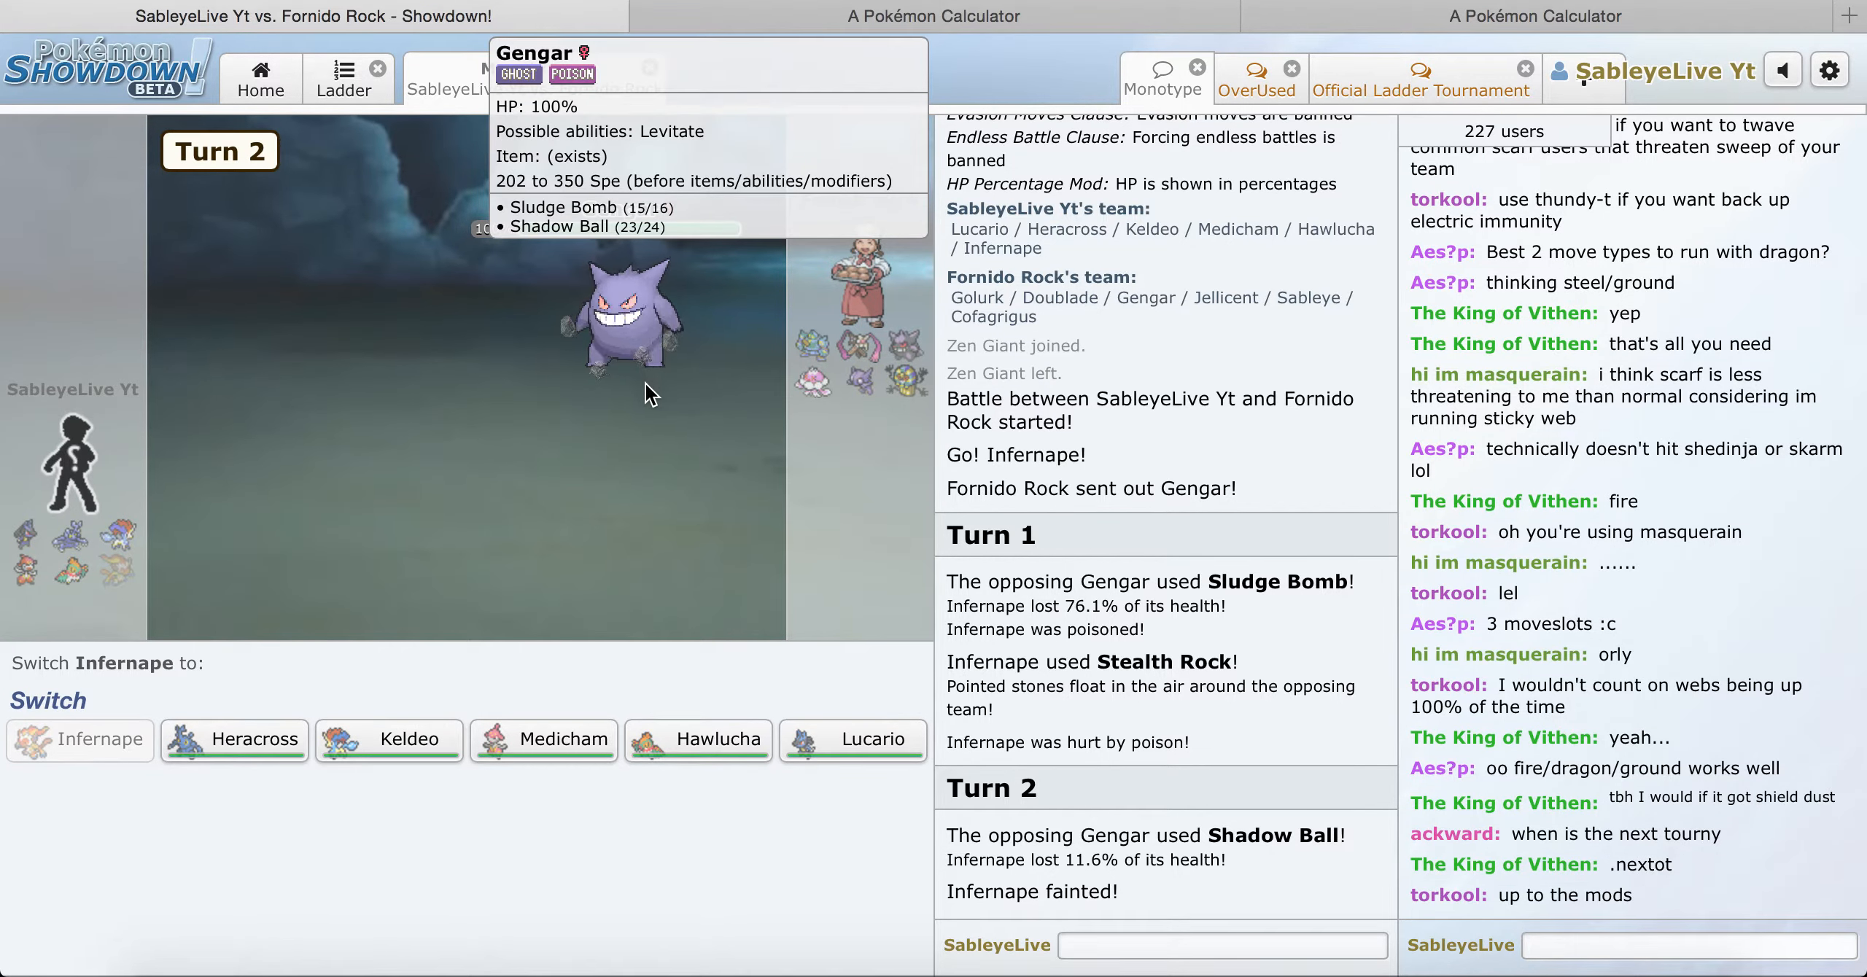
mouse_move(797, 746)
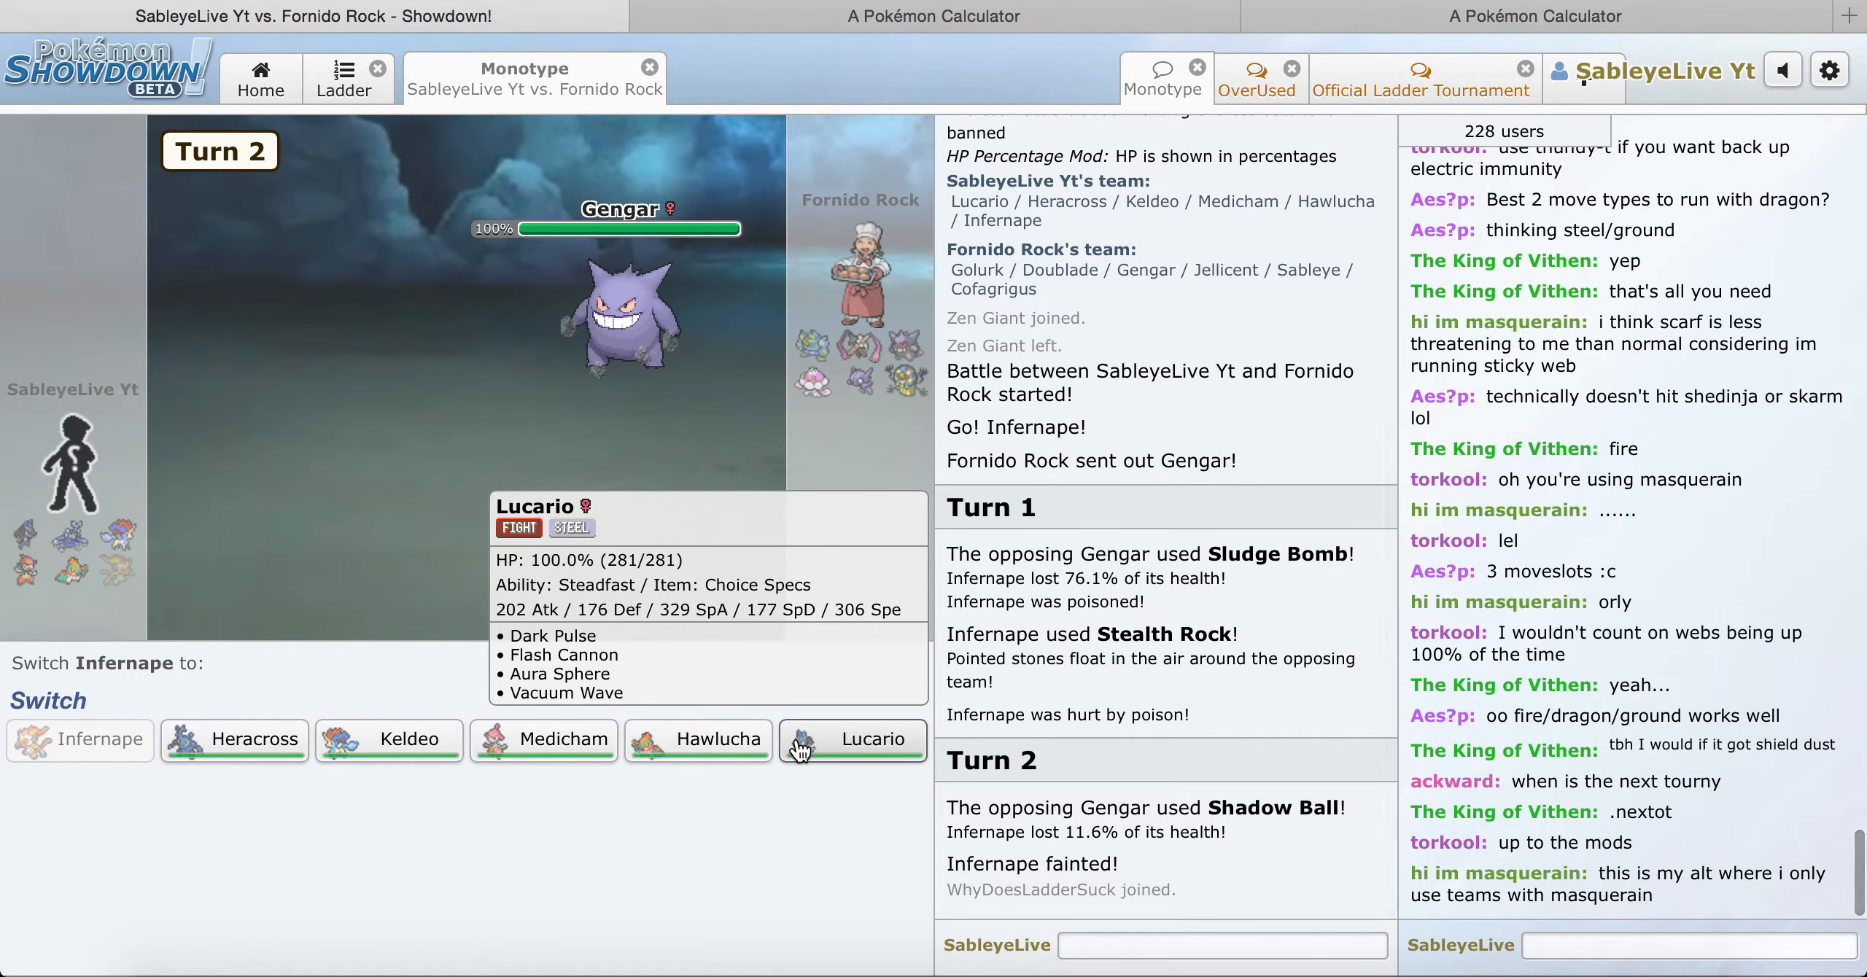
Step: Send out Lucario and attack Gengar with Dark Pulse twice
left_click(853, 740)
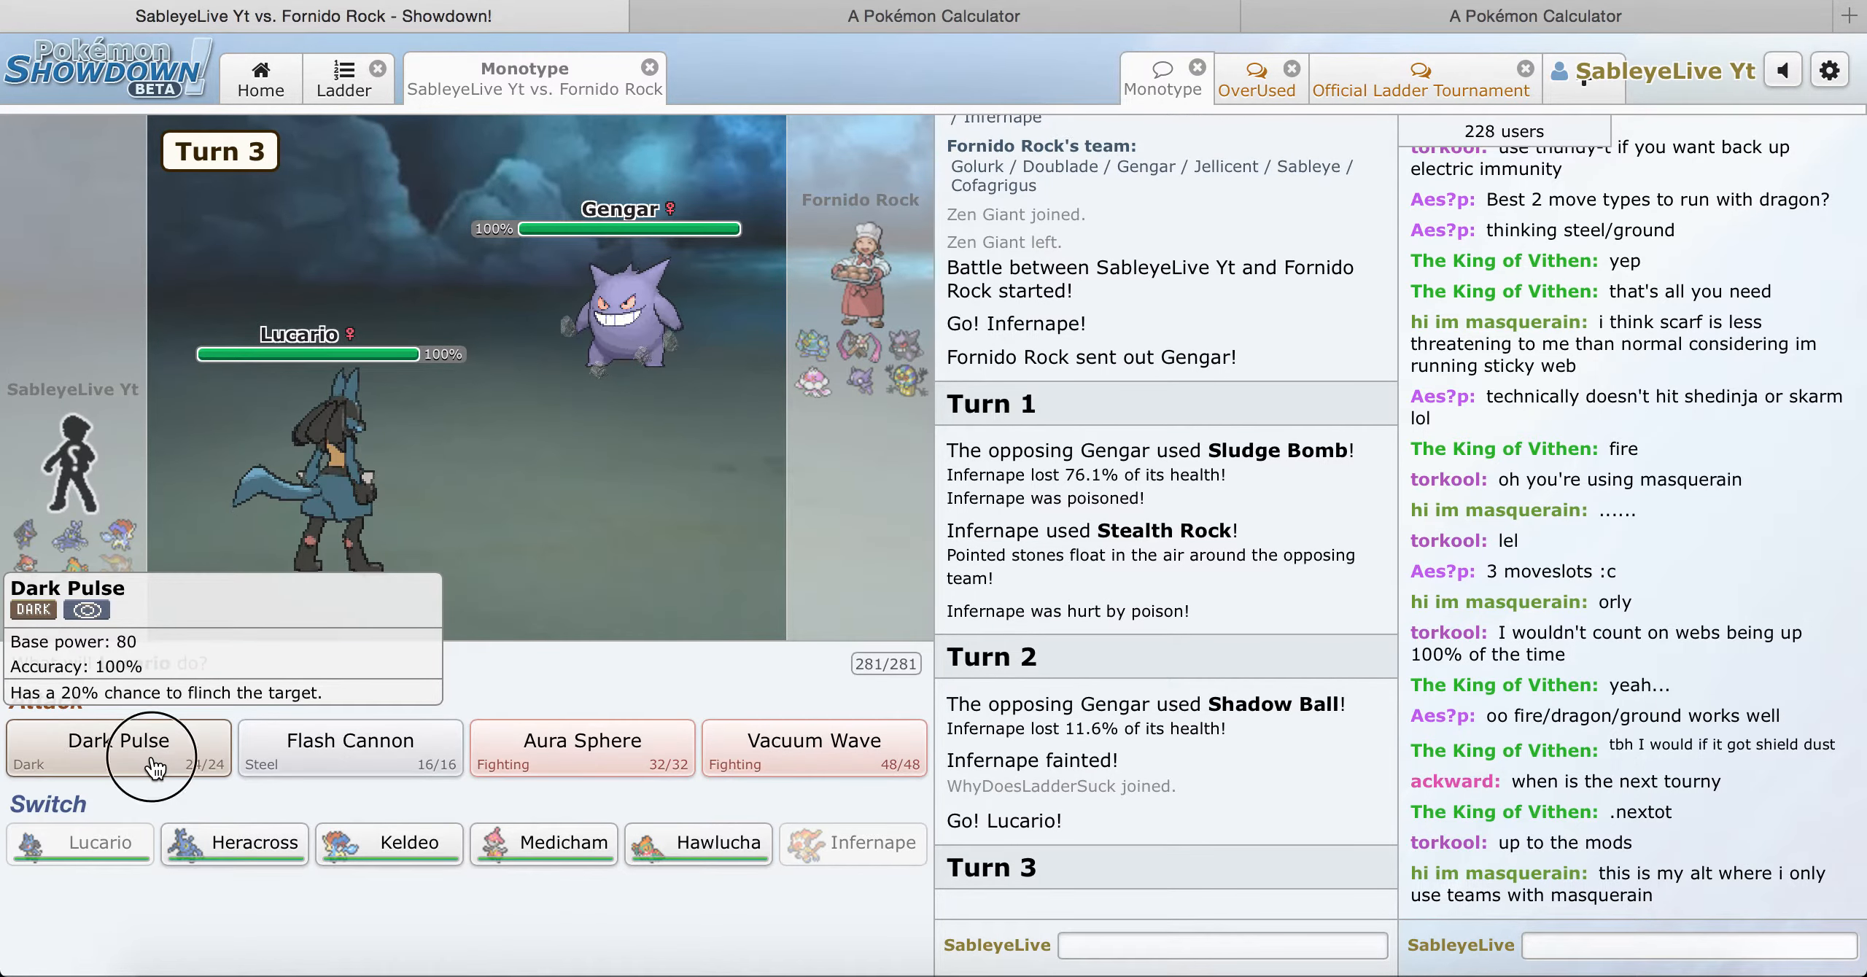
left_click(116, 747)
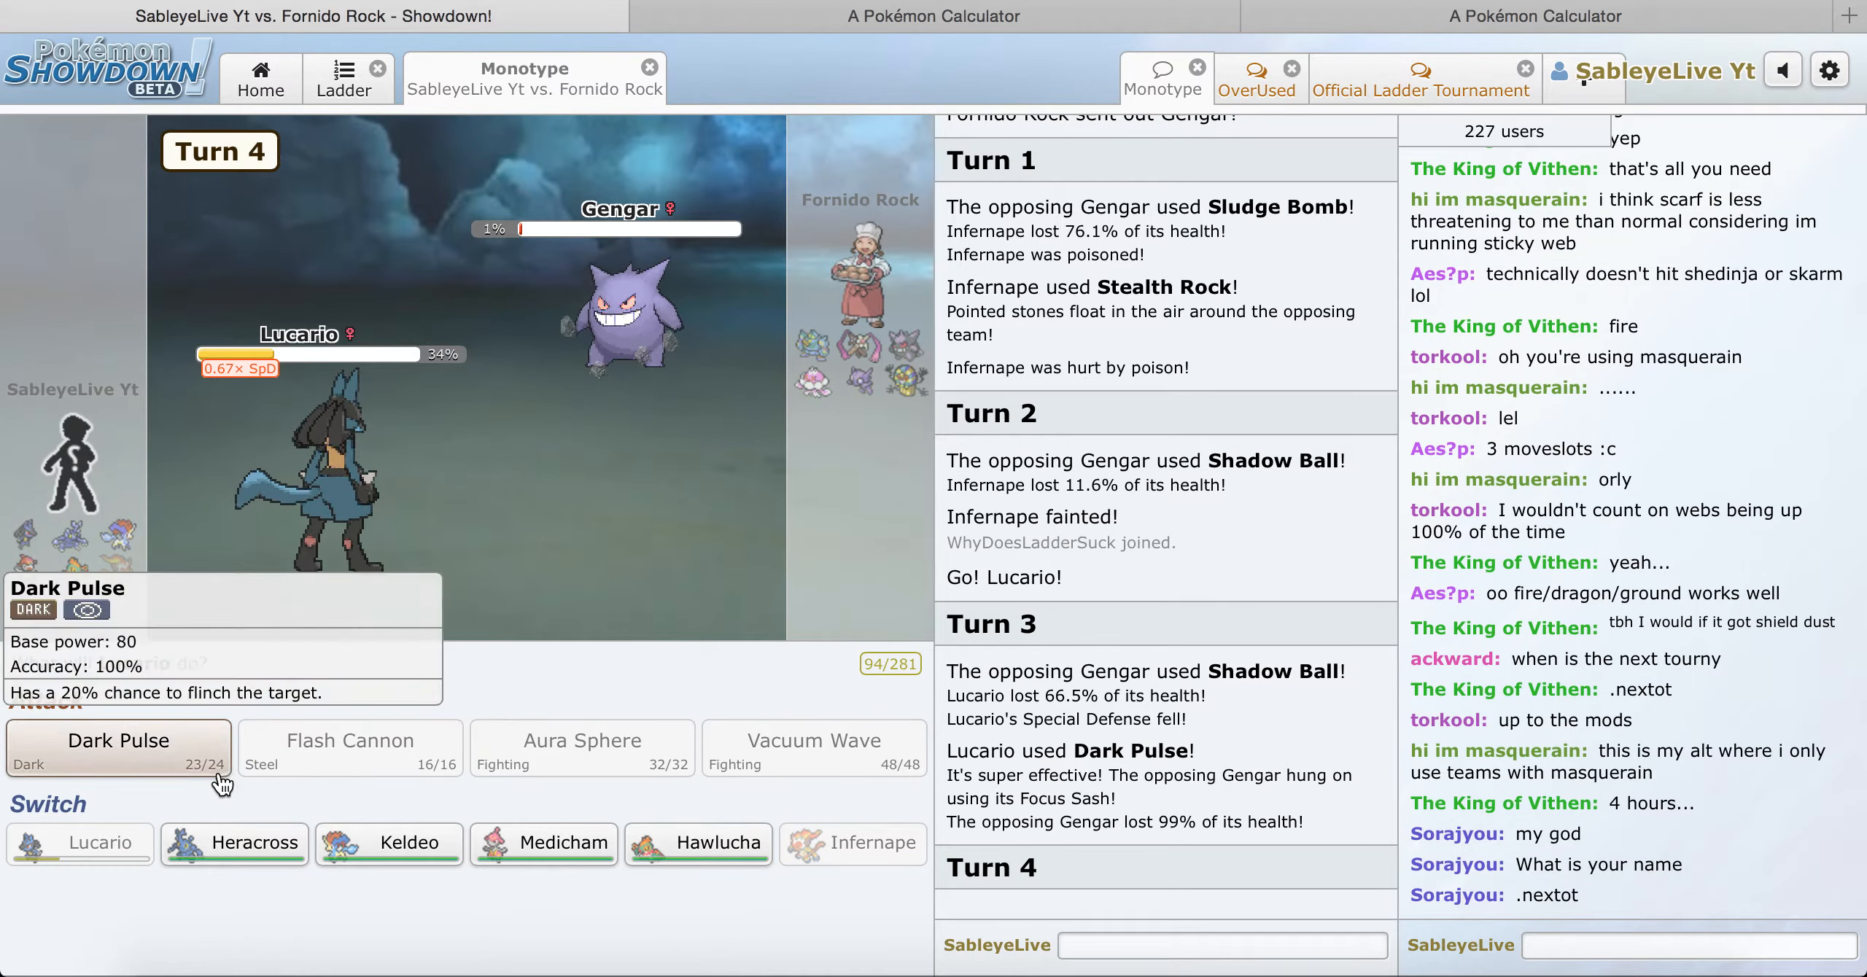
mouse_move(691, 970)
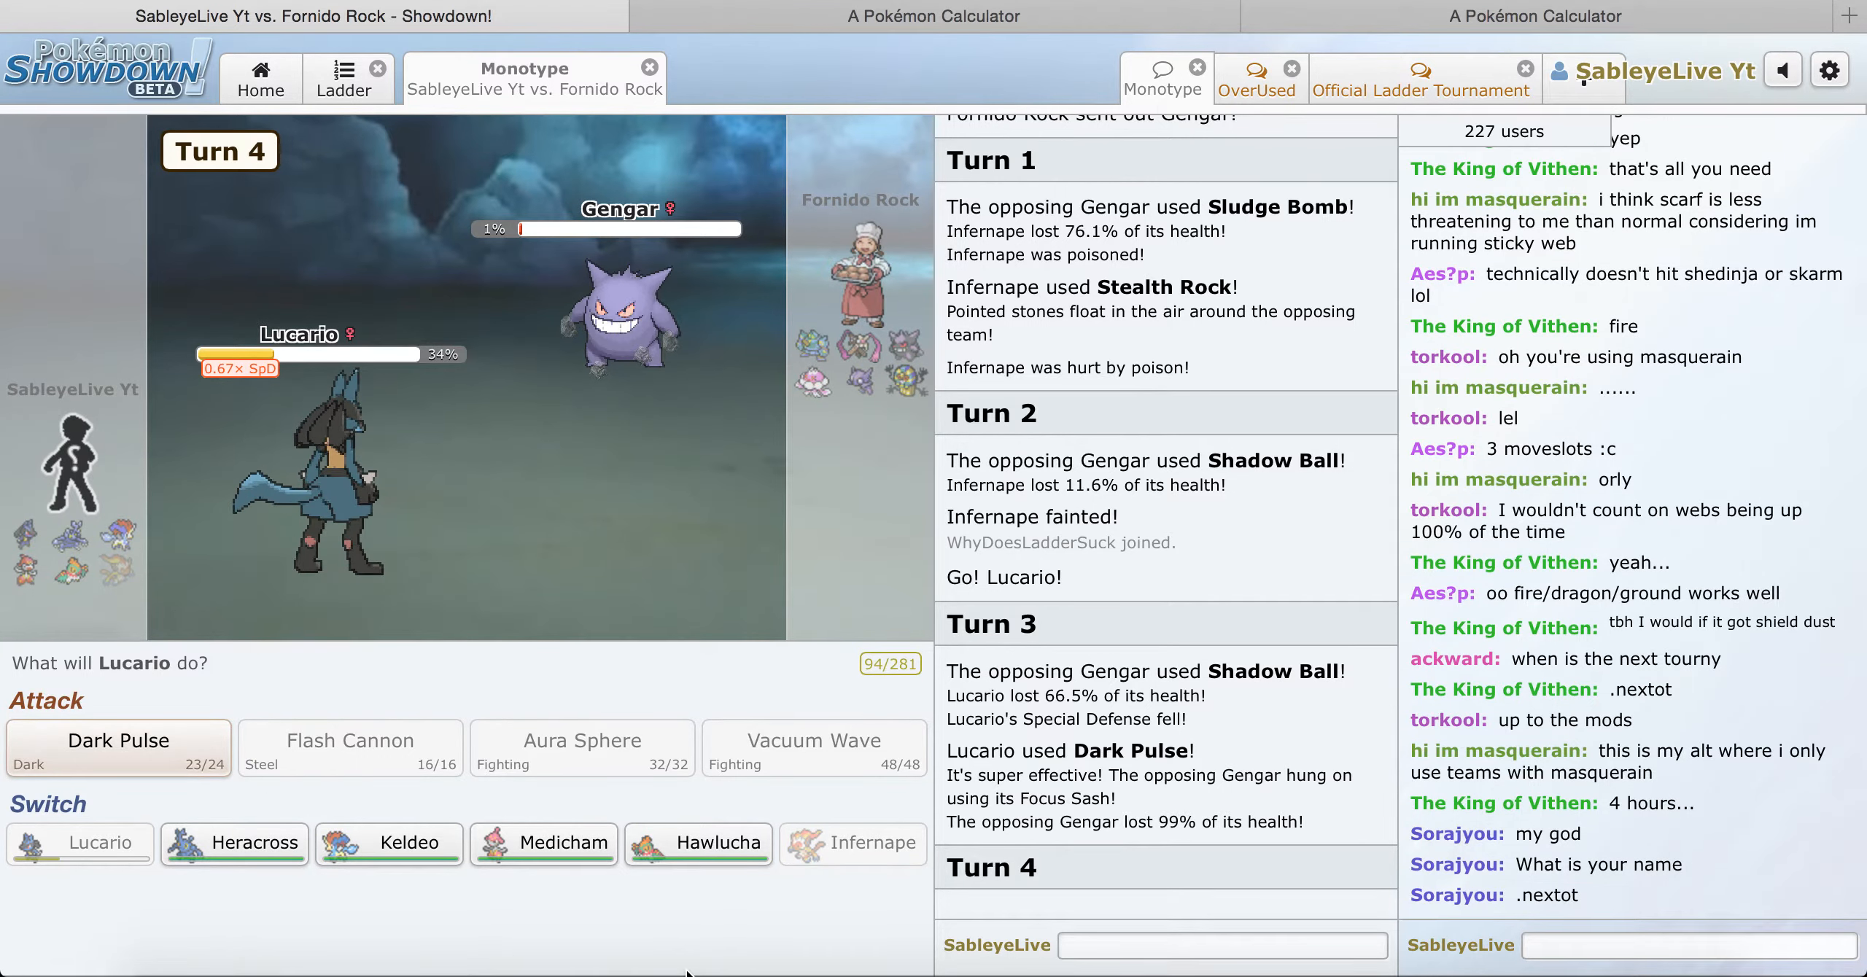
mouse_move(703, 854)
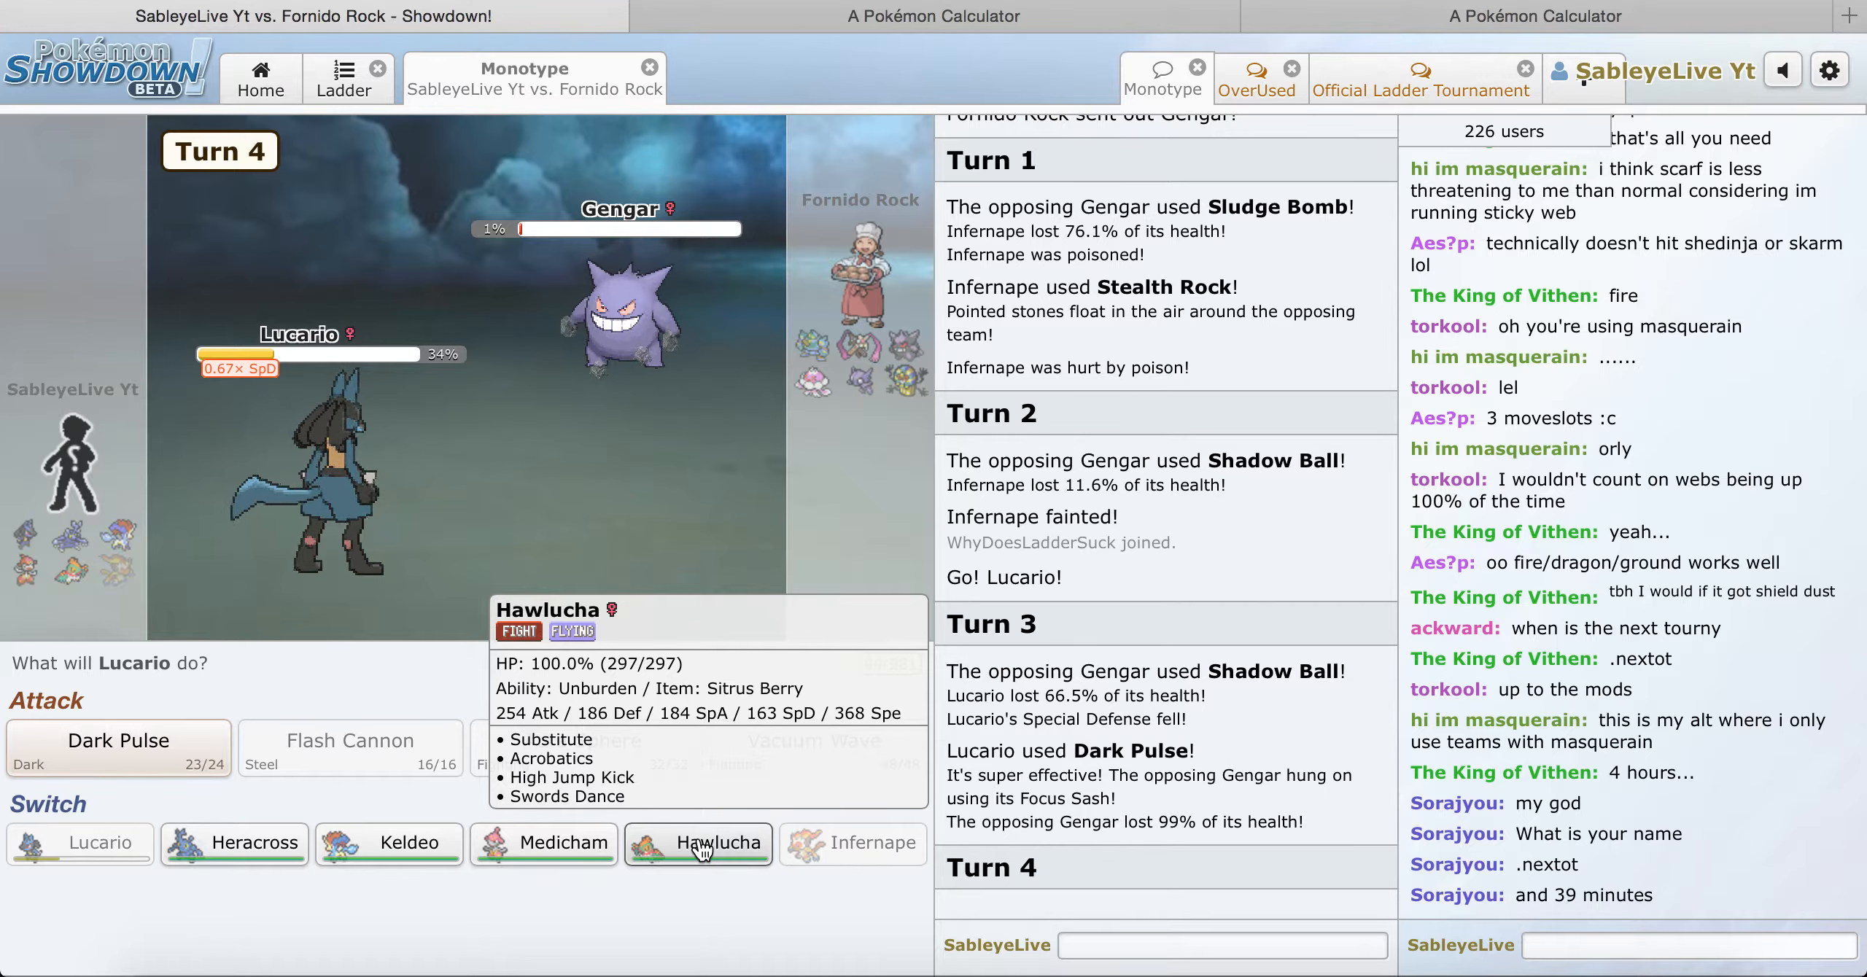
mouse_move(254, 857)
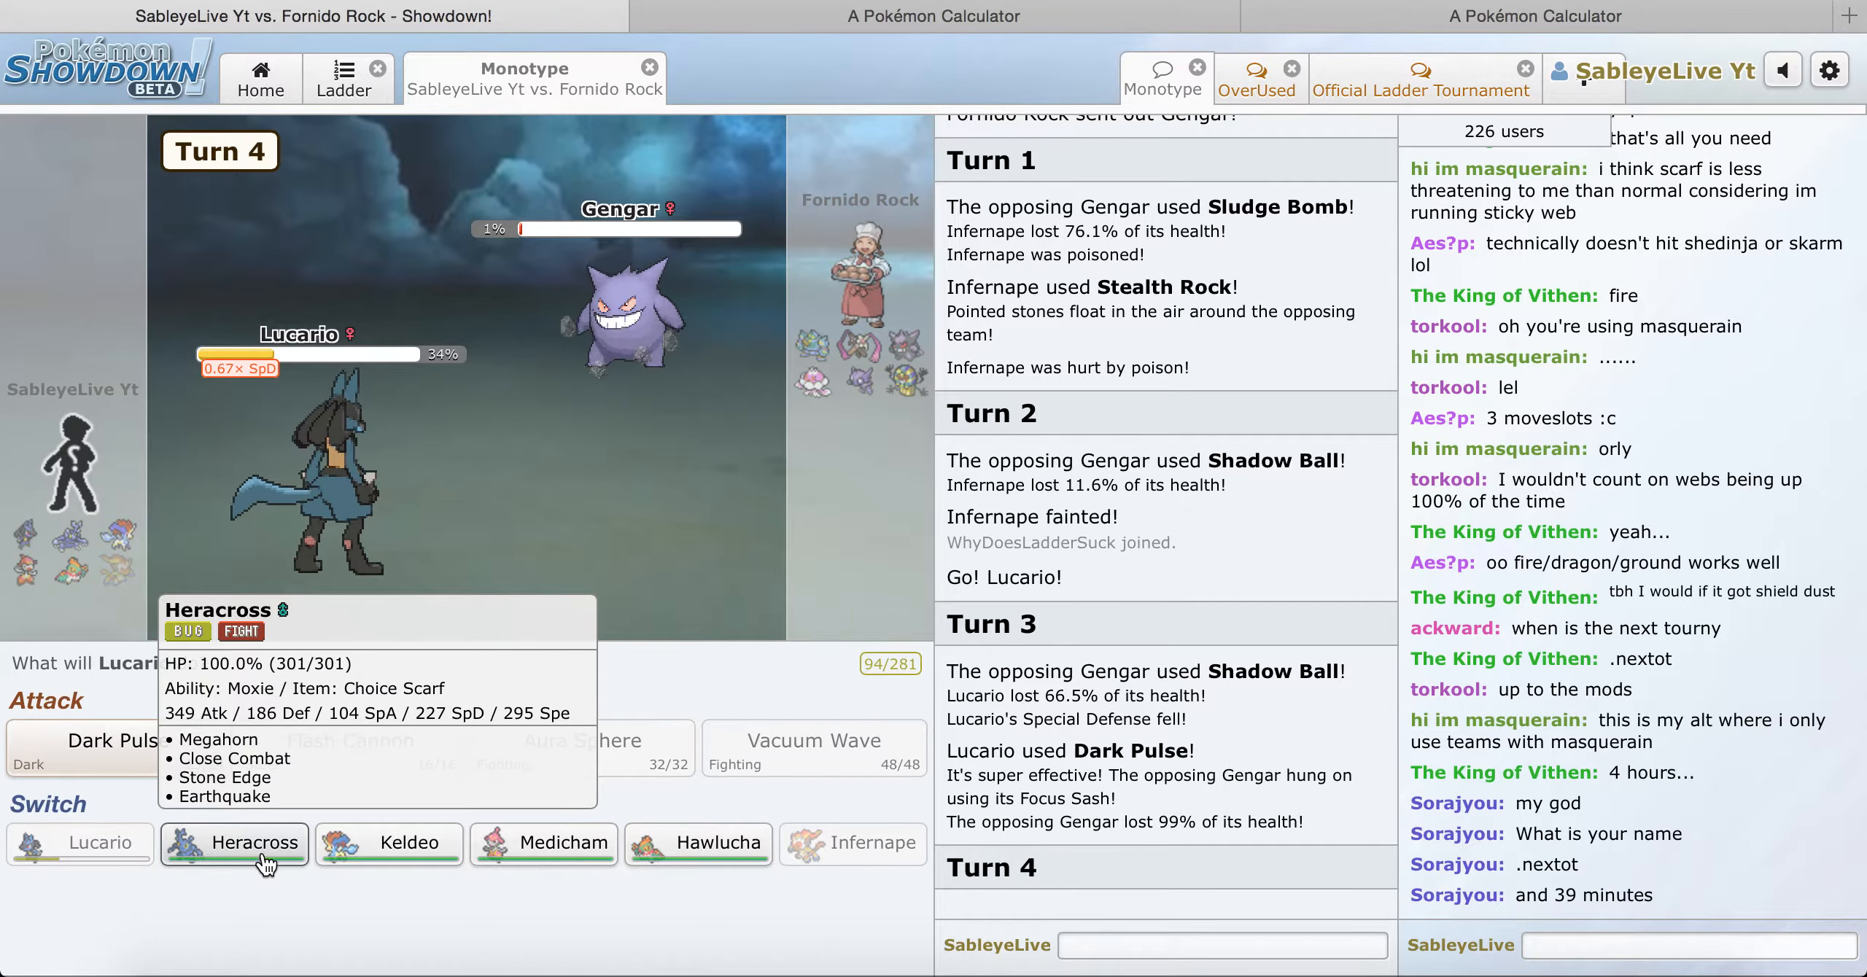
mouse_move(668, 848)
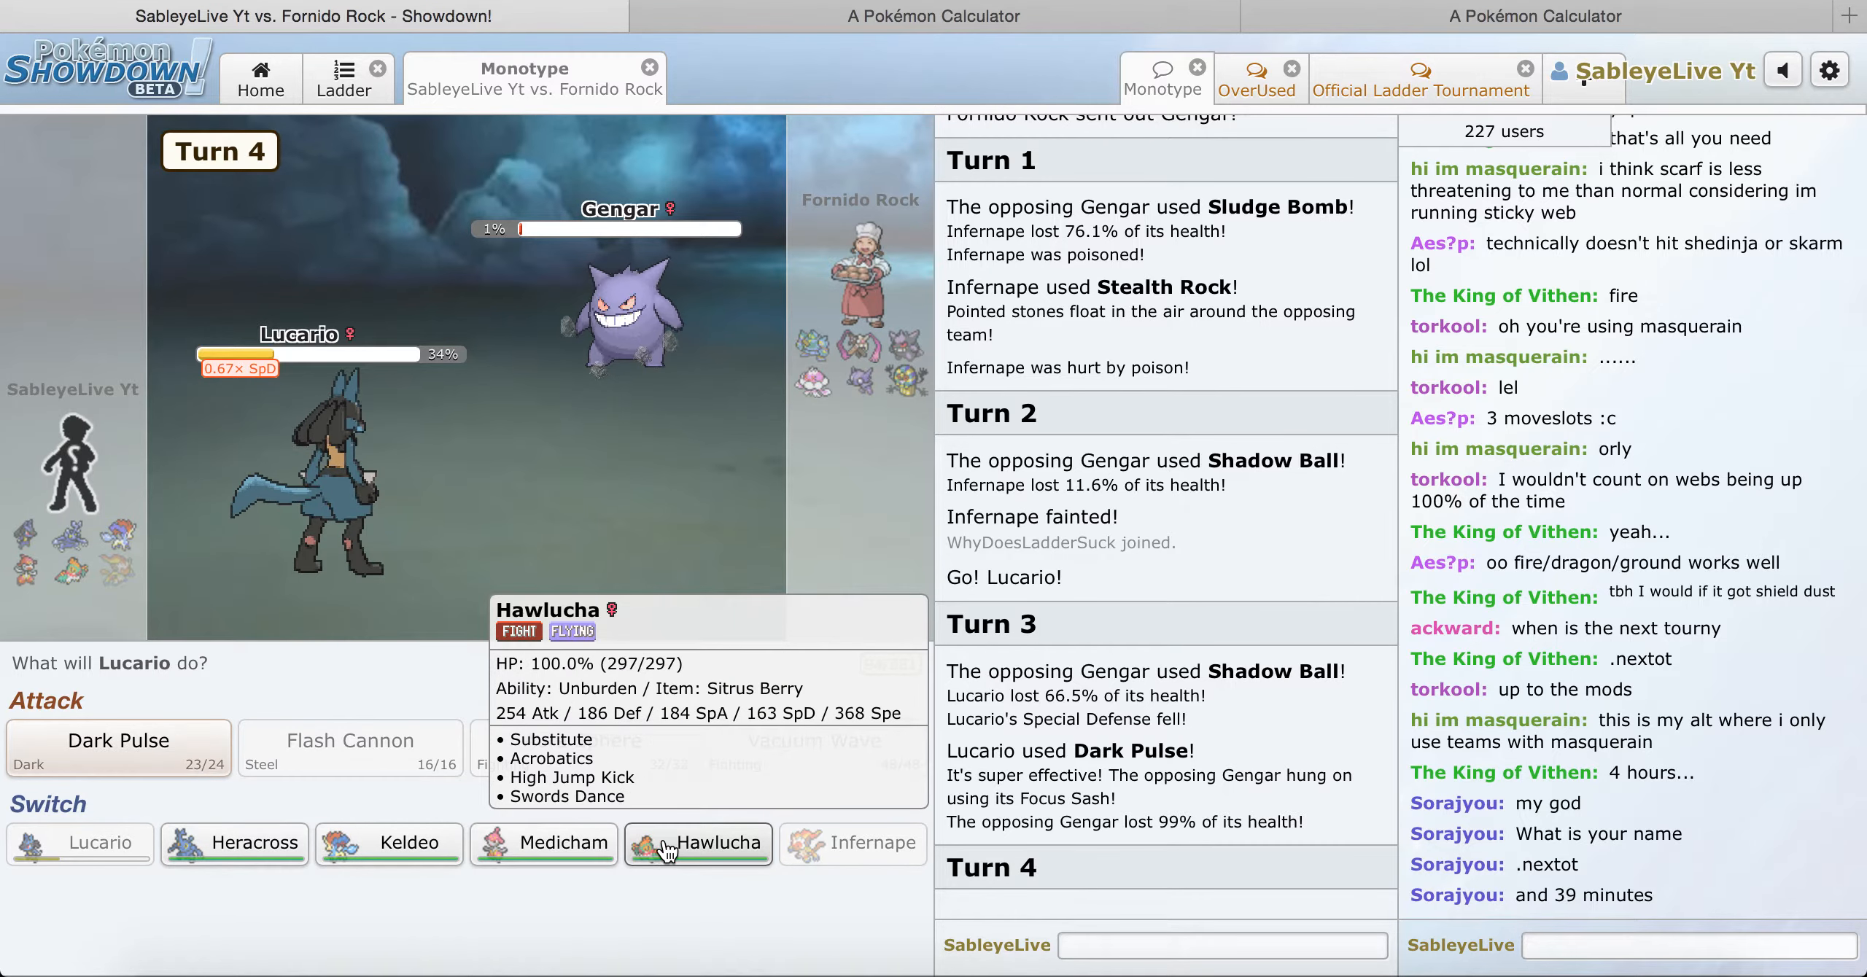
mouse_move(395, 853)
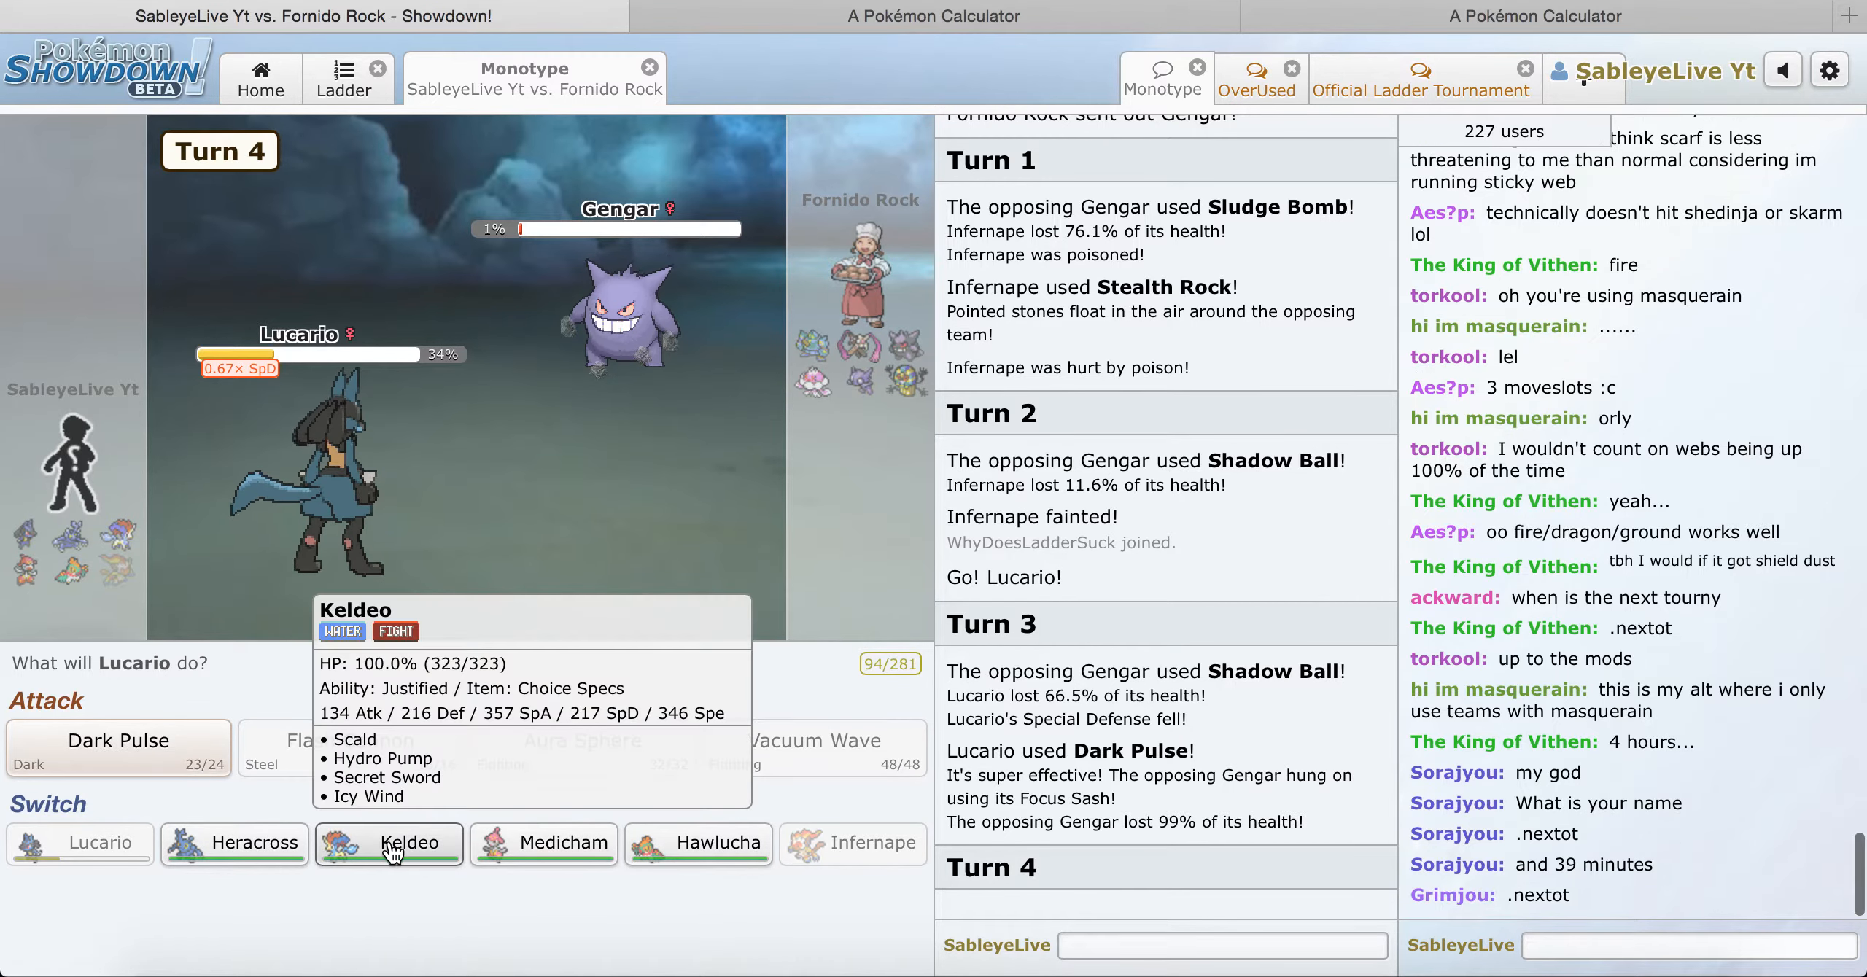
mouse_move(699, 845)
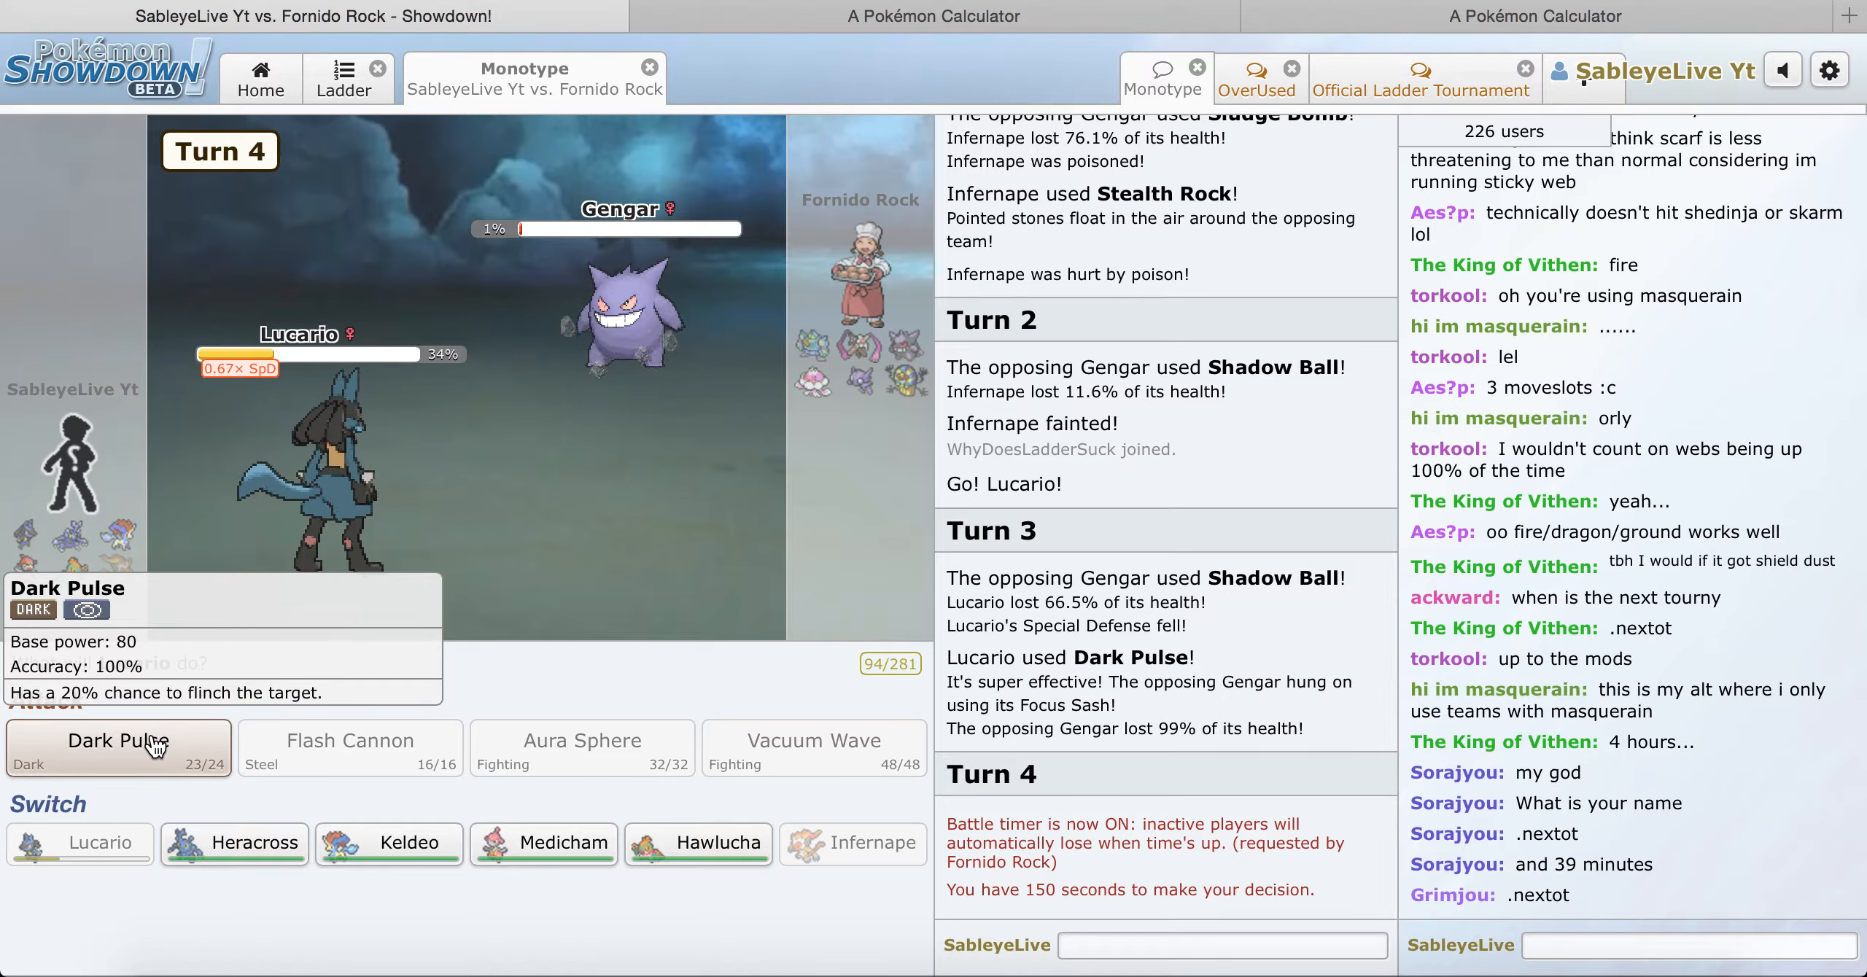
left_click(118, 748)
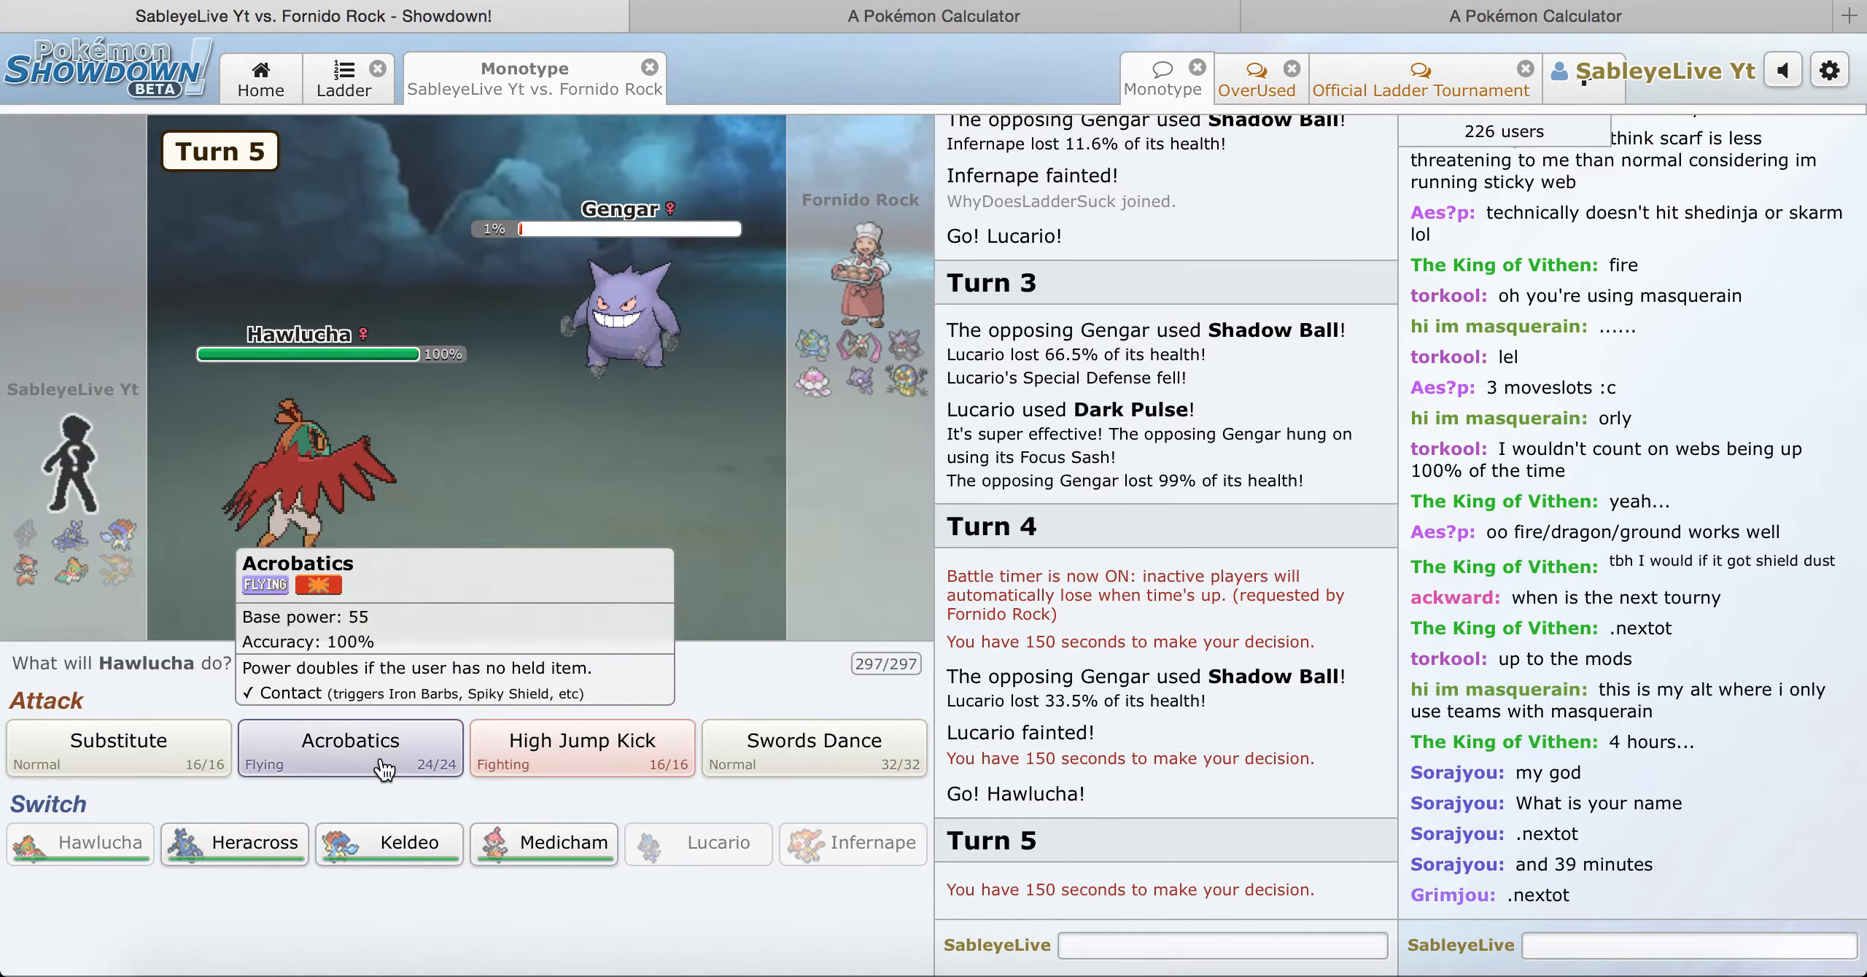
Step: Finish Gengar with Hawlucha's Acrobatics, then switch to Keldeo and use Scald twice
left_click(350, 748)
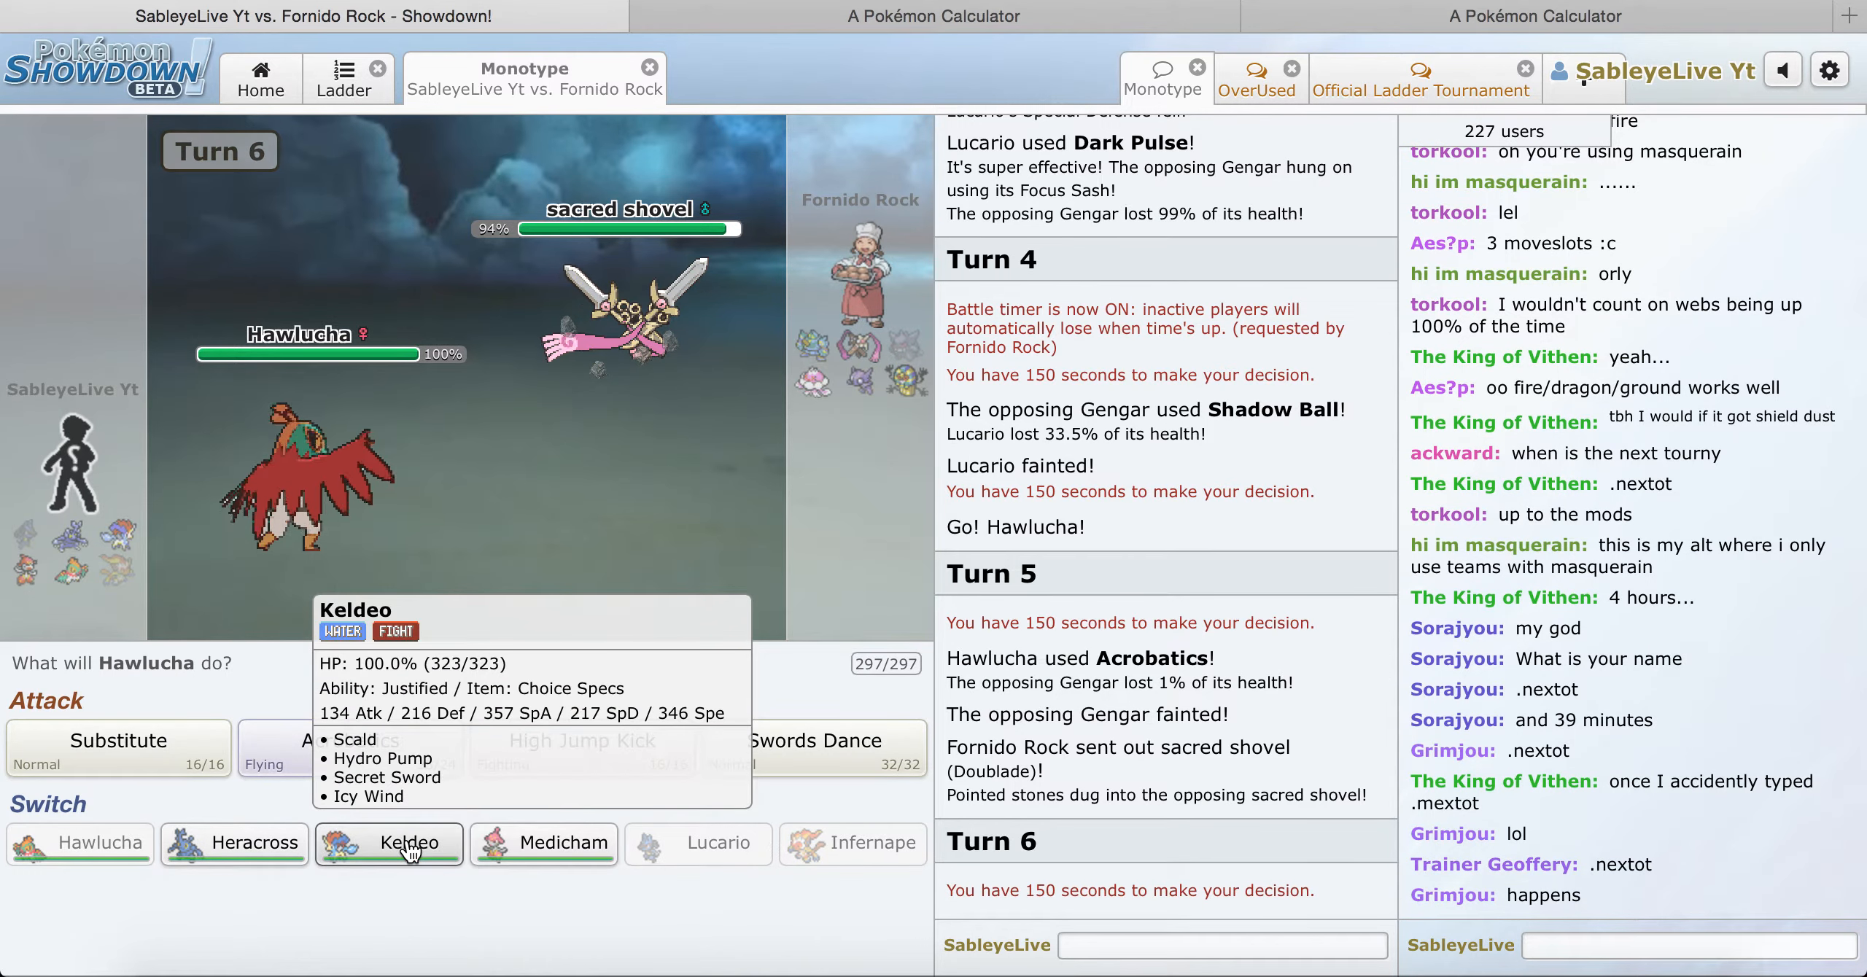
left_click(406, 844)
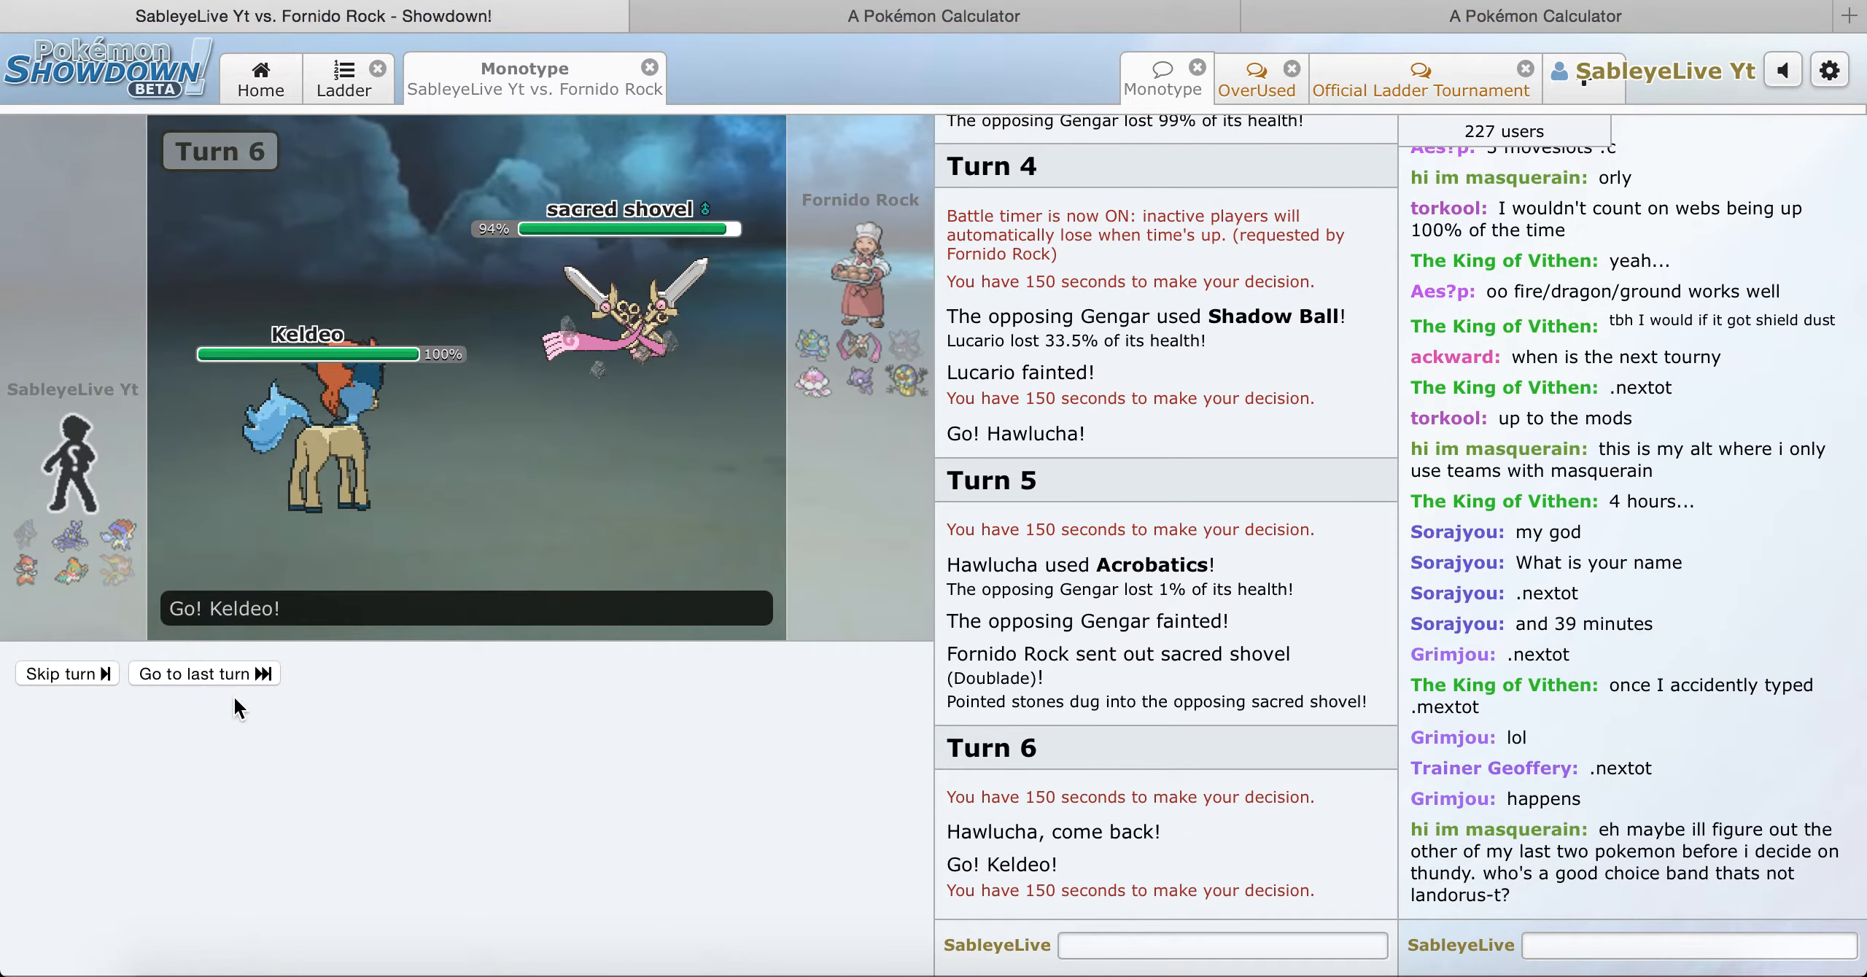
mouse_move(323, 757)
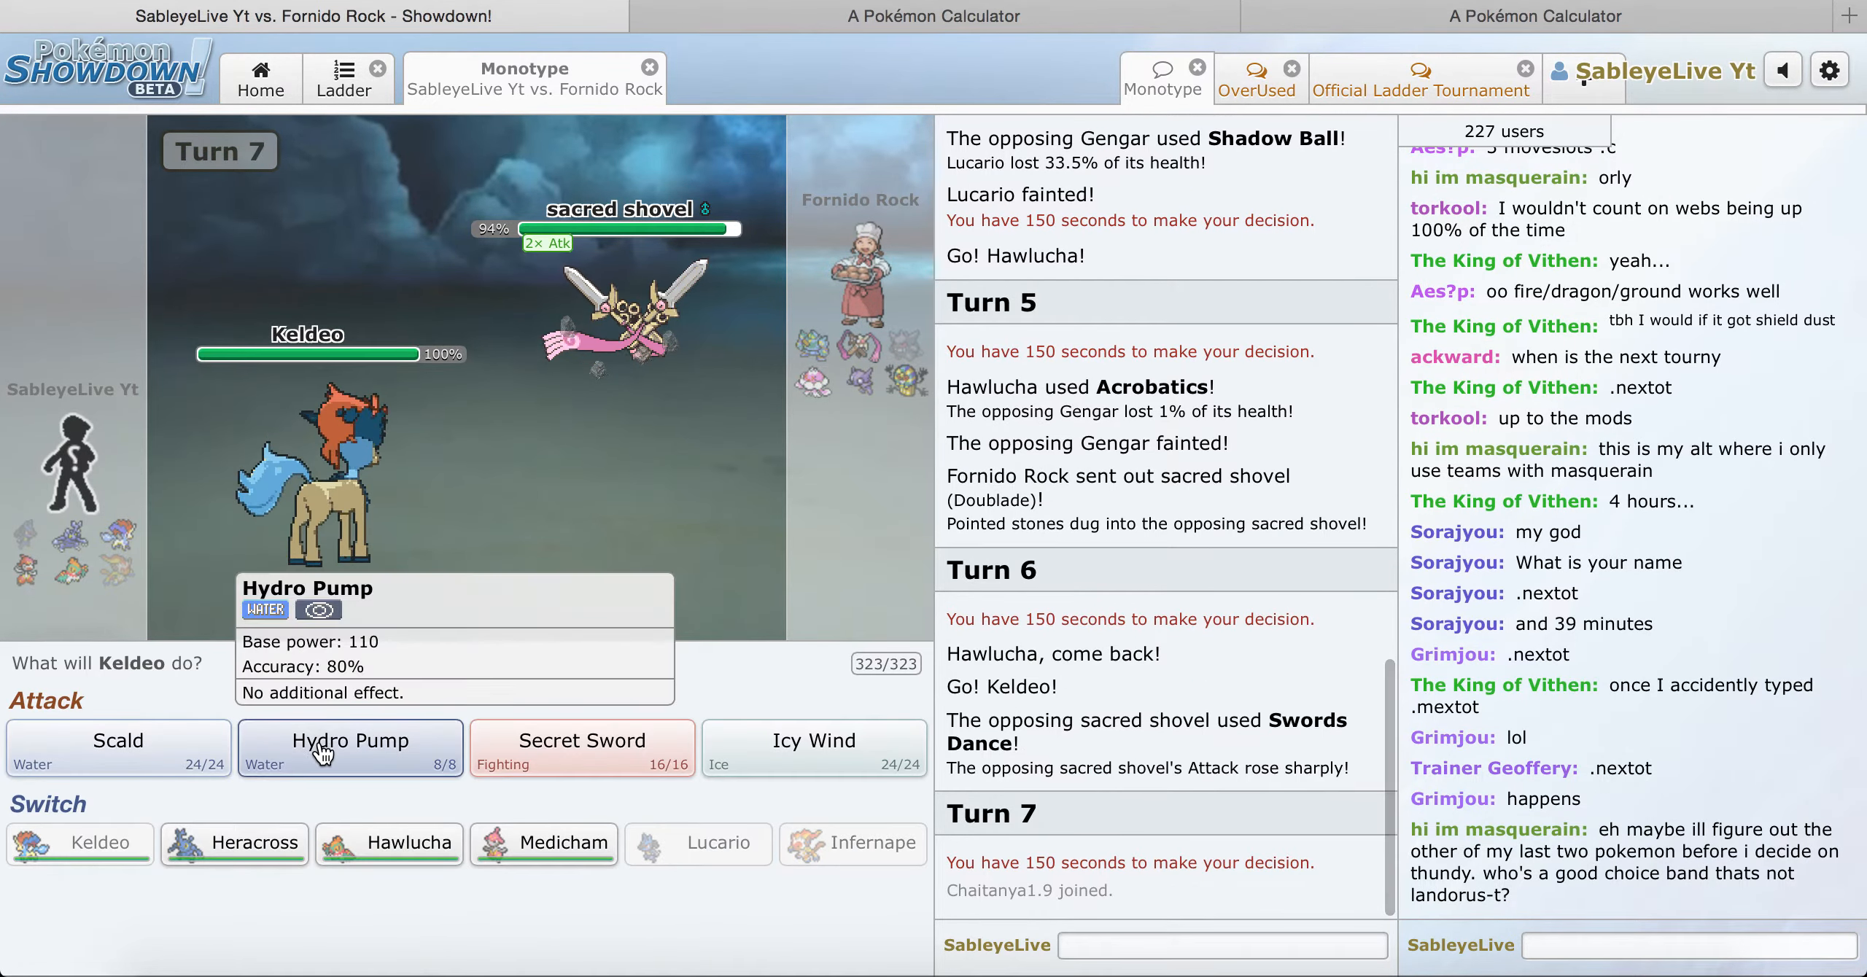
left_click(350, 749)
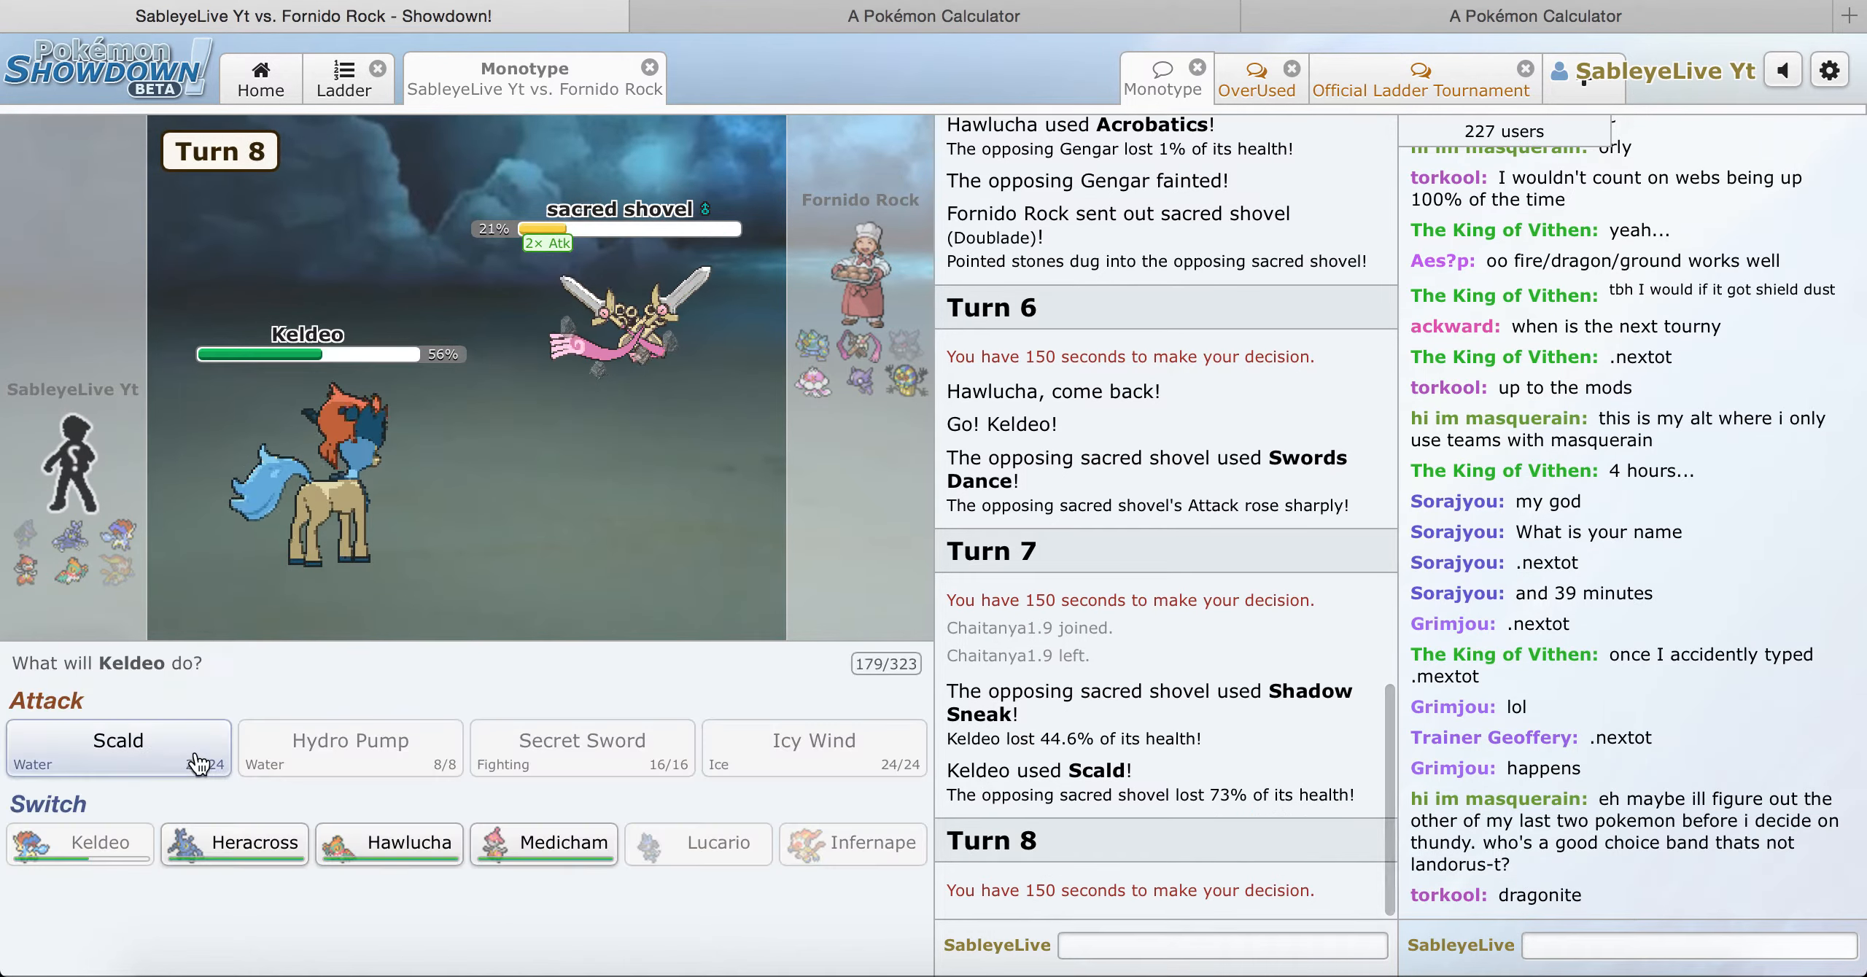
left_click(117, 748)
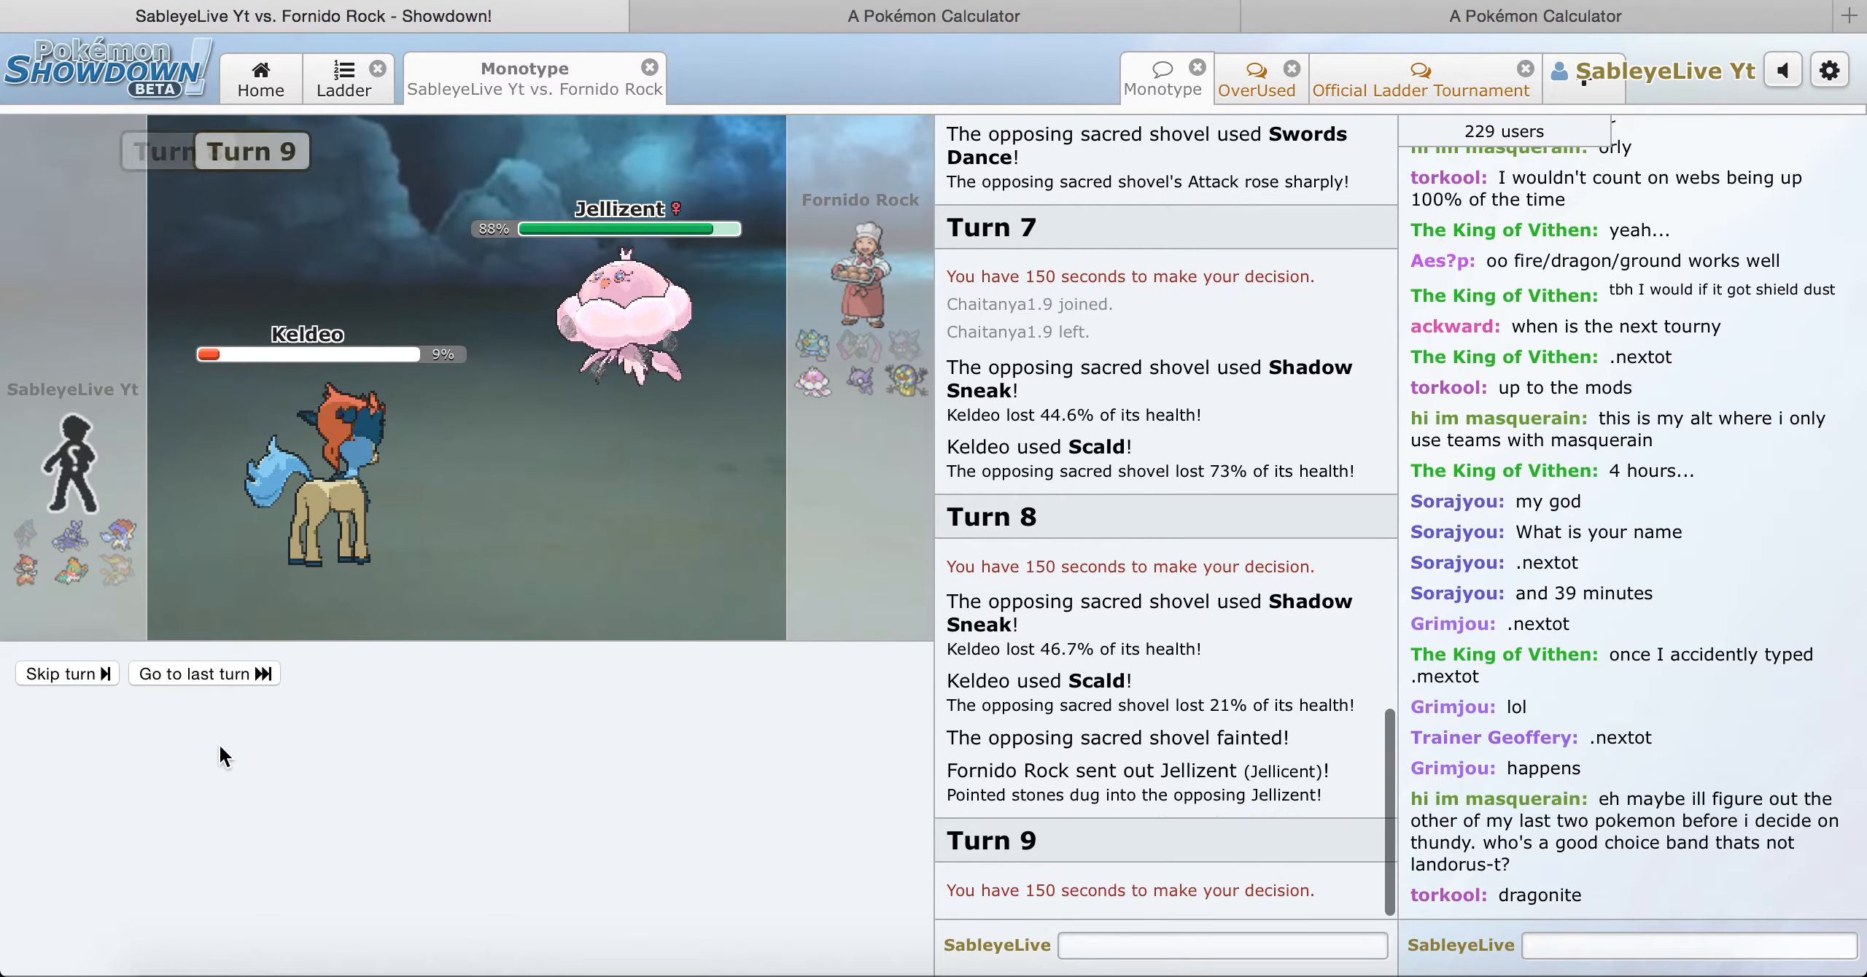
mouse_move(516, 871)
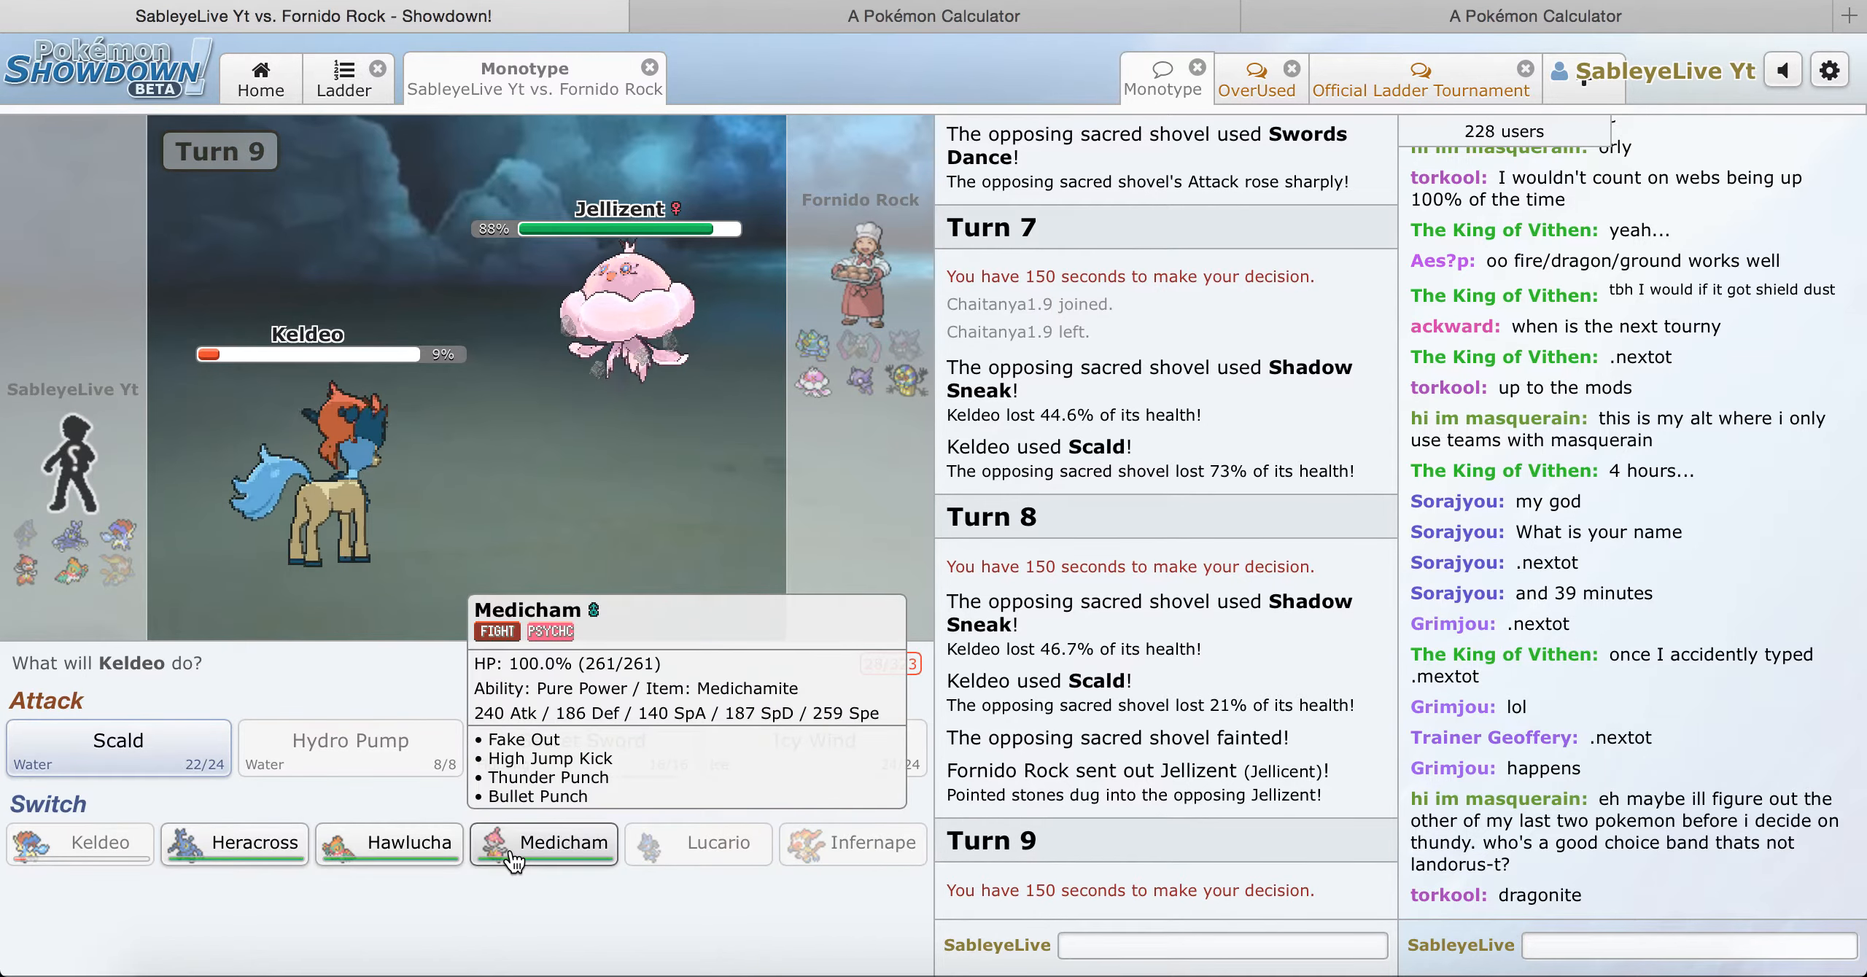
Step: Swap Keldeo for Medicham, bring Keldeo back after Medicham faints, then send out Heracross
left_click(542, 844)
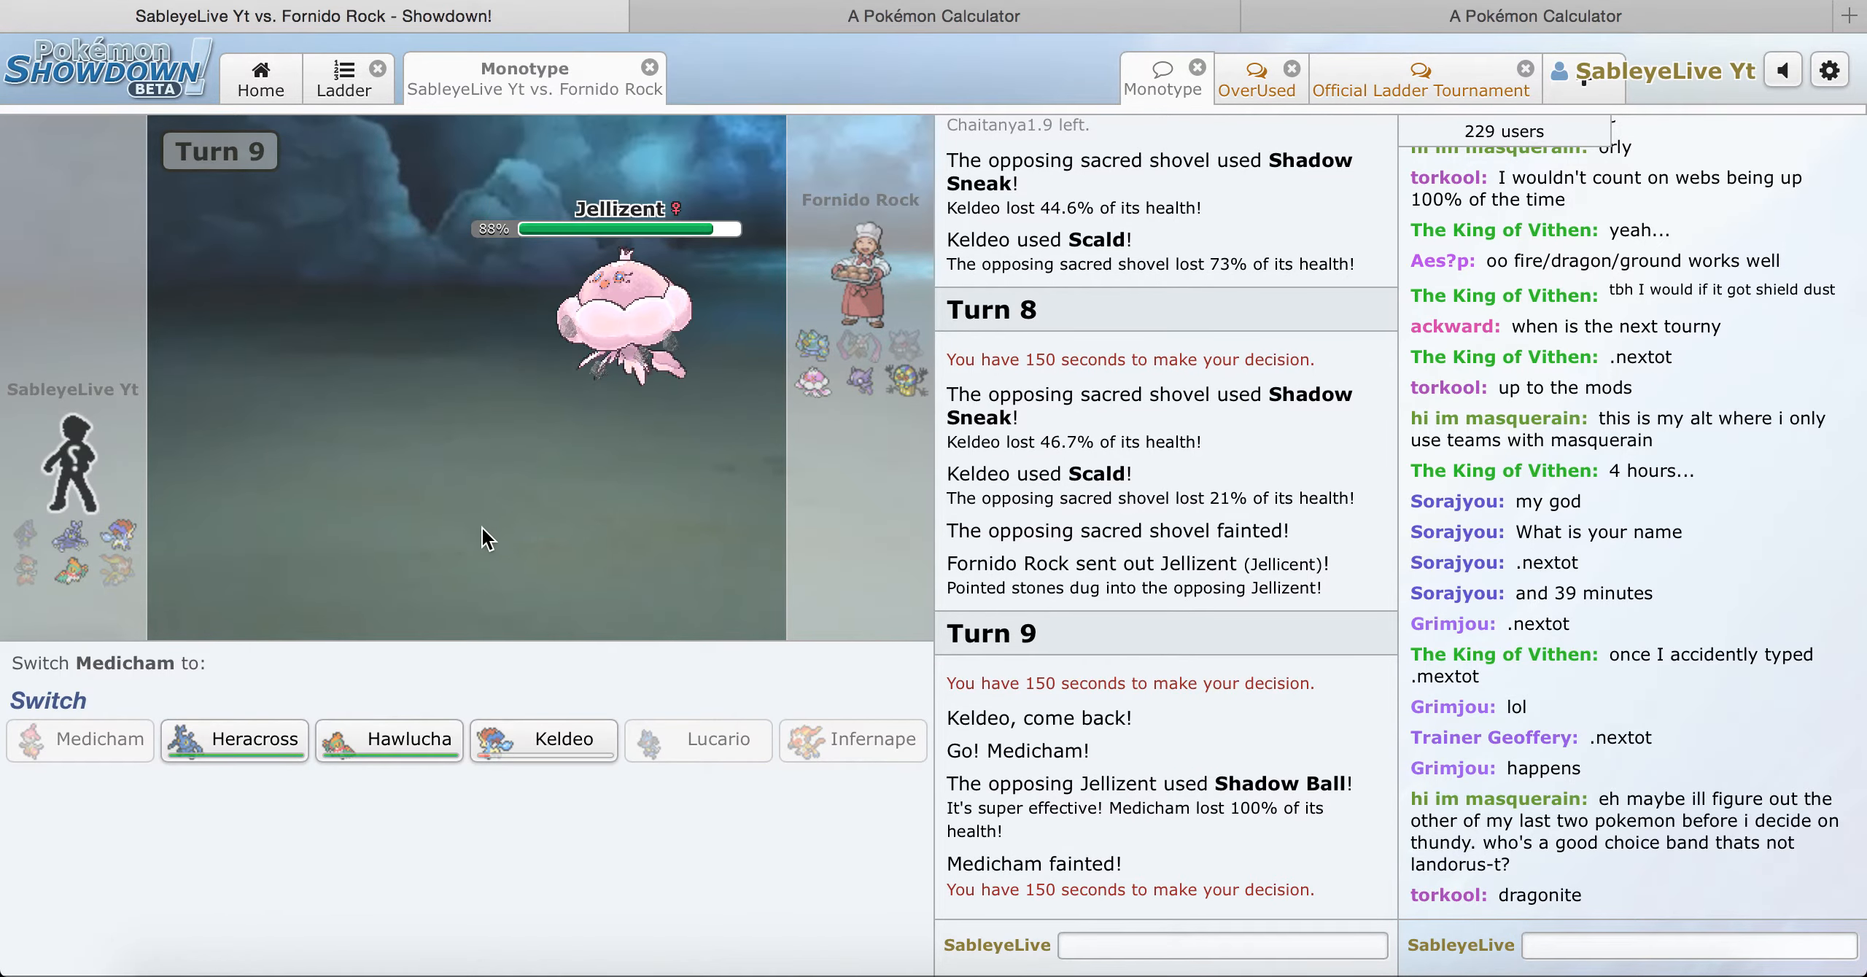
mouse_move(257, 760)
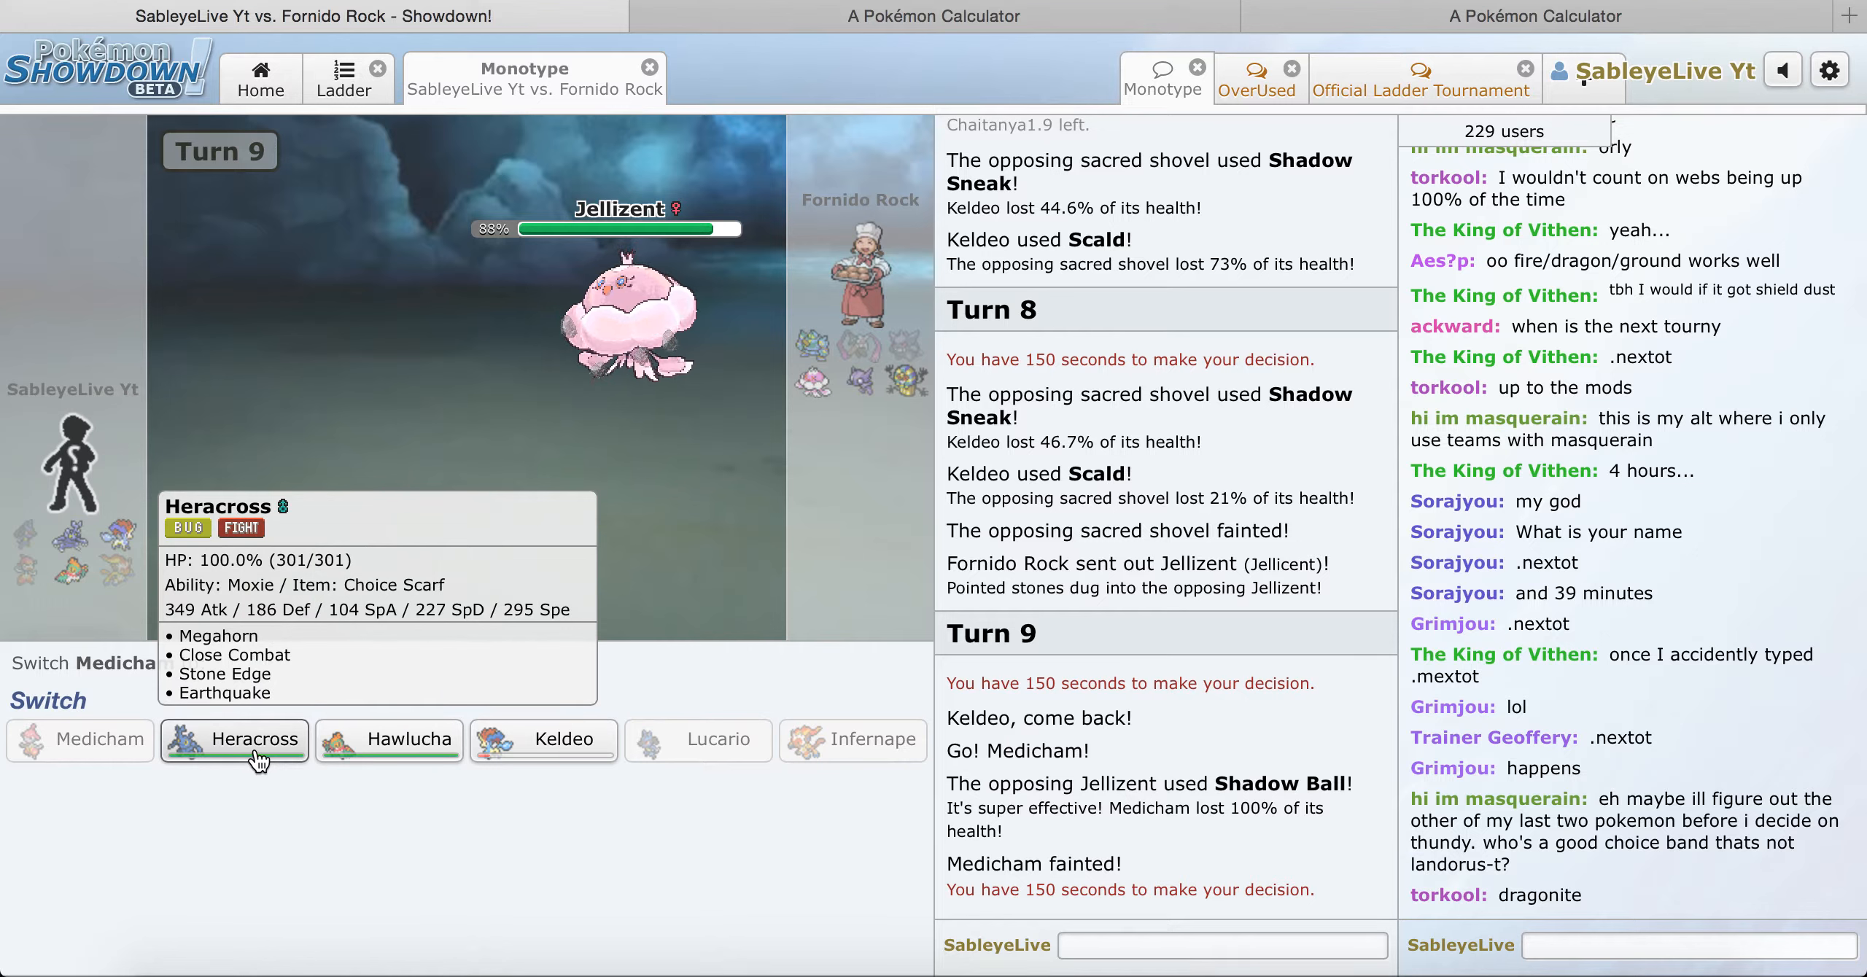
mouse_move(524, 749)
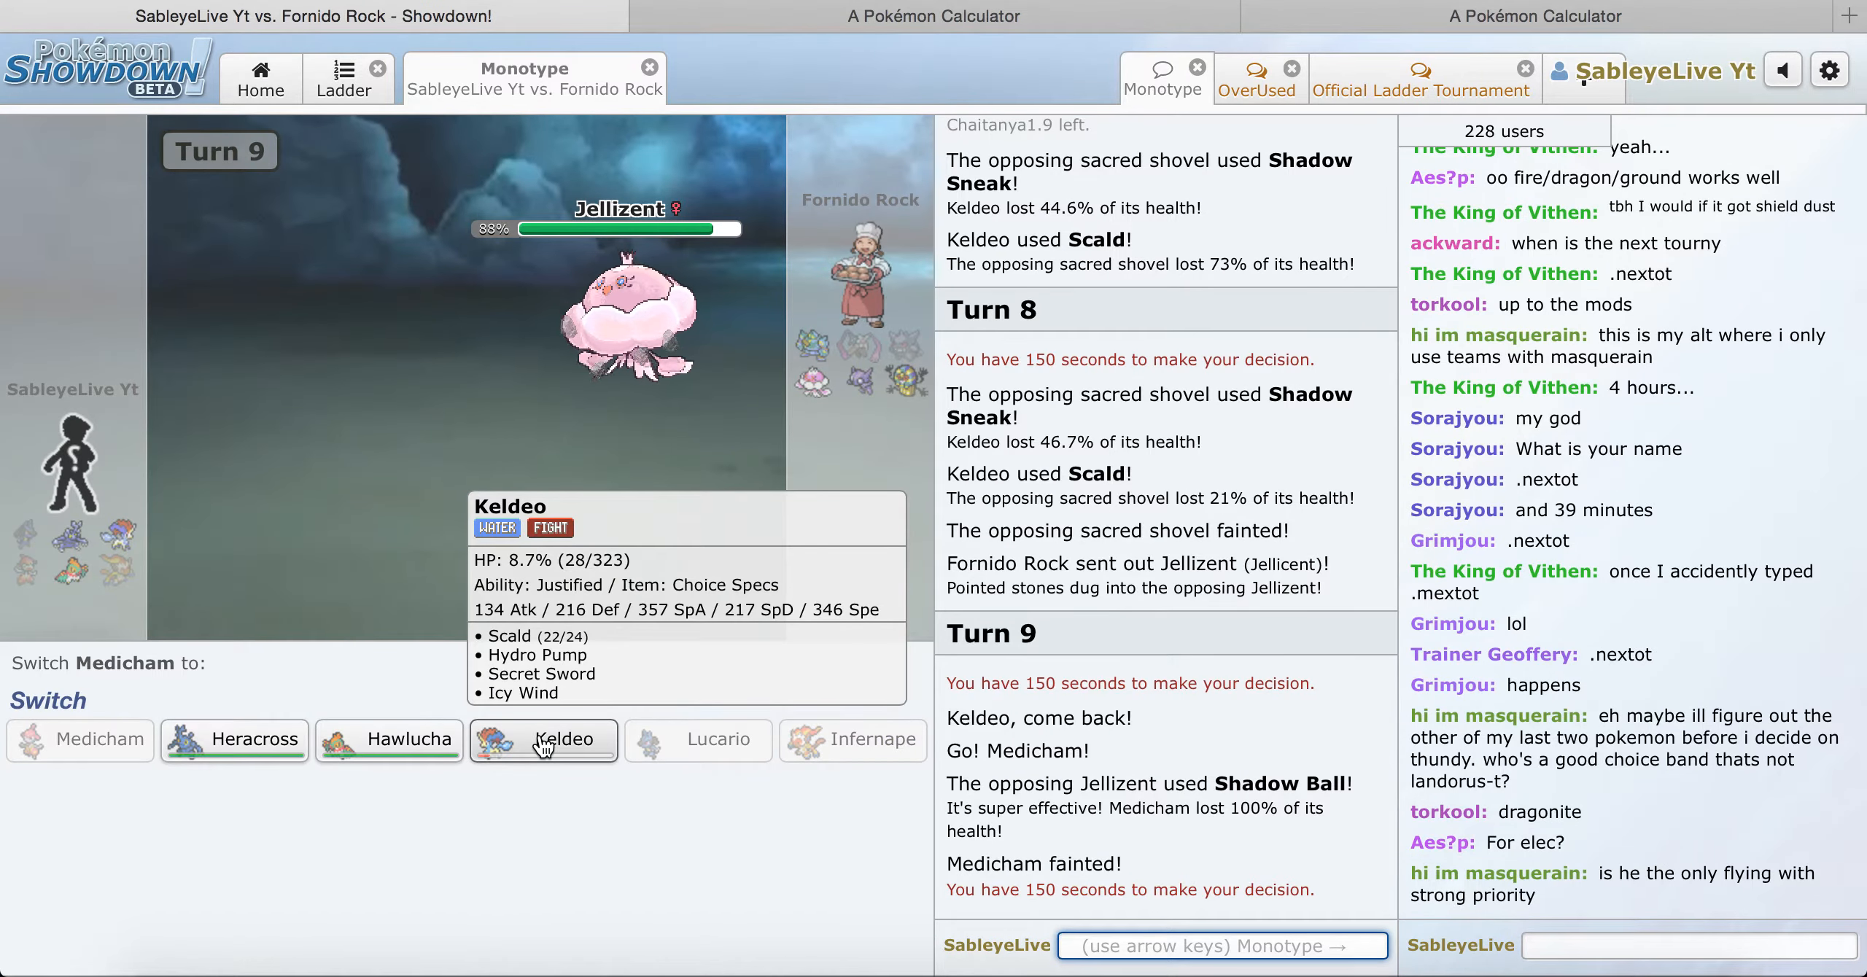
mouse_move(597, 562)
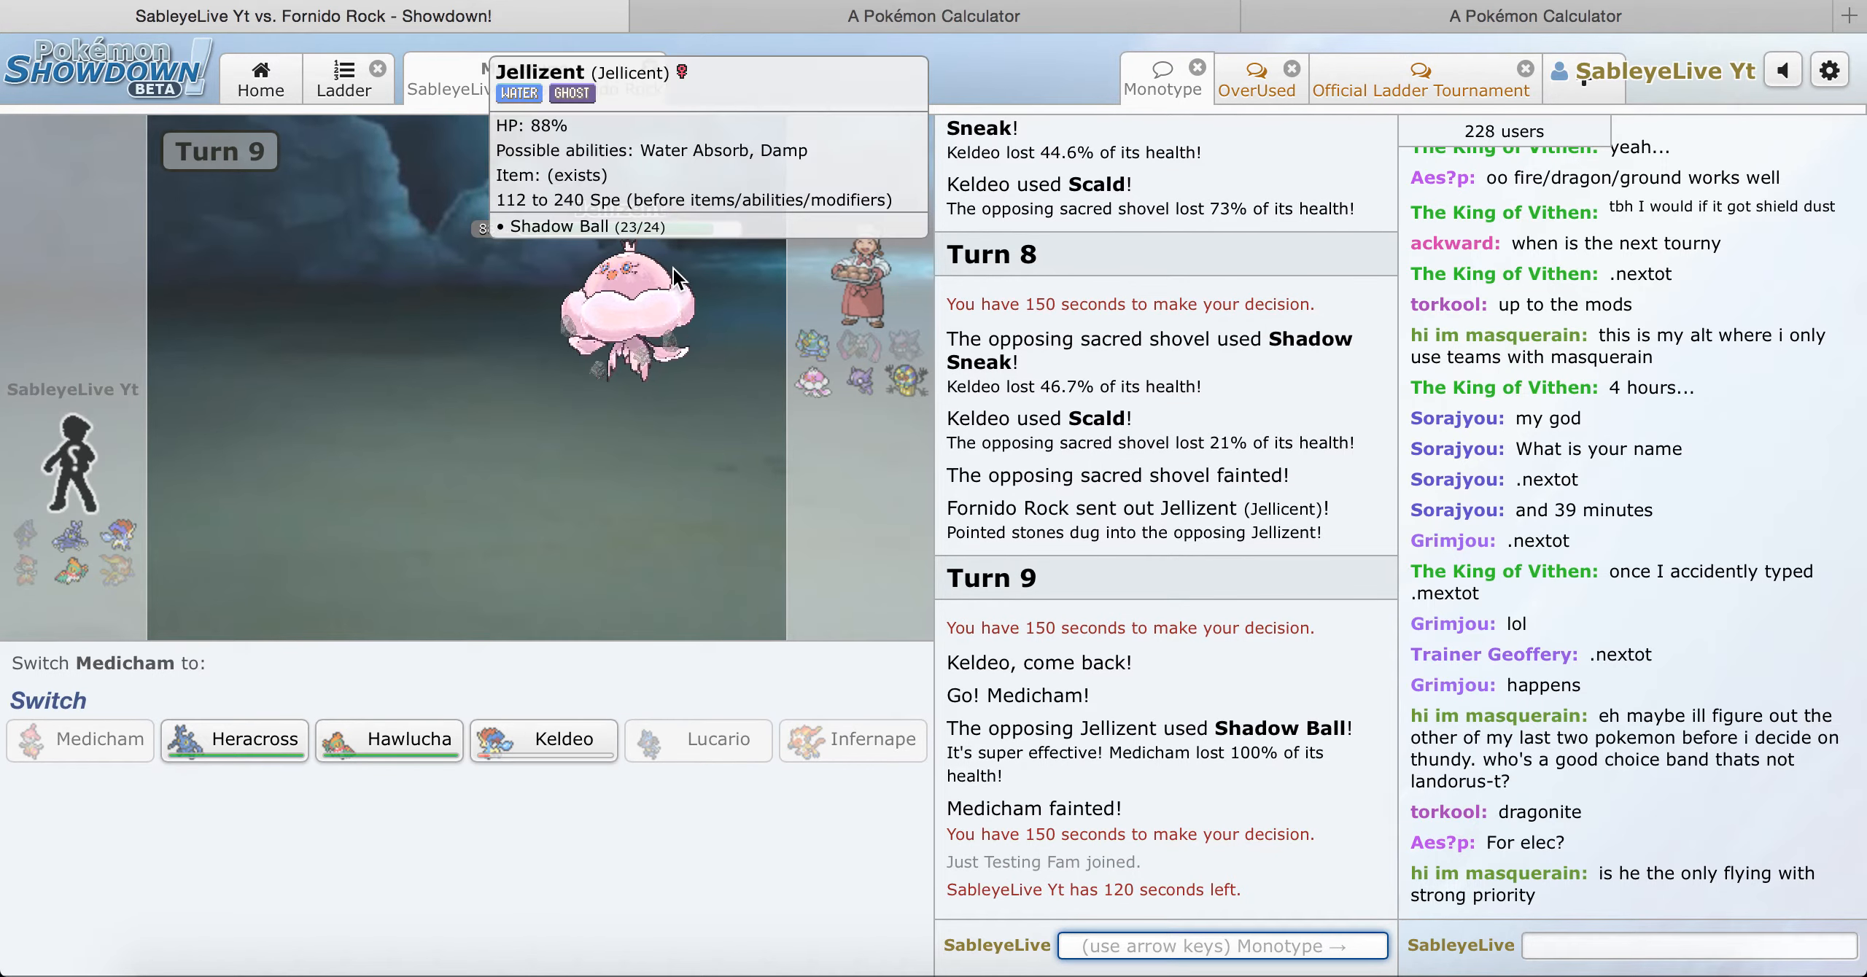
mouse_move(288, 756)
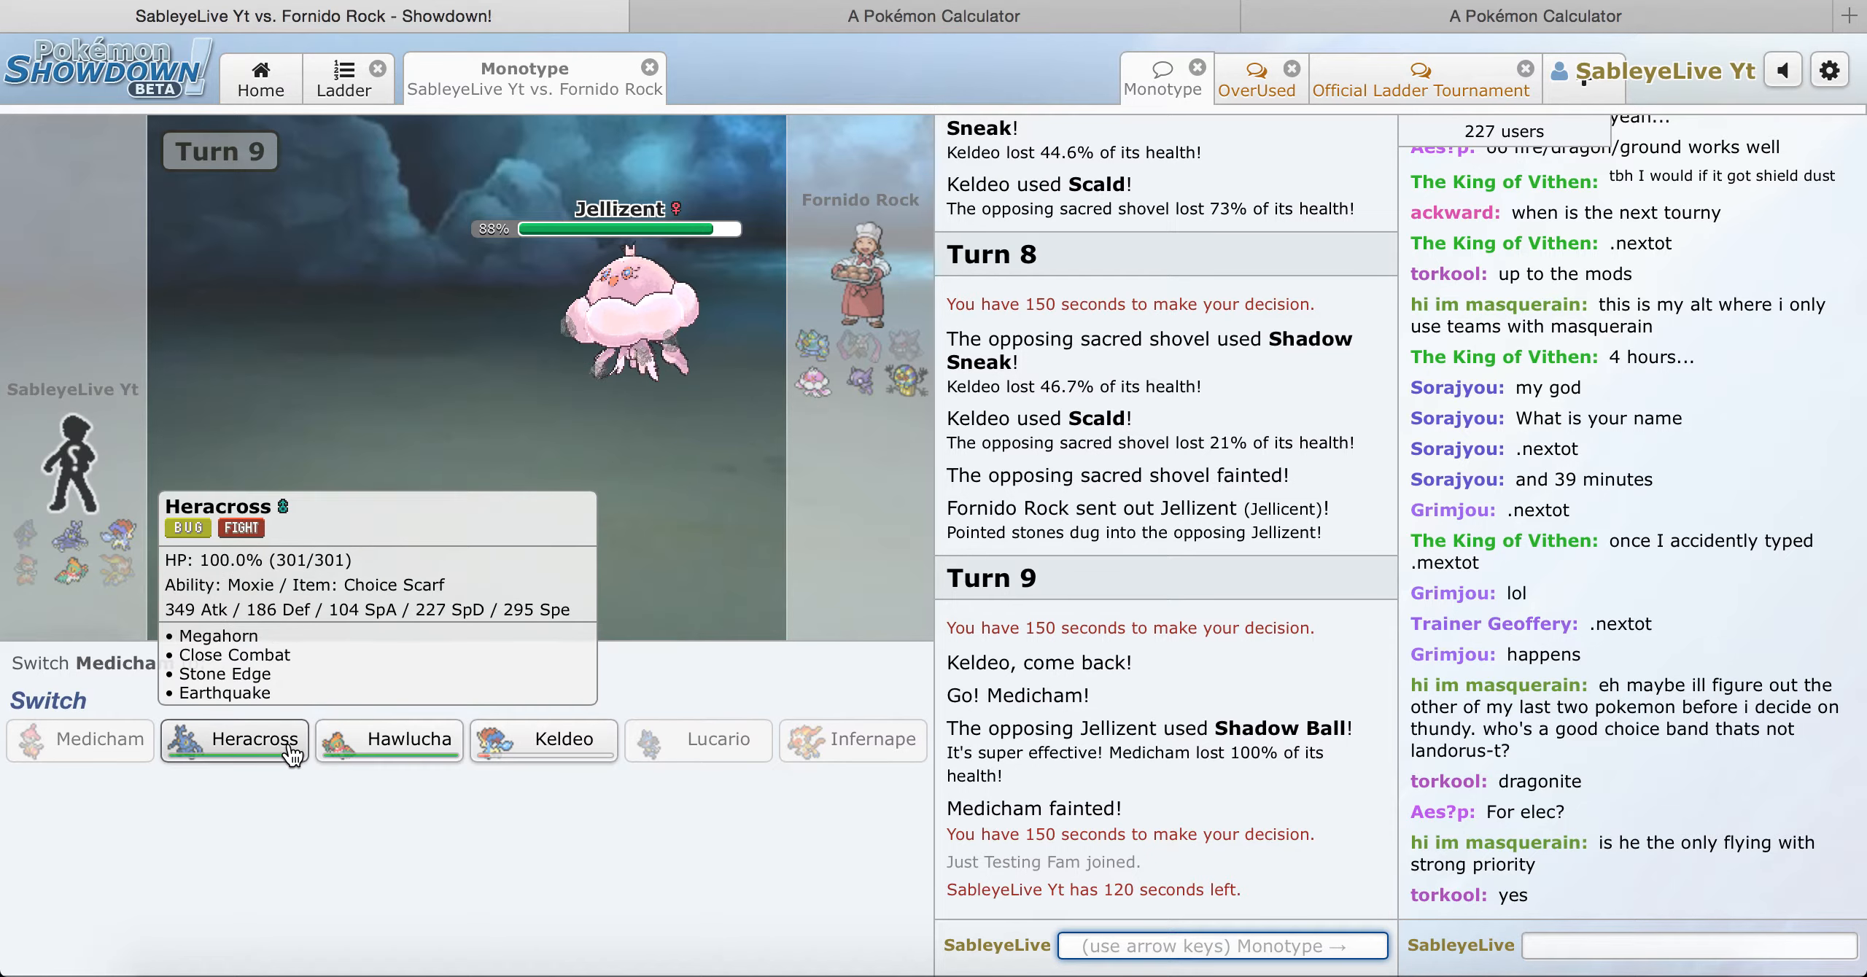
mouse_move(501, 756)
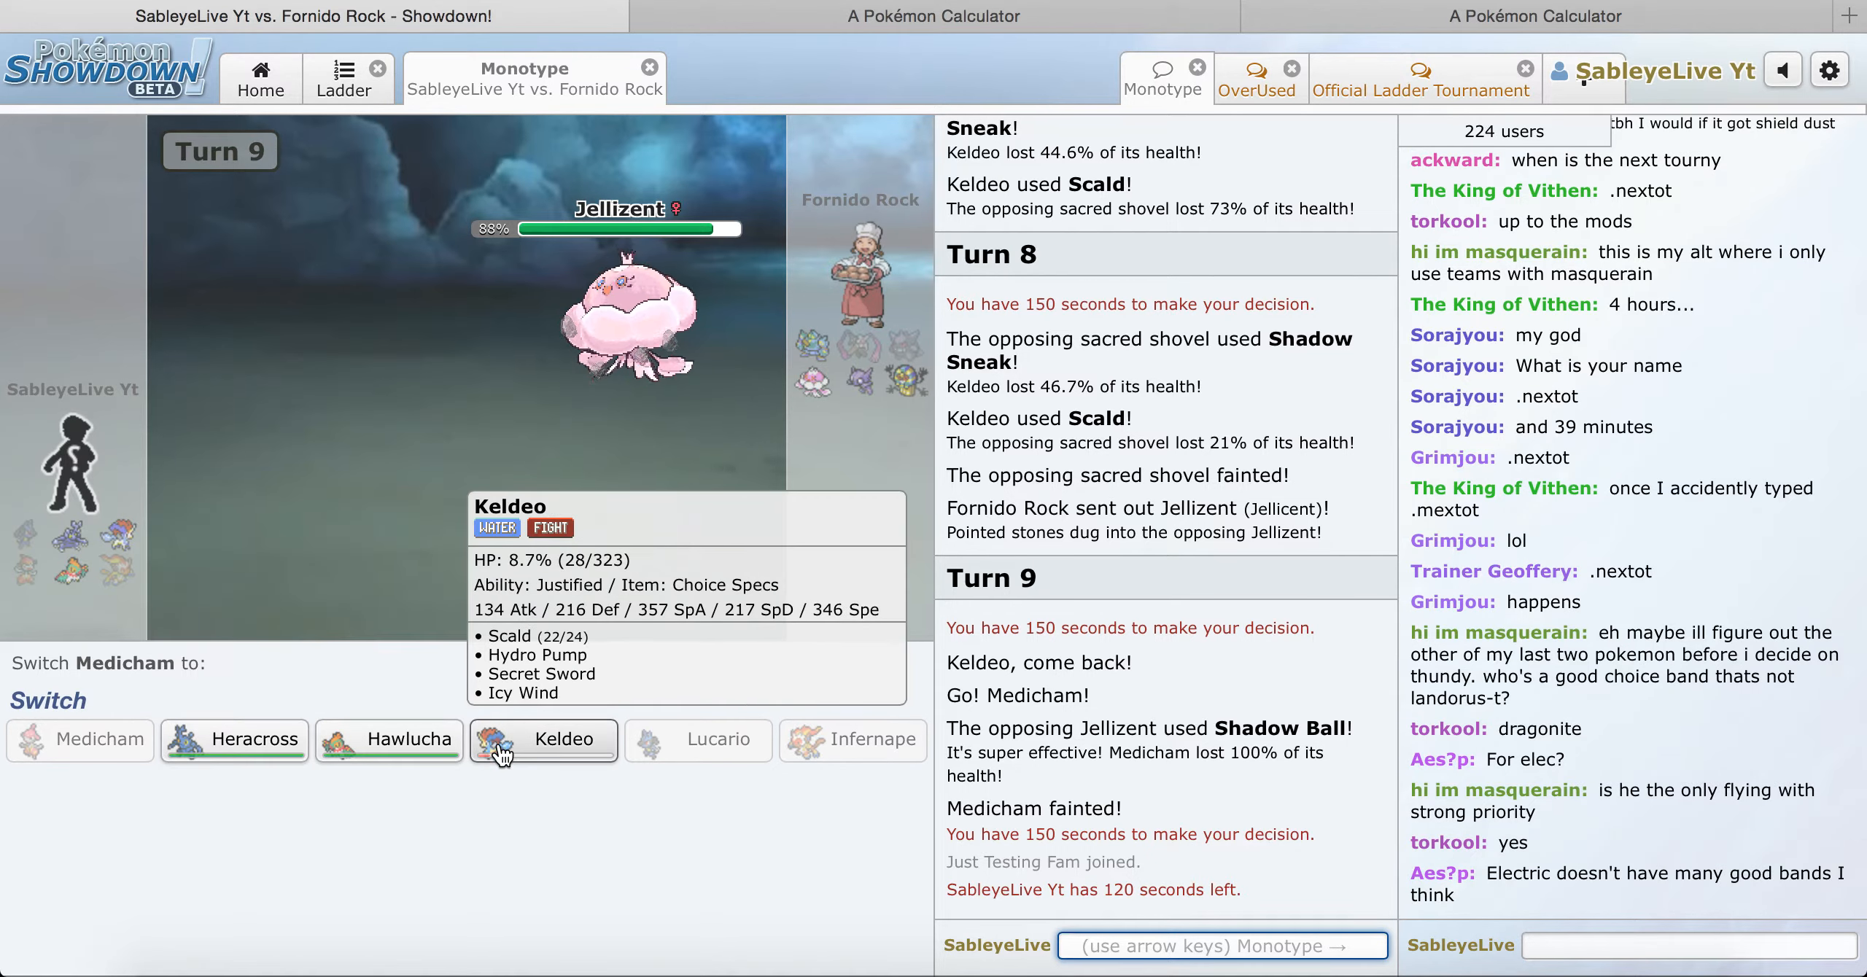
left_click(543, 741)
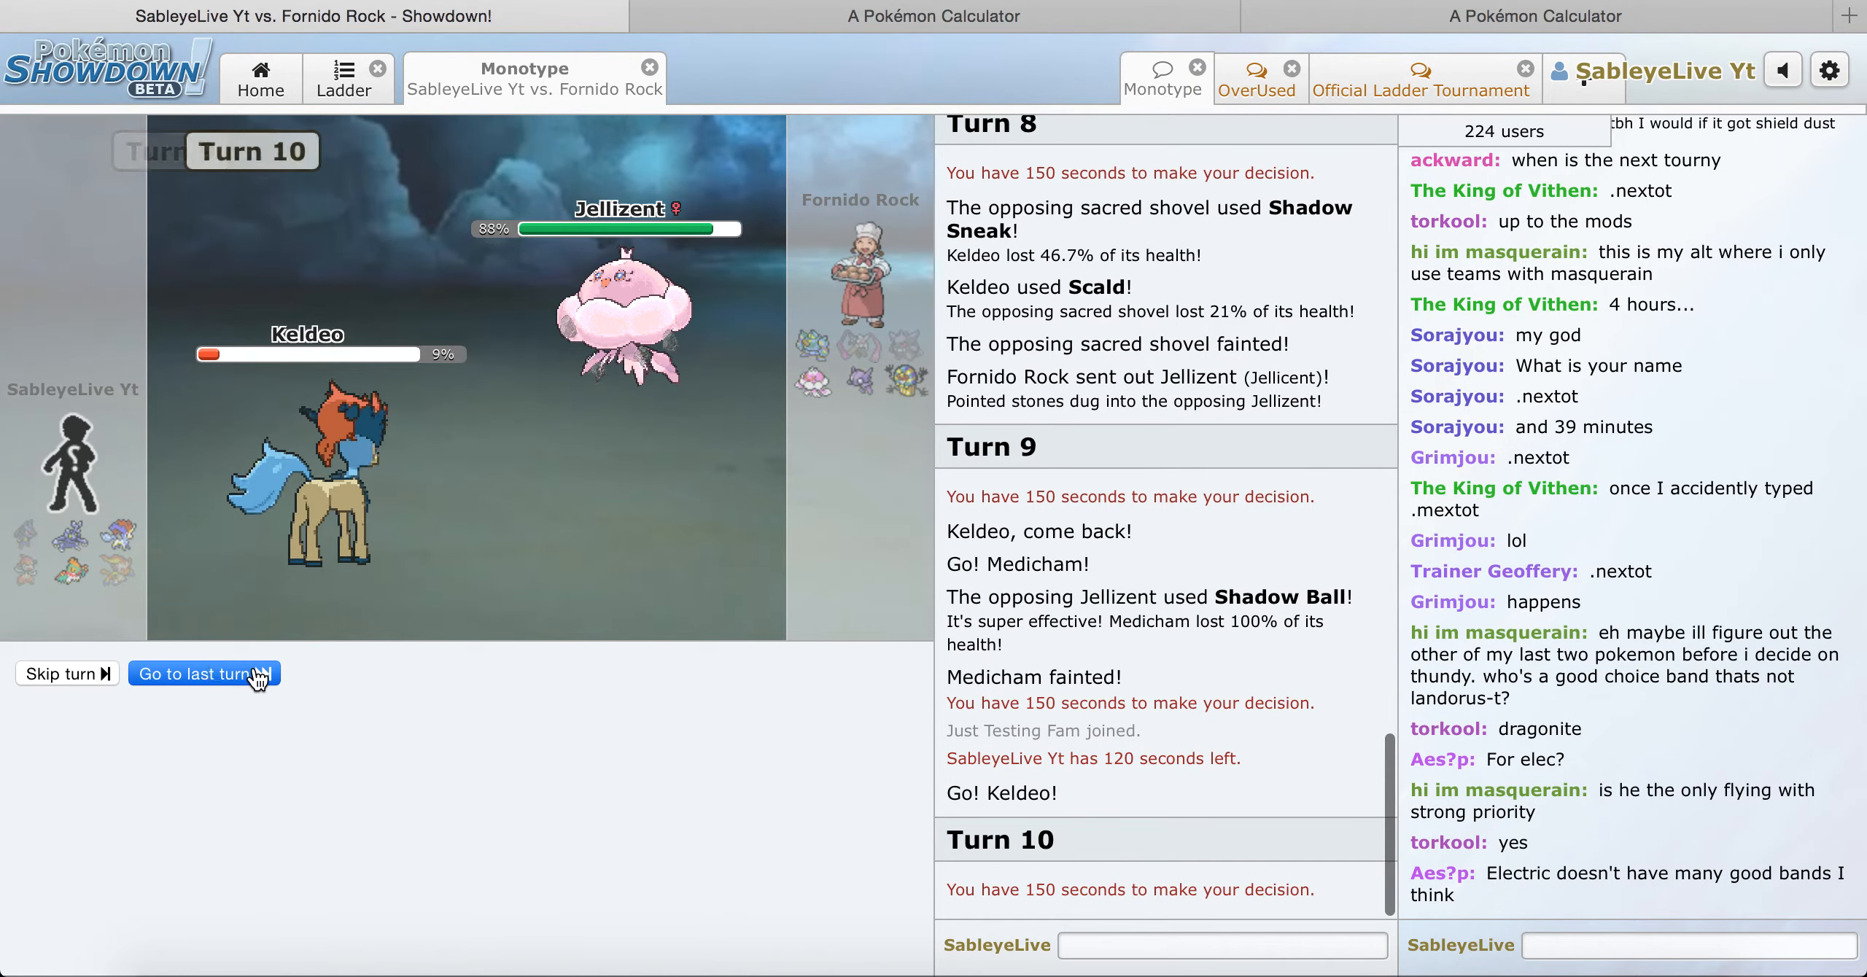
left_click(204, 674)
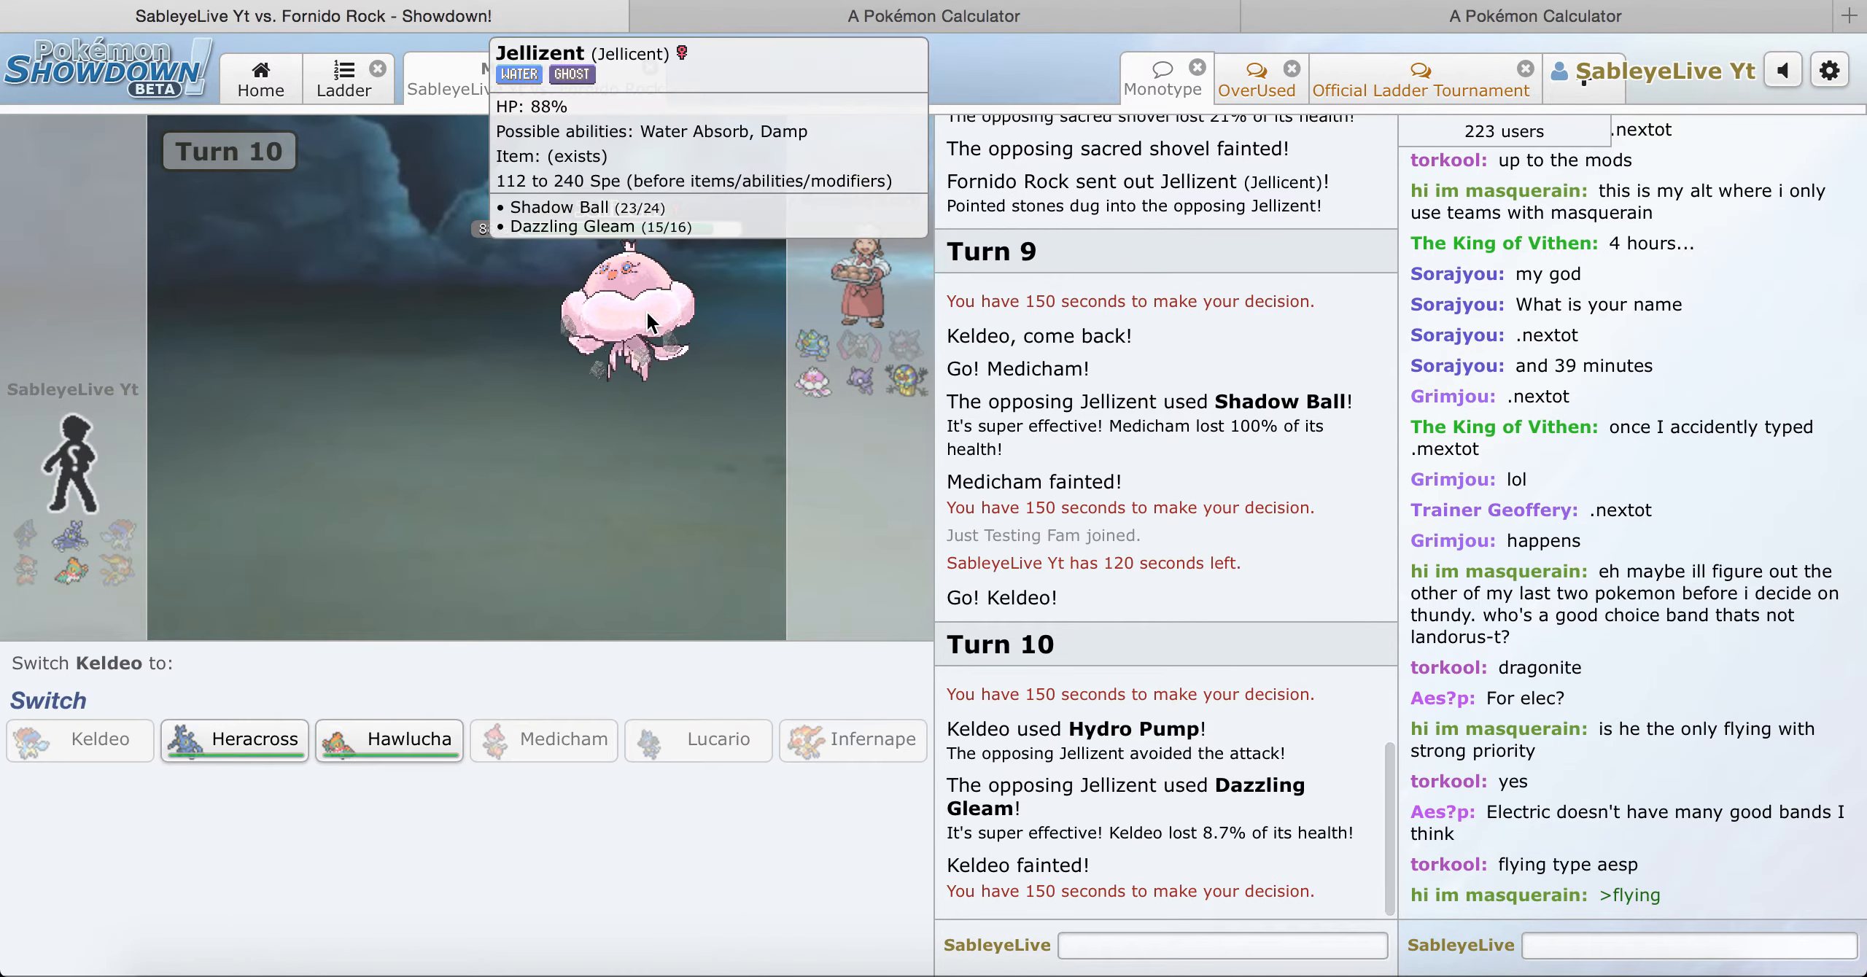
mouse_move(398, 640)
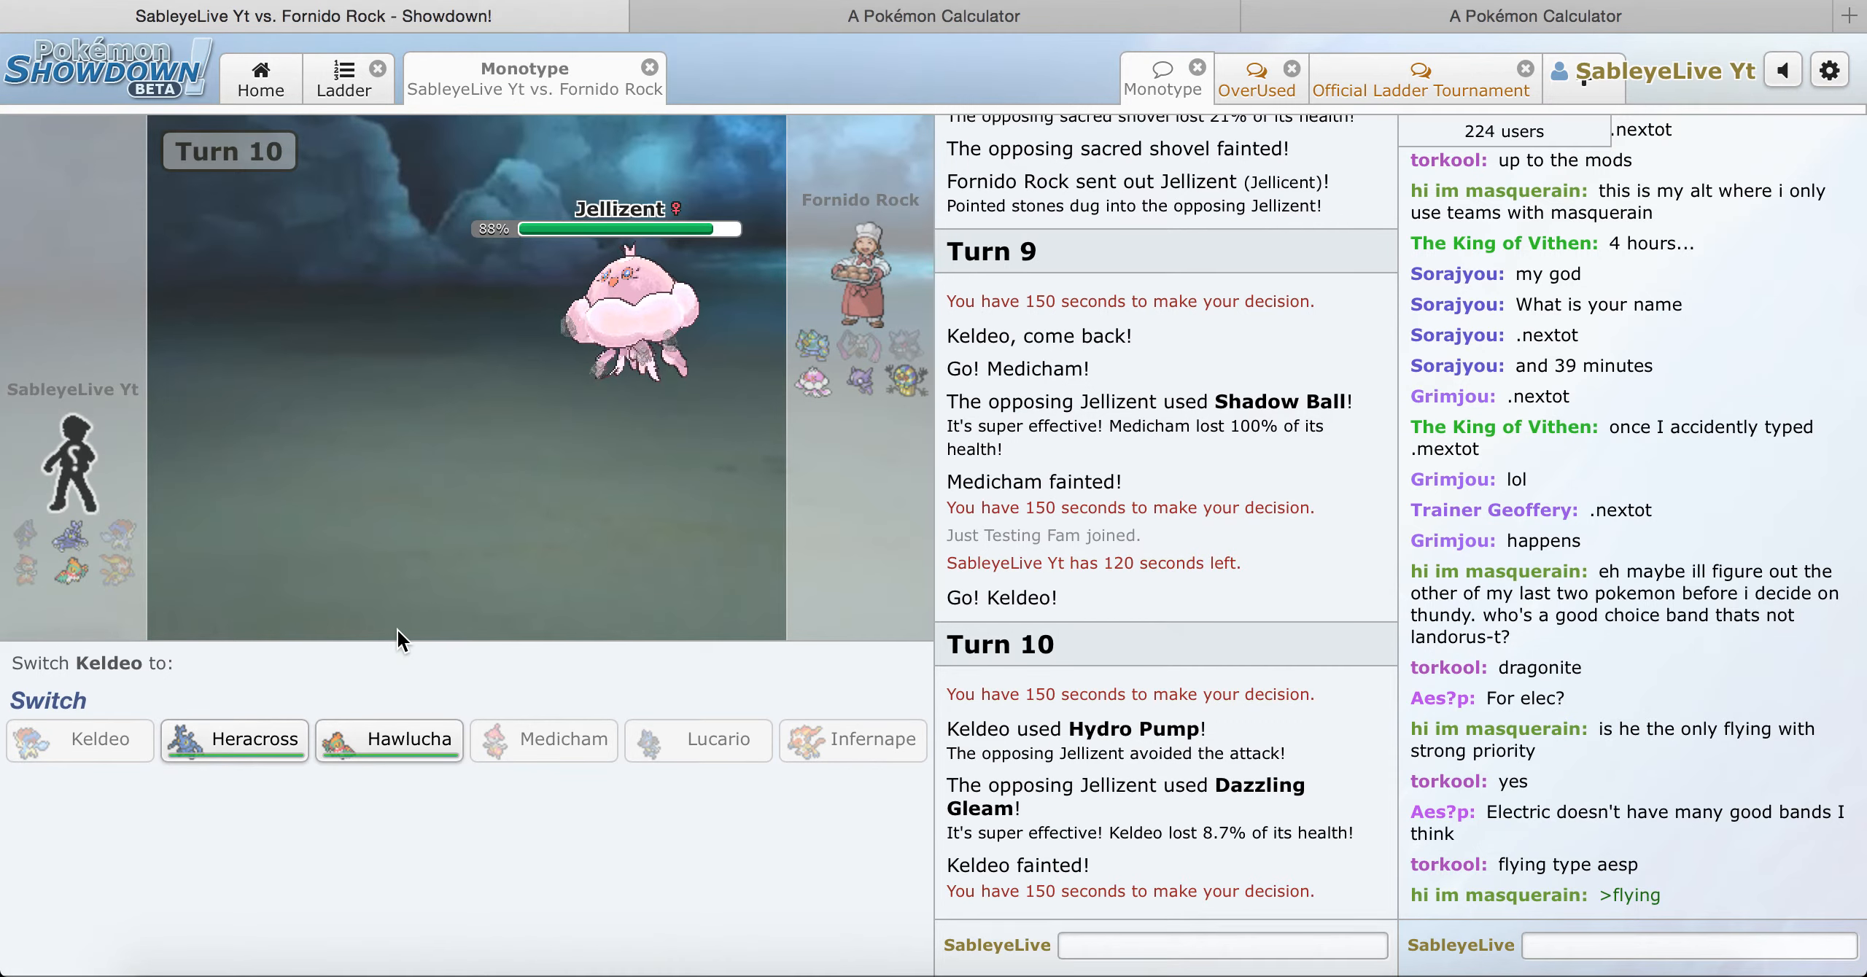
mouse_move(386, 757)
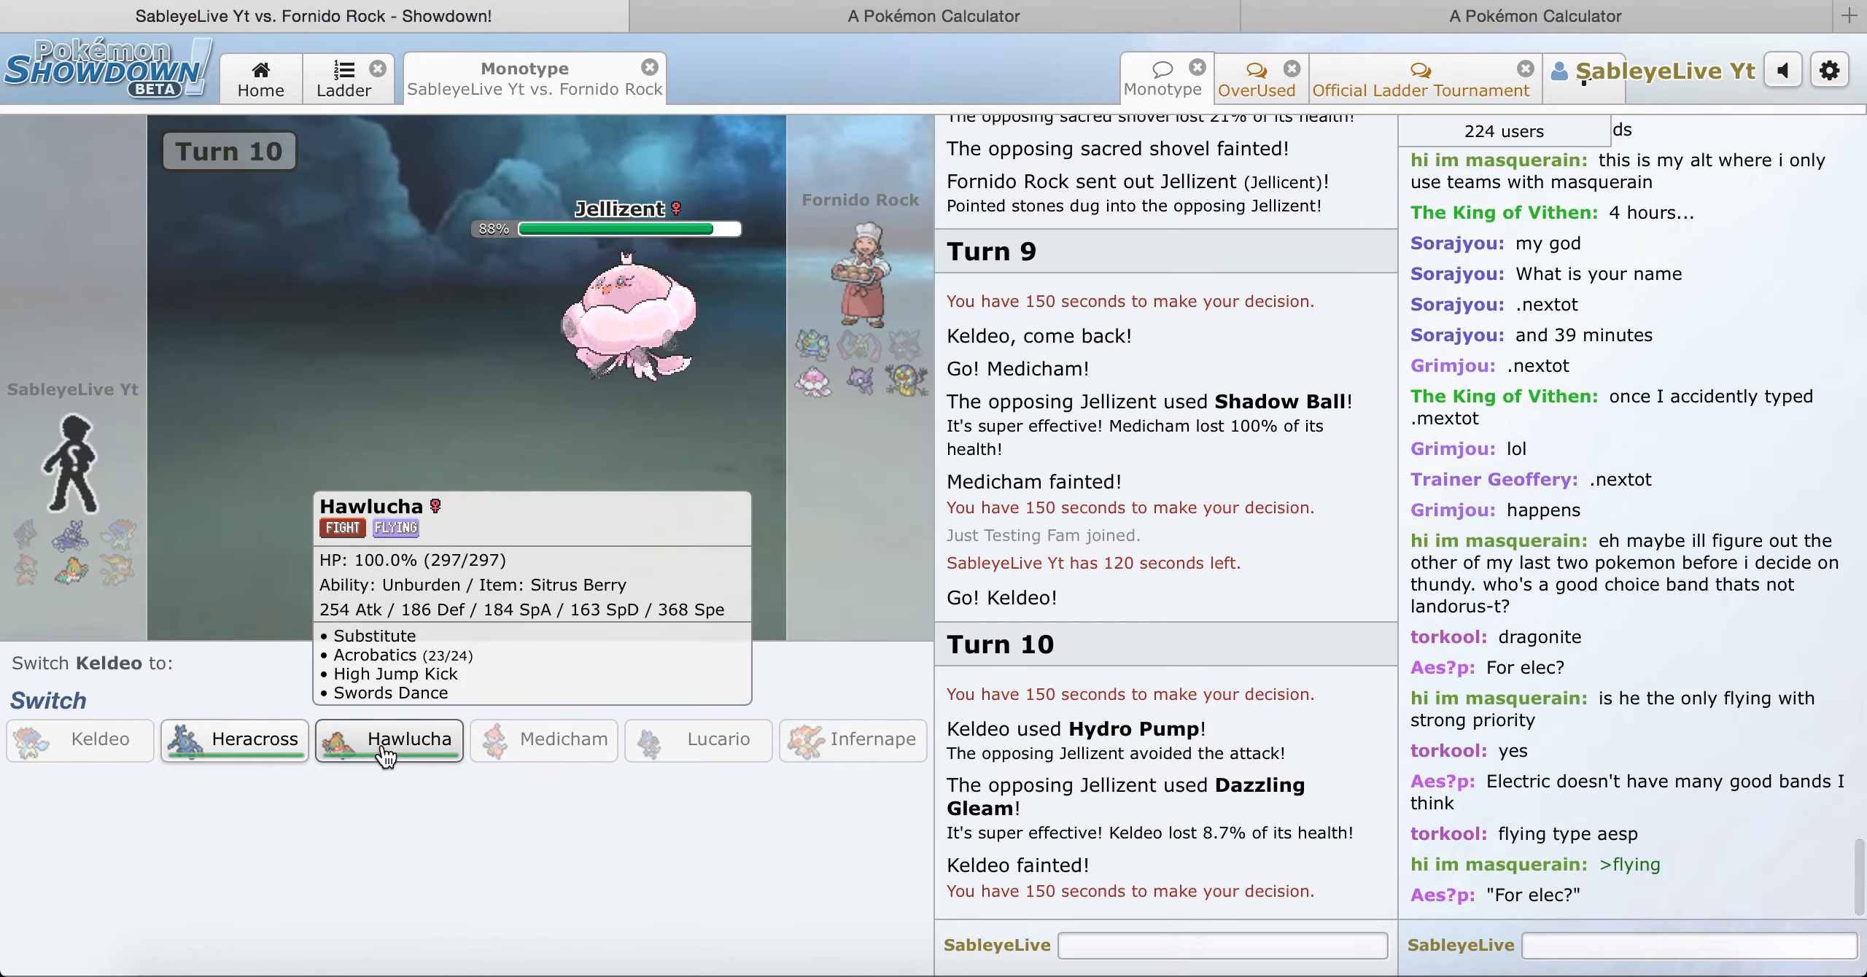
mouse_move(280, 751)
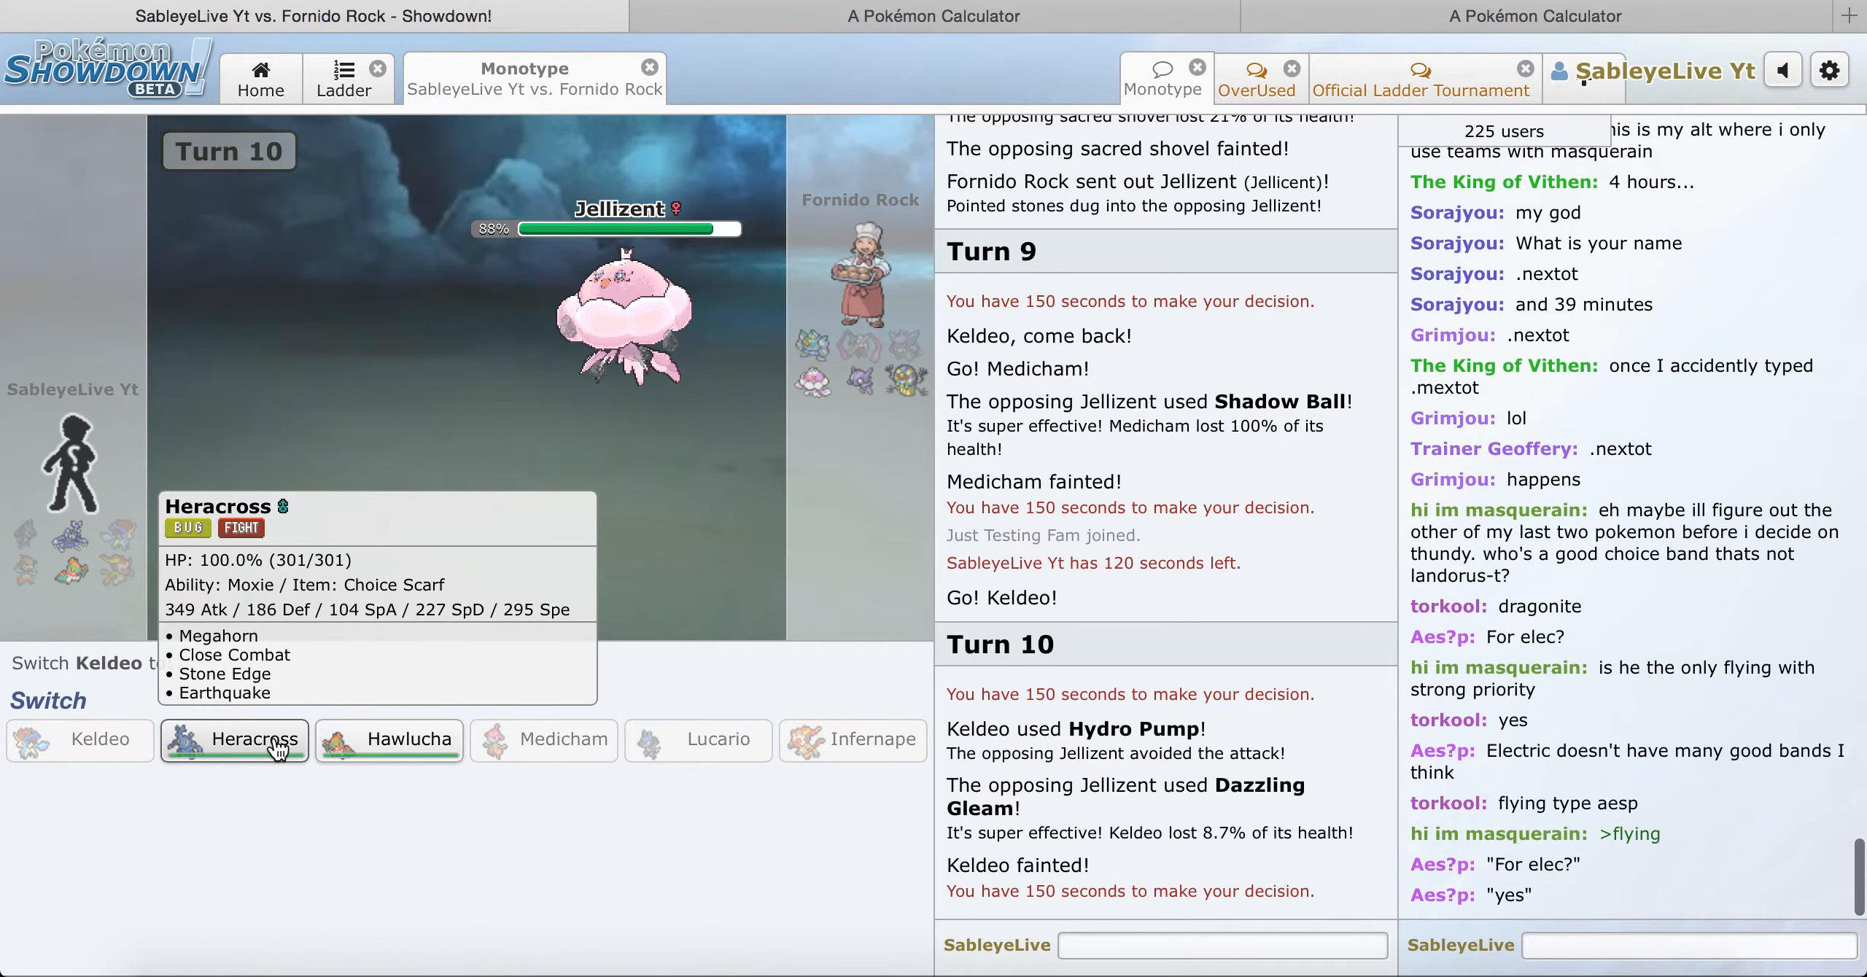
left_click(255, 740)
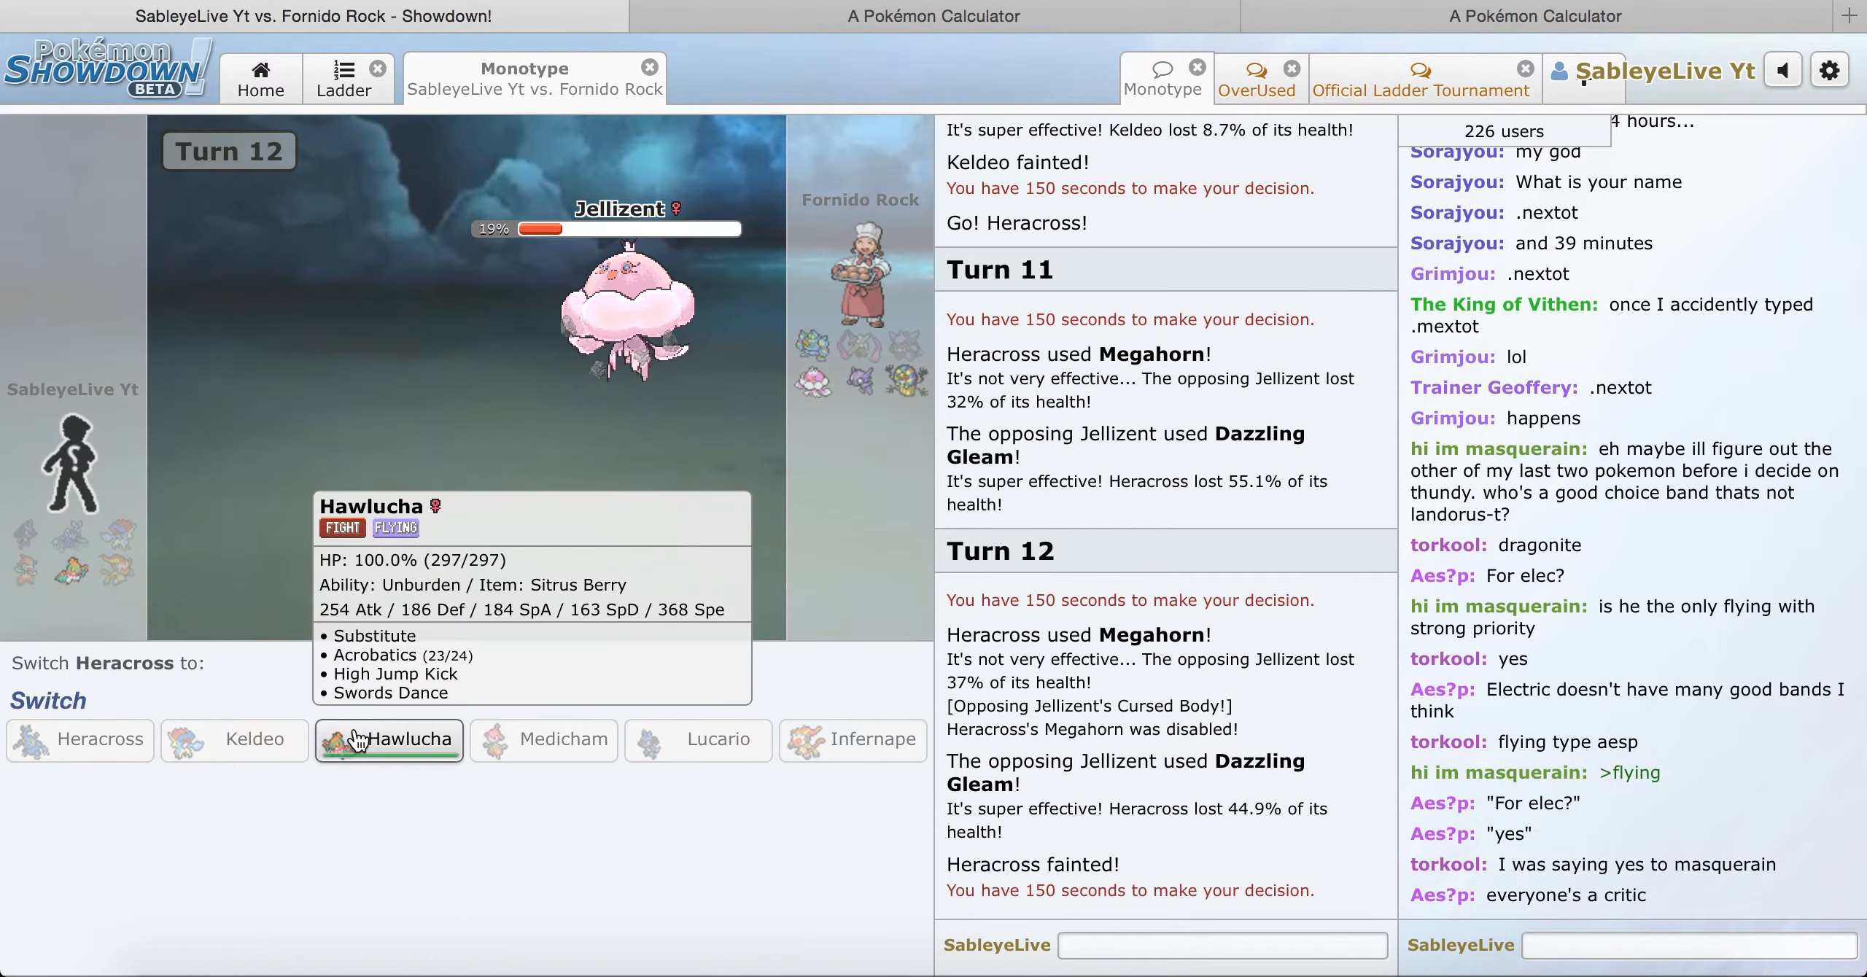
Step: Send in Hawlucha and use Acrobatics on Jellicent, then on the opposing Sableye
left_click(389, 741)
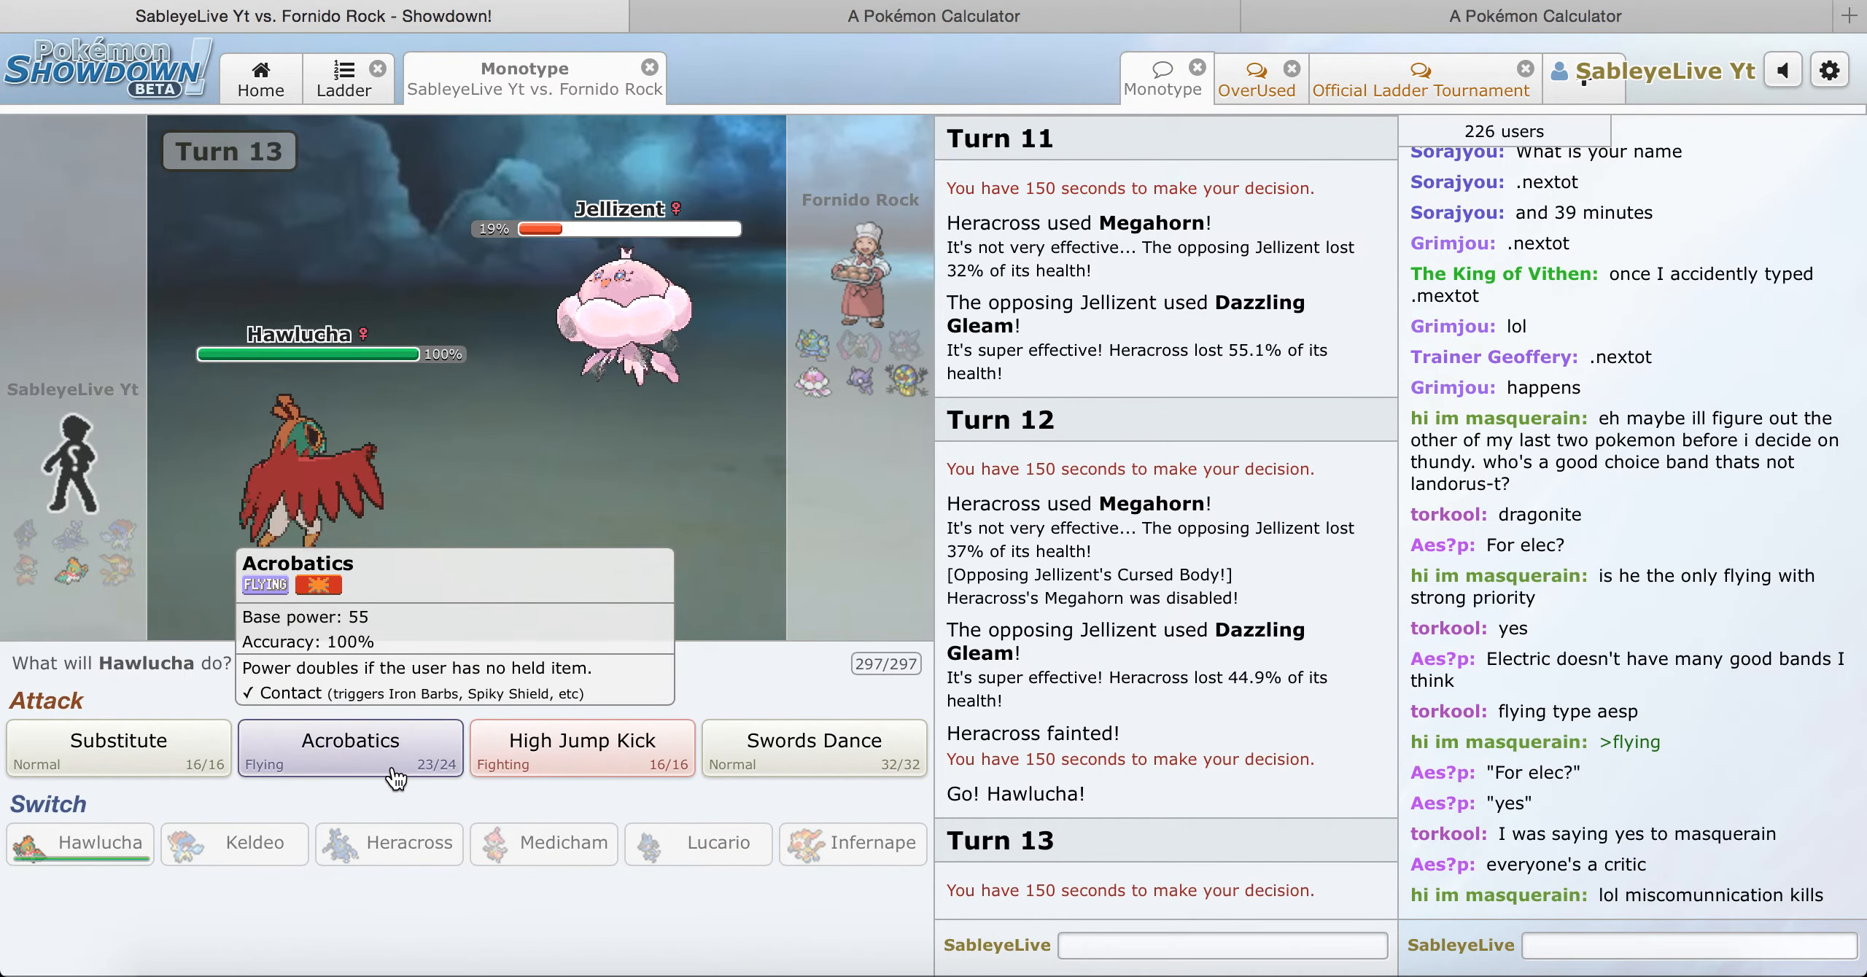
left_click(350, 748)
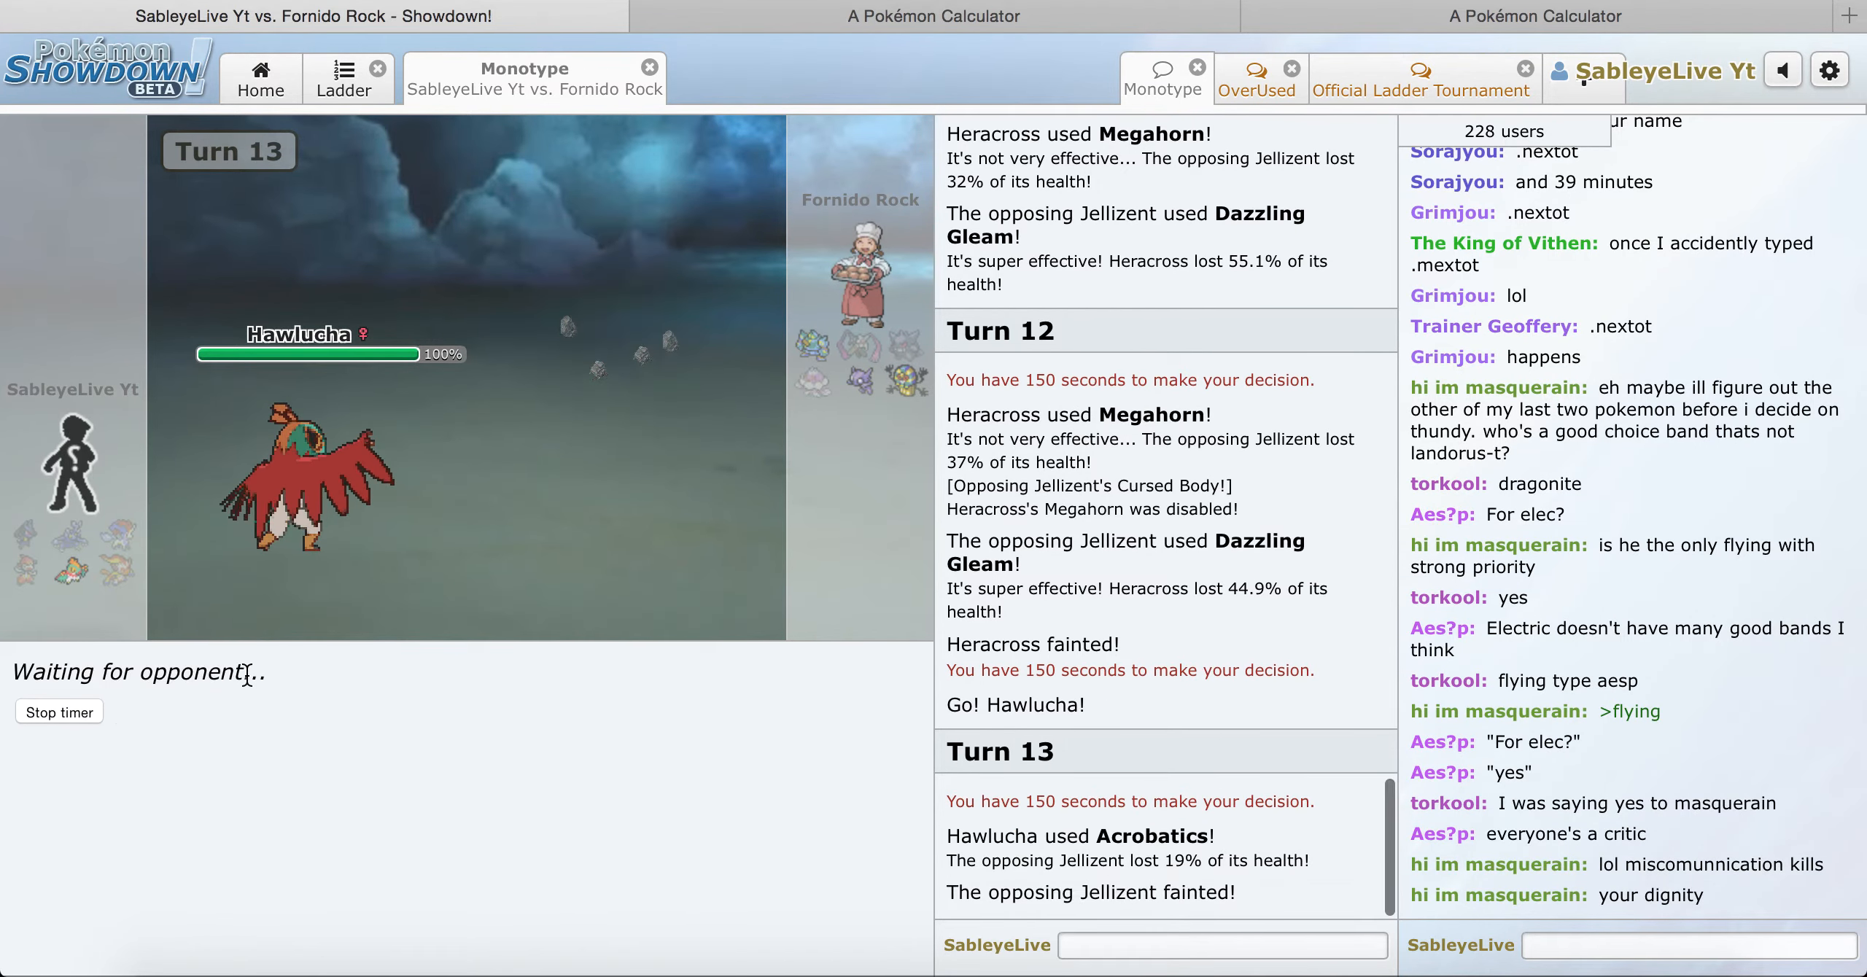
mouse_move(485, 490)
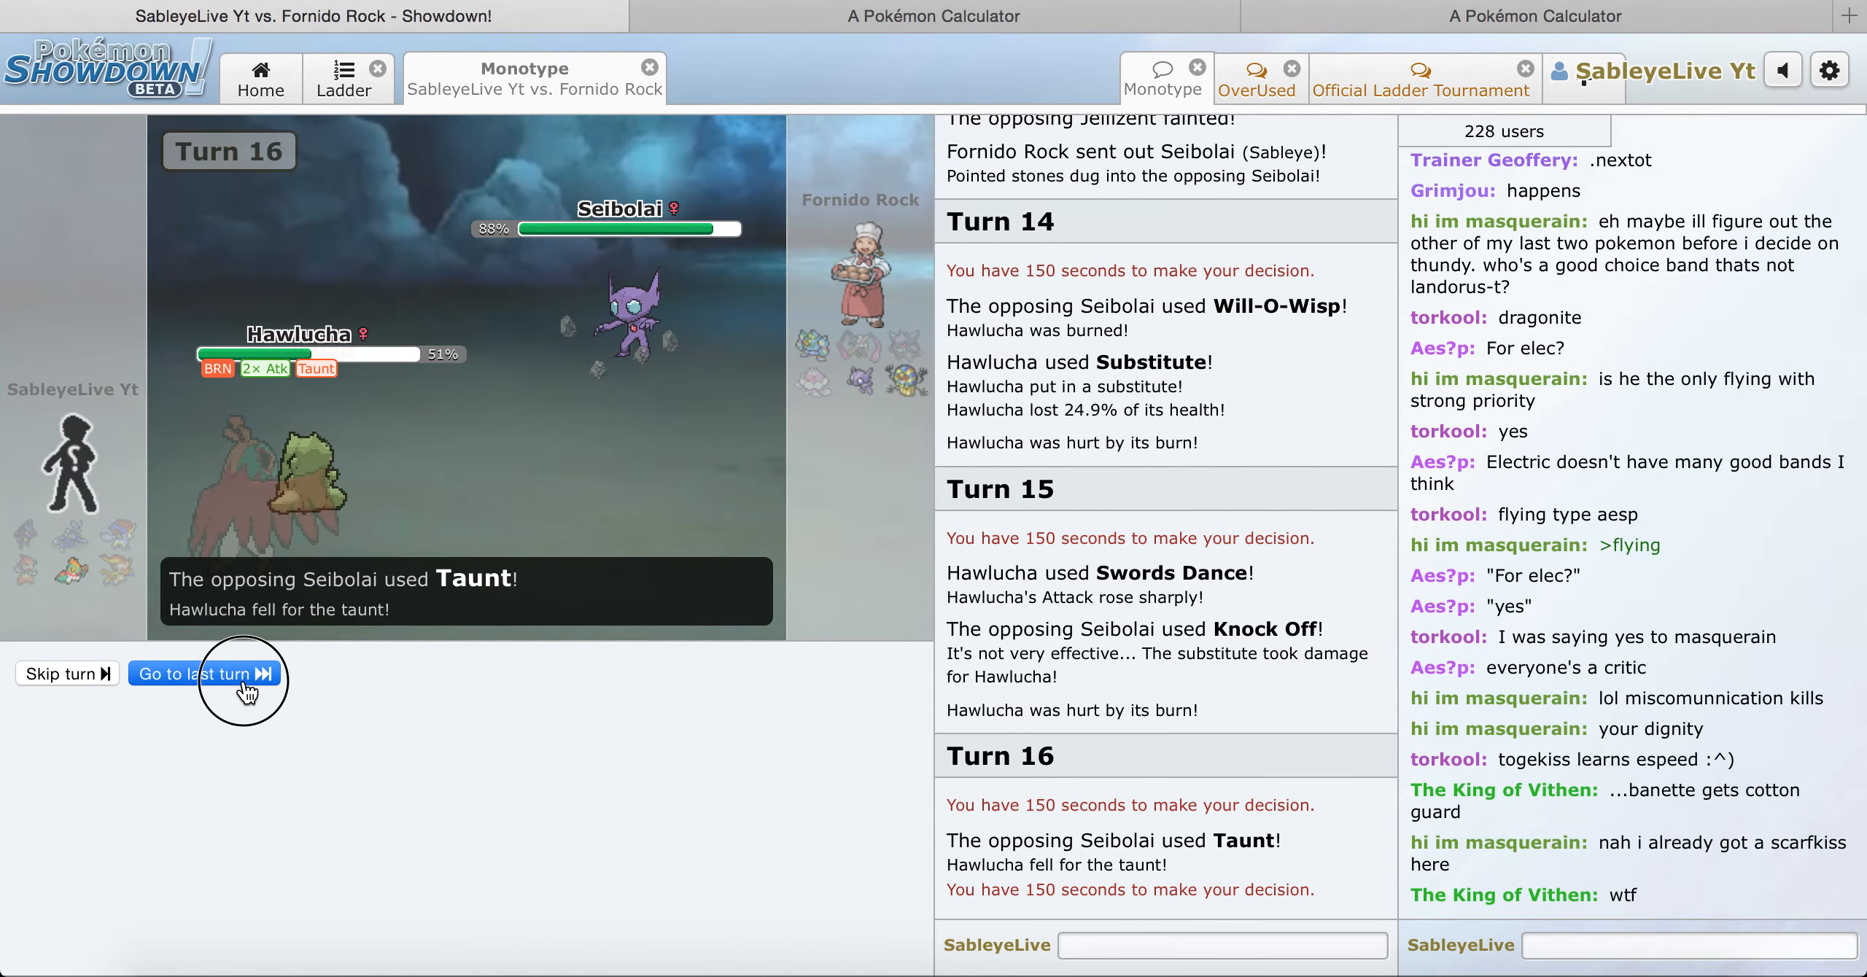
left_click(219, 674)
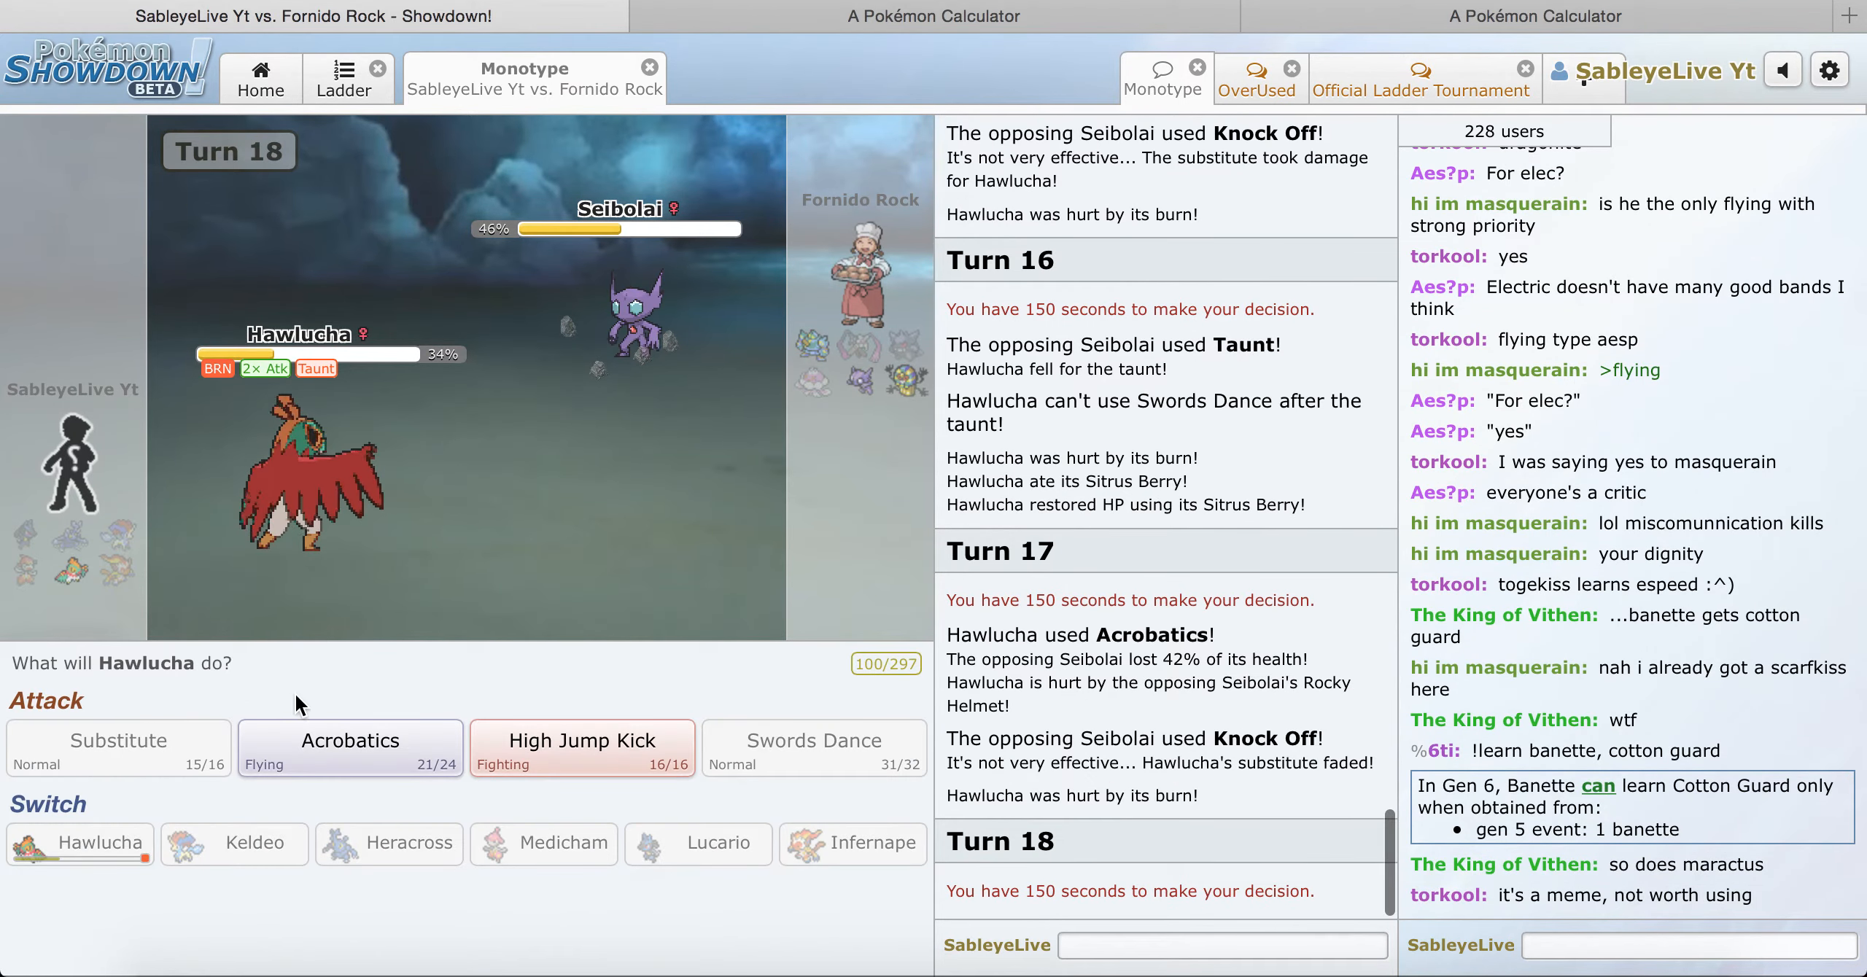
left_click(350, 748)
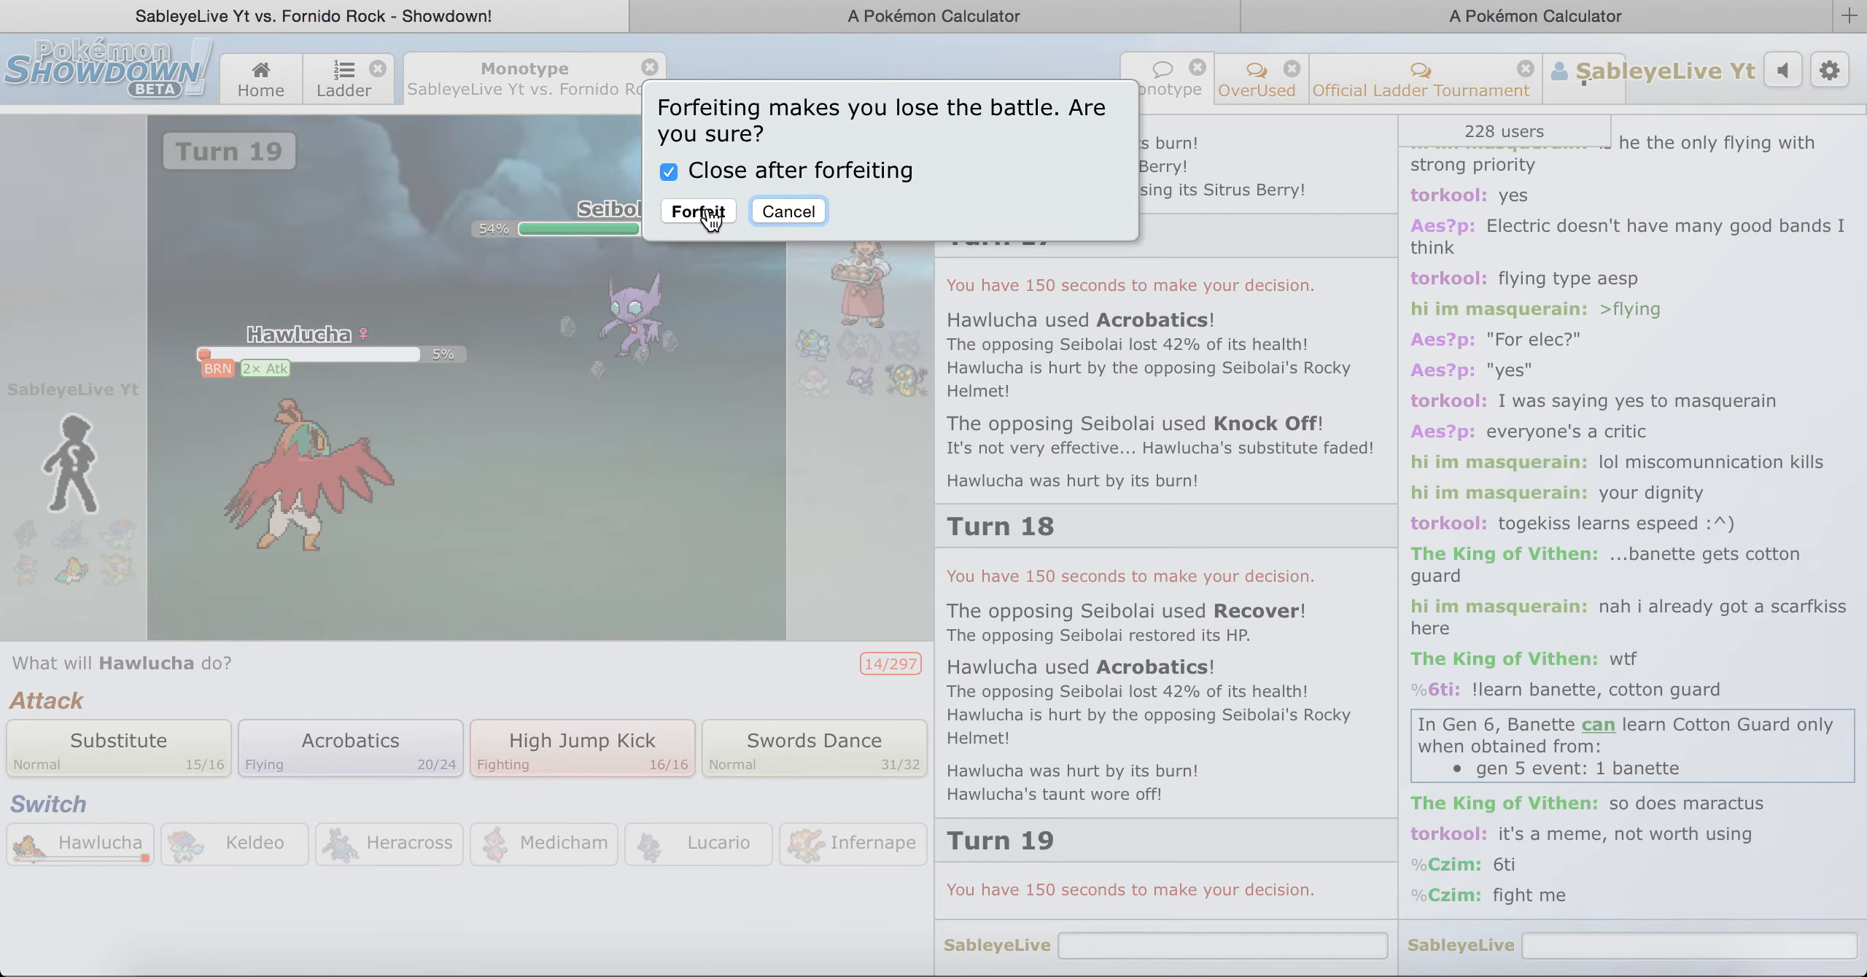
Step: Confirm the forfeit, send the chat message 'wa', and open the account profile
left_click(698, 211)
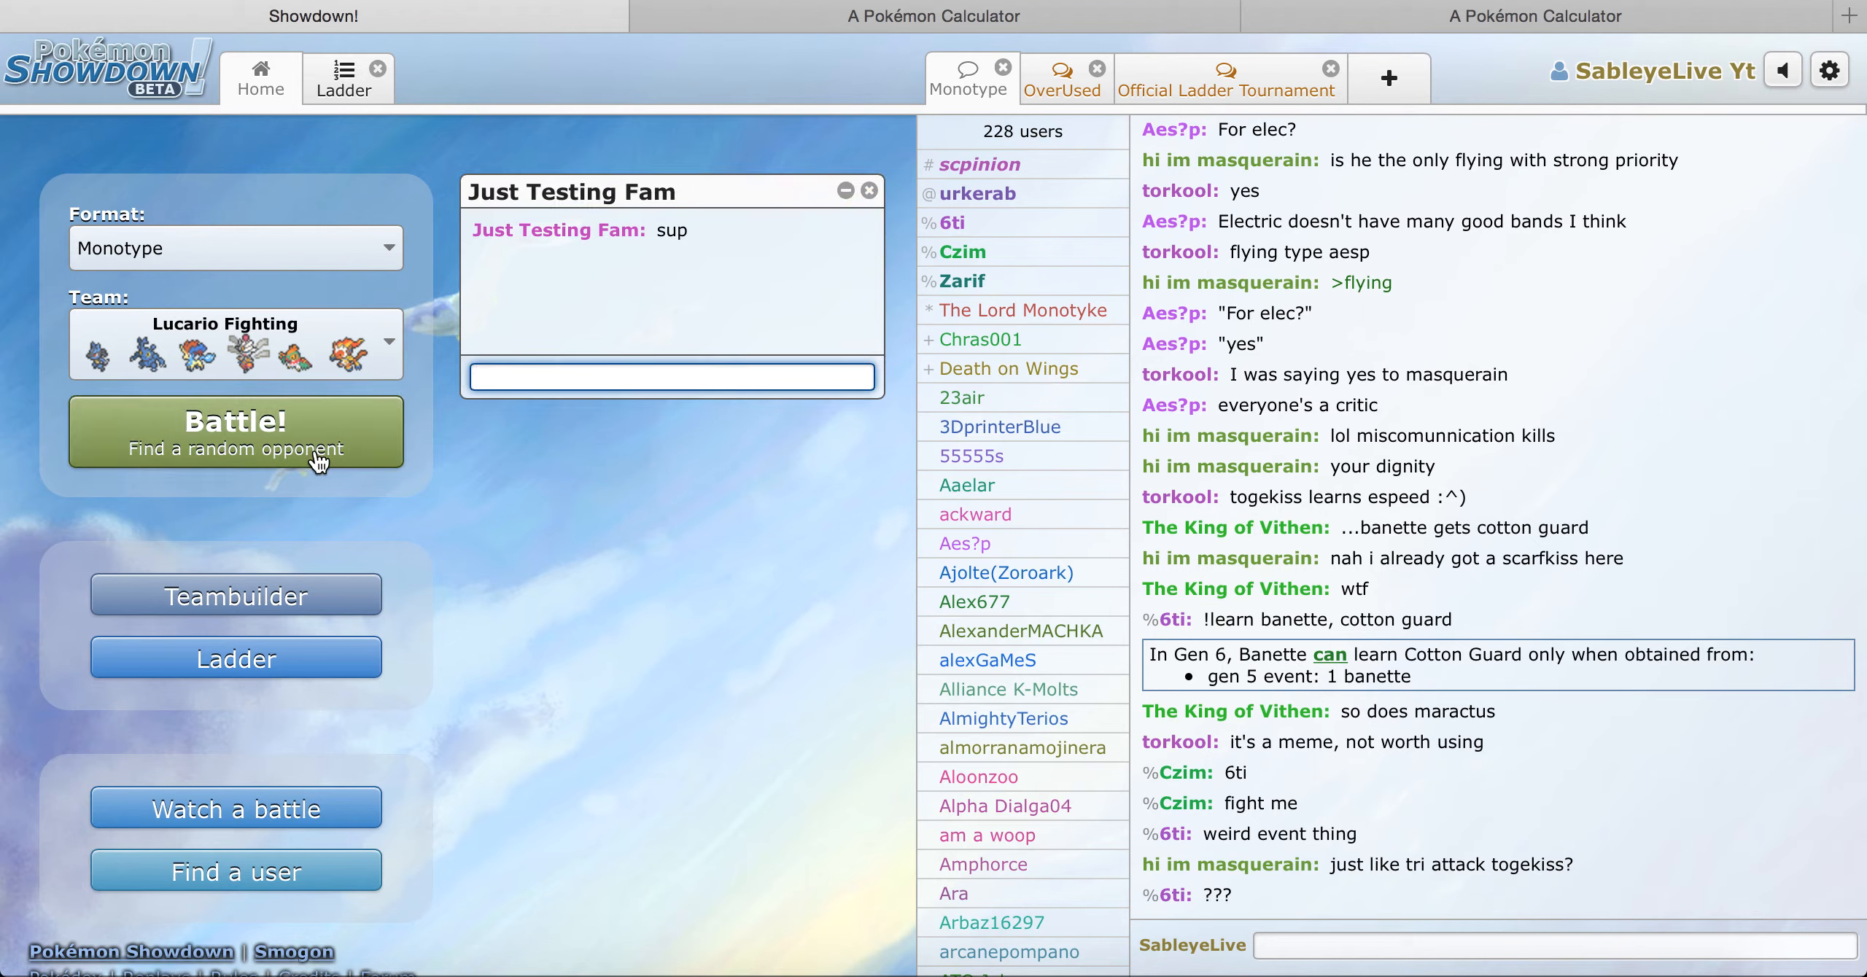
mouse_move(350, 472)
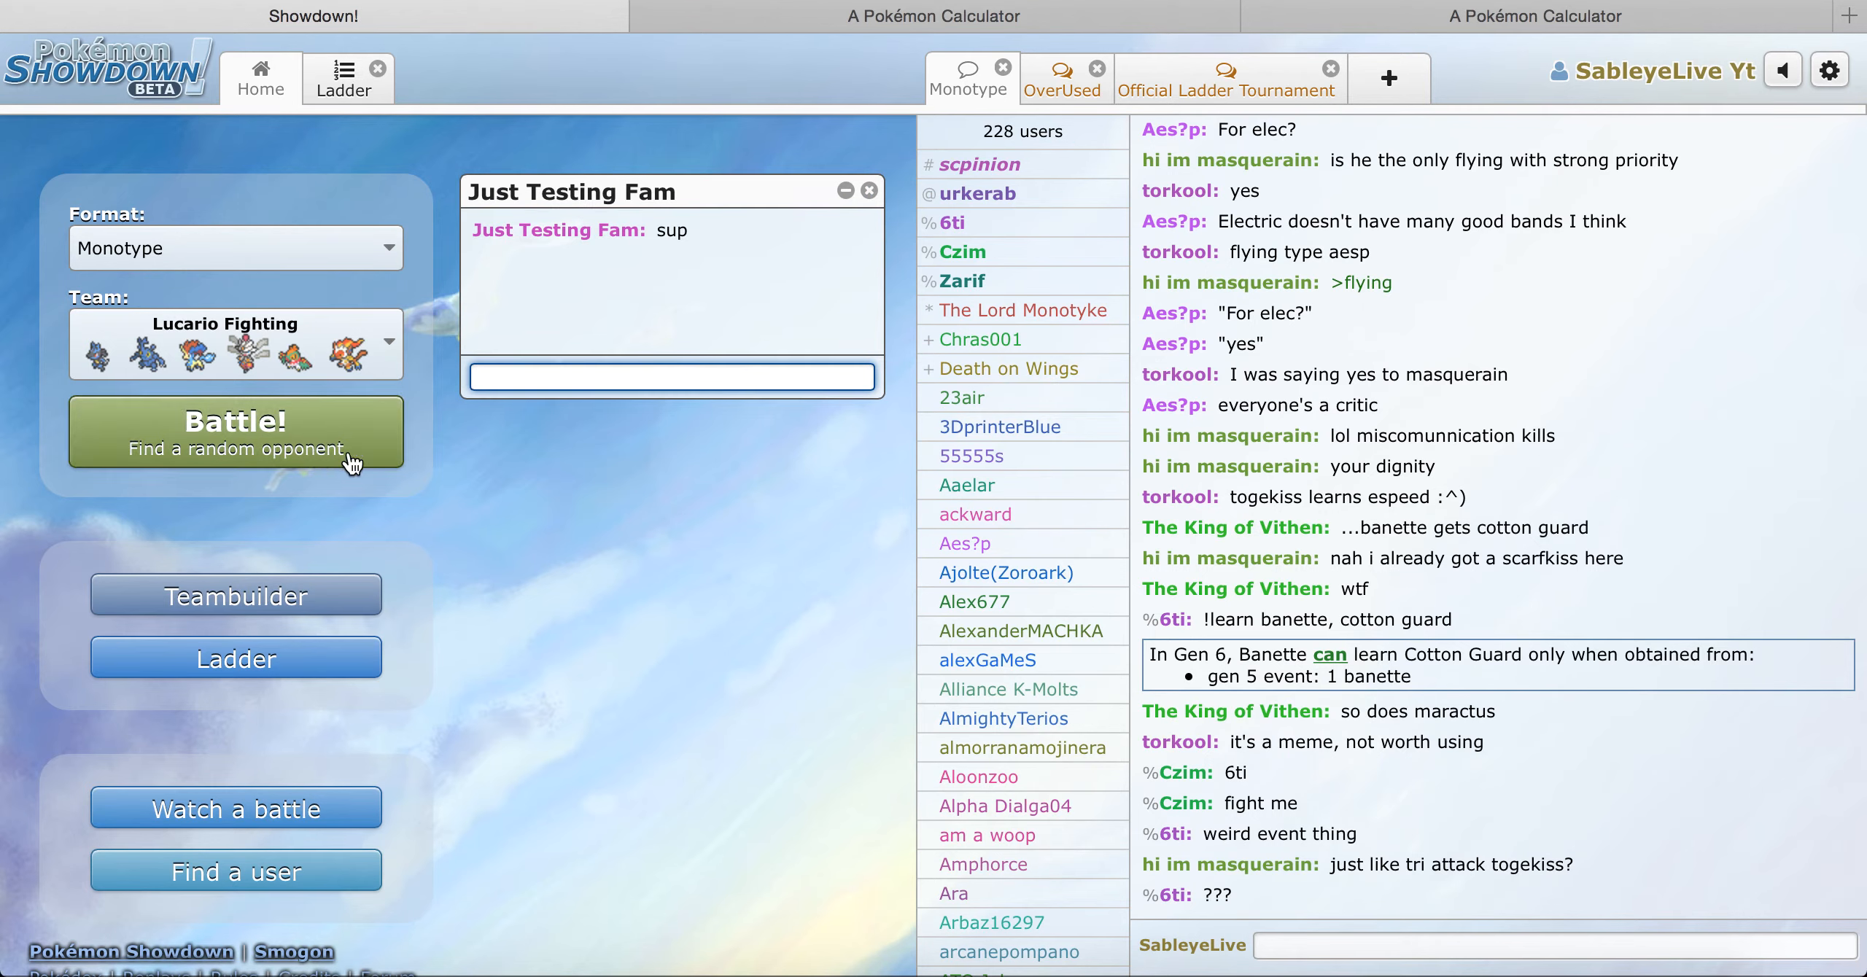
type("wa")
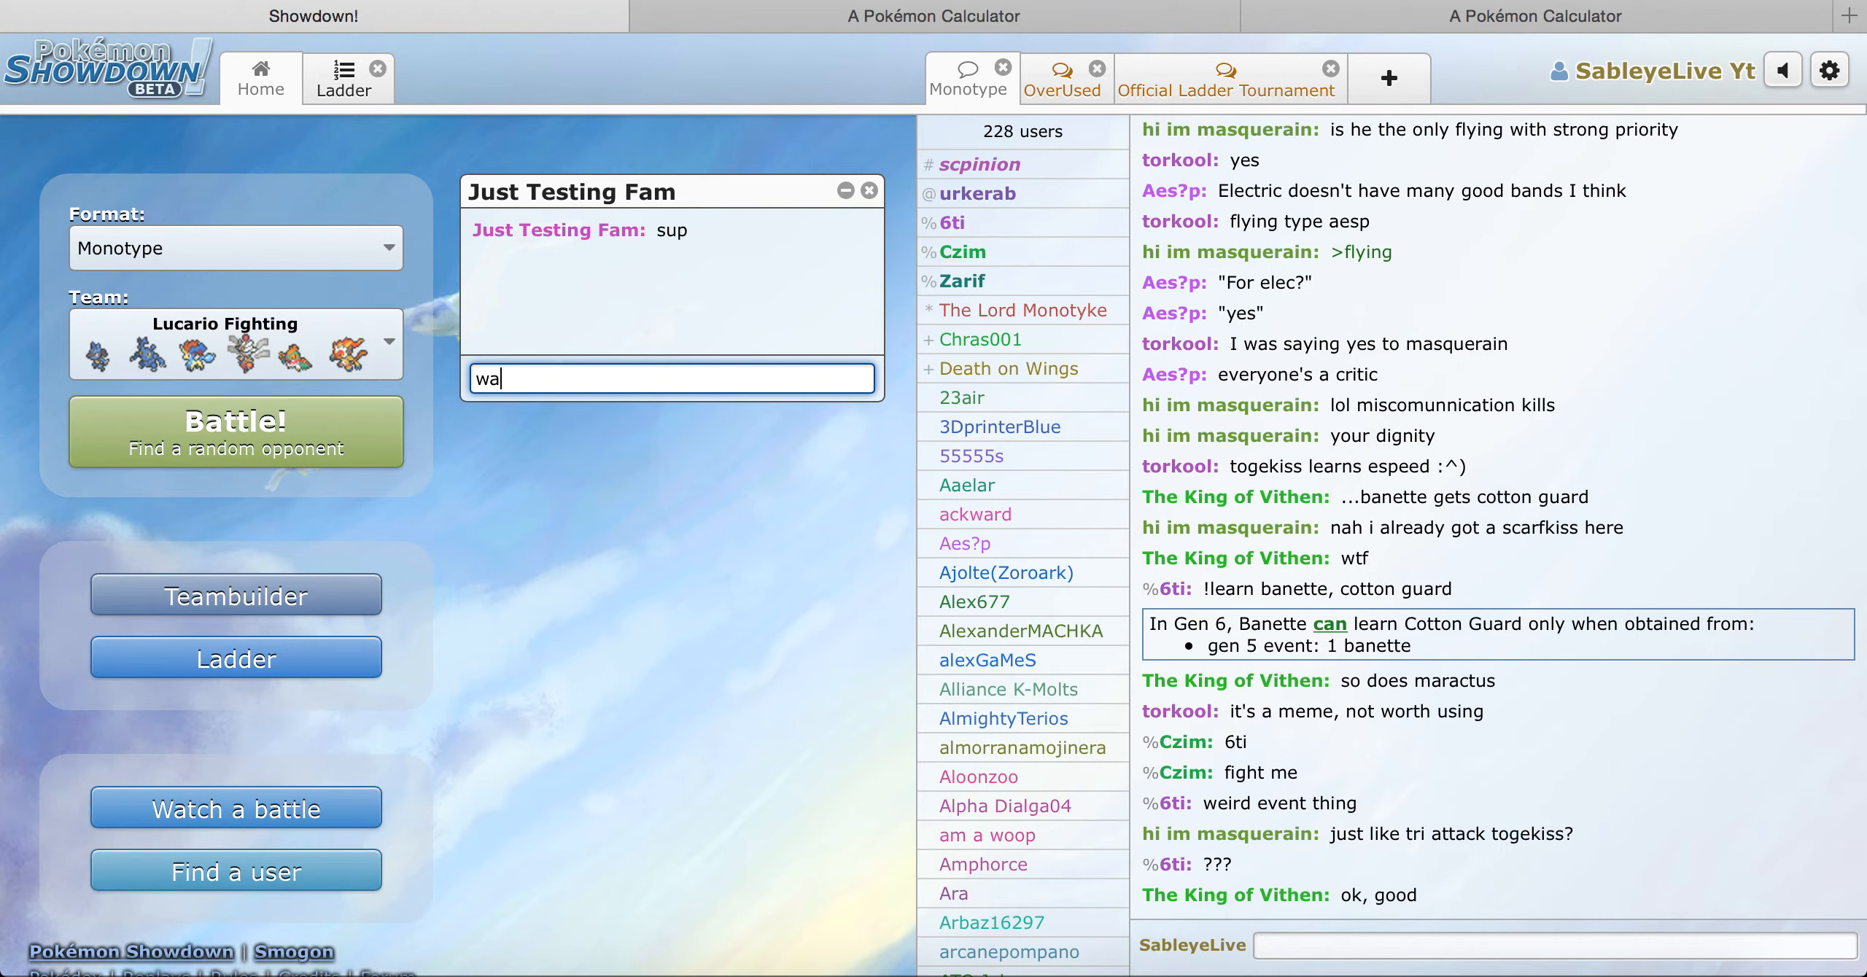
key("Enter")
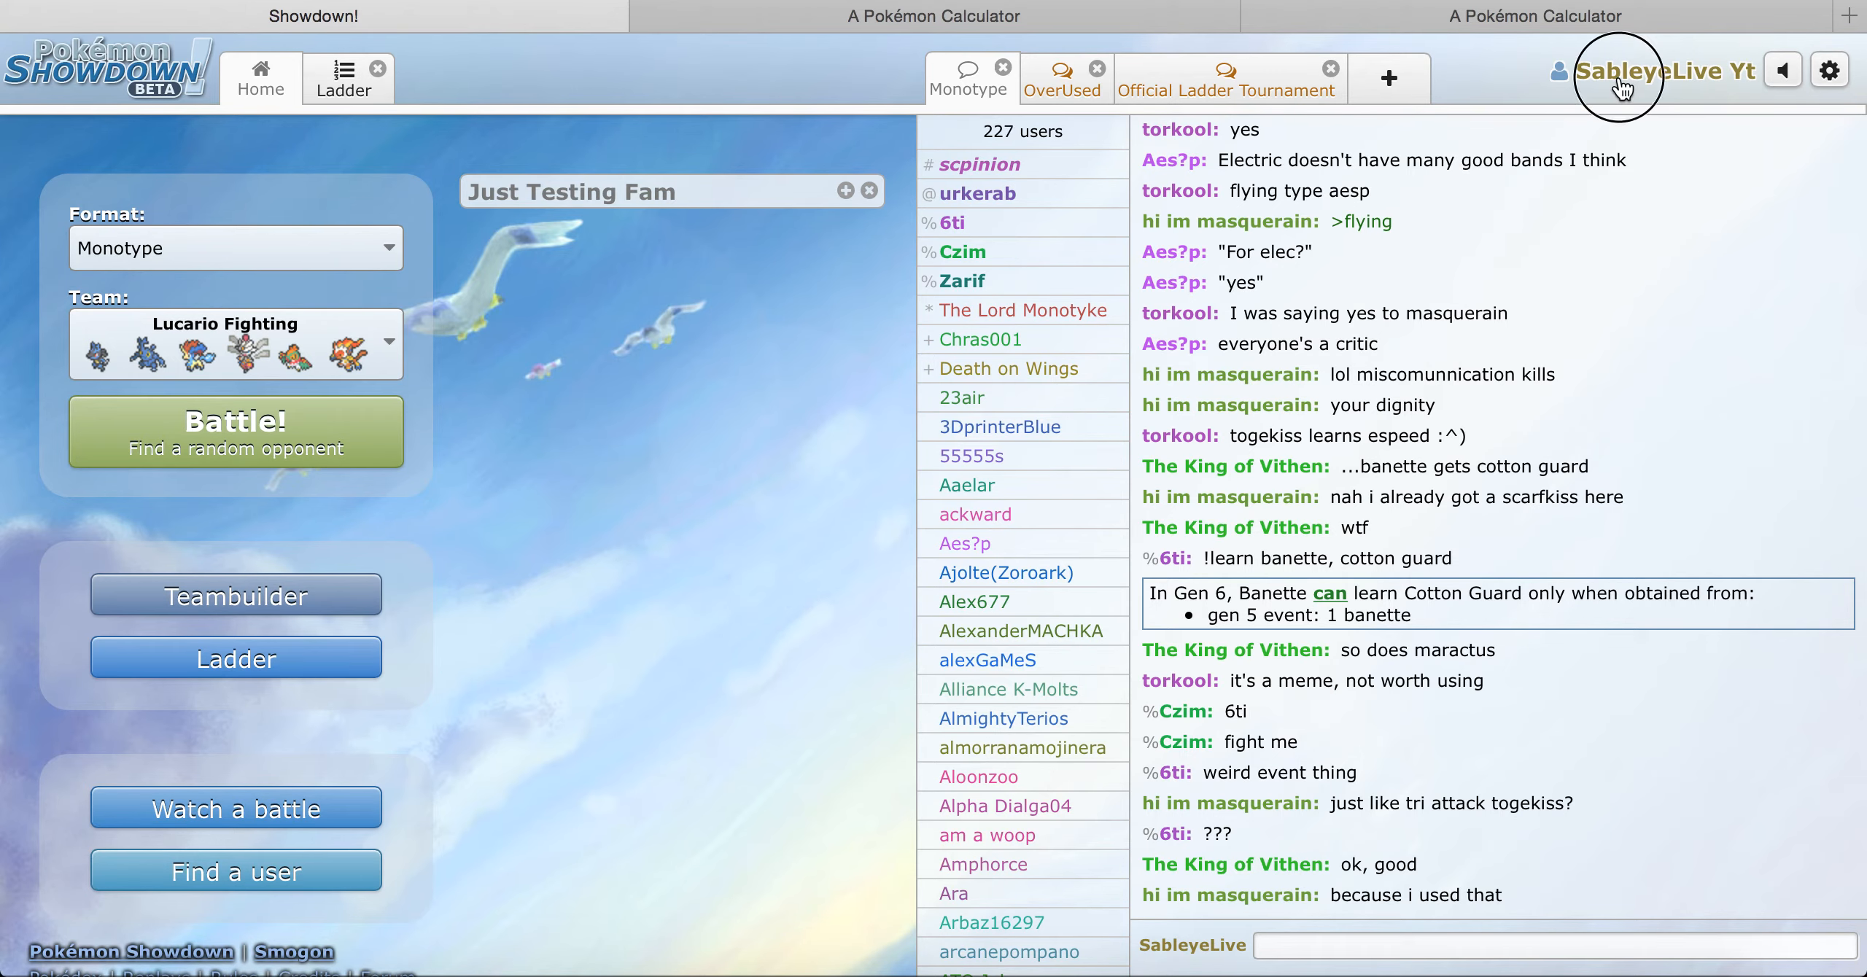
left_click(1665, 71)
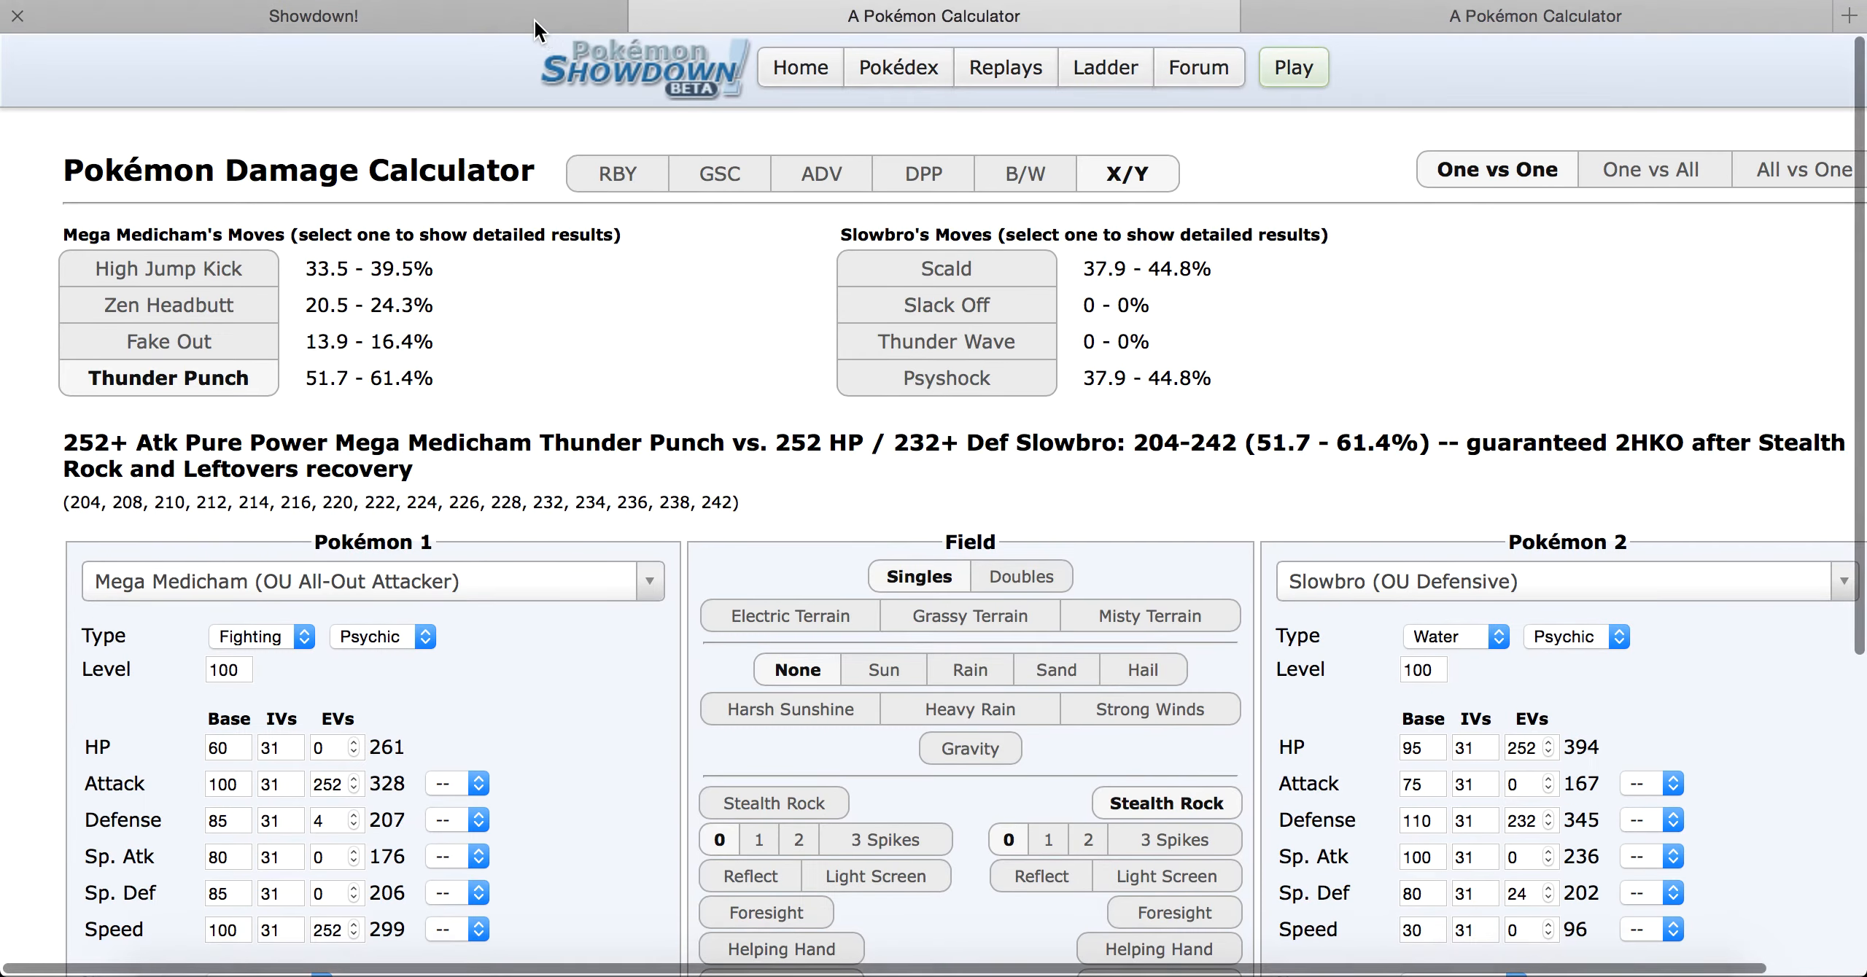
Step: Return to the Showdown Monotype ladder rankings and scroll down through the list
left_click(313, 13)
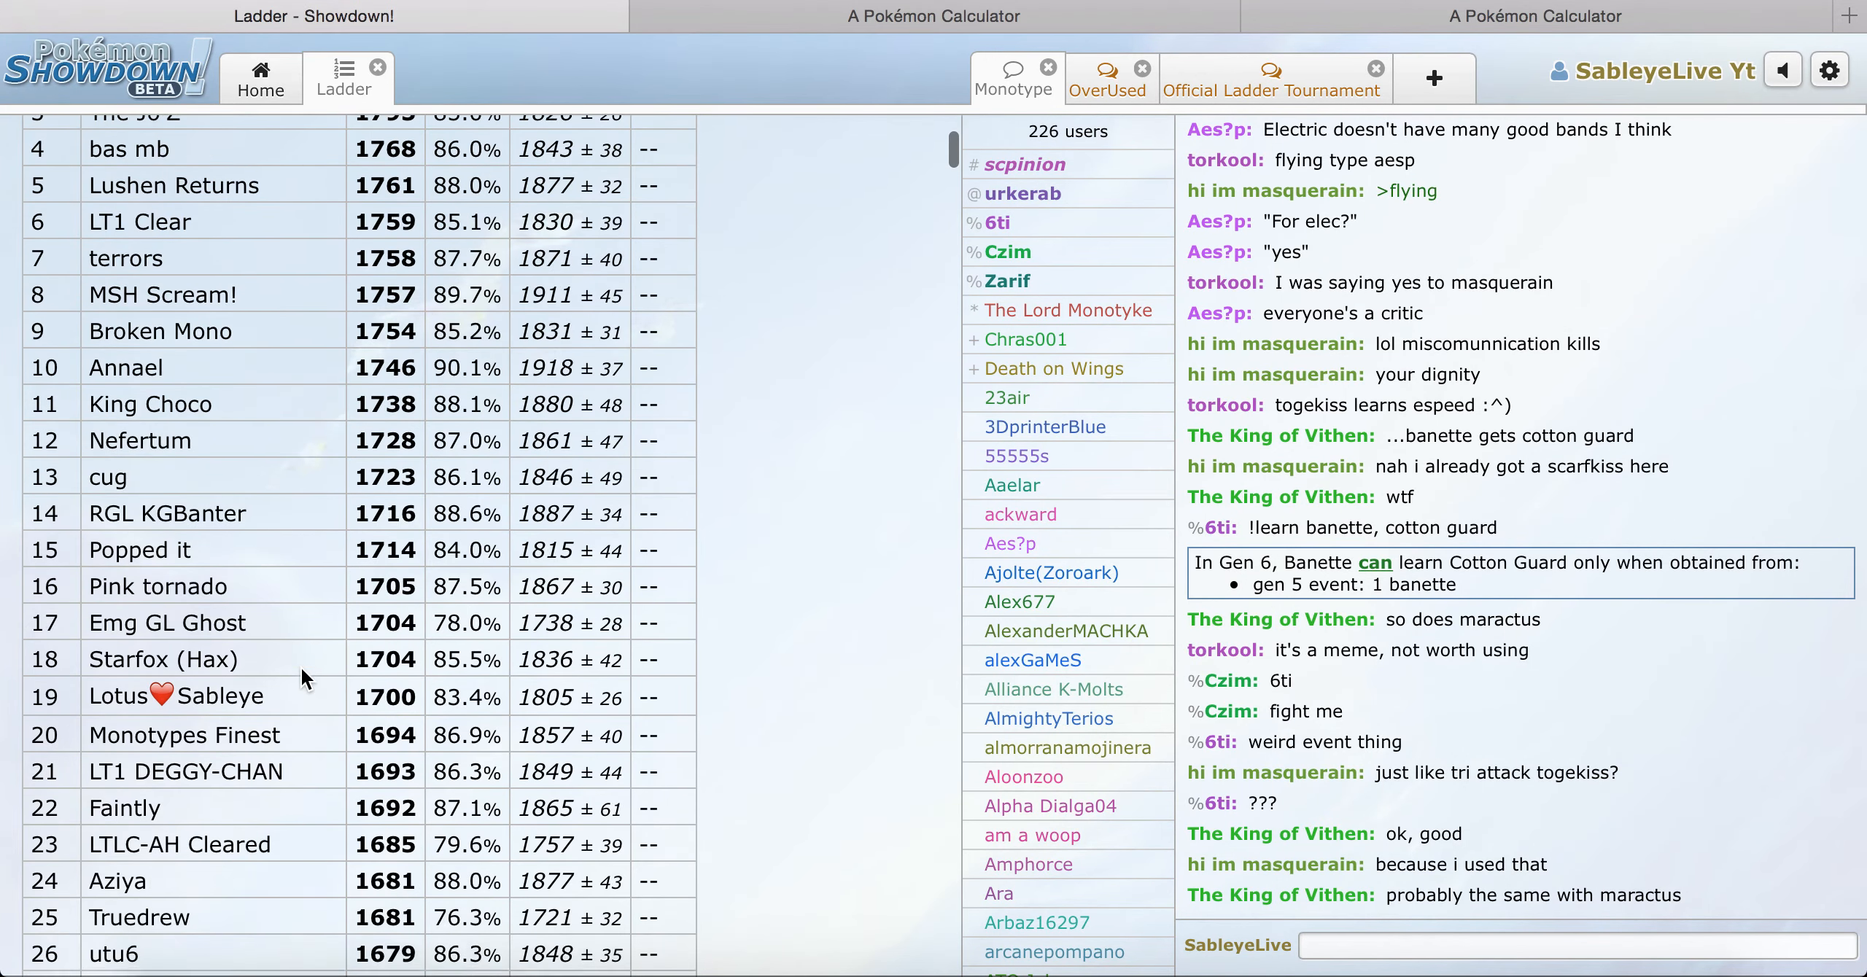
scroll("down", 3)
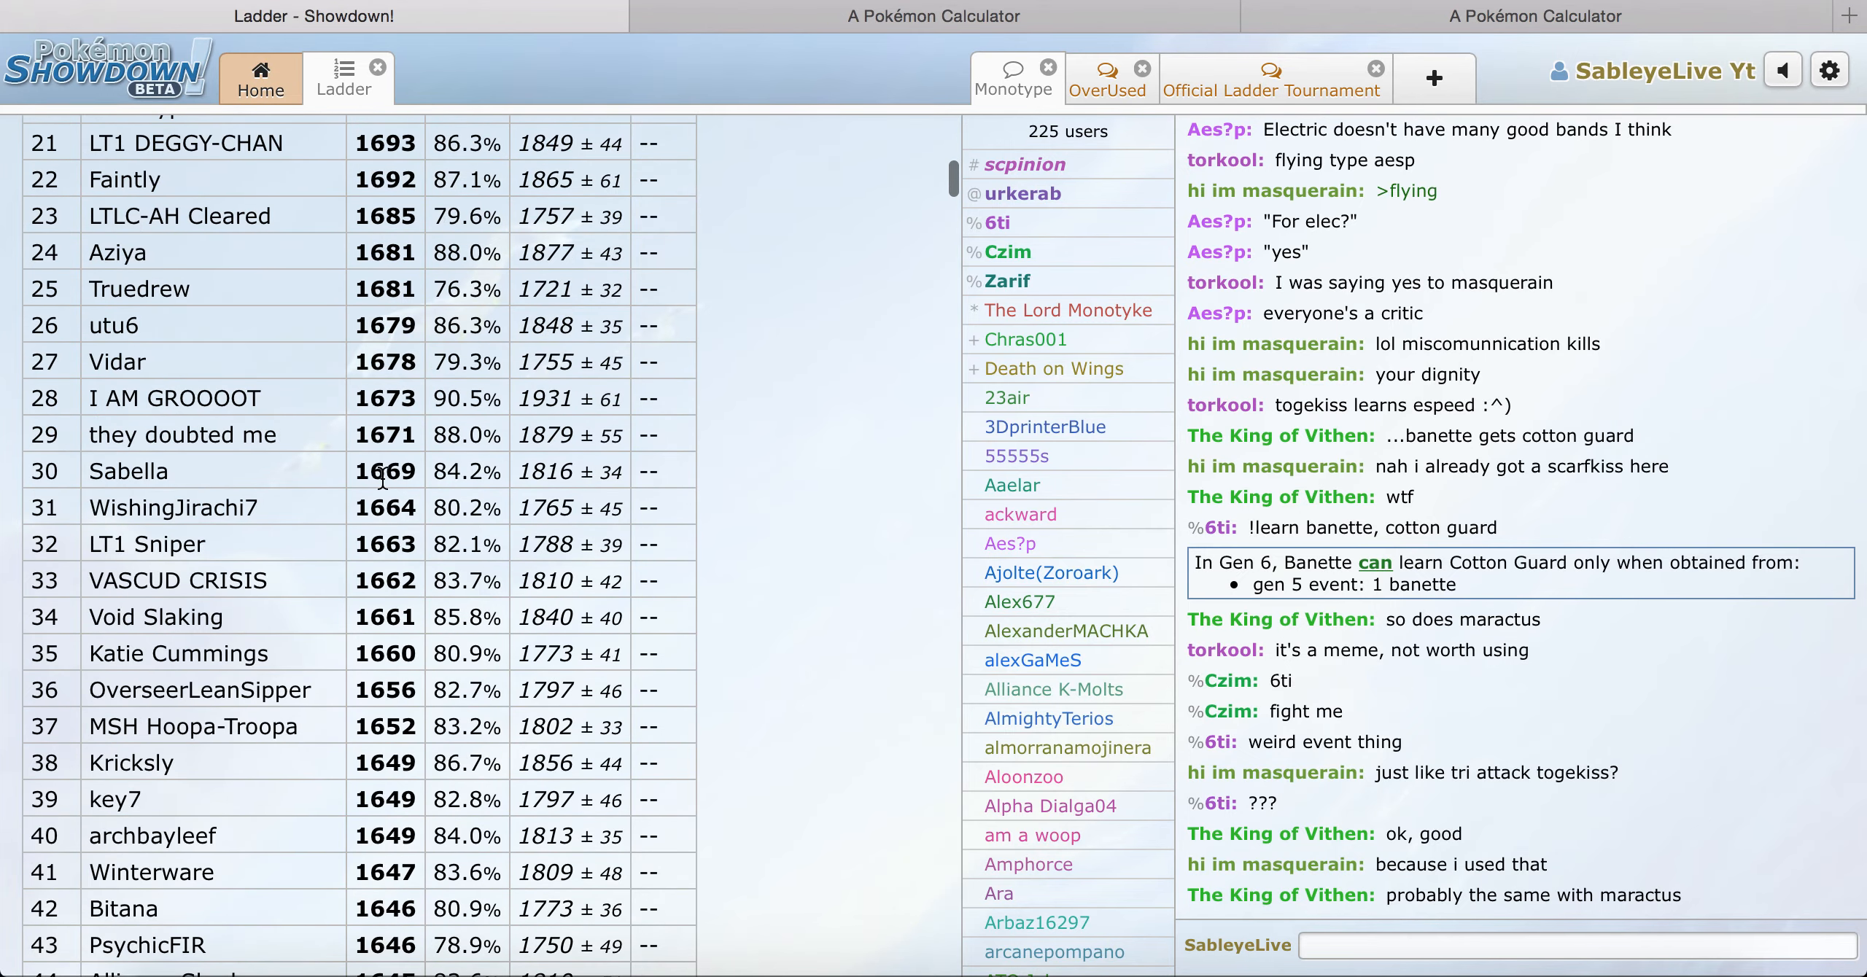
scroll("down", 3)
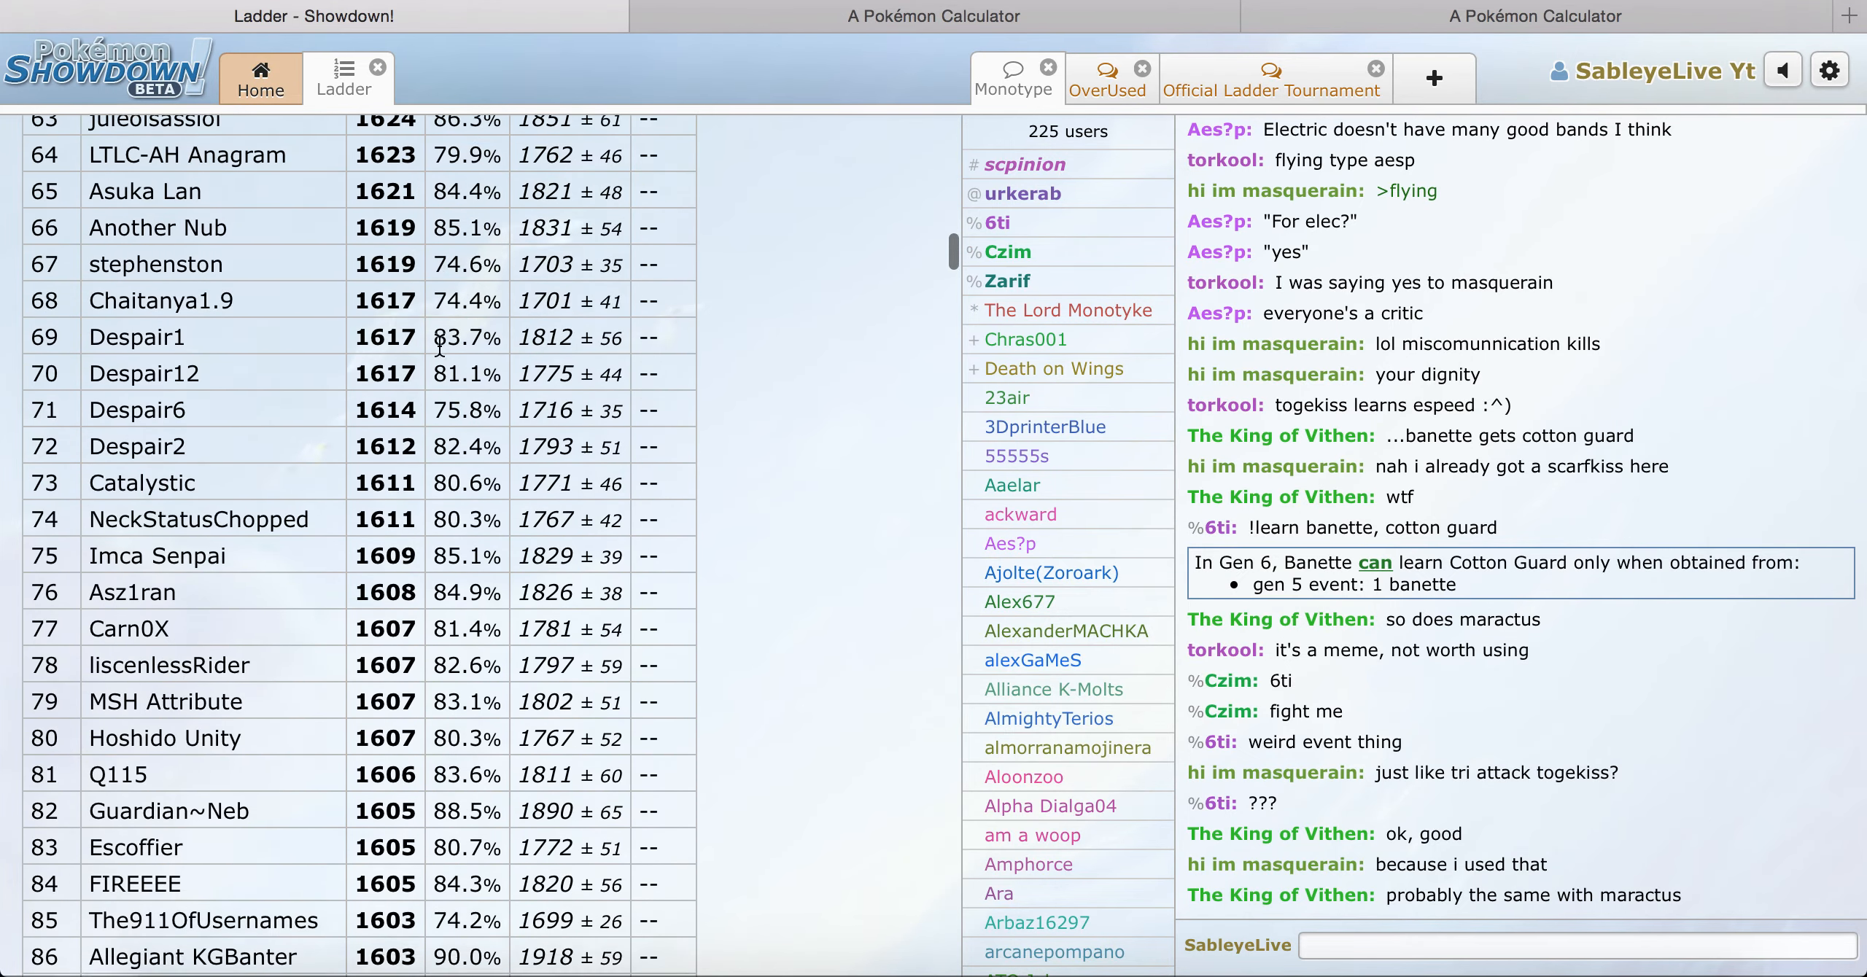
scroll("down", 3)
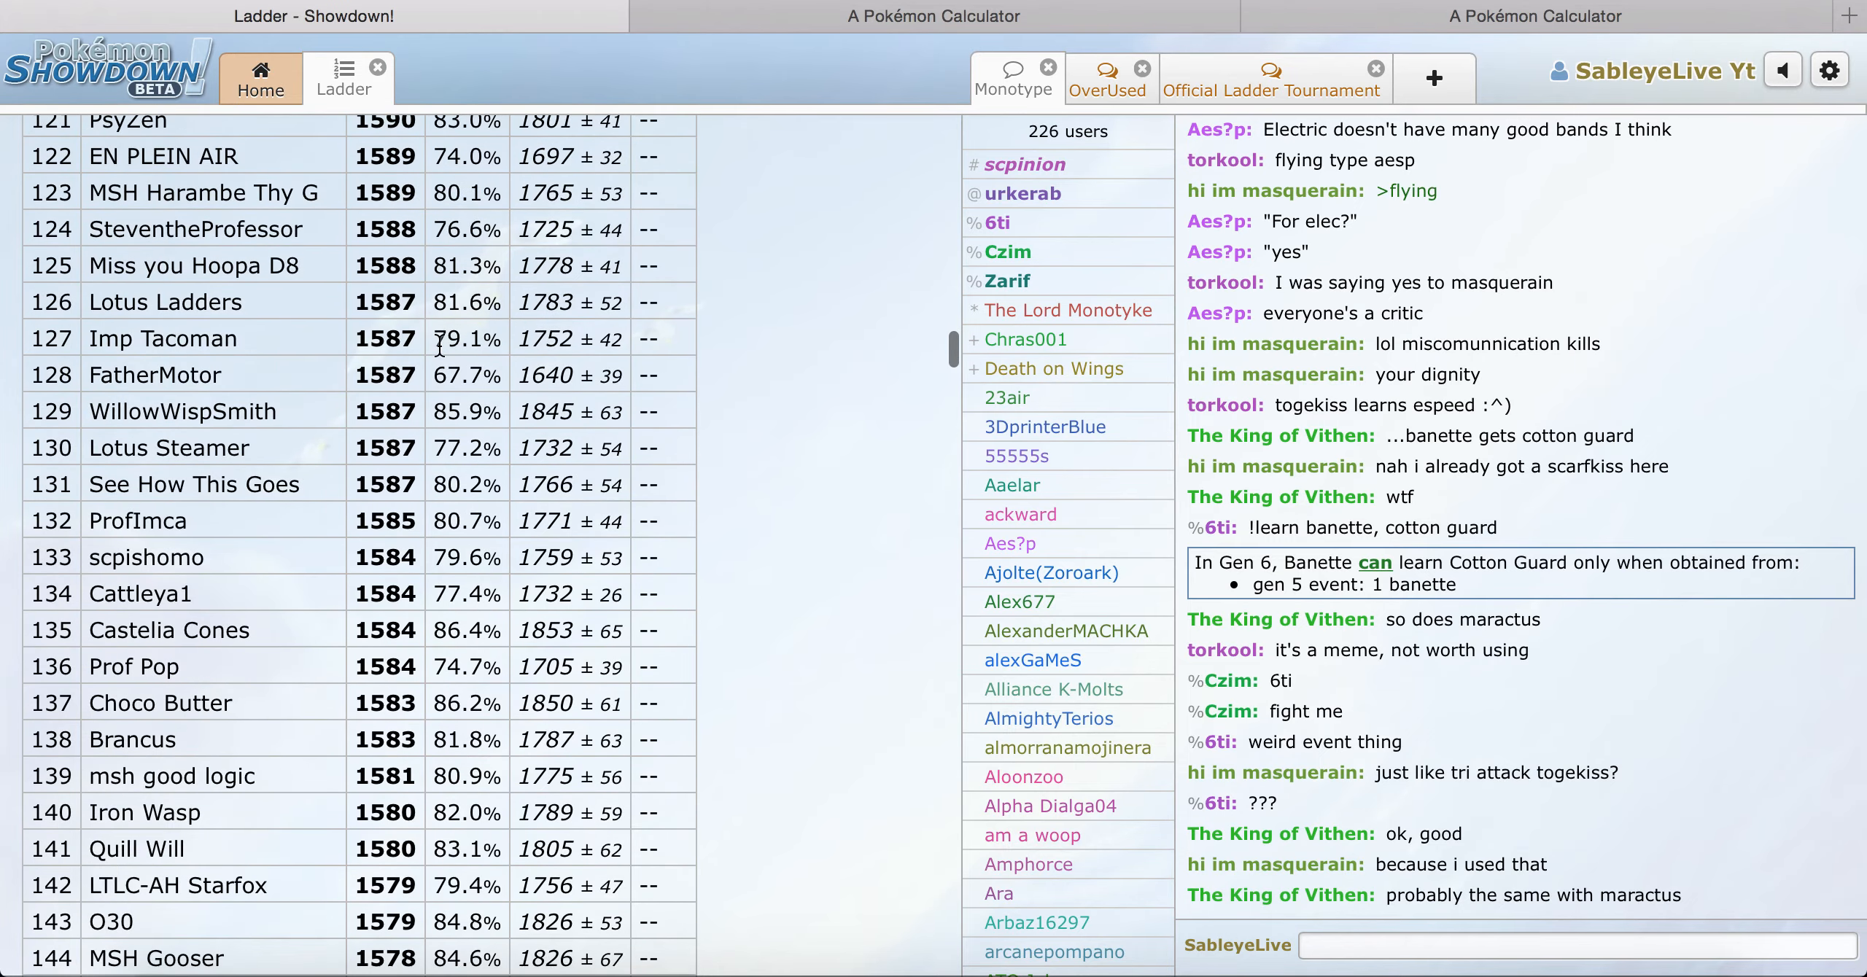
scroll("down", 3)
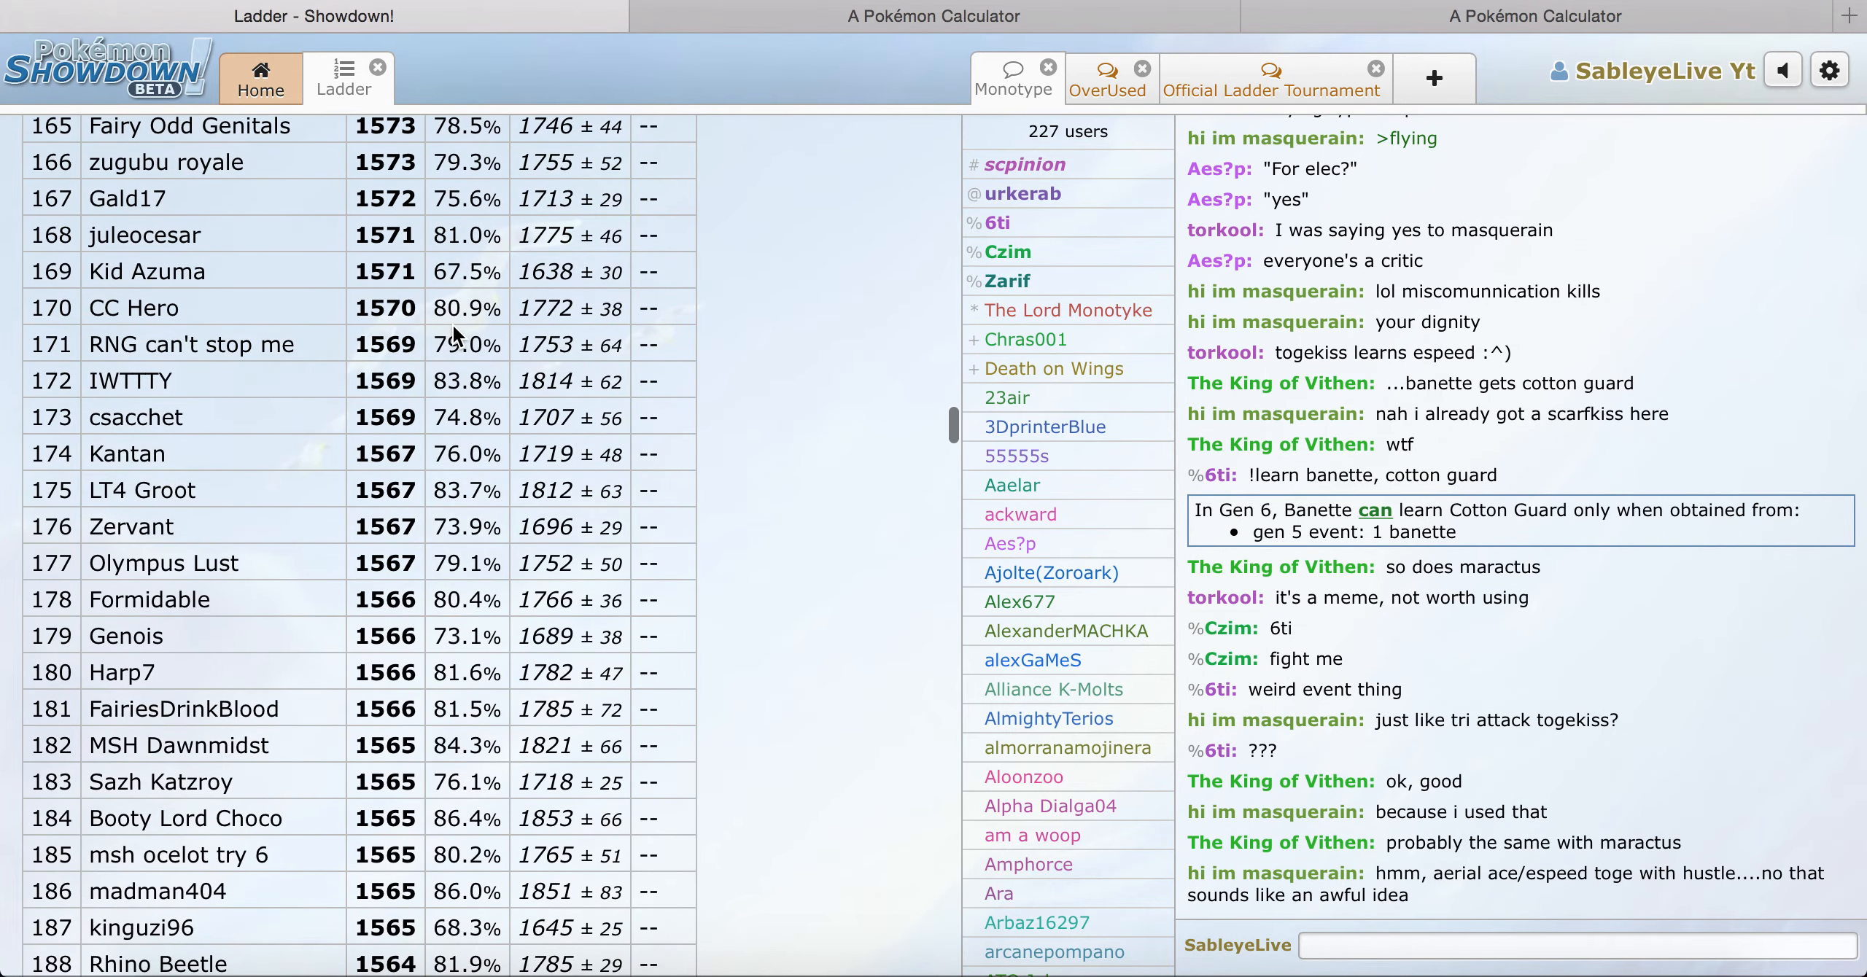
scroll("down", 3)
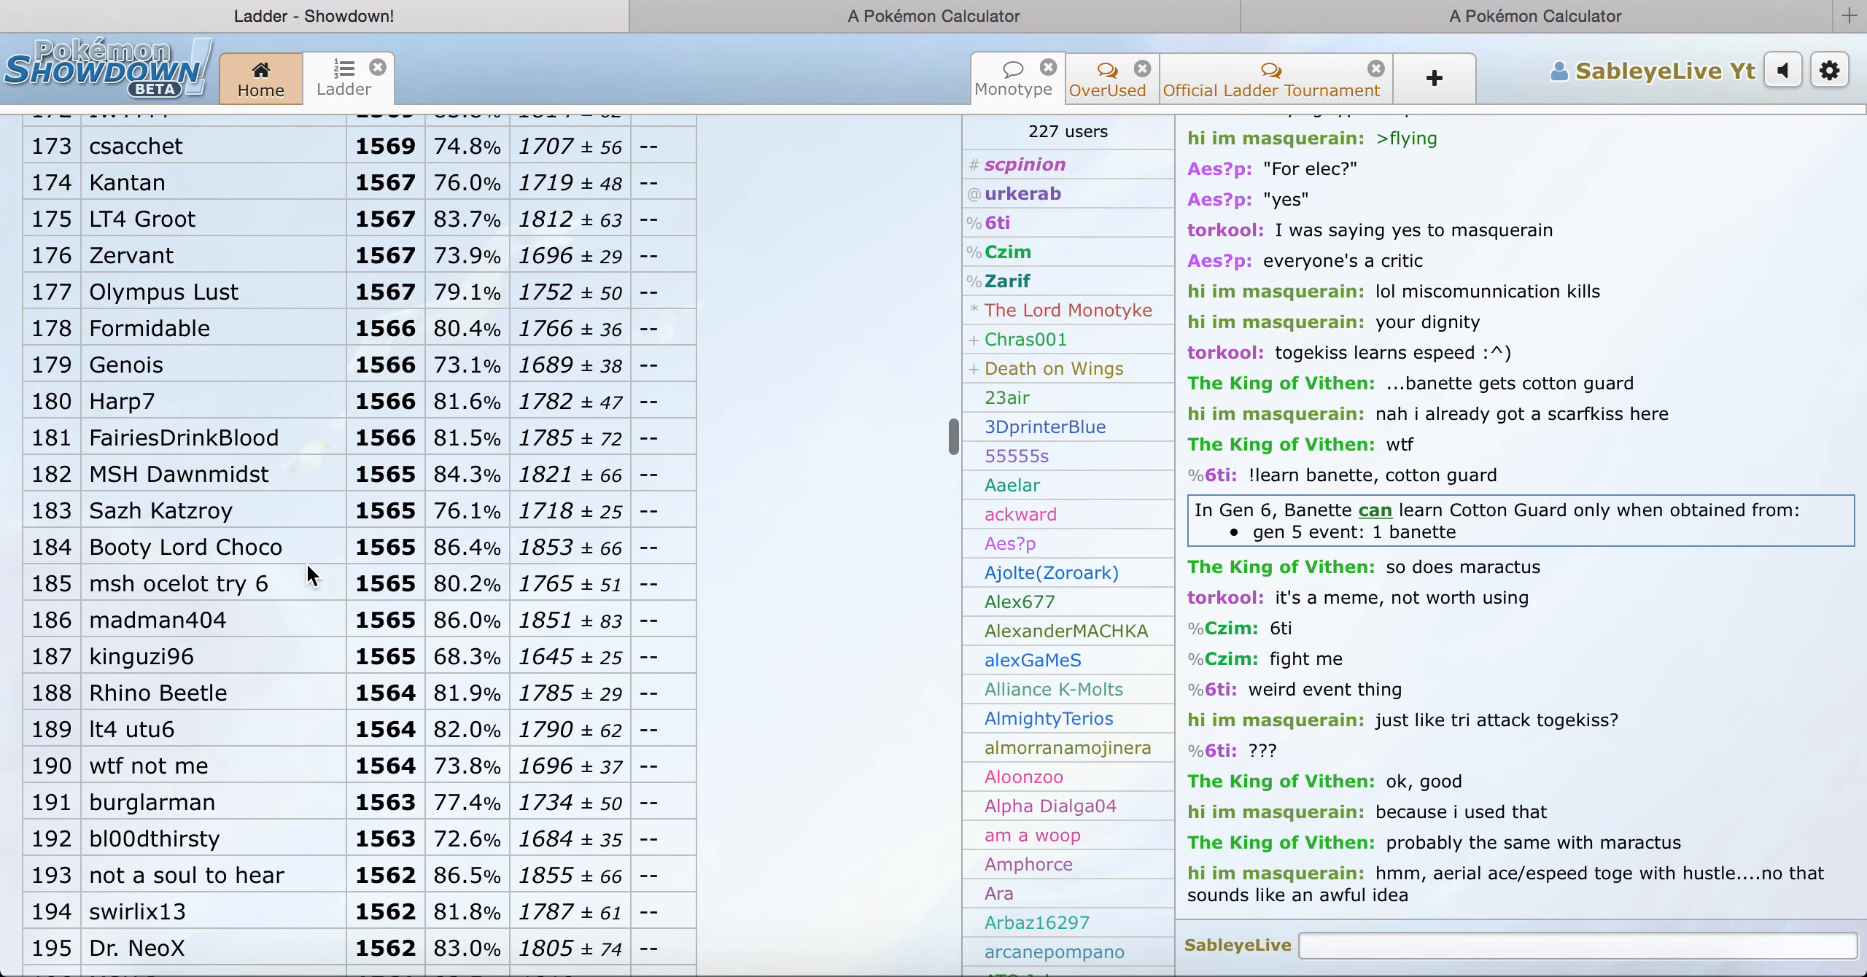
scroll("down", 3)
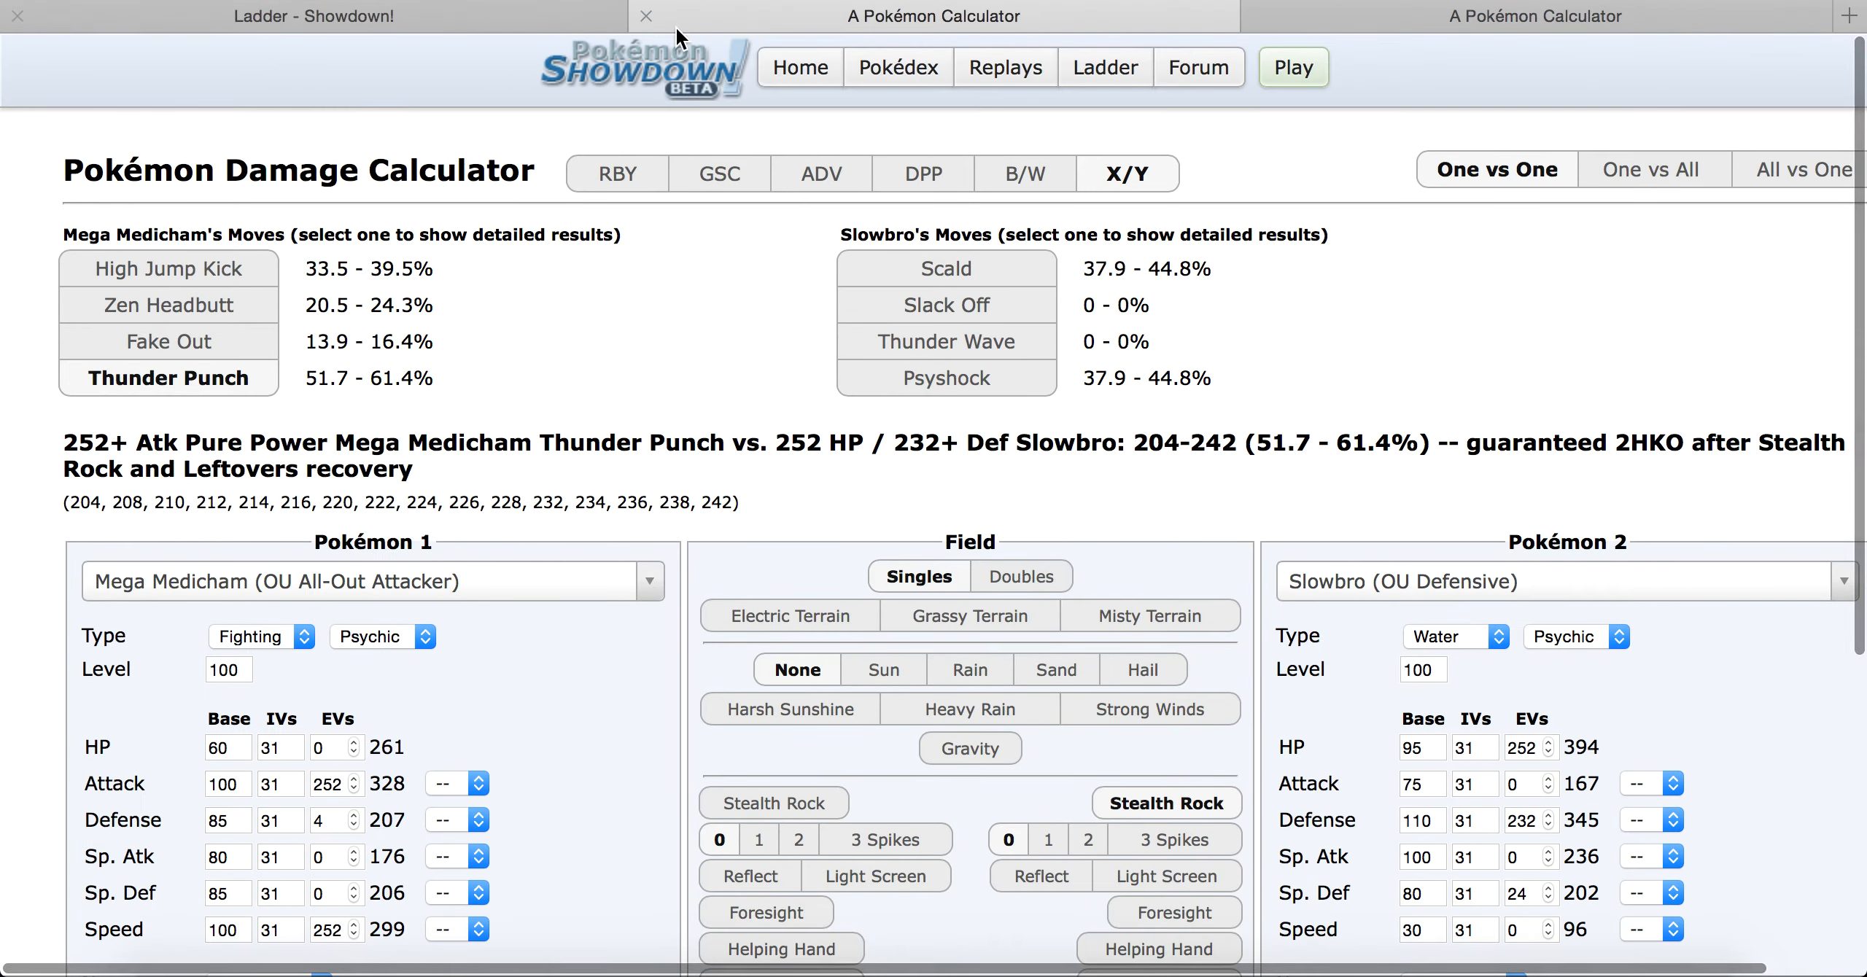
Step: View the account's ratings page (1541 Elo, 59 wins, 9 losses) from Home, then close it
left_click(313, 14)
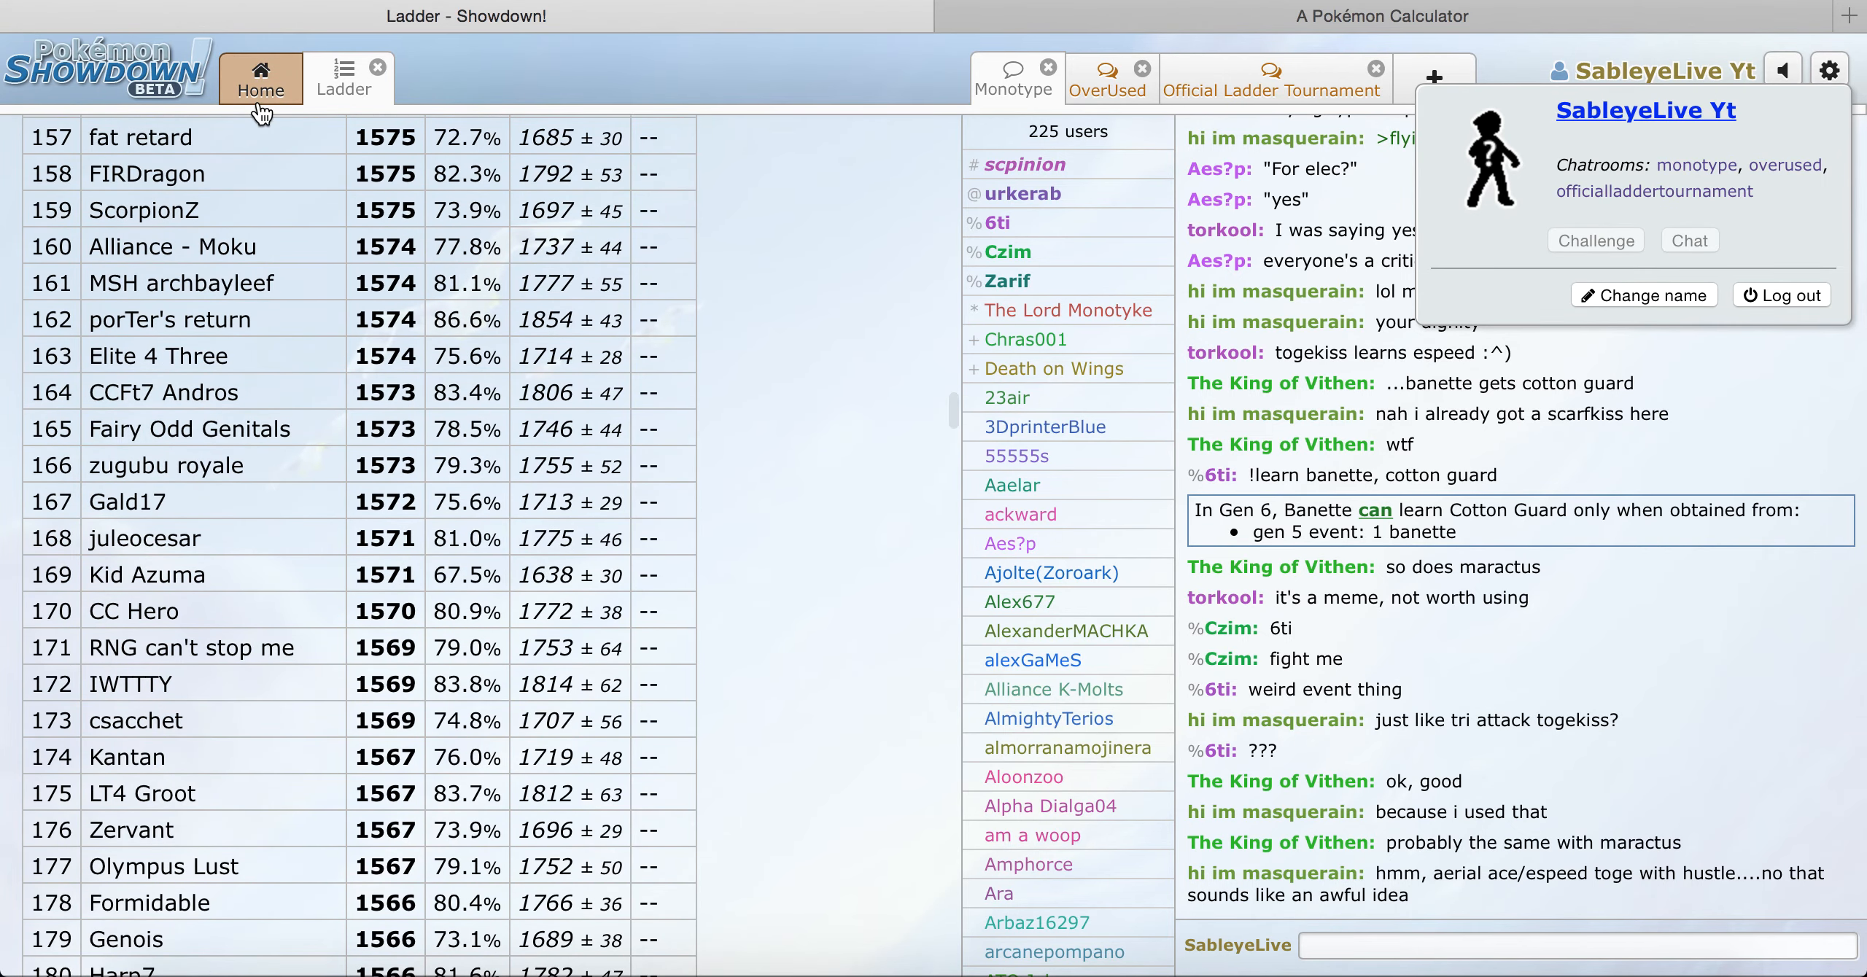
left_click(261, 80)
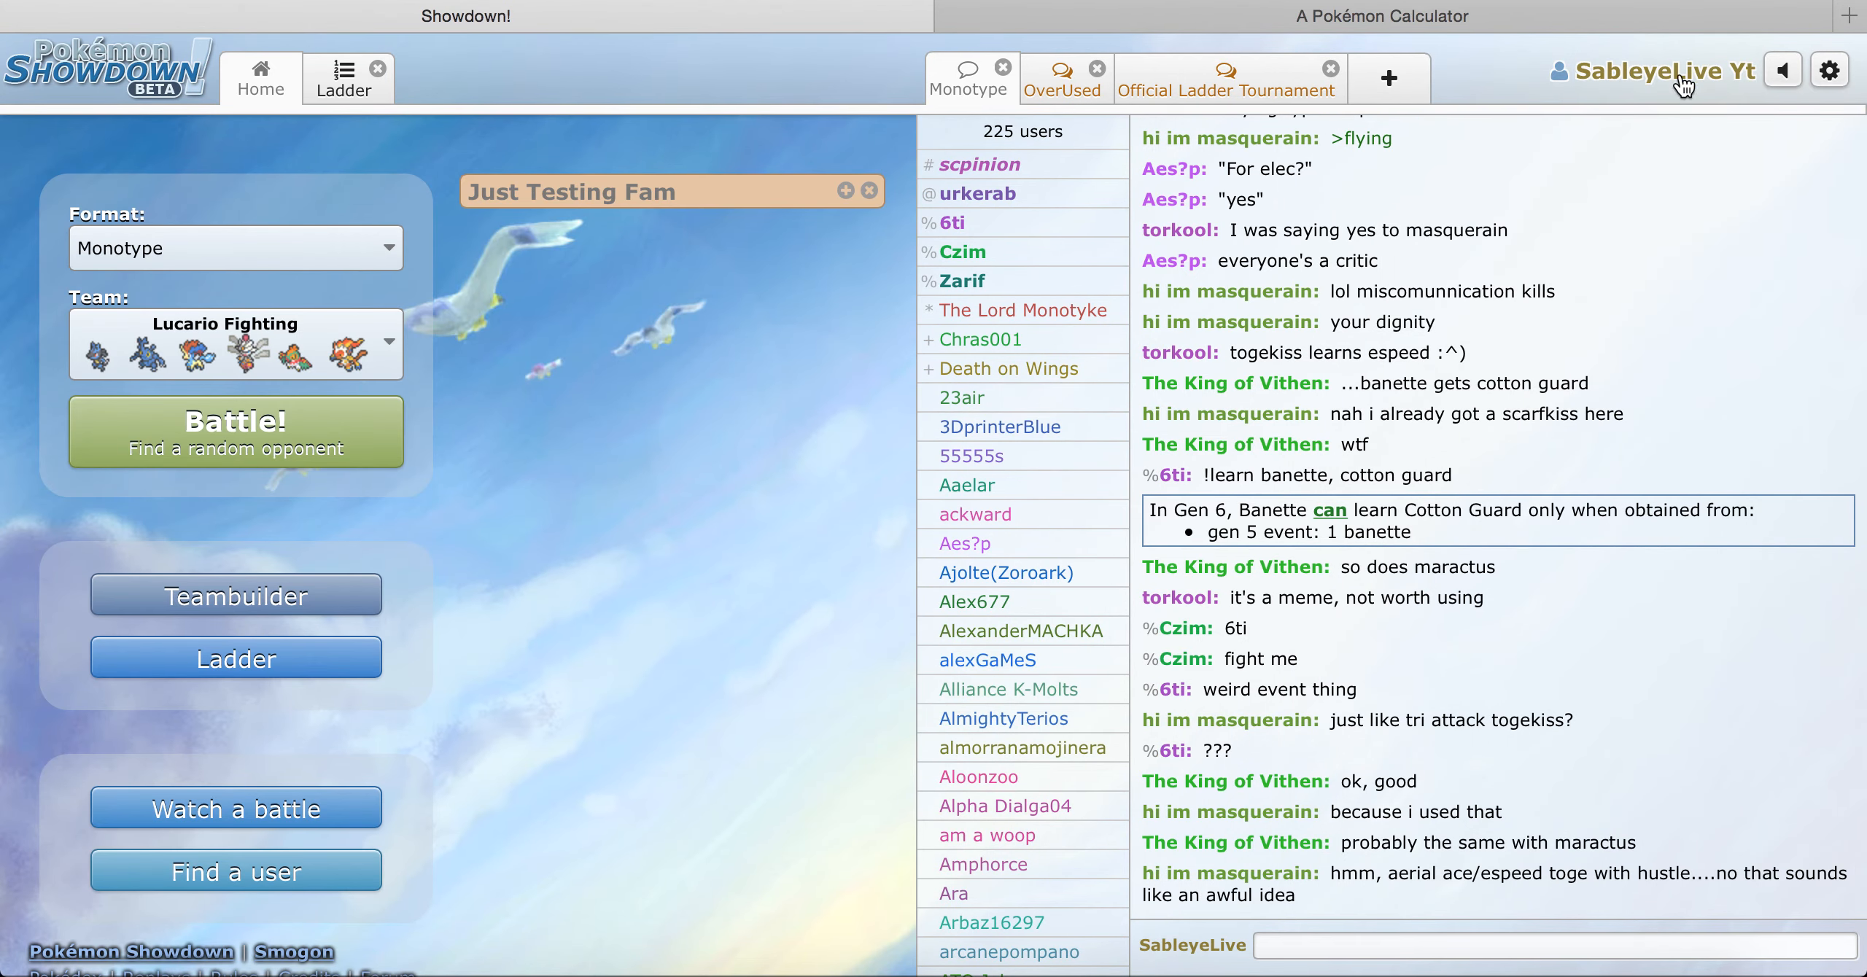
left_click(1668, 71)
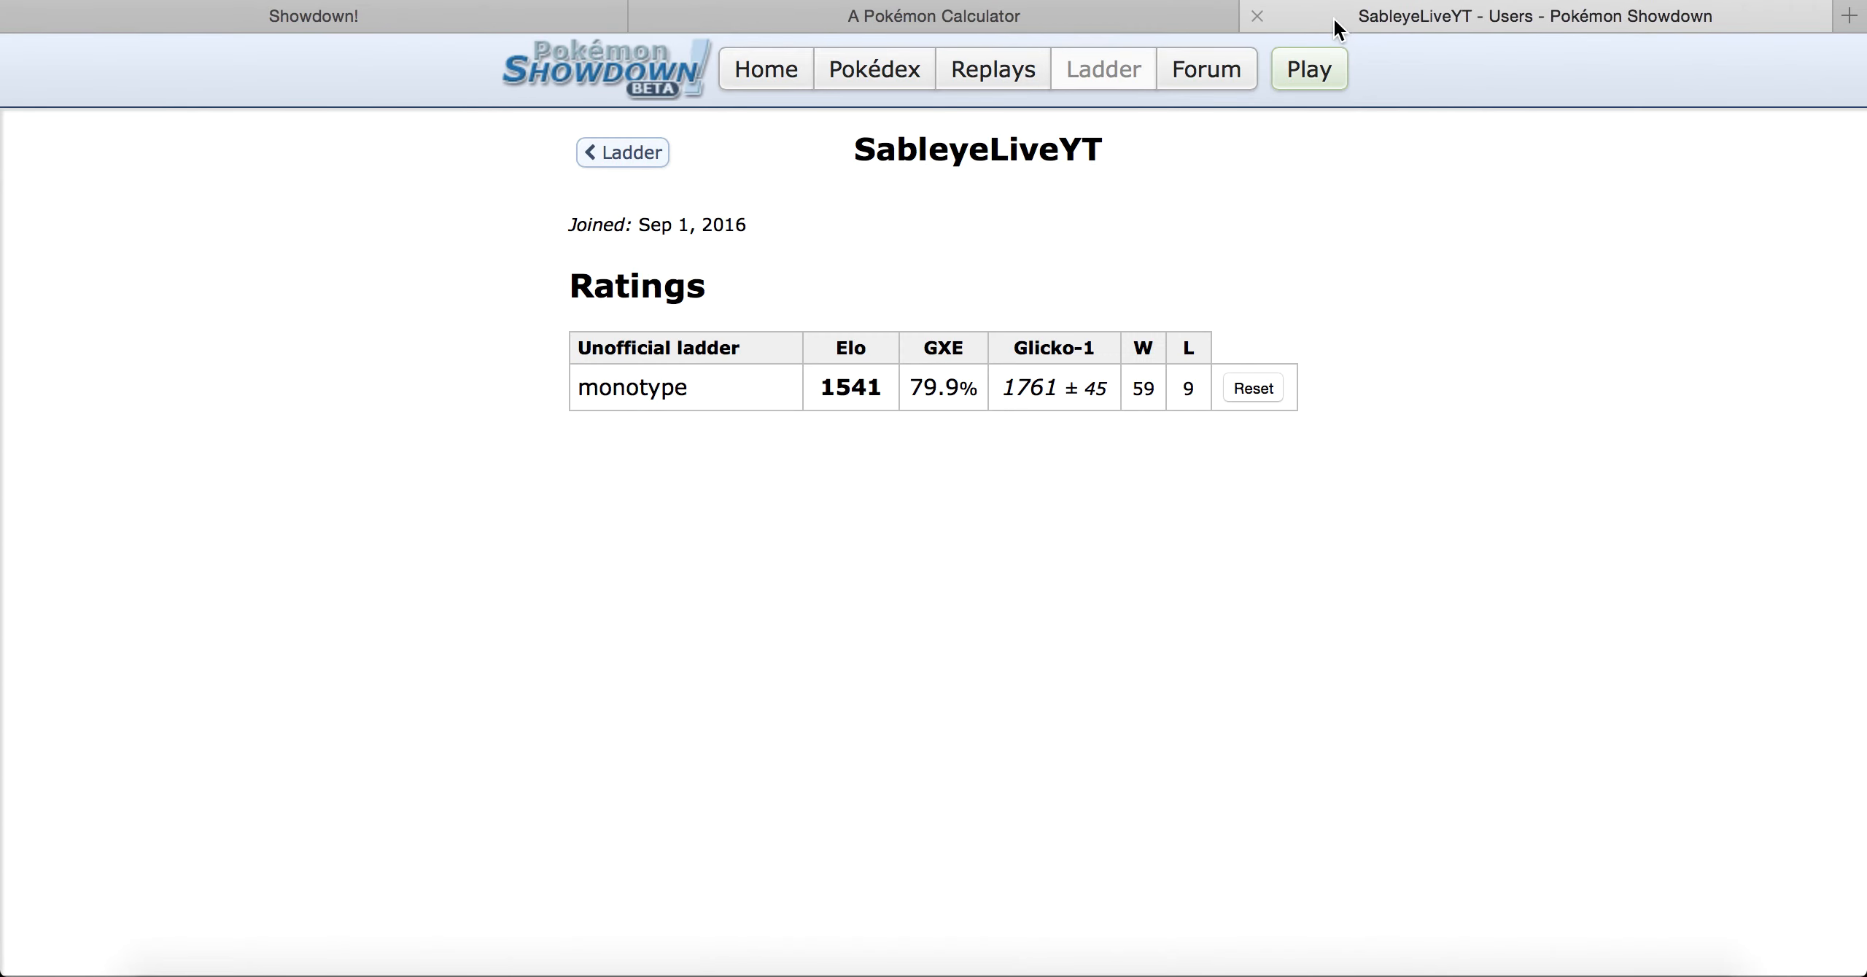
left_click(319, 15)
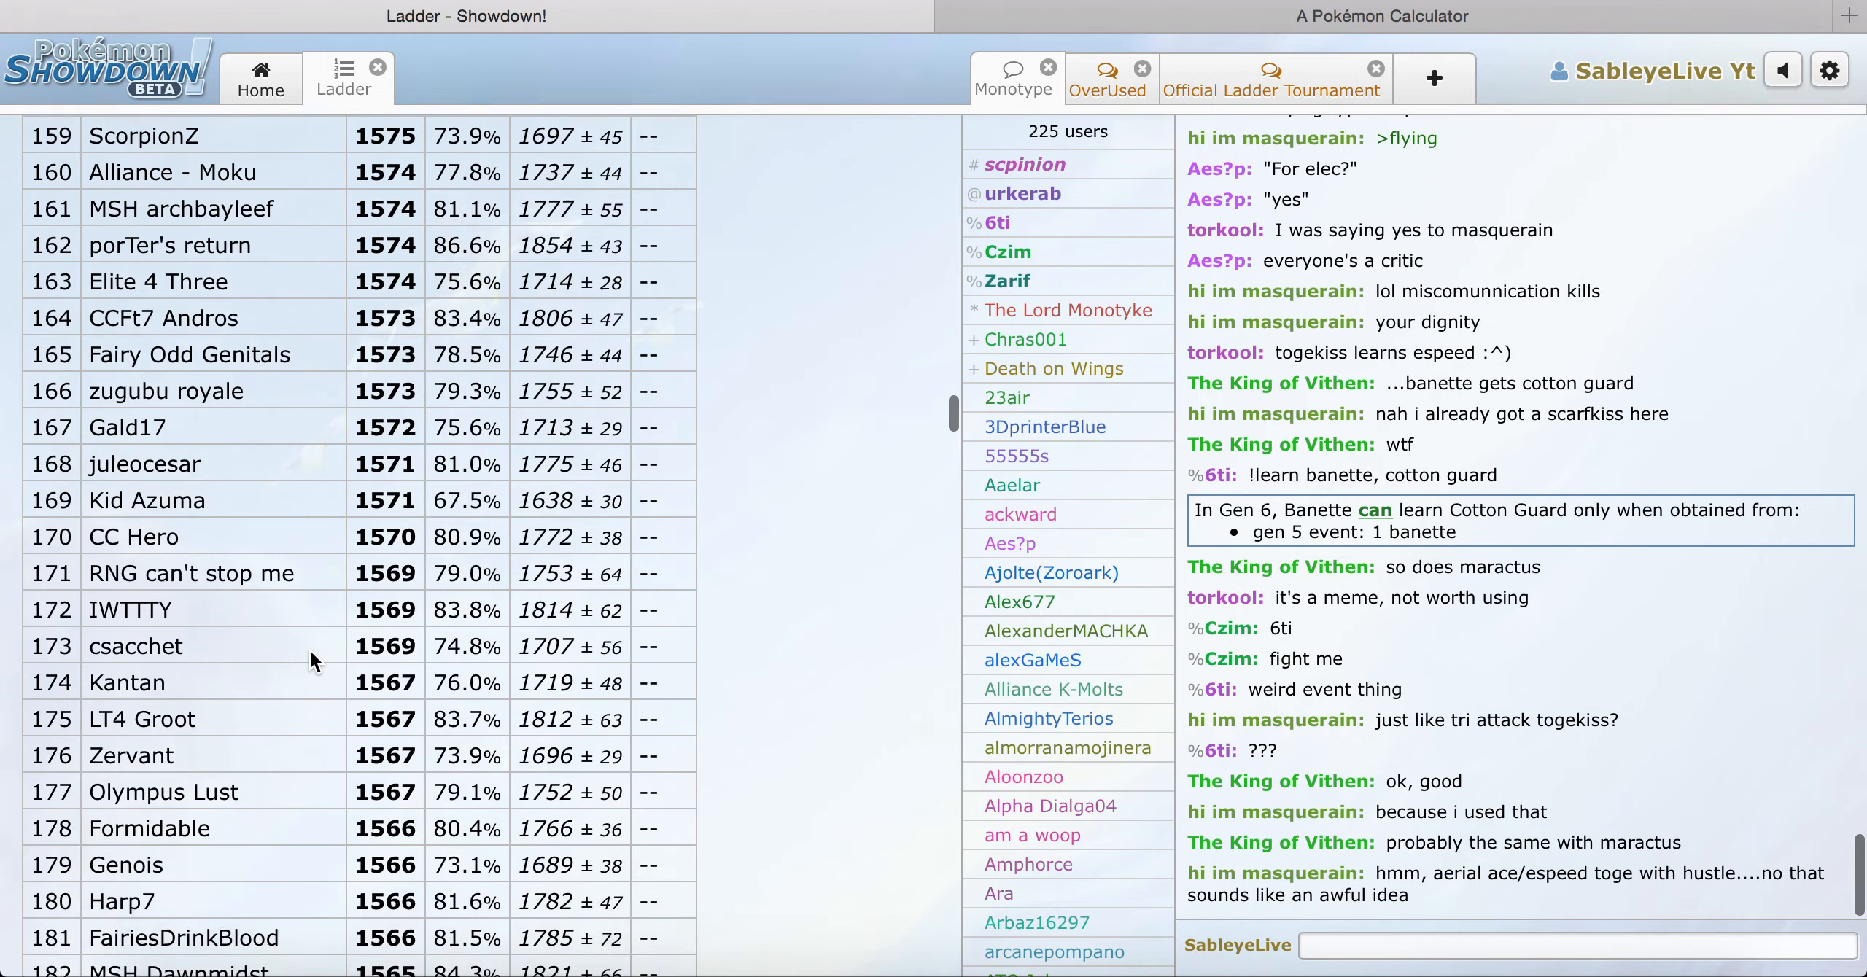
scroll("down", 3)
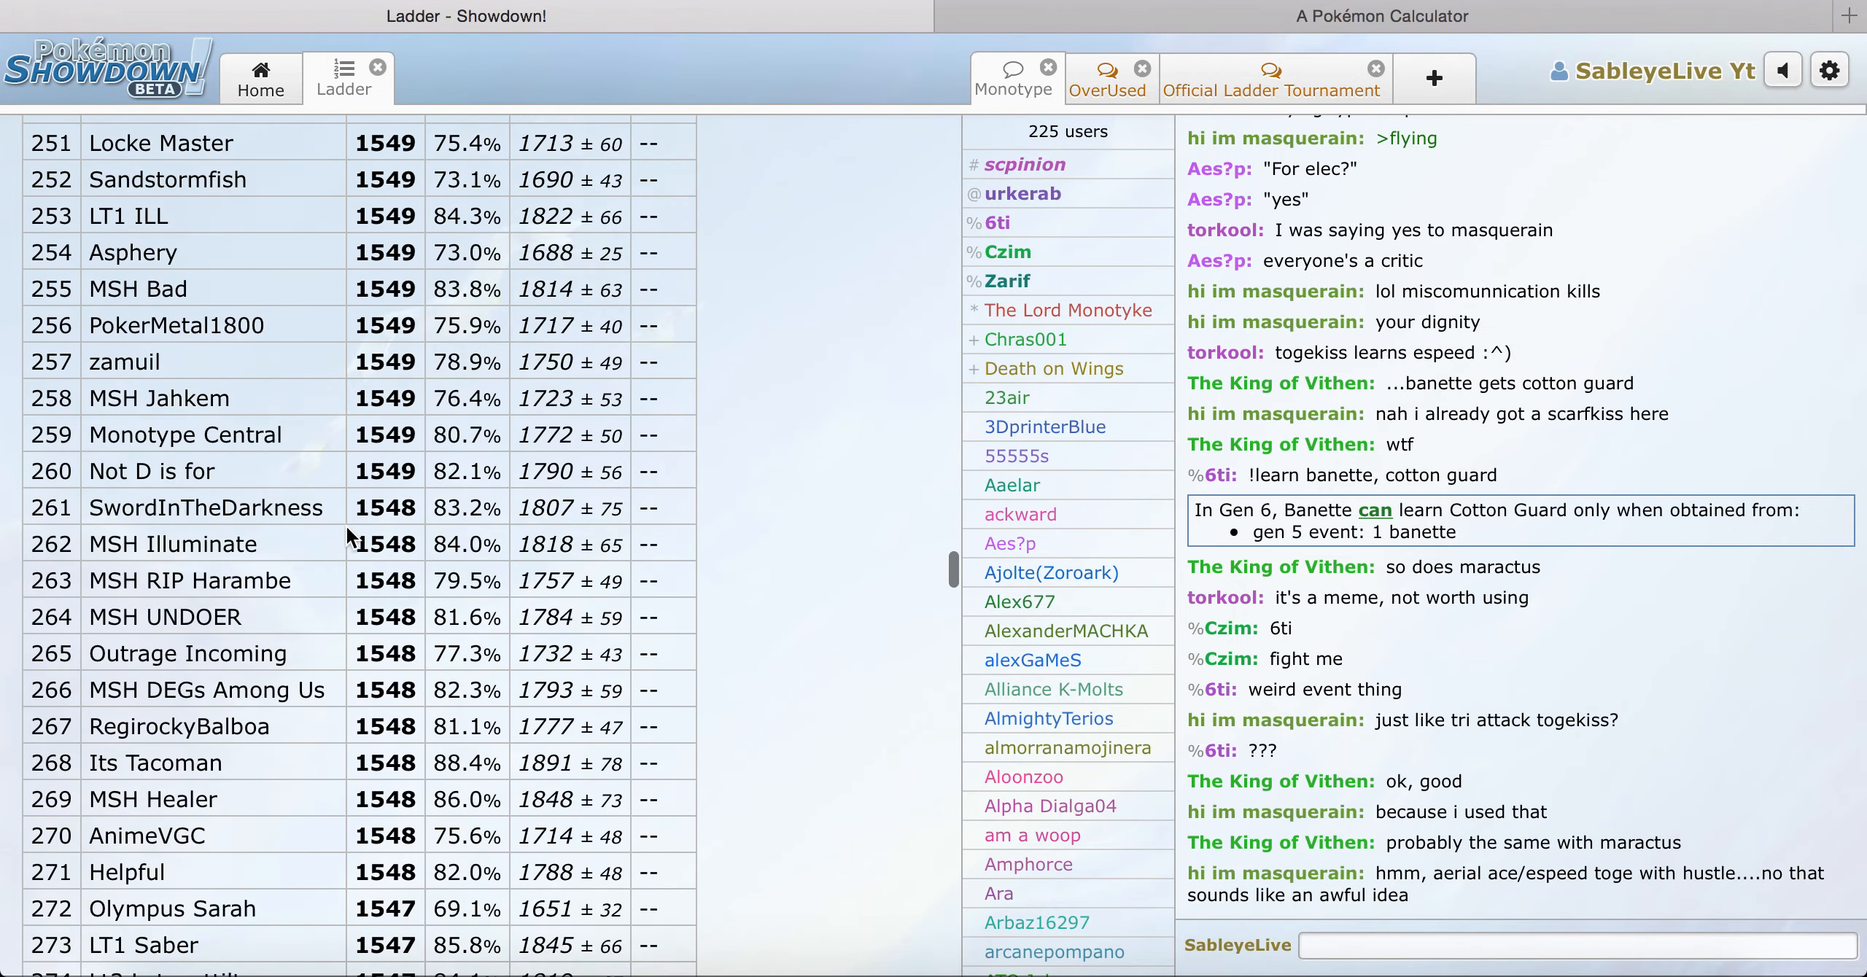
scroll("down", 3)
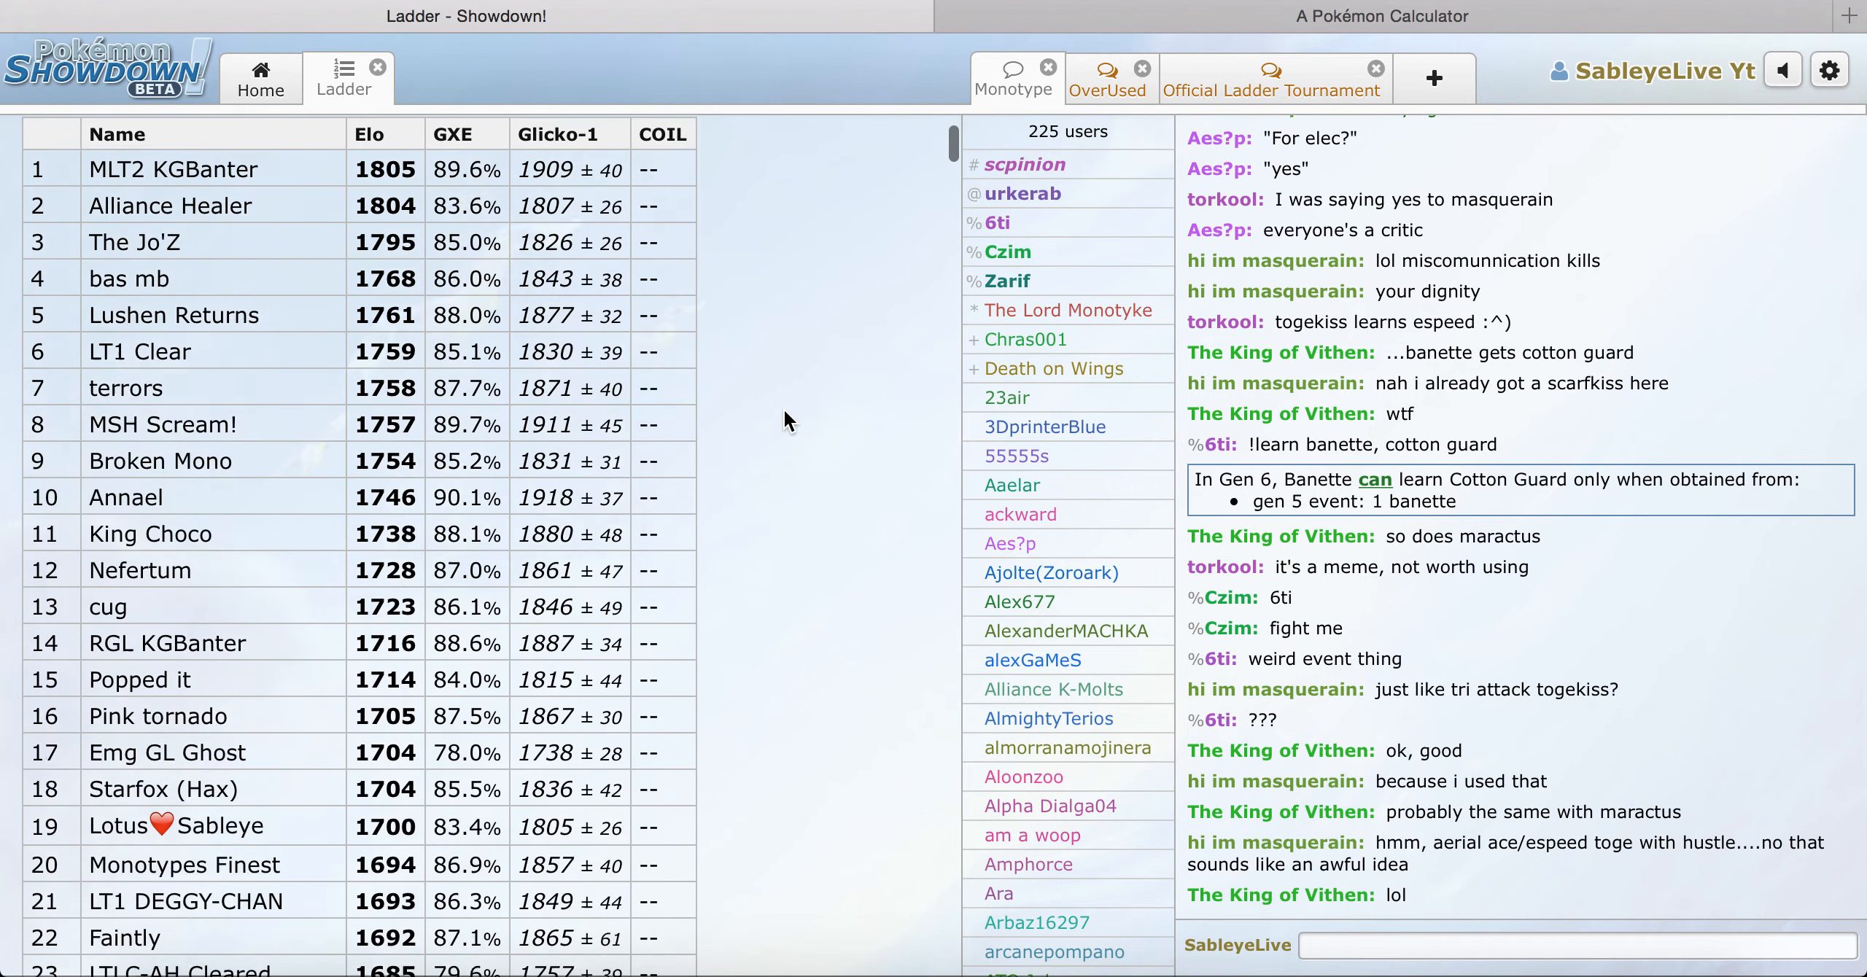
scroll("down", 3)
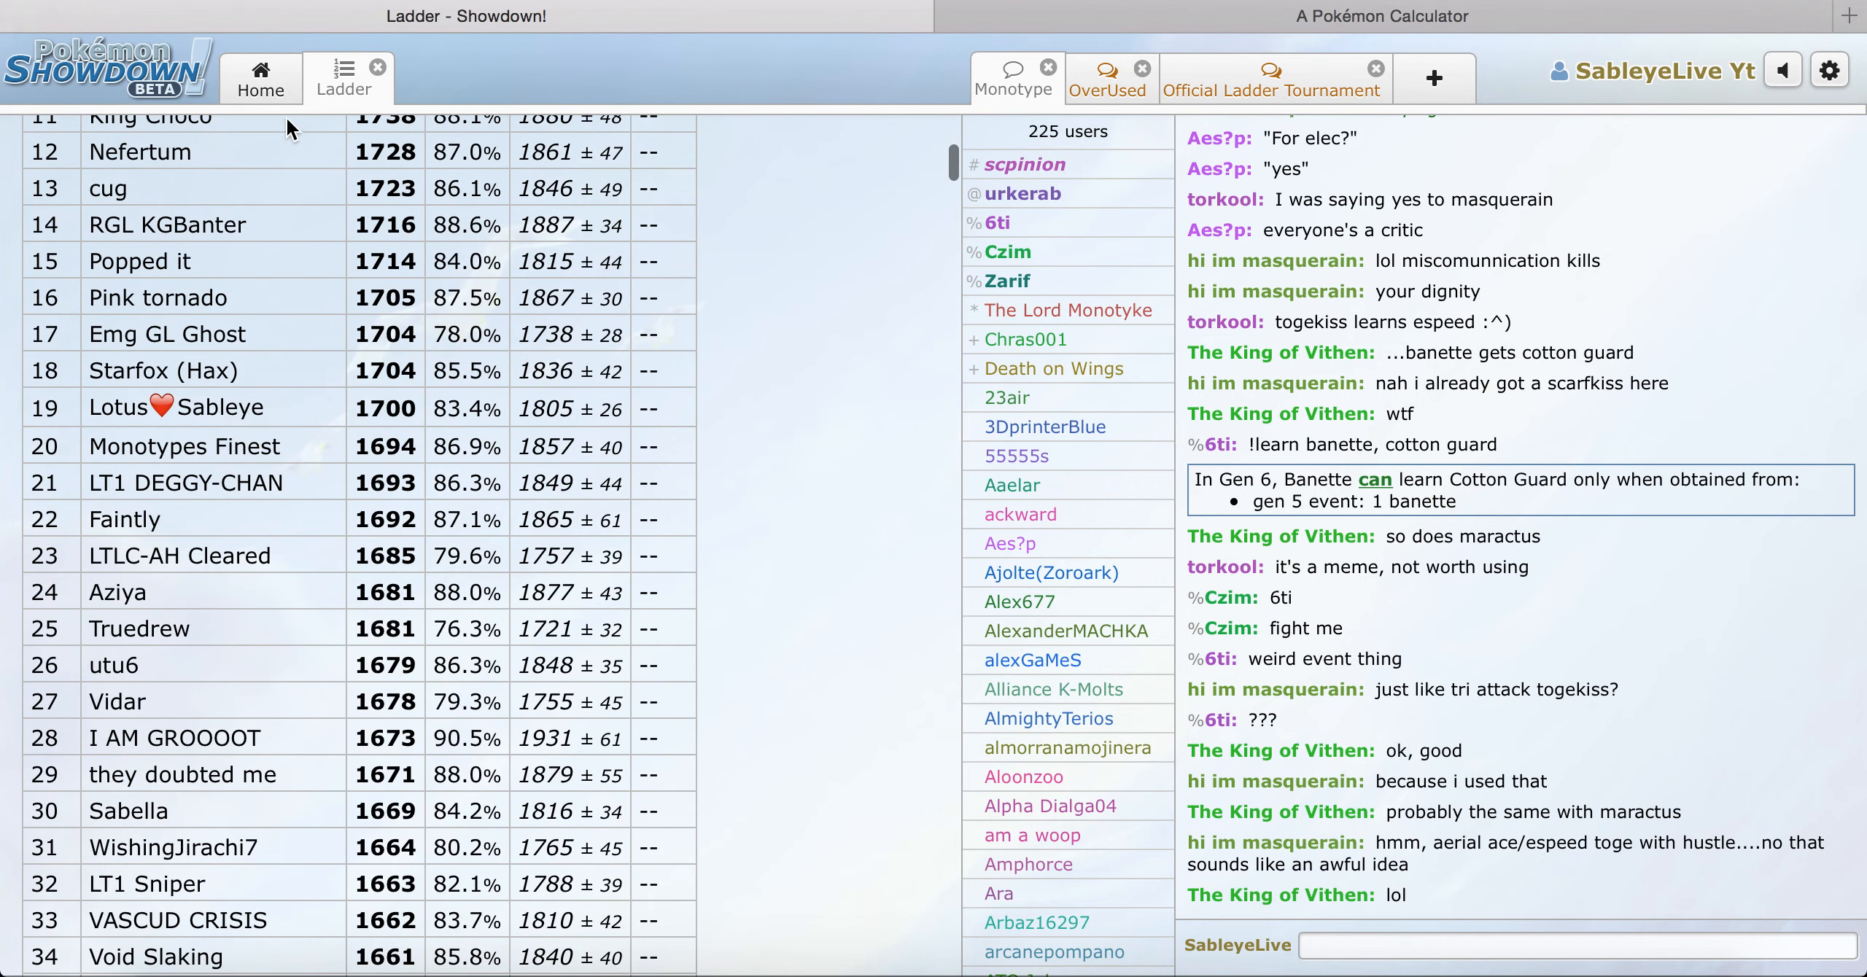